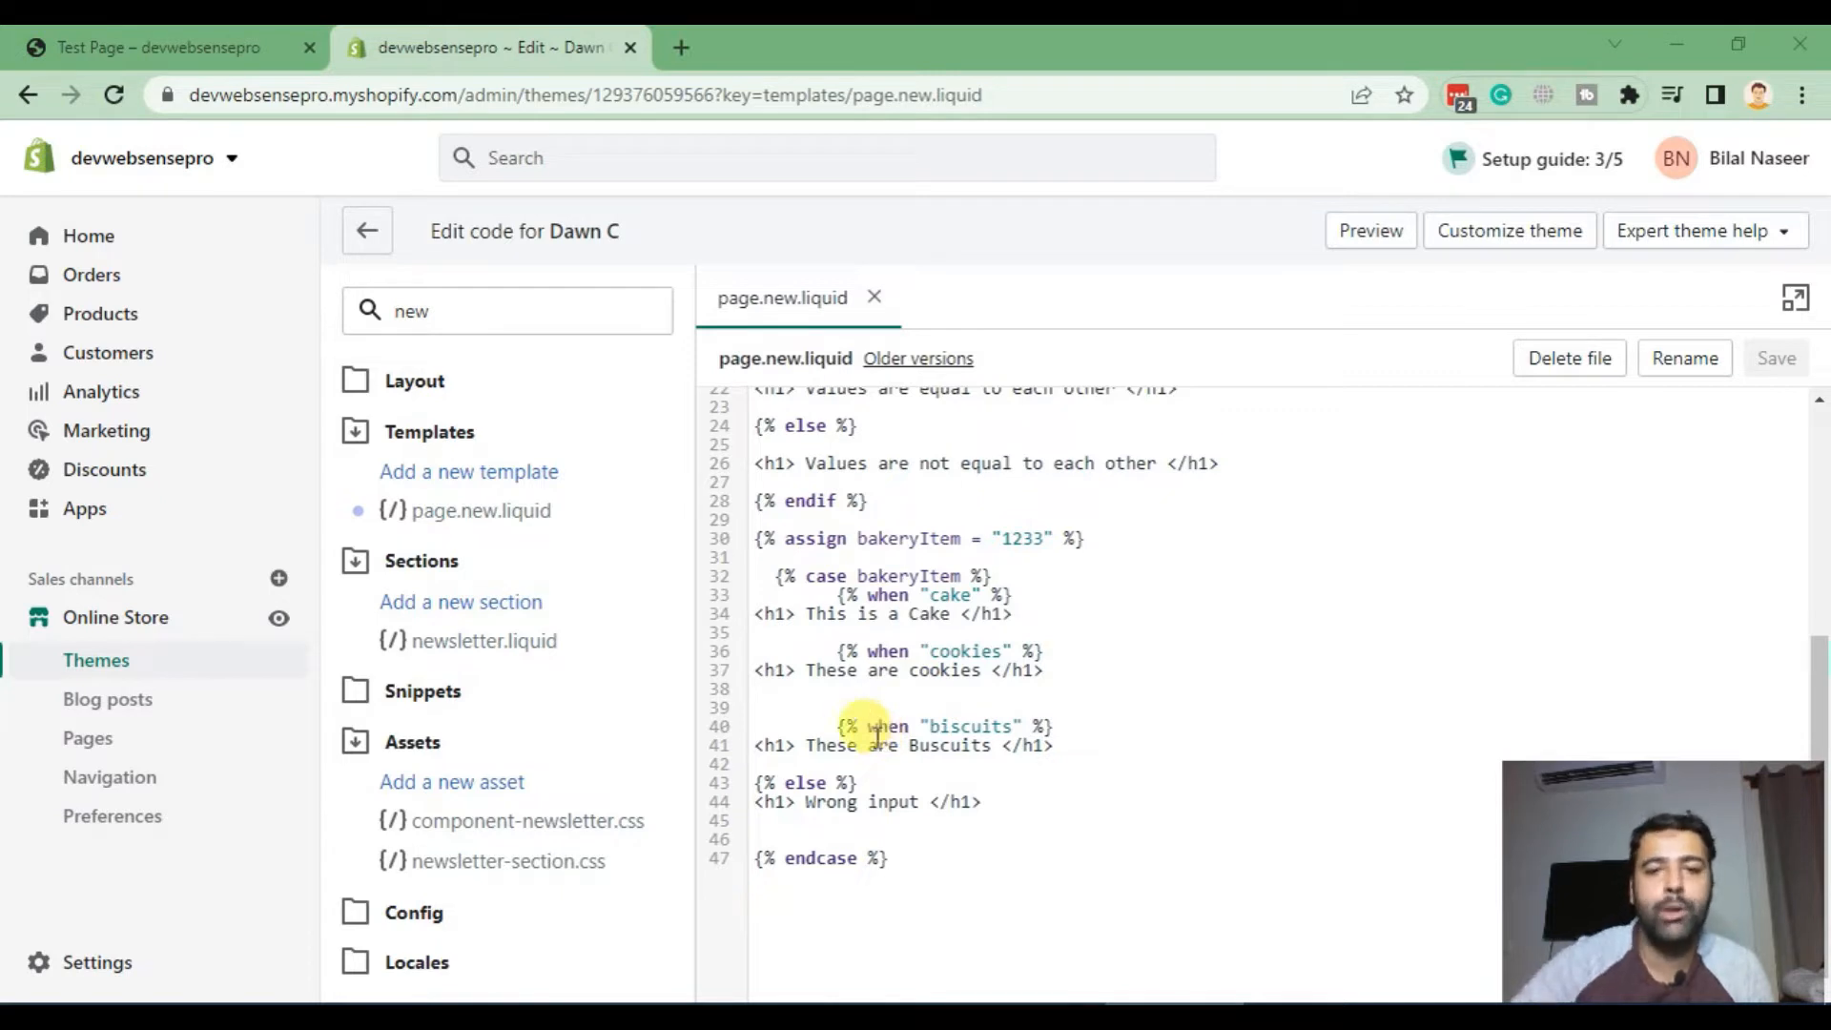
Step: Start a {% tag on a new line below the endcase and switch the editor to full screen
scroll(up, 3)
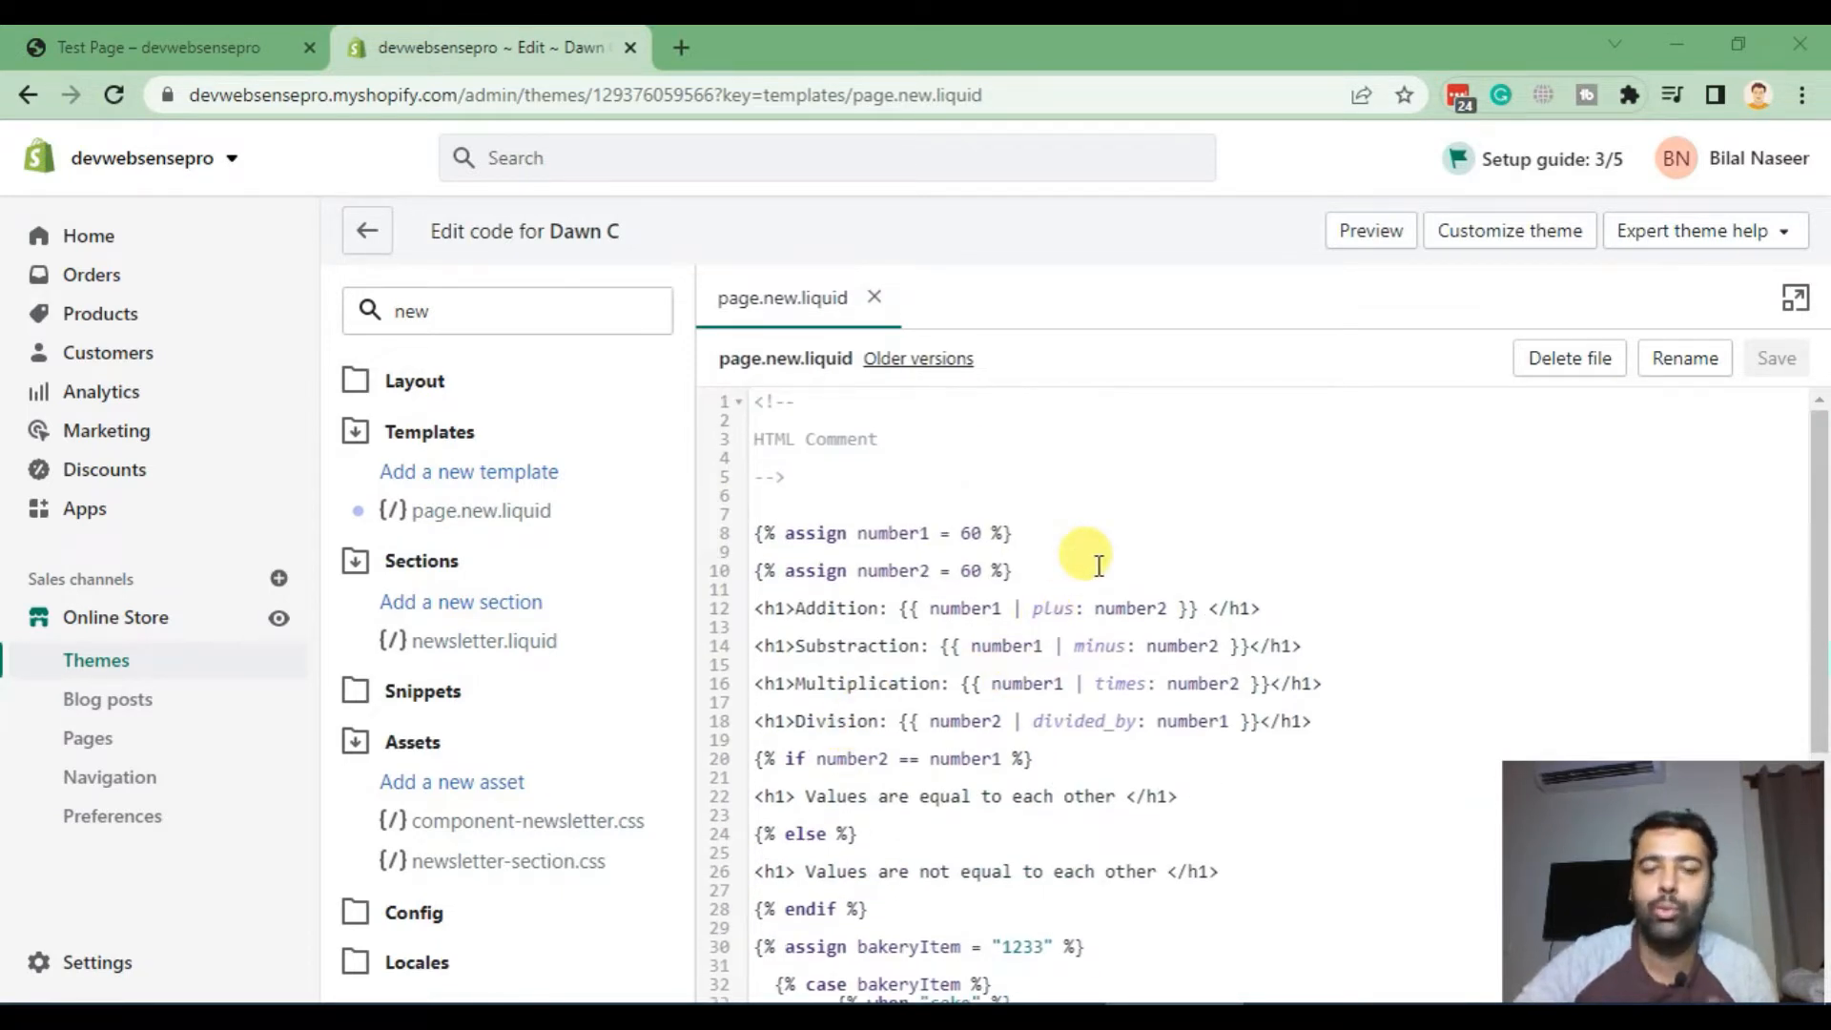
scroll(down, 3)
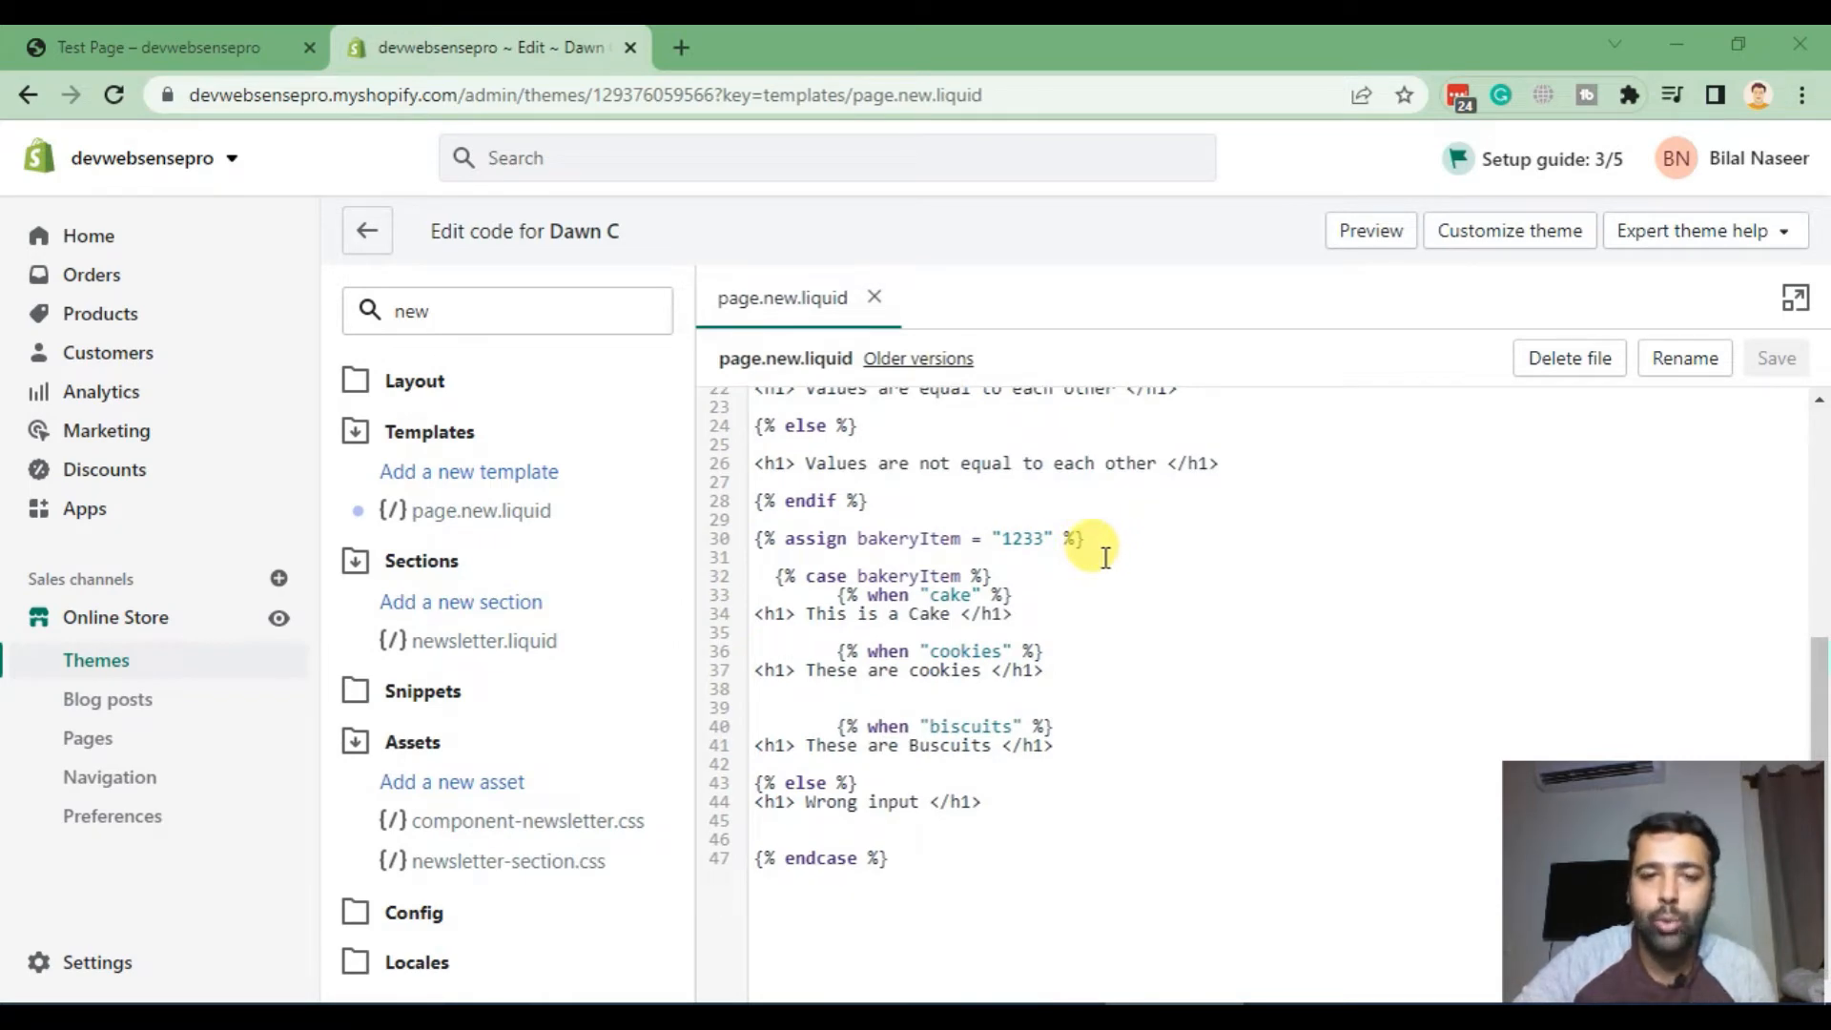
scroll(up, 3)
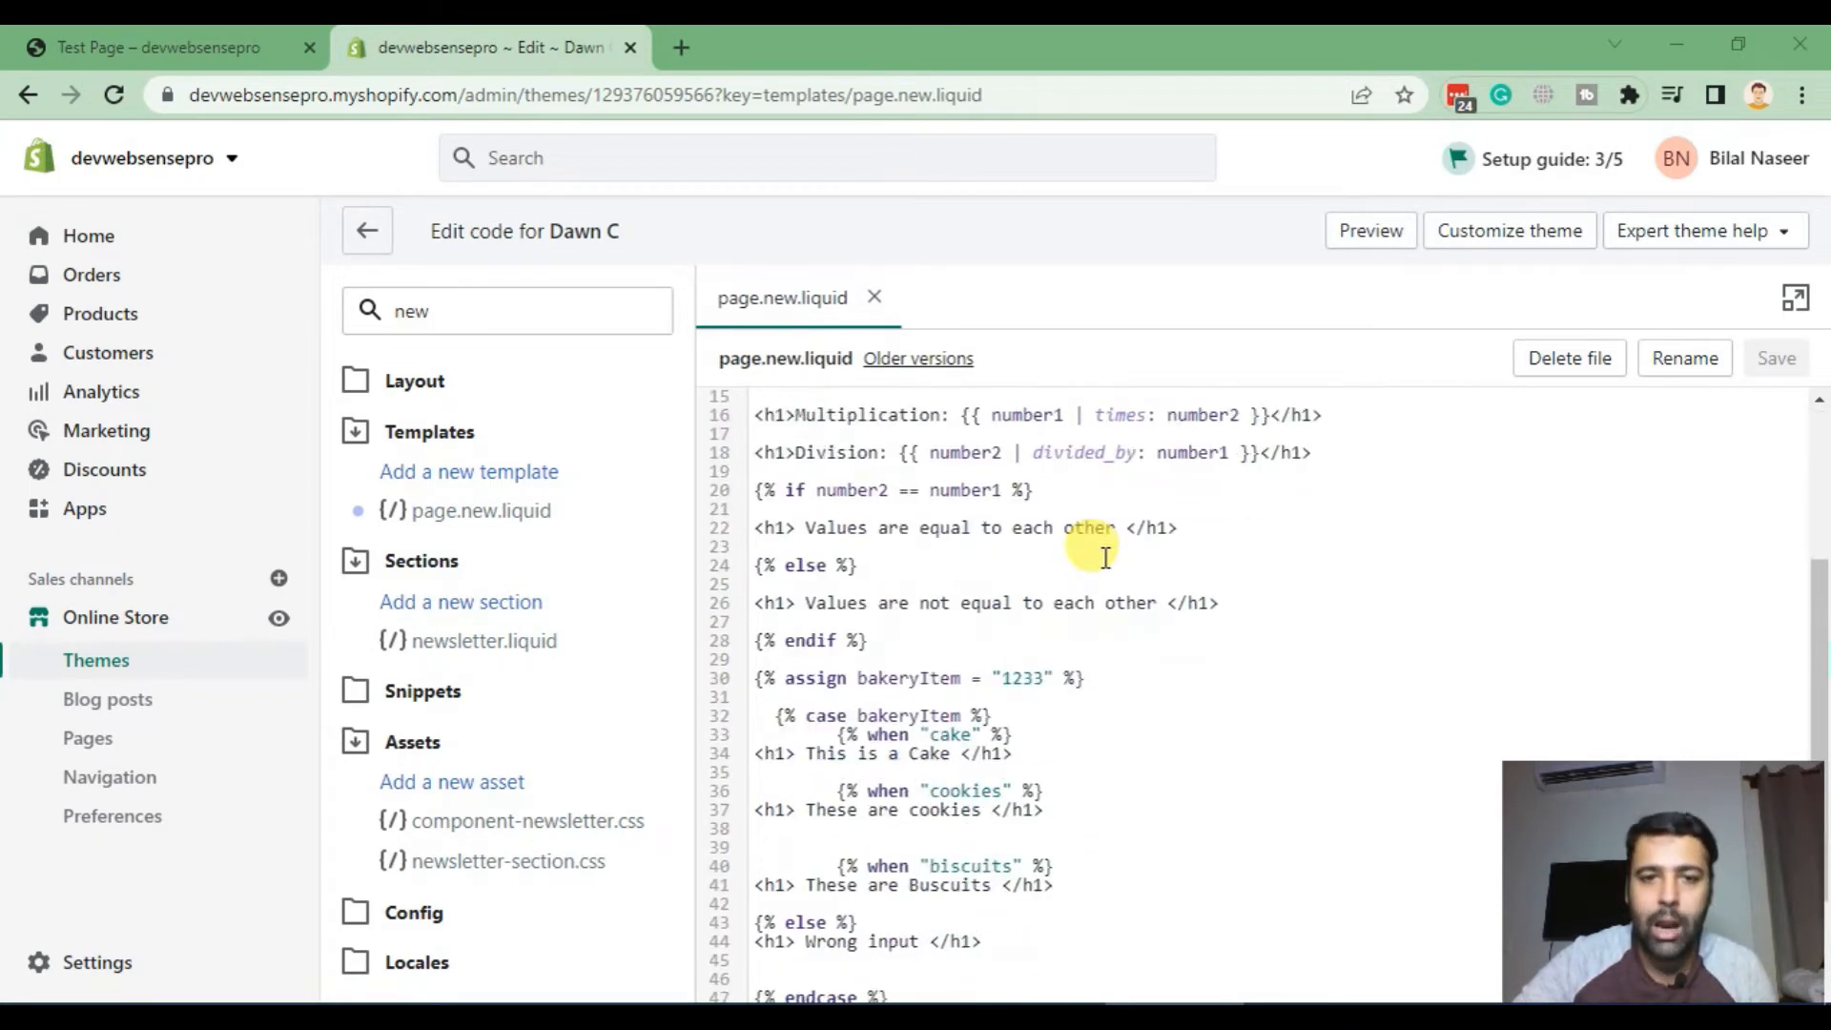
scroll(down, 3)
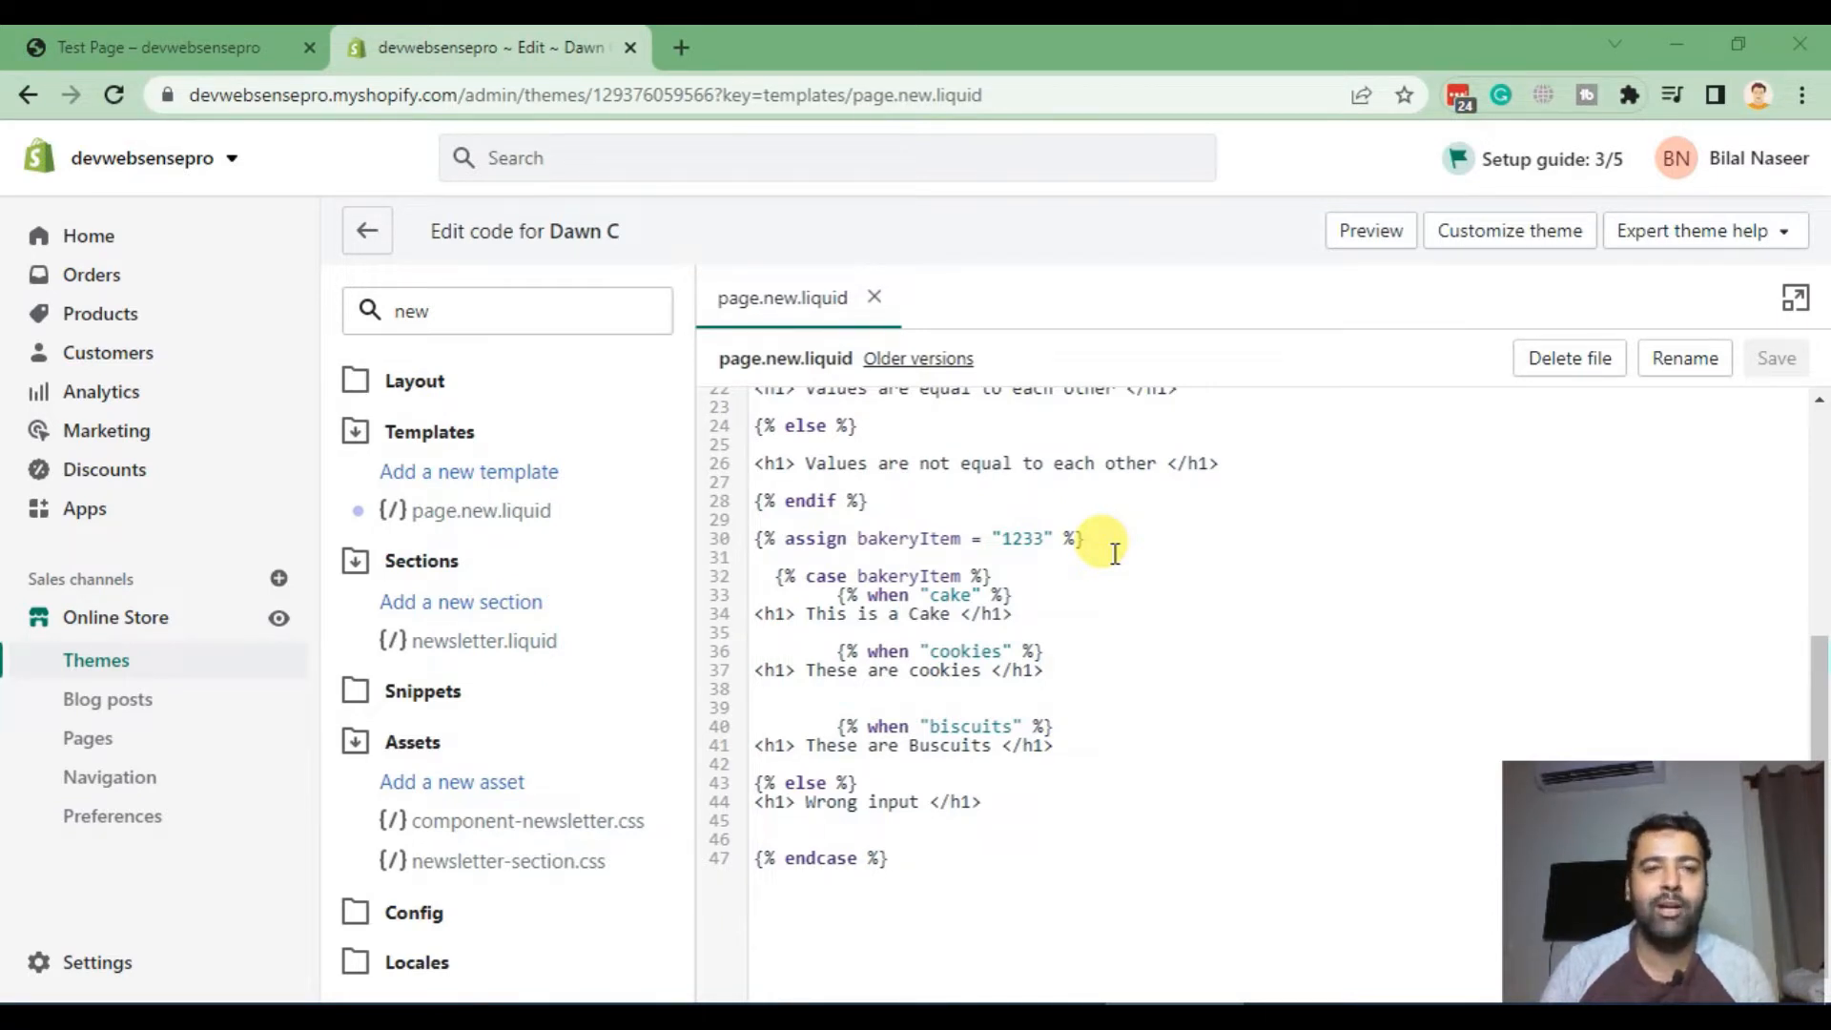
click(1143, 745)
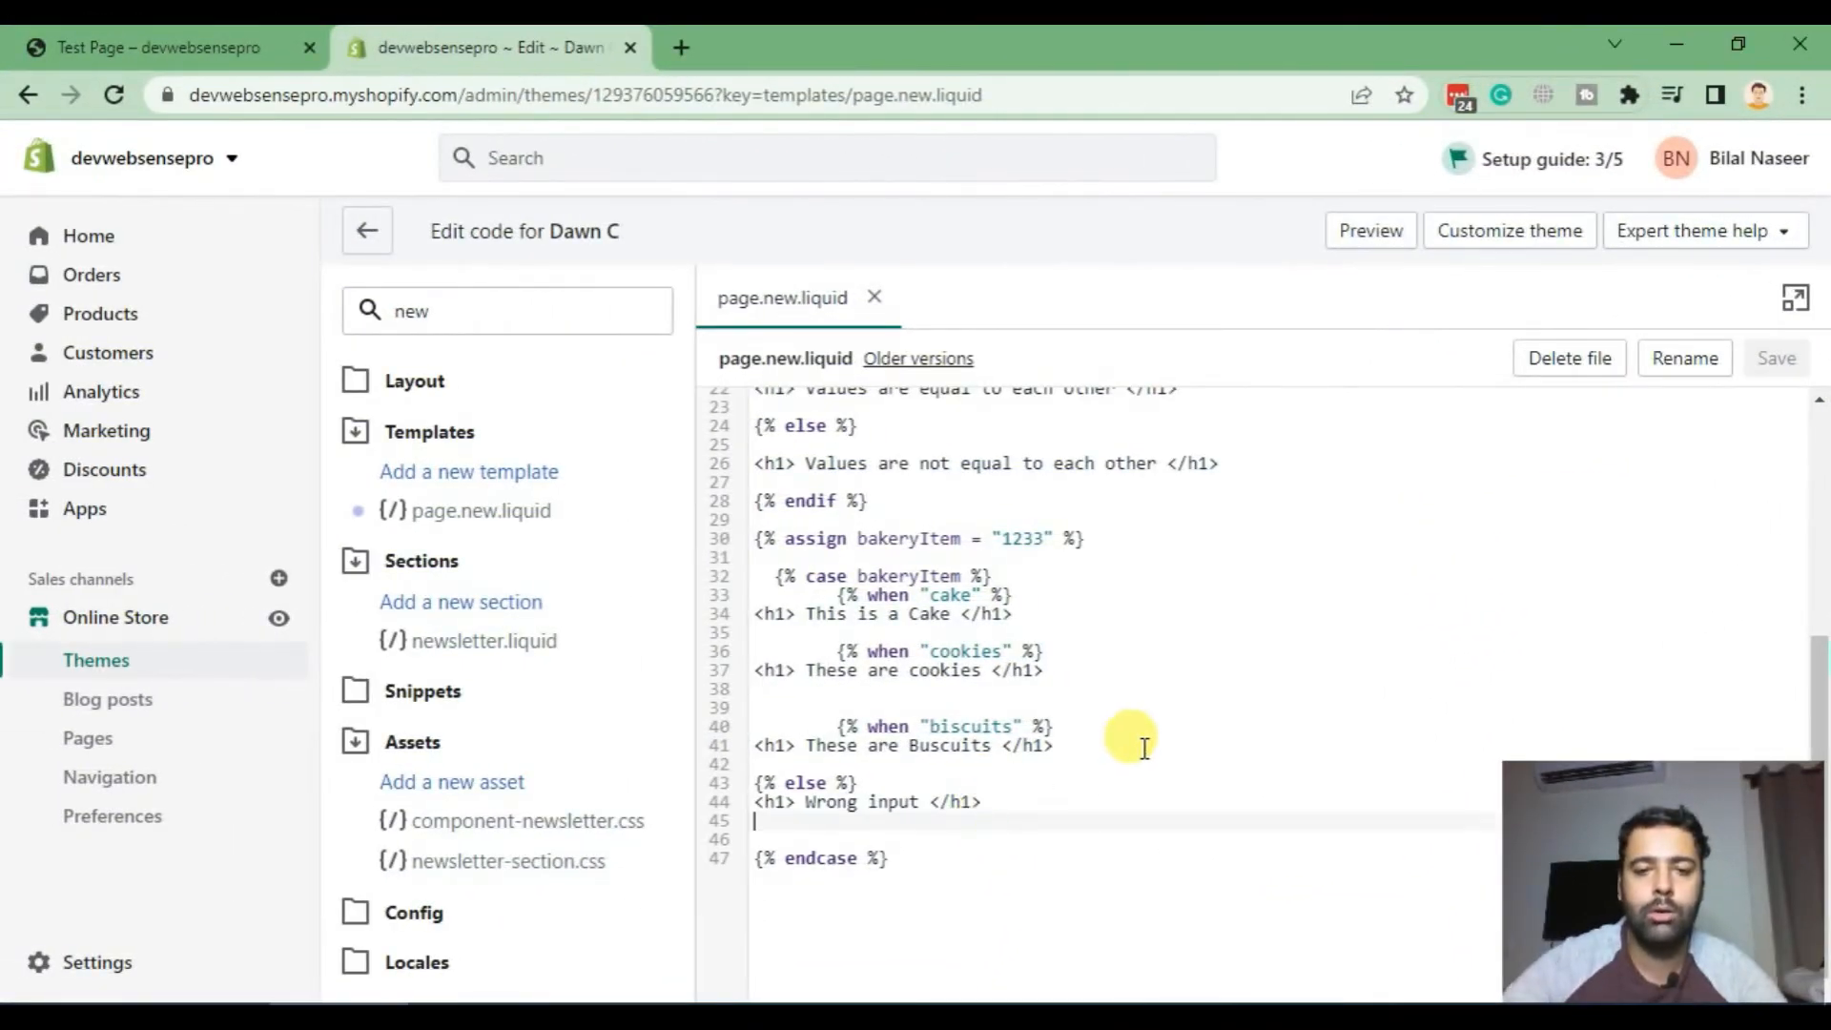
key(enter)
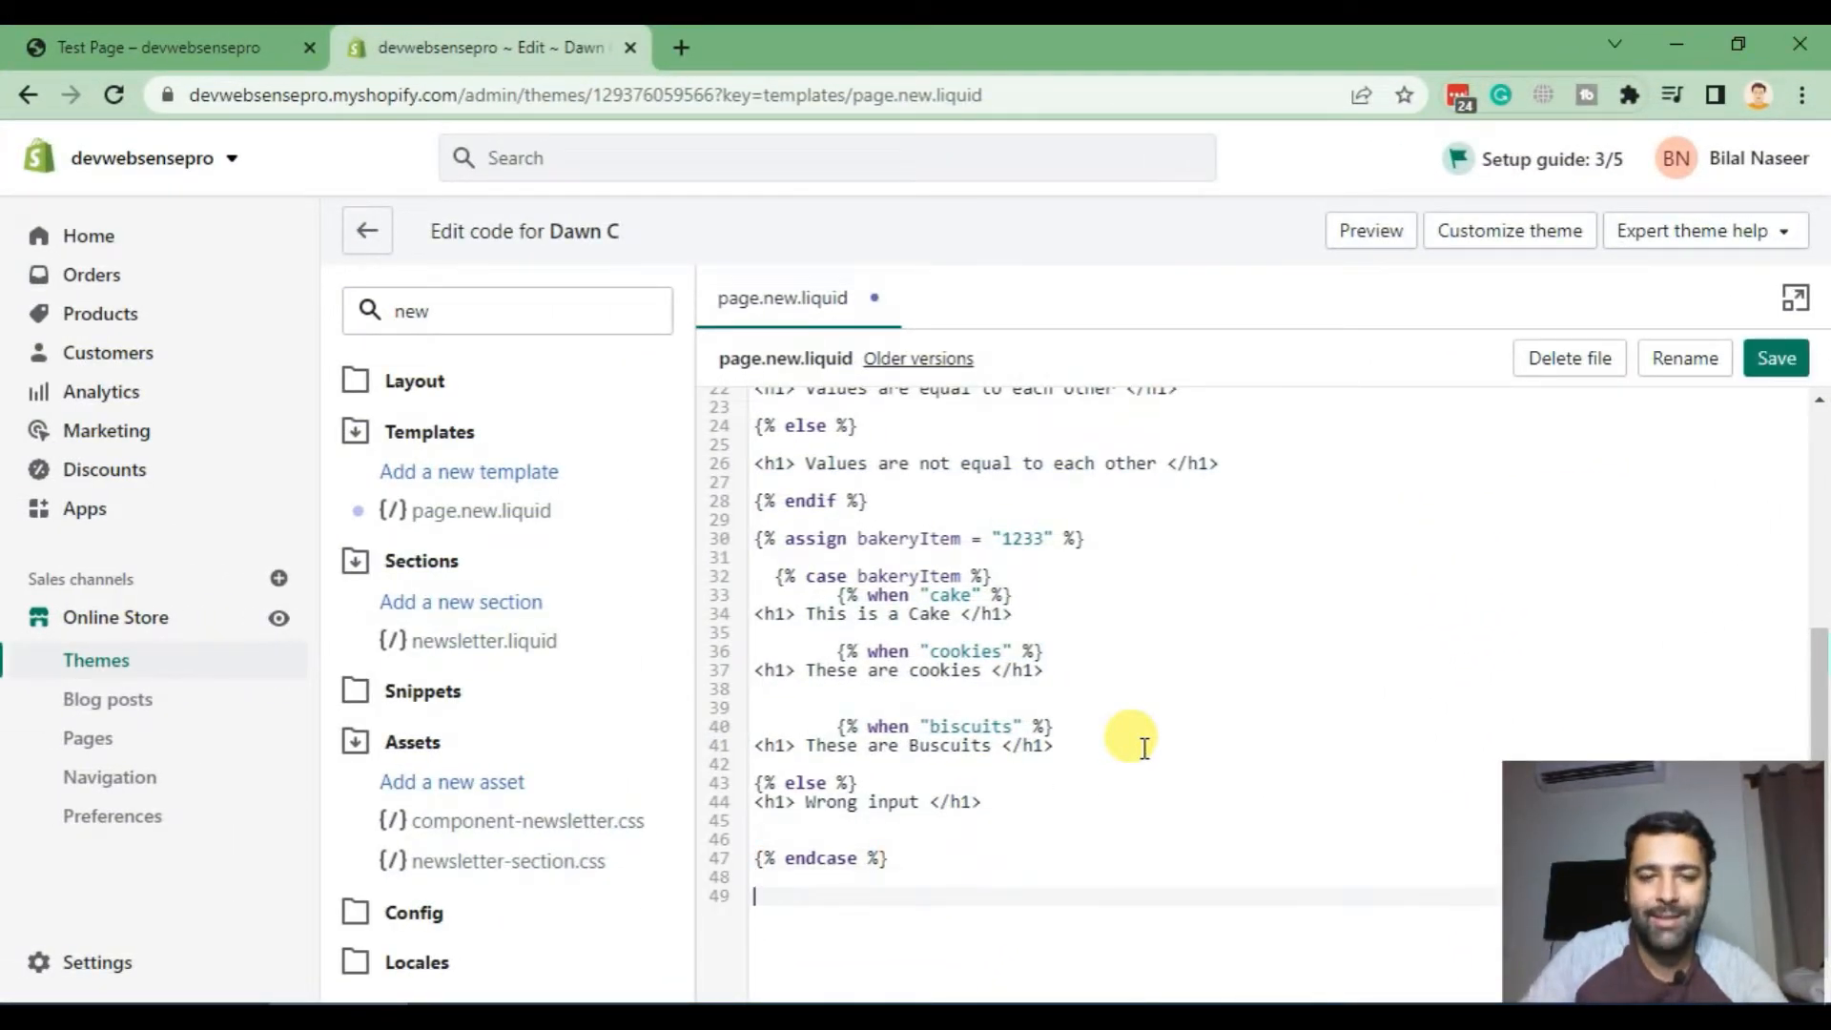
text({)
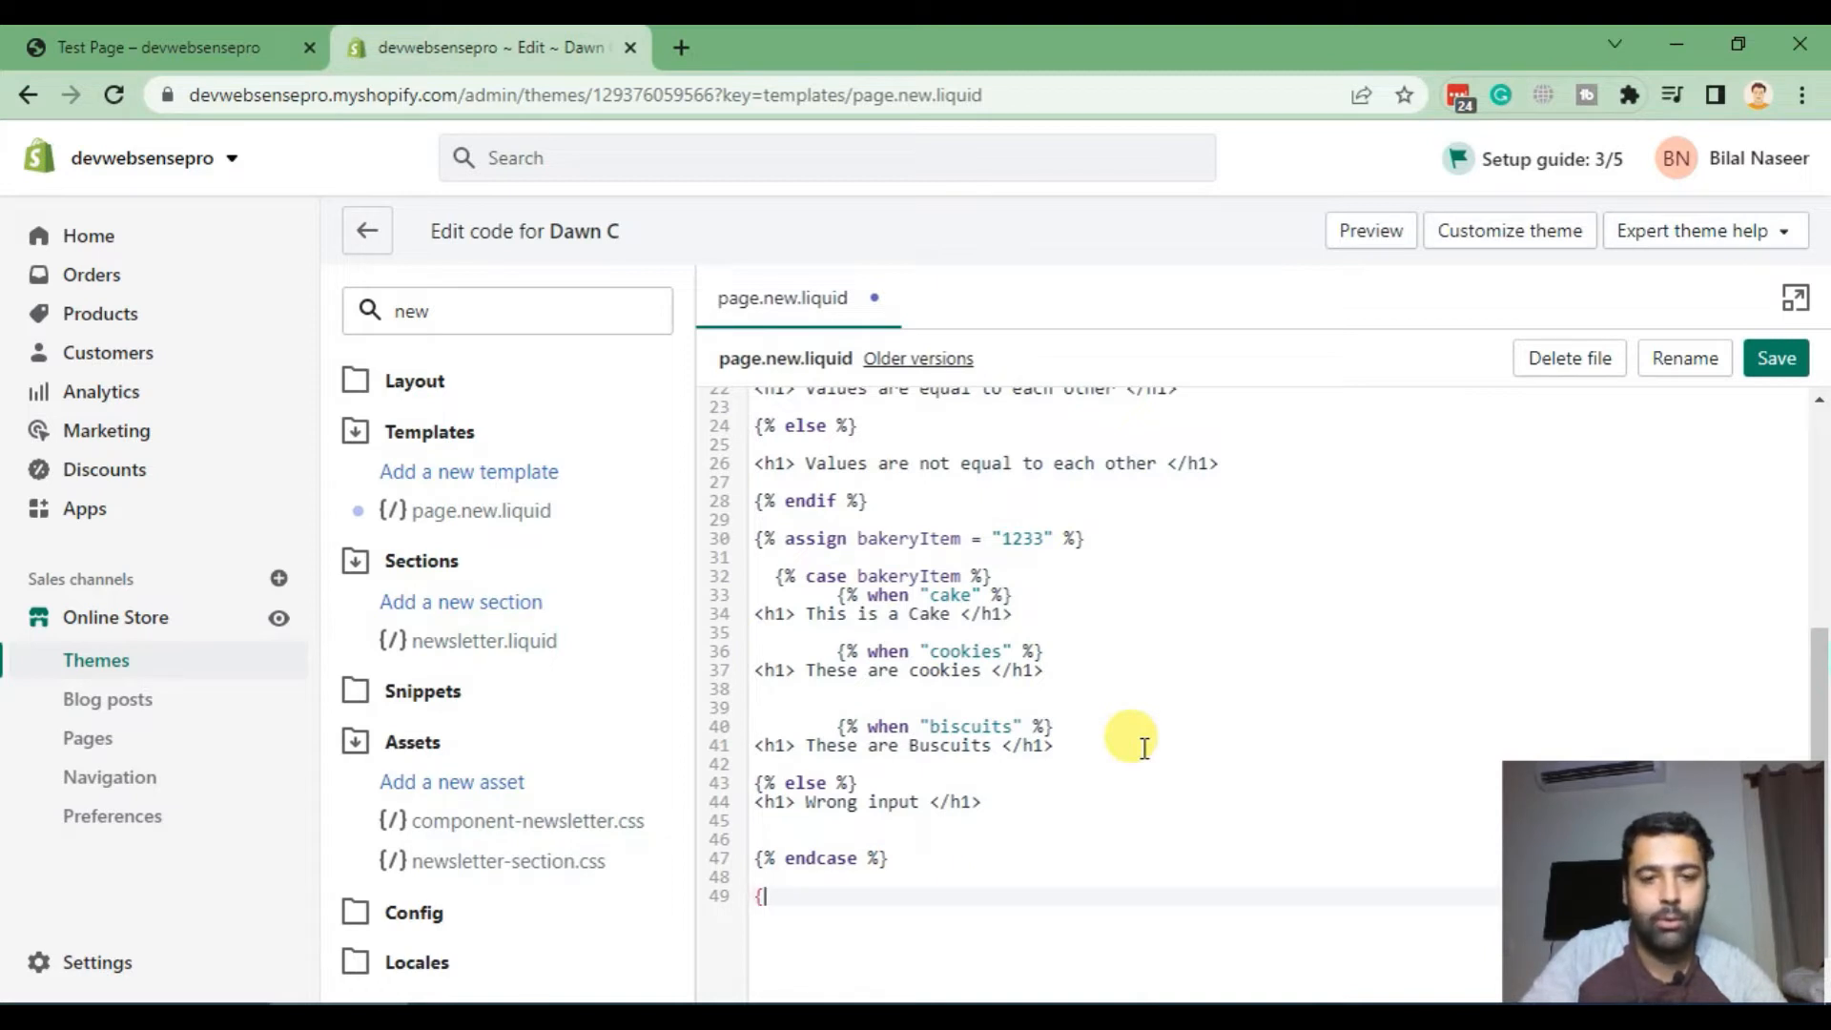
text(%)
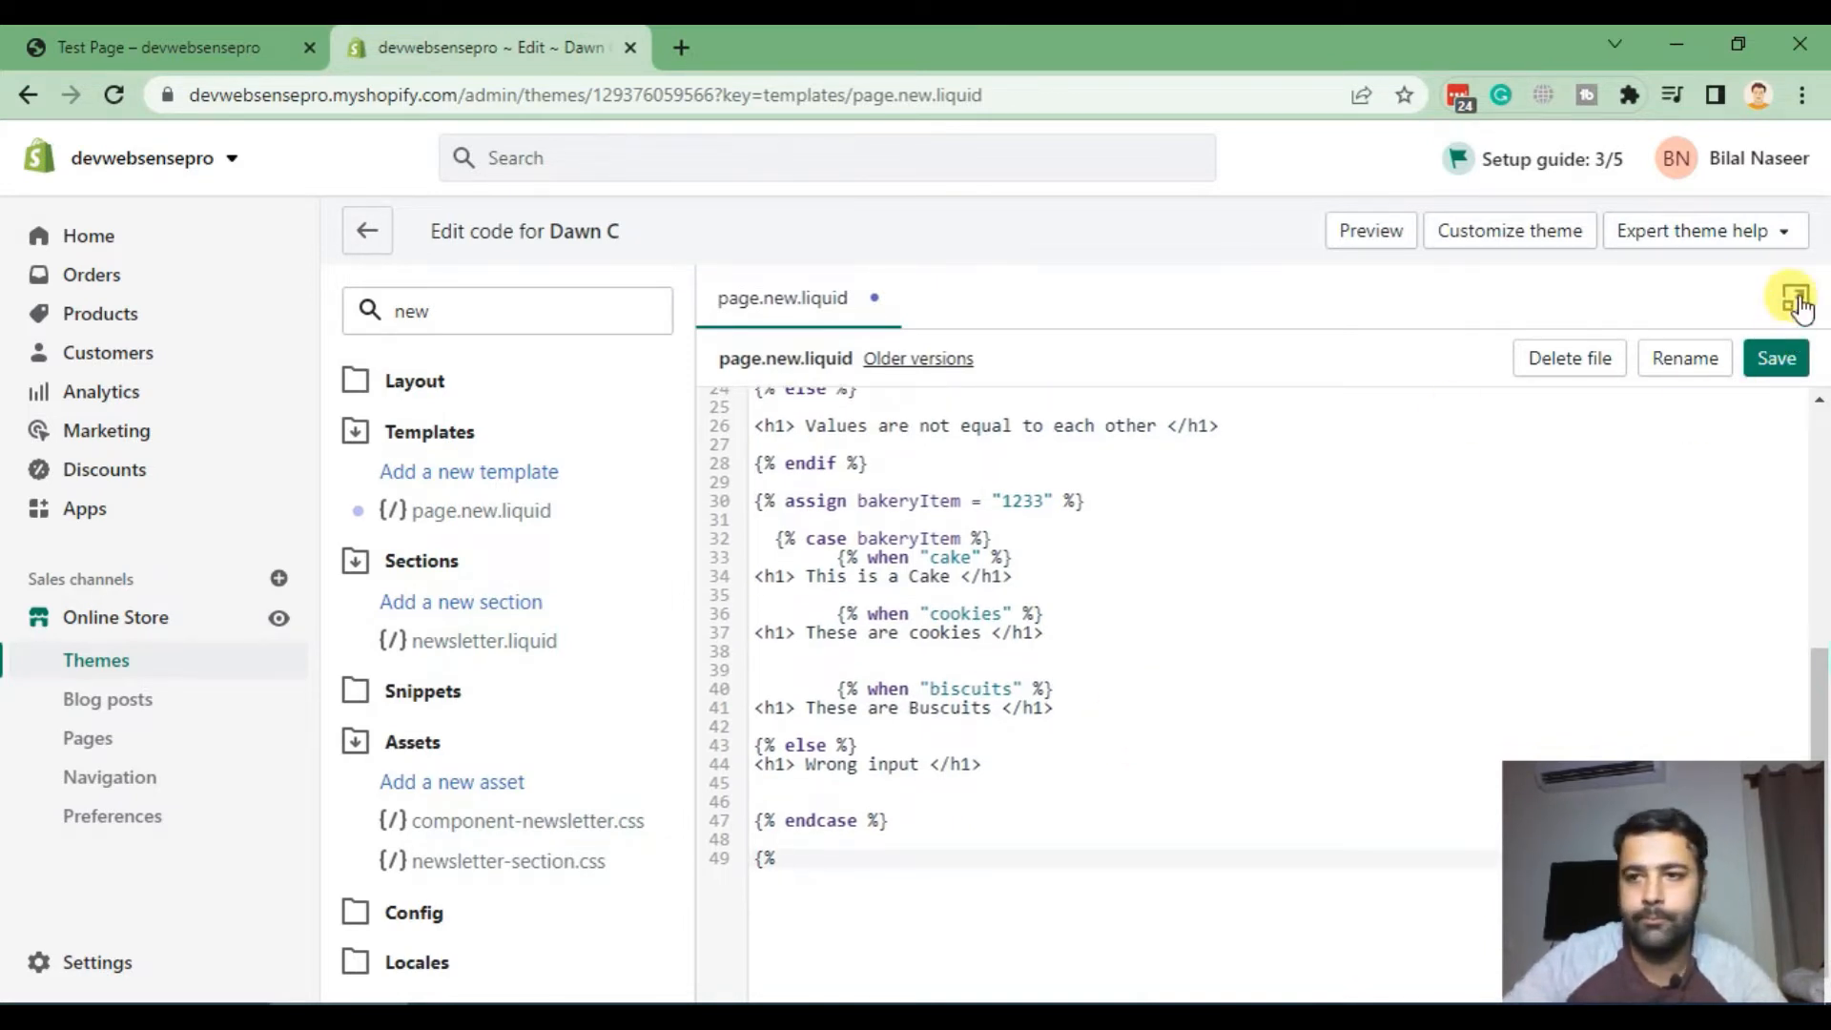
click(1790, 295)
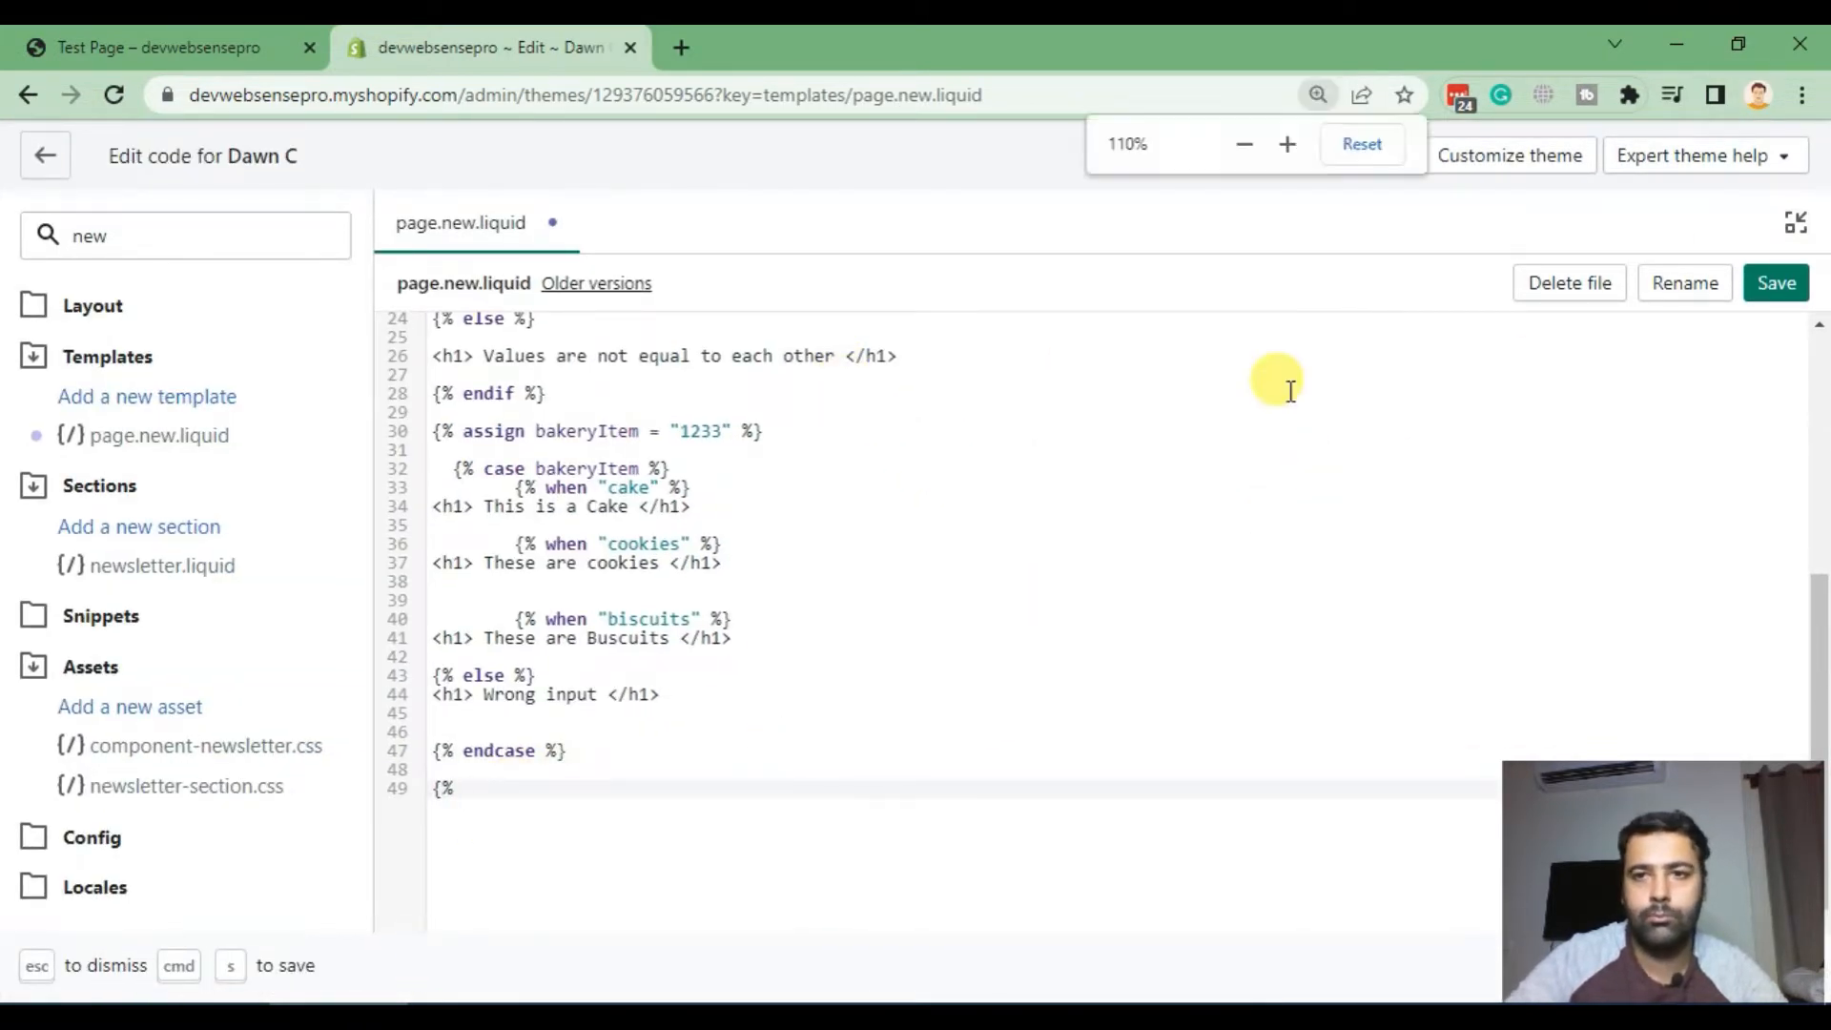
Step: Zoom in and write a {% for %} tag with a matching {% endfor %} on the line below
click(1286, 144)
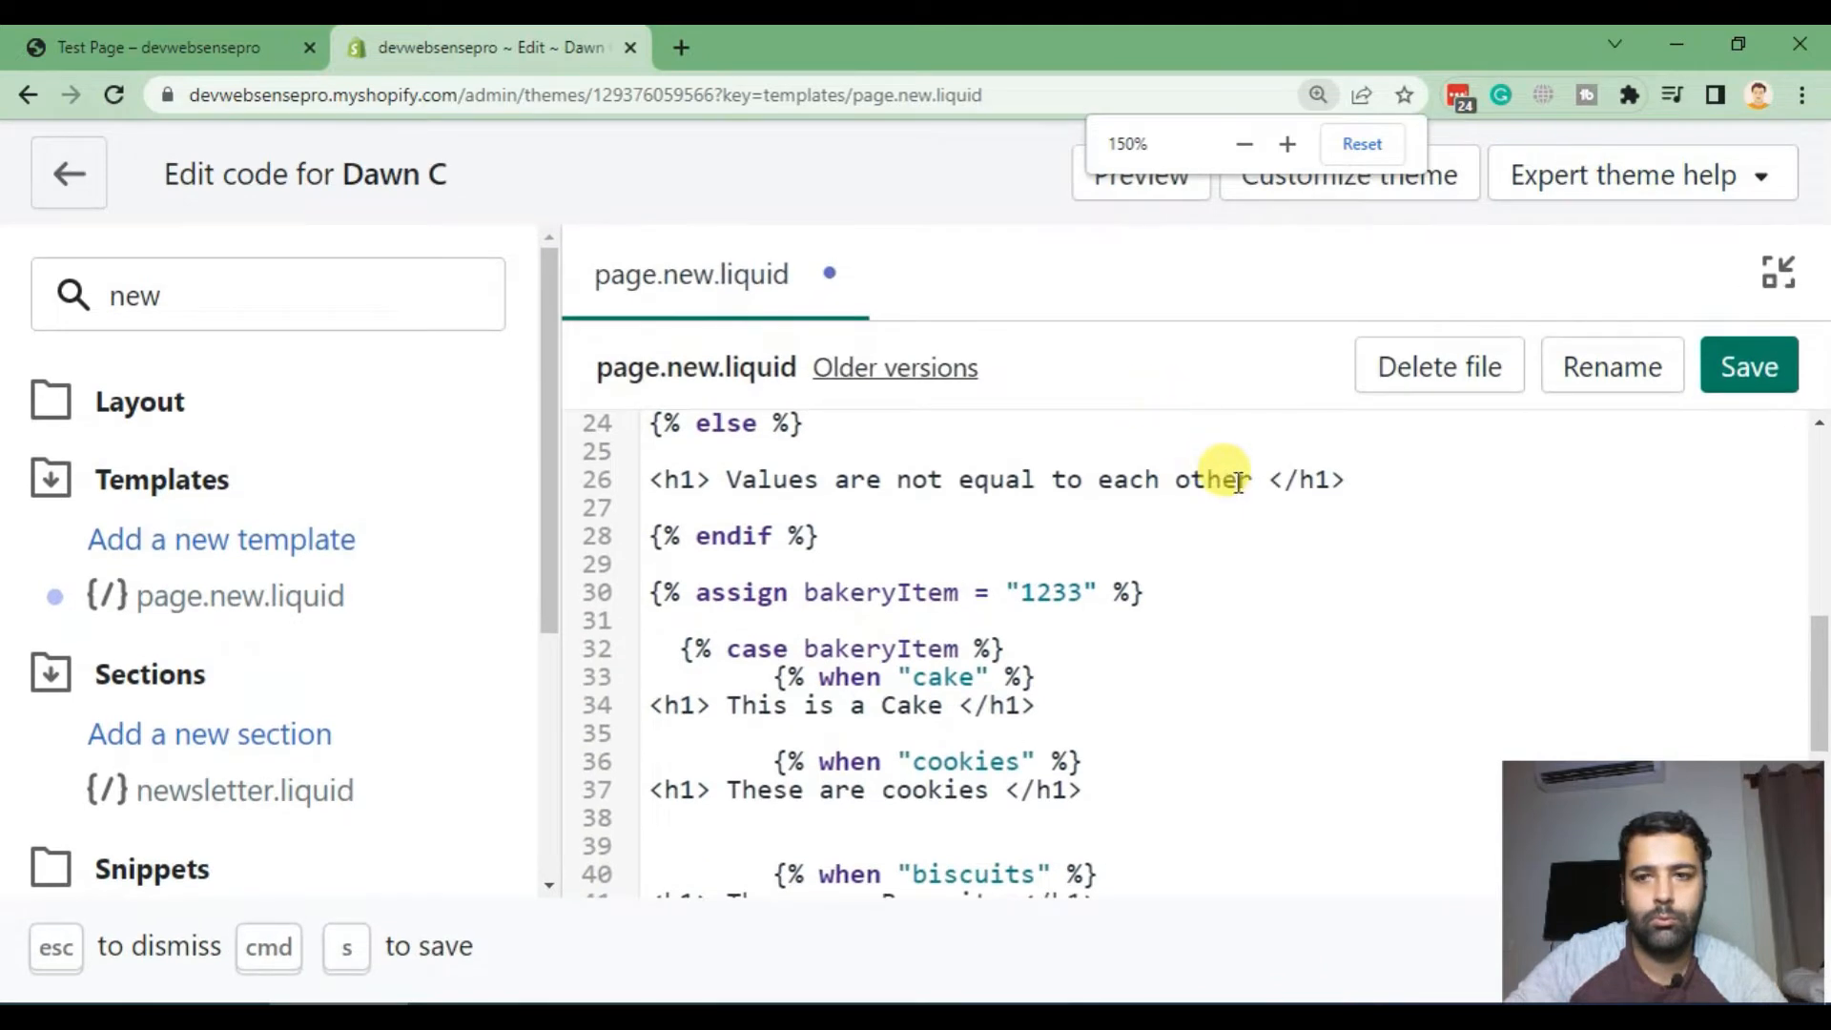
scroll(down, 3)
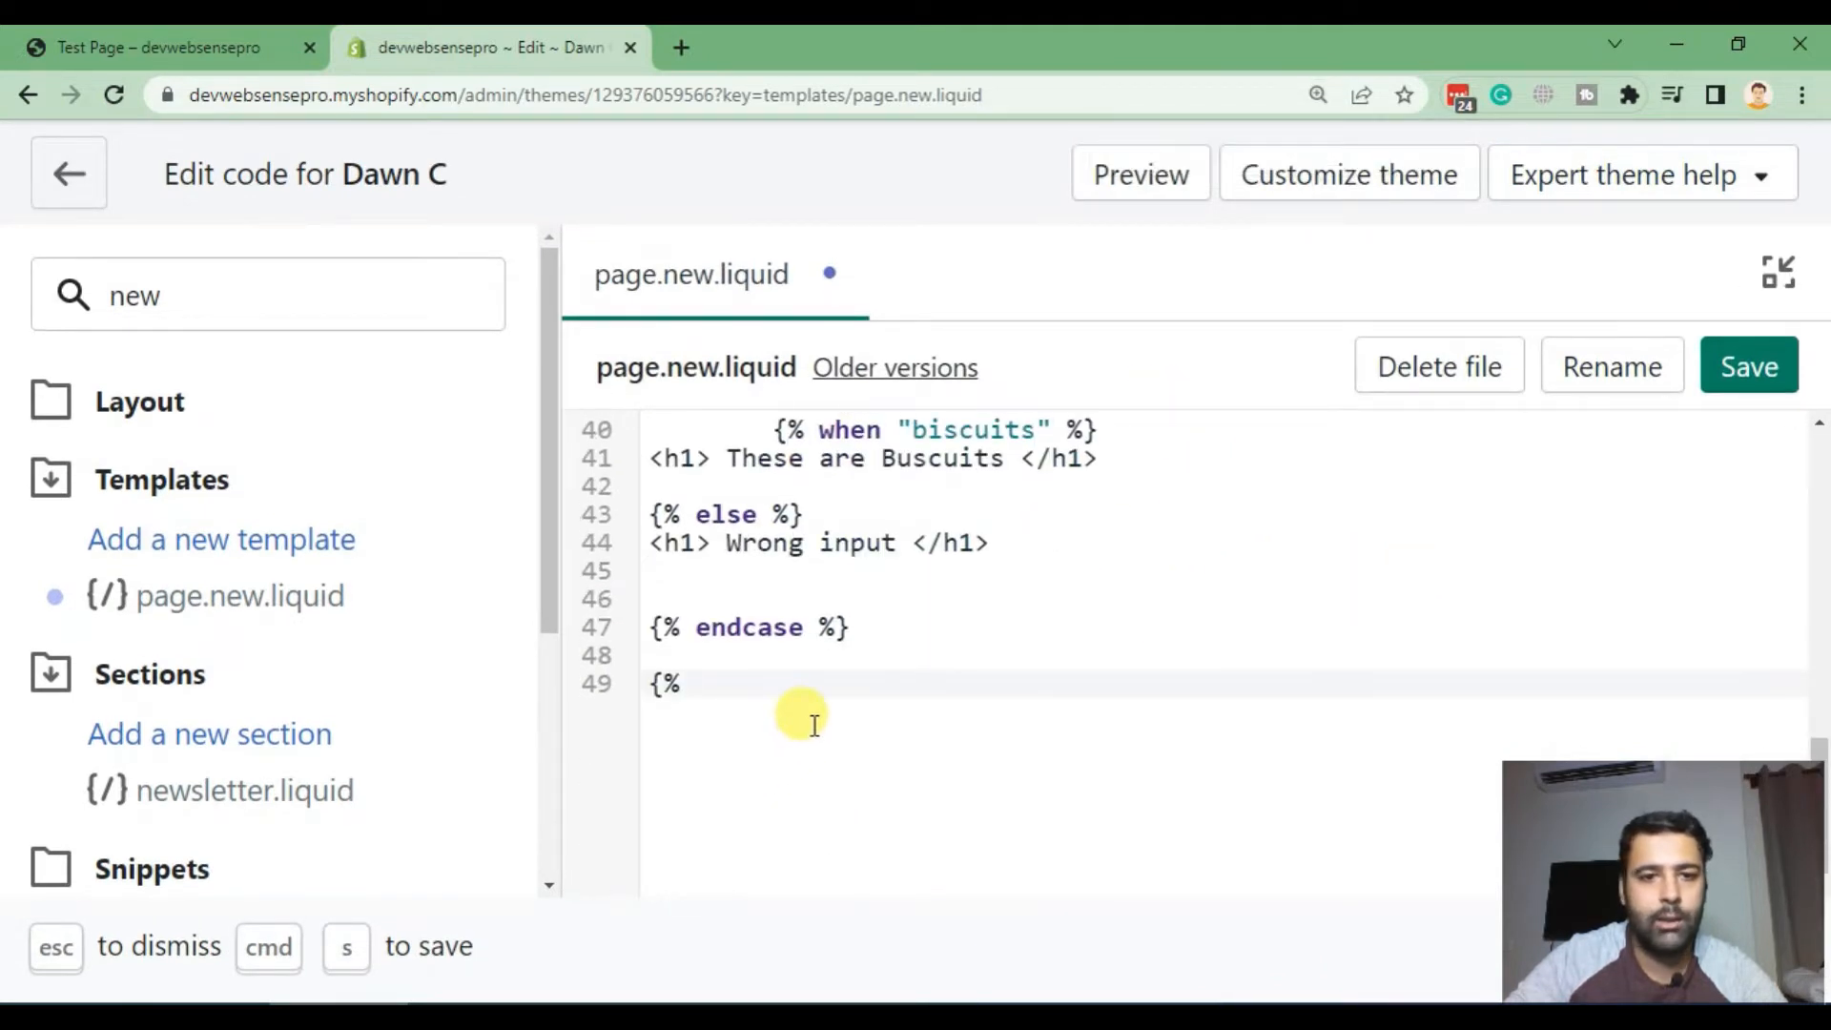
text(for)
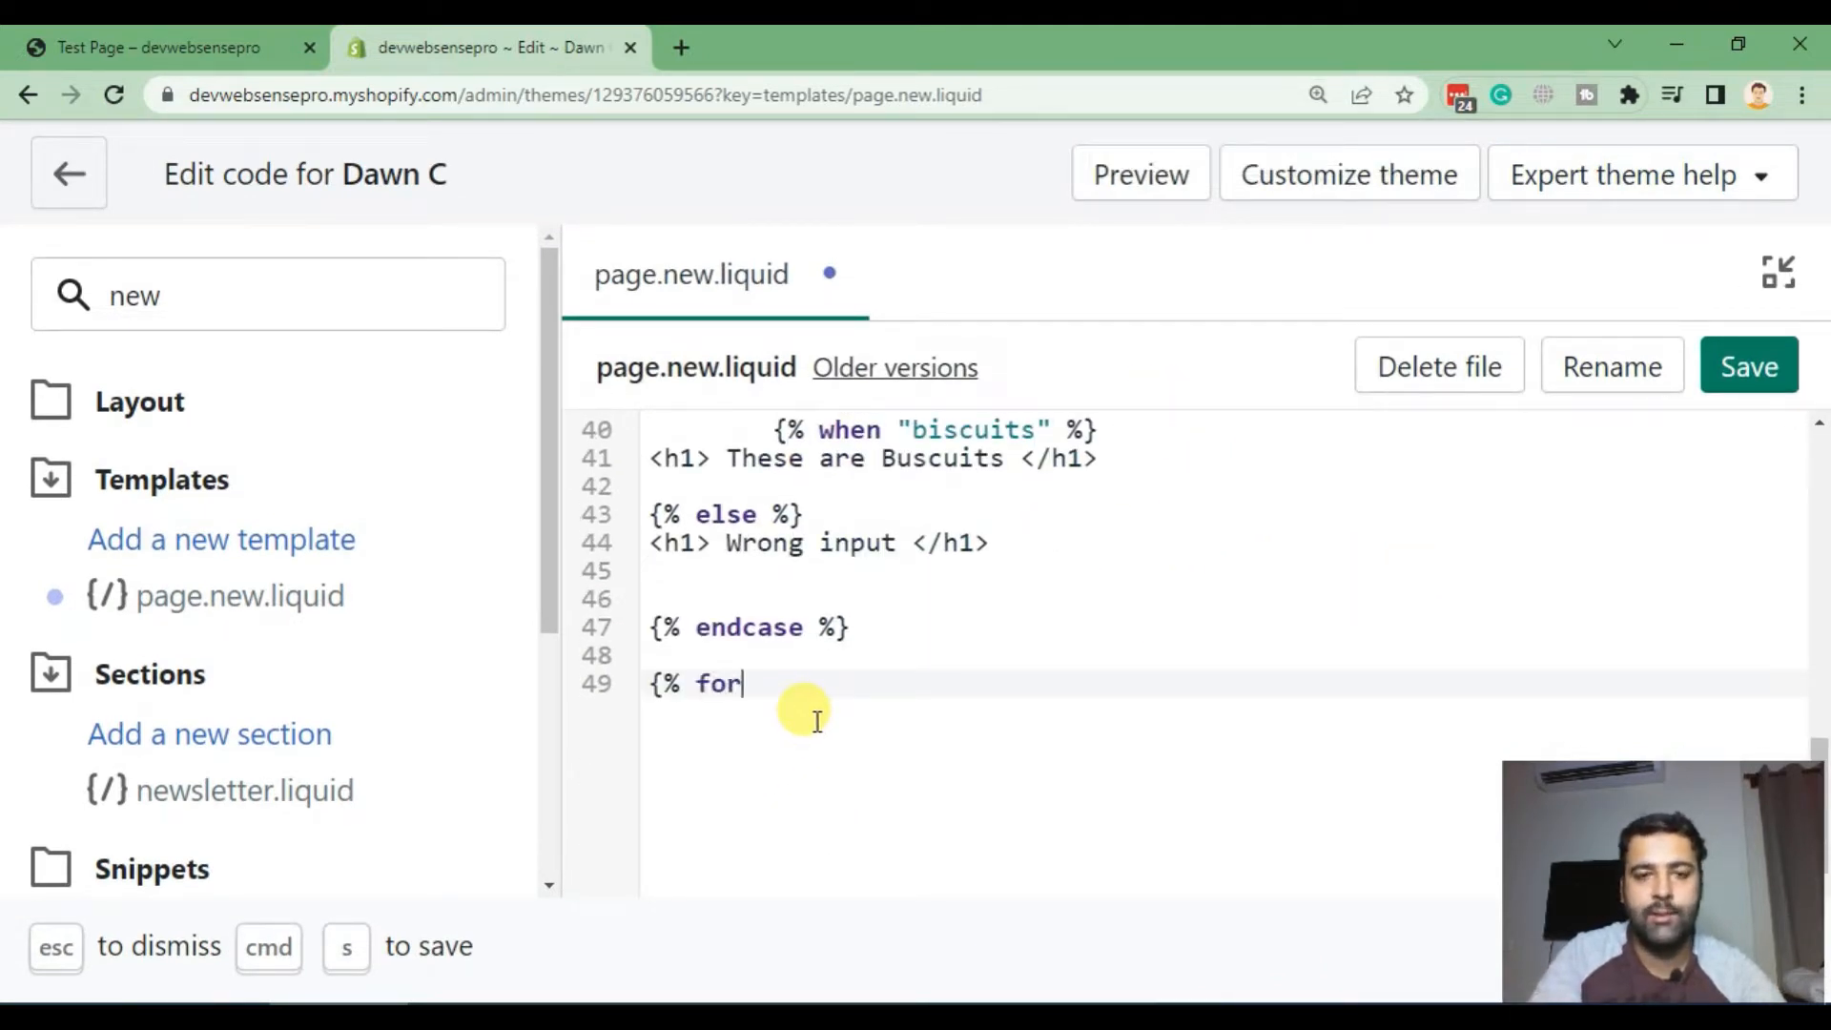
text(%})
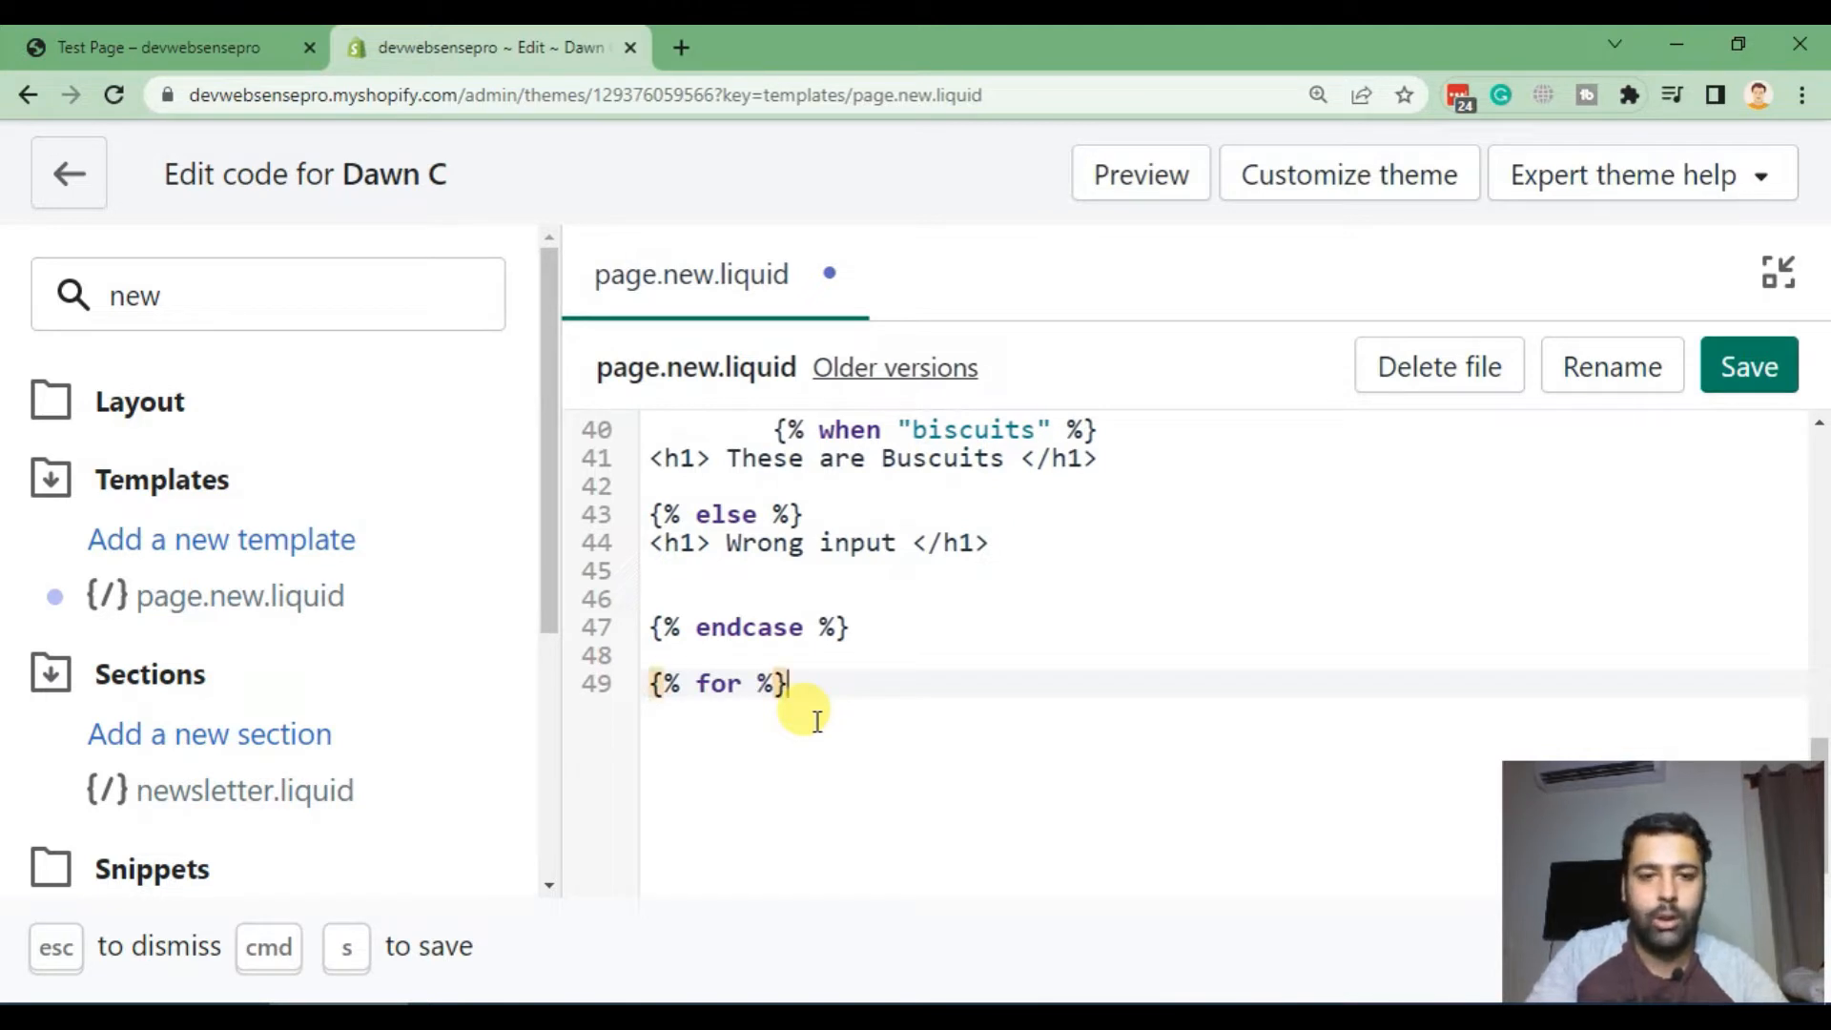
key(Enter)
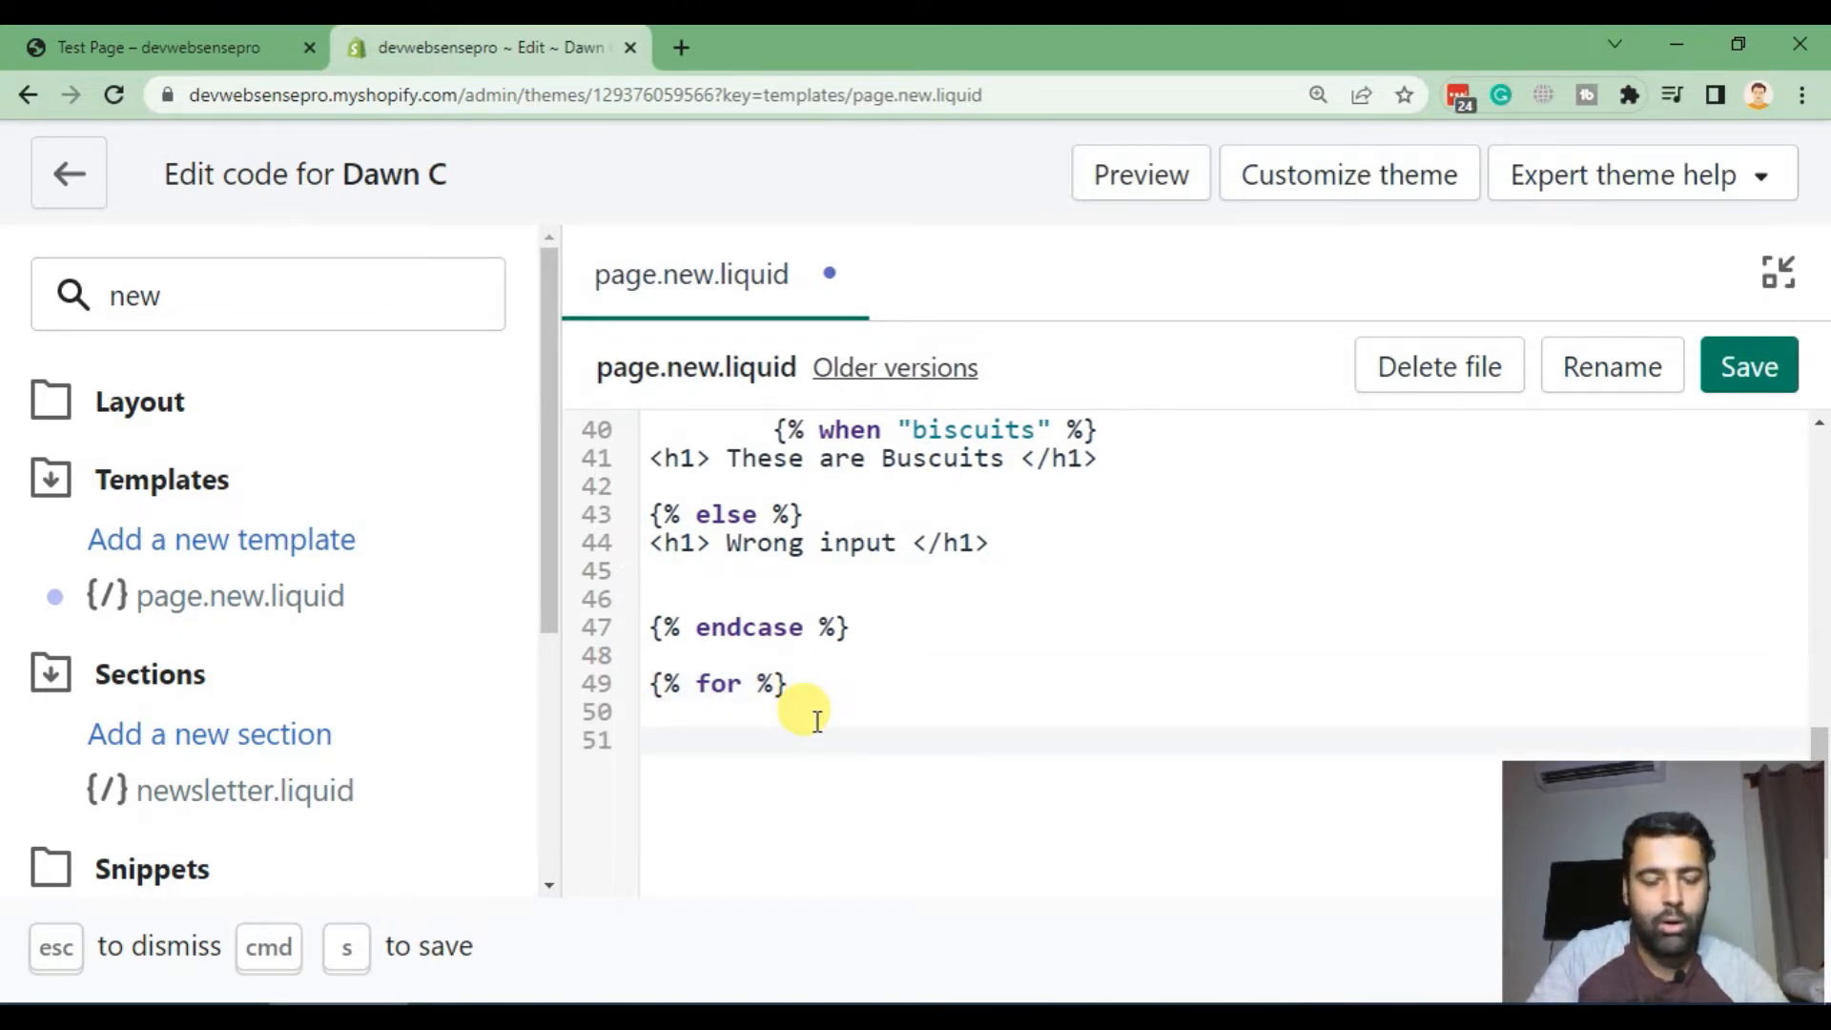
text({%)
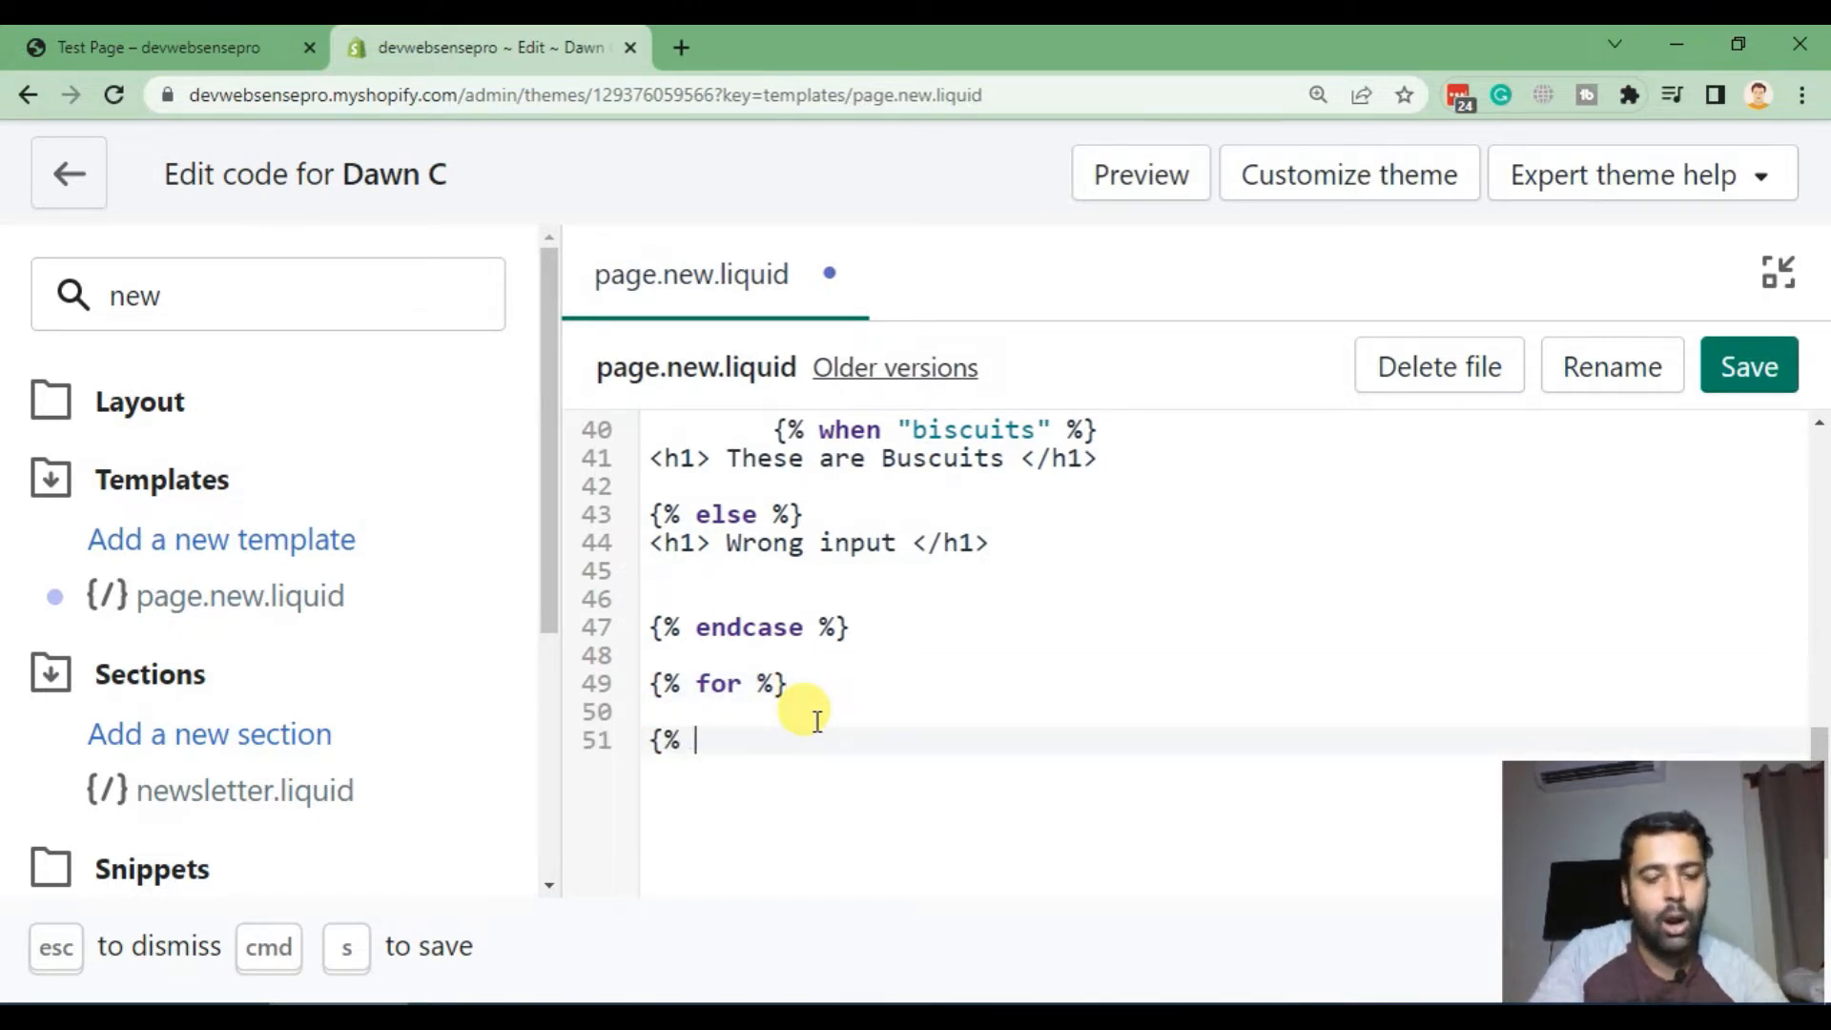
text(end)
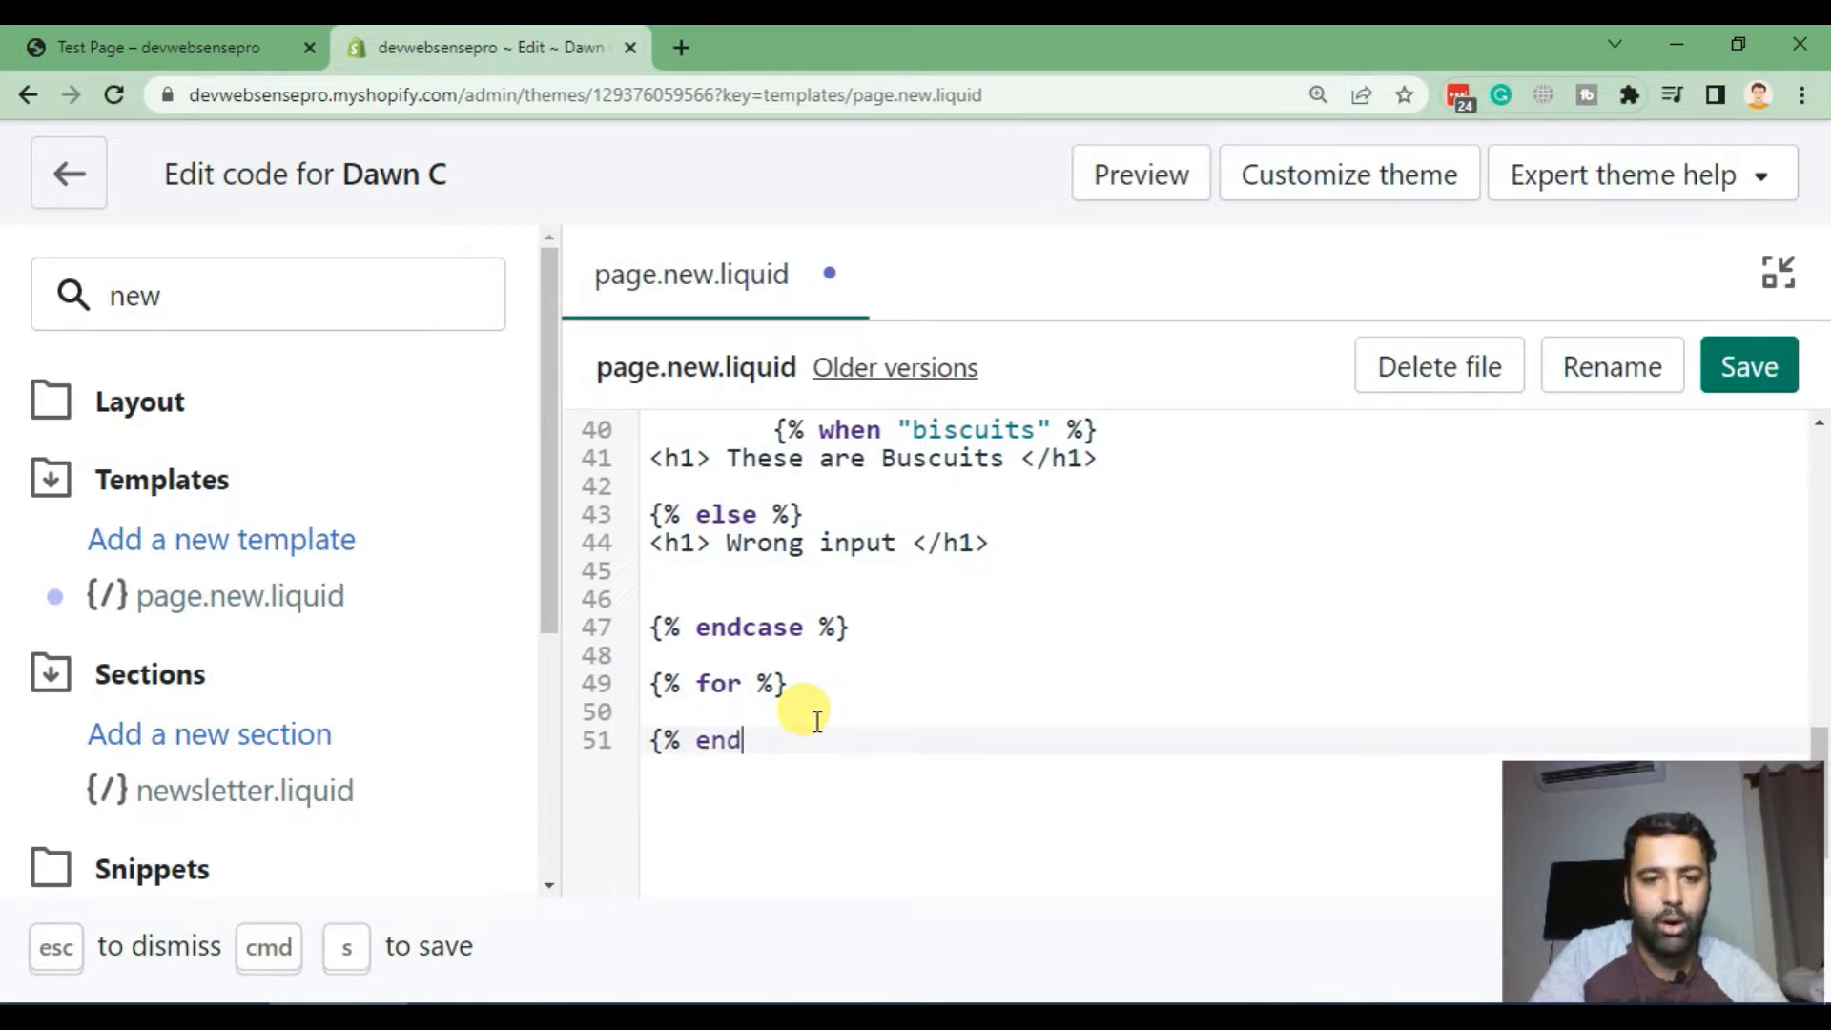
text(for)
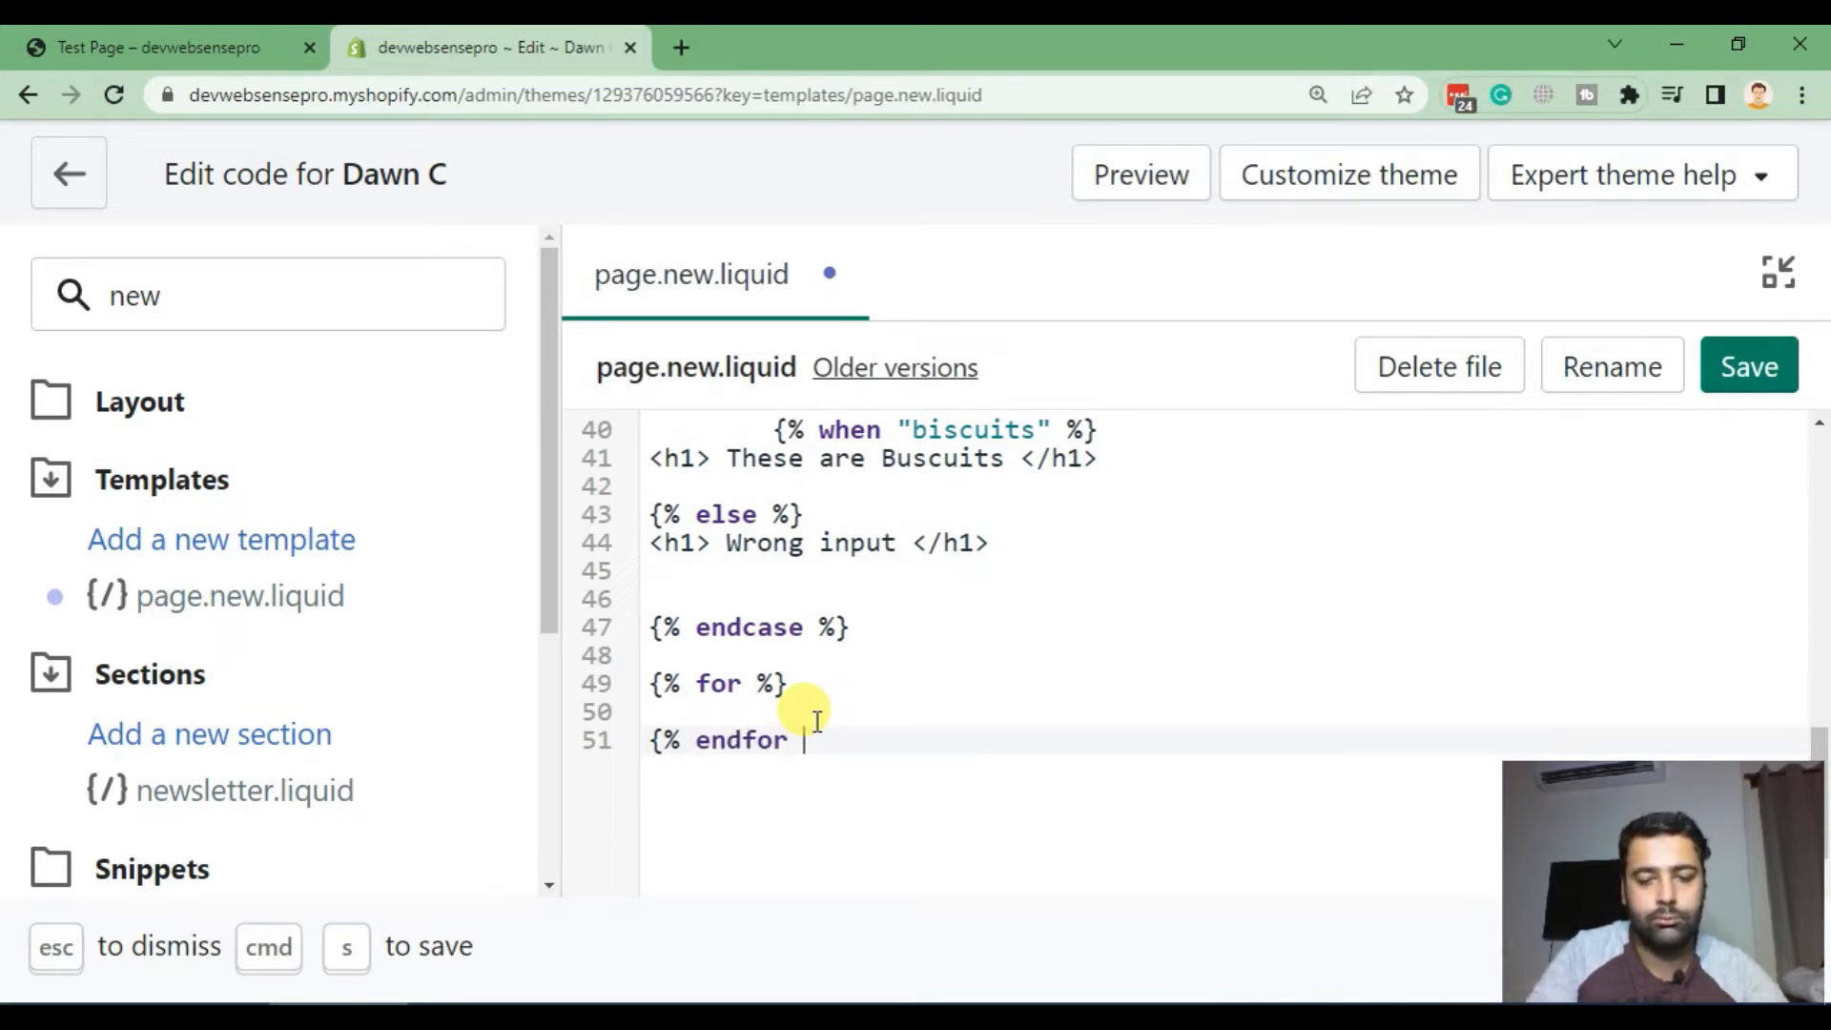
text(%})
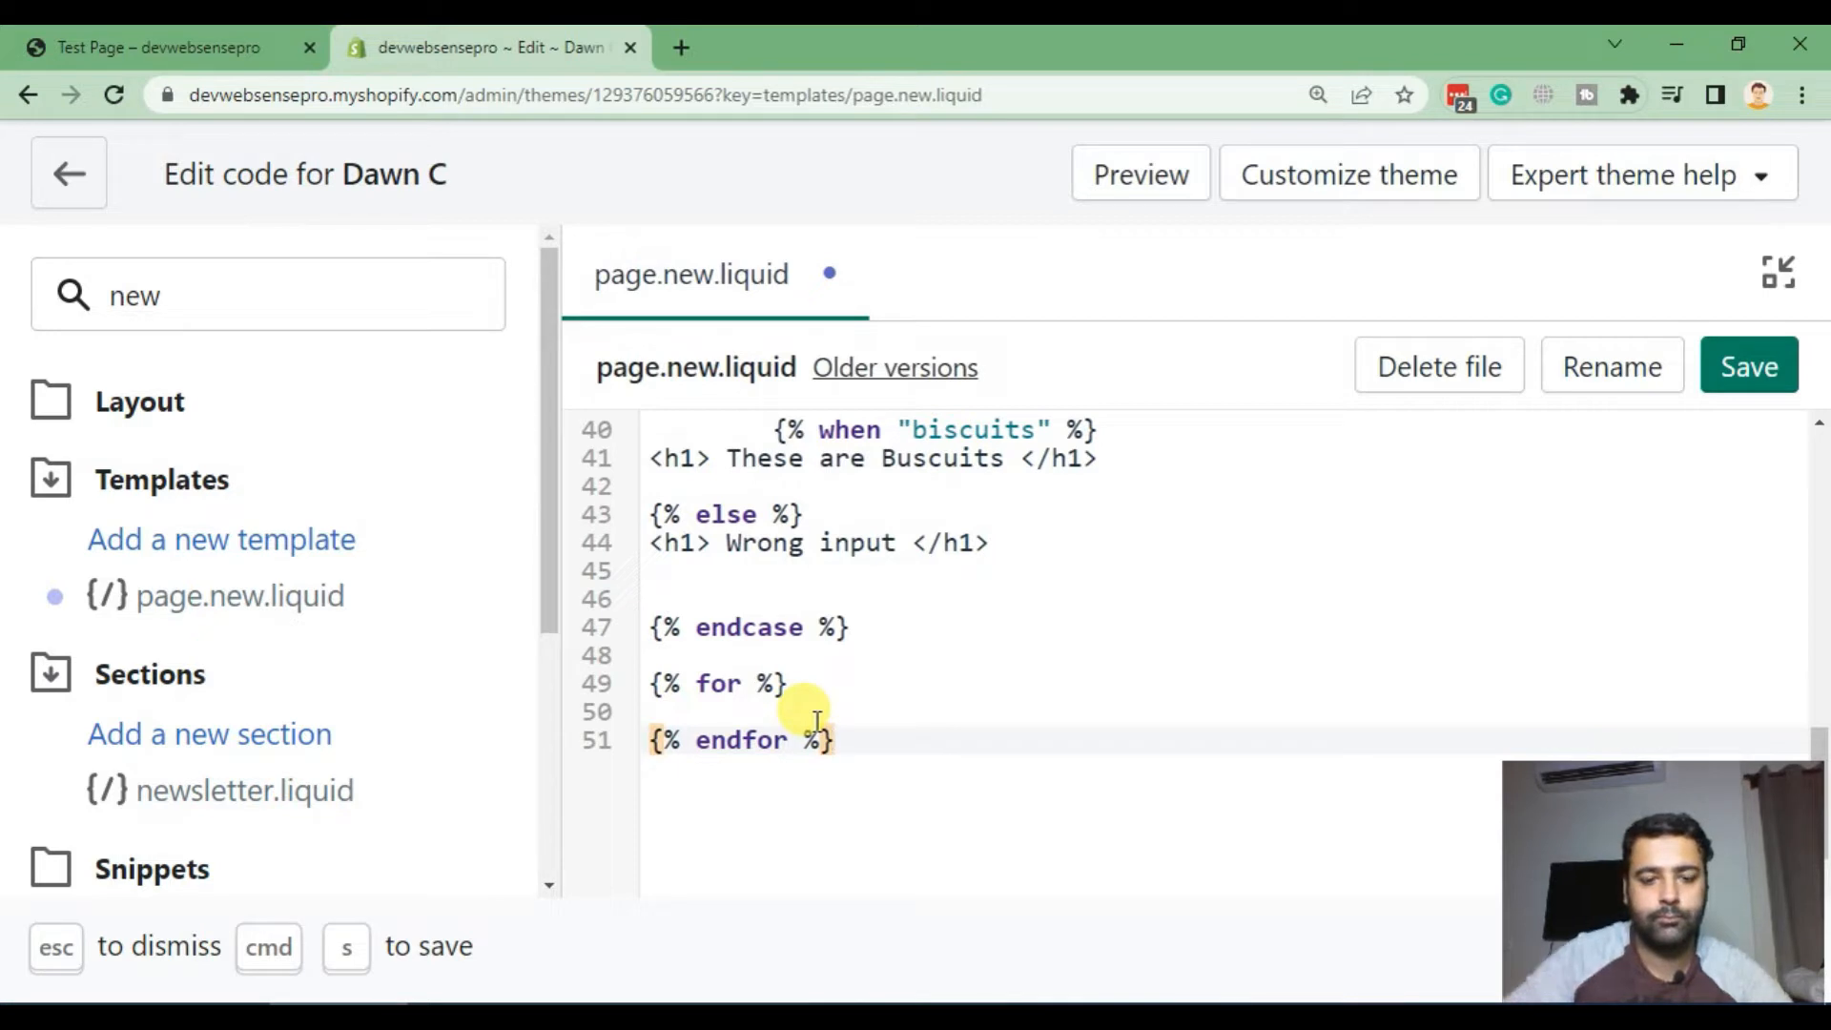
mouse_move(1062, 765)
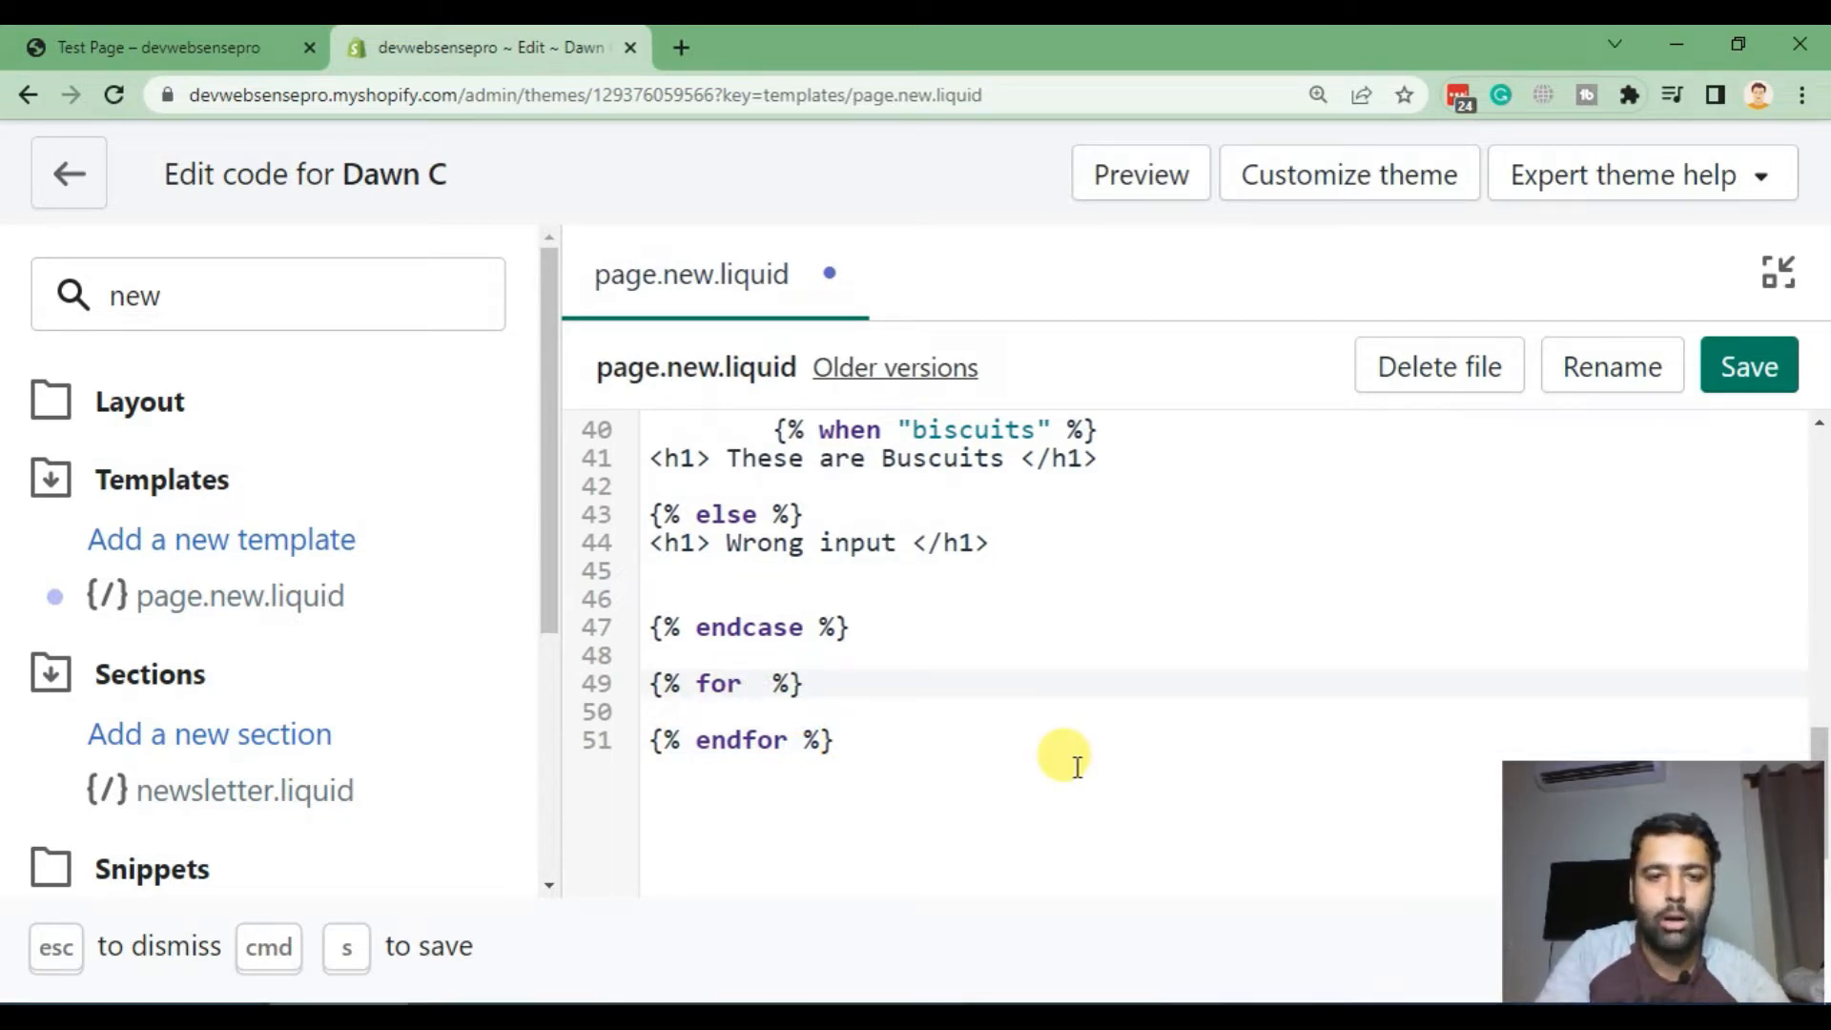
Step: Complete the loop as for i in (1..10) and output {{ i }} in its body
text(i in)
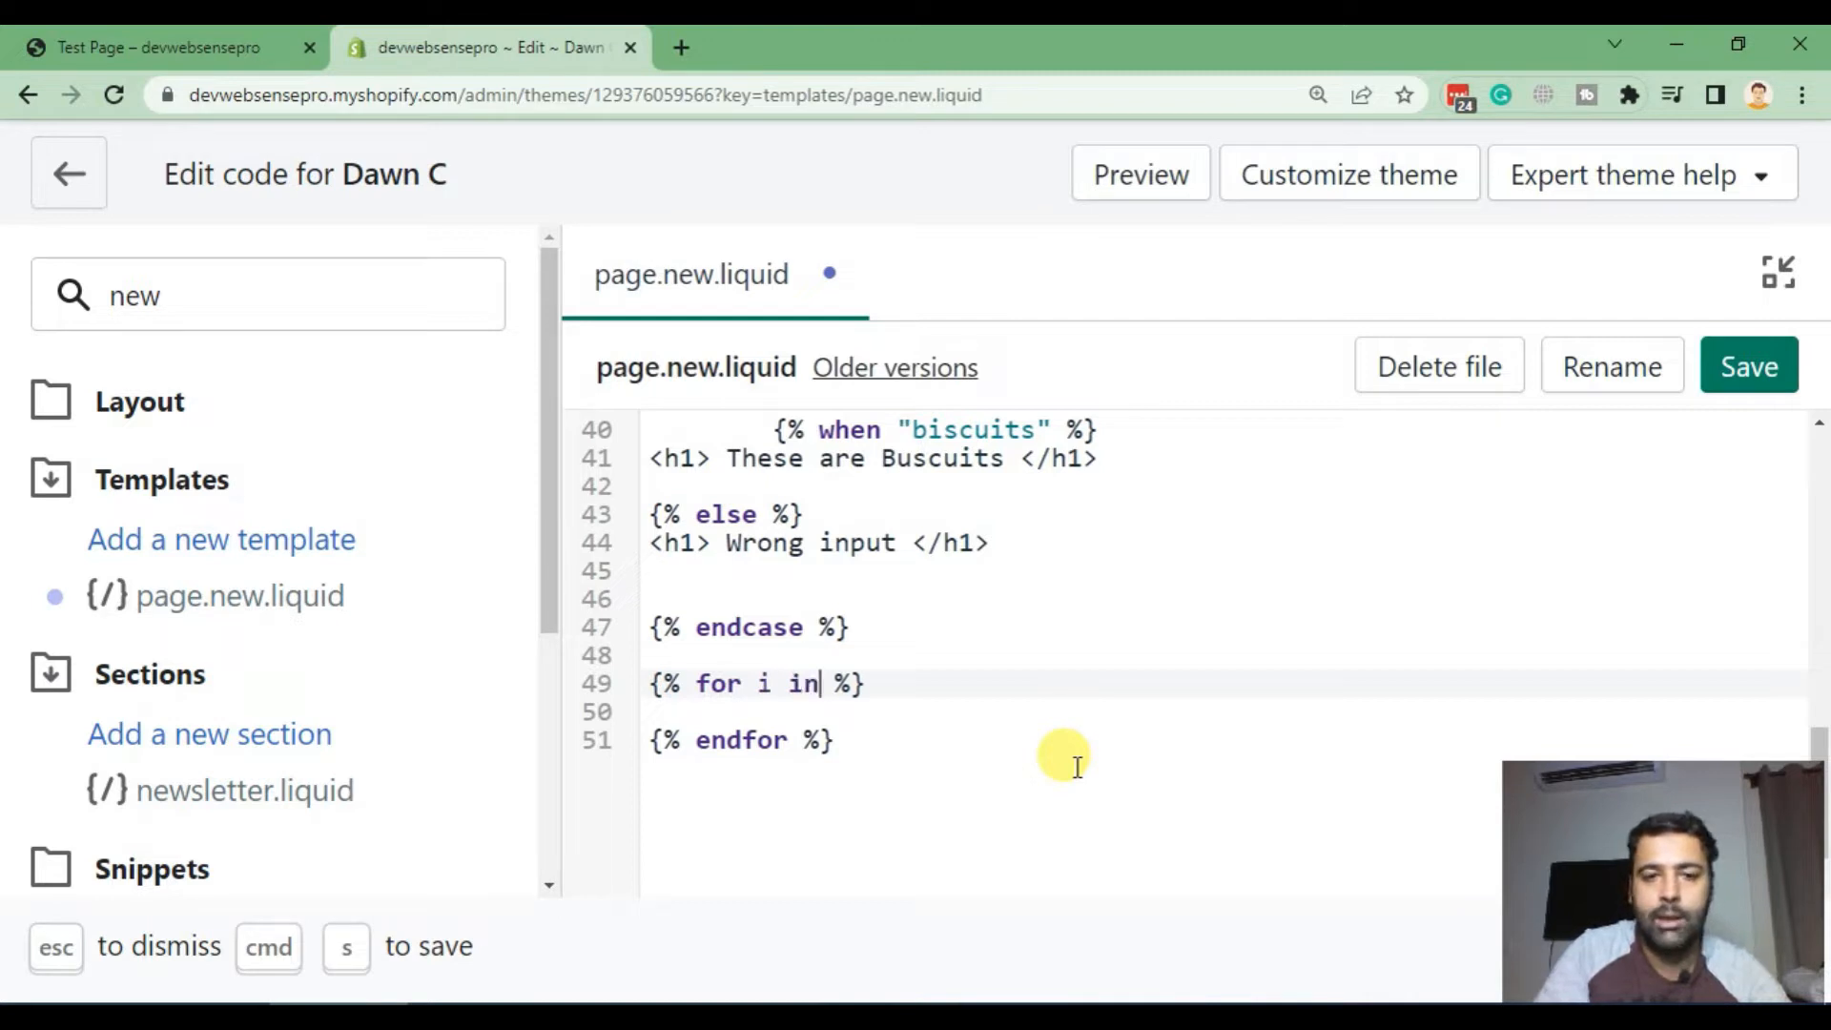
text(()
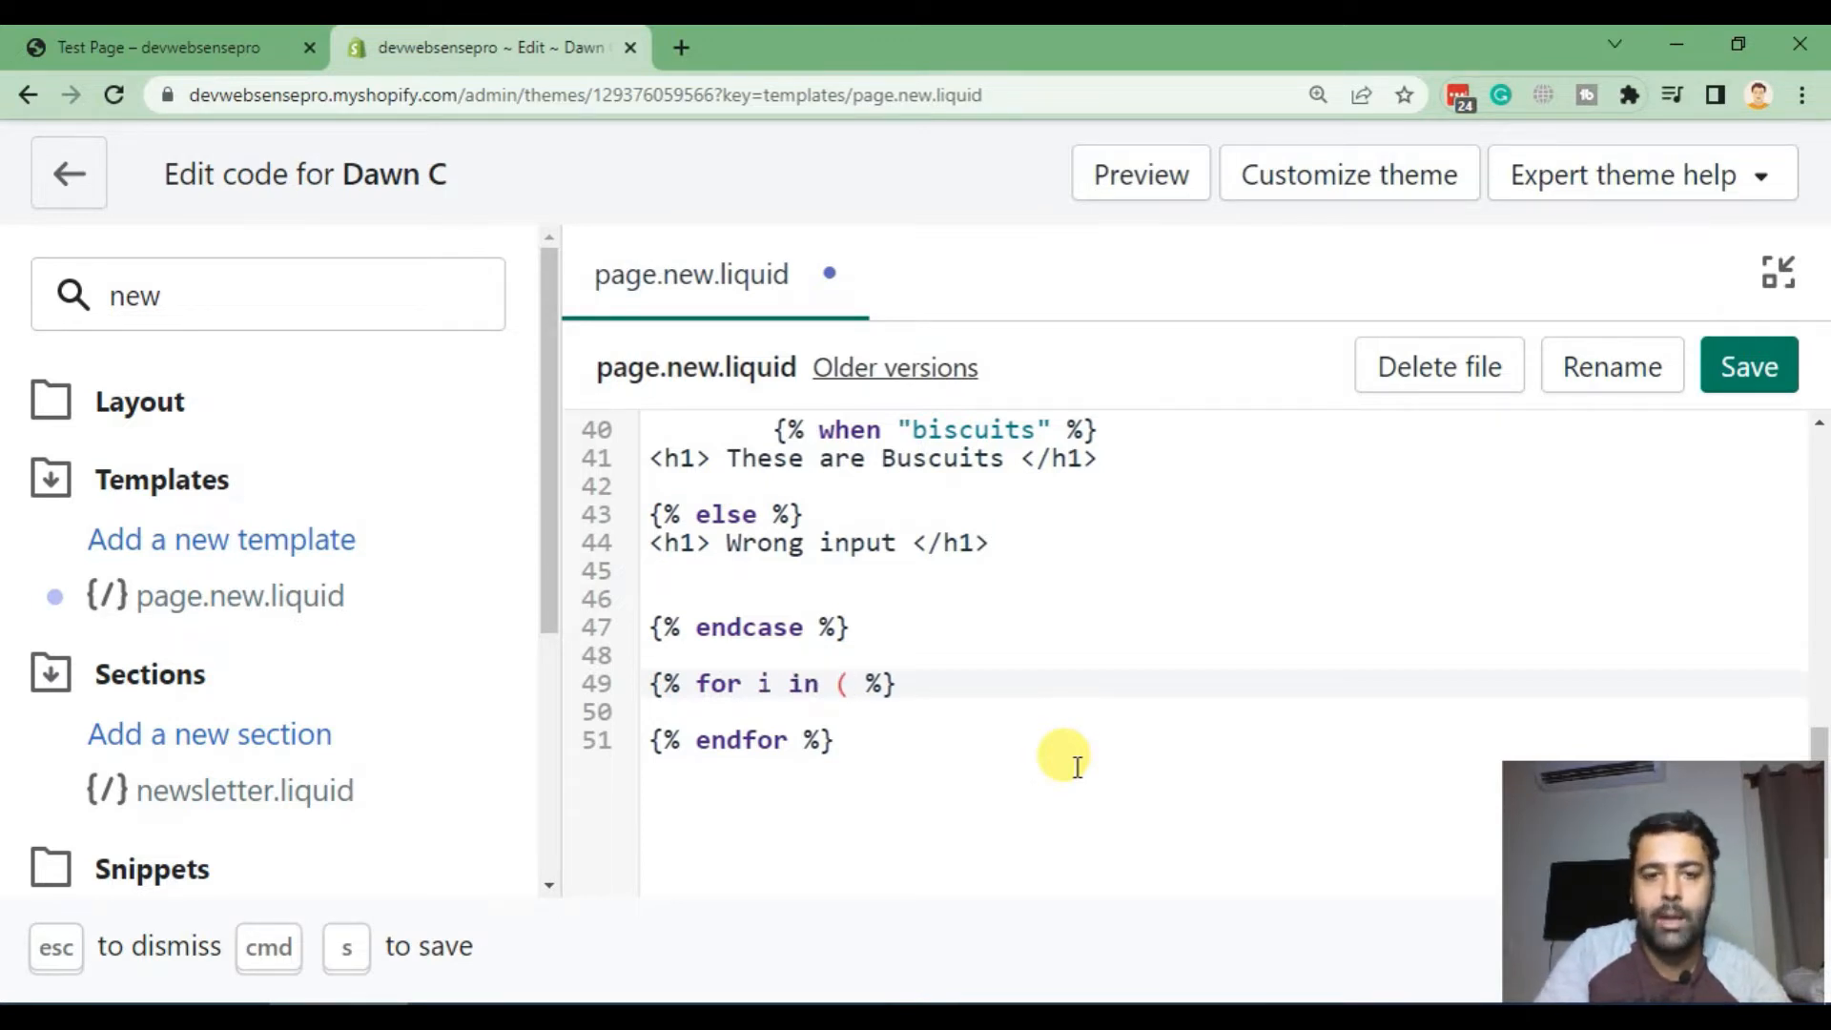
text(1)
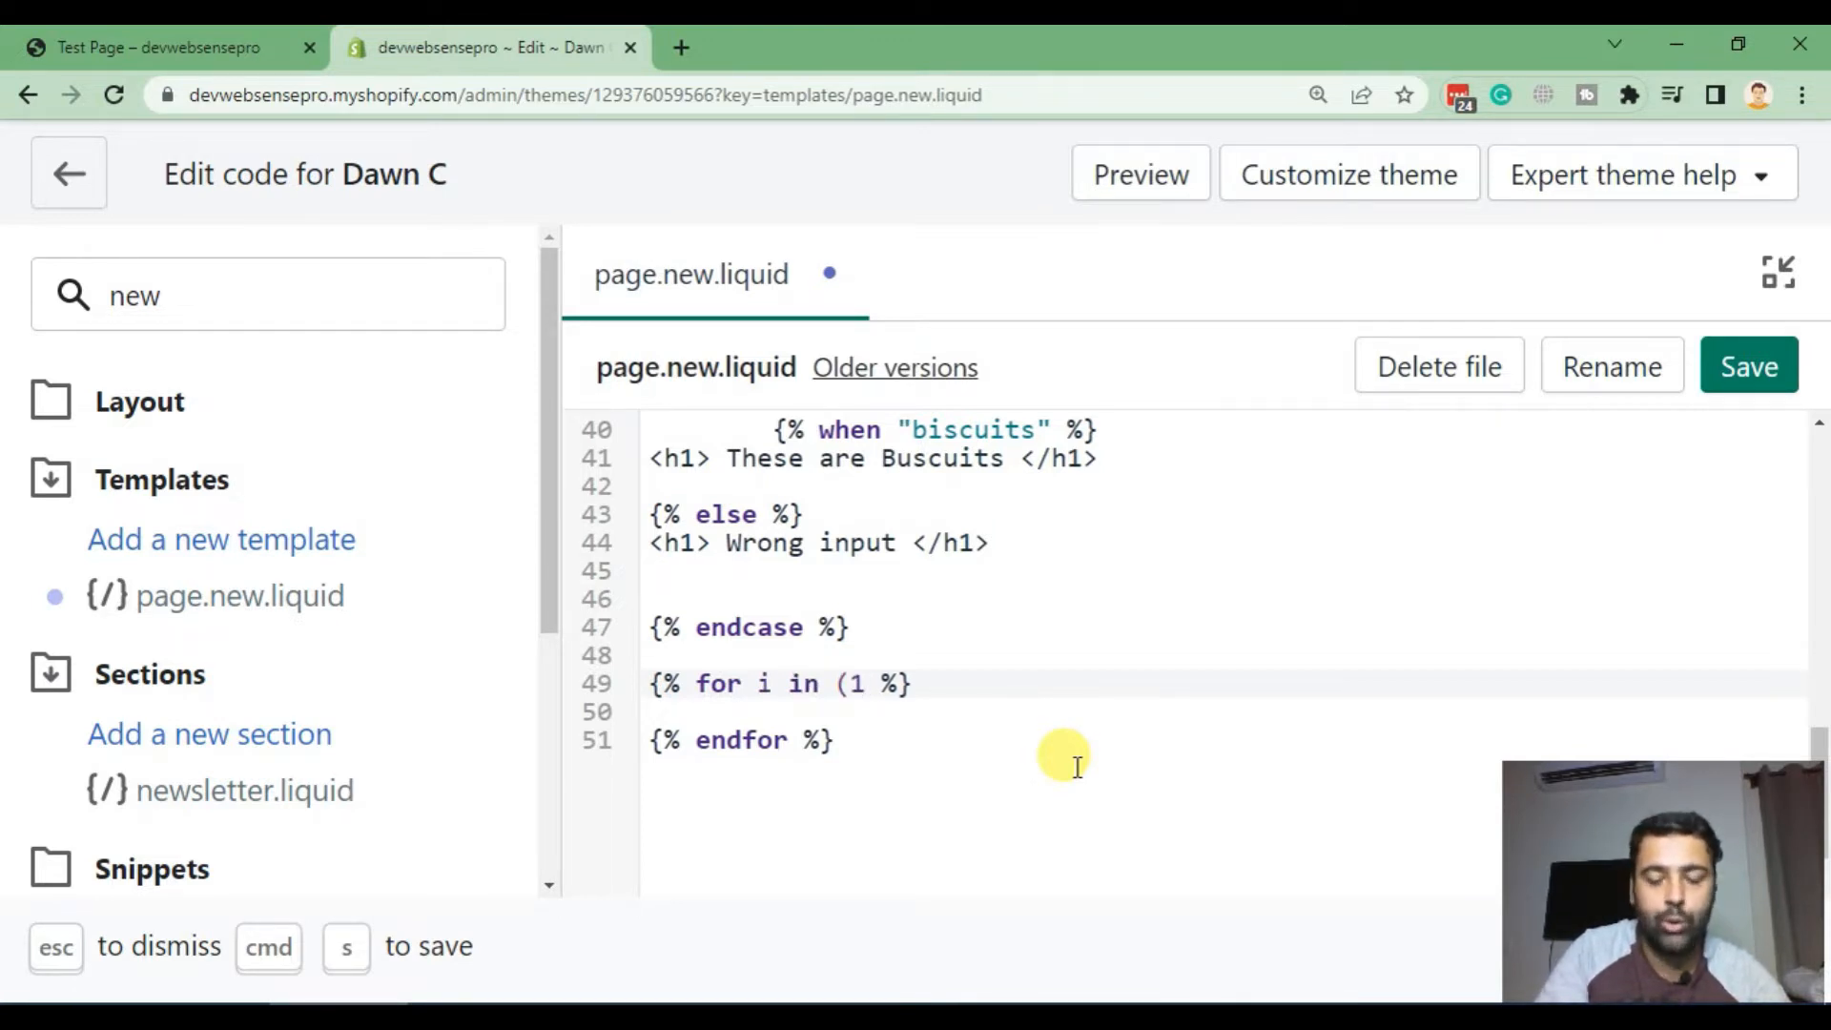
text(..1)
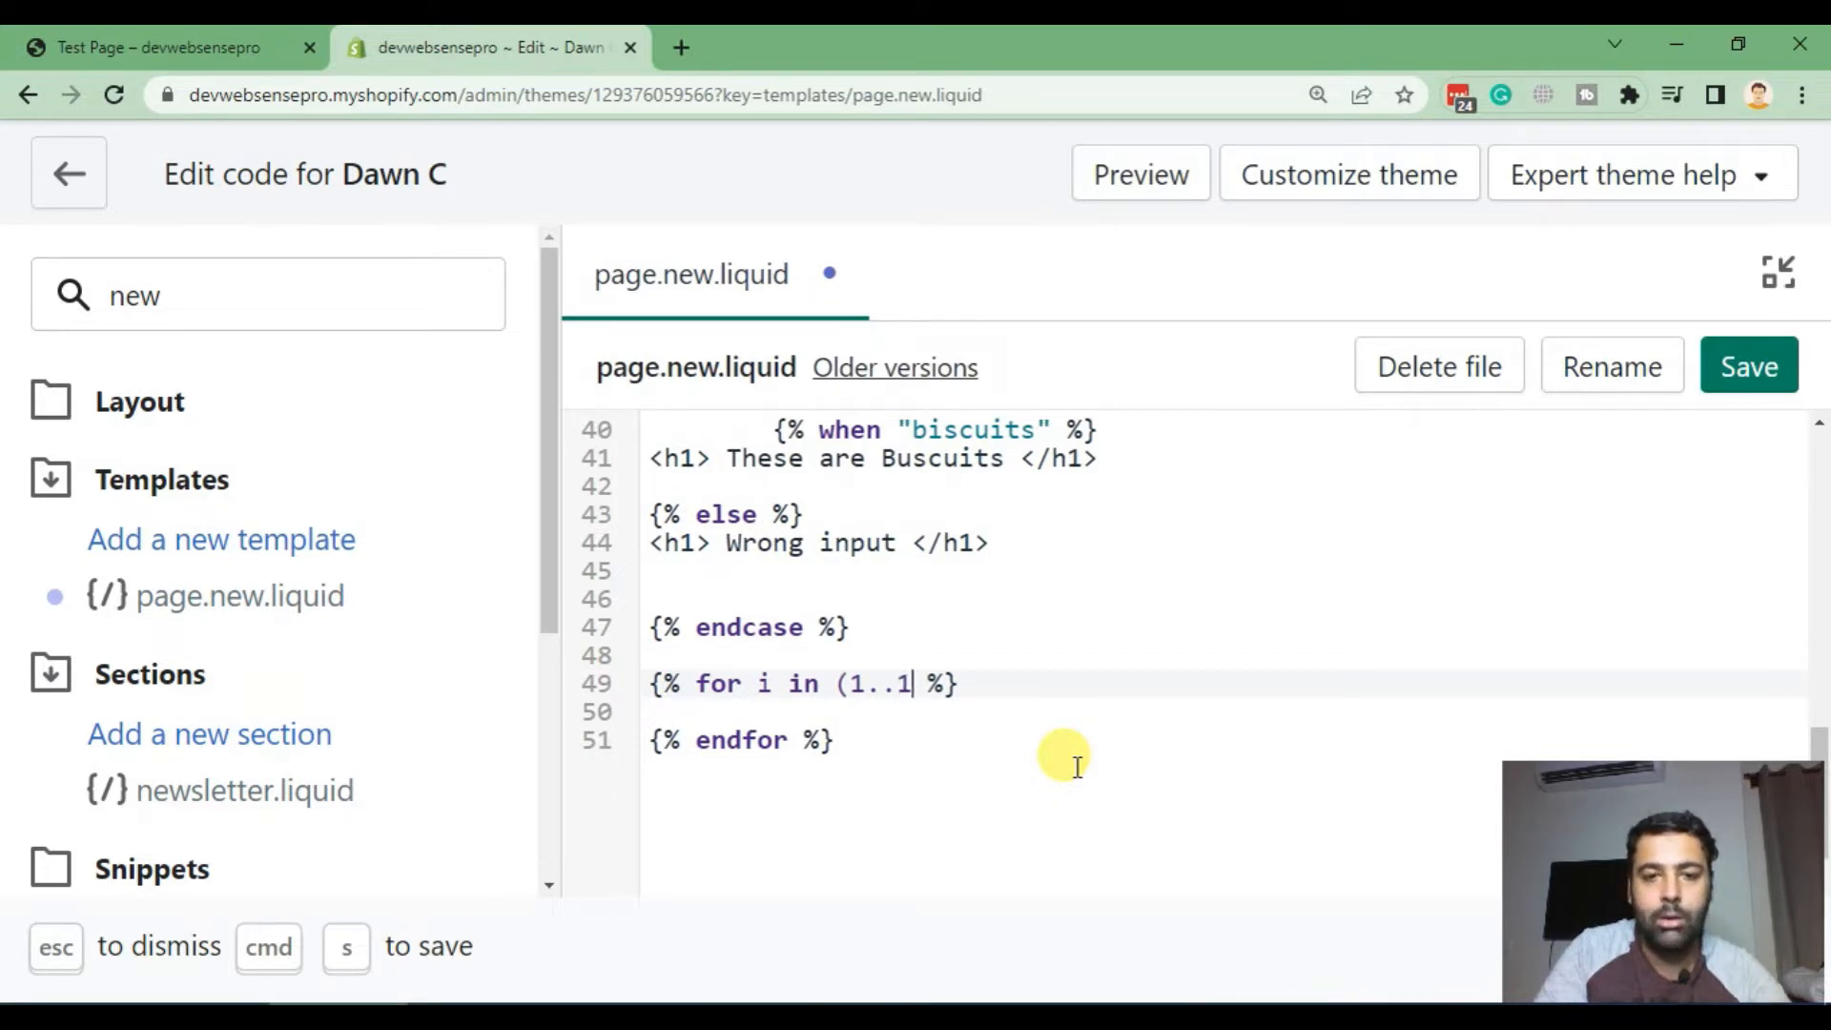
text(0))
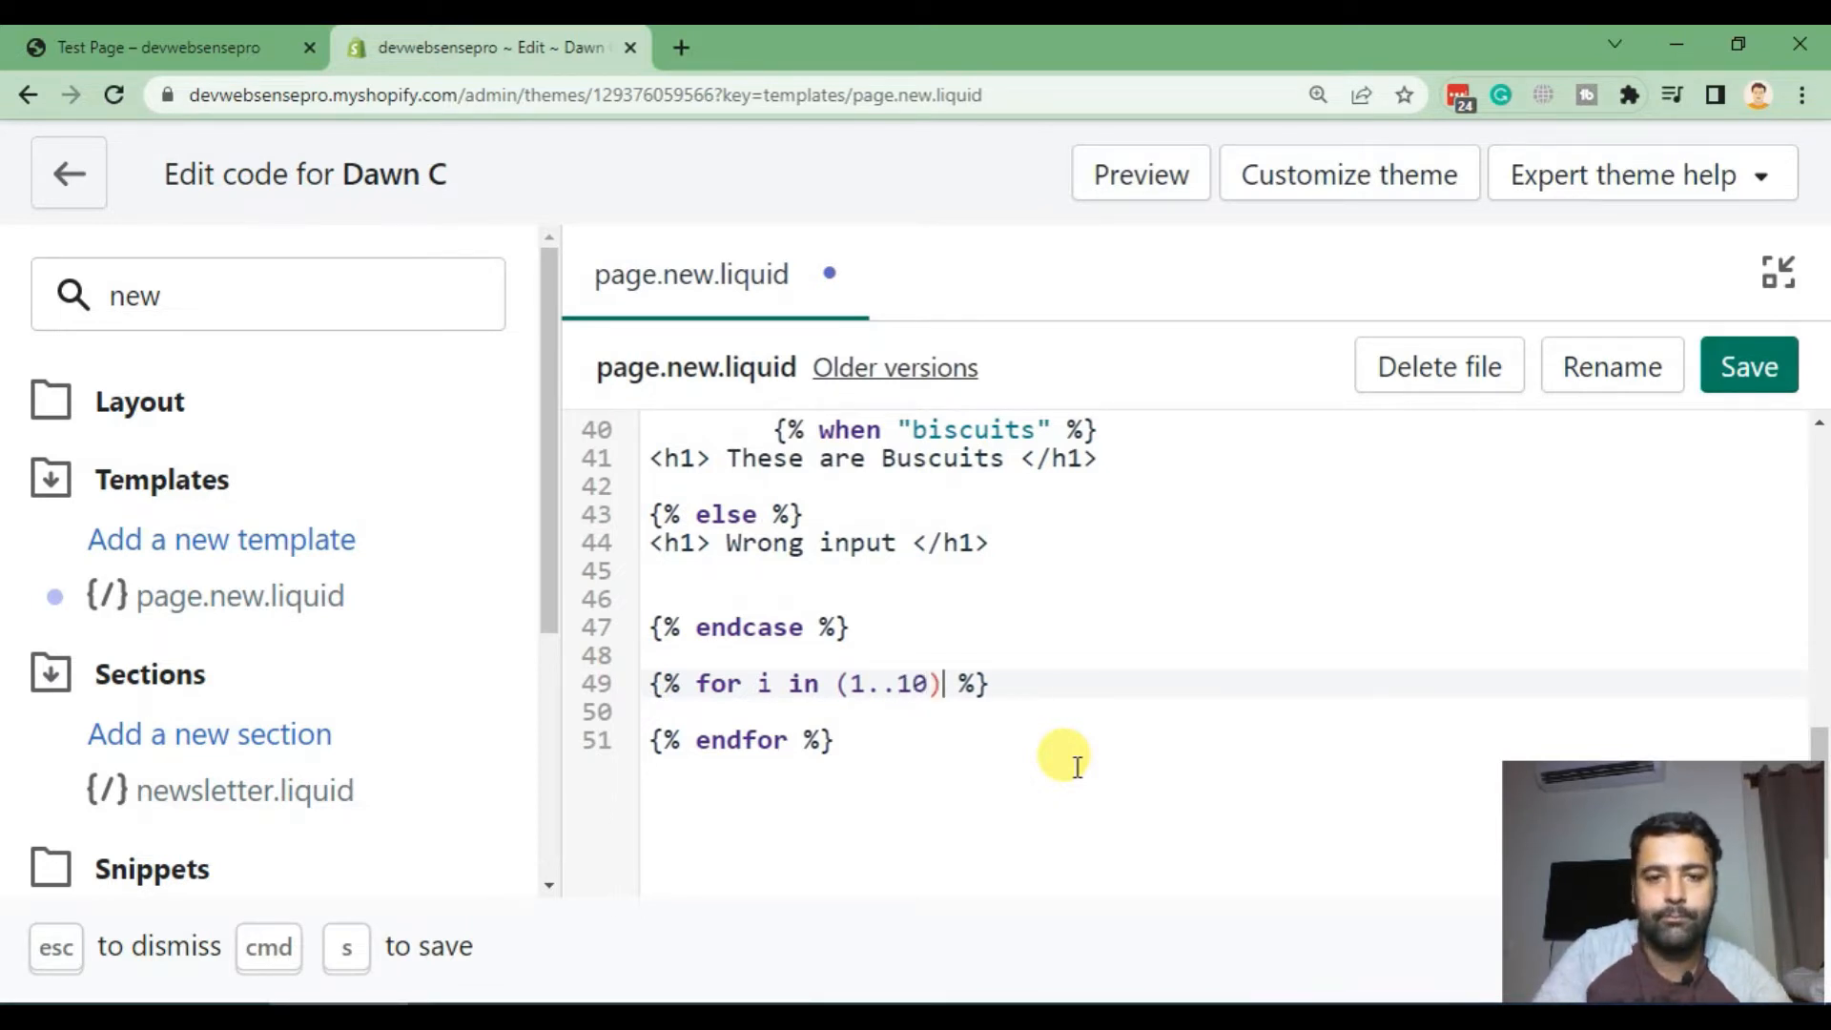
key(Enter)
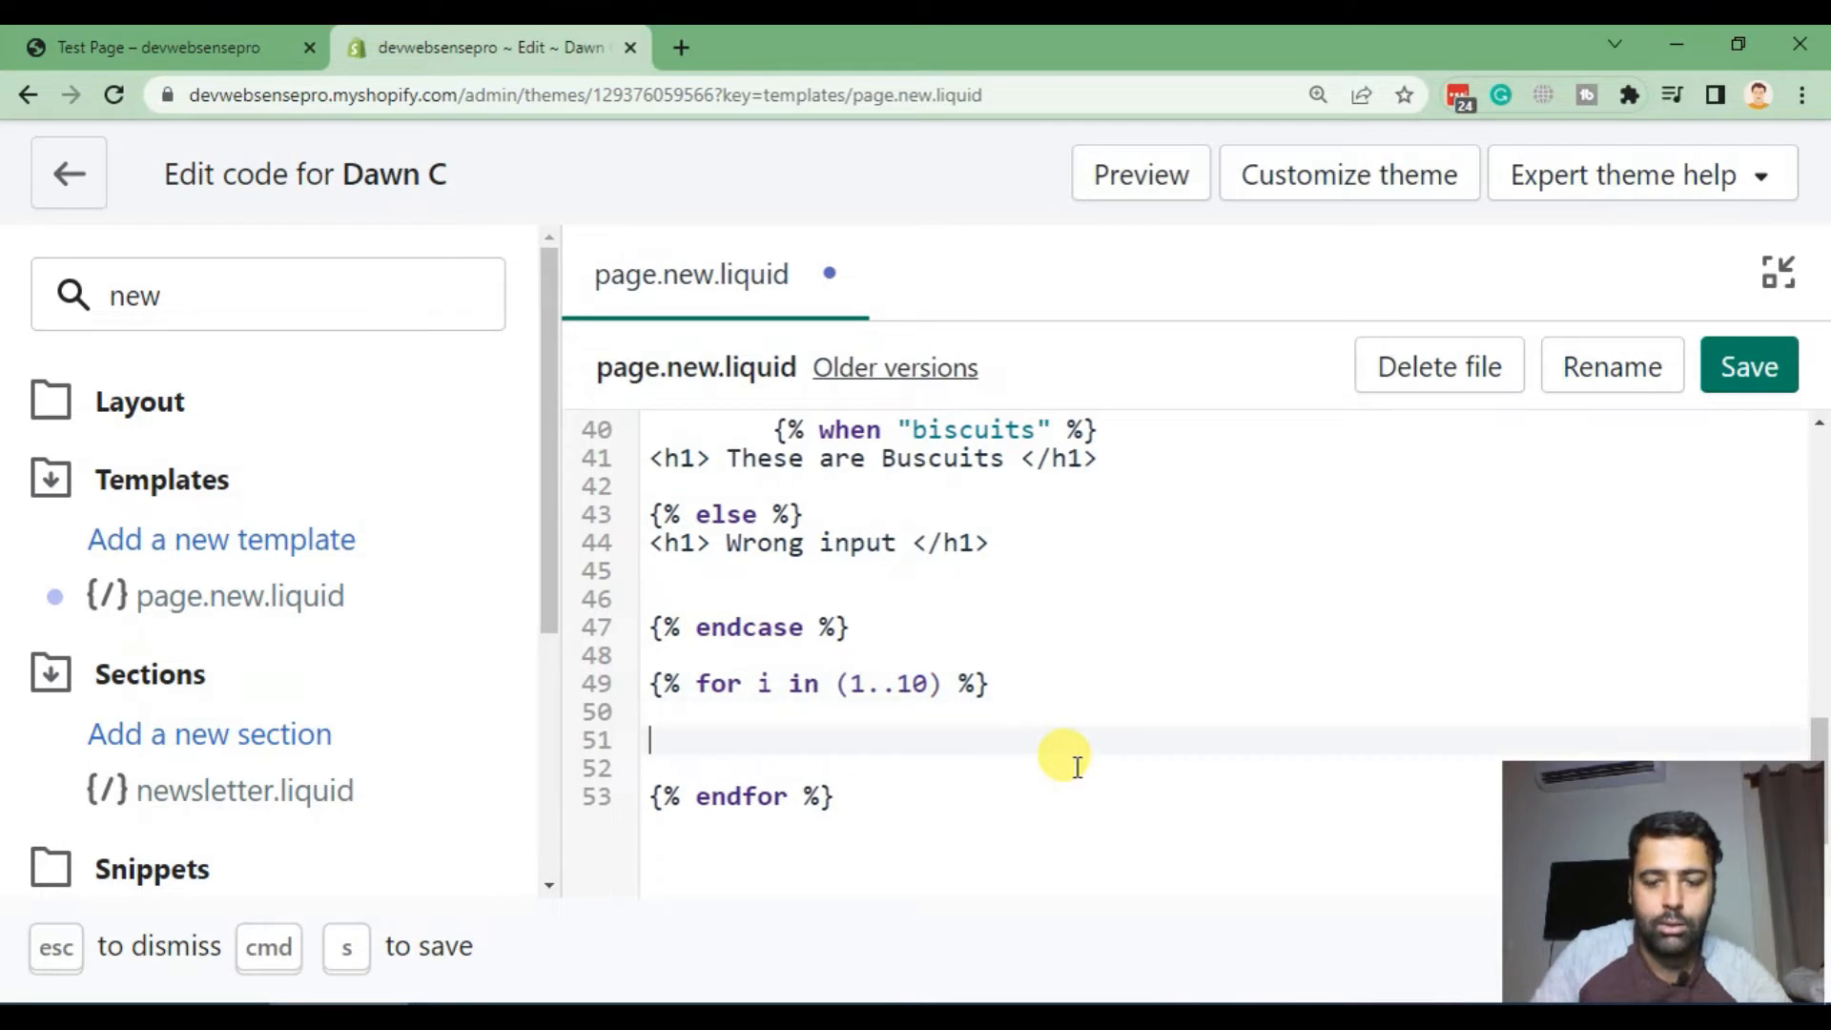
text({{ }})
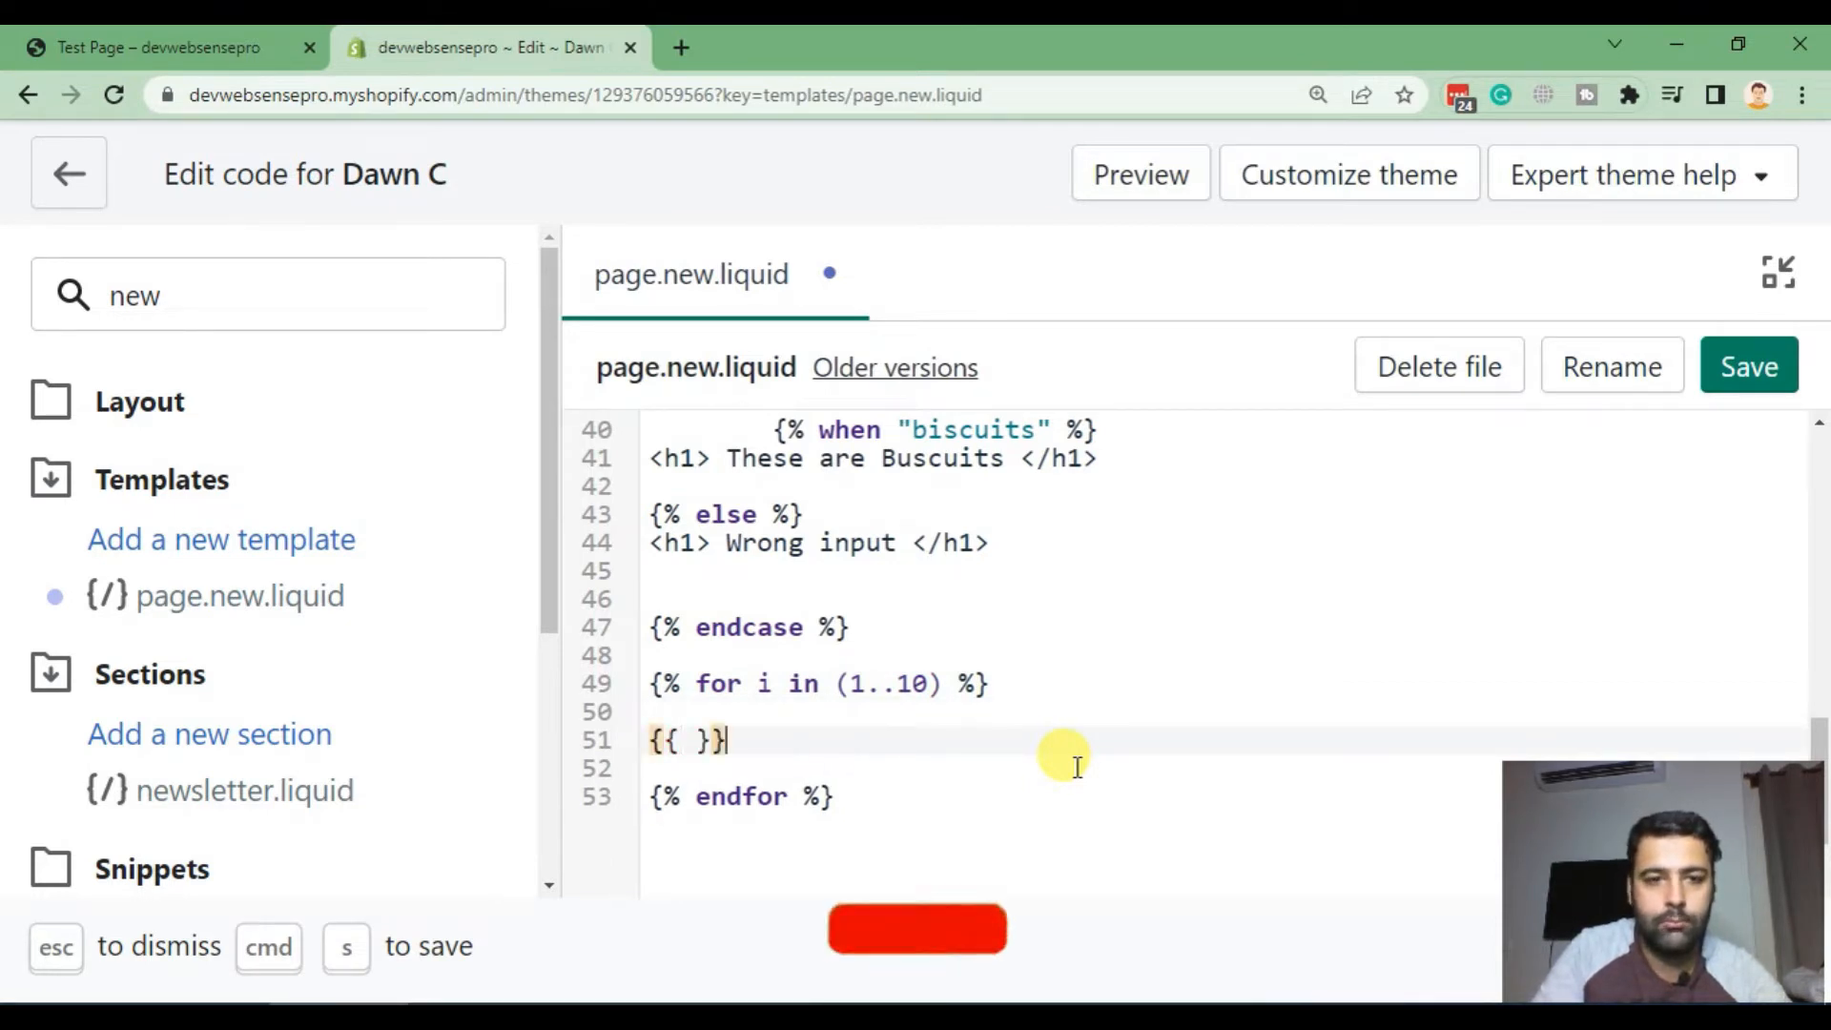
text(i)
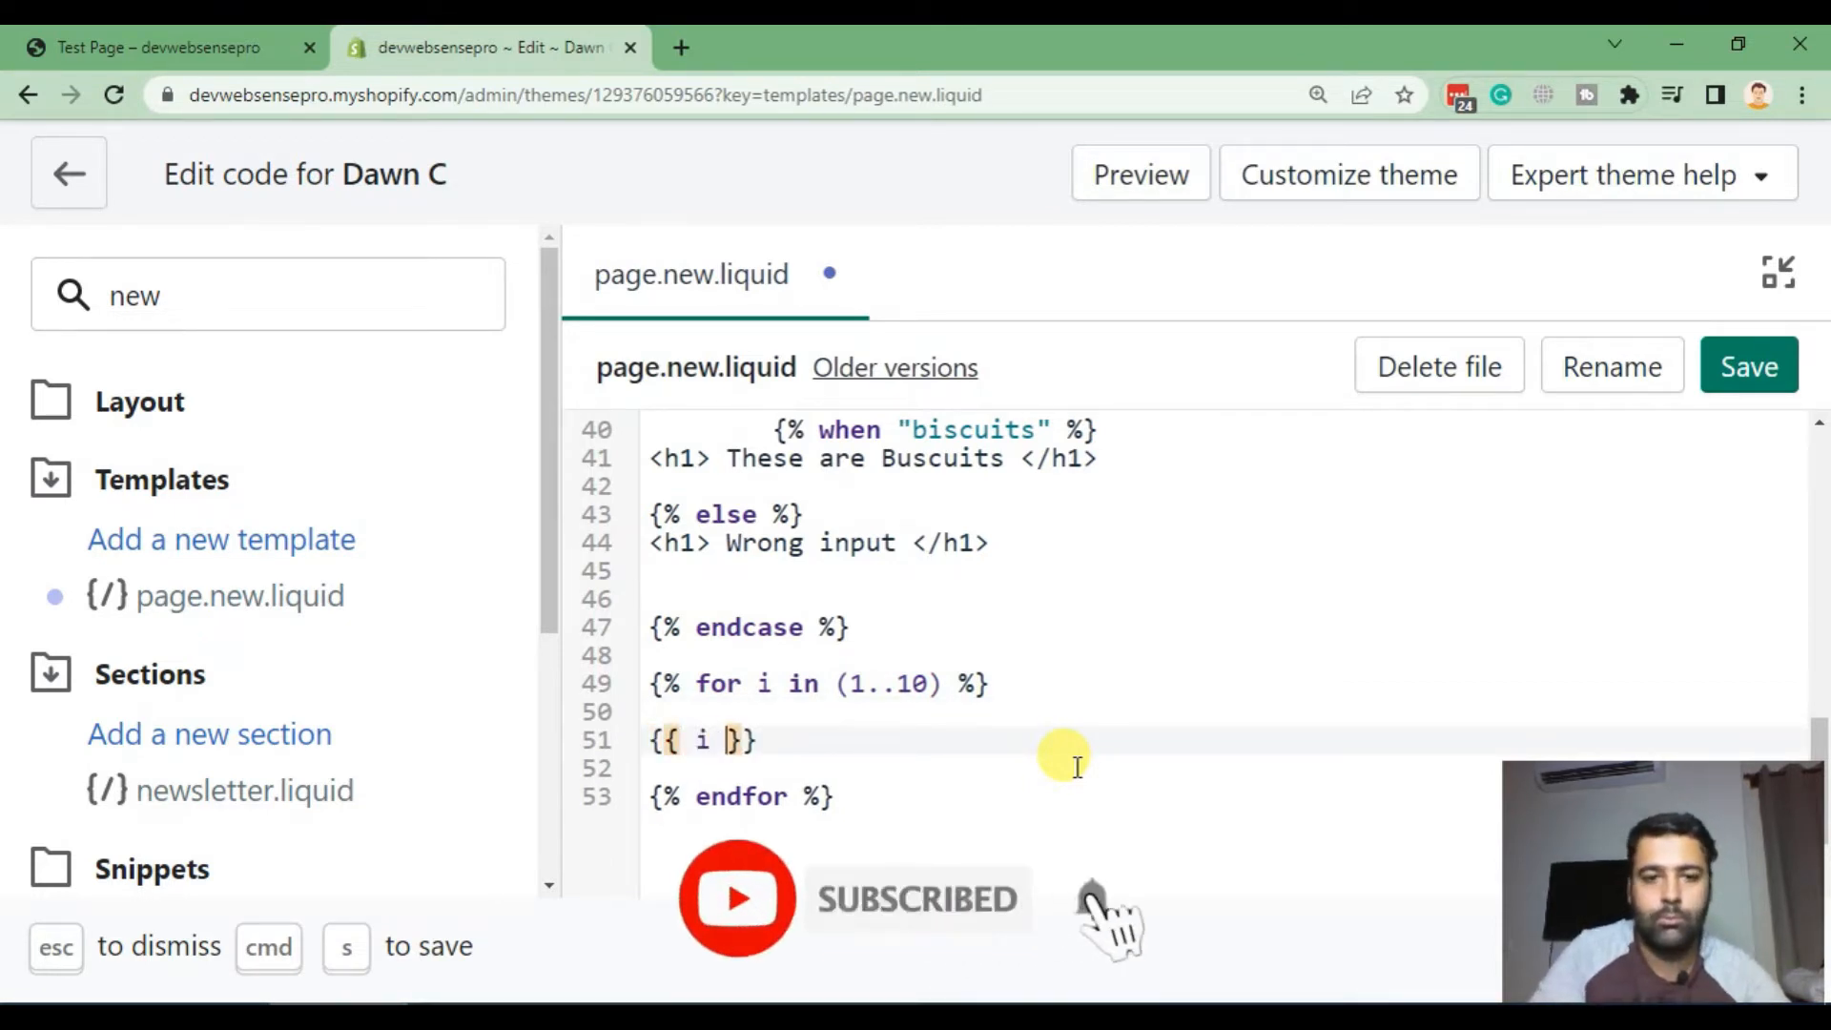
mouse_move(992, 771)
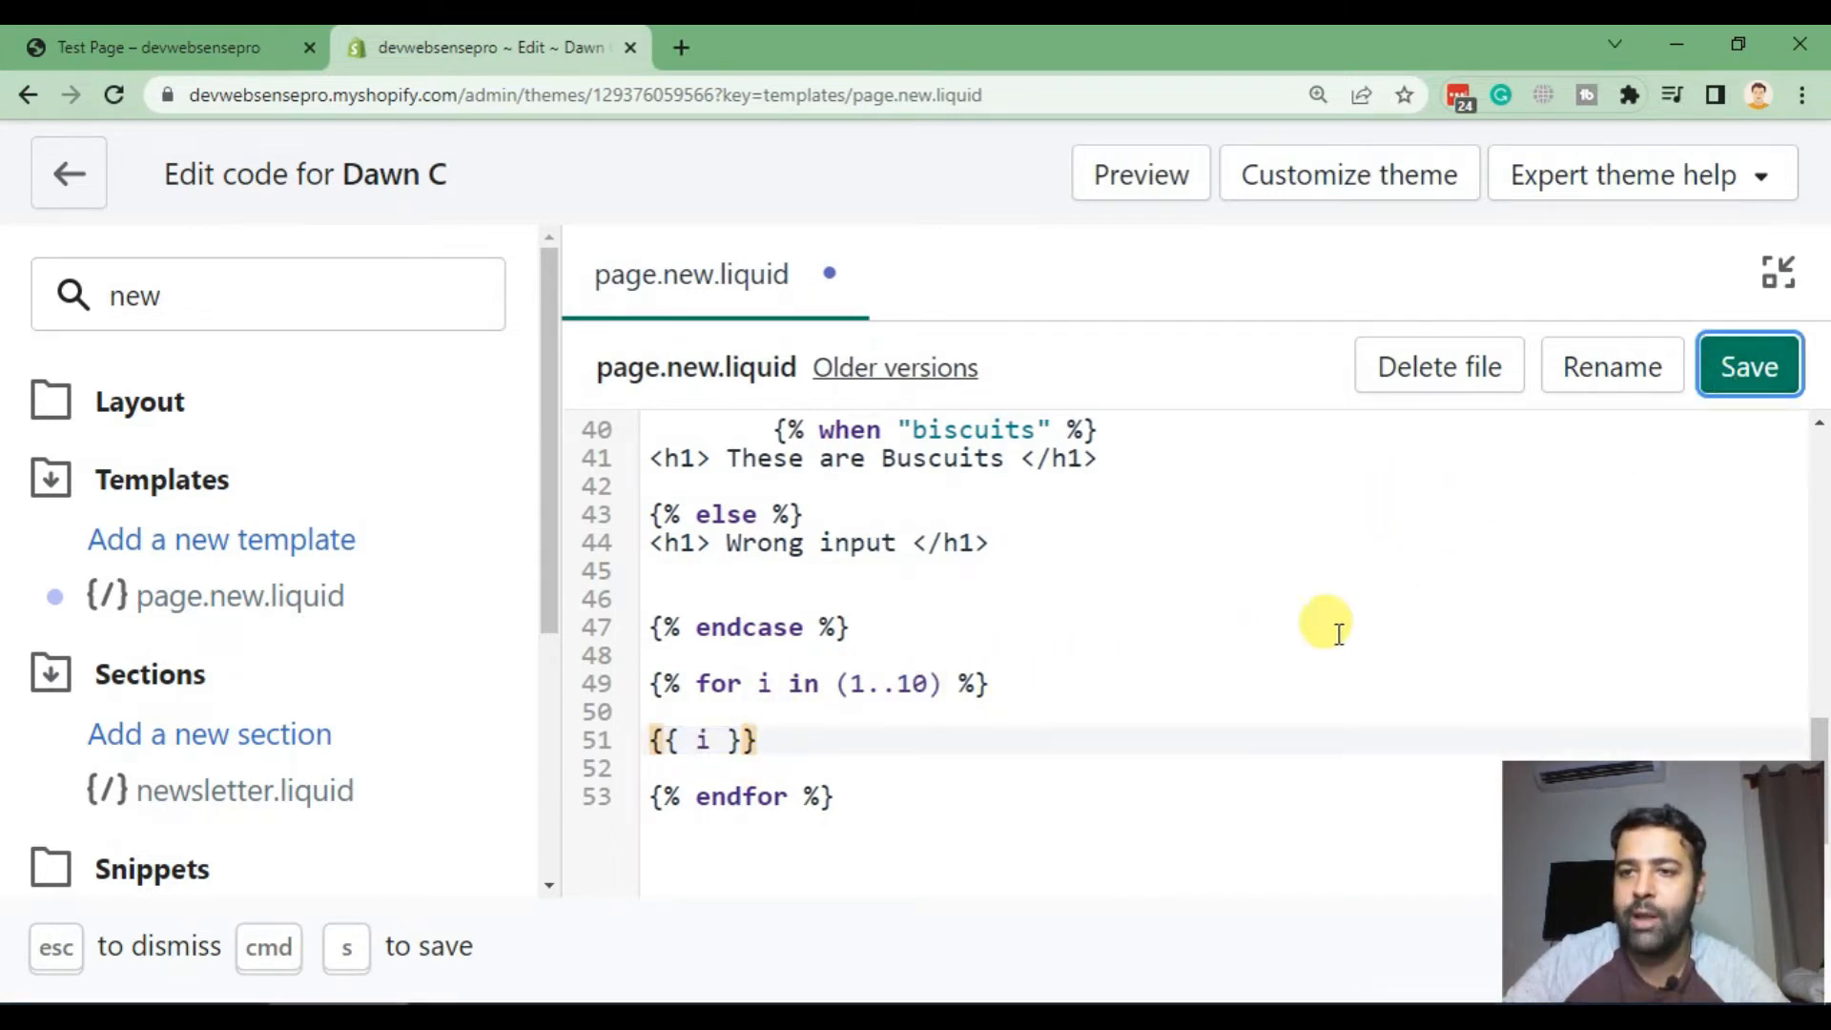
Step: Save page.new.liquid and add a <br/ > break after the {{ i }} output
click(1748, 366)
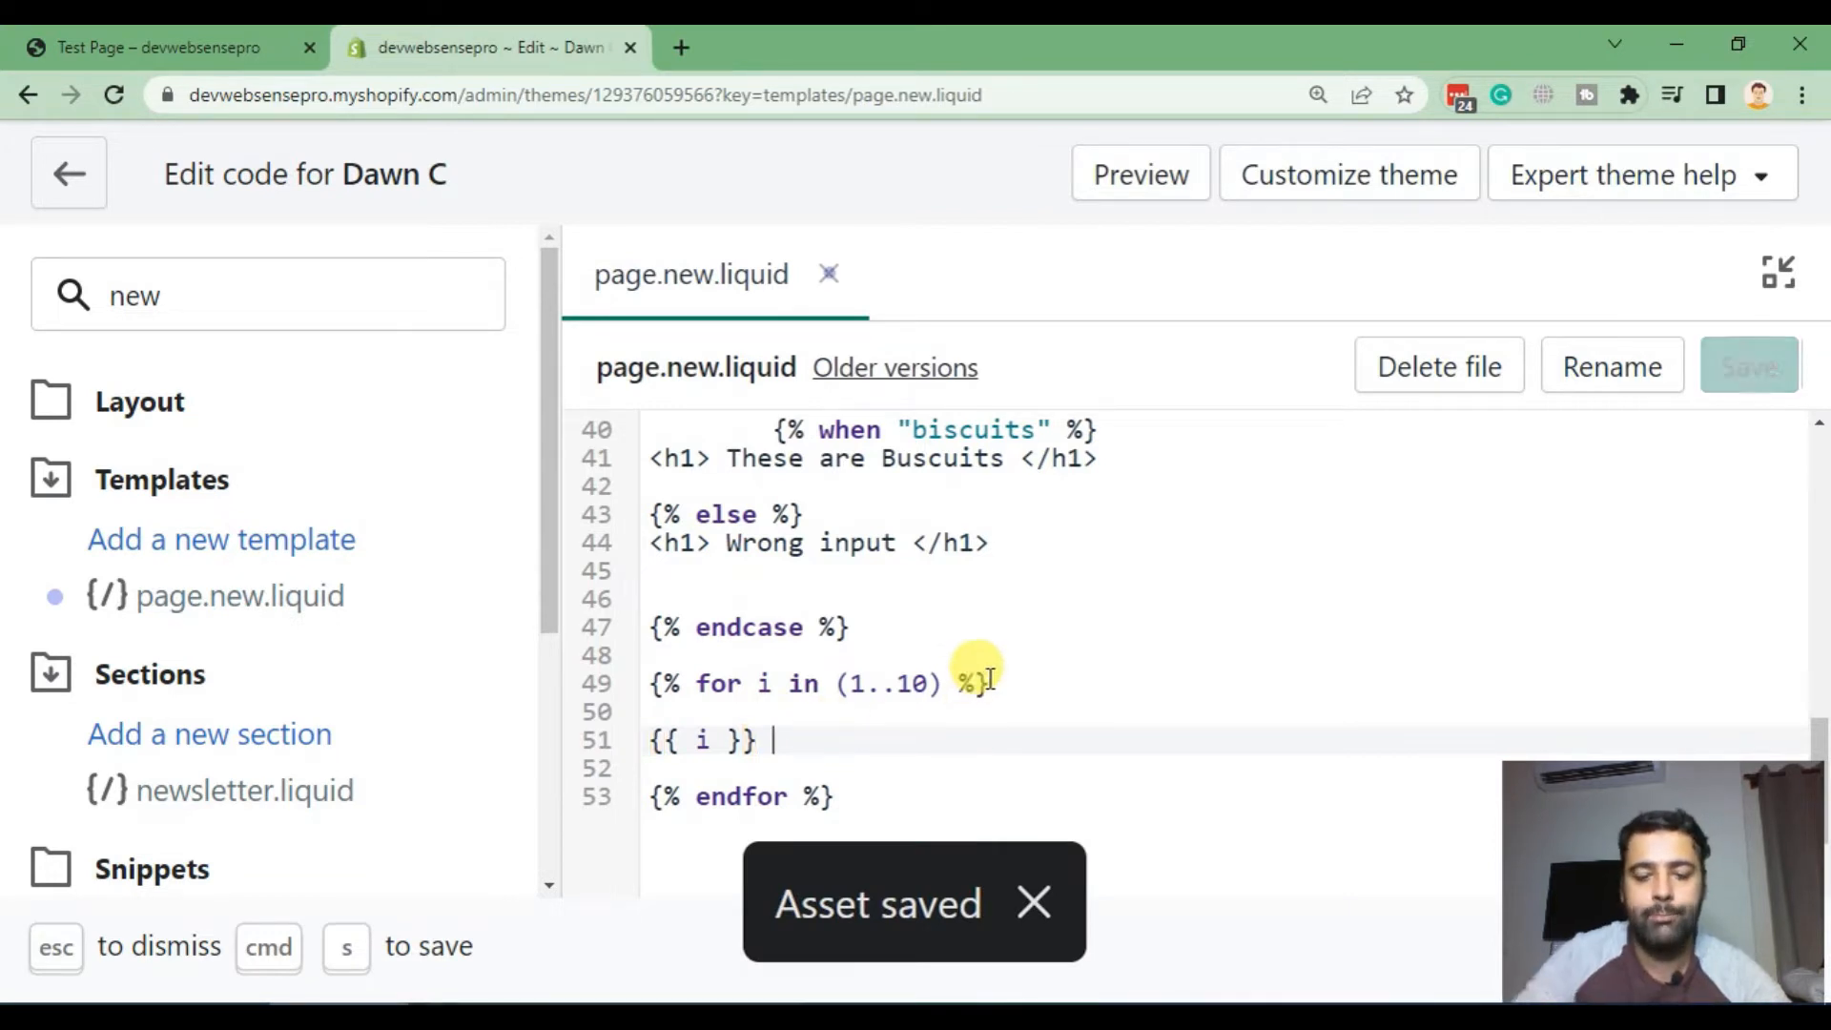
text(<br/ >)
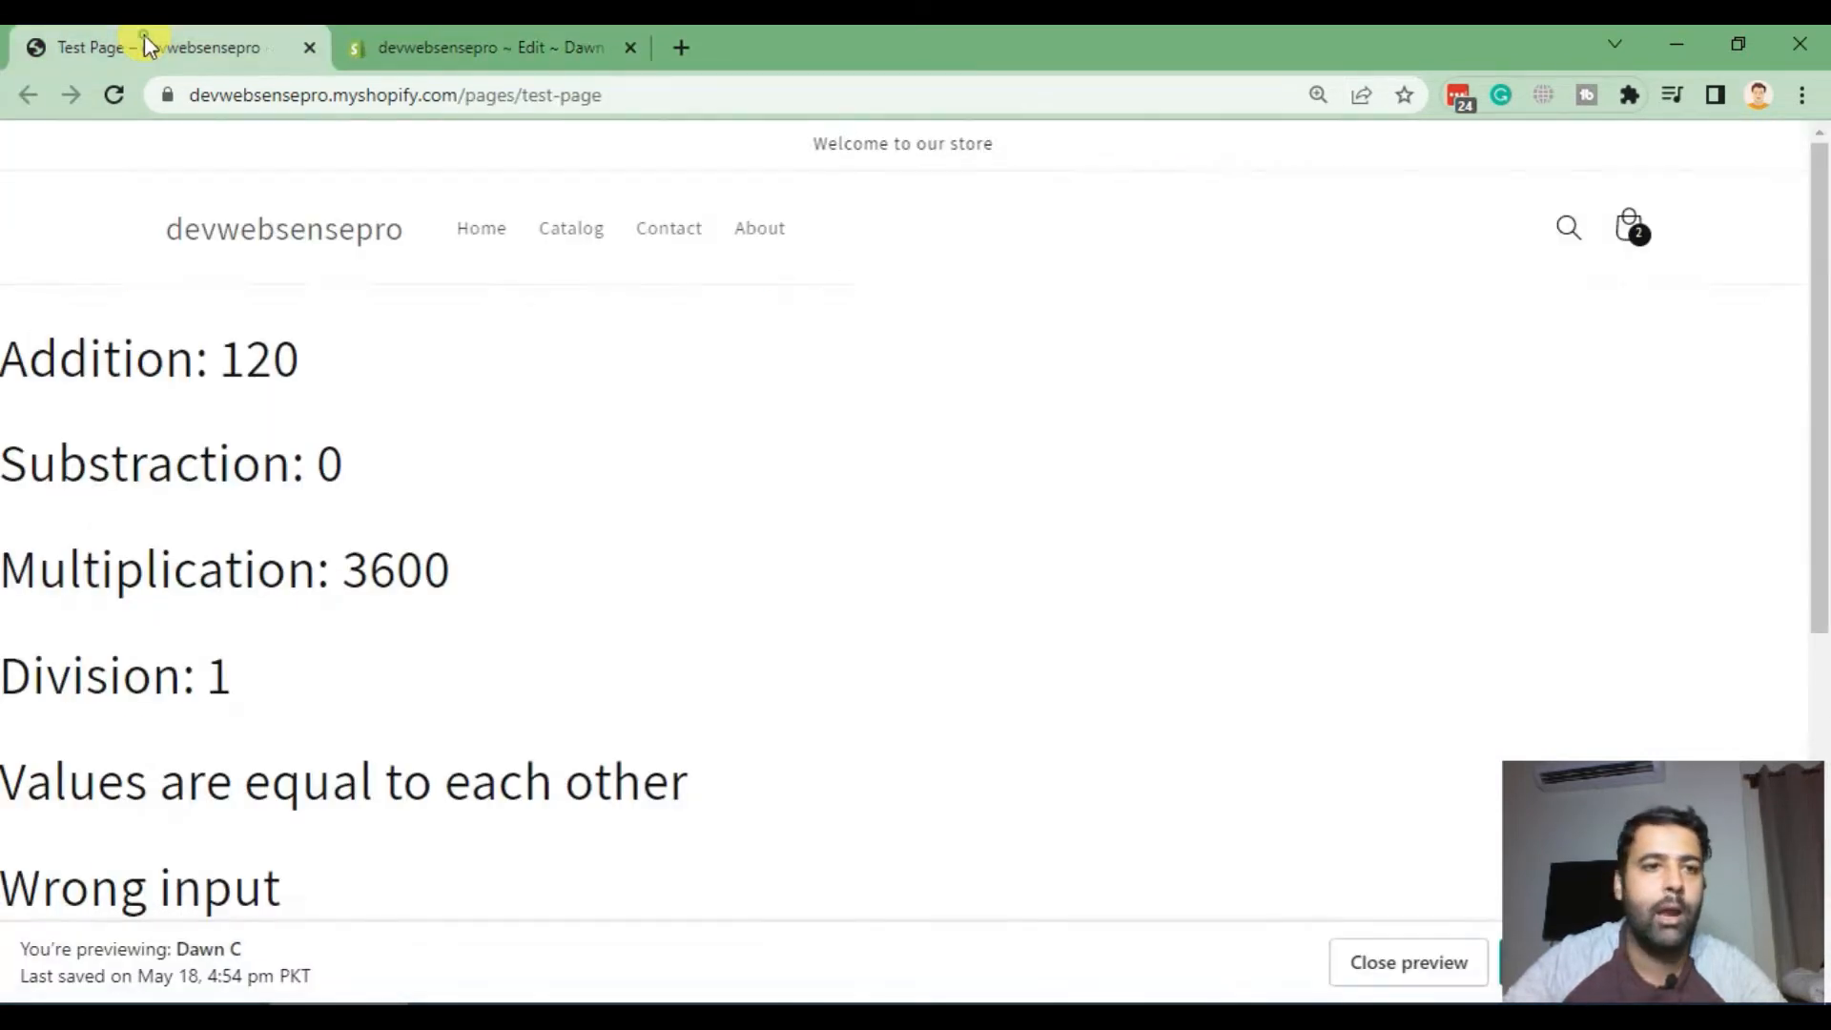
Step: Scroll the reloading test page down past Wrong input toward the 1–10 output
scroll(down, 3)
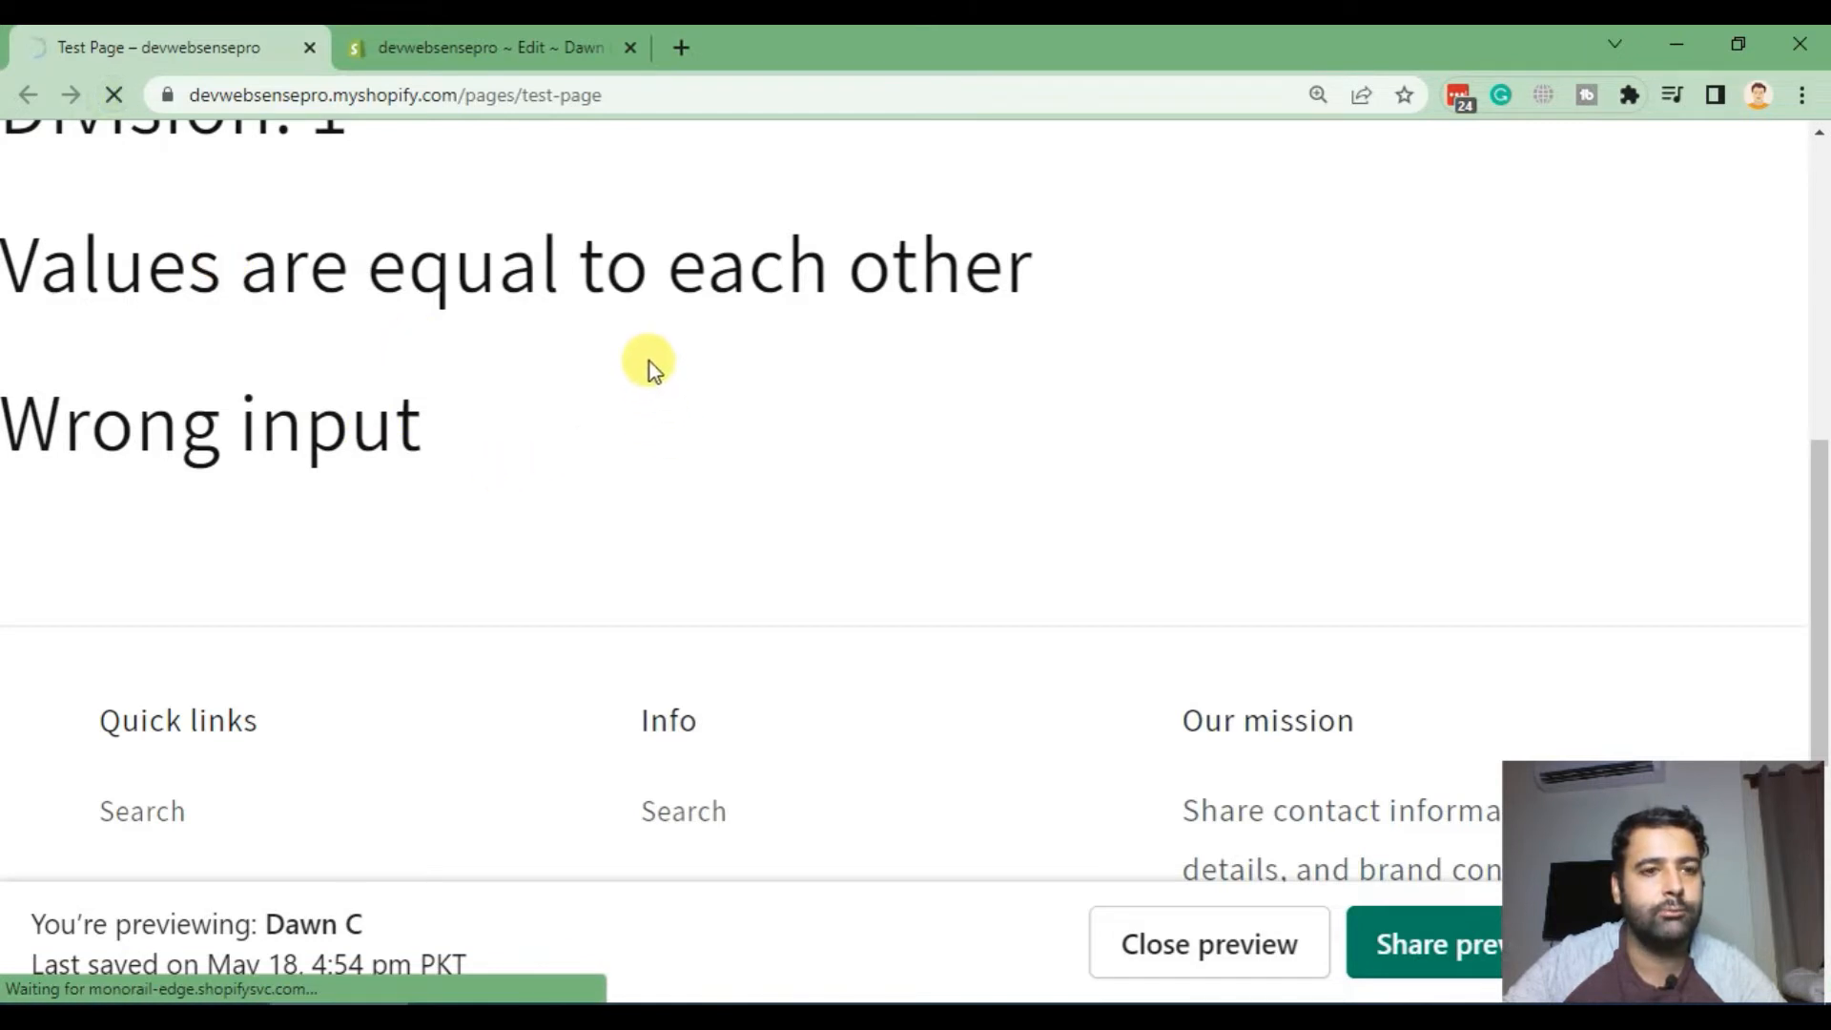
mouse_move(639, 323)
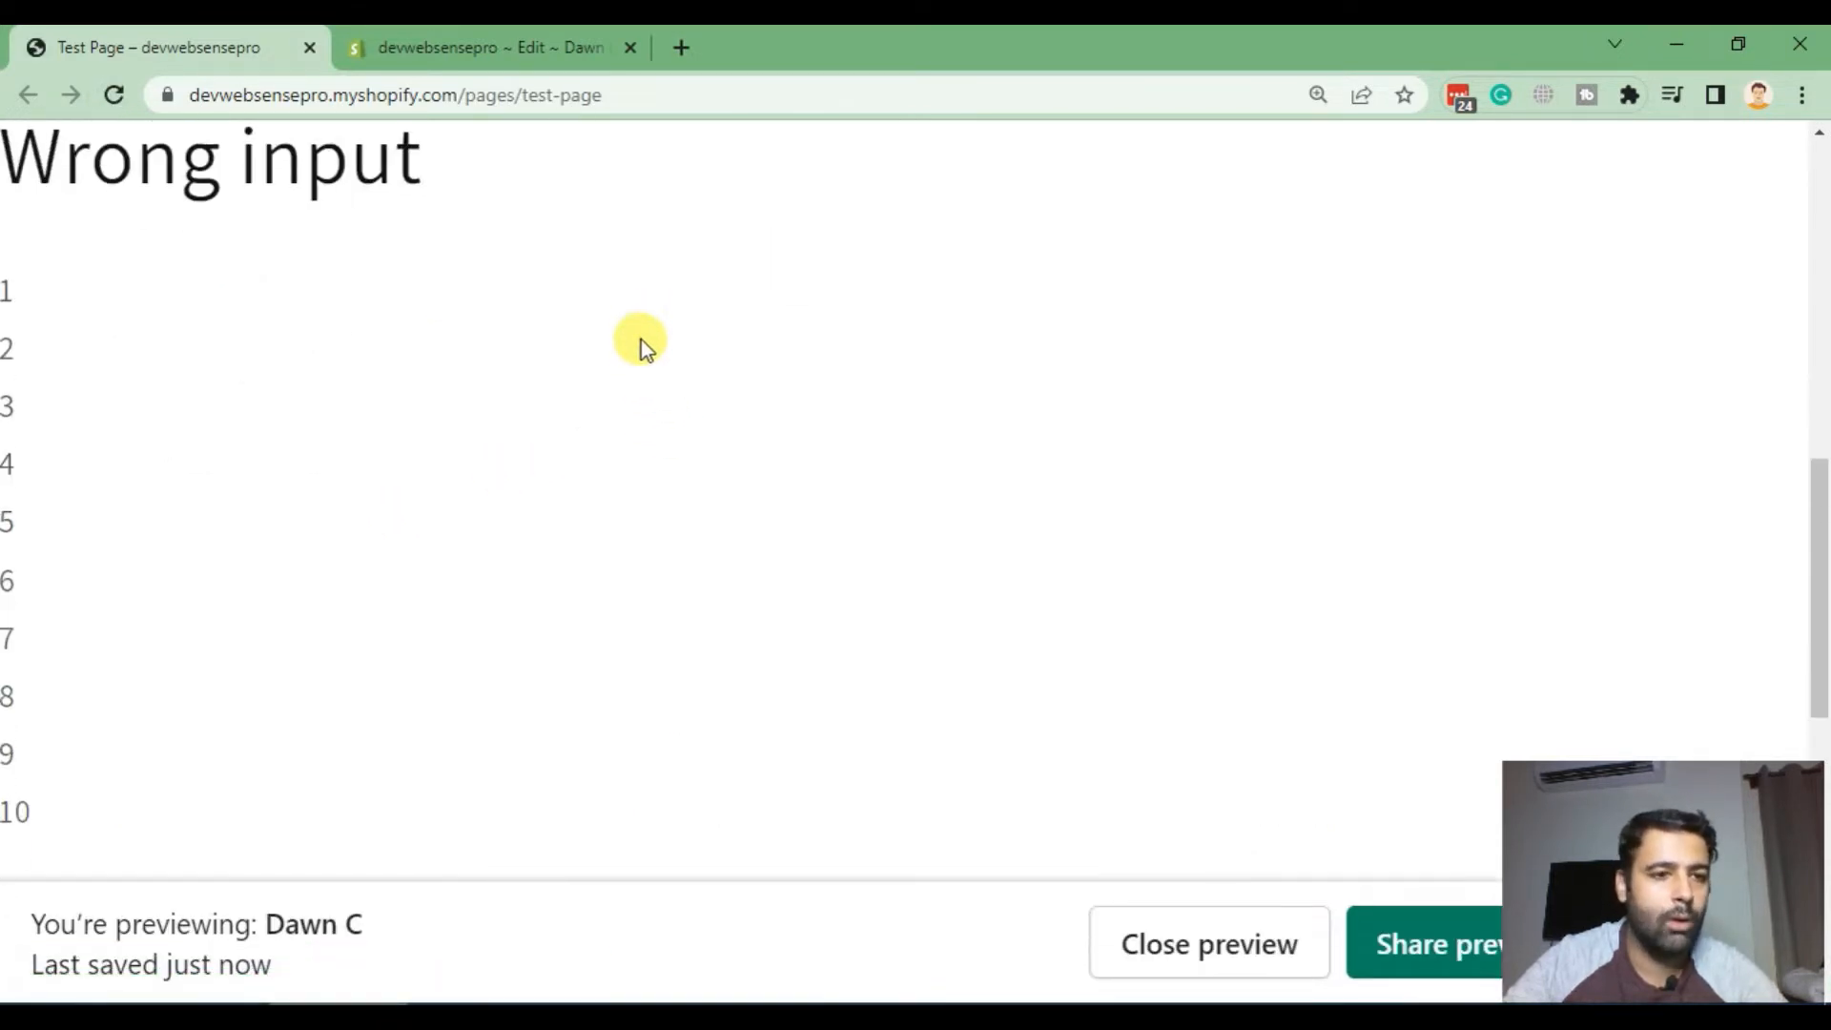
mouse_move(30, 812)
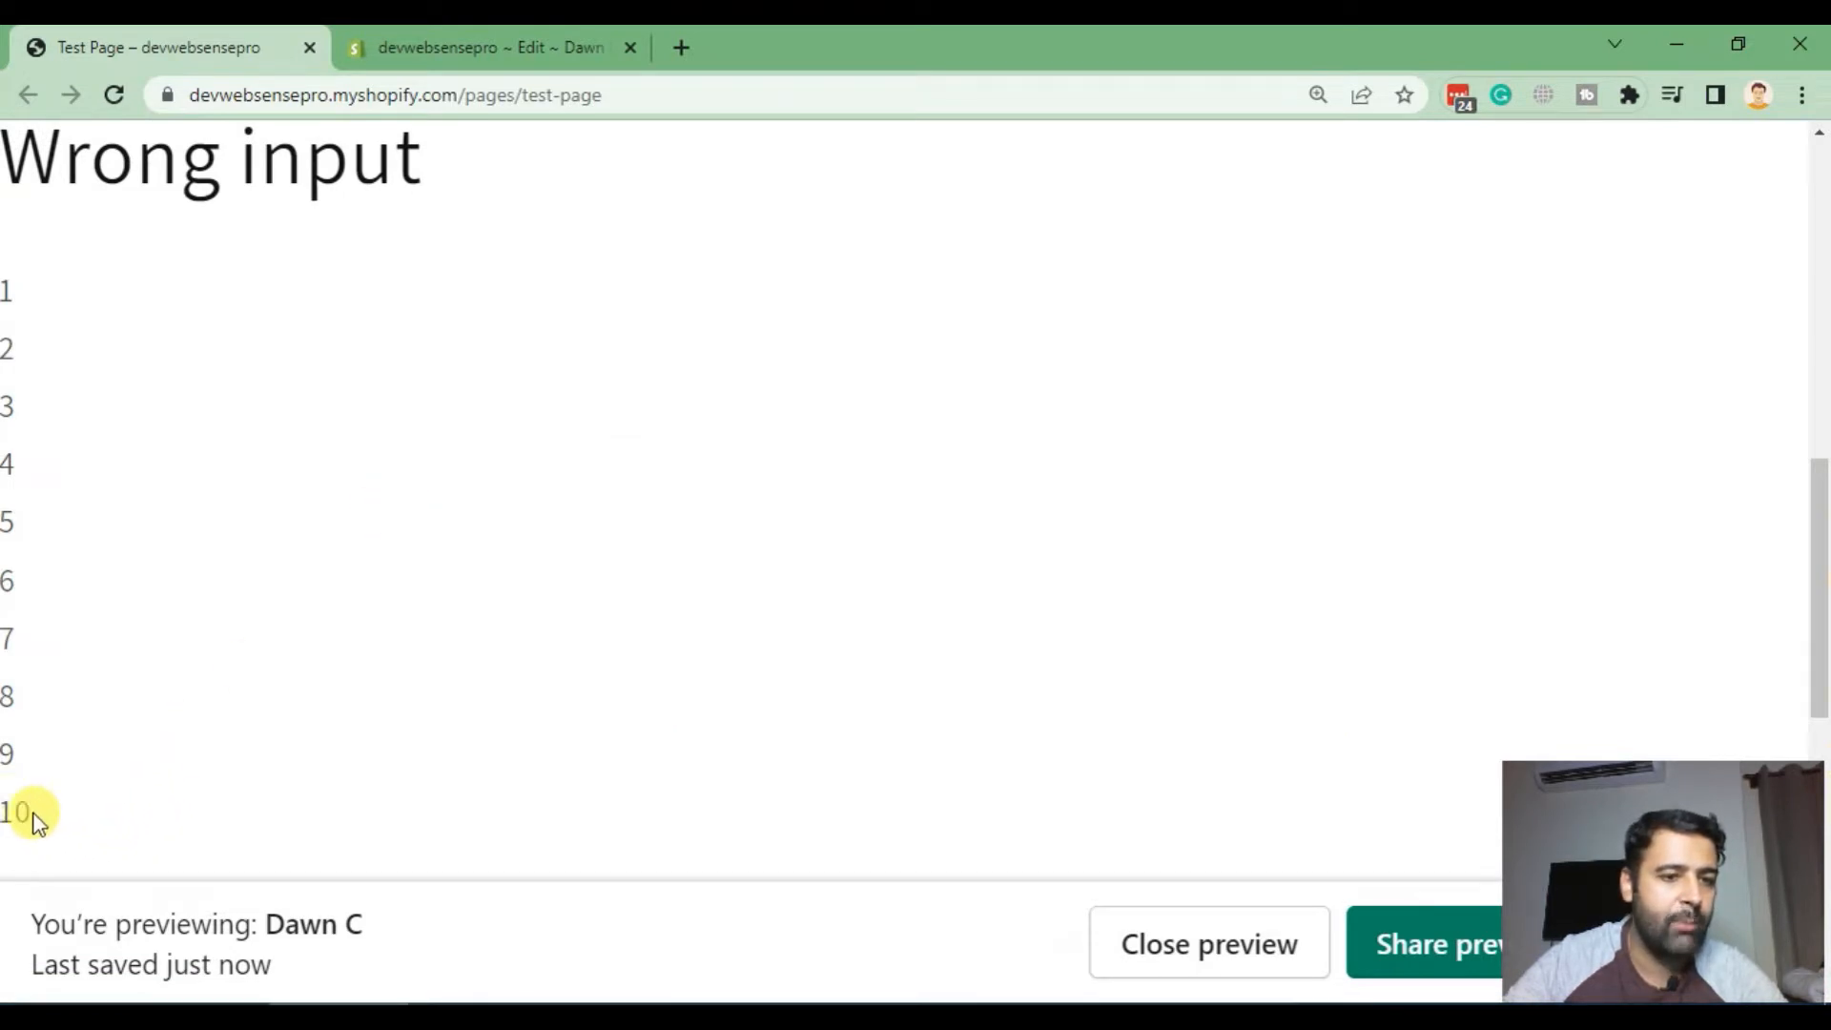
mouse_move(269, 391)
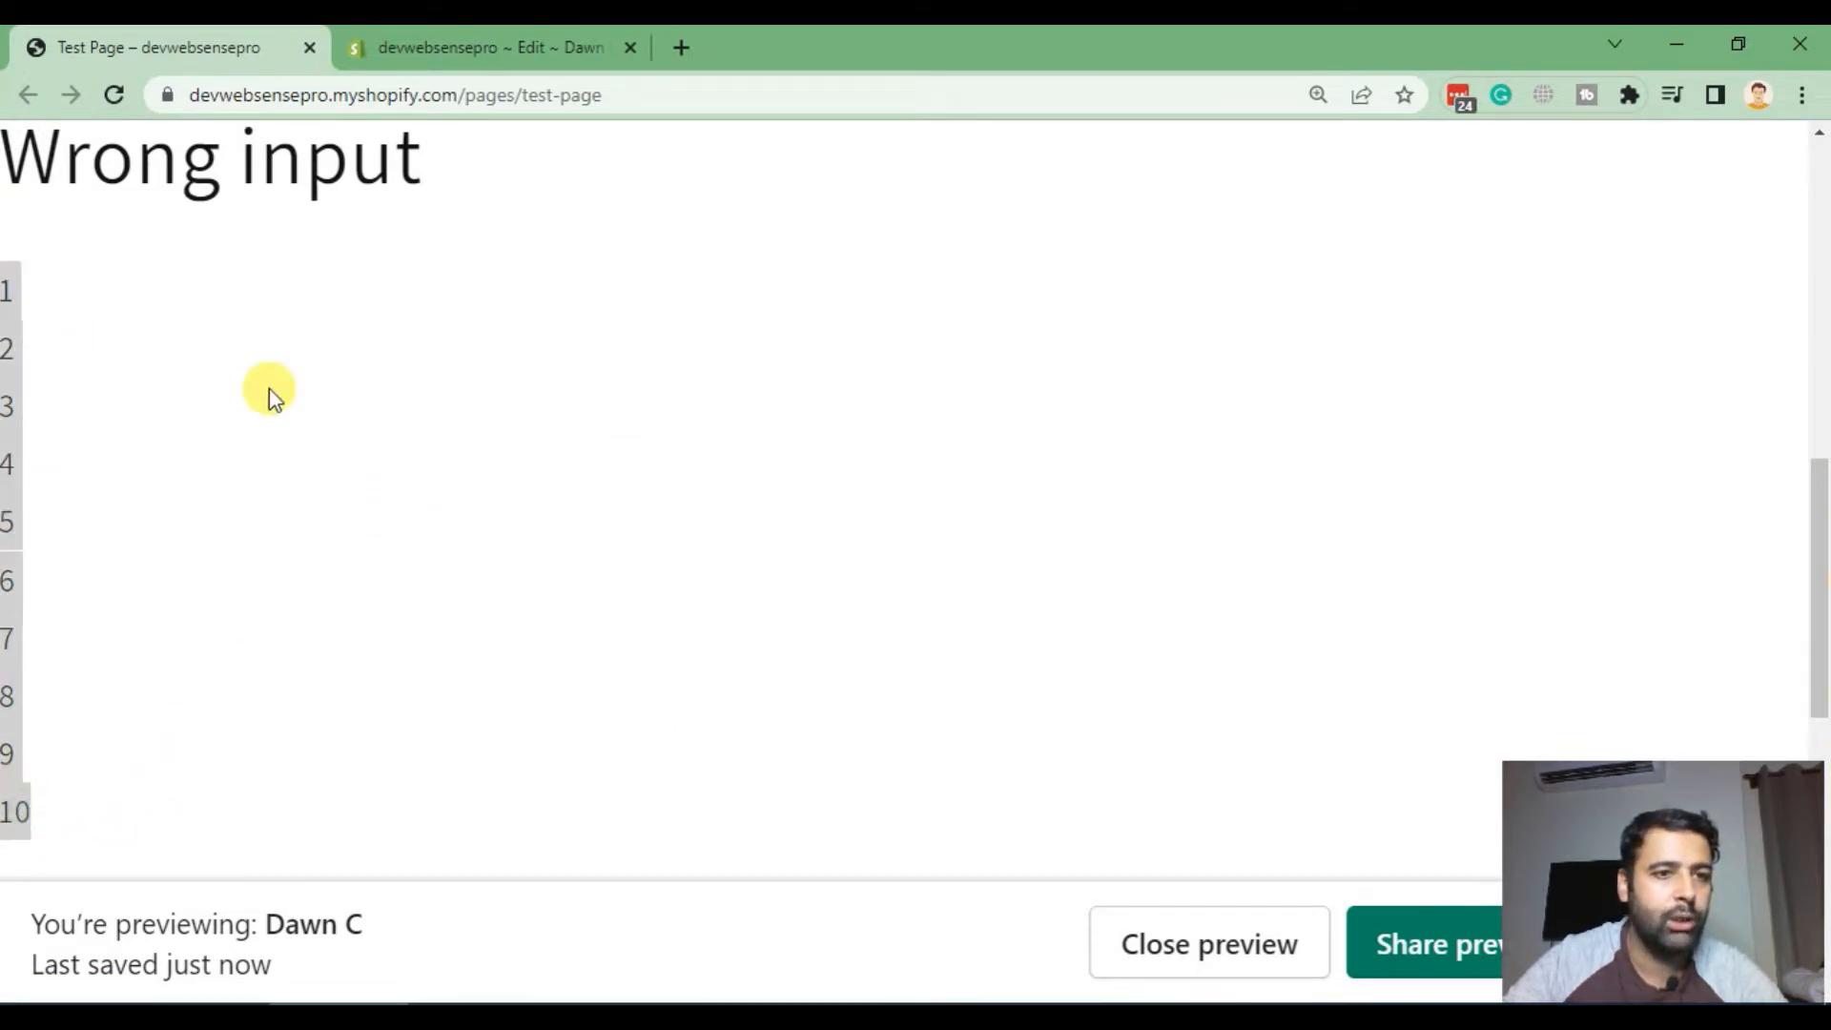
Step: Change the loop line to <h1>Number is:{{ i }} <br/ ></h1> and save the template
click(490, 48)
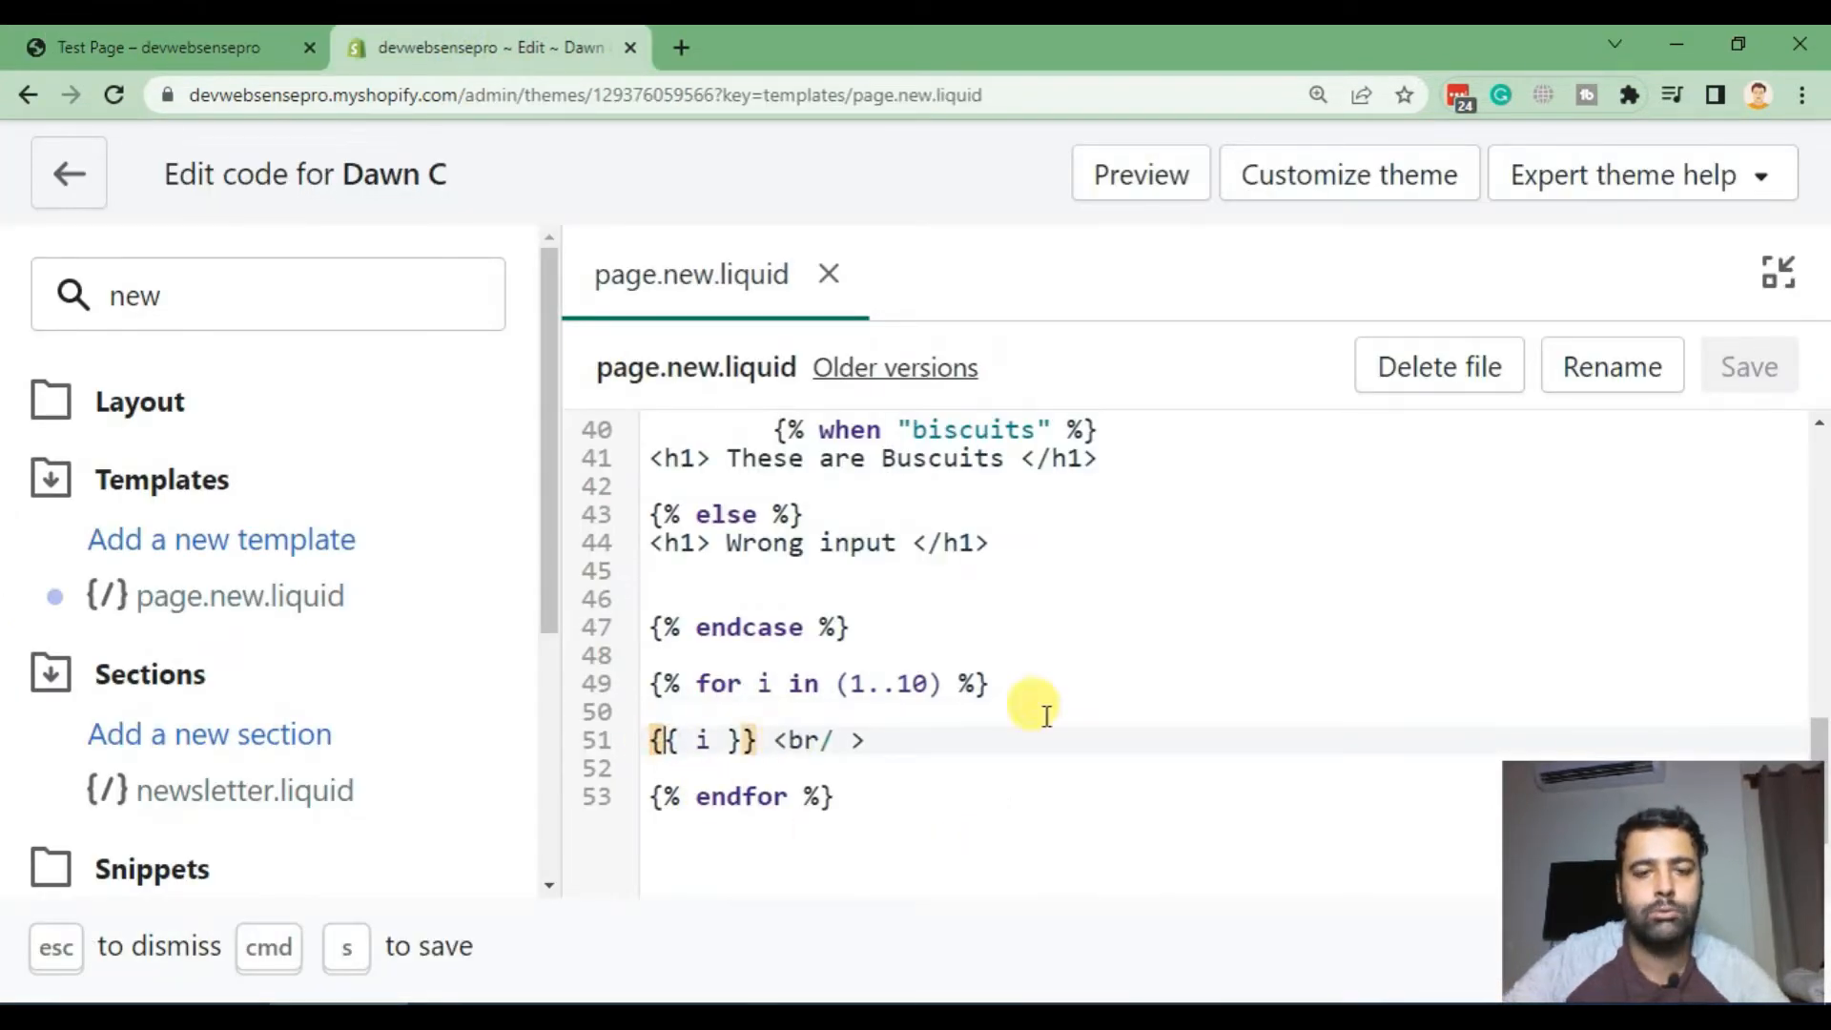
text(Number)
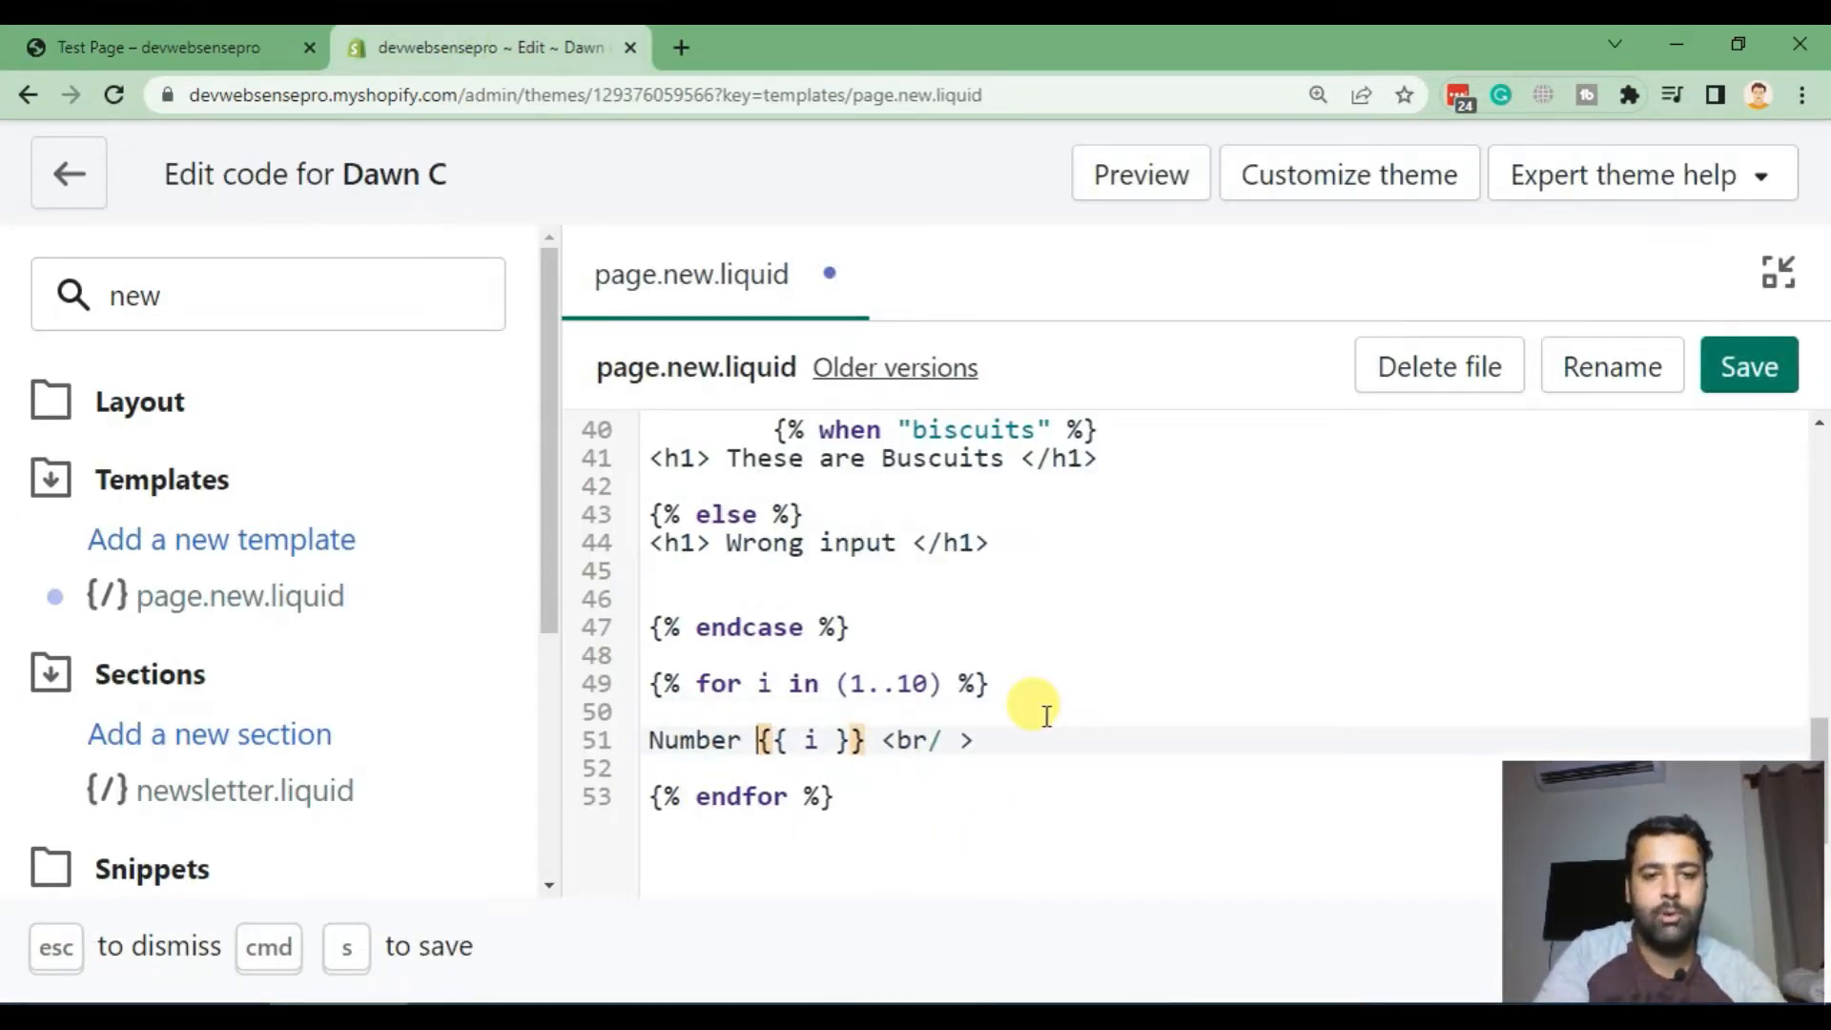
text(is:)
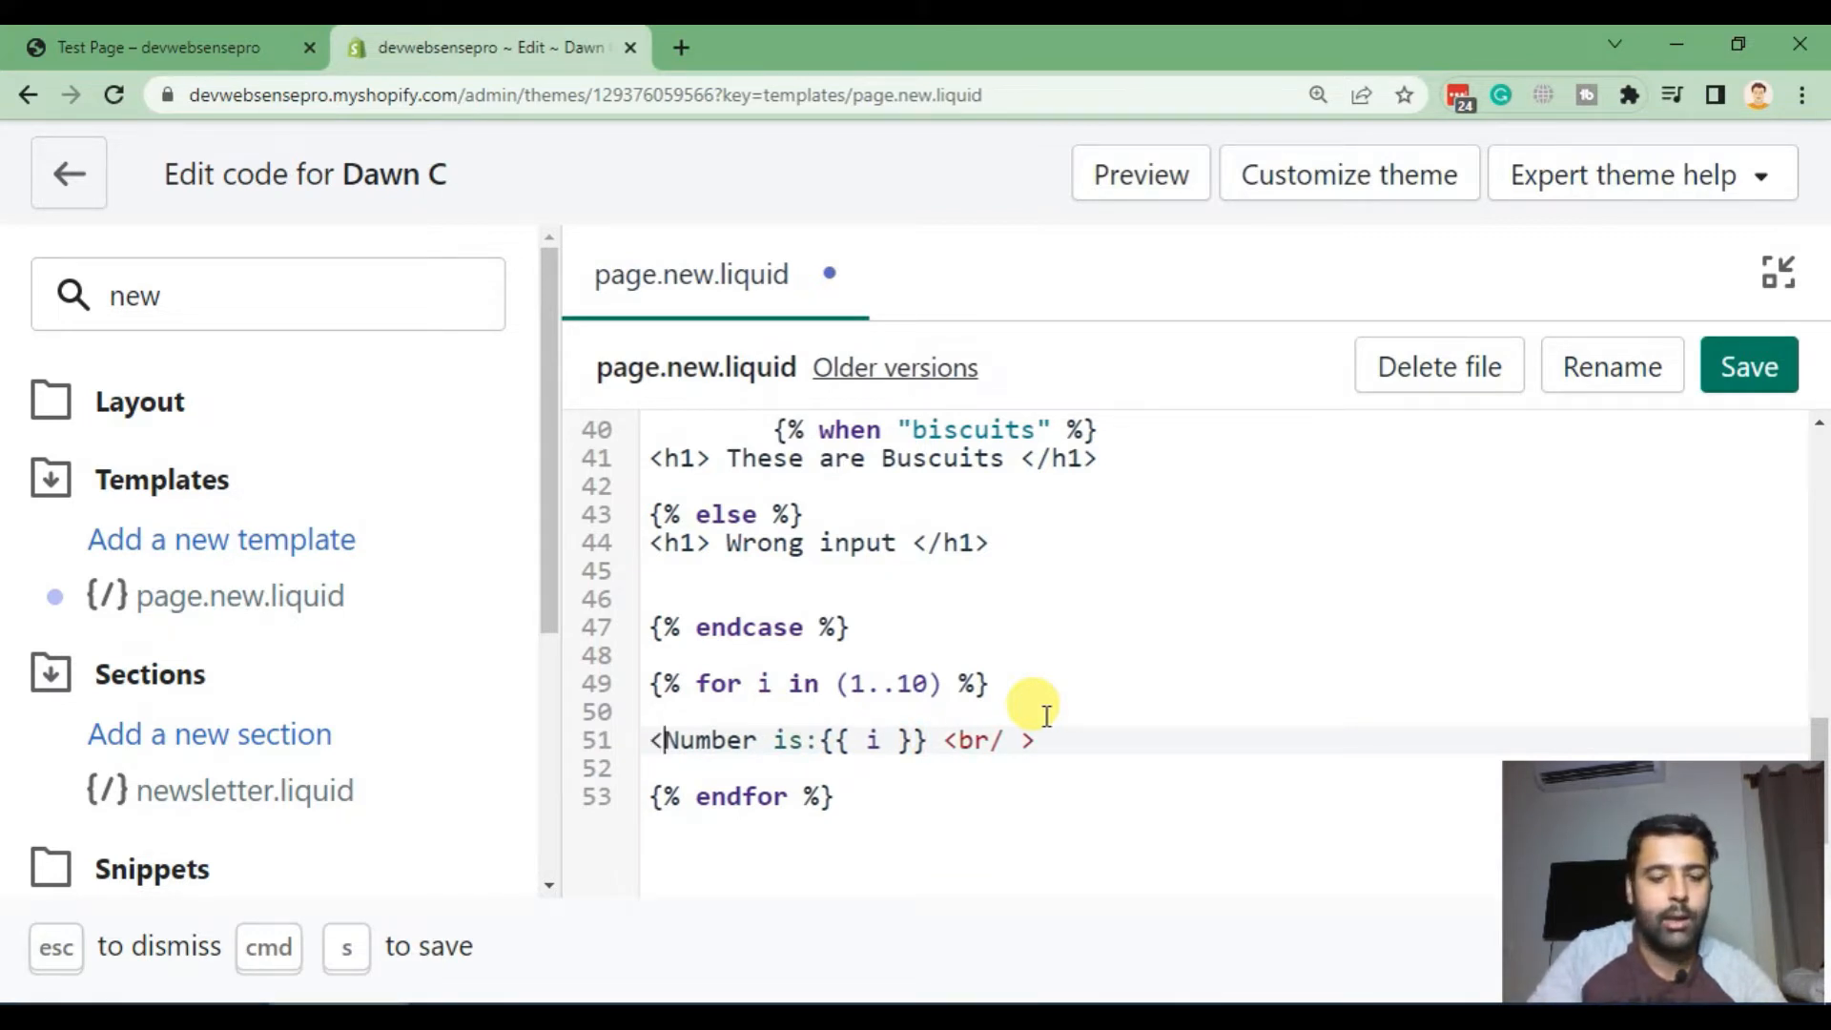
text(h)
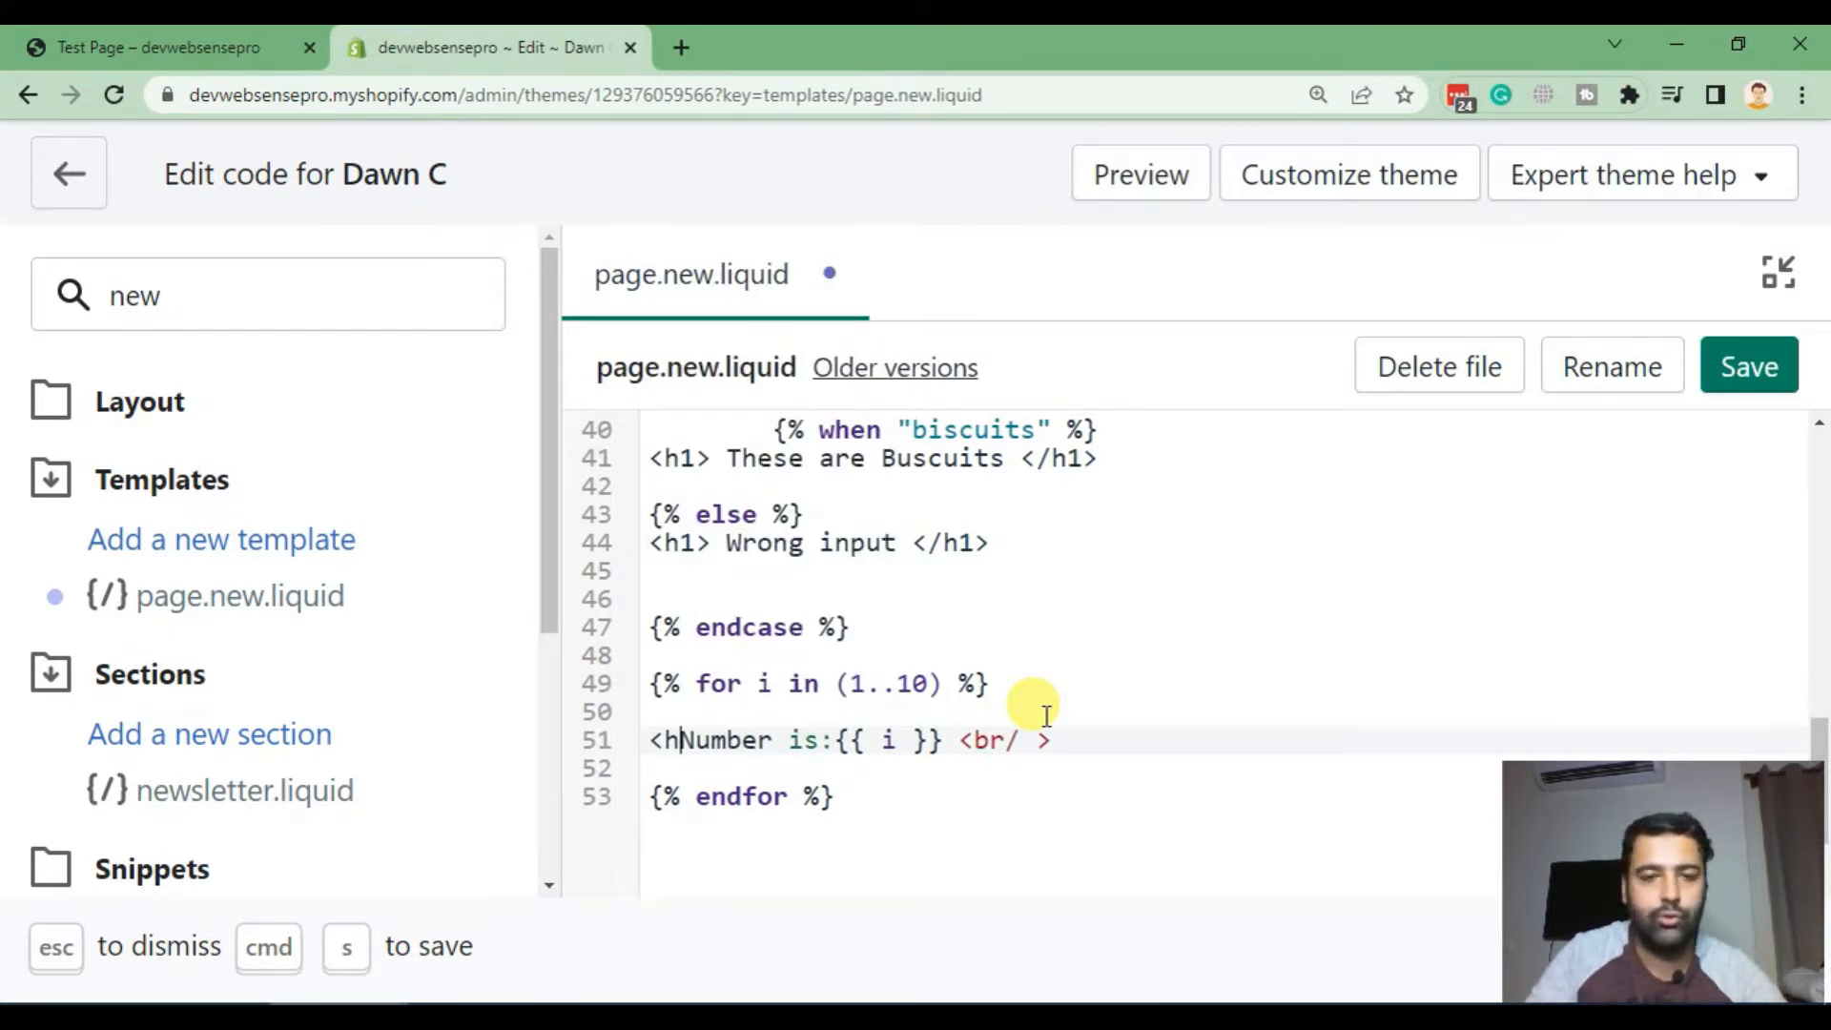
text(1>)
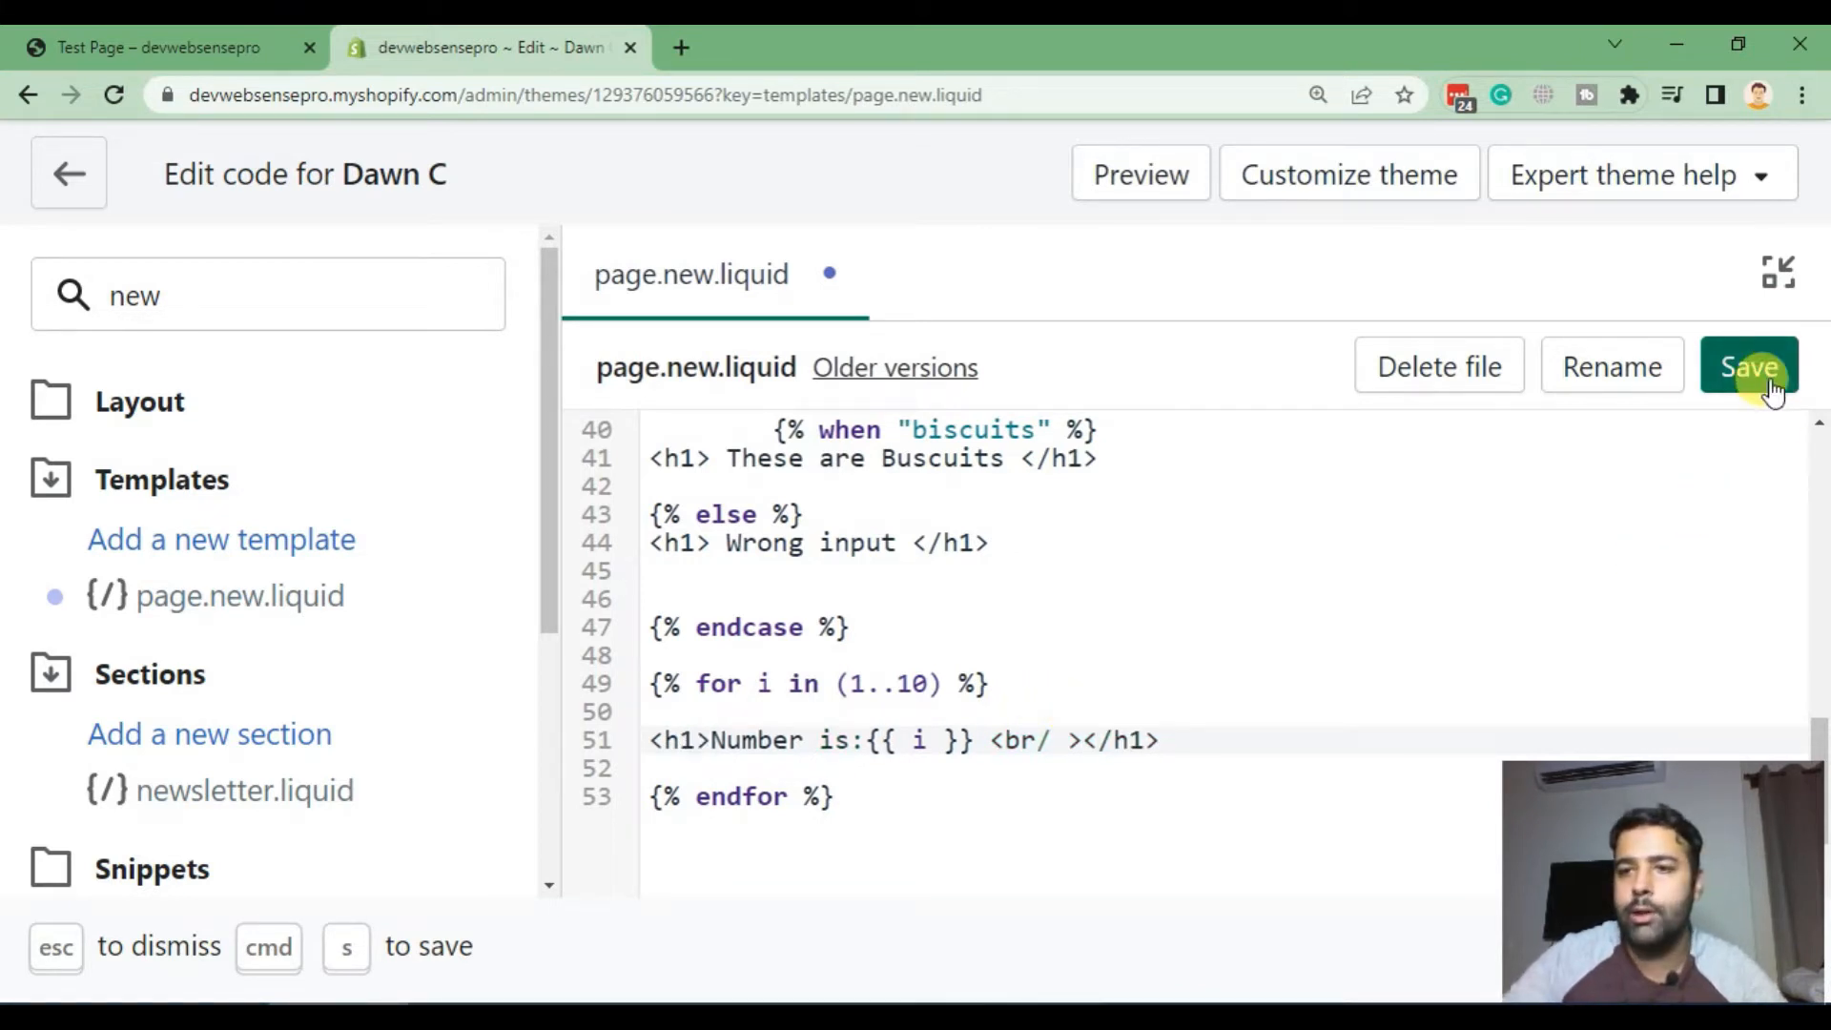
click(140, 48)
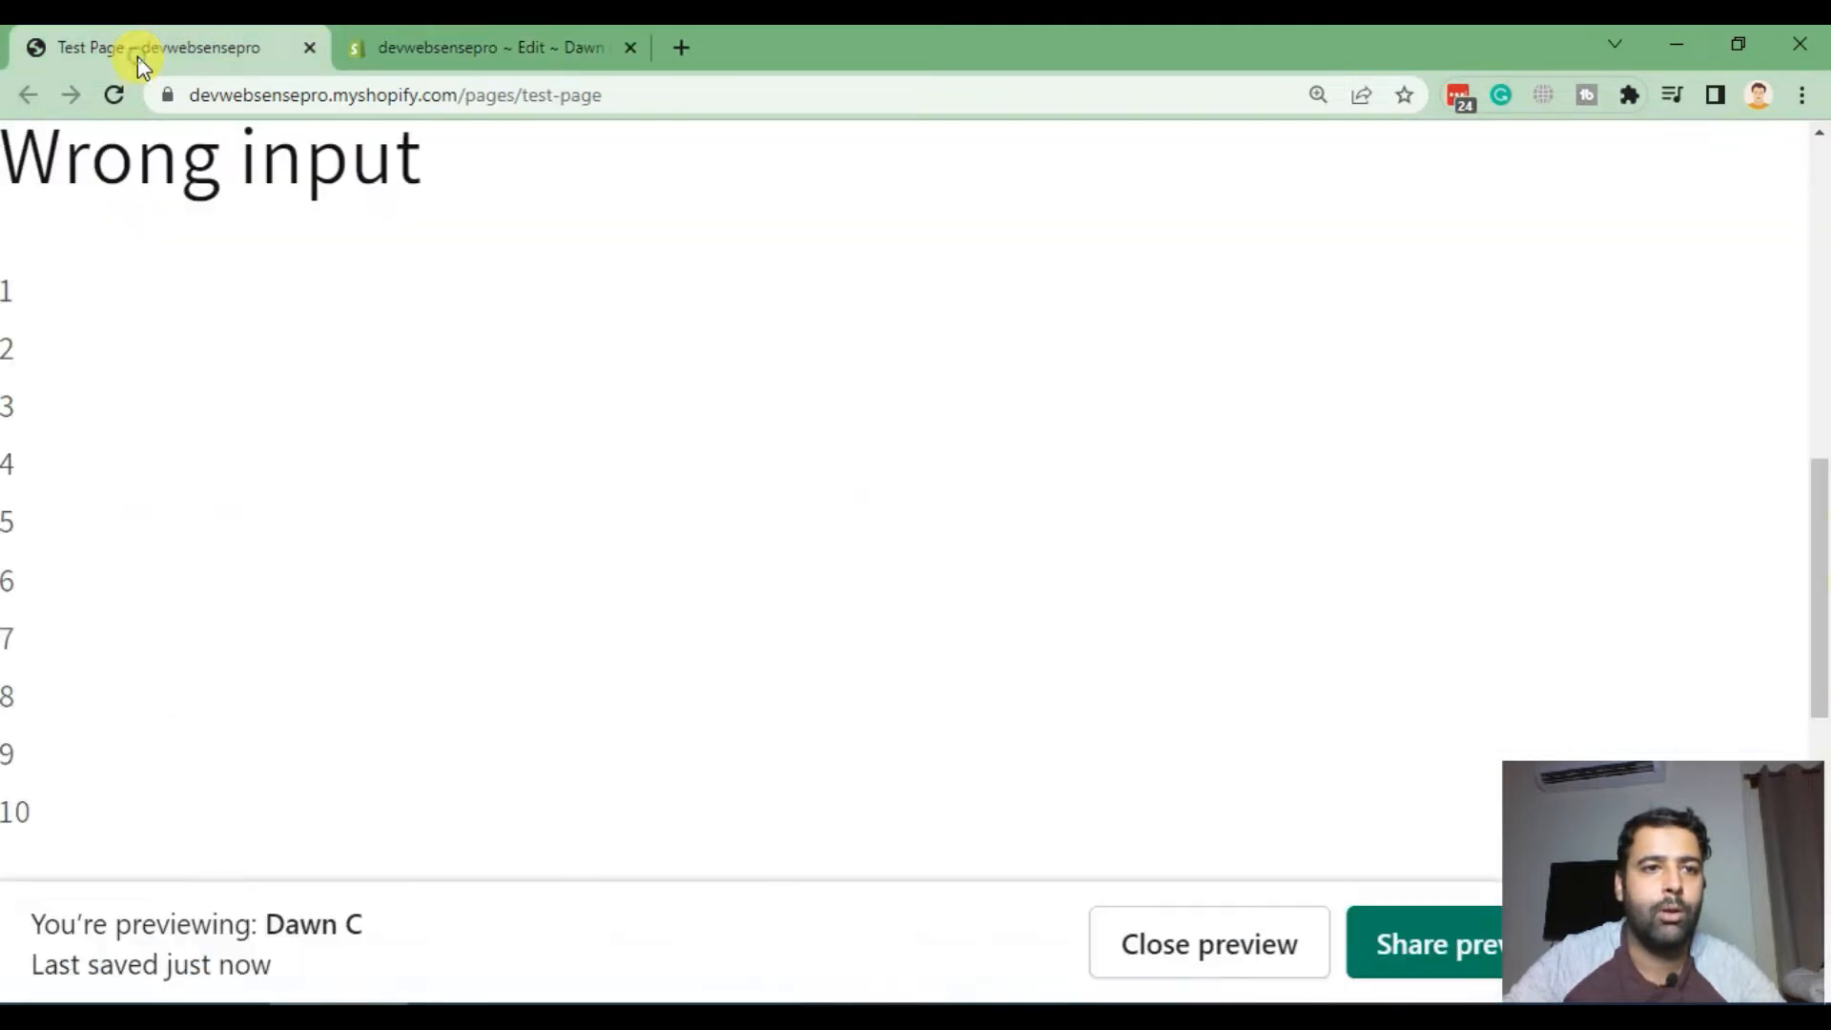
Step: Reload the test page and scroll through the Number is:1 to Number is:10 headings
click(113, 95)
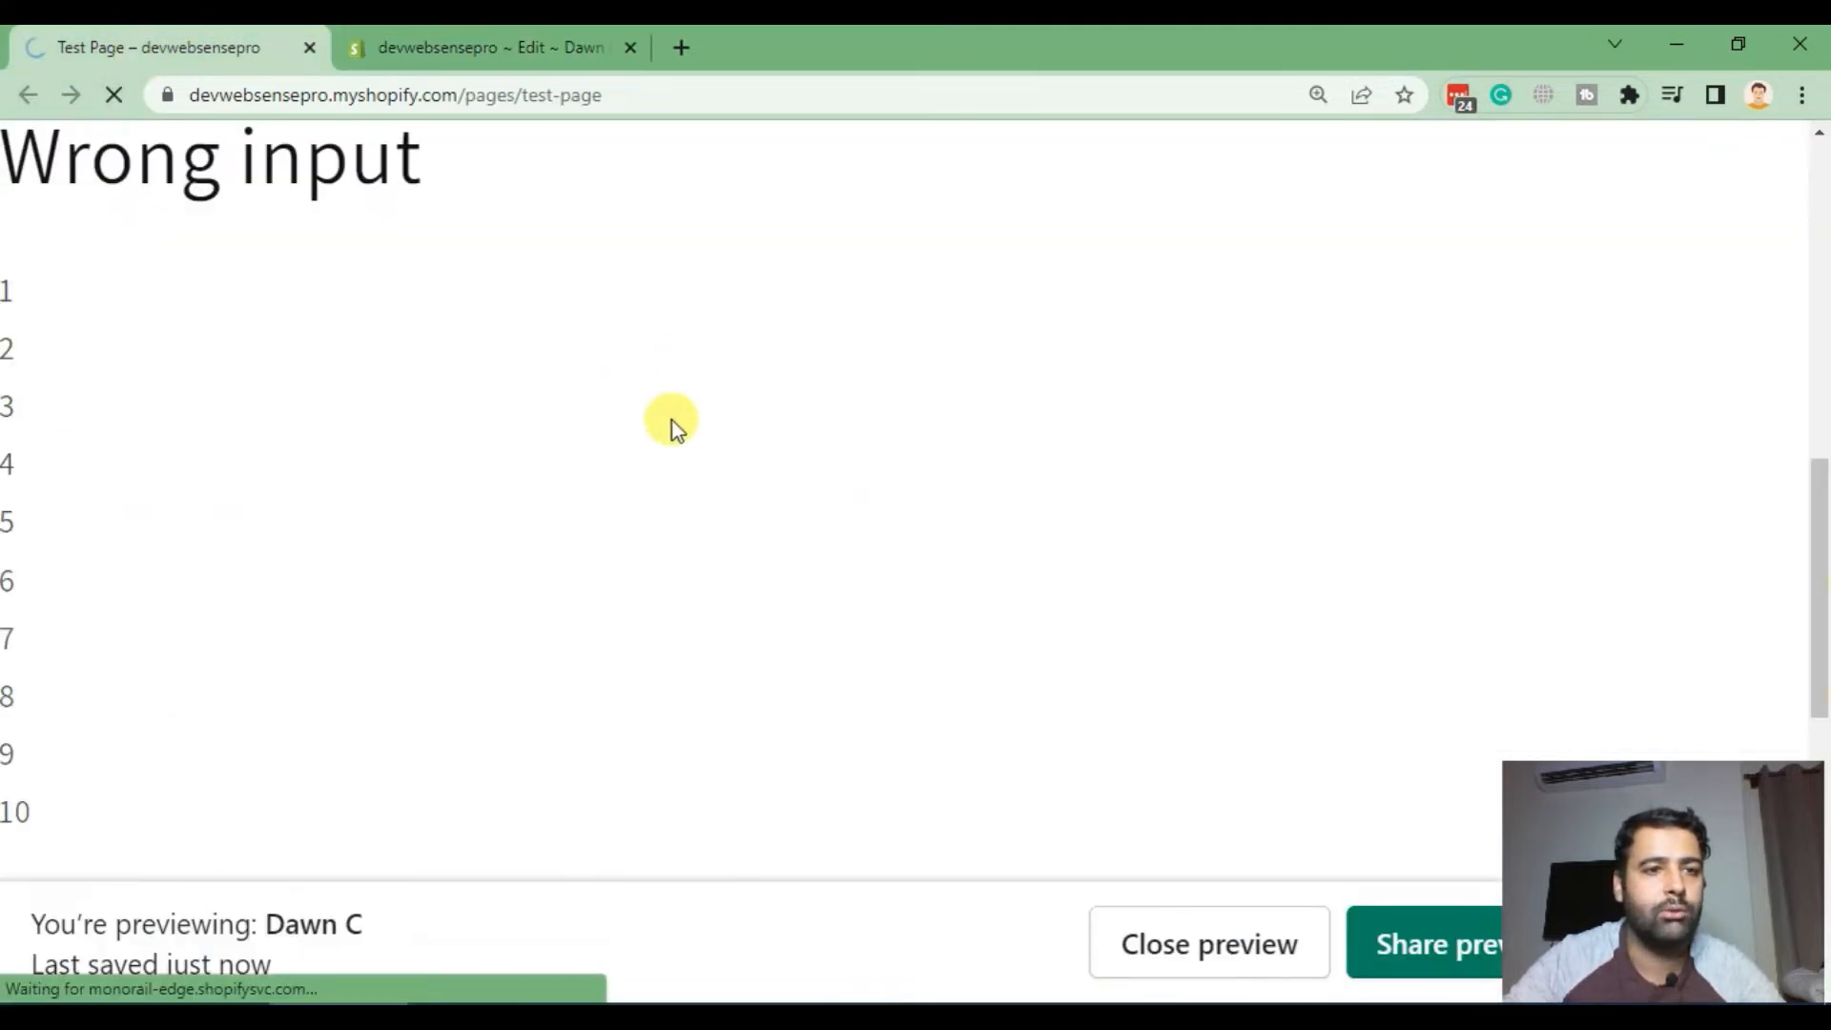
scroll(down, 3)
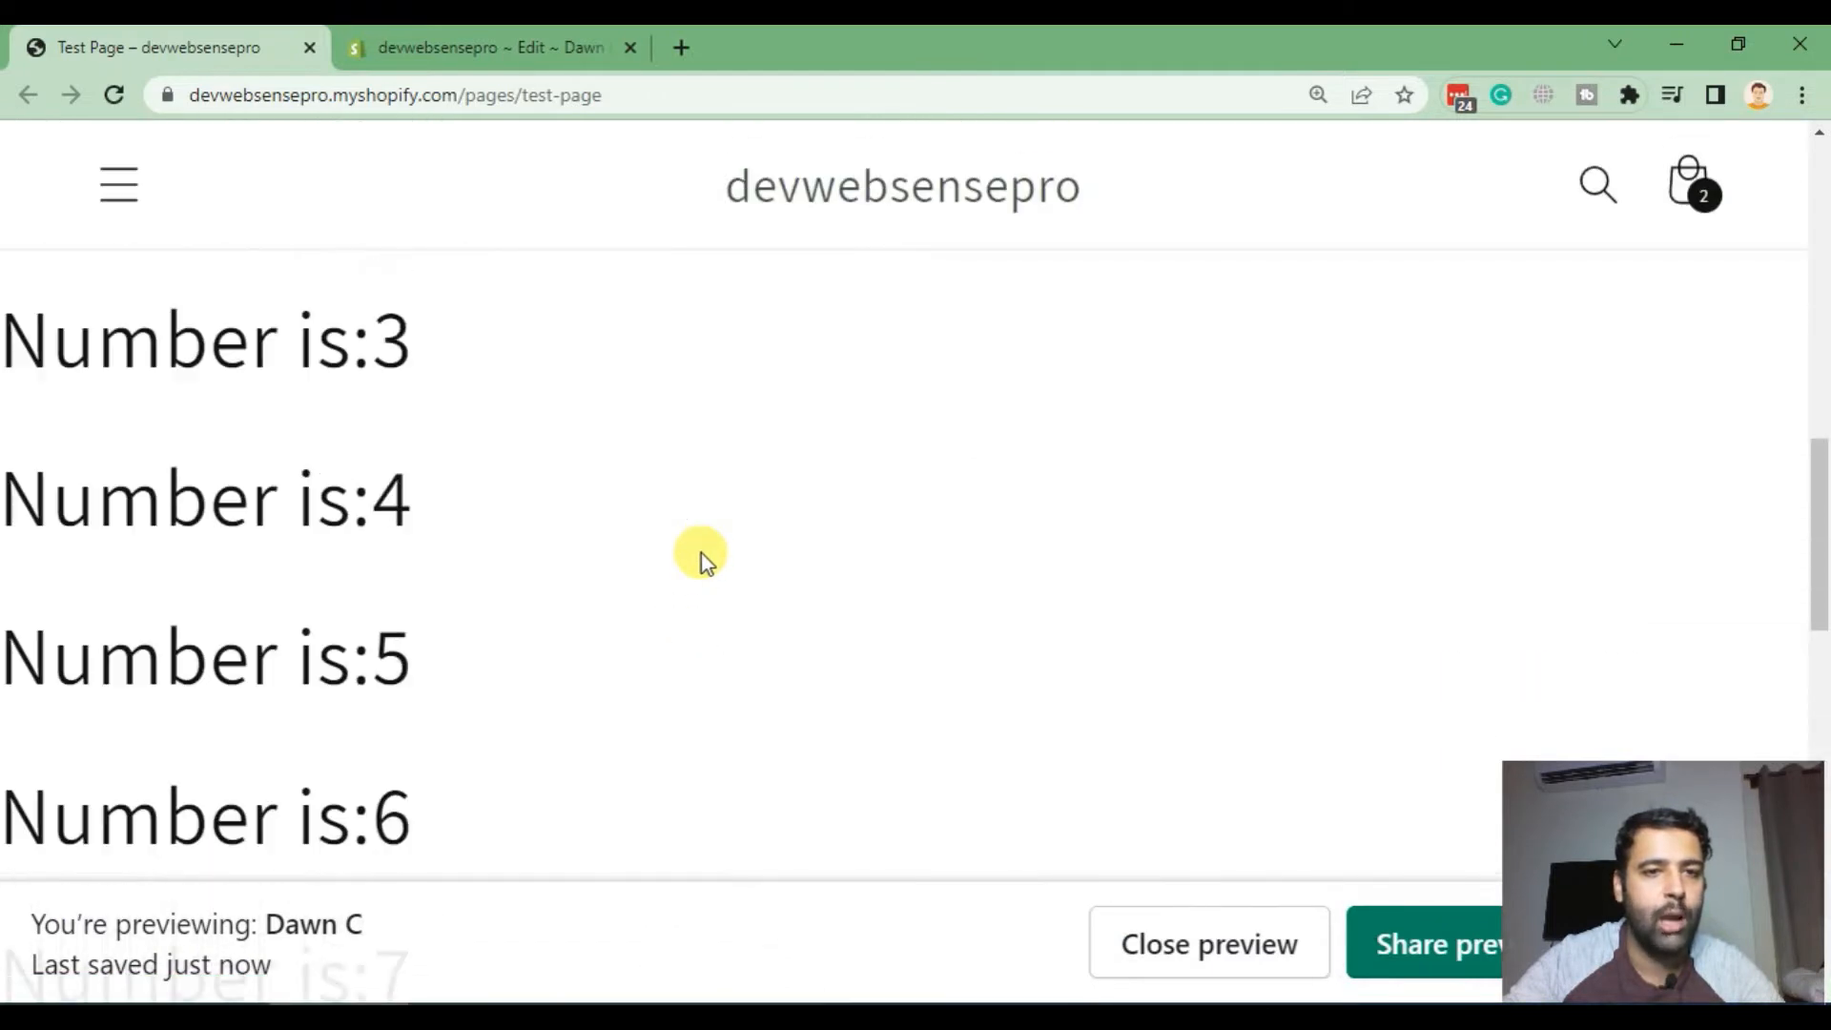
scroll(up, 3)
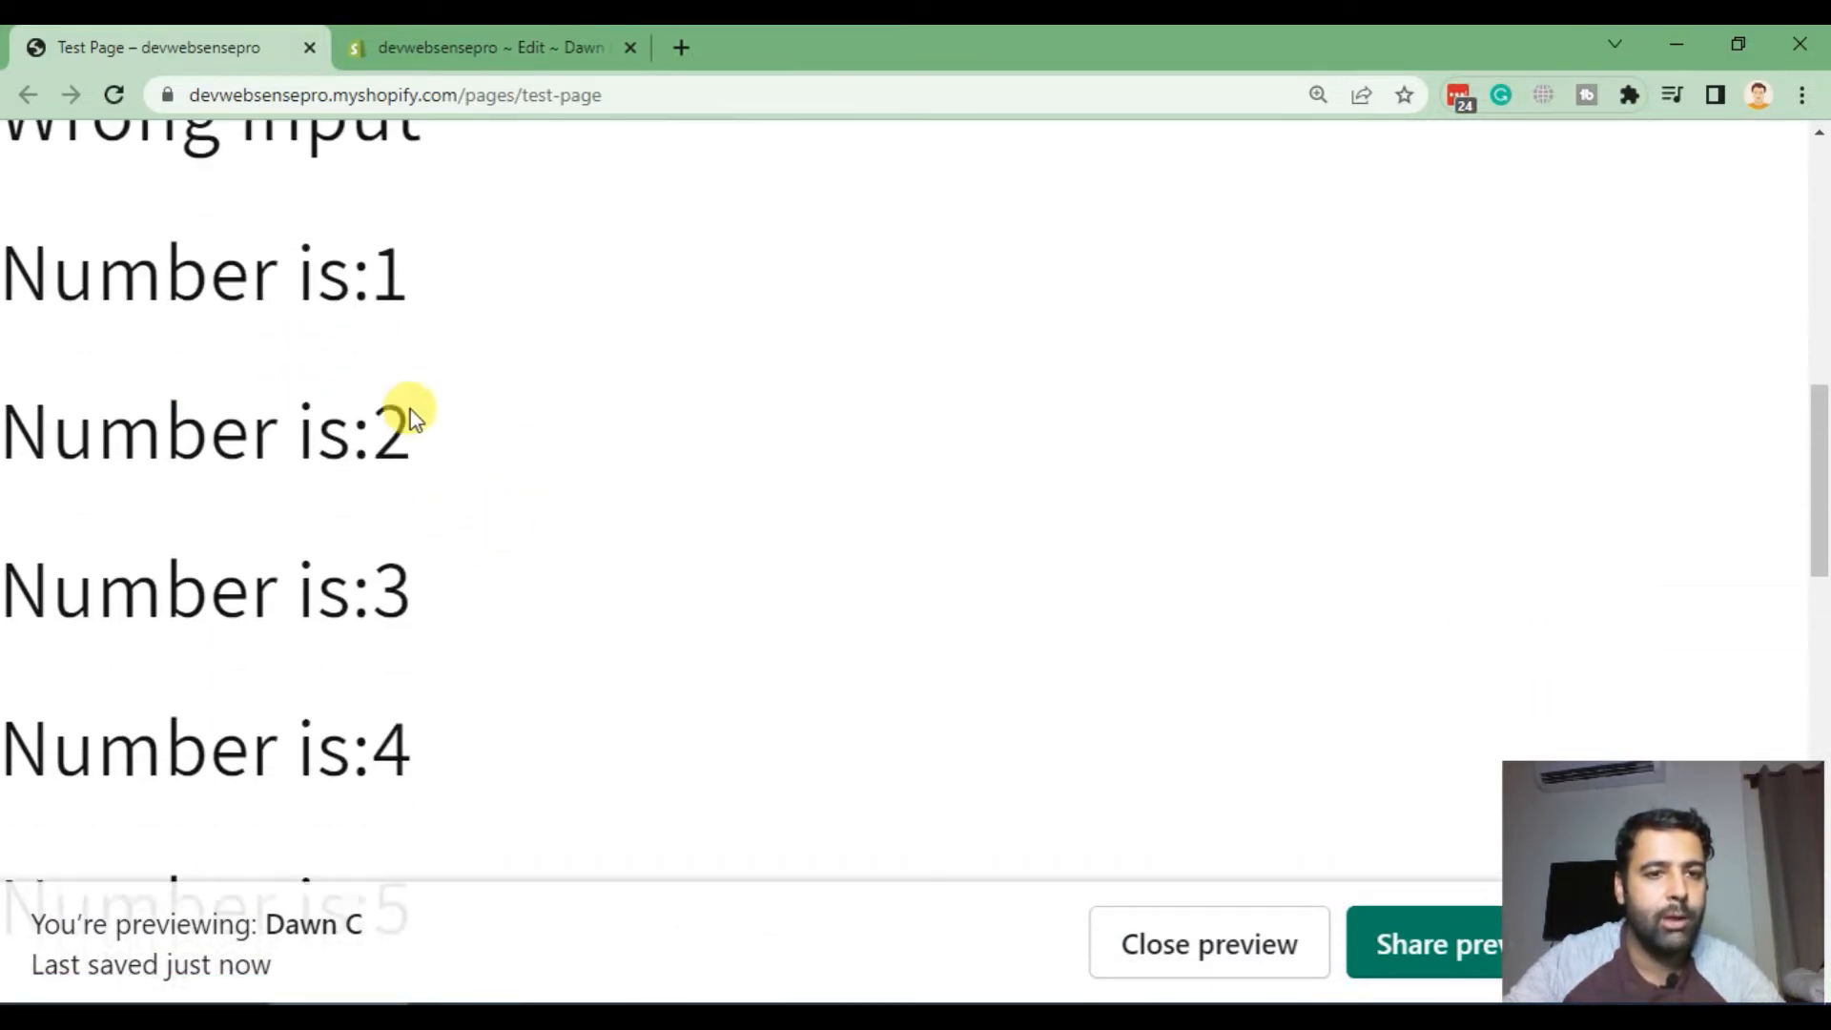
scroll(down, 3)
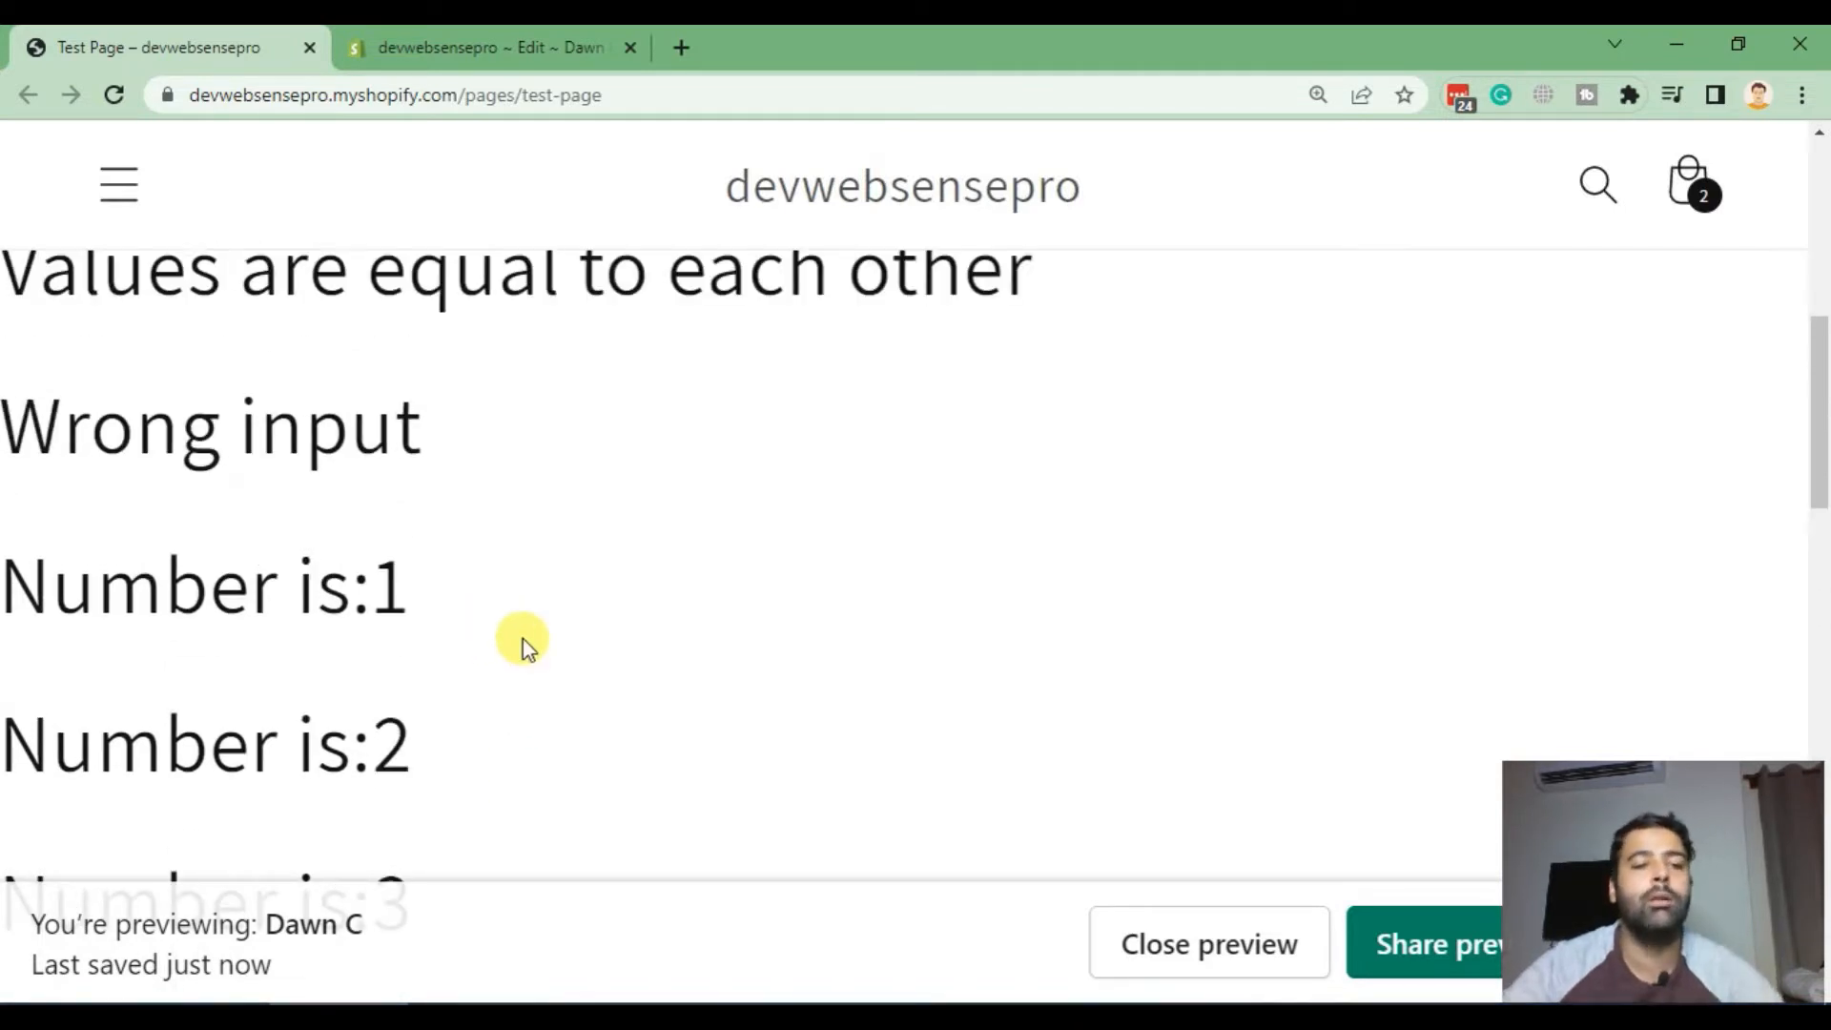
scroll(down, 3)
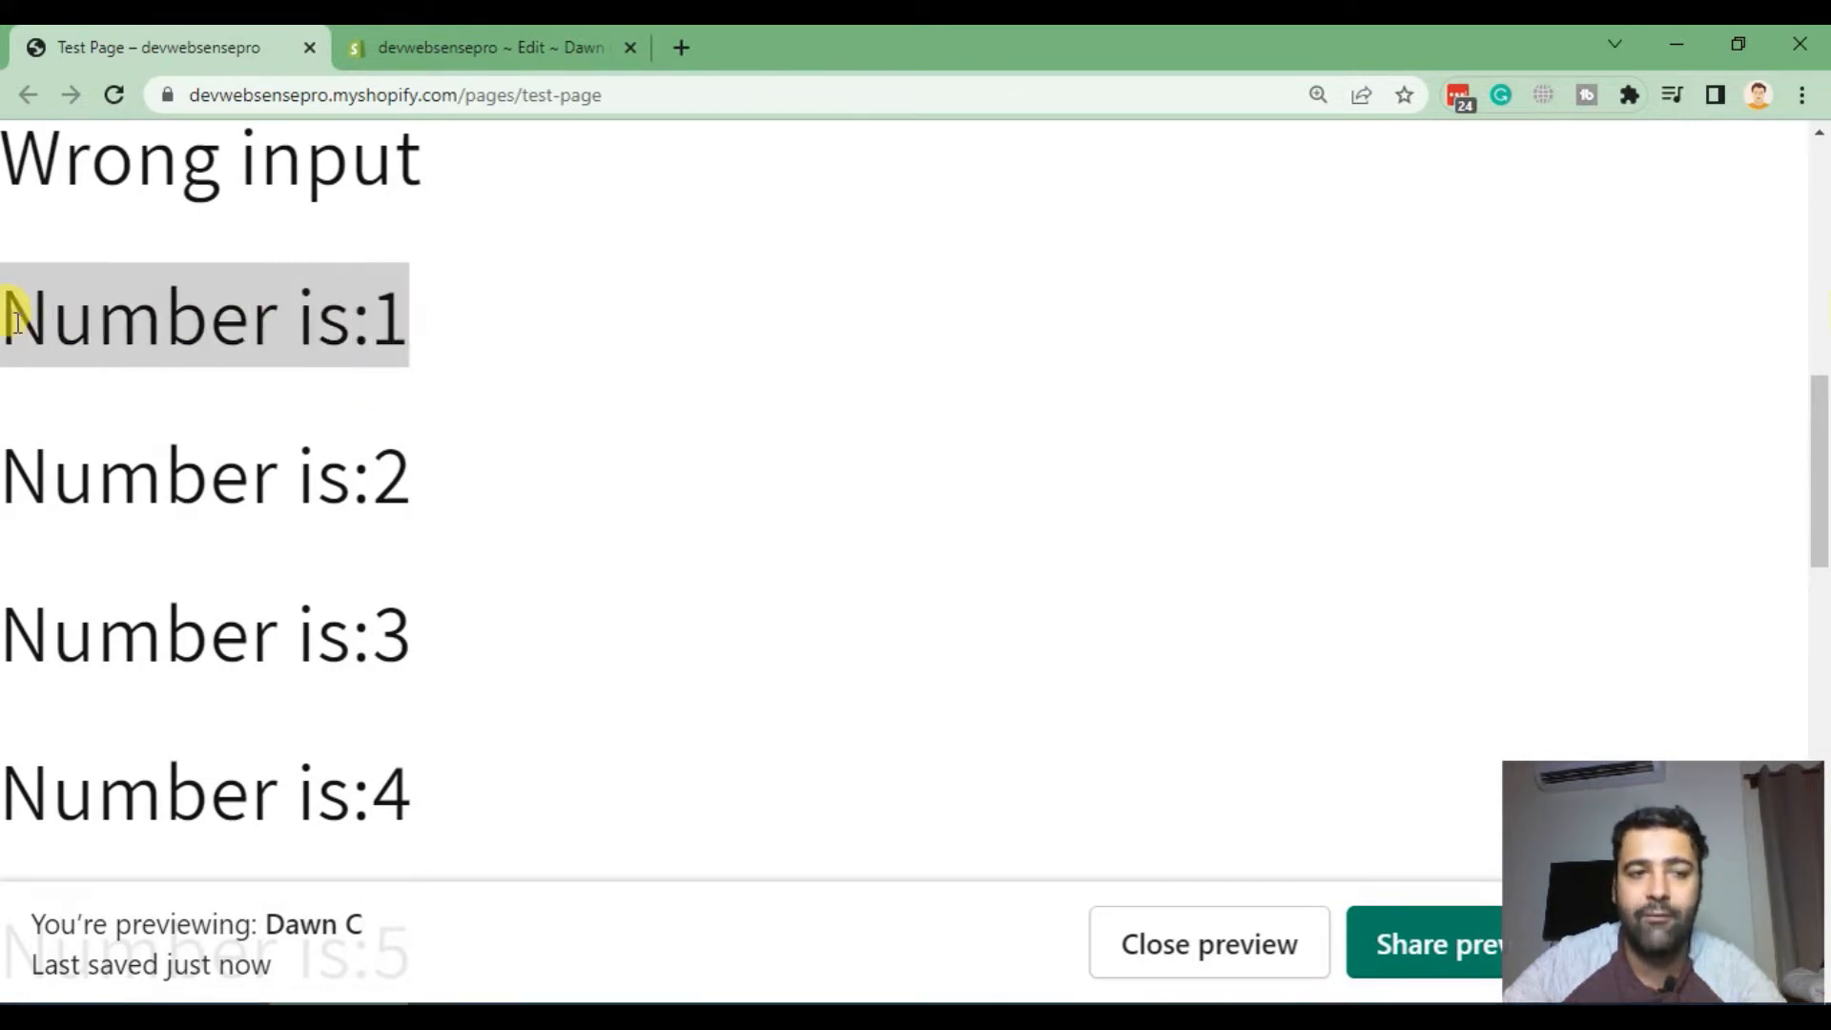
scroll(up, 3)
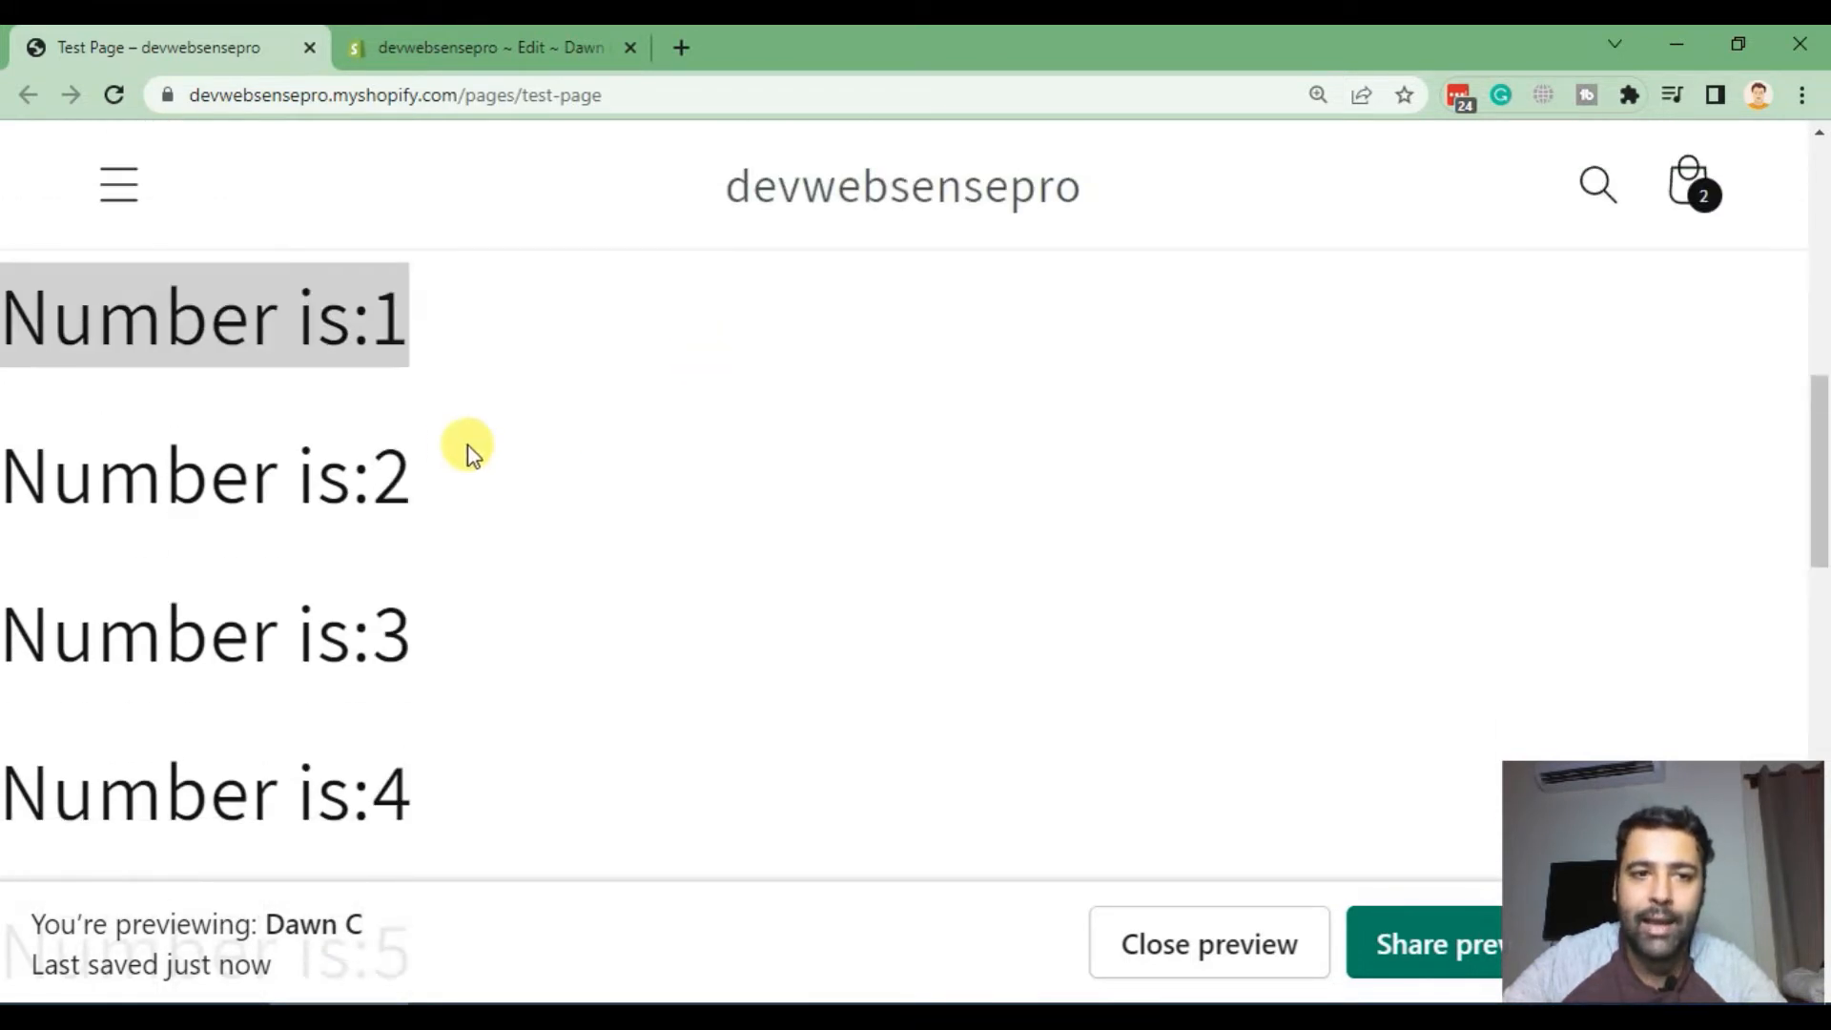
scroll(down, 3)
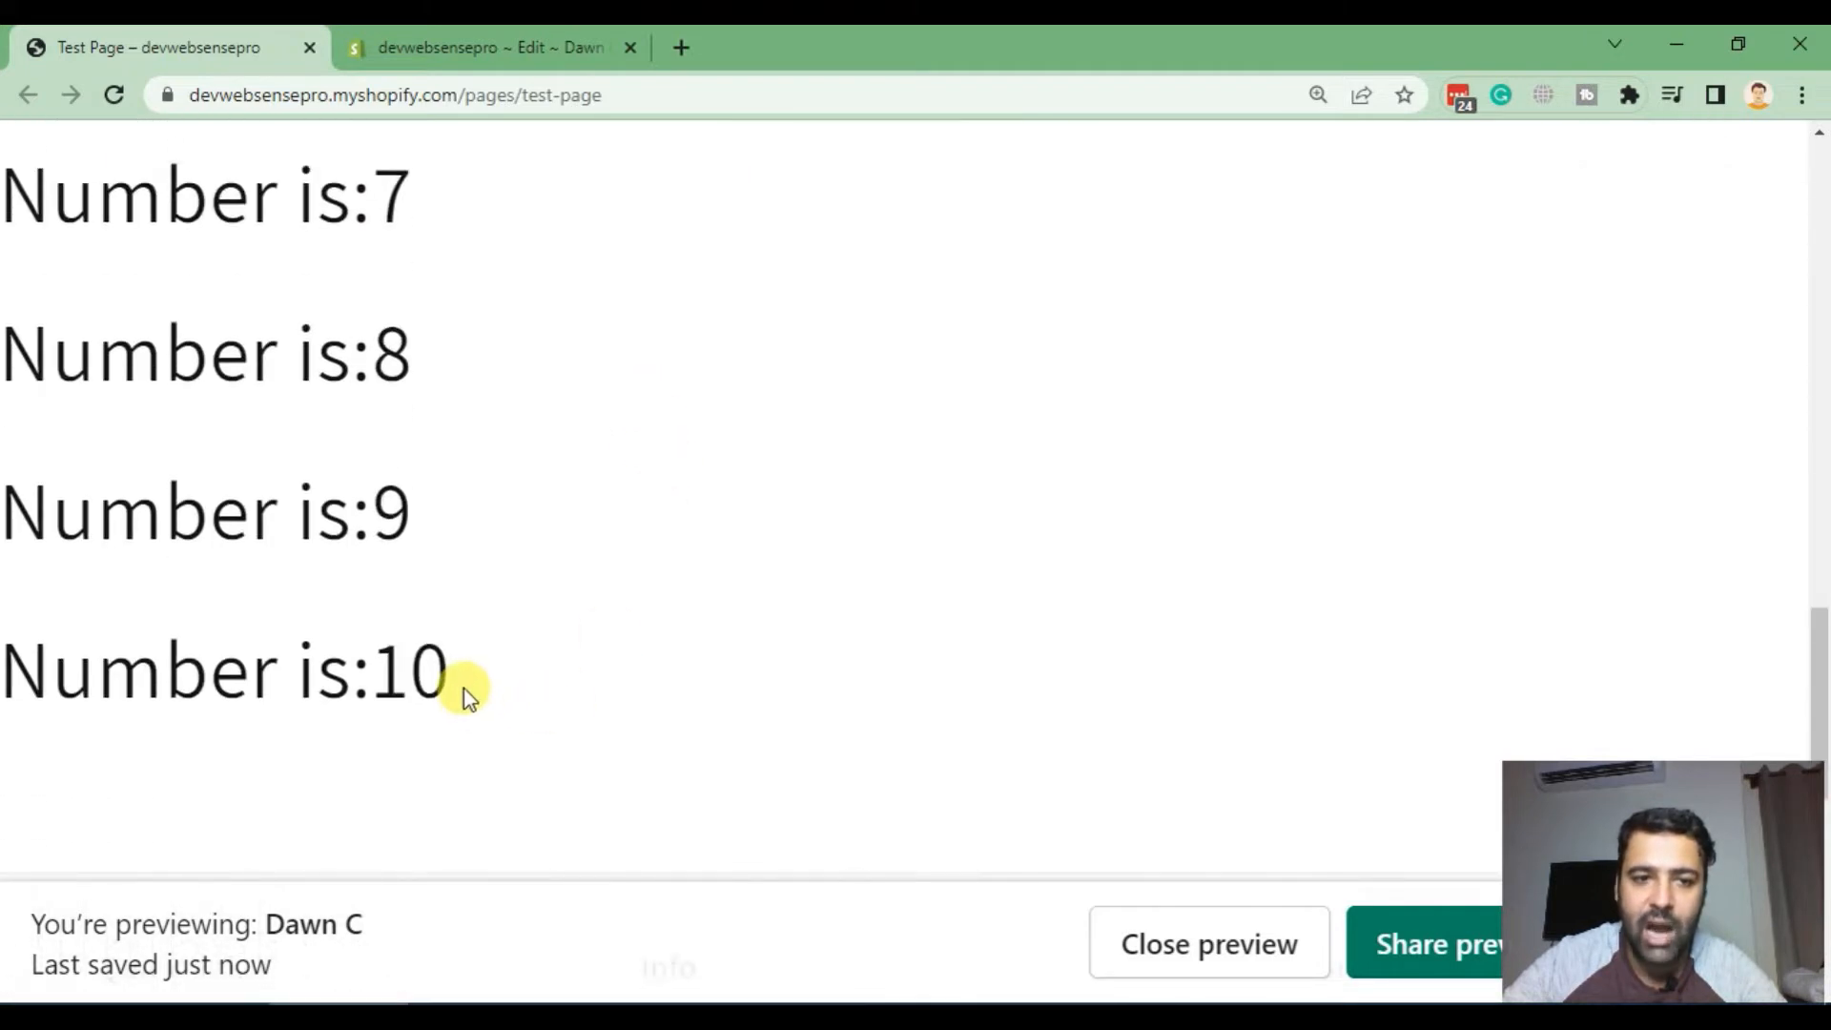
scroll(up, 3)
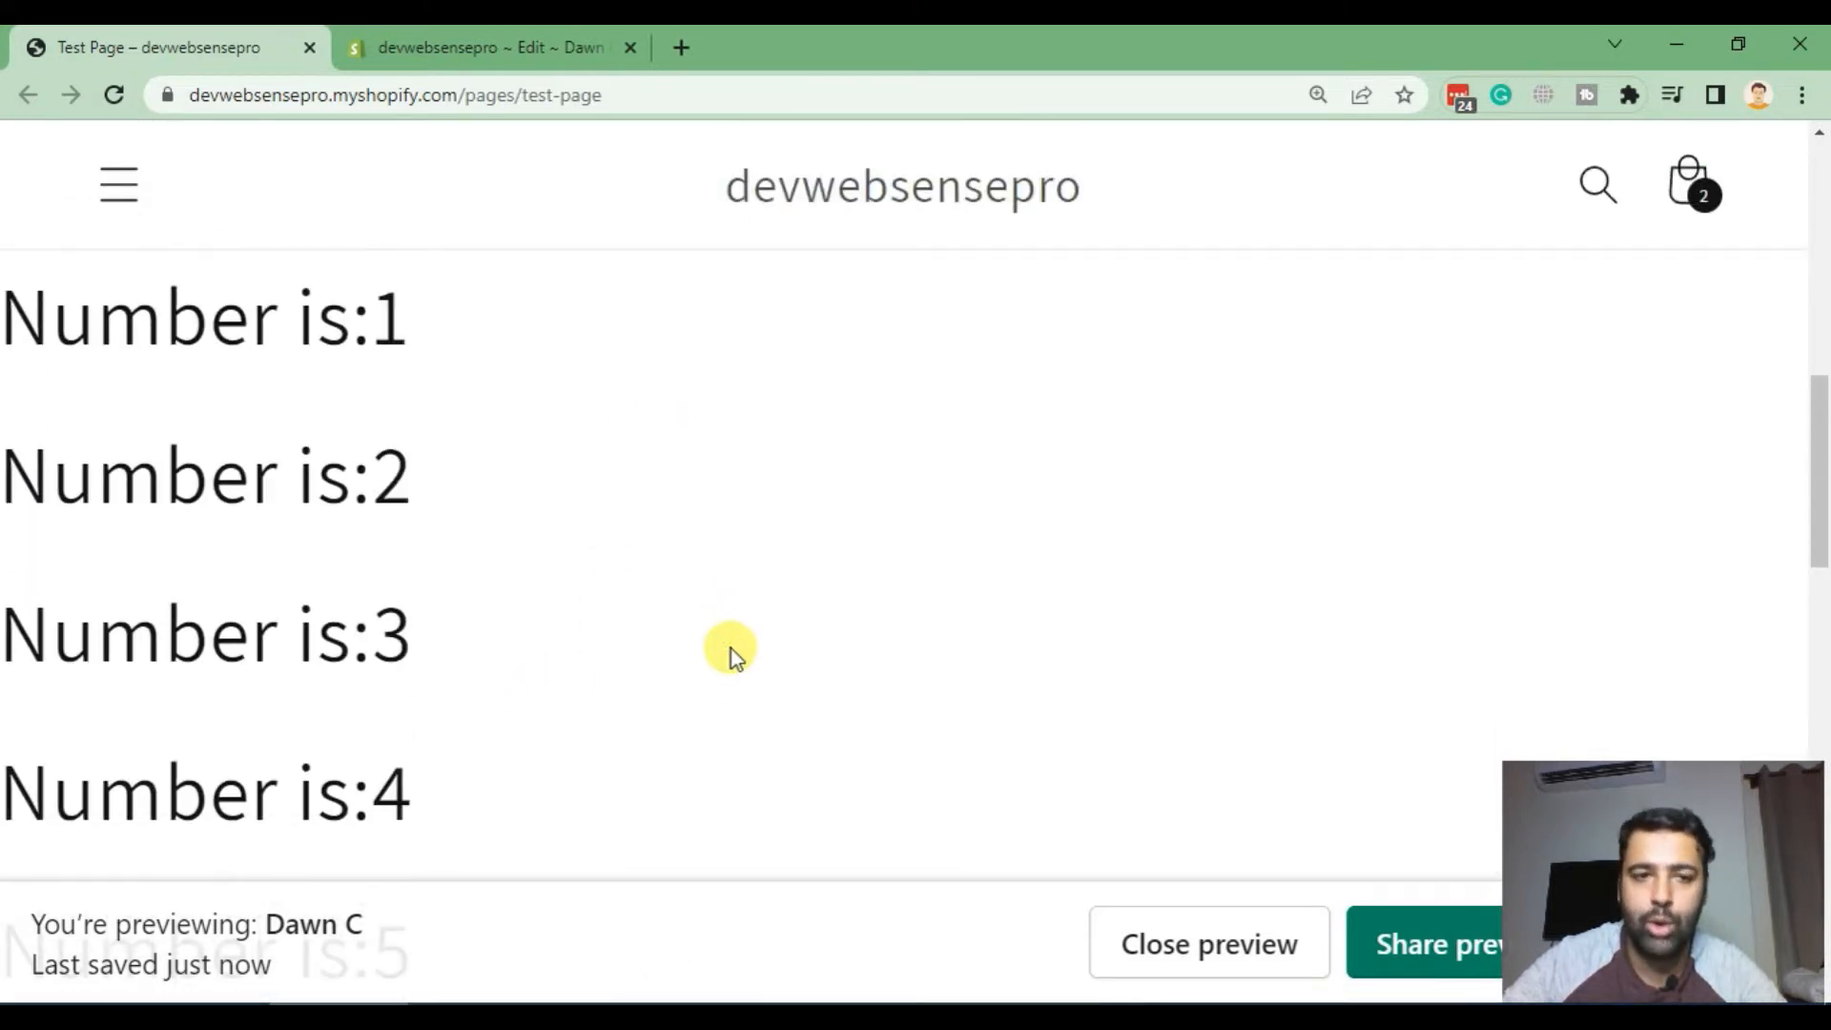
mouse_move(508, 355)
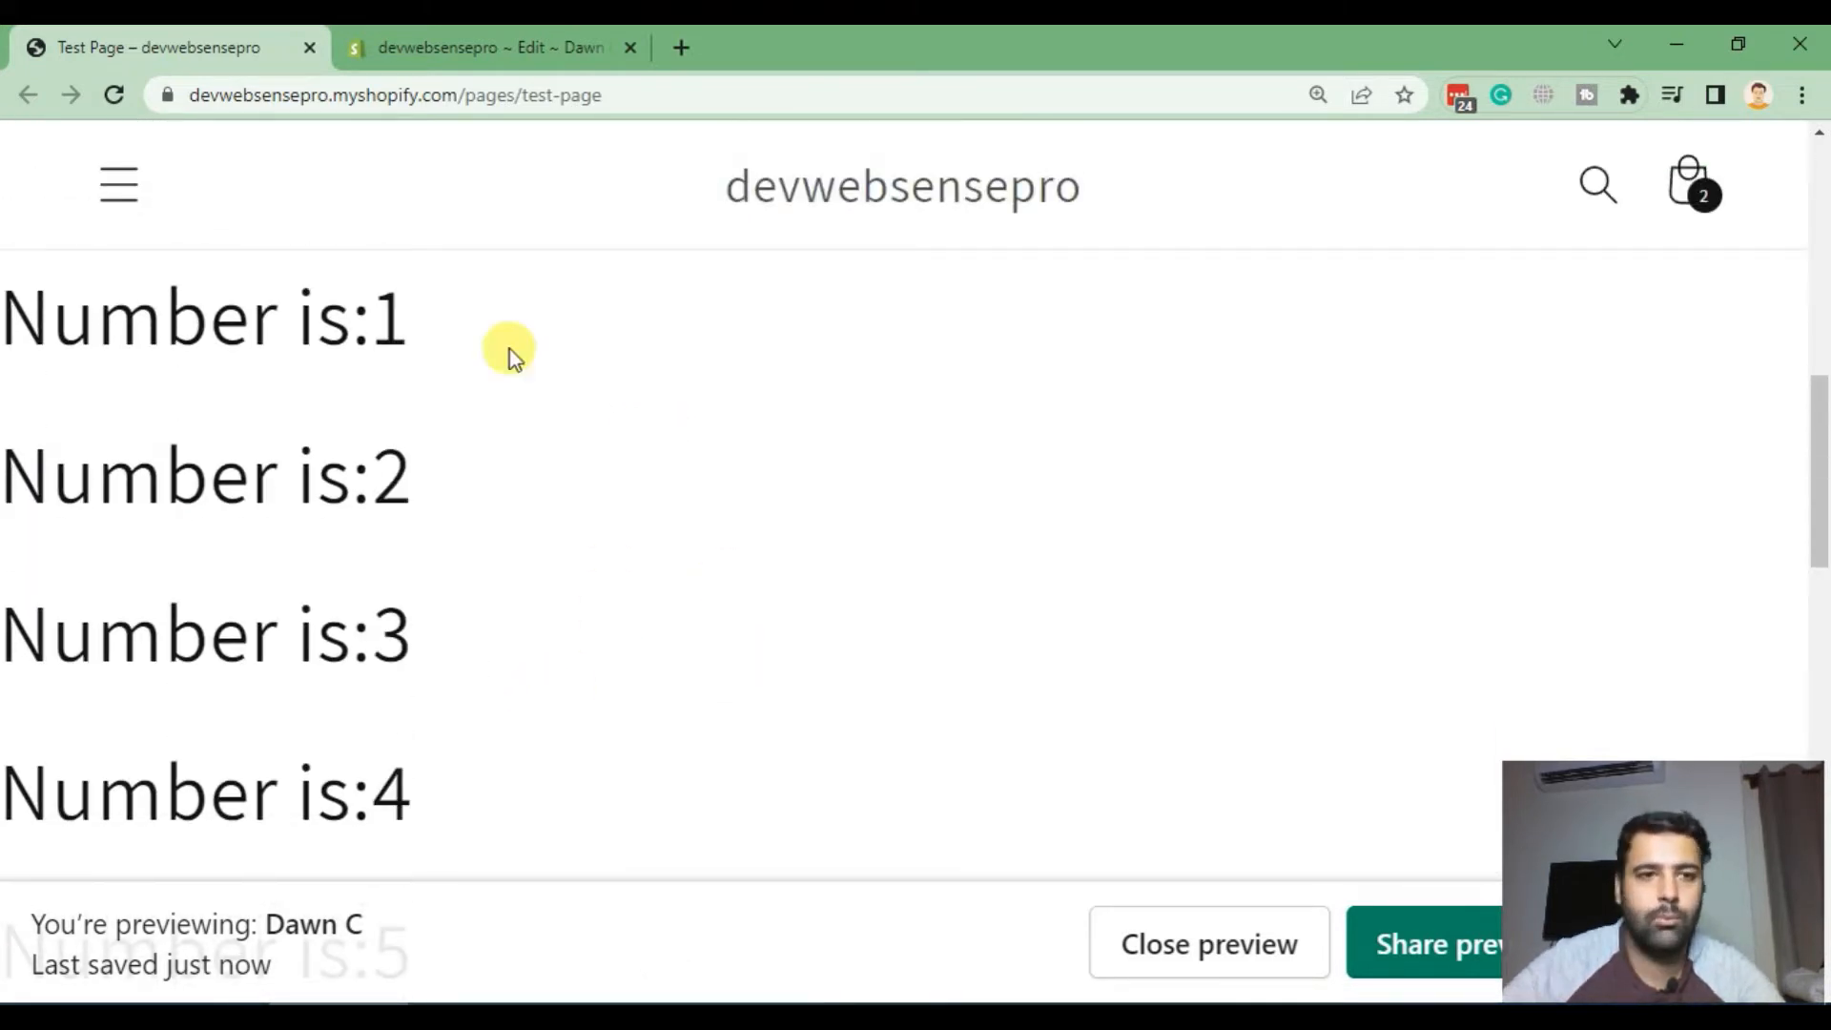
Step: Add an {% if %} tag testing forloop.first at the top of the loop body
click(490, 47)
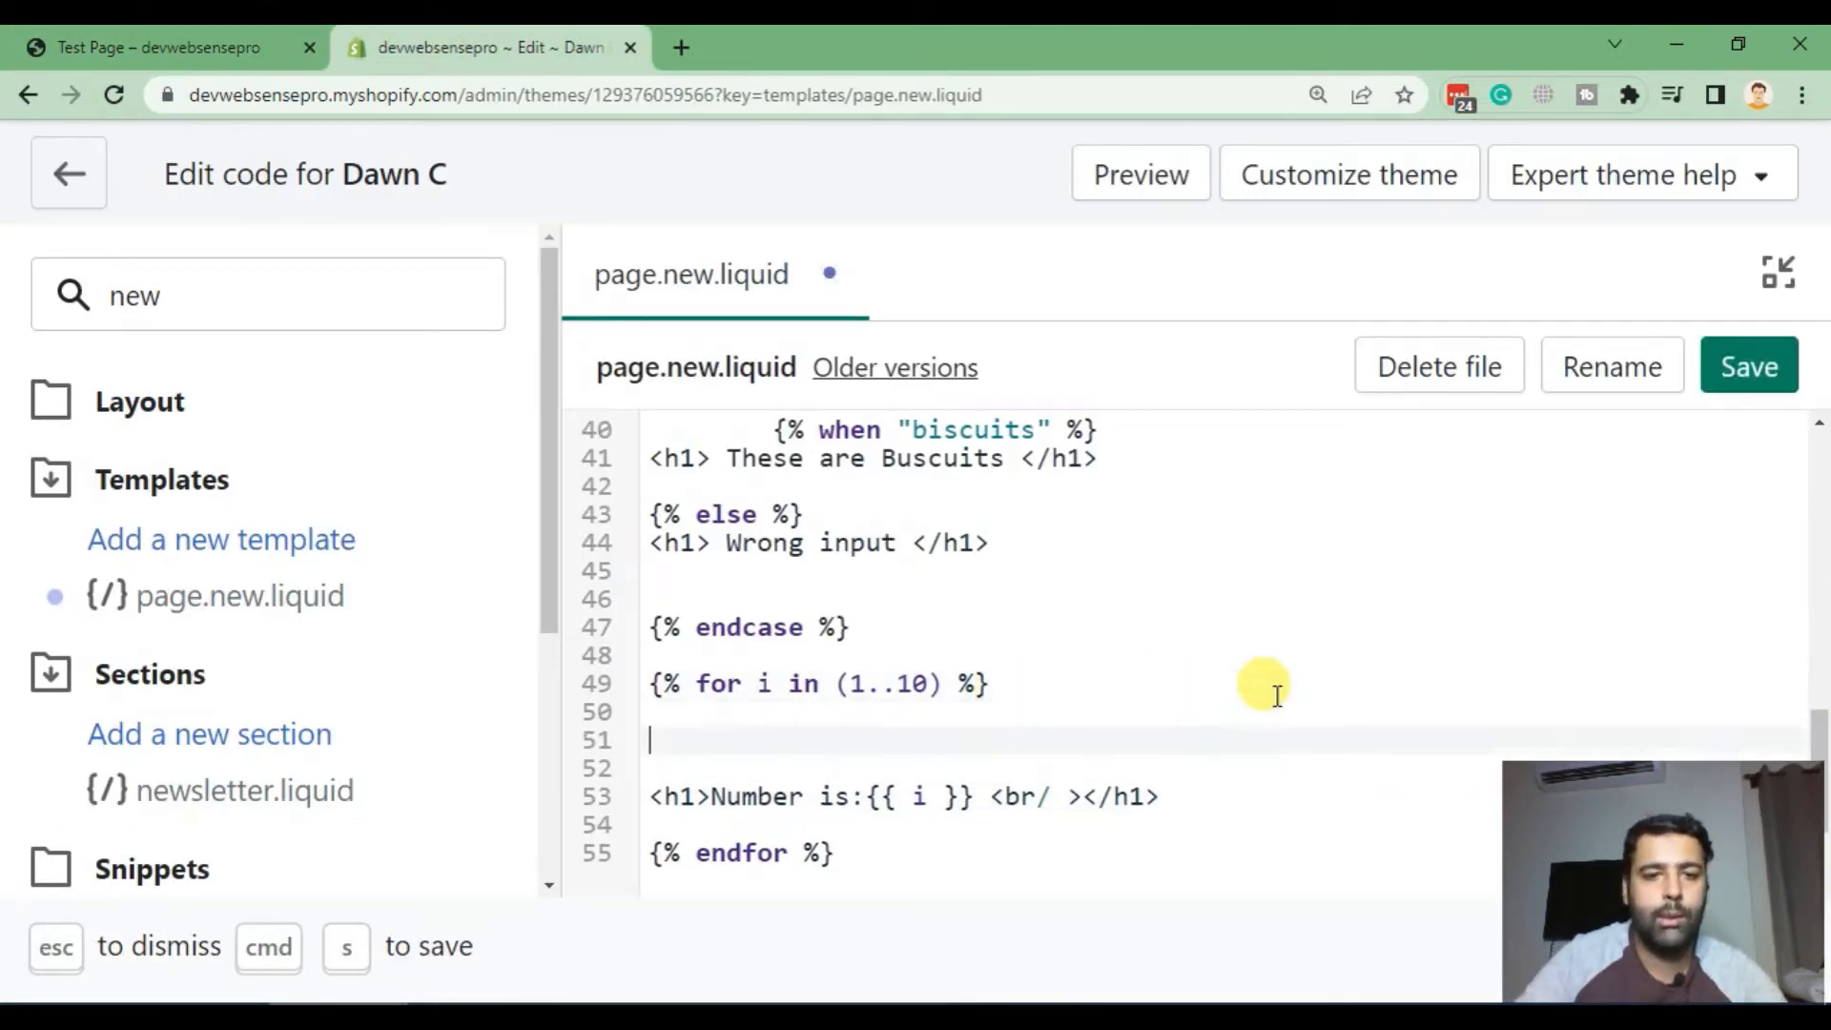
text({)
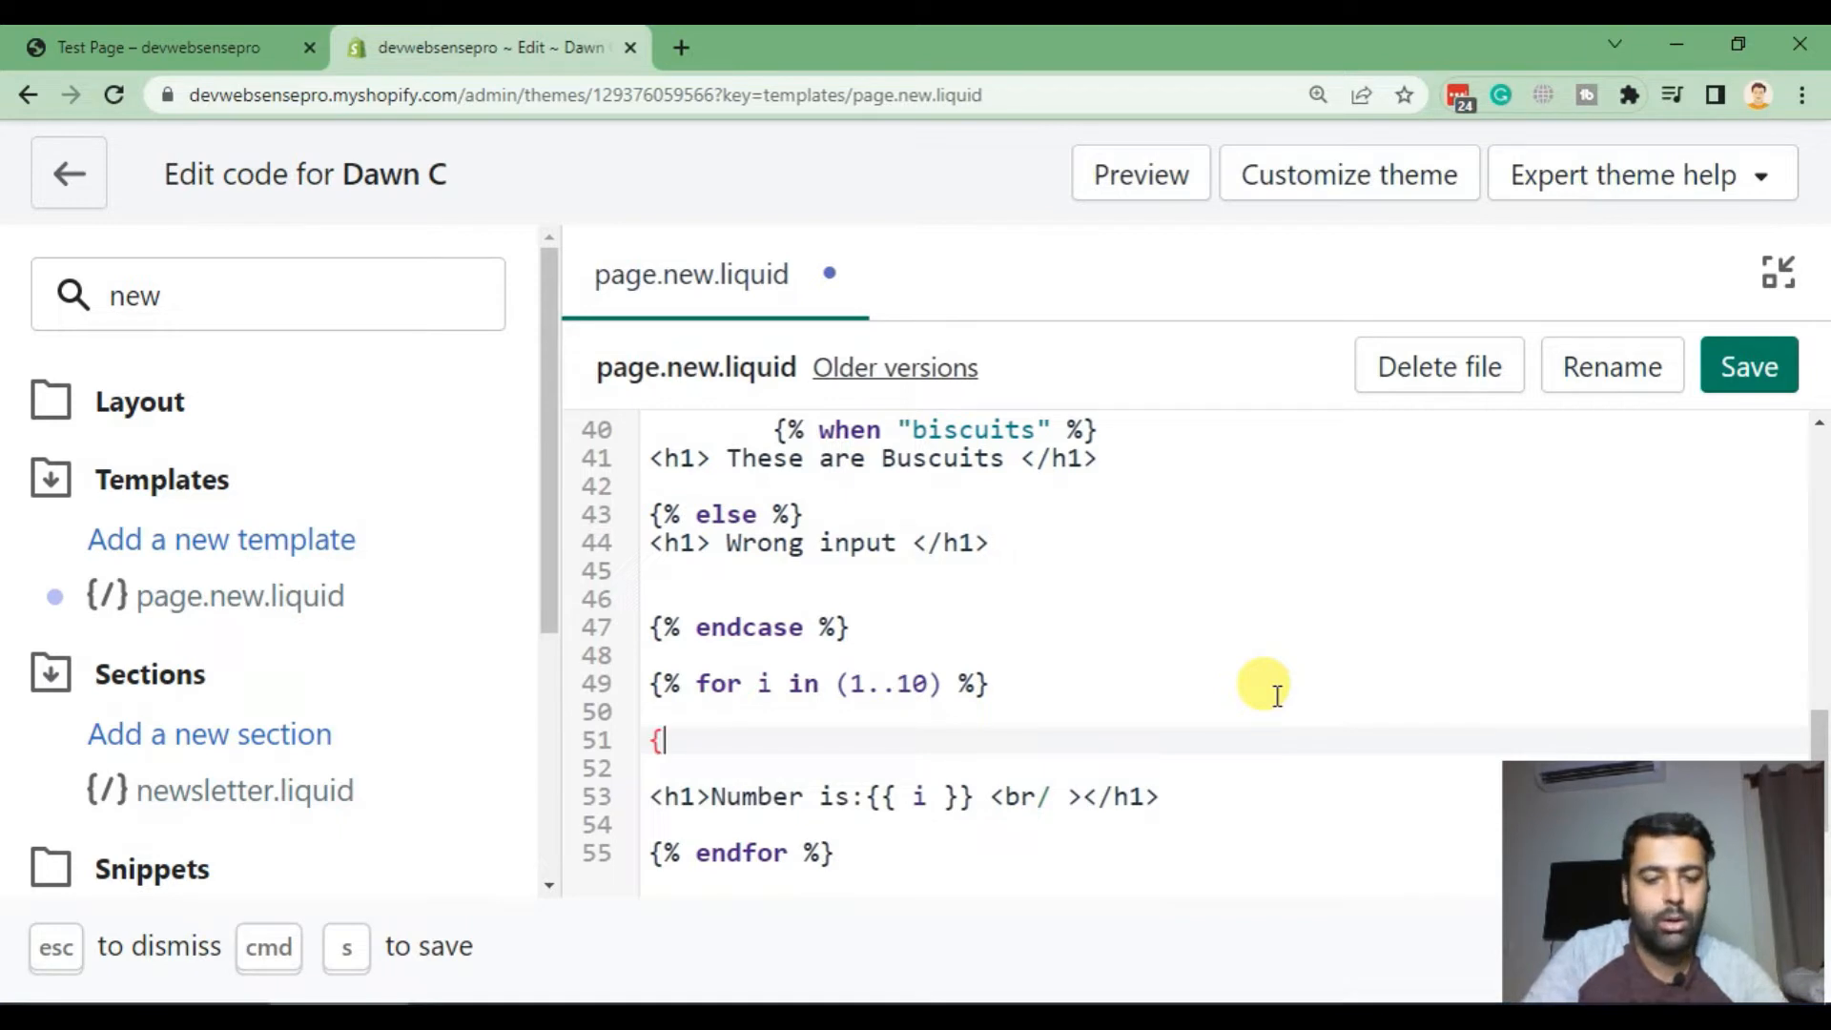
text(% if)
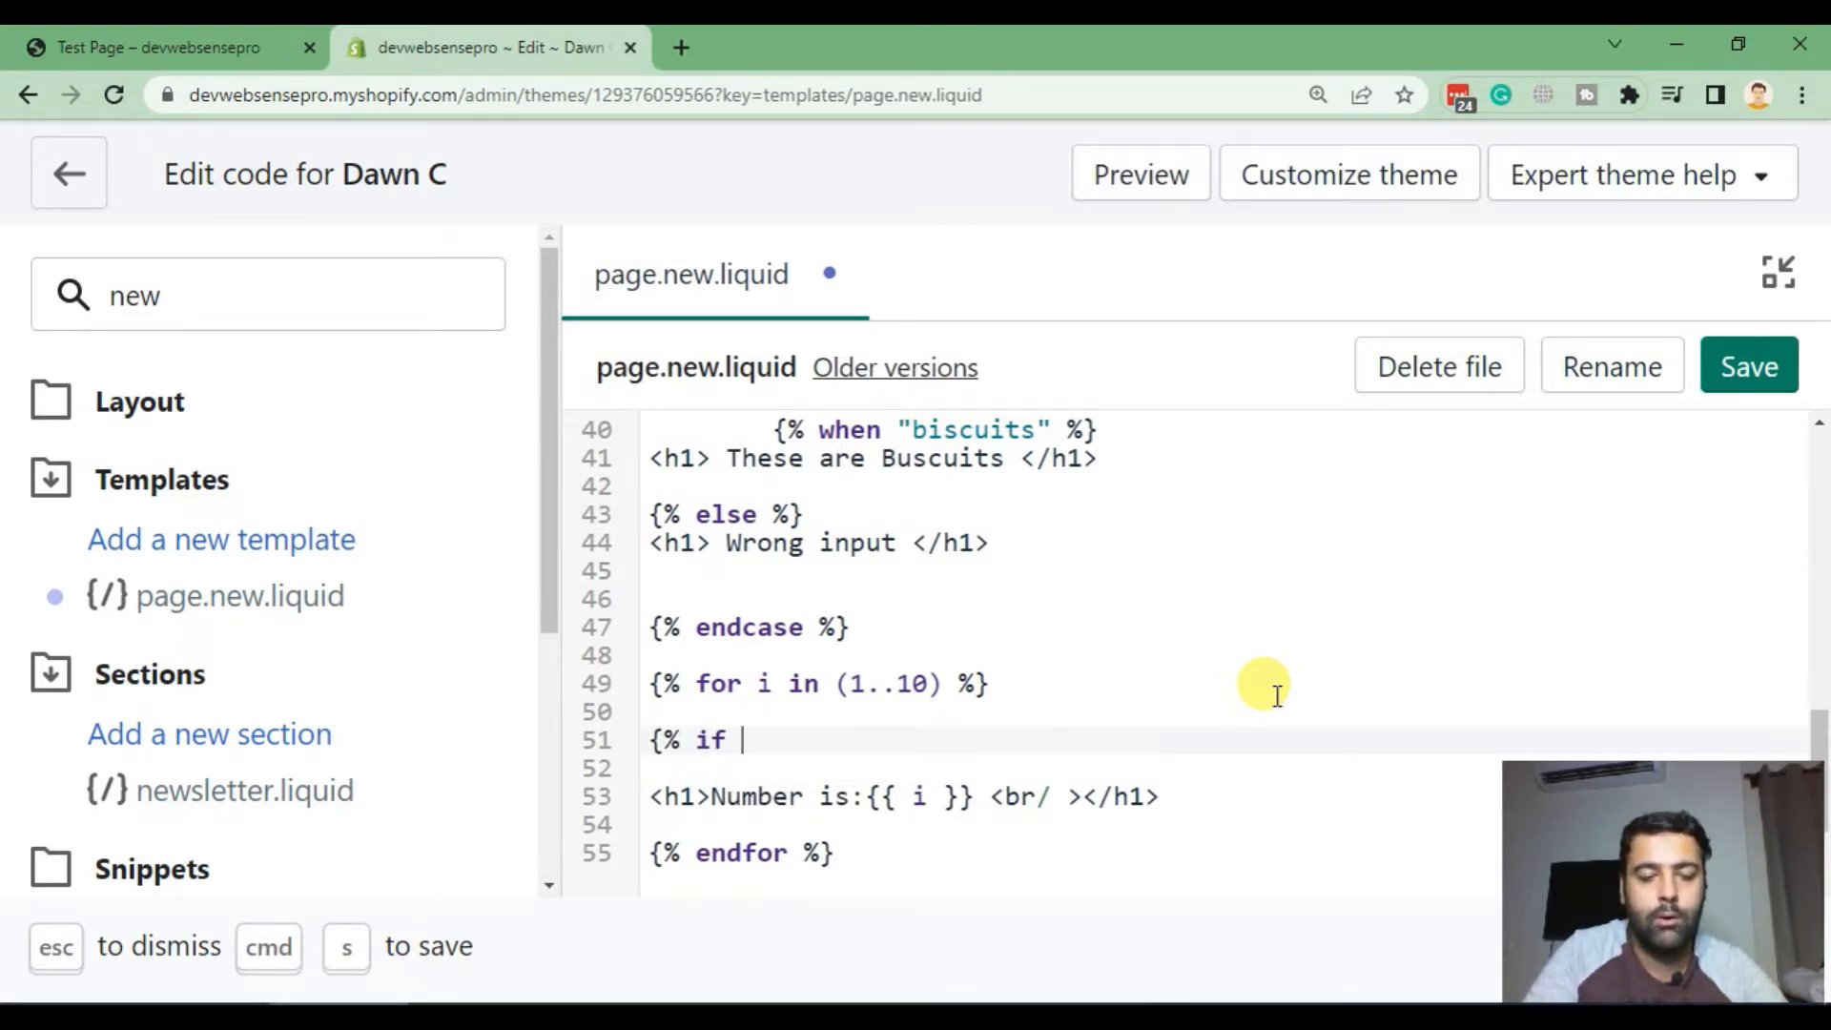
text(for)
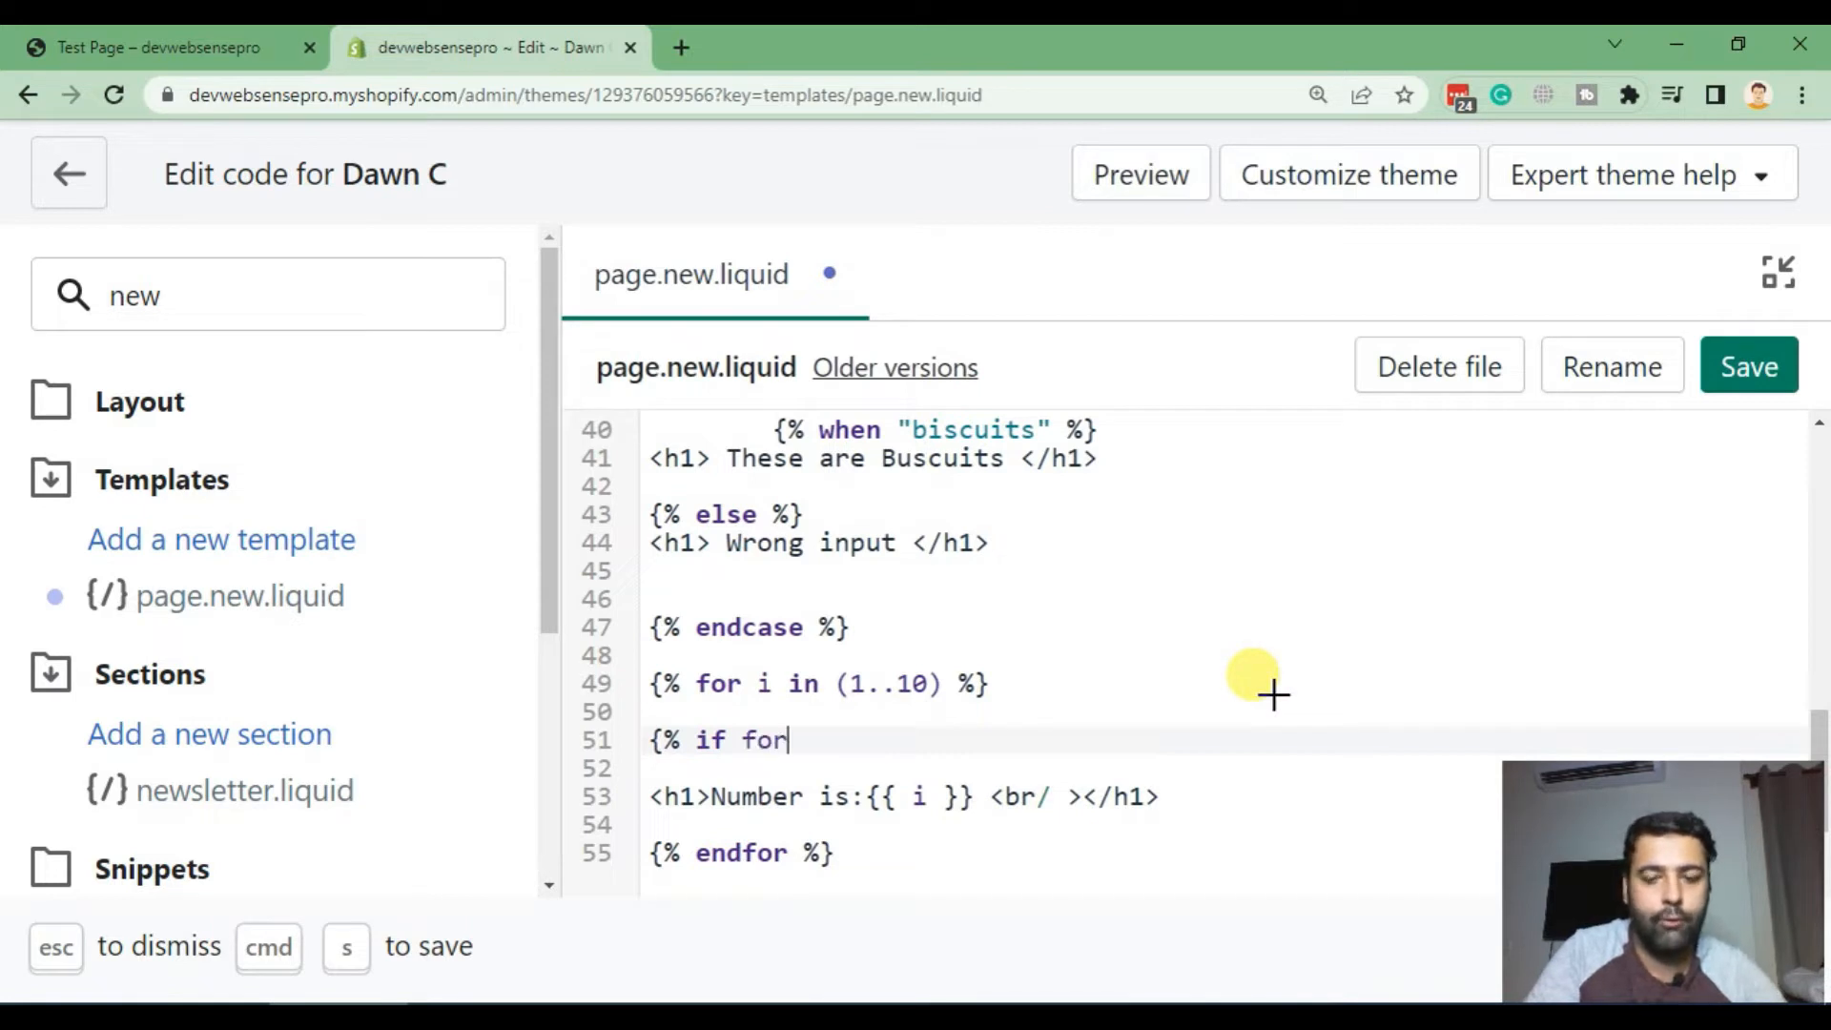
text(loop.)
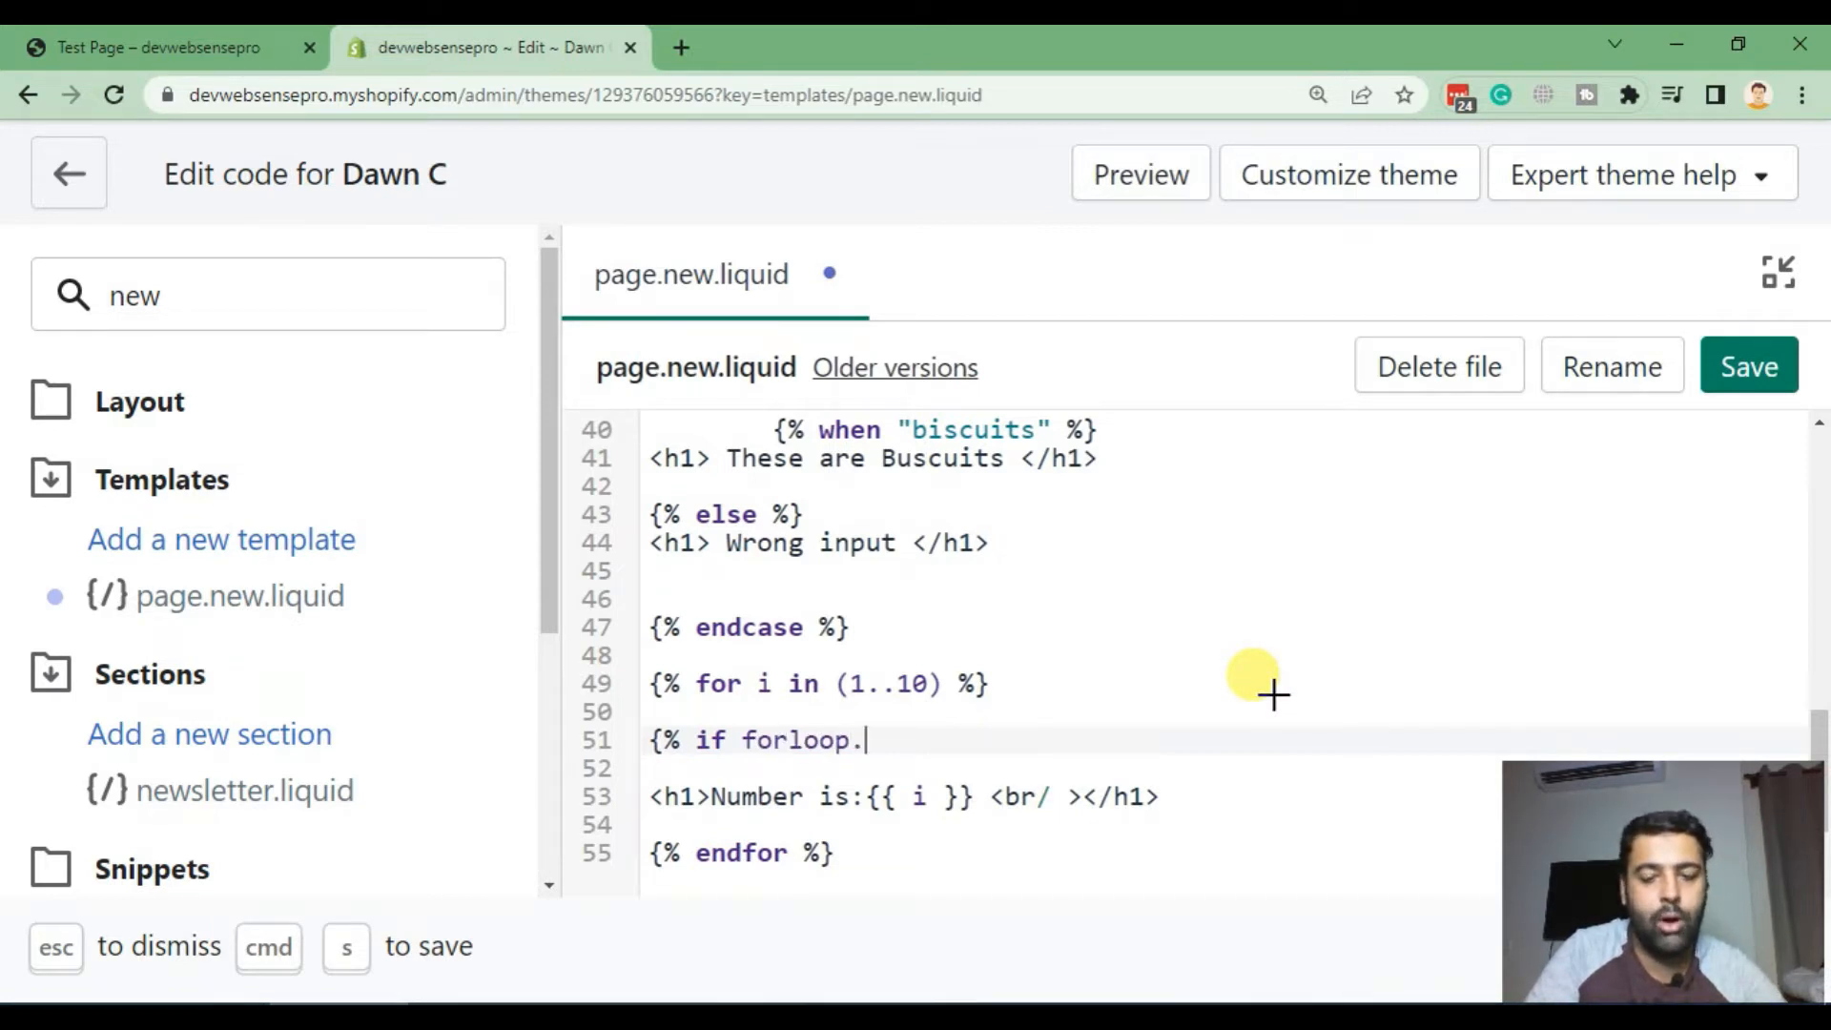
text(first)
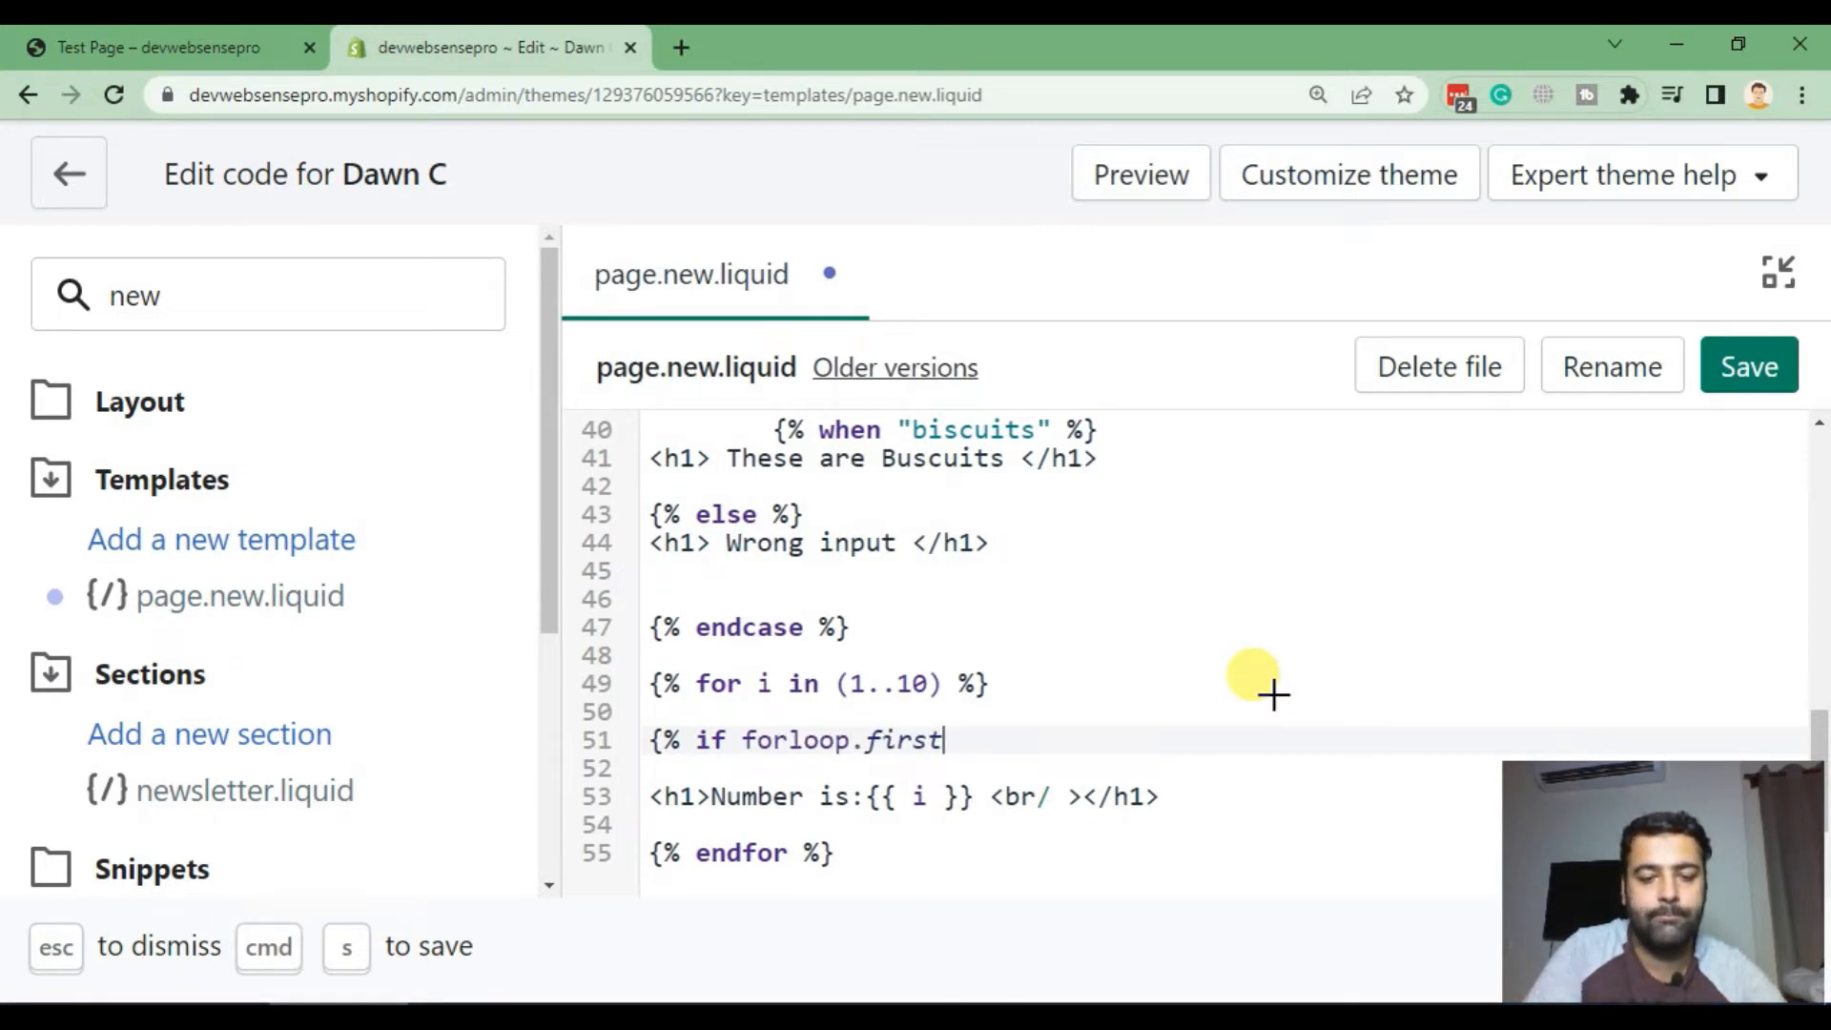
text(== true)
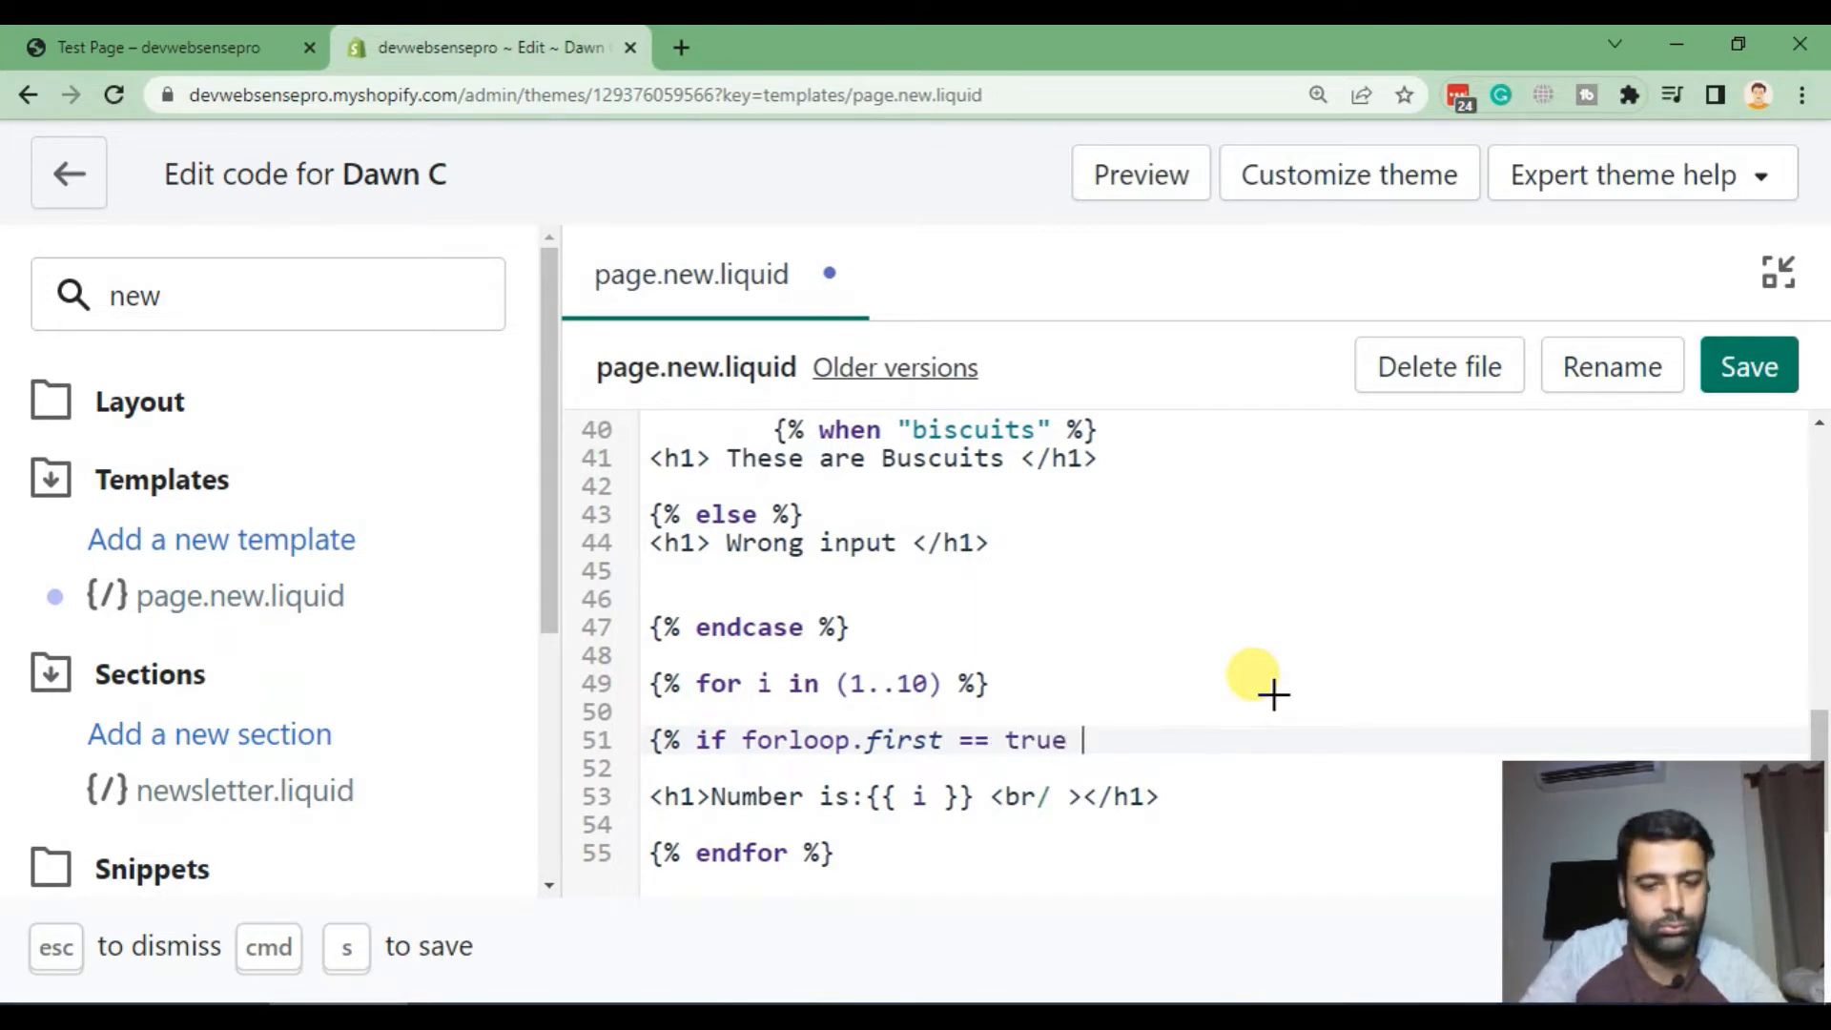
text(})
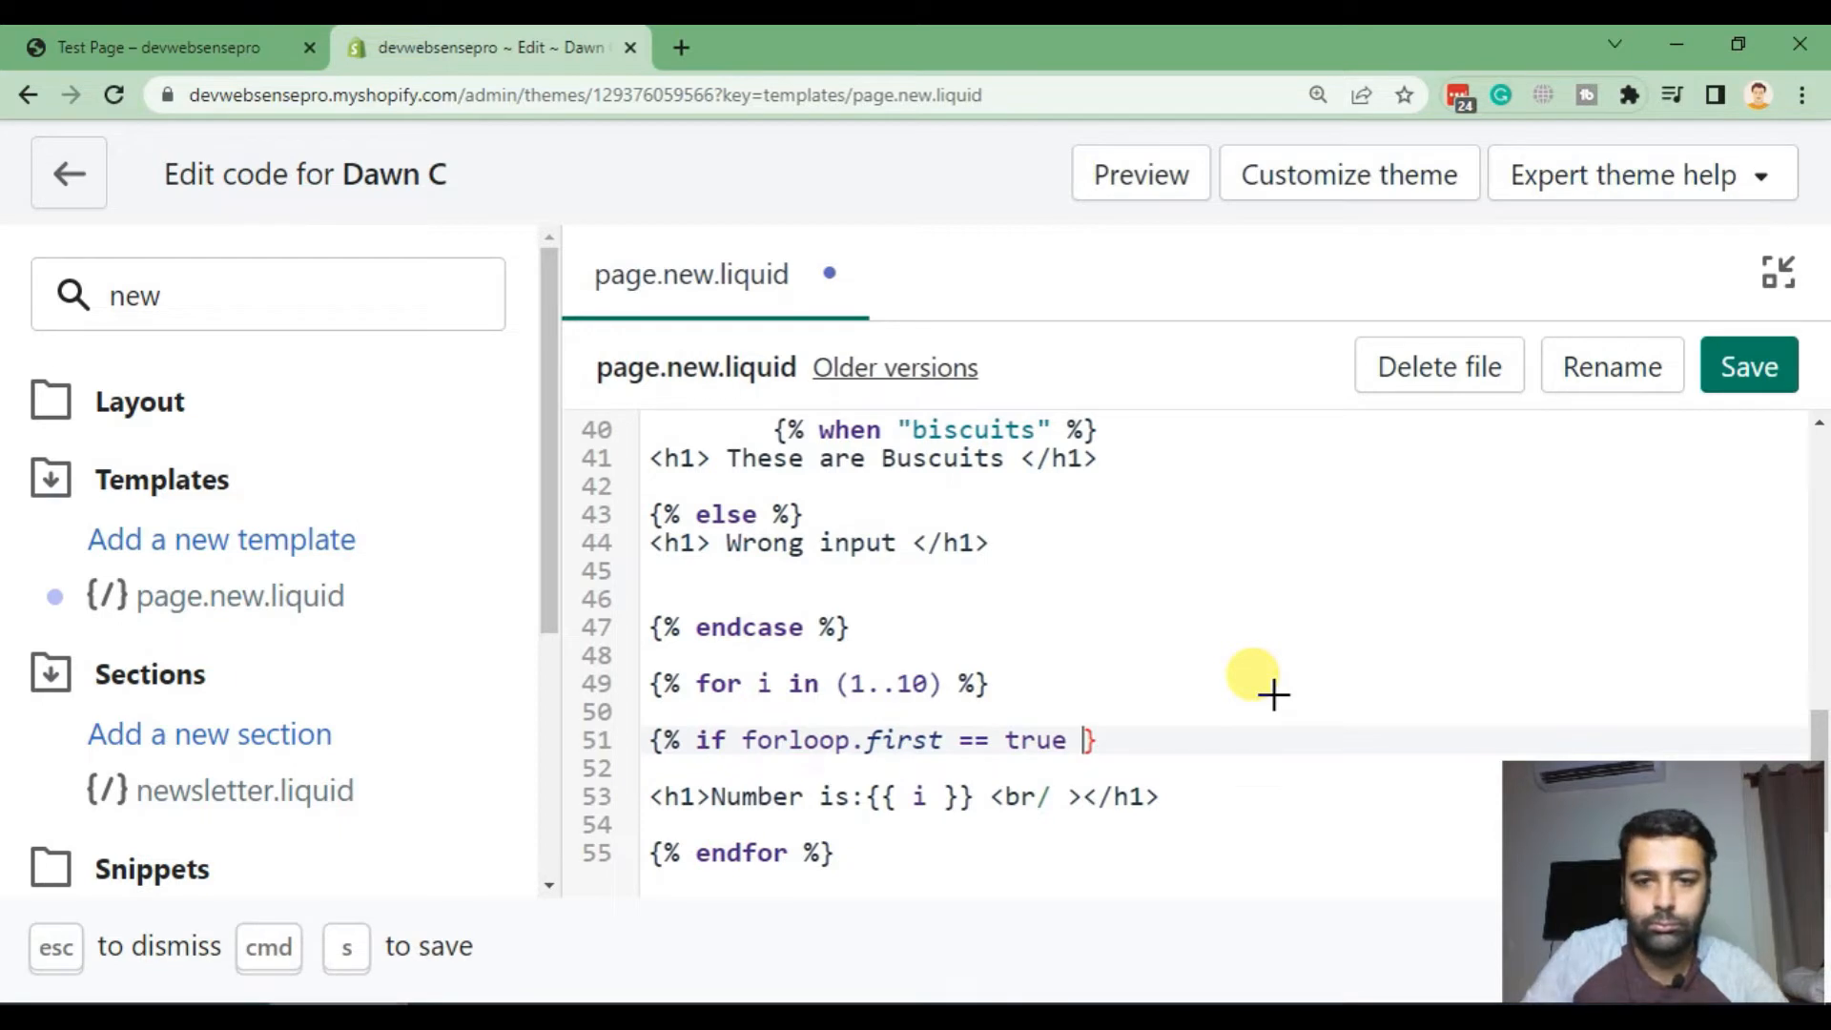
text(%})
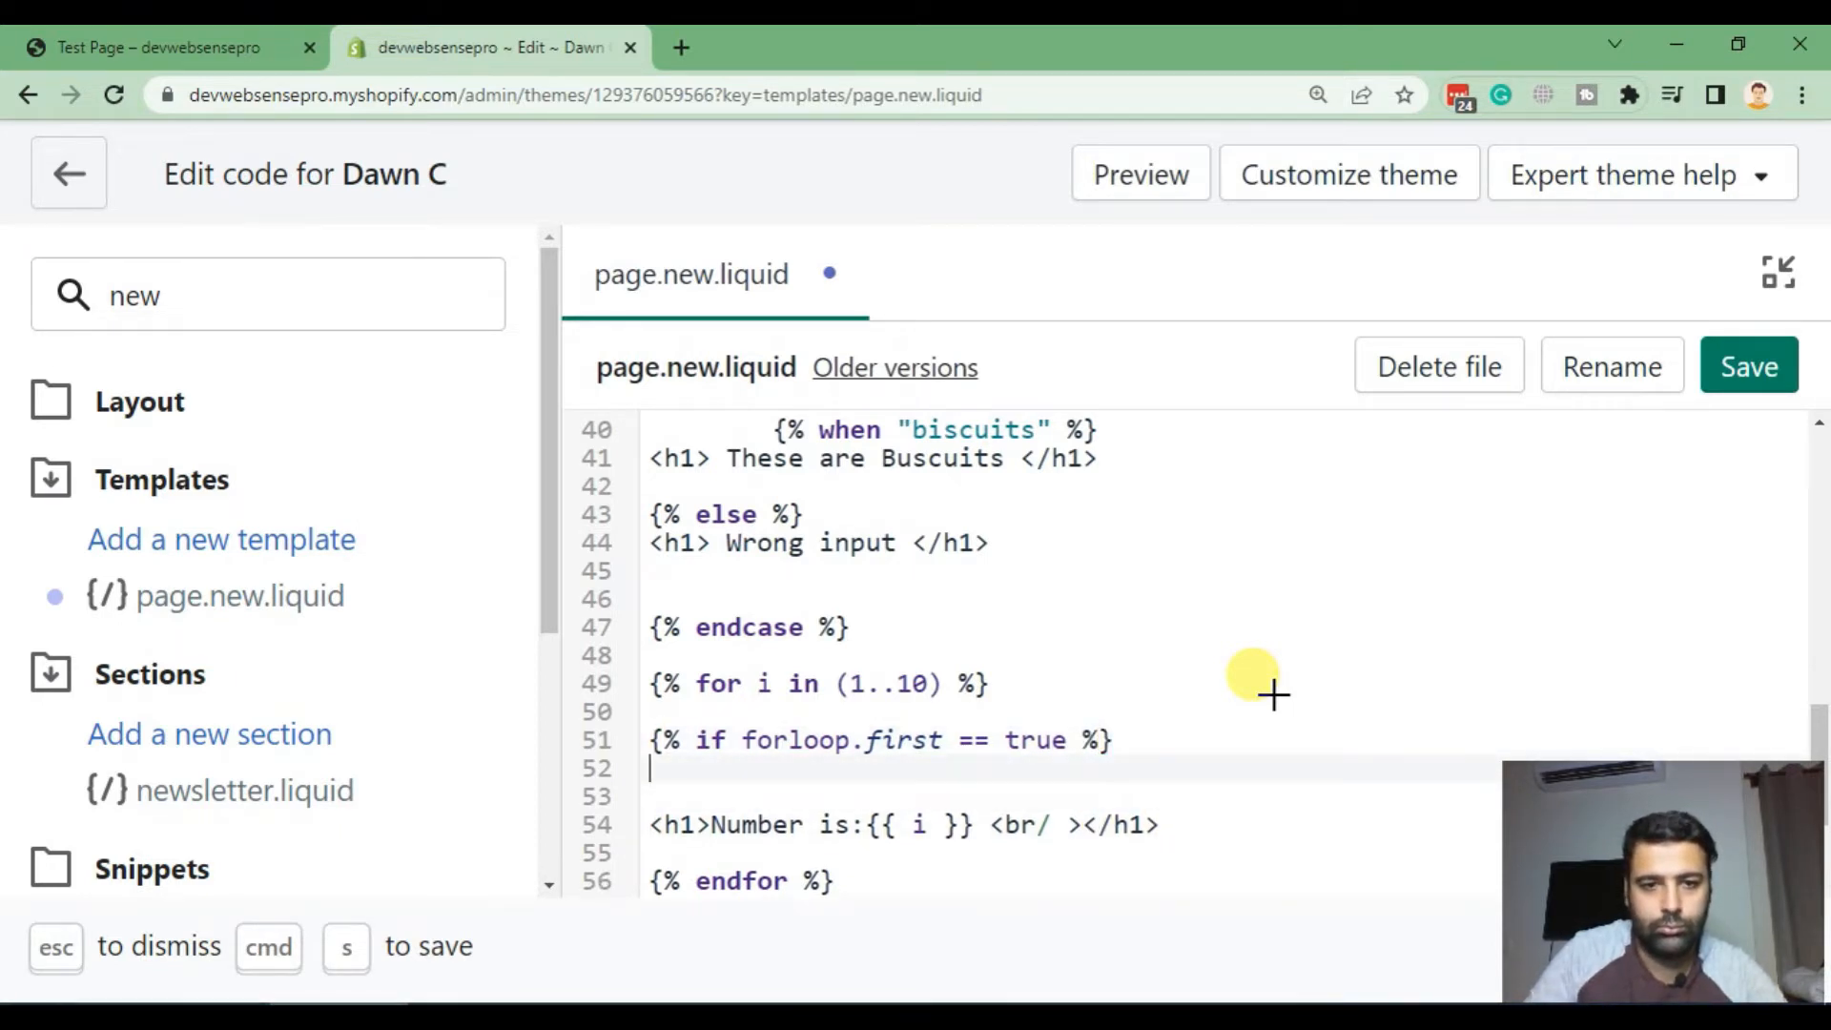
Step: Print an h1 'This is the first number' in that branch and add {% else %} before the numbered heading
text(This is)
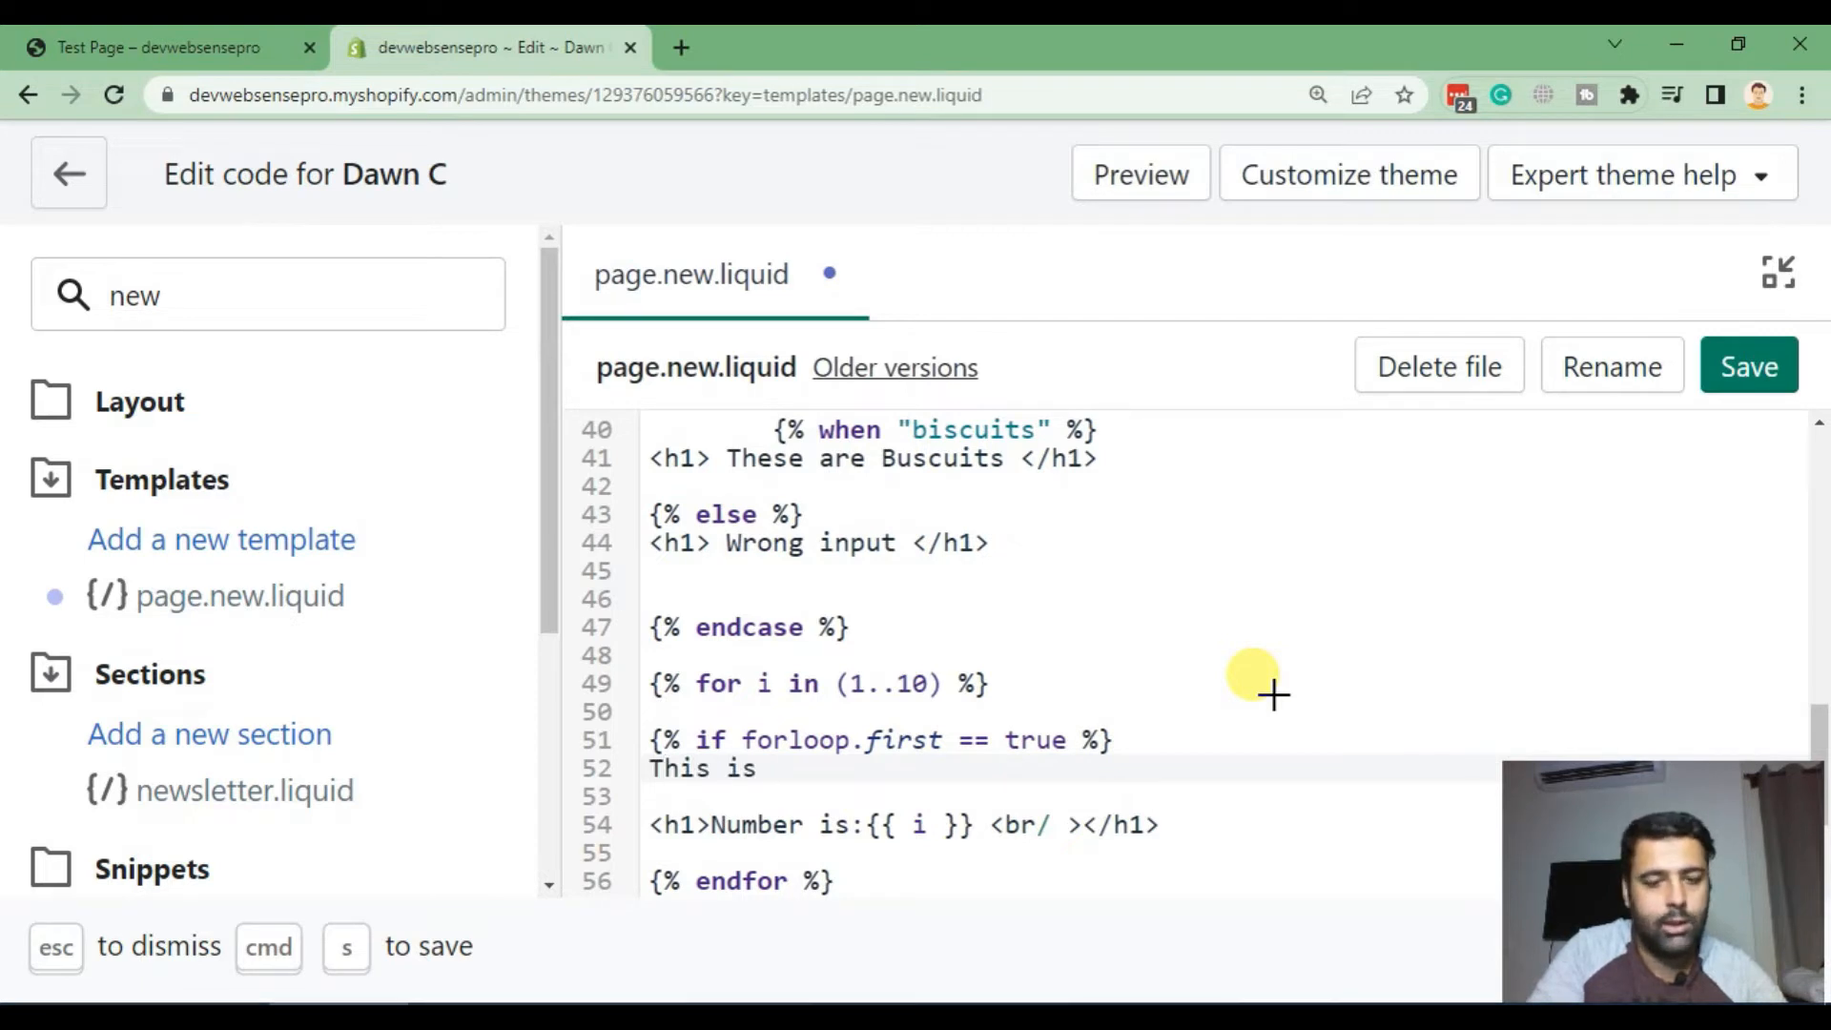
text(the first n)
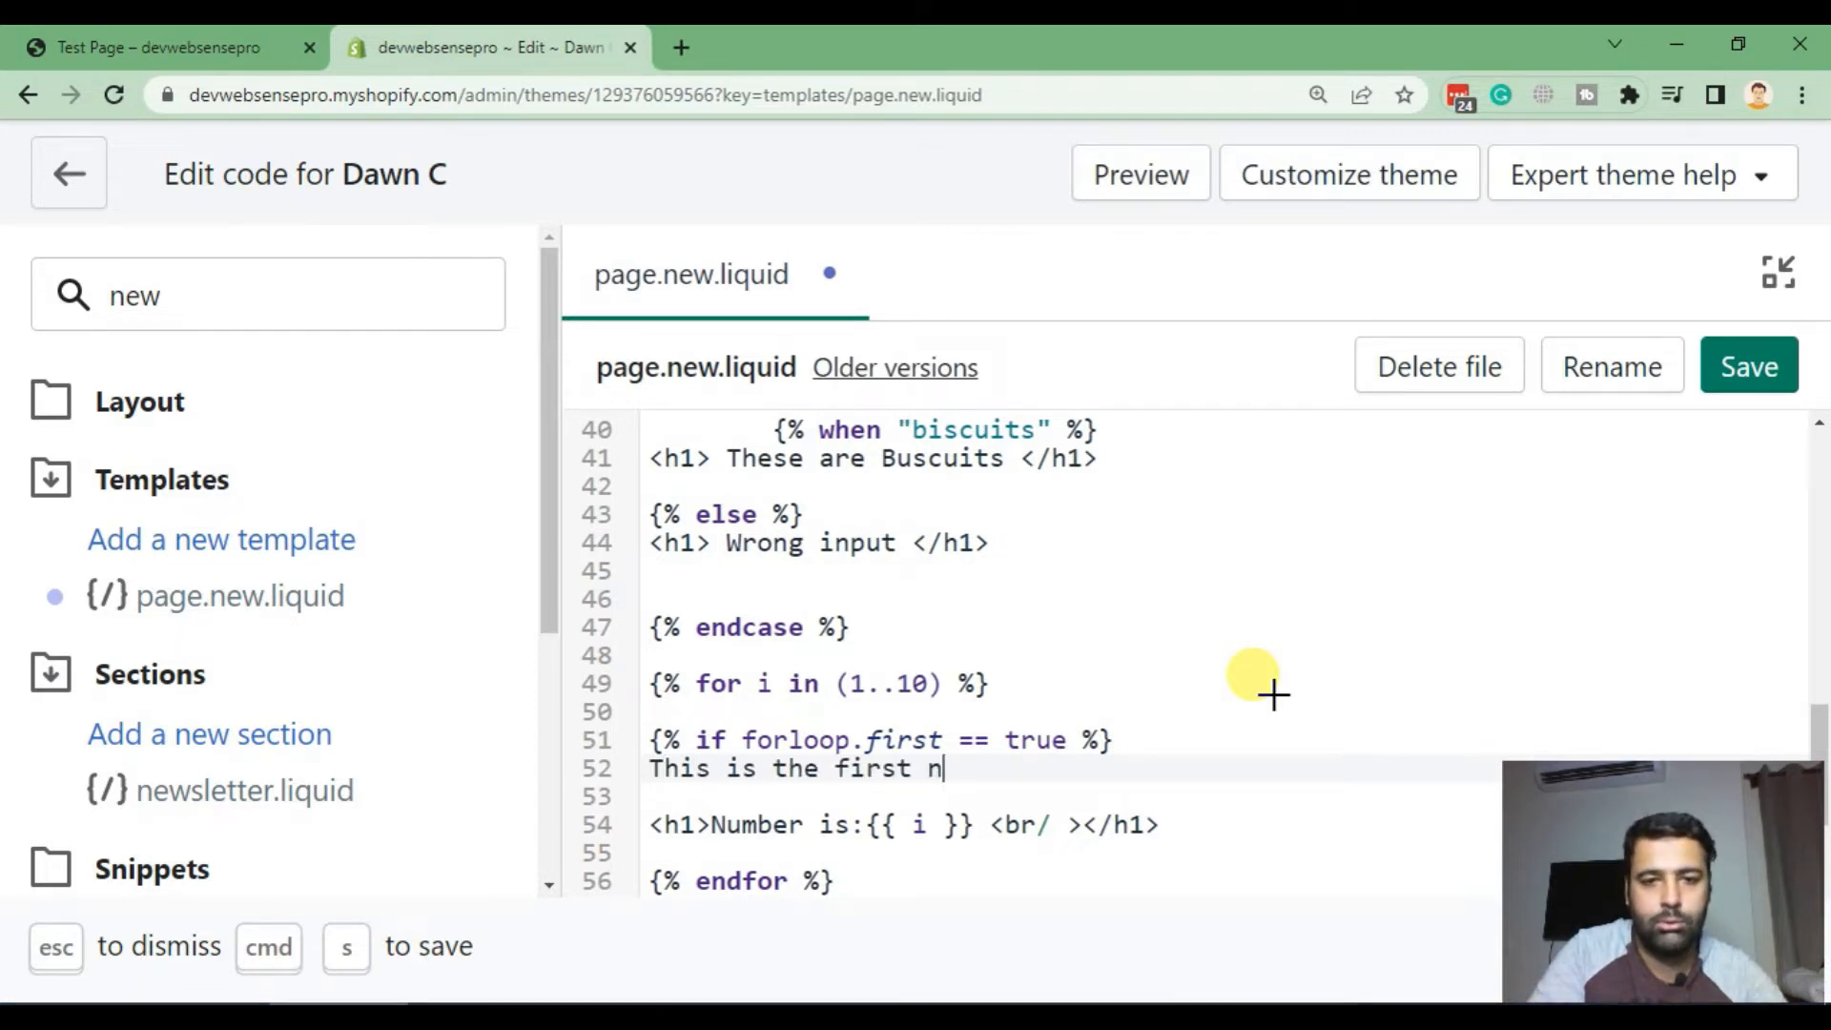
text(umber)
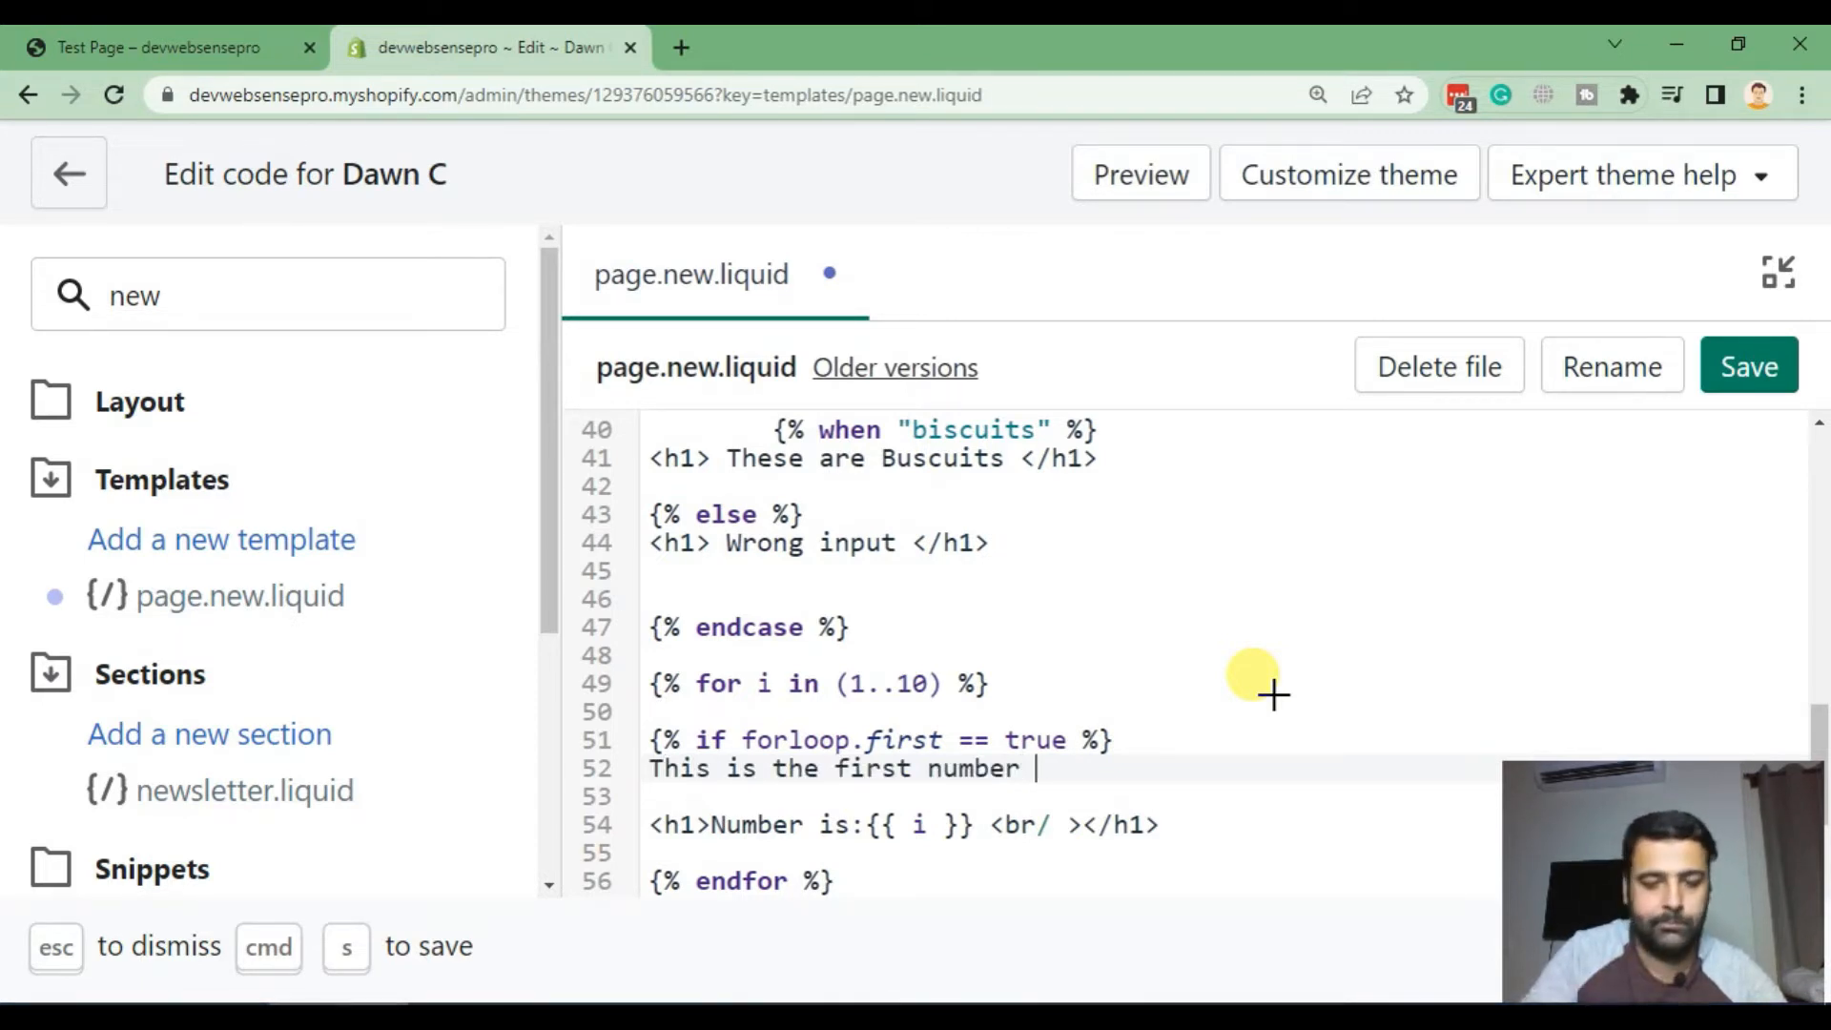
text(</h)
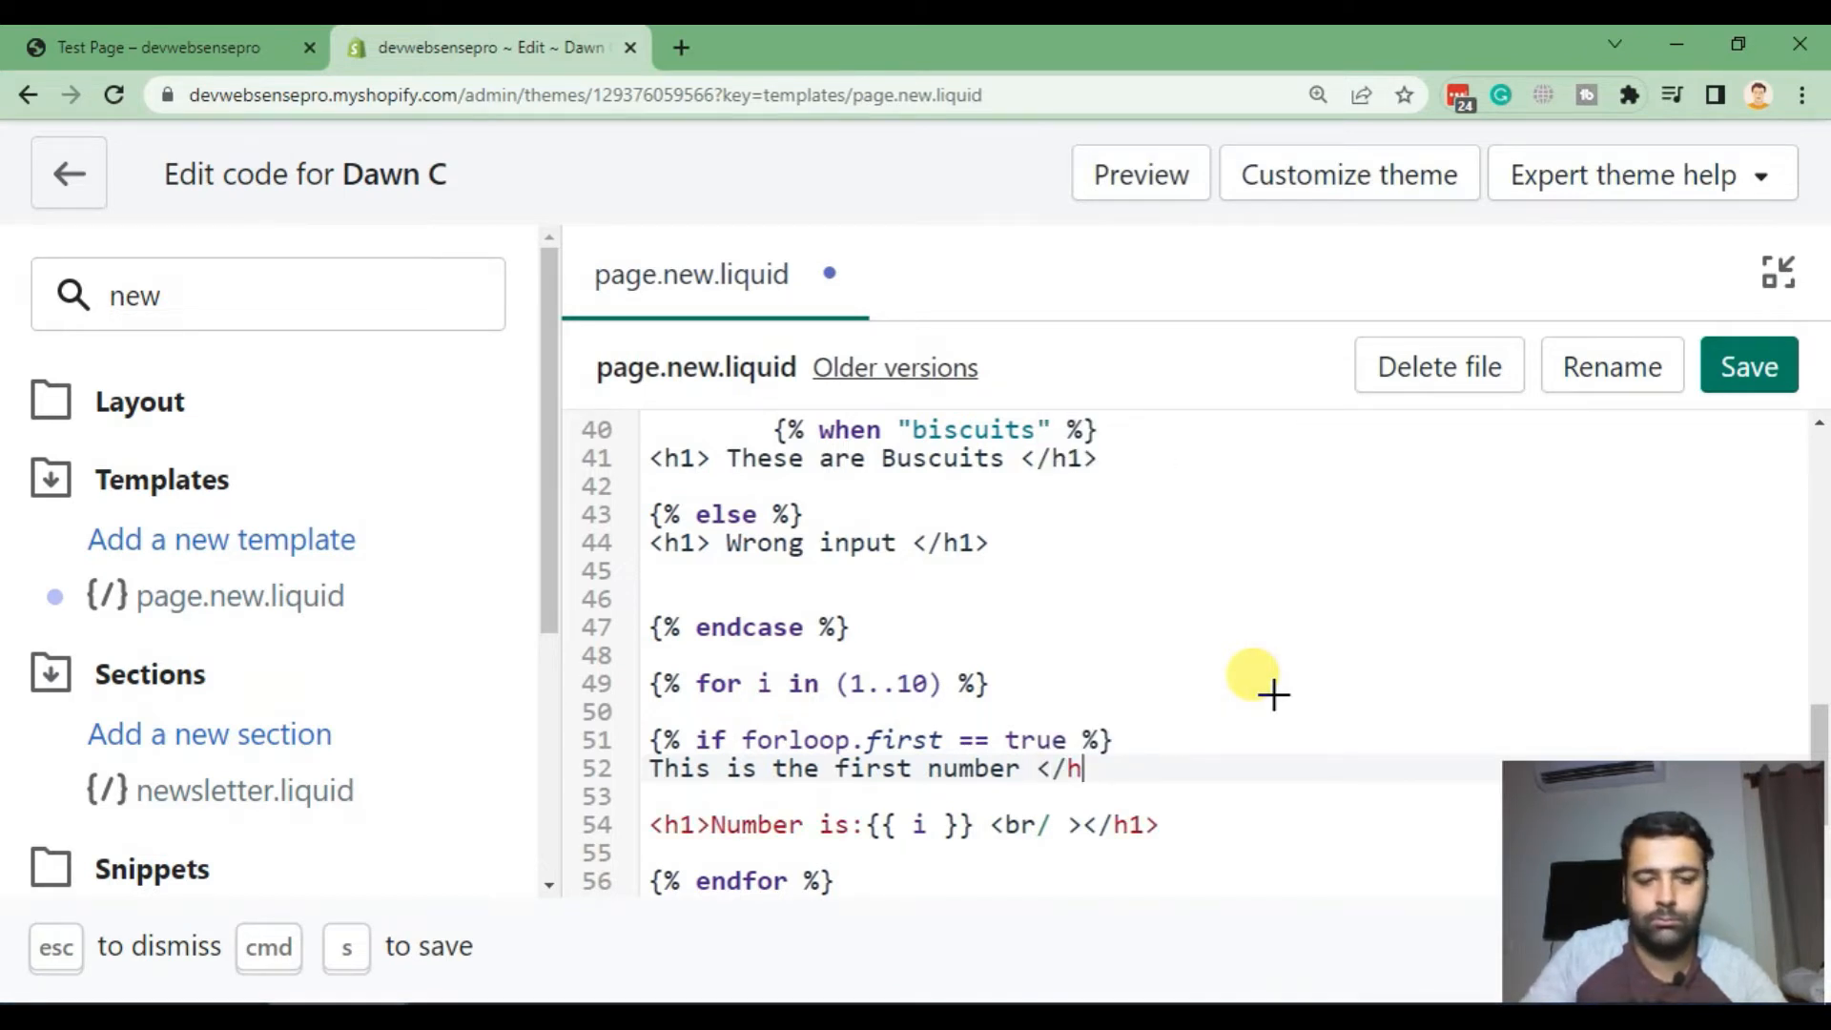
text(<h1>)
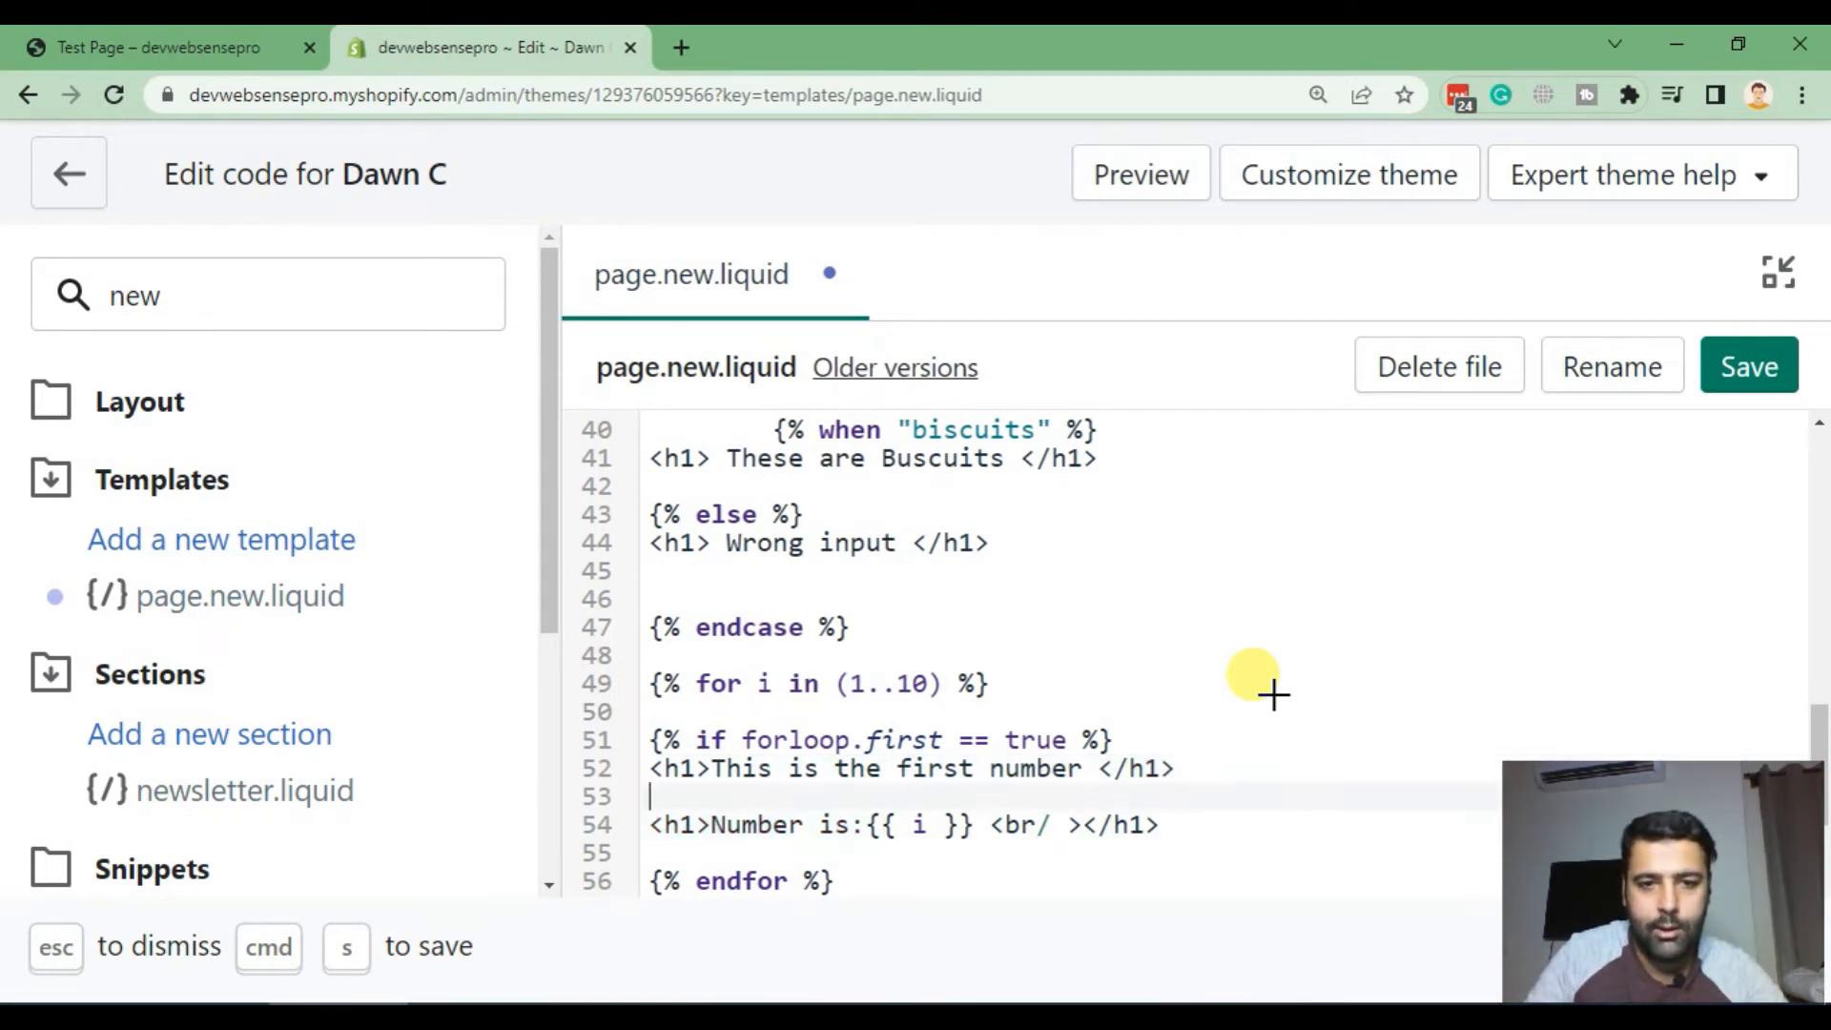
key(enter)
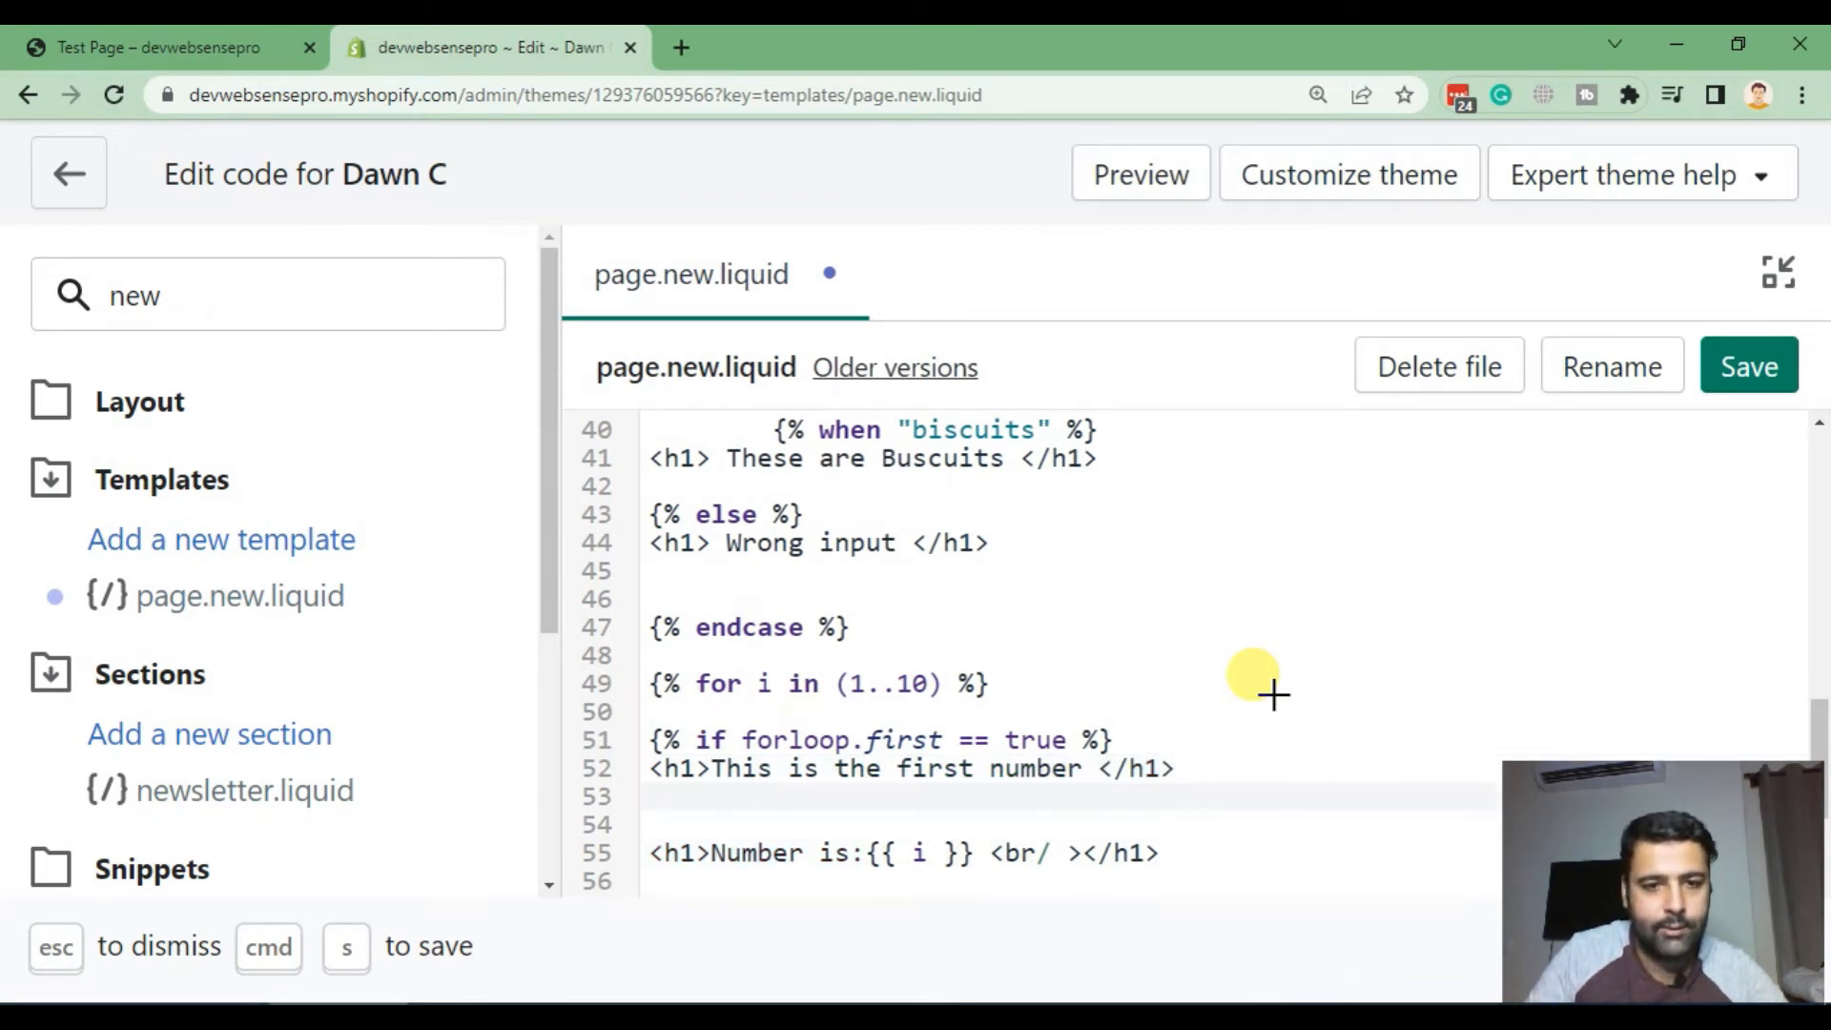
text(E)
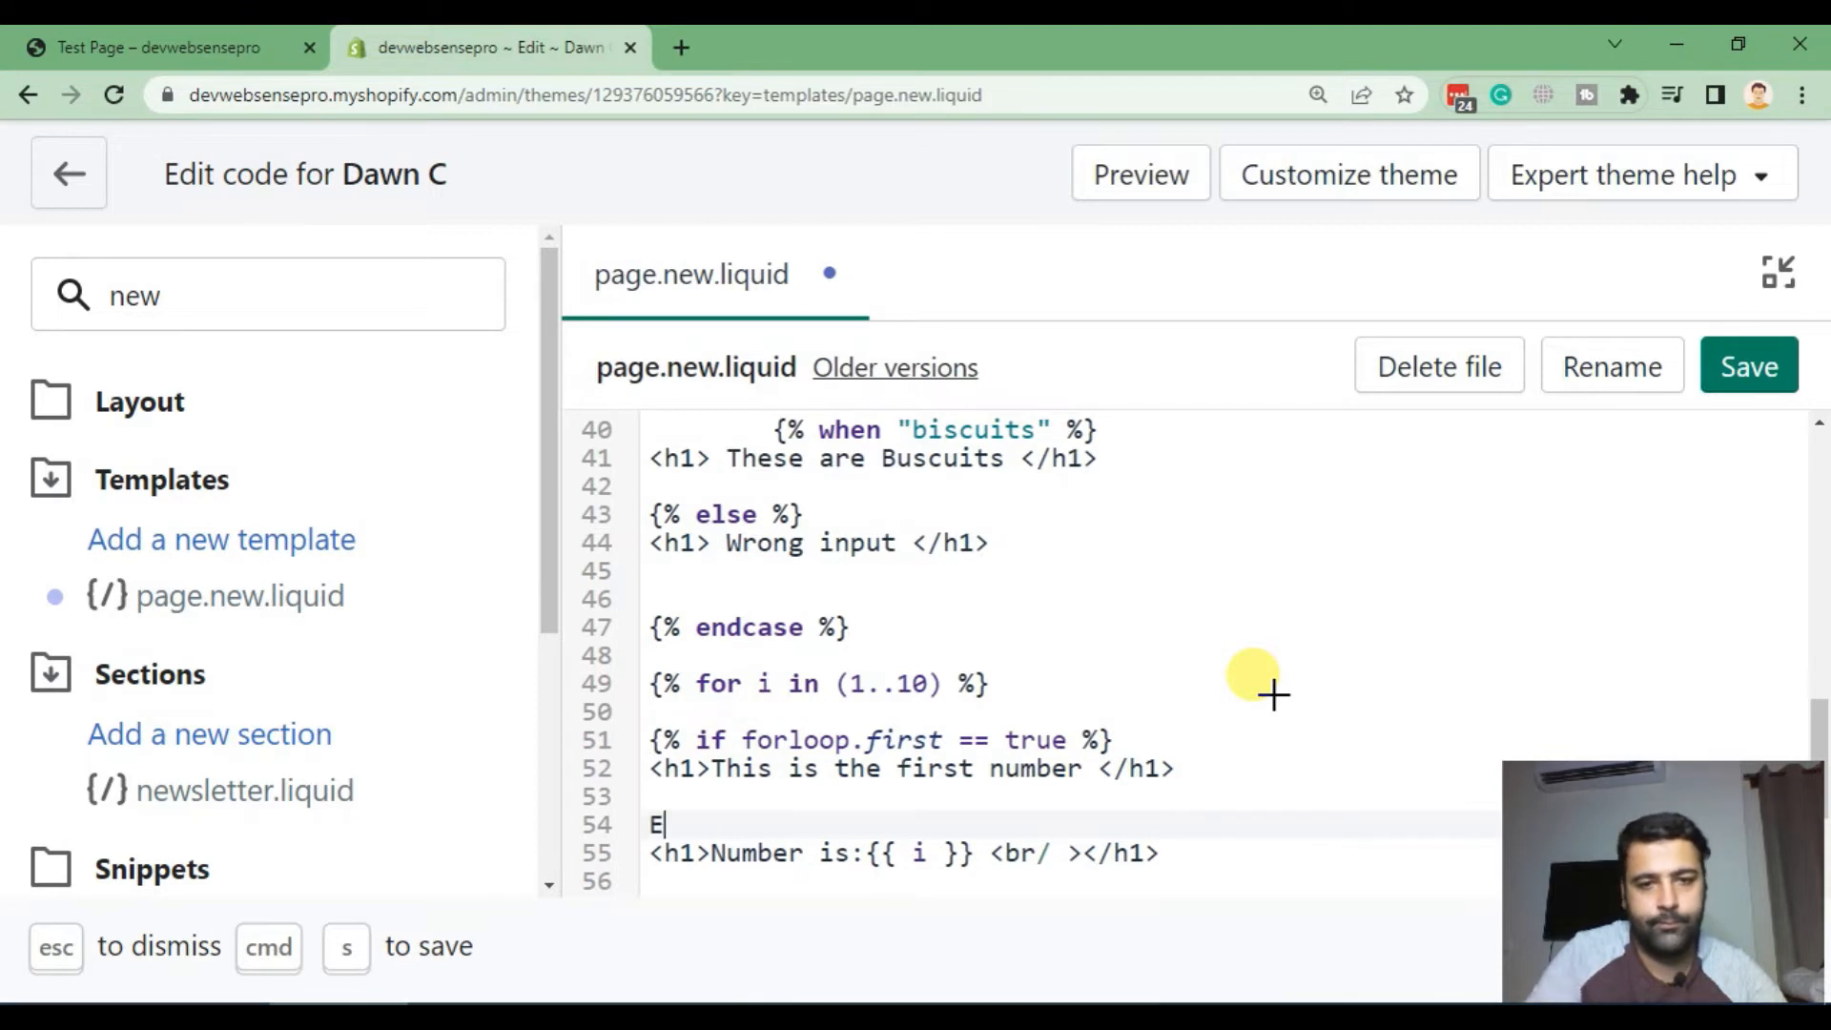
text({)
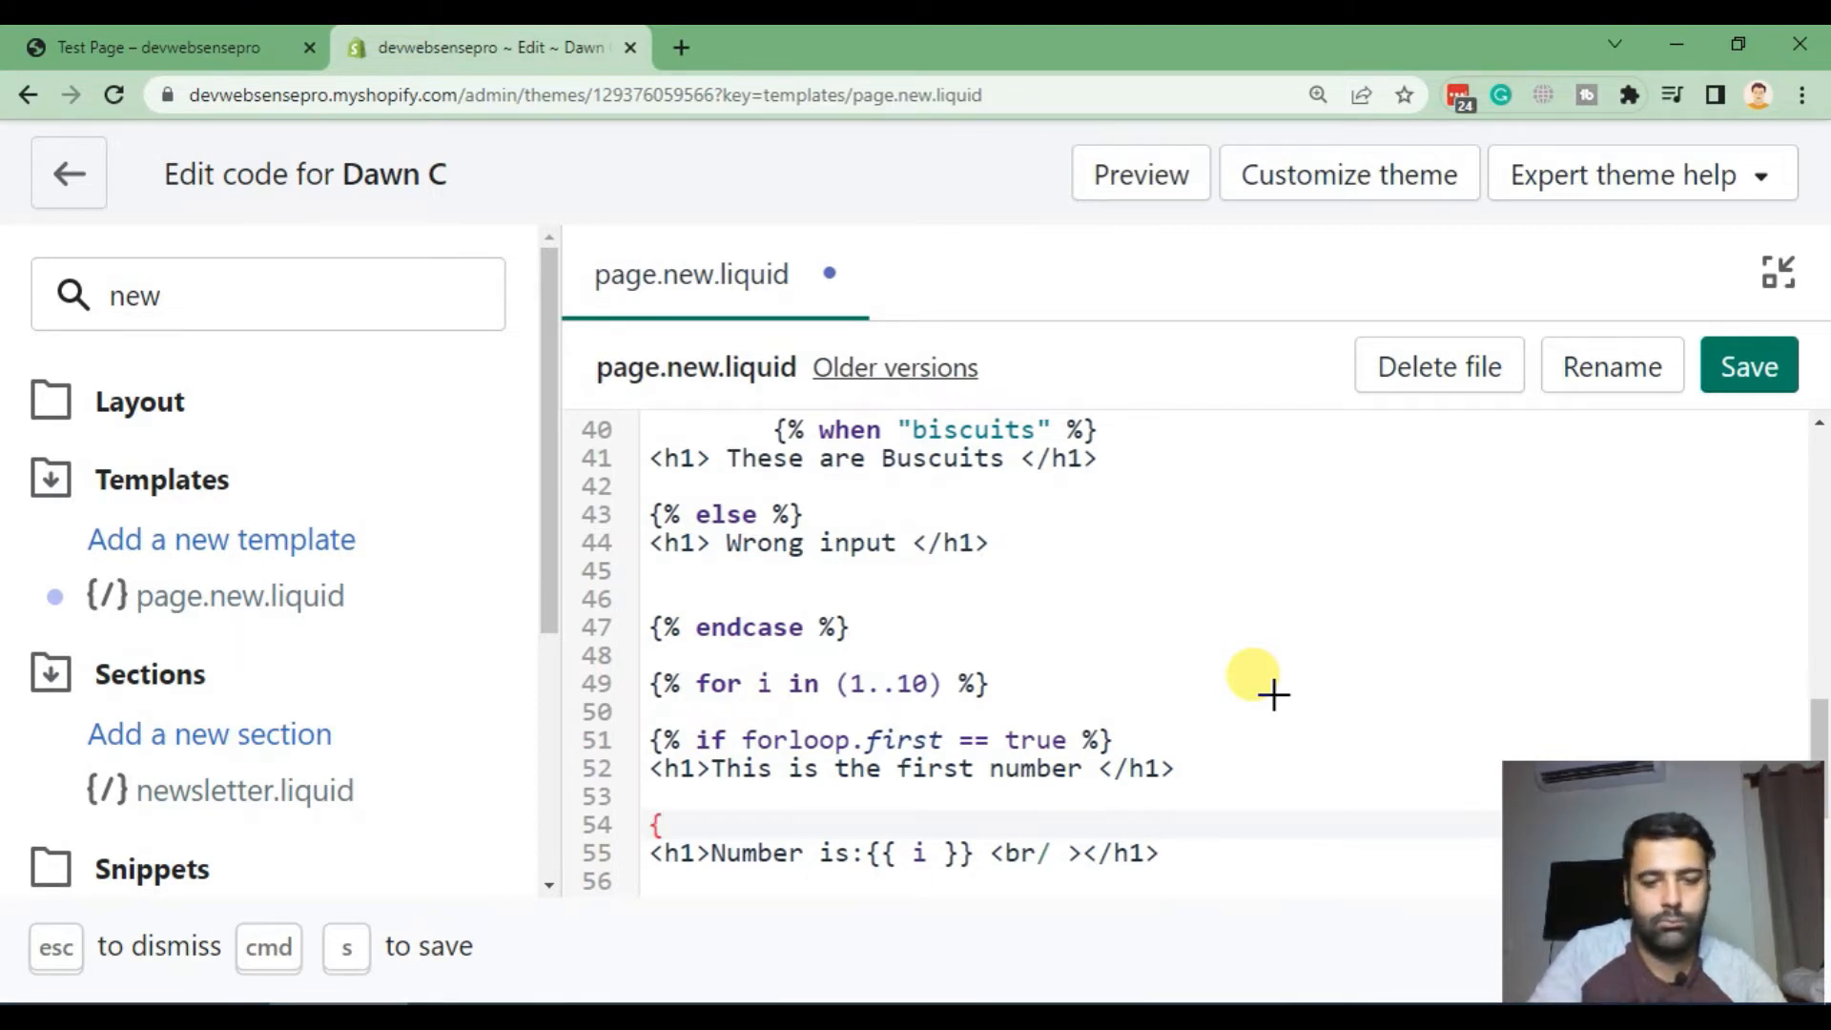
text({% else %)
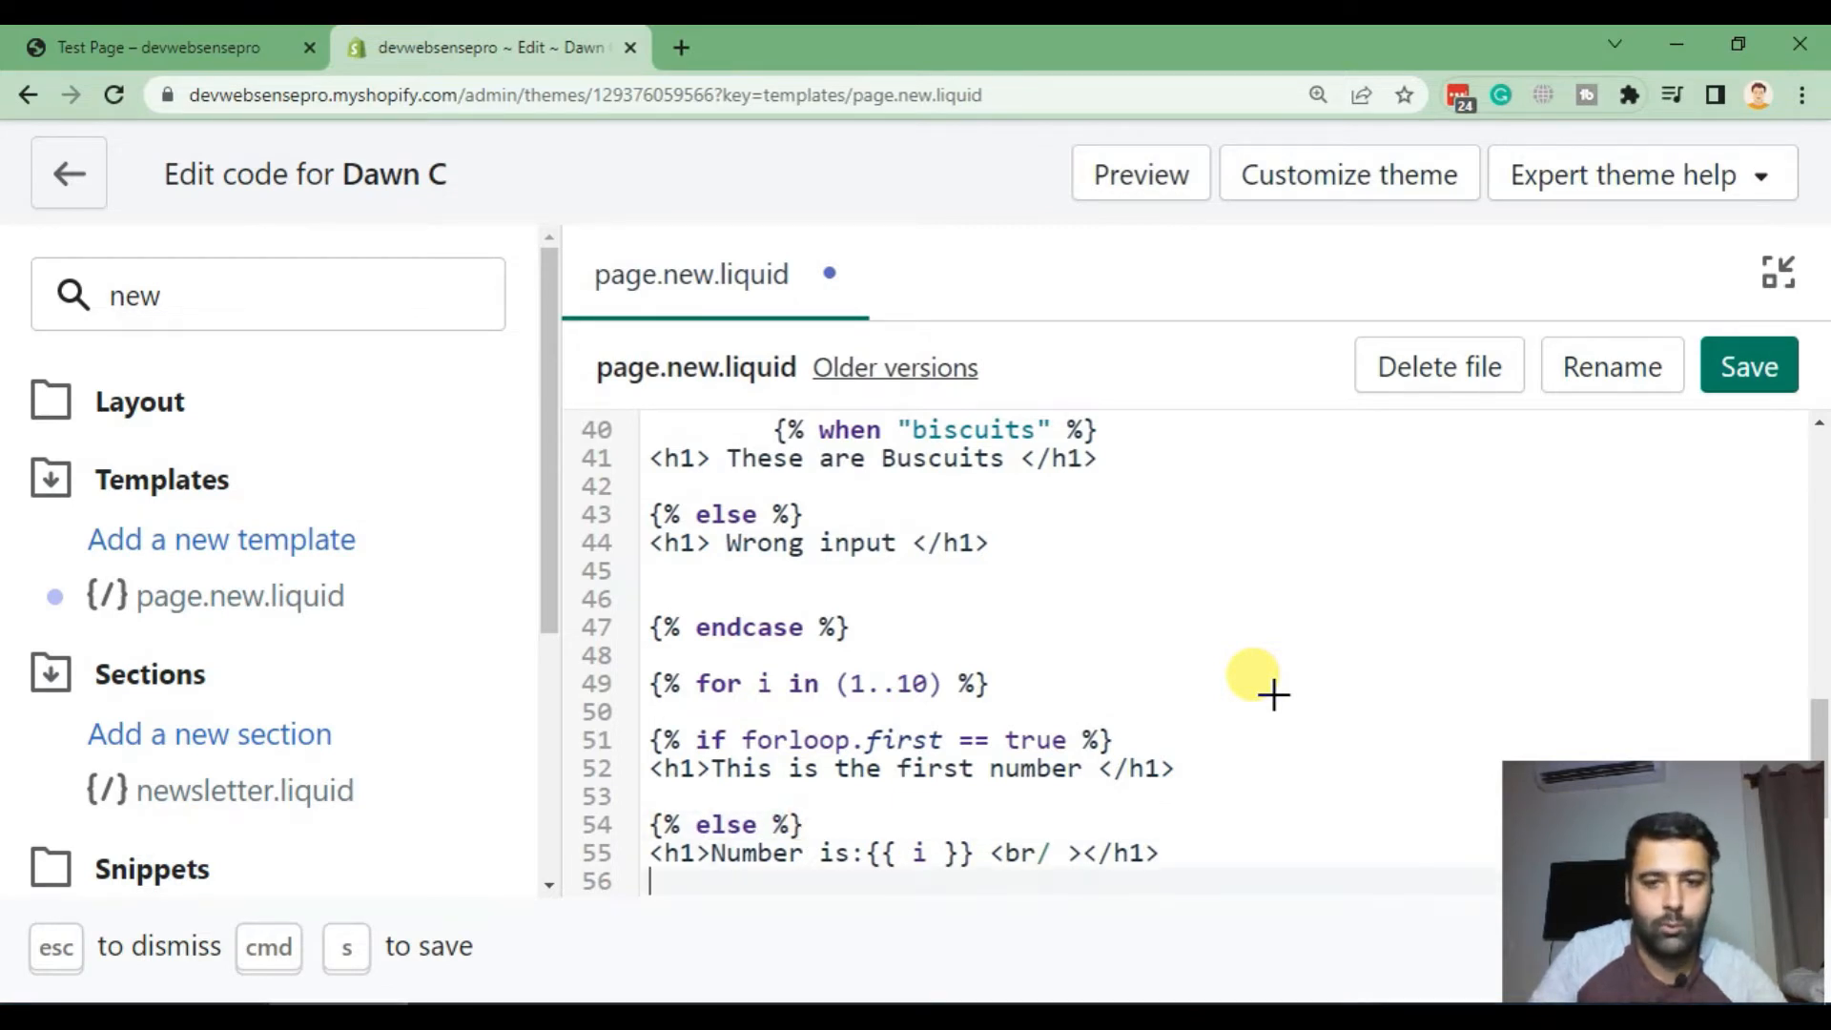
scroll(down, 3)
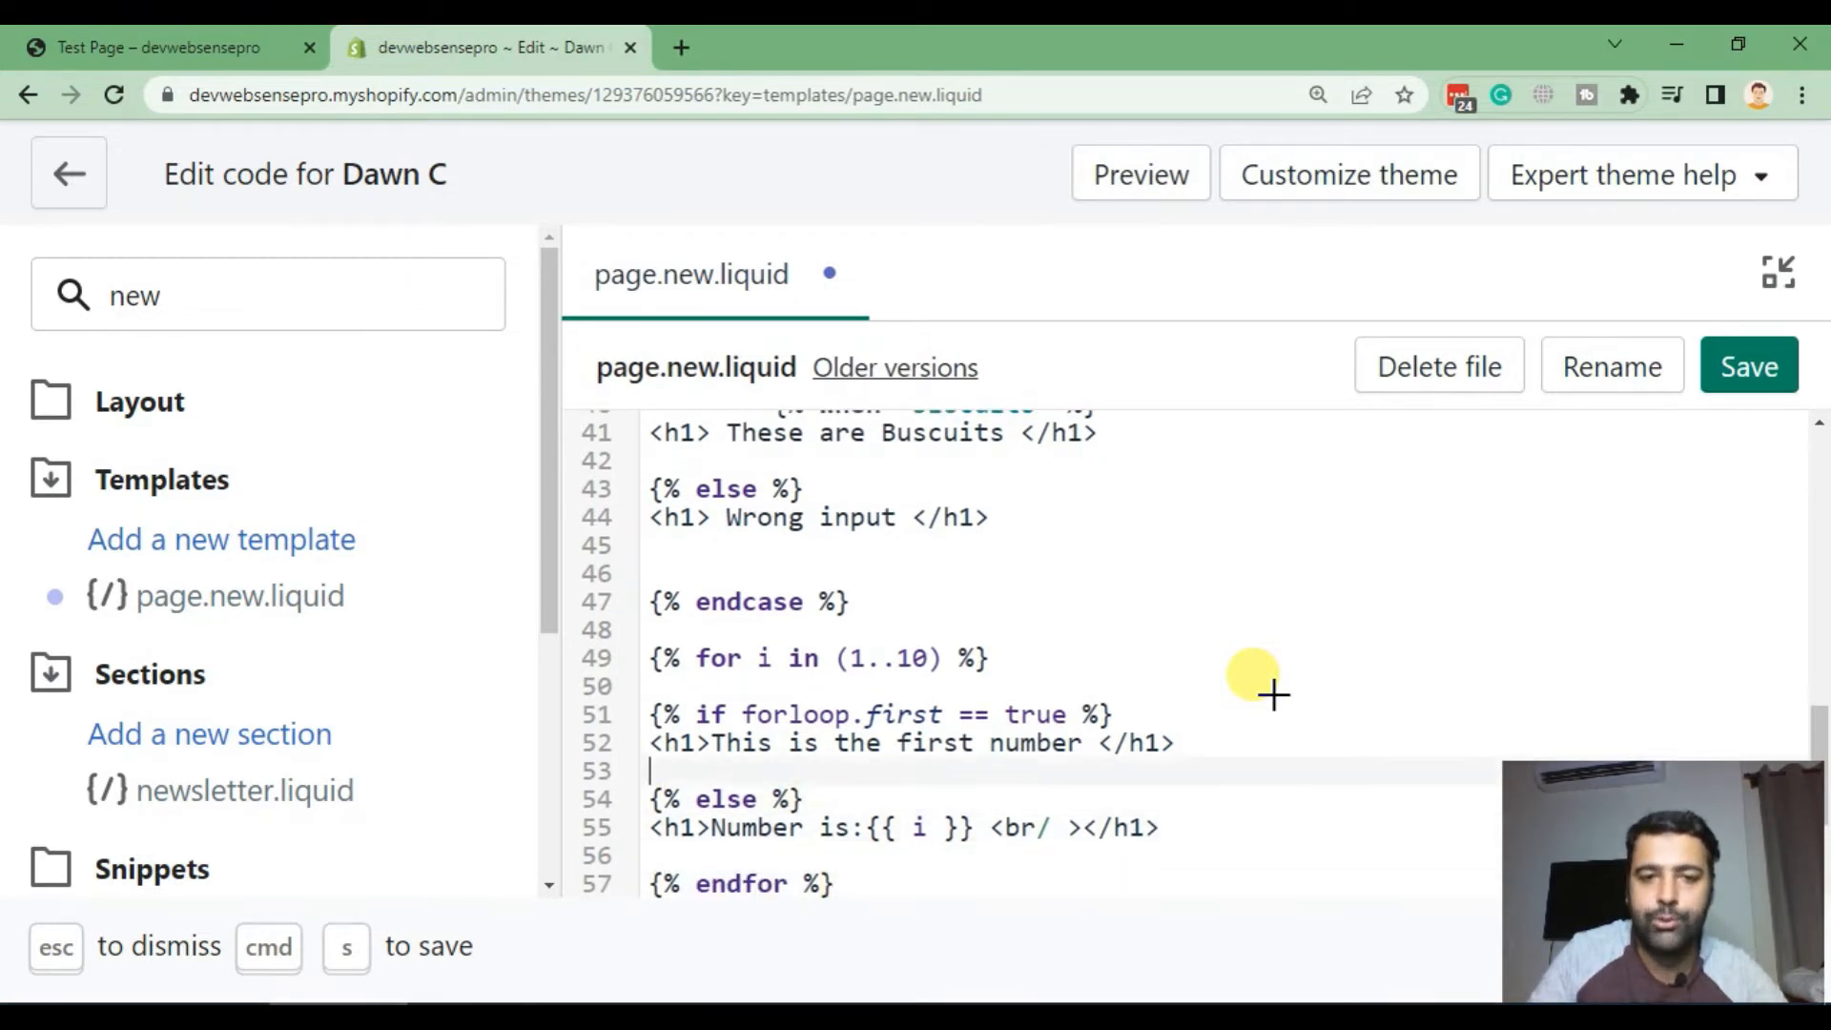
mouse_move(649, 742)
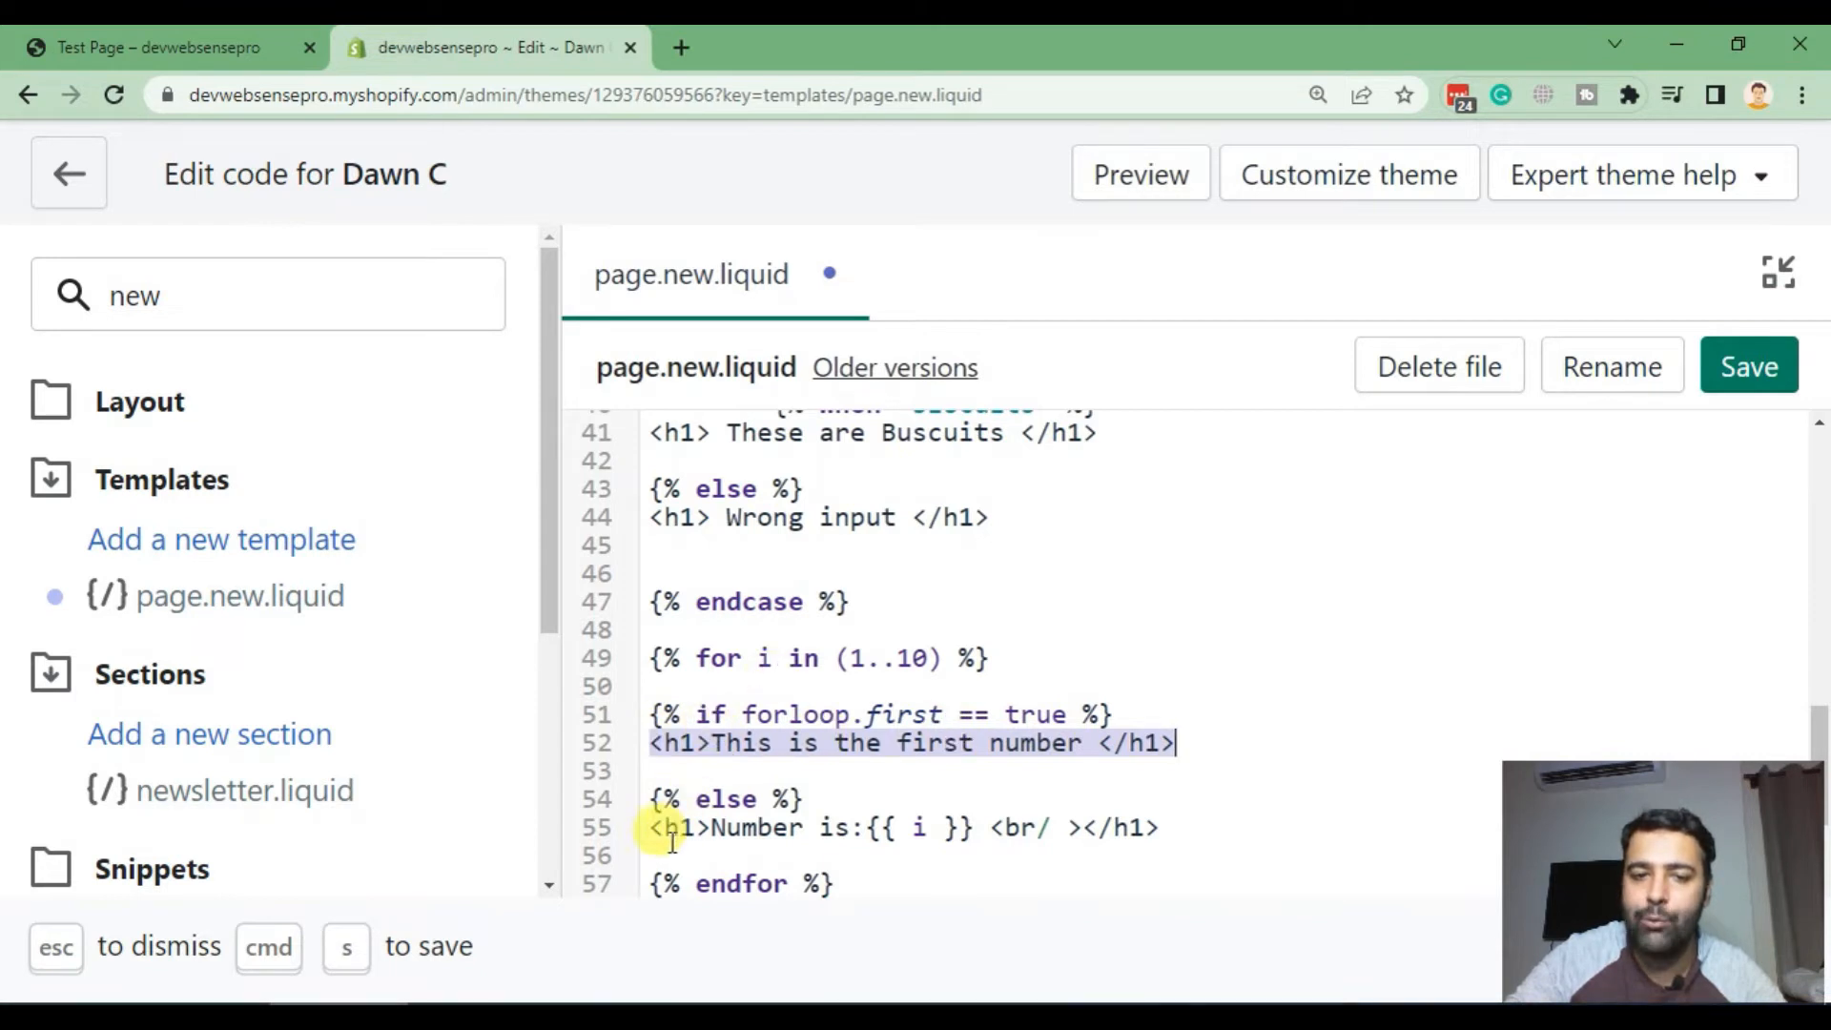
mouse_move(1226, 829)
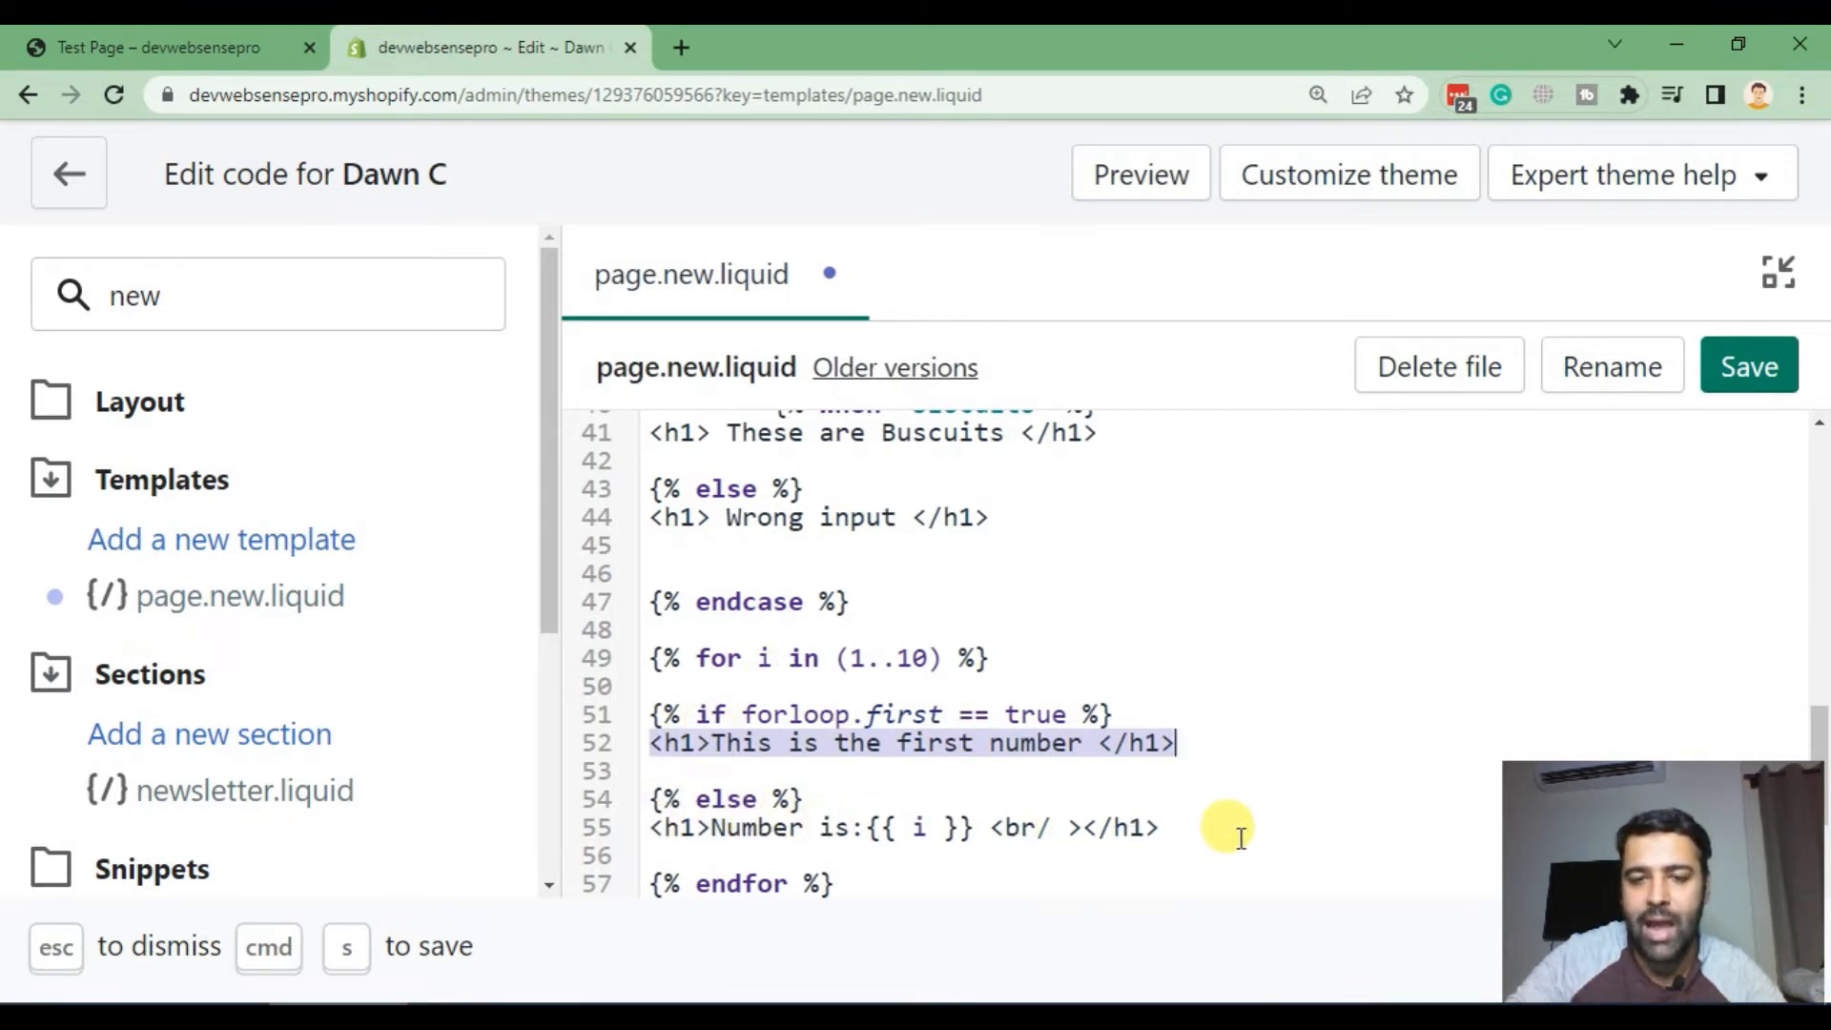
Step: Close the condition with {% endif %} after the numbered heading, before endfor
click(660, 854)
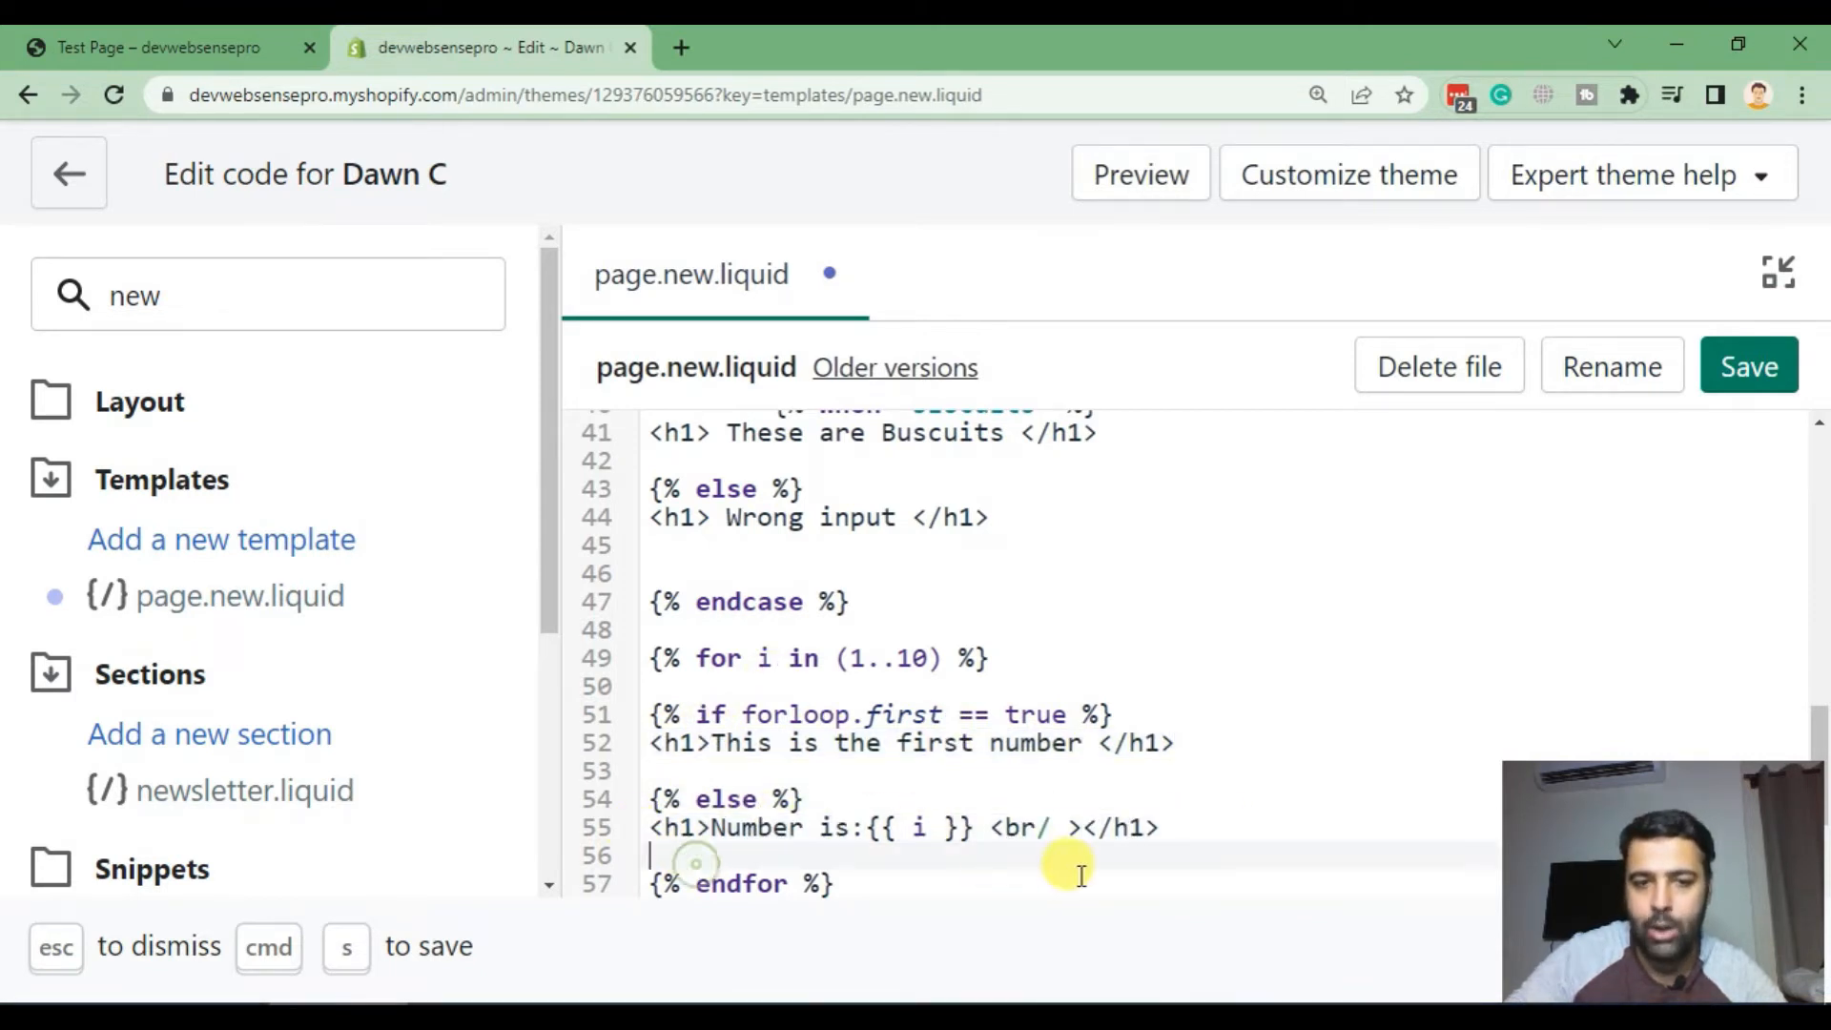
key(Backspace)
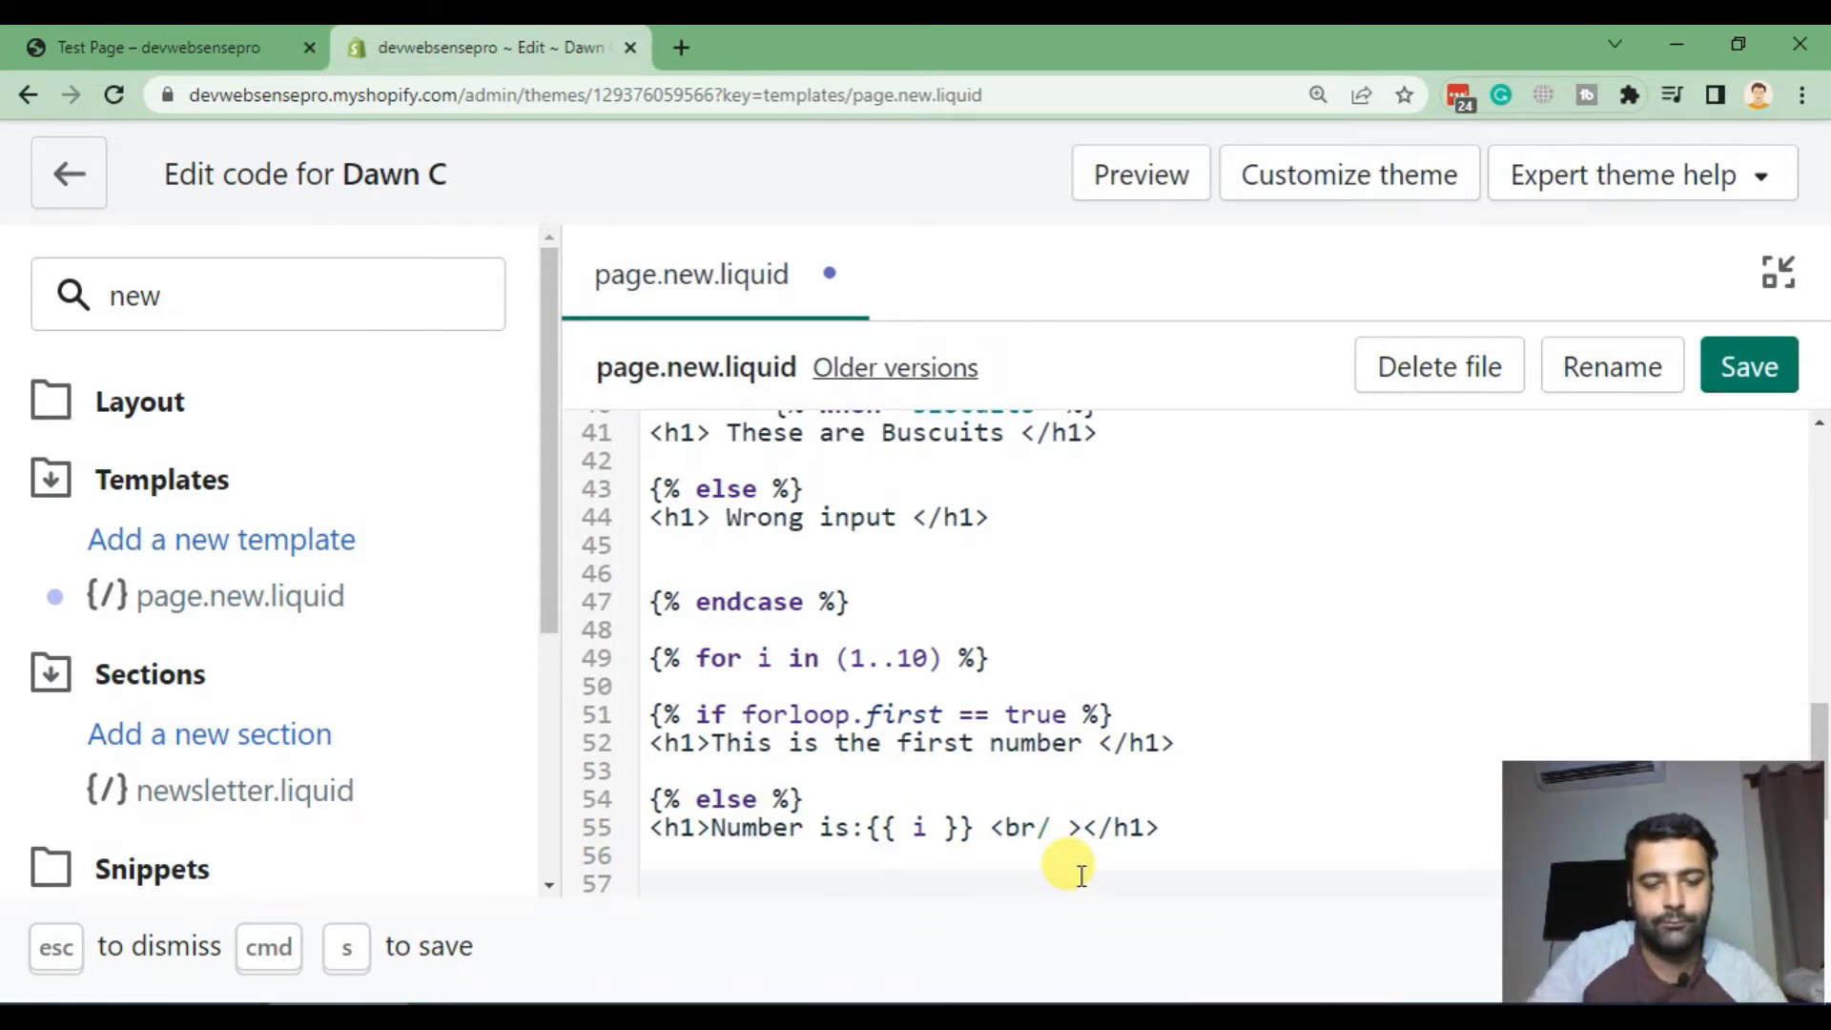
text({%)
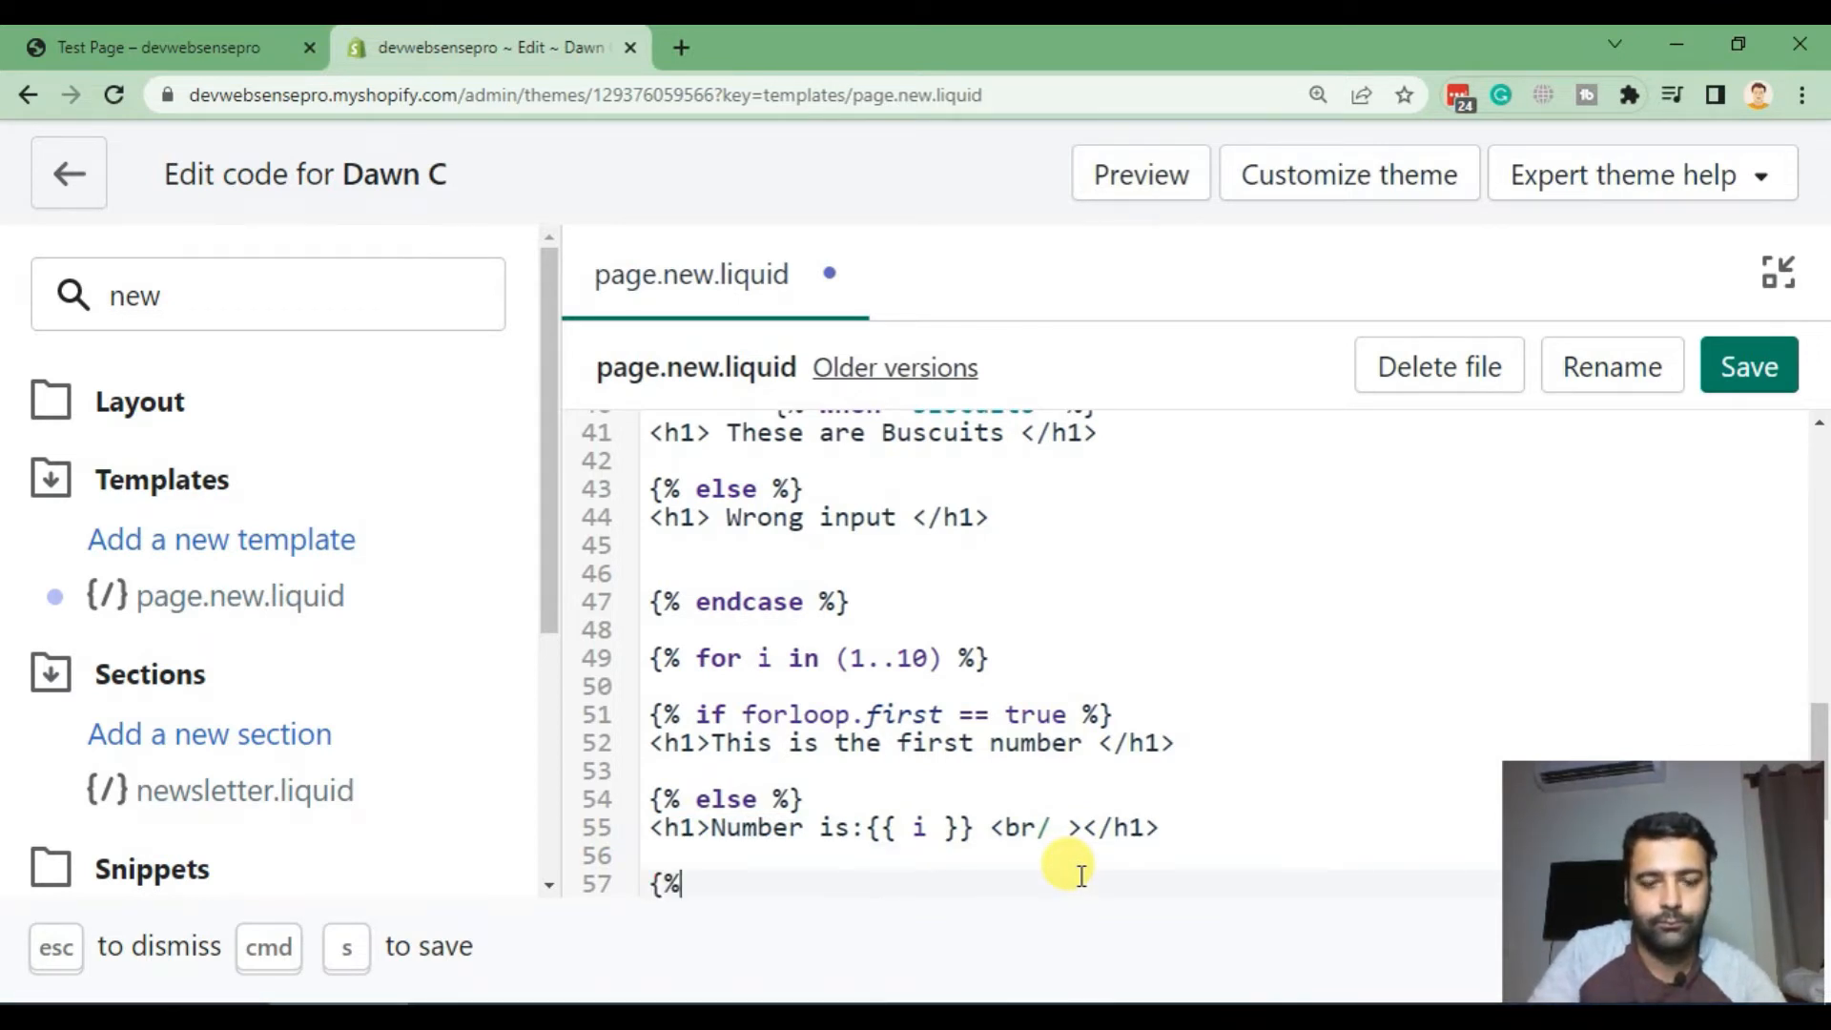
text(endif)
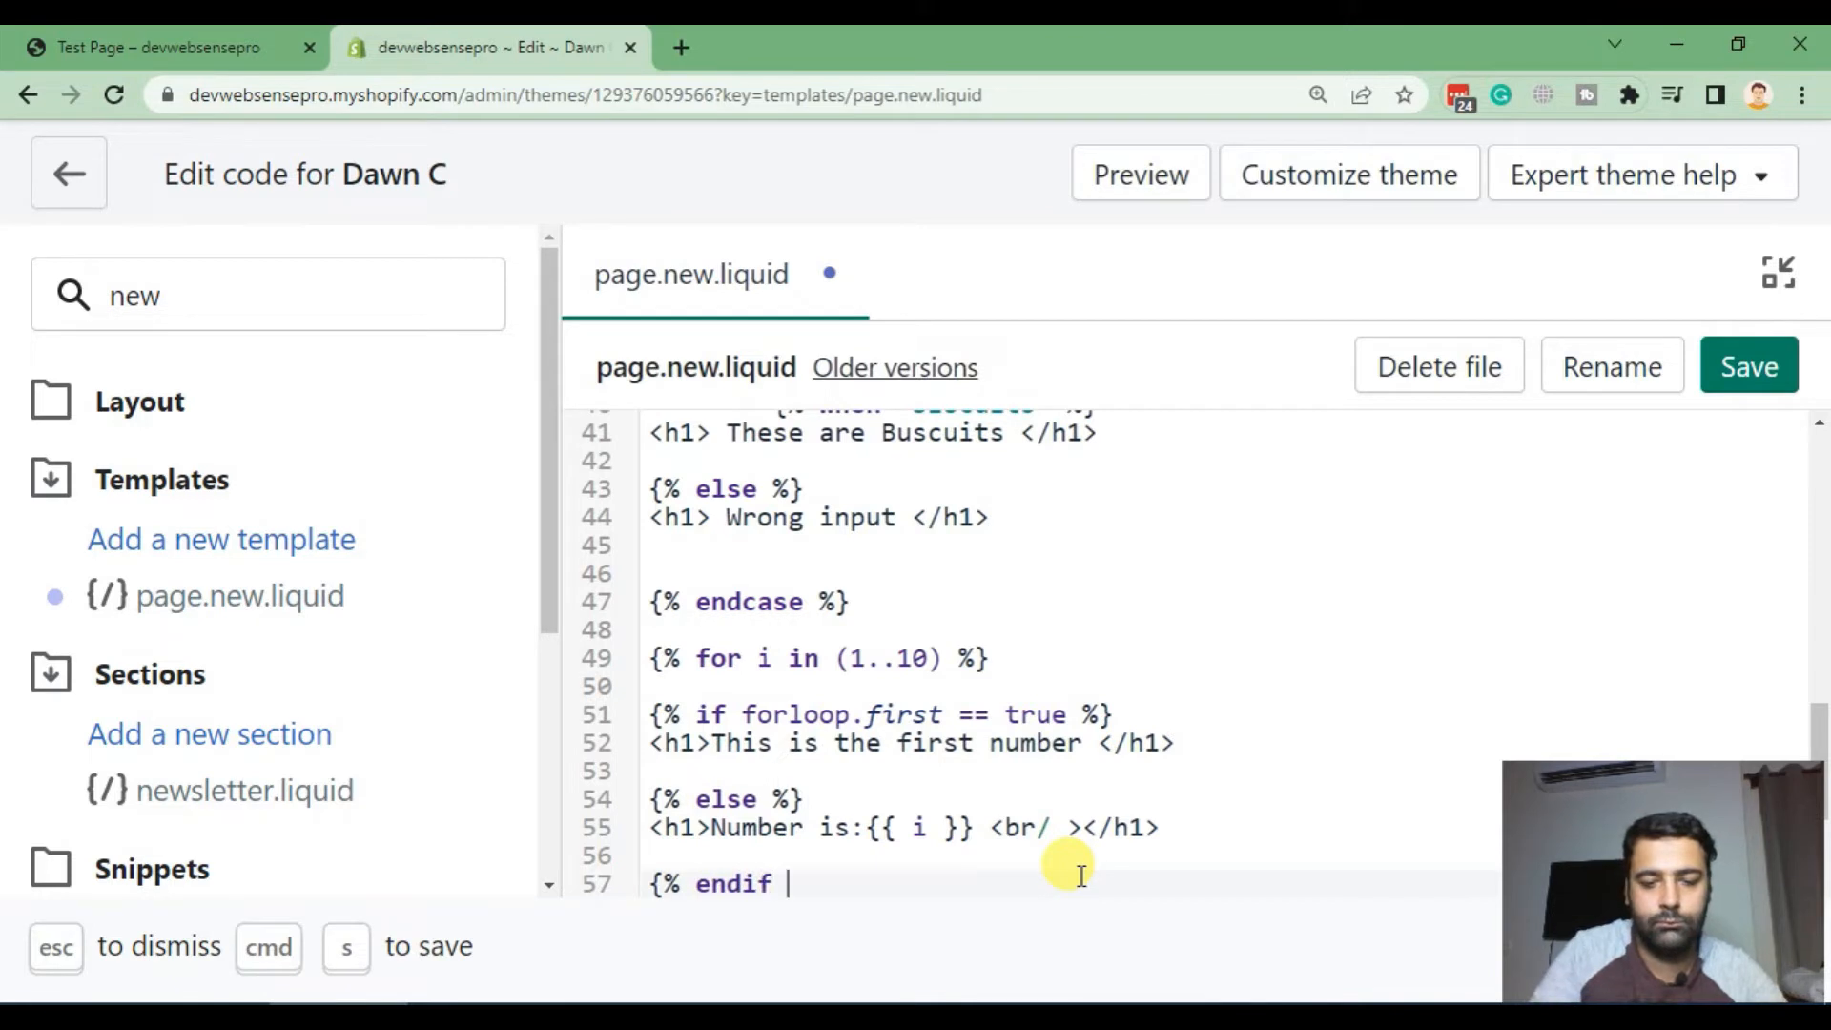
text(%})
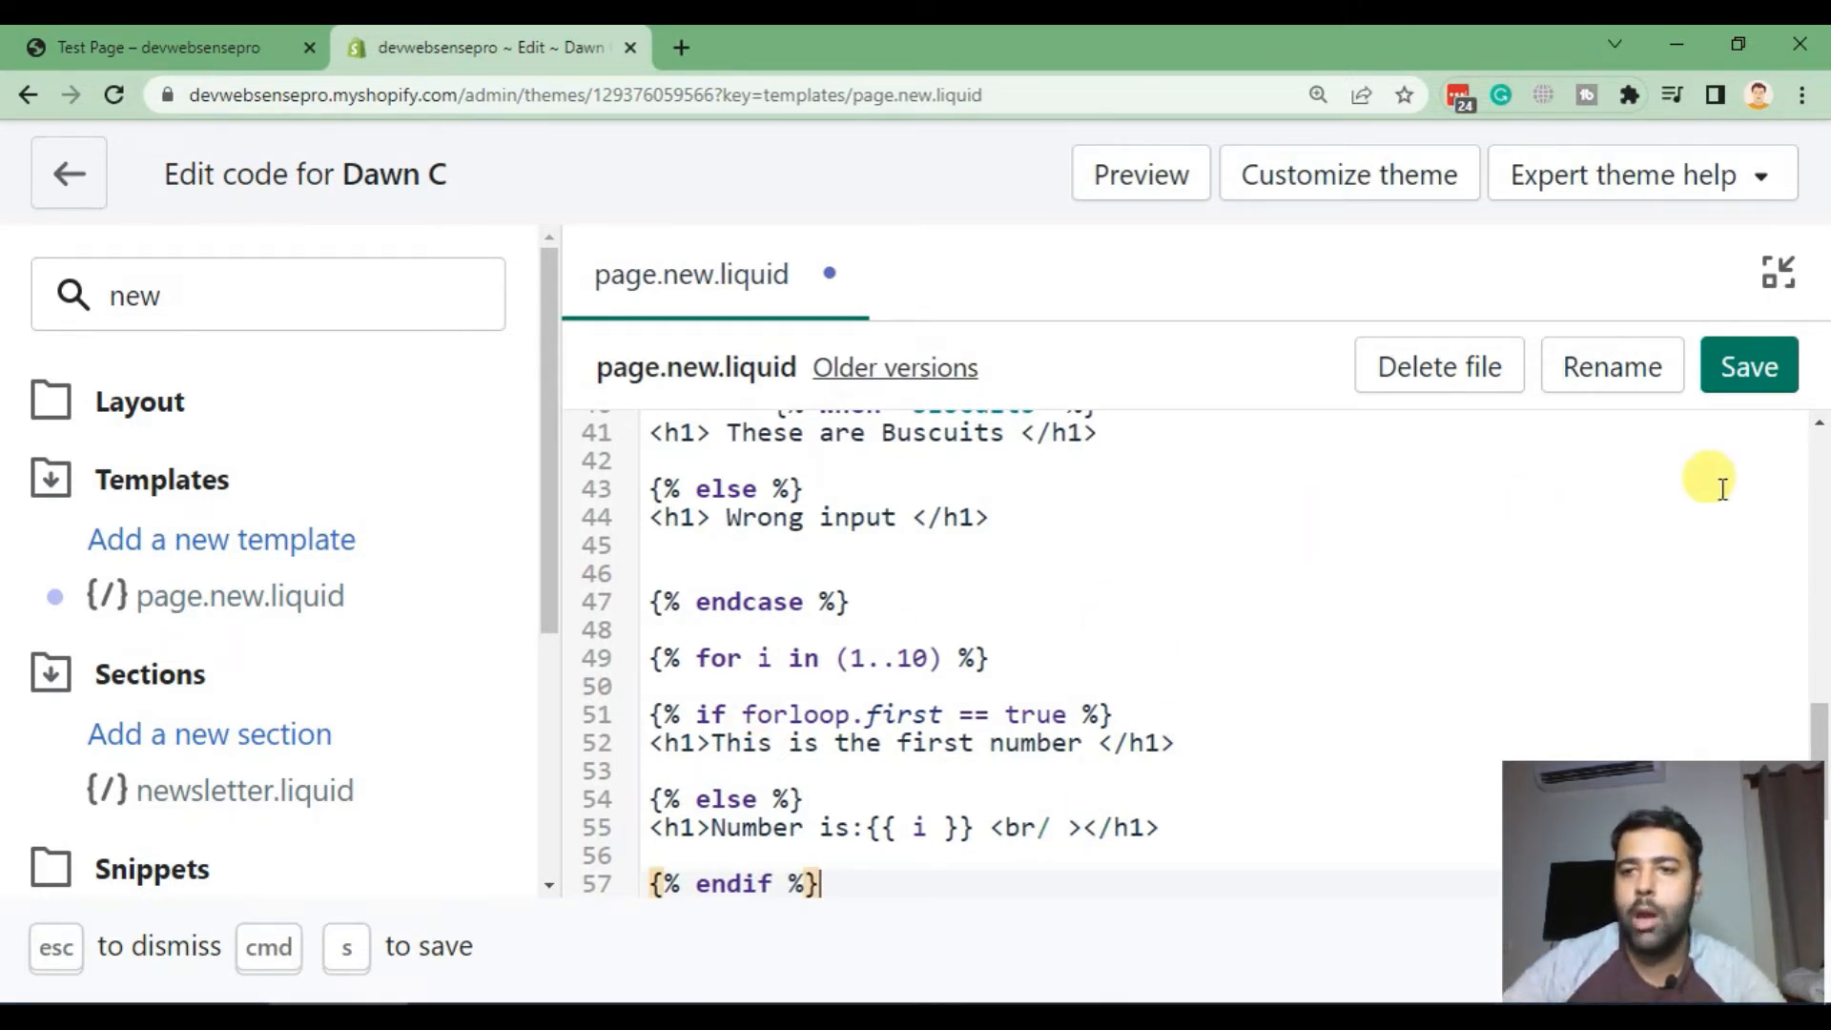
Step: Save the template, reload the test page and check 'This is the first number' precedes Number is:2 onward
click(1748, 365)
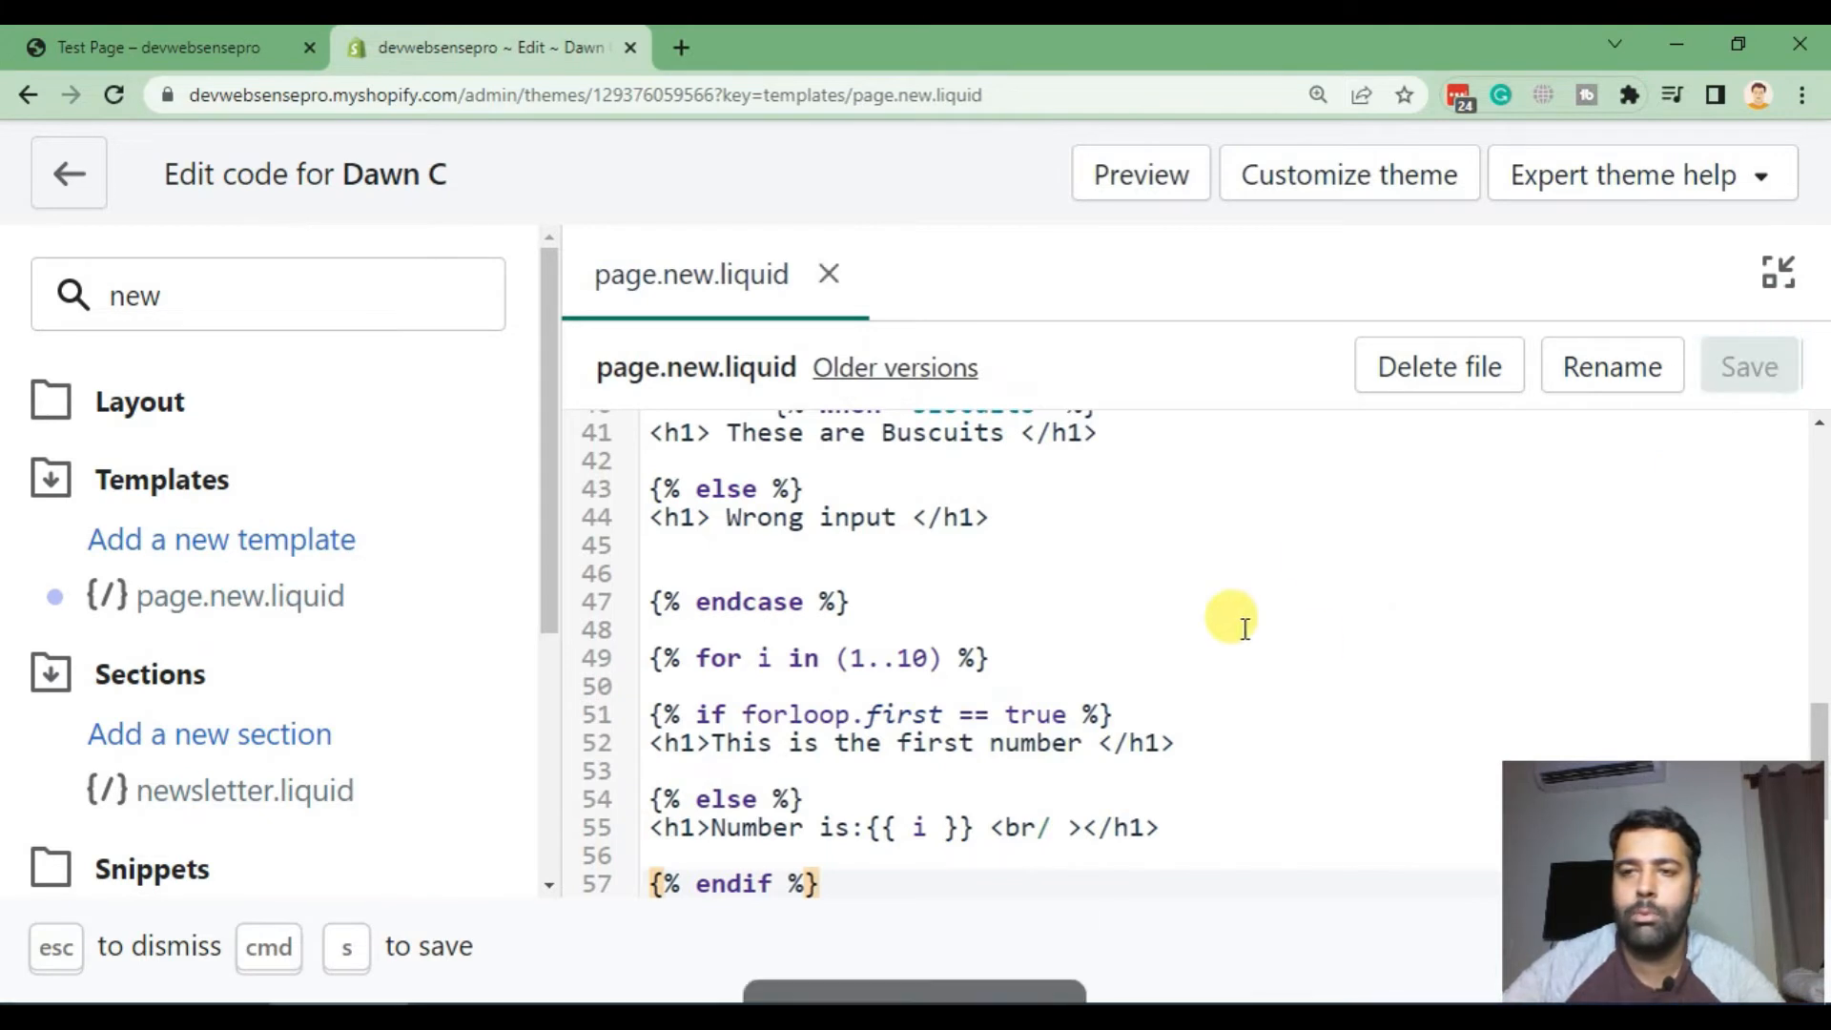
click(157, 48)
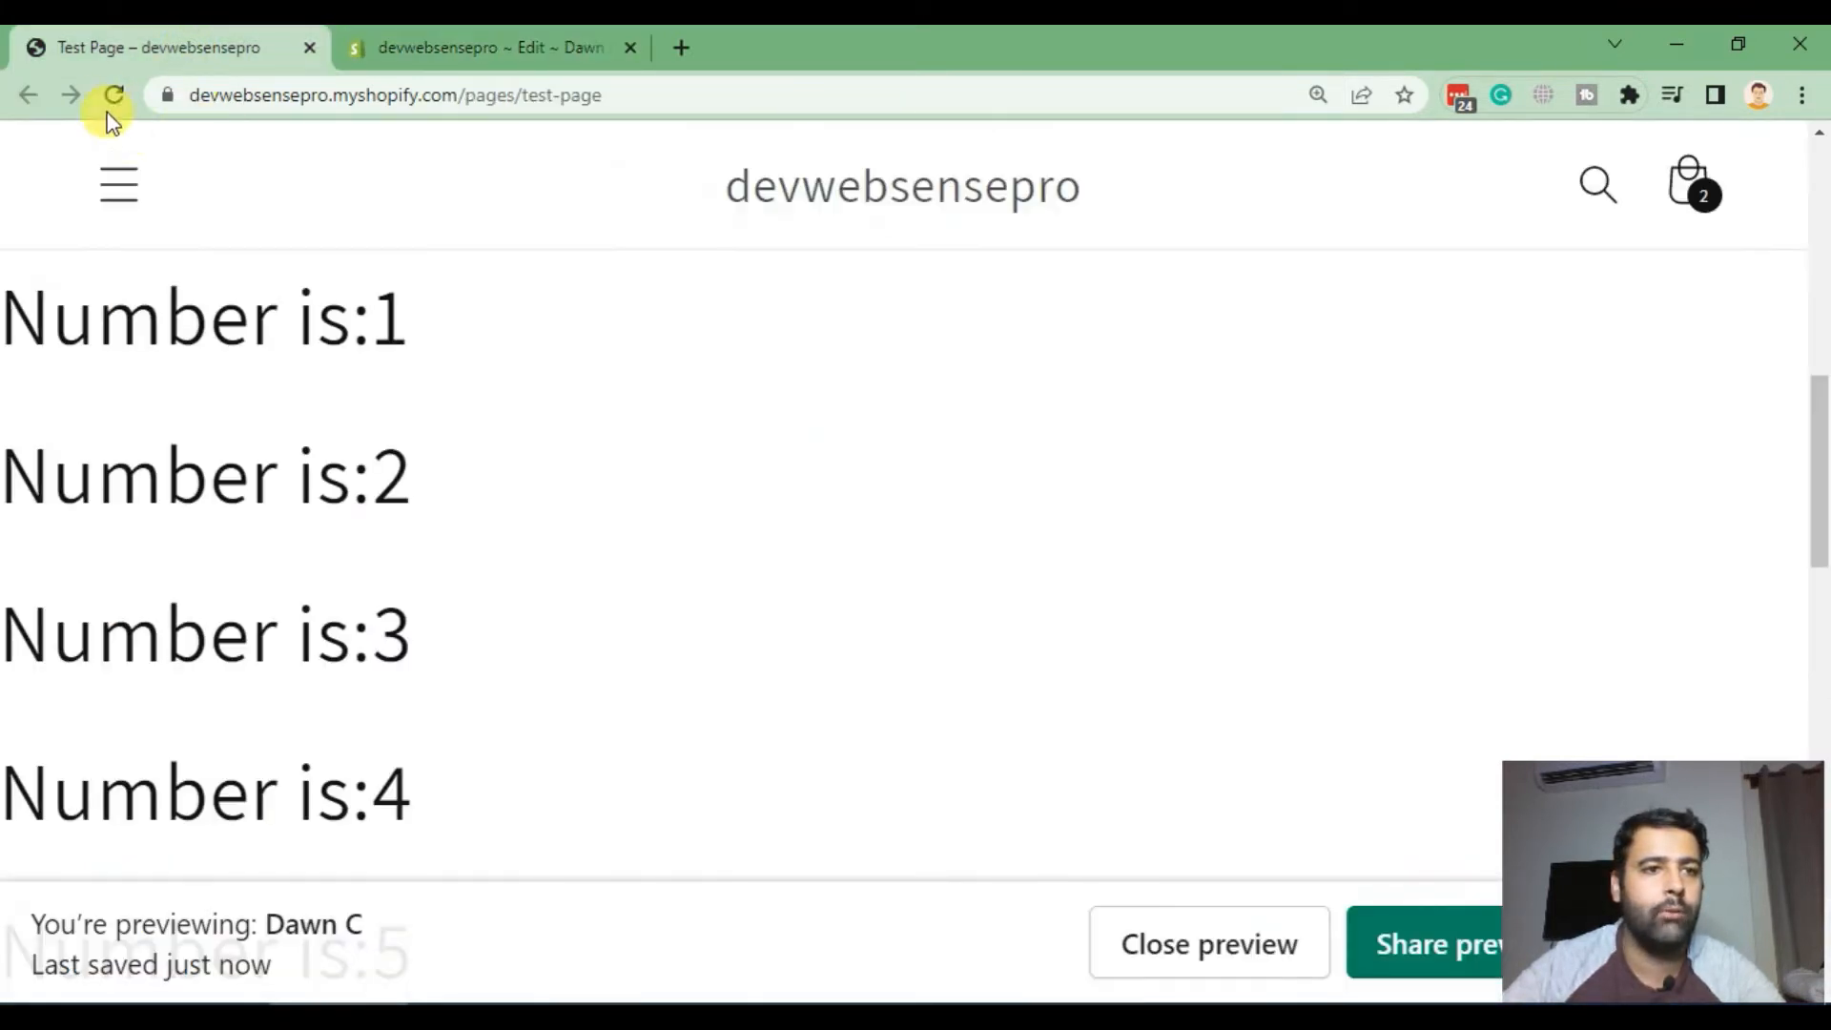
click(114, 95)
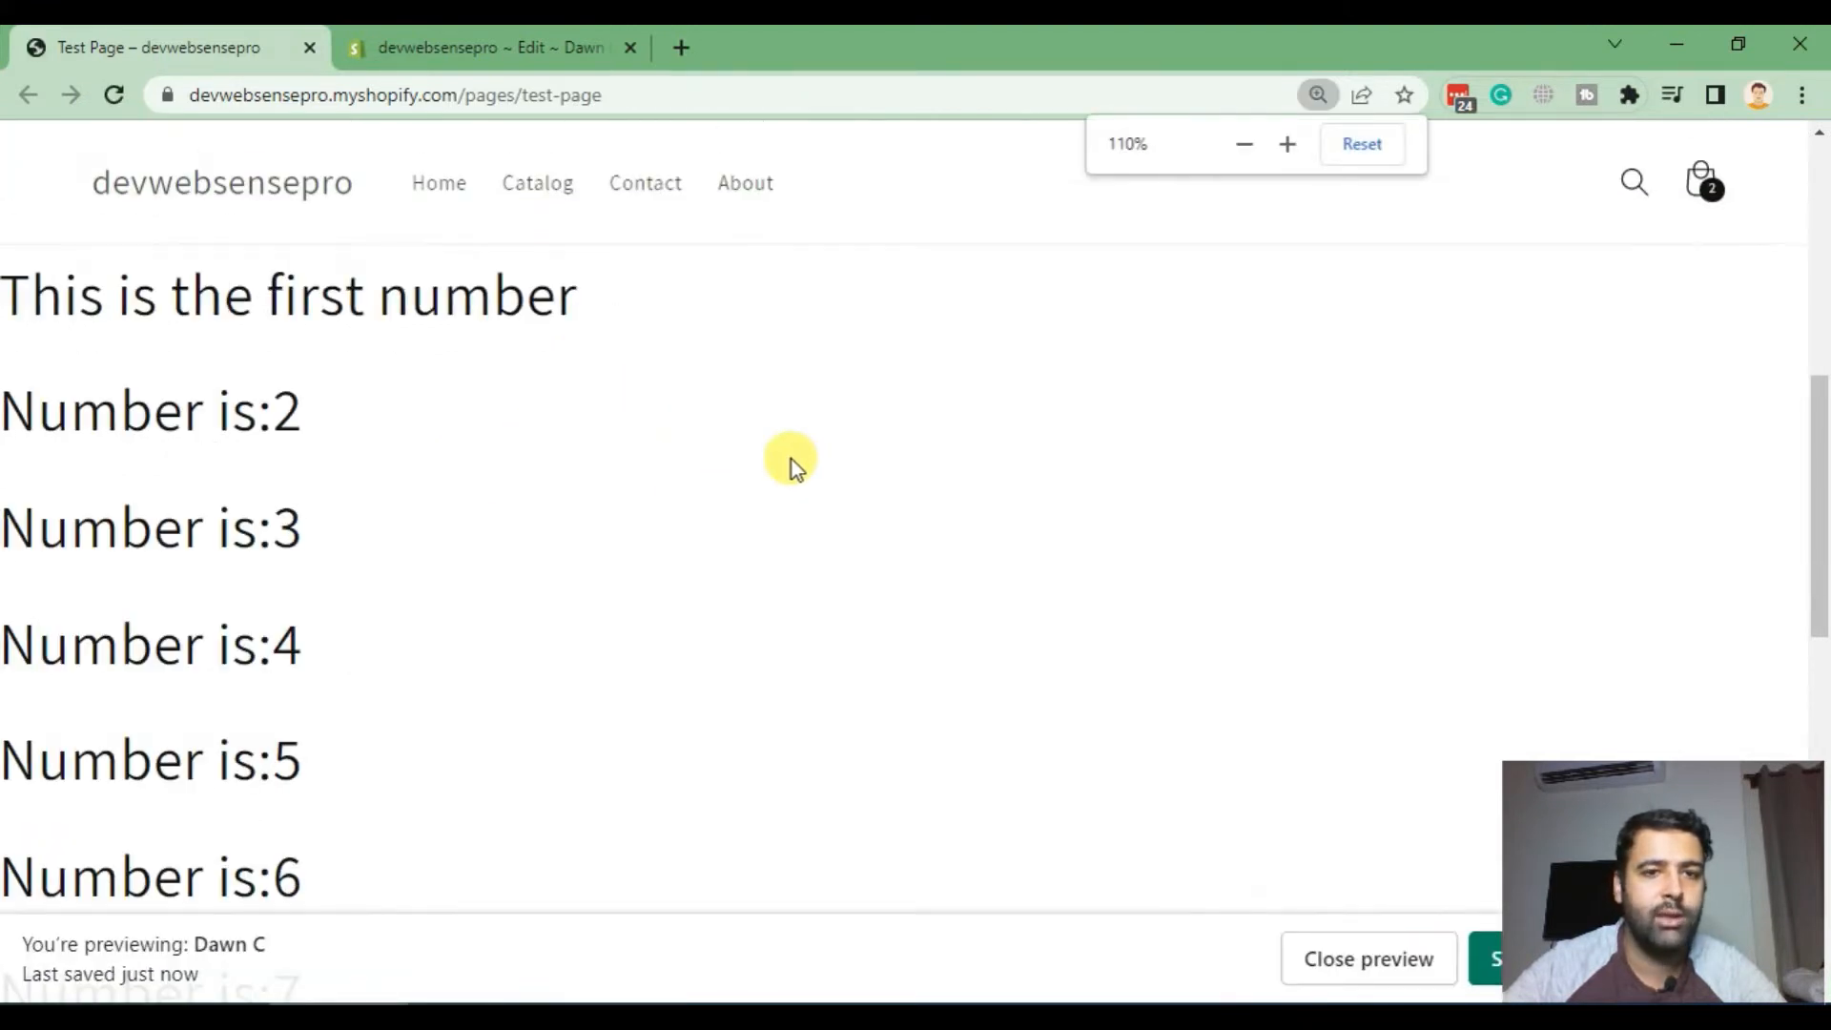
click(1243, 144)
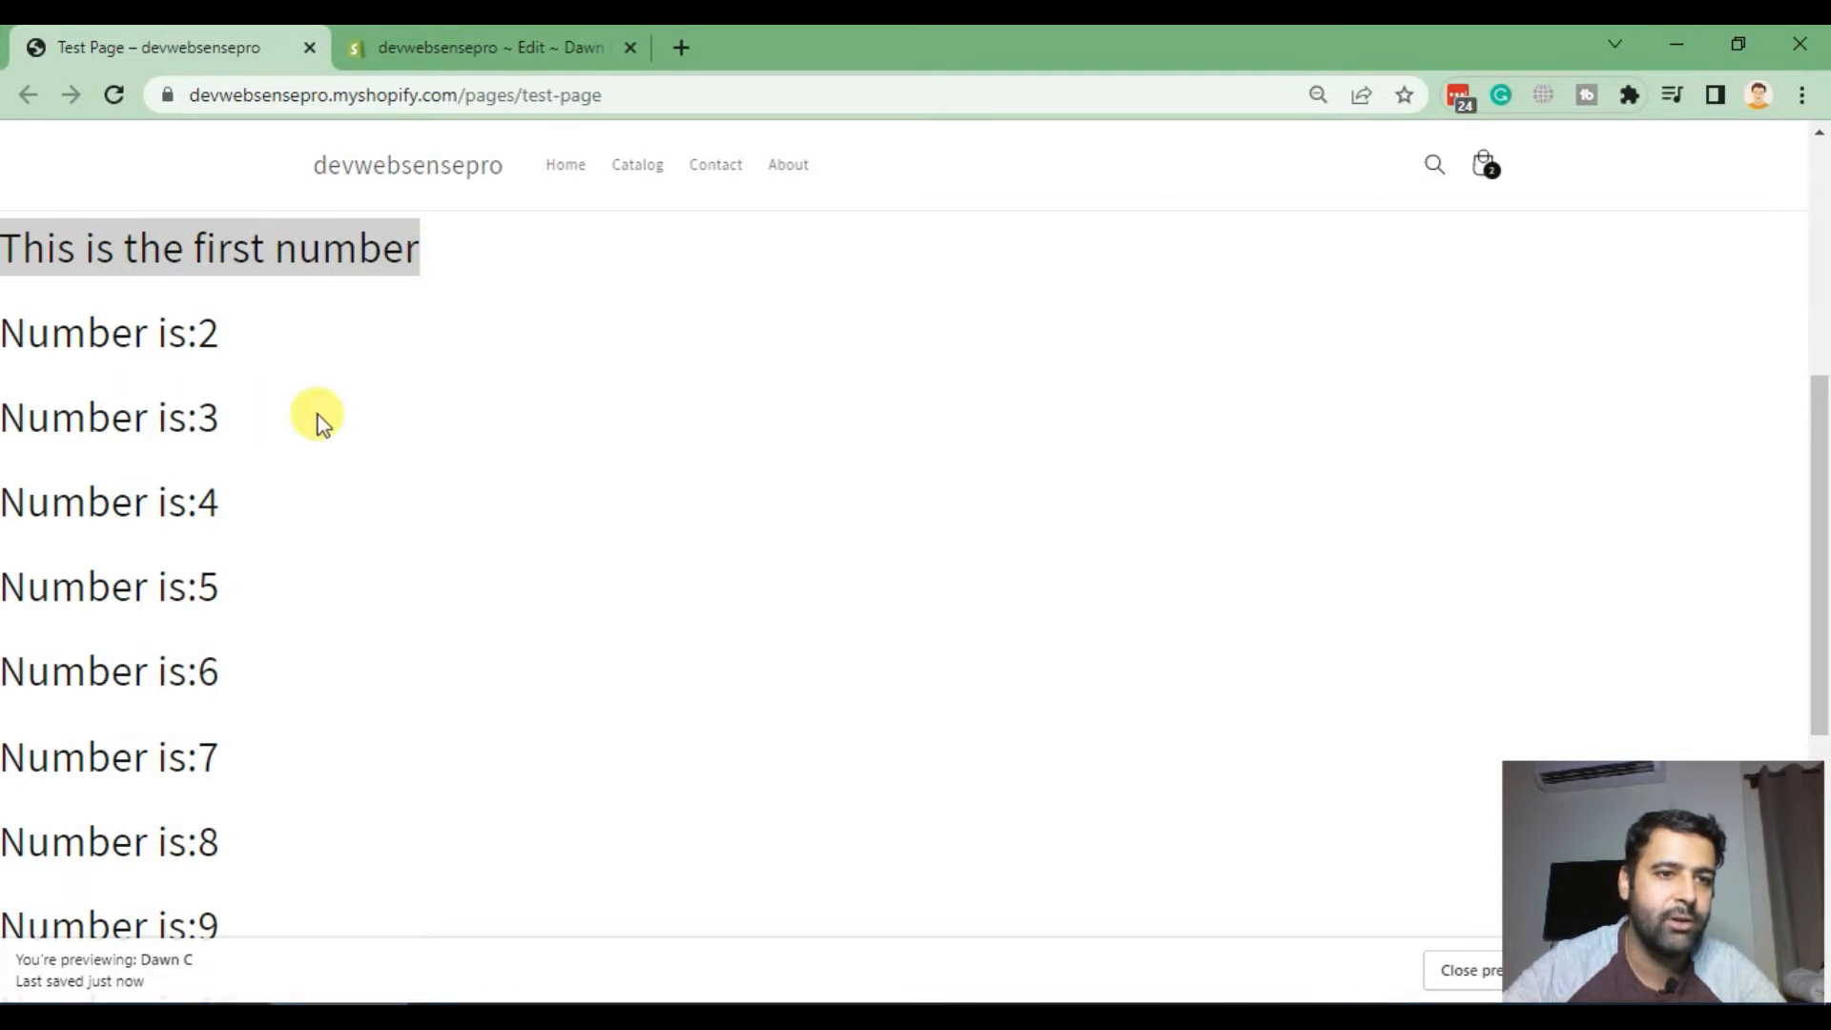
scroll(up, 3)
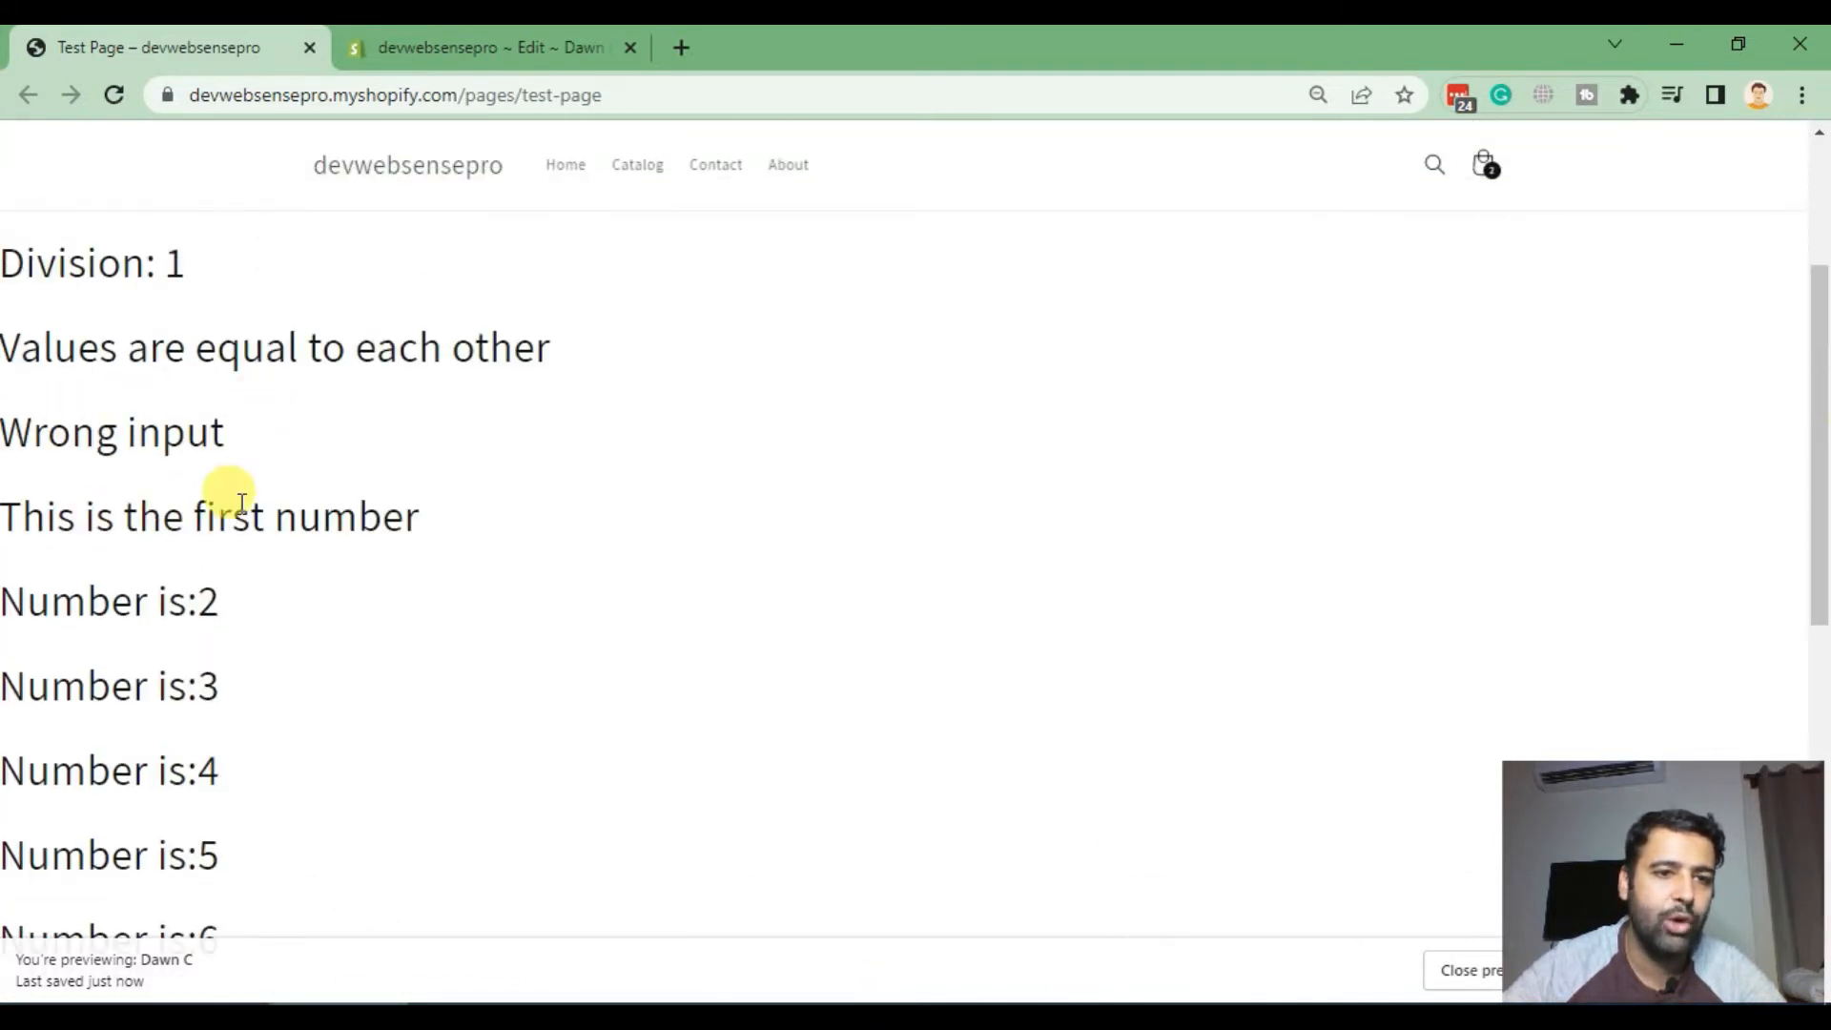
scroll(down, 3)
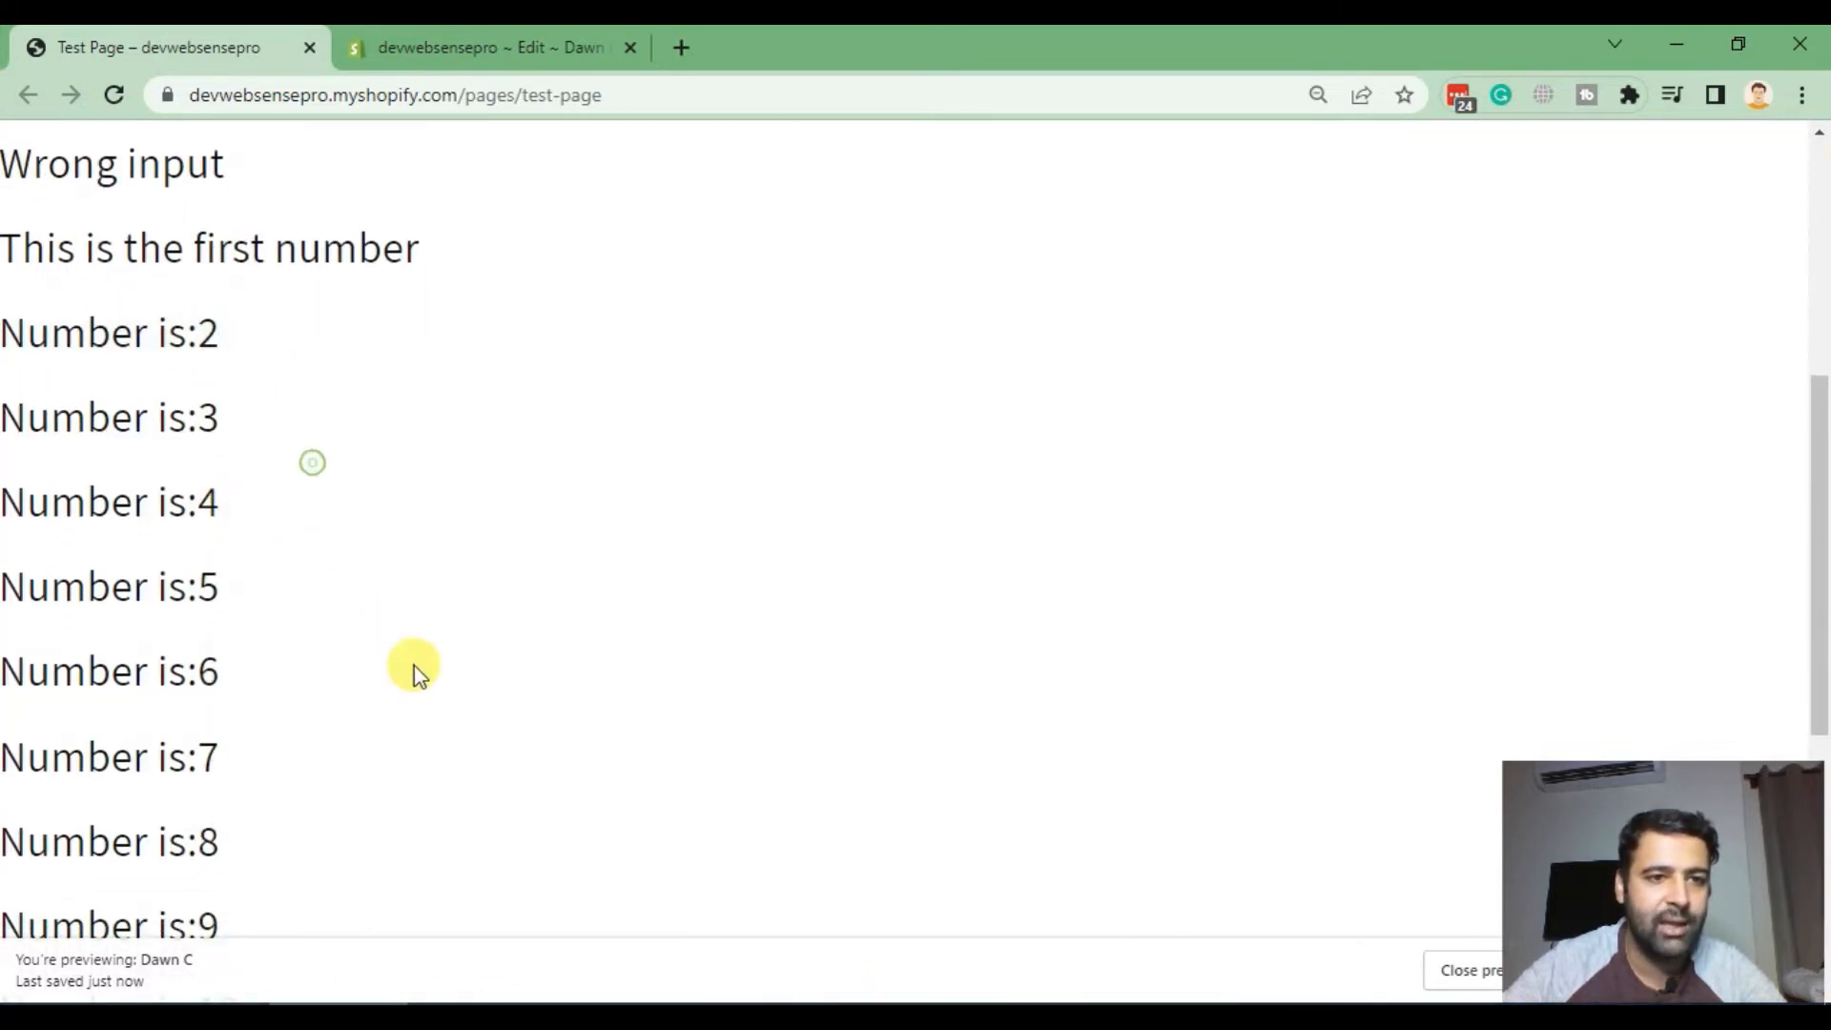
scroll(up, 3)
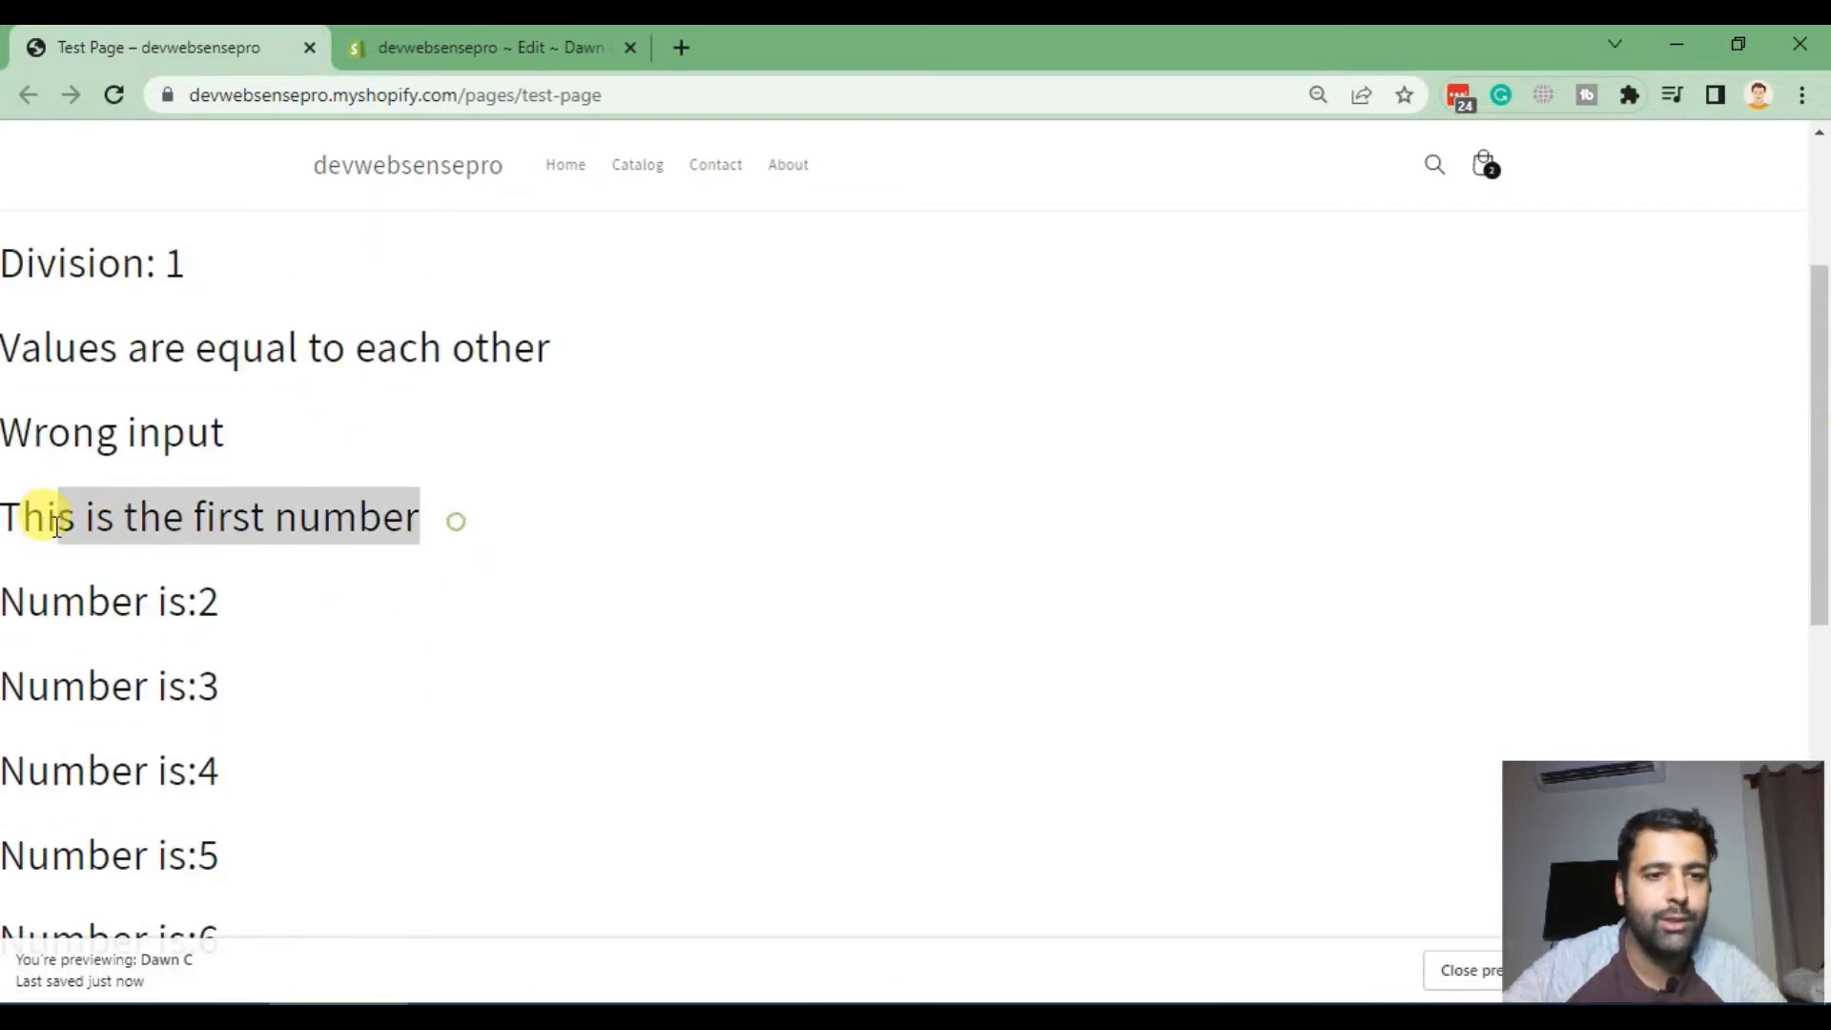
click(490, 47)
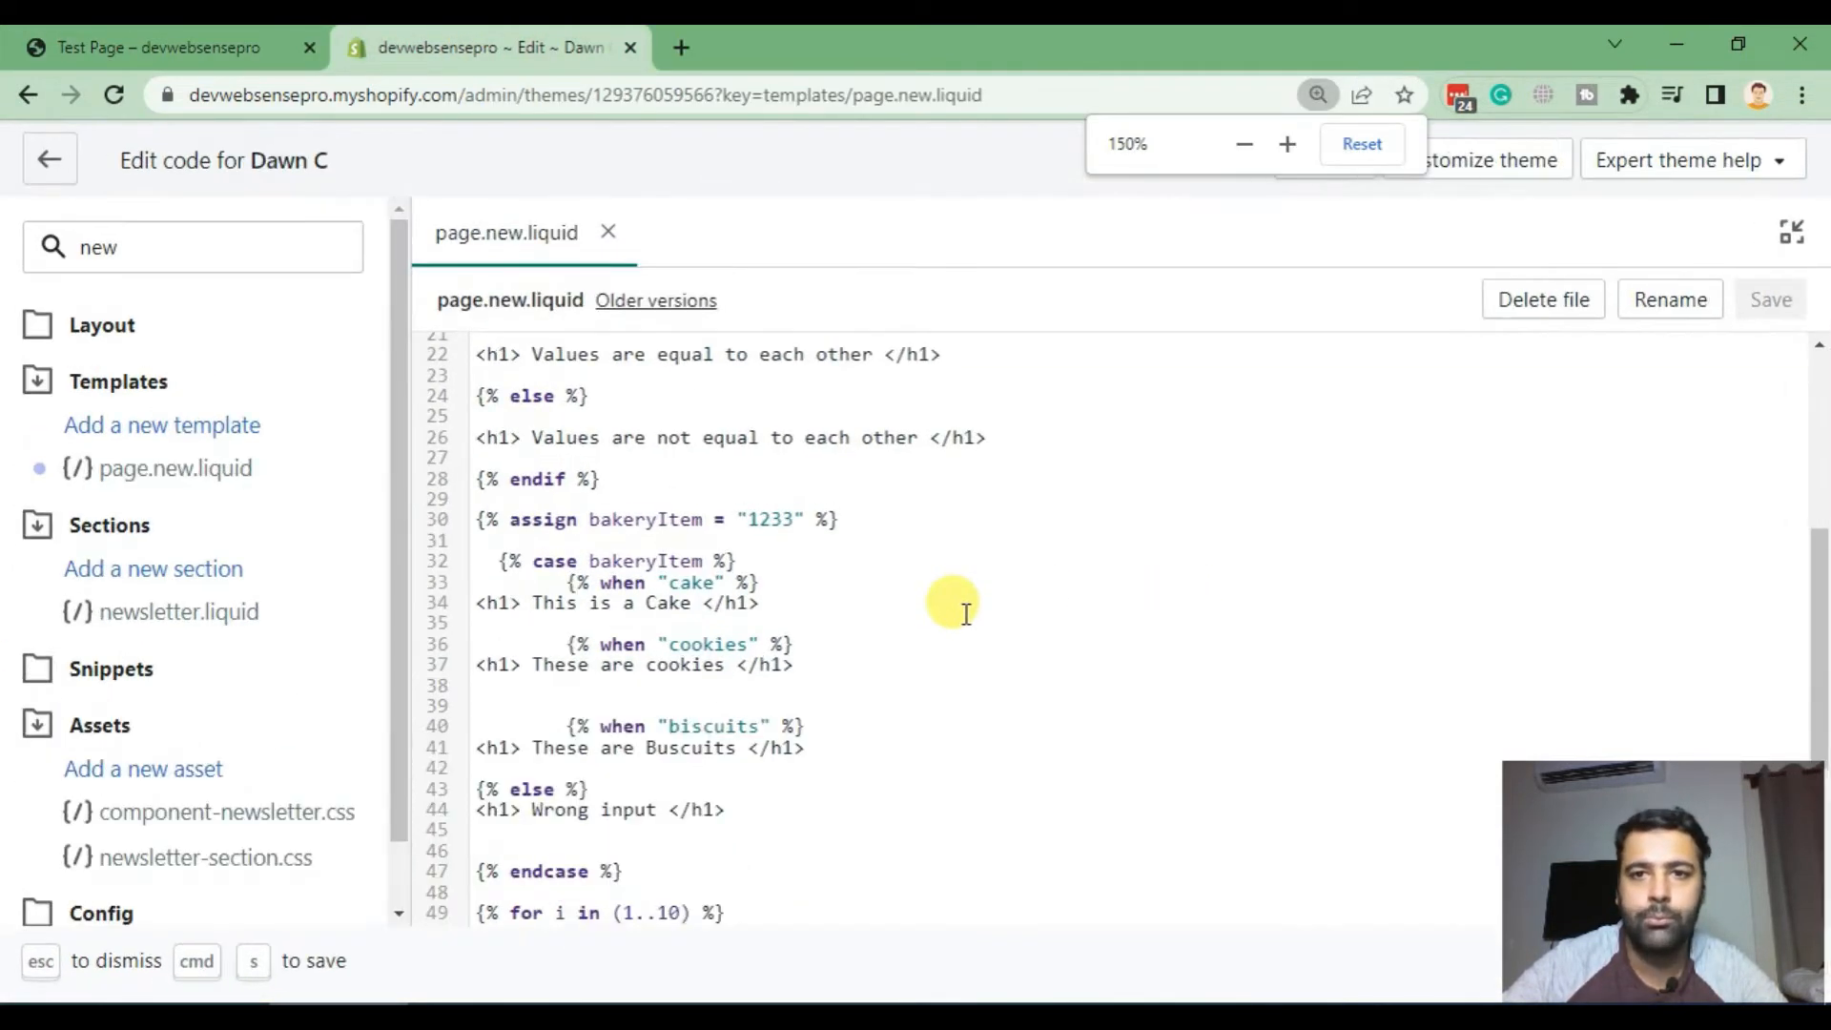
Step: Reset the zoom and change the condition to forloop.last with heading 'This is the last number'
click(1243, 144)
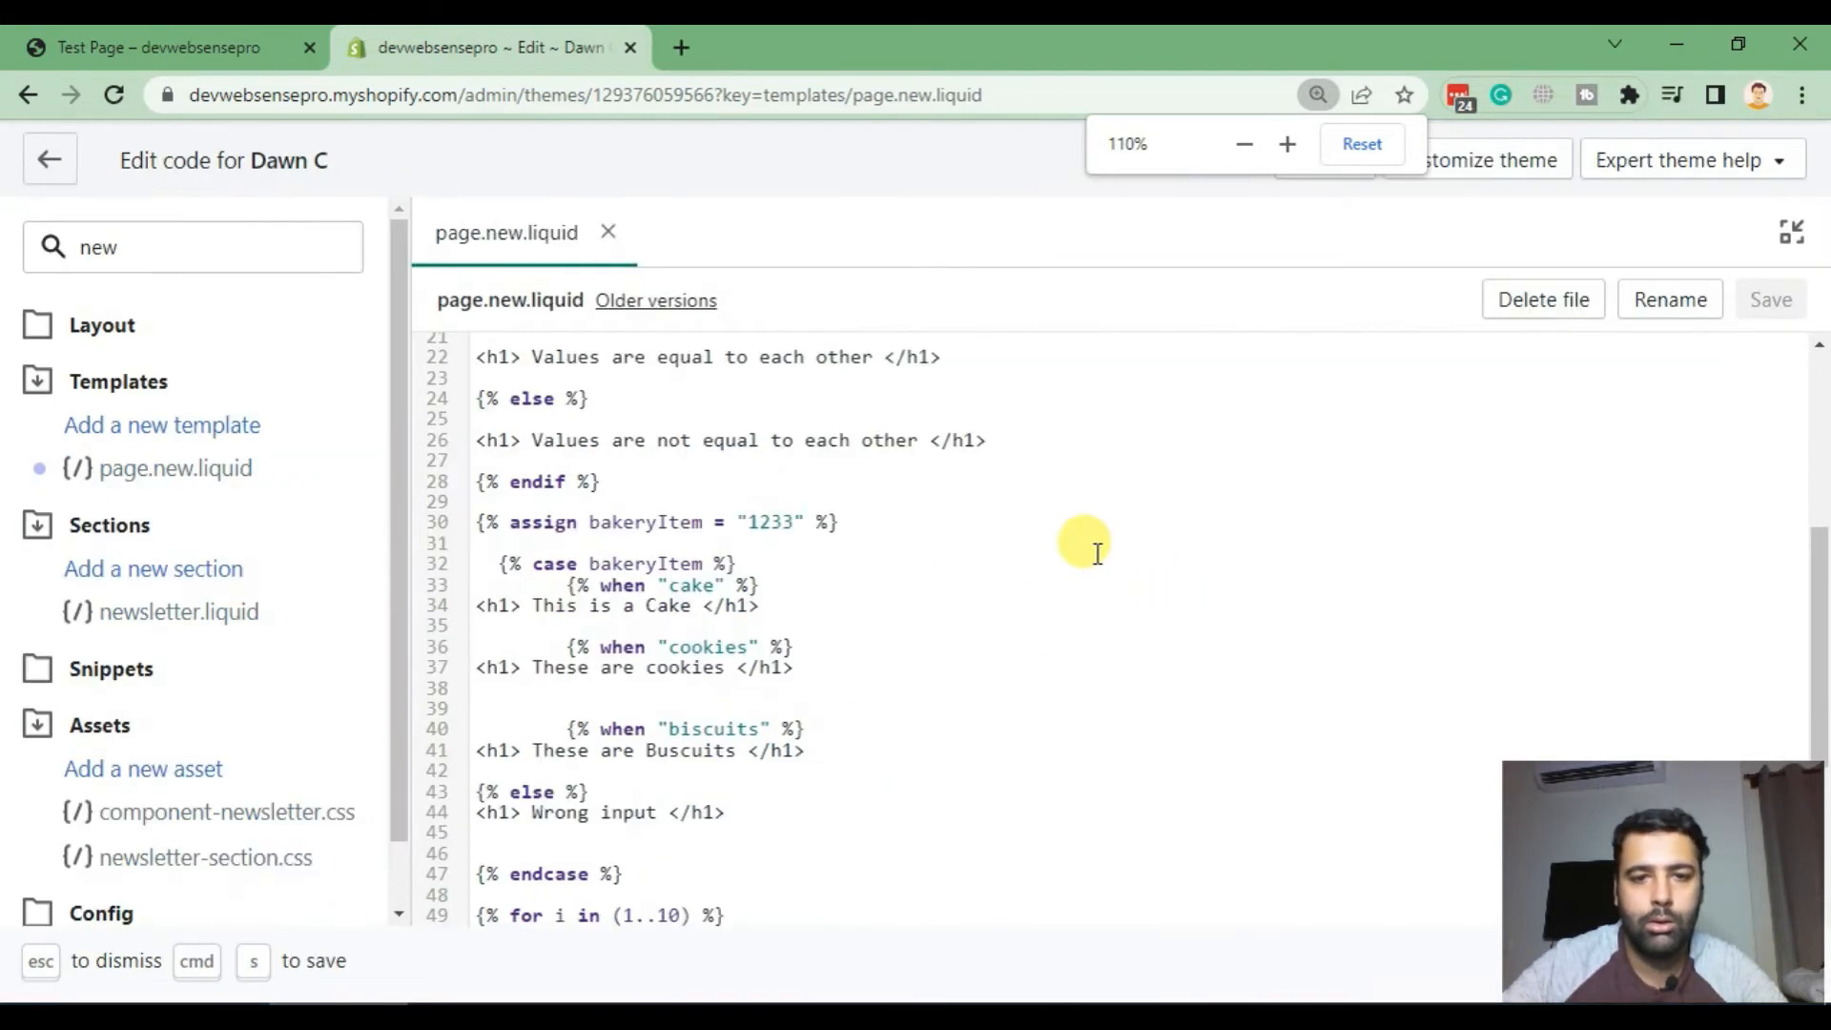
click(1286, 144)
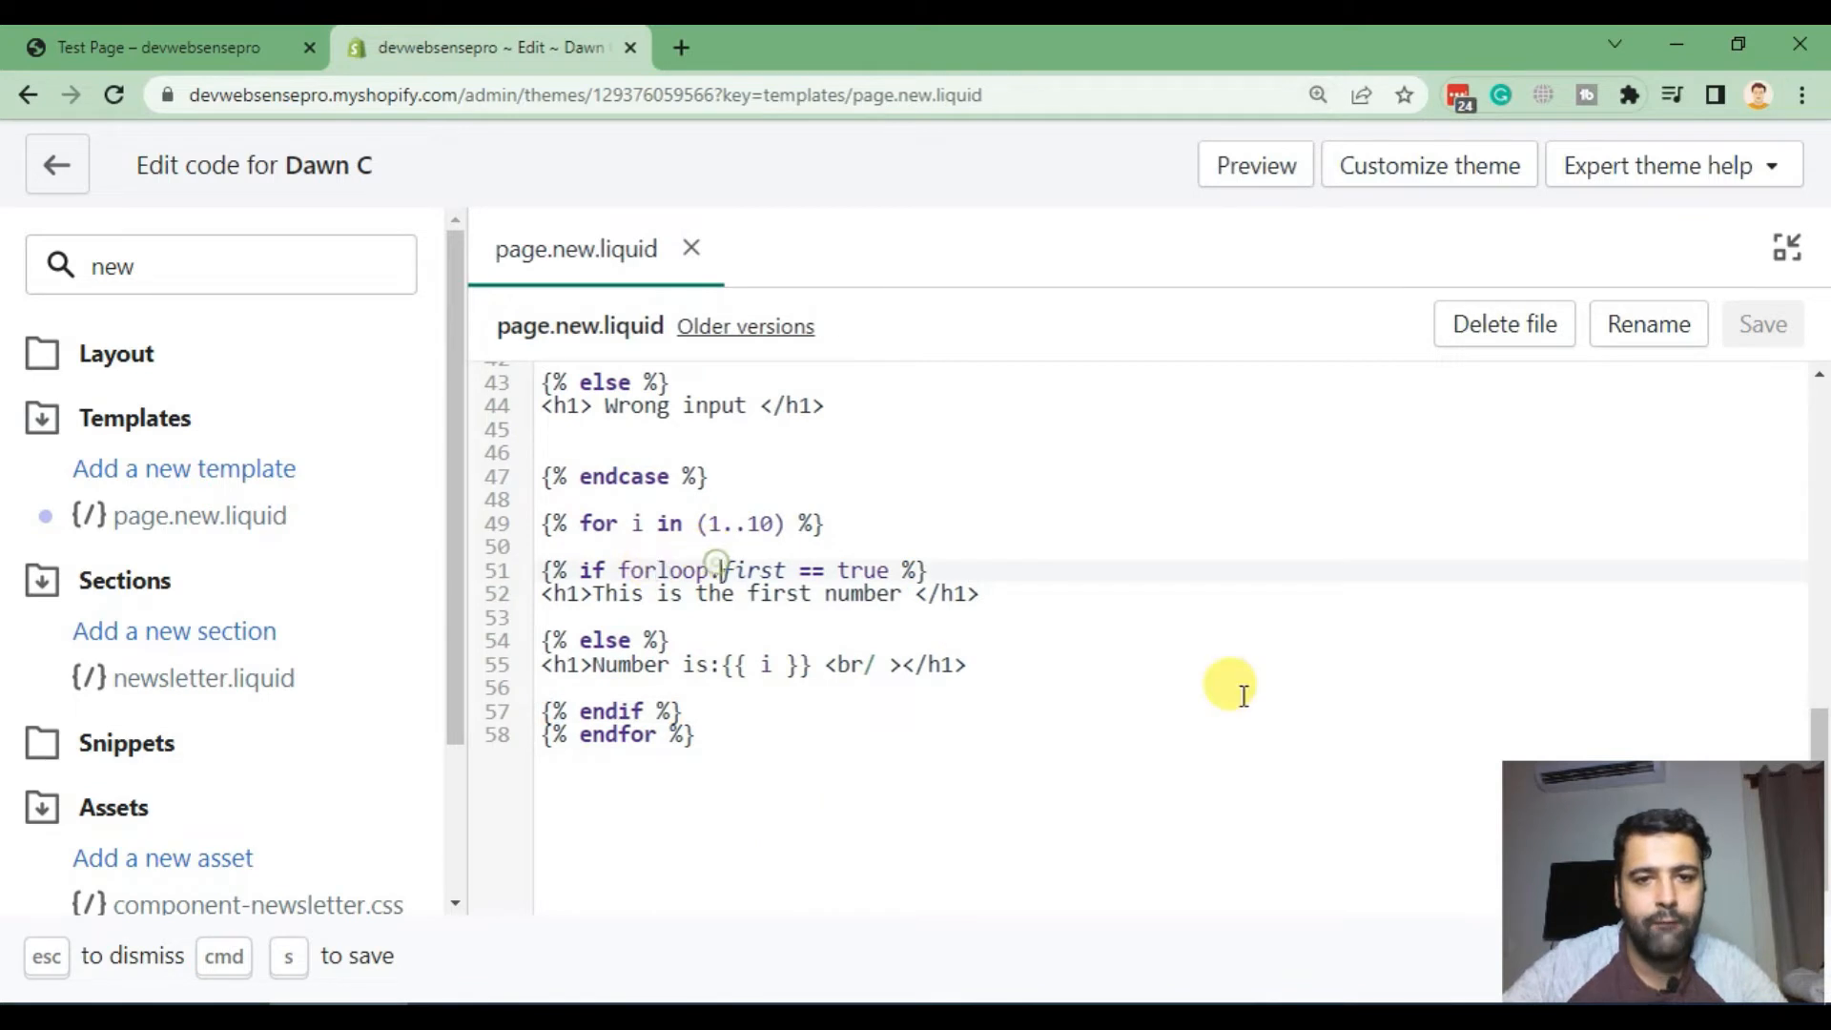
double_click(754, 570)
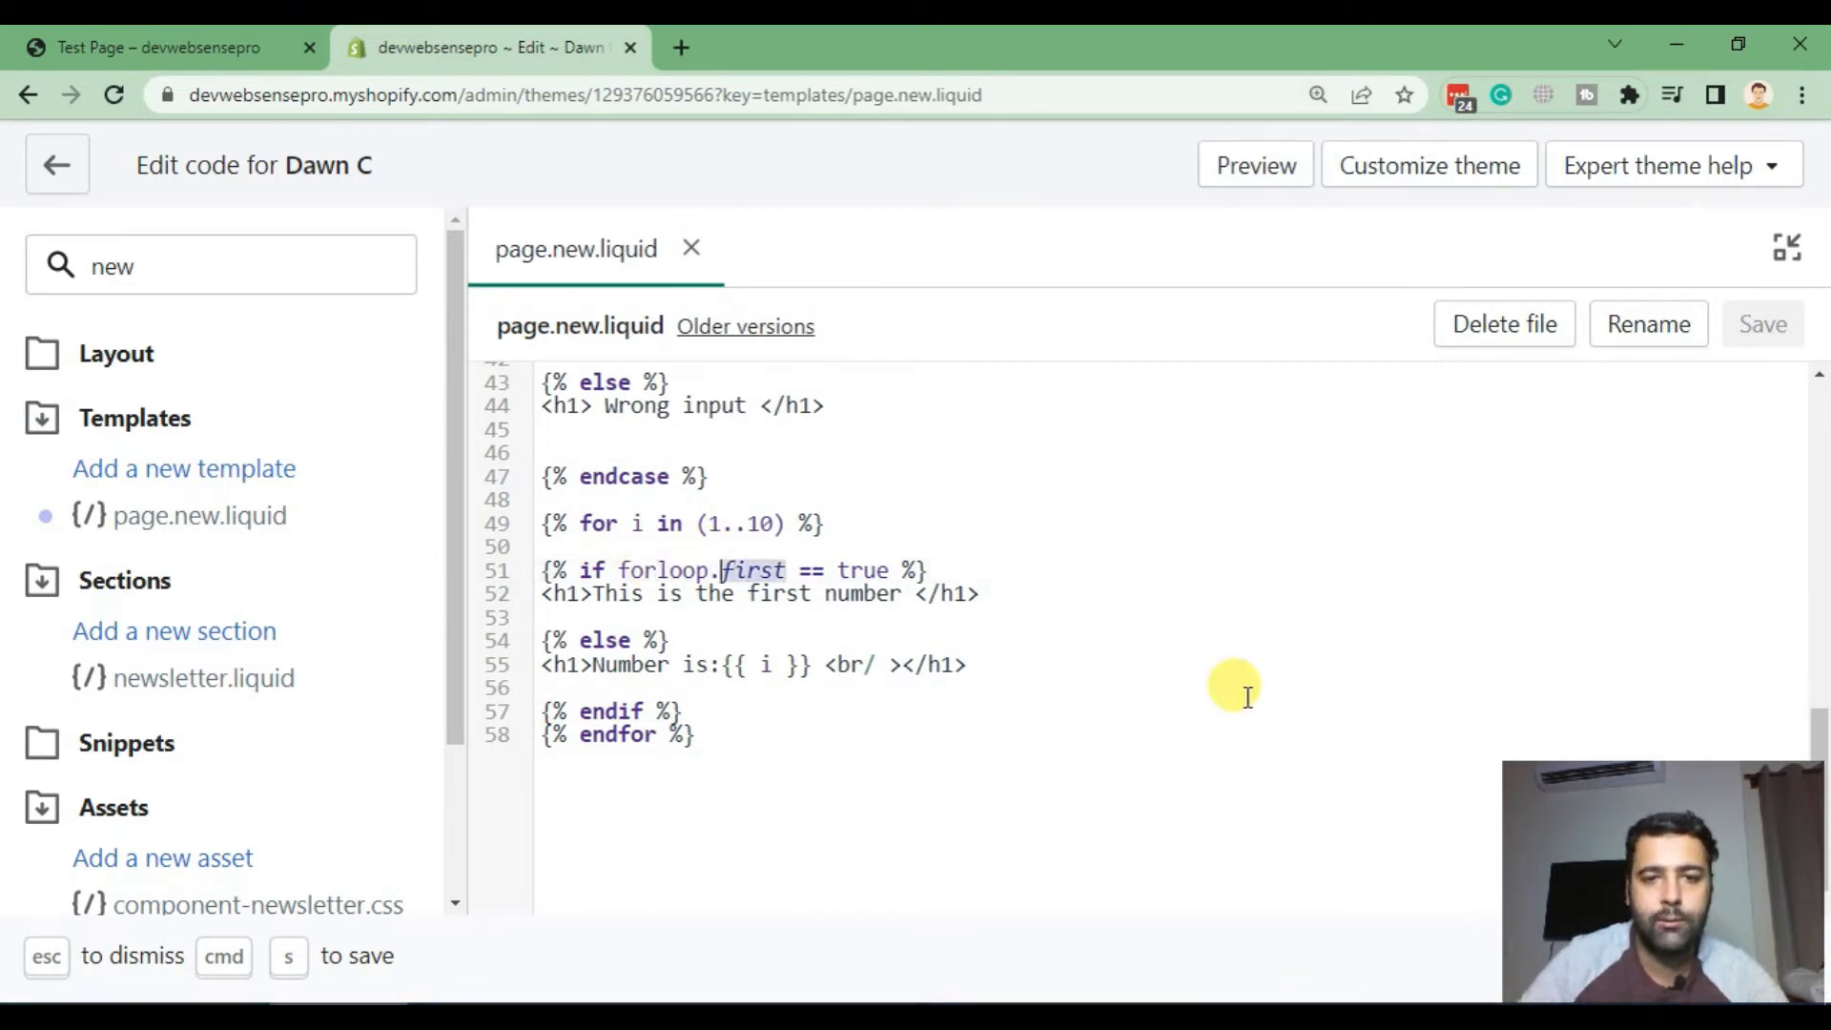
text(last)
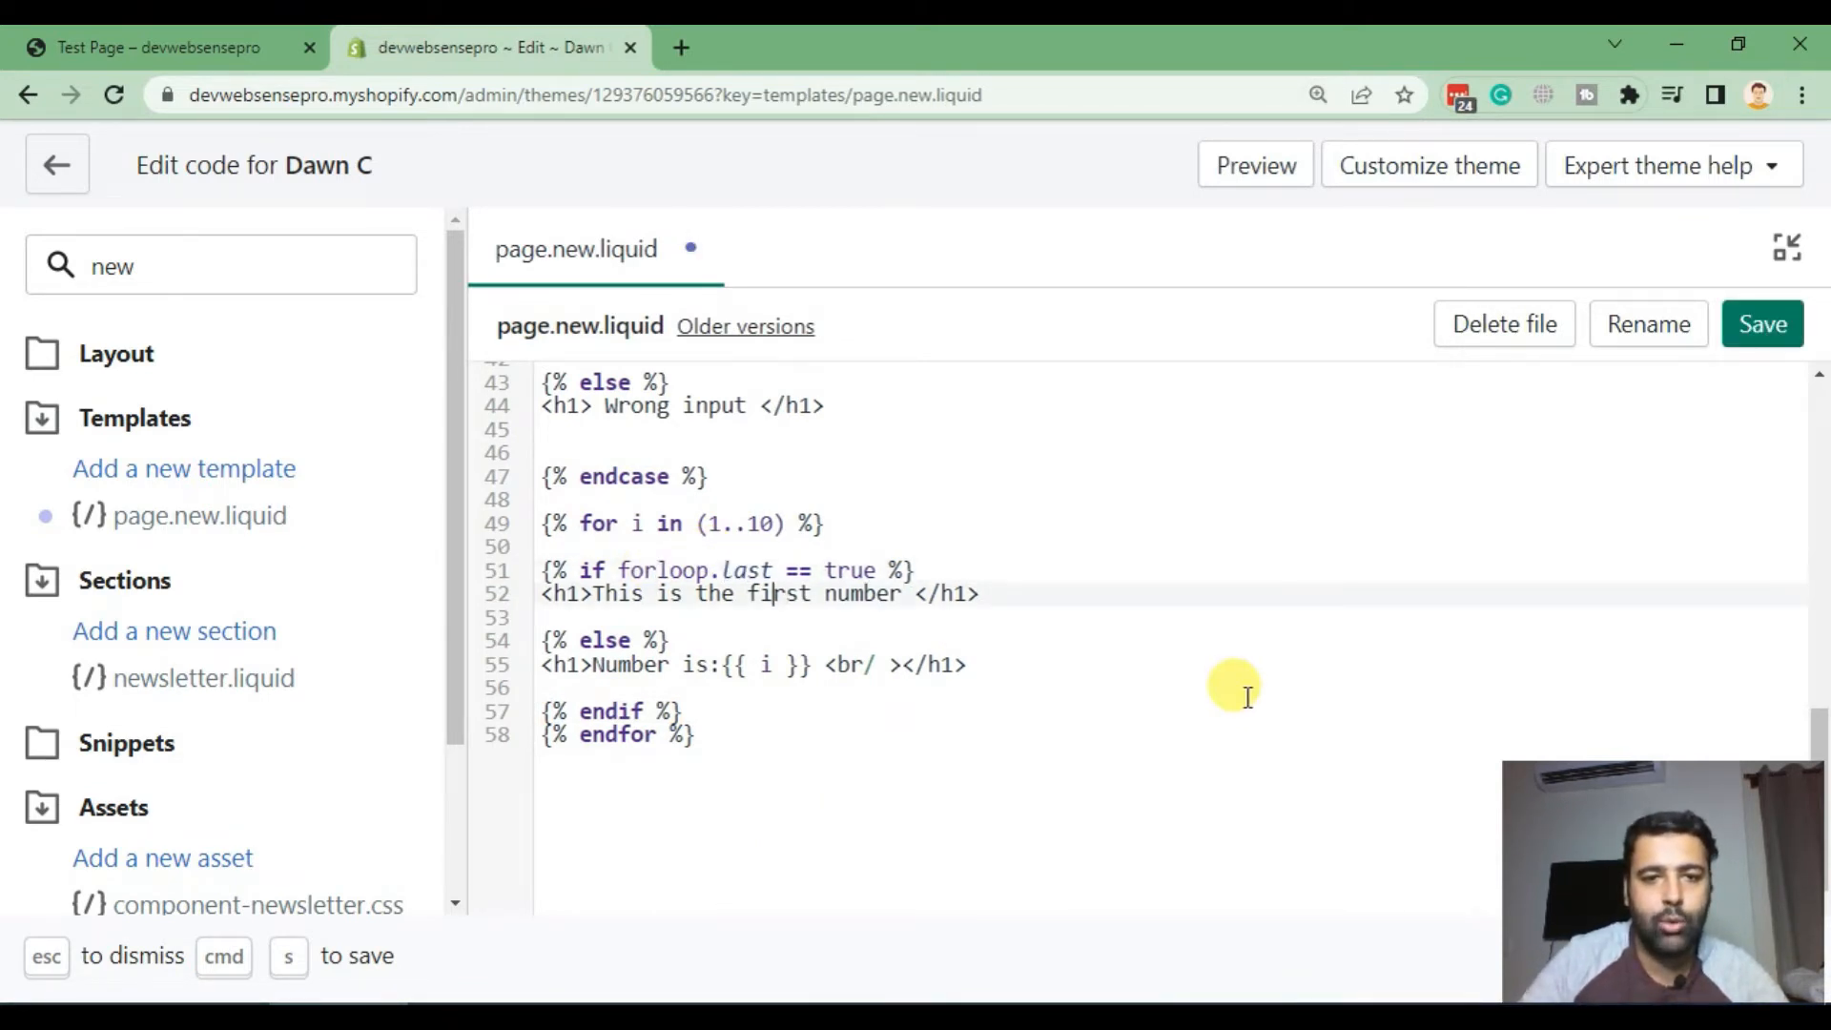
double_click(778, 593)
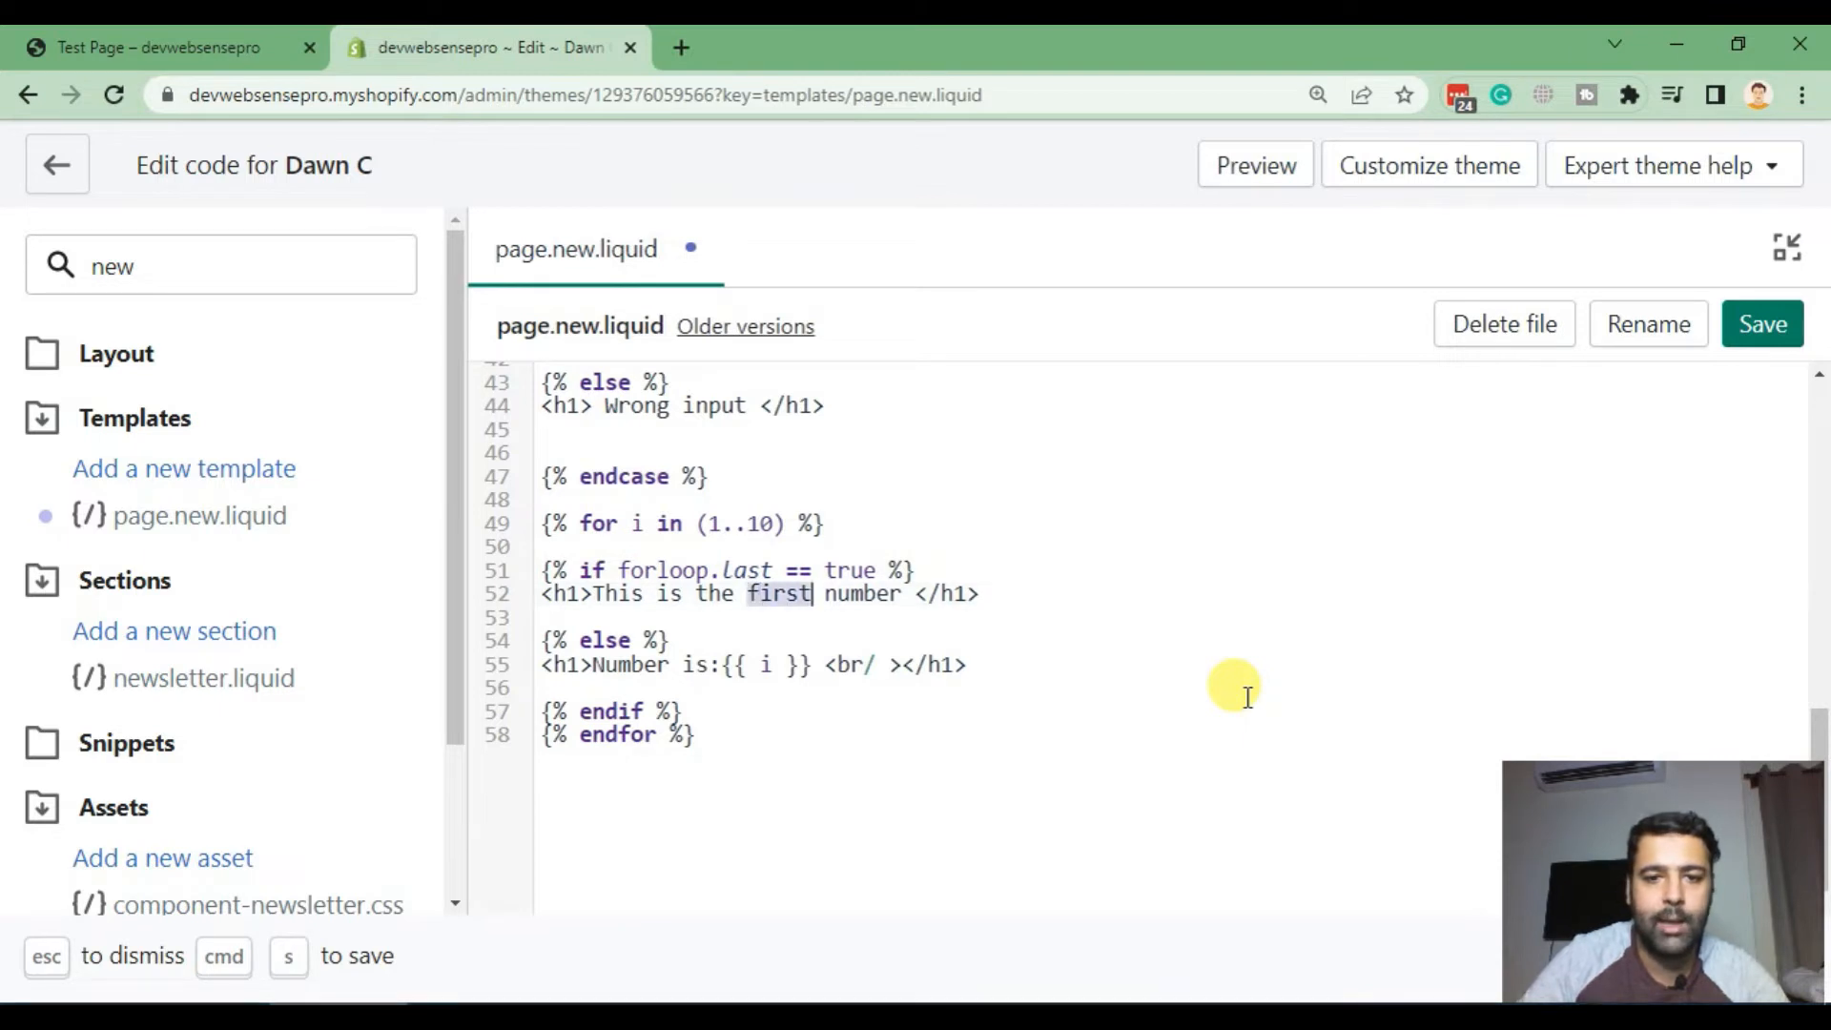
key(Backspace)
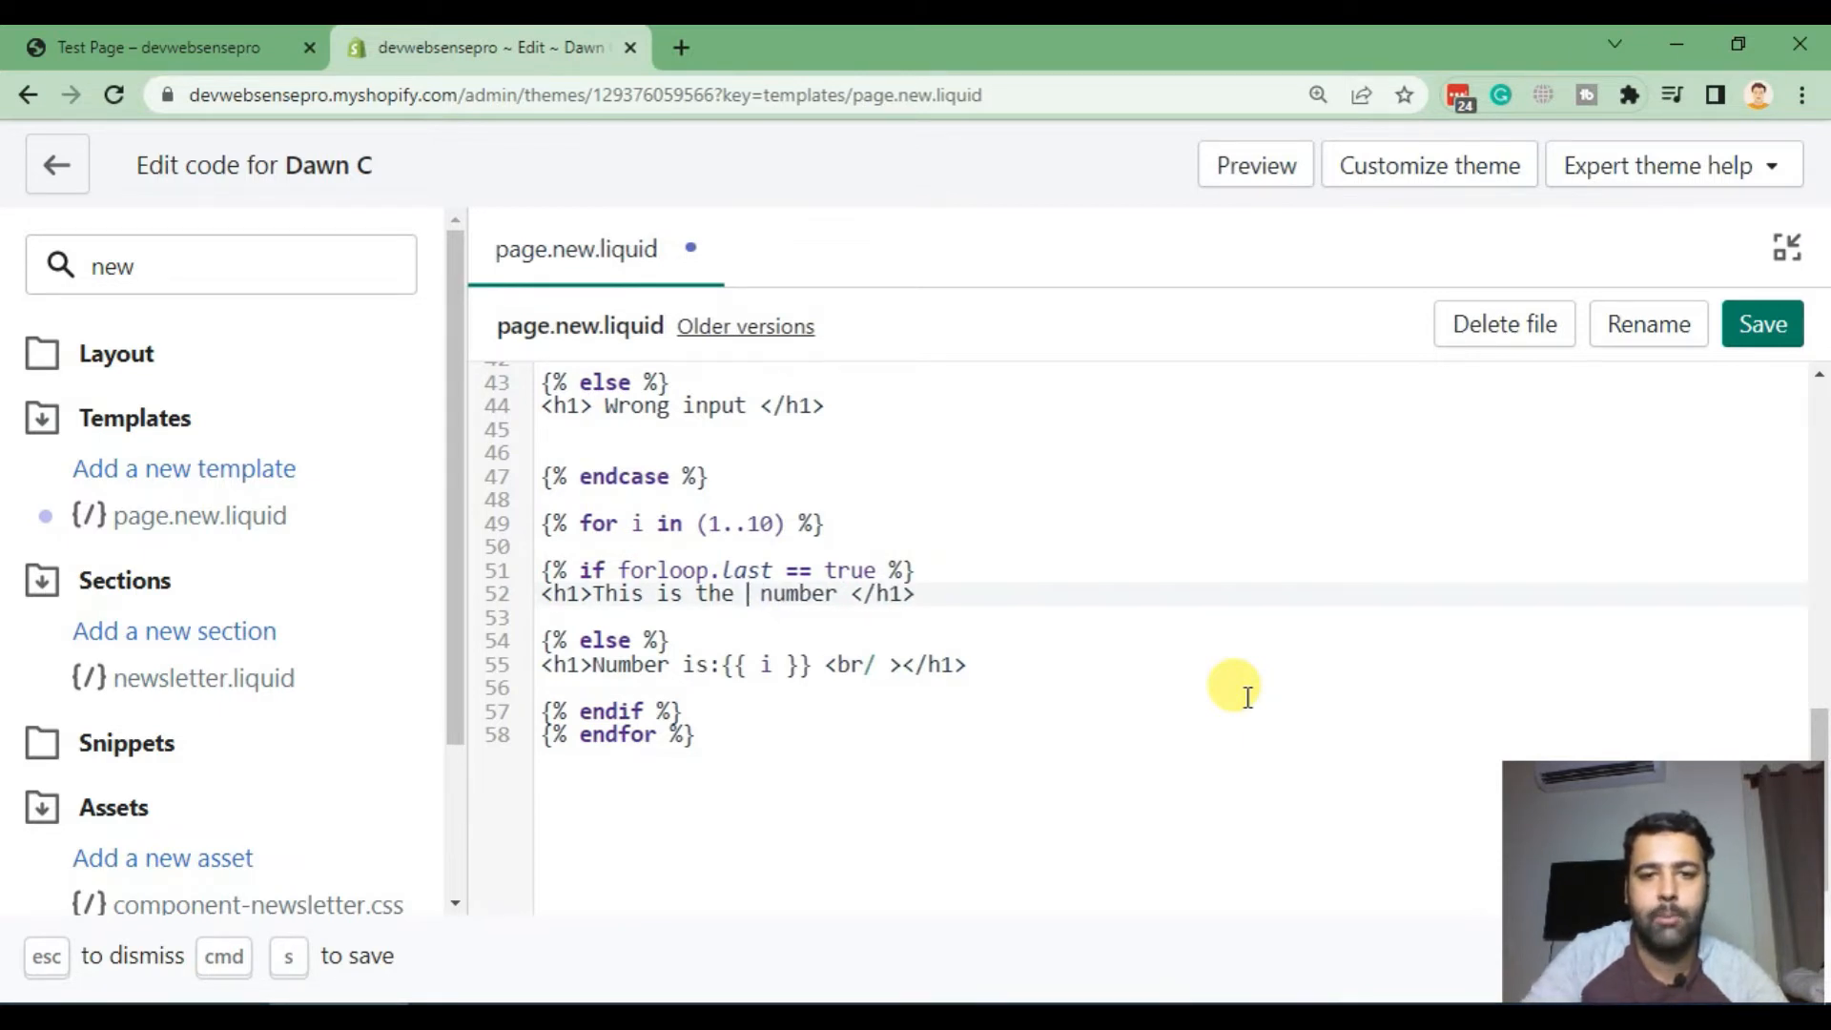
text(last)
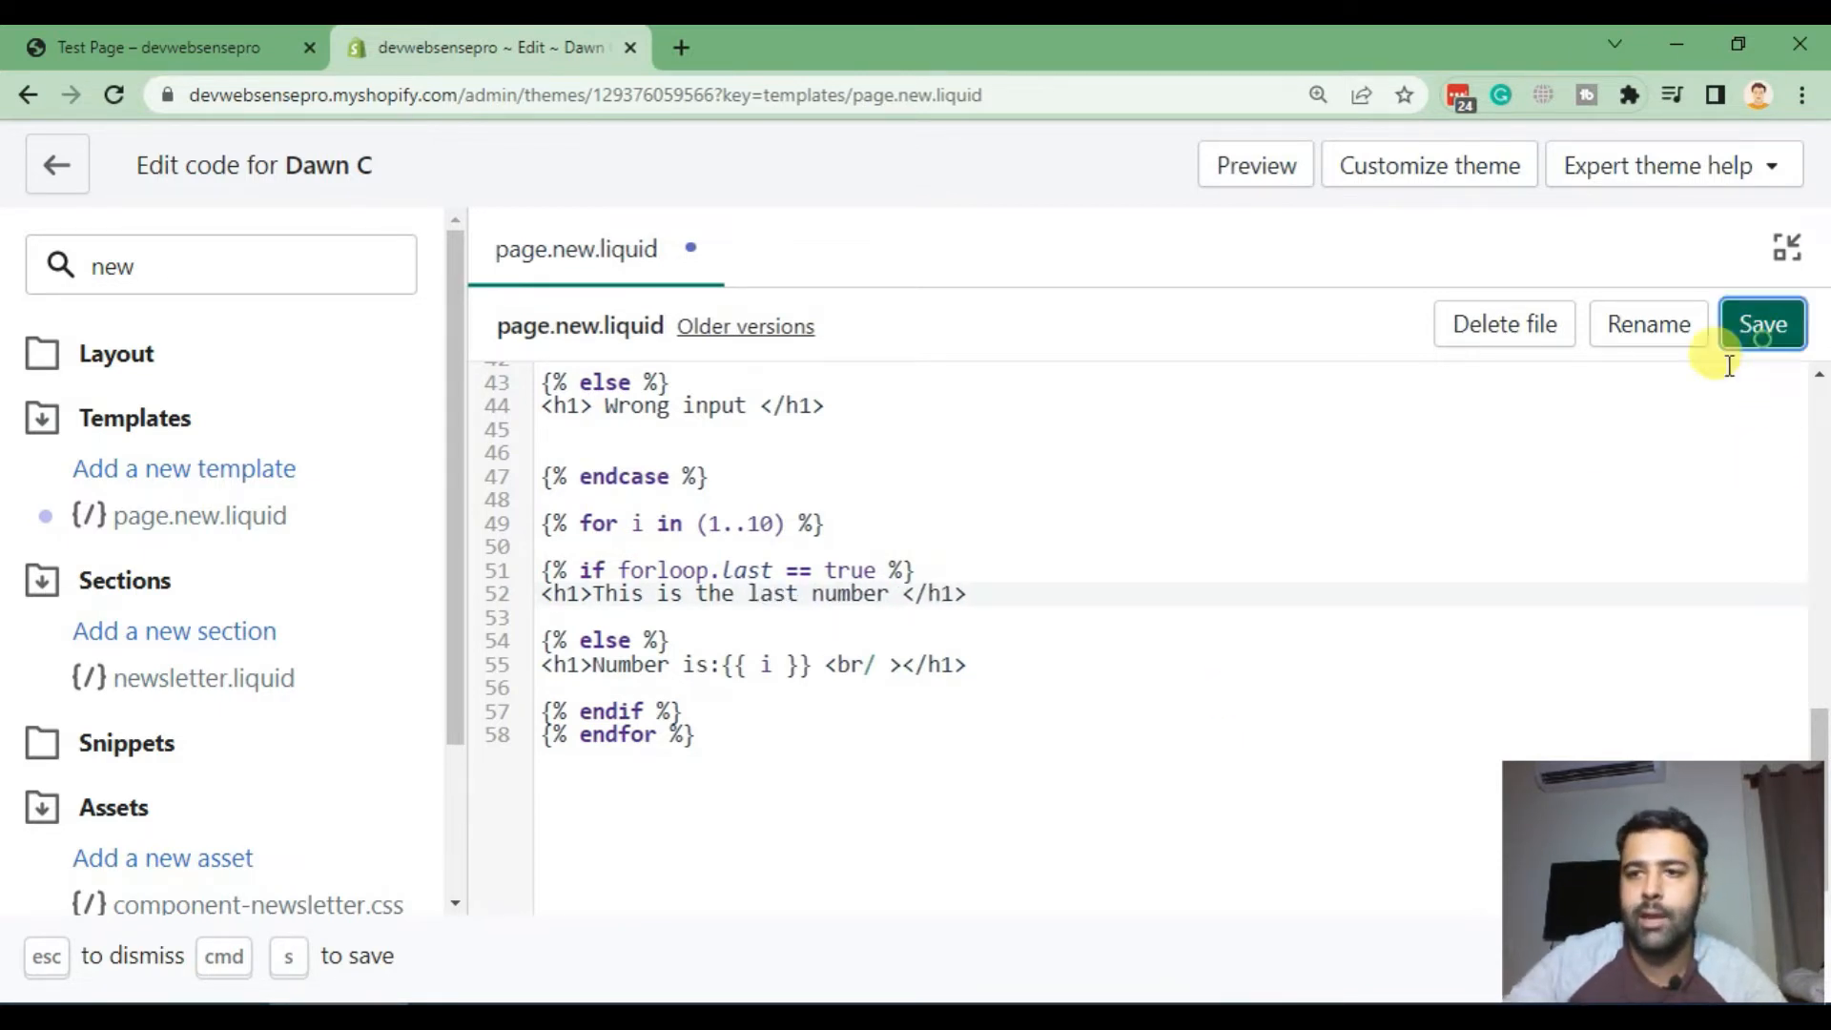
Step: Save the template and check the test page ends with 'This is the last number' after Number is:9
click(1763, 324)
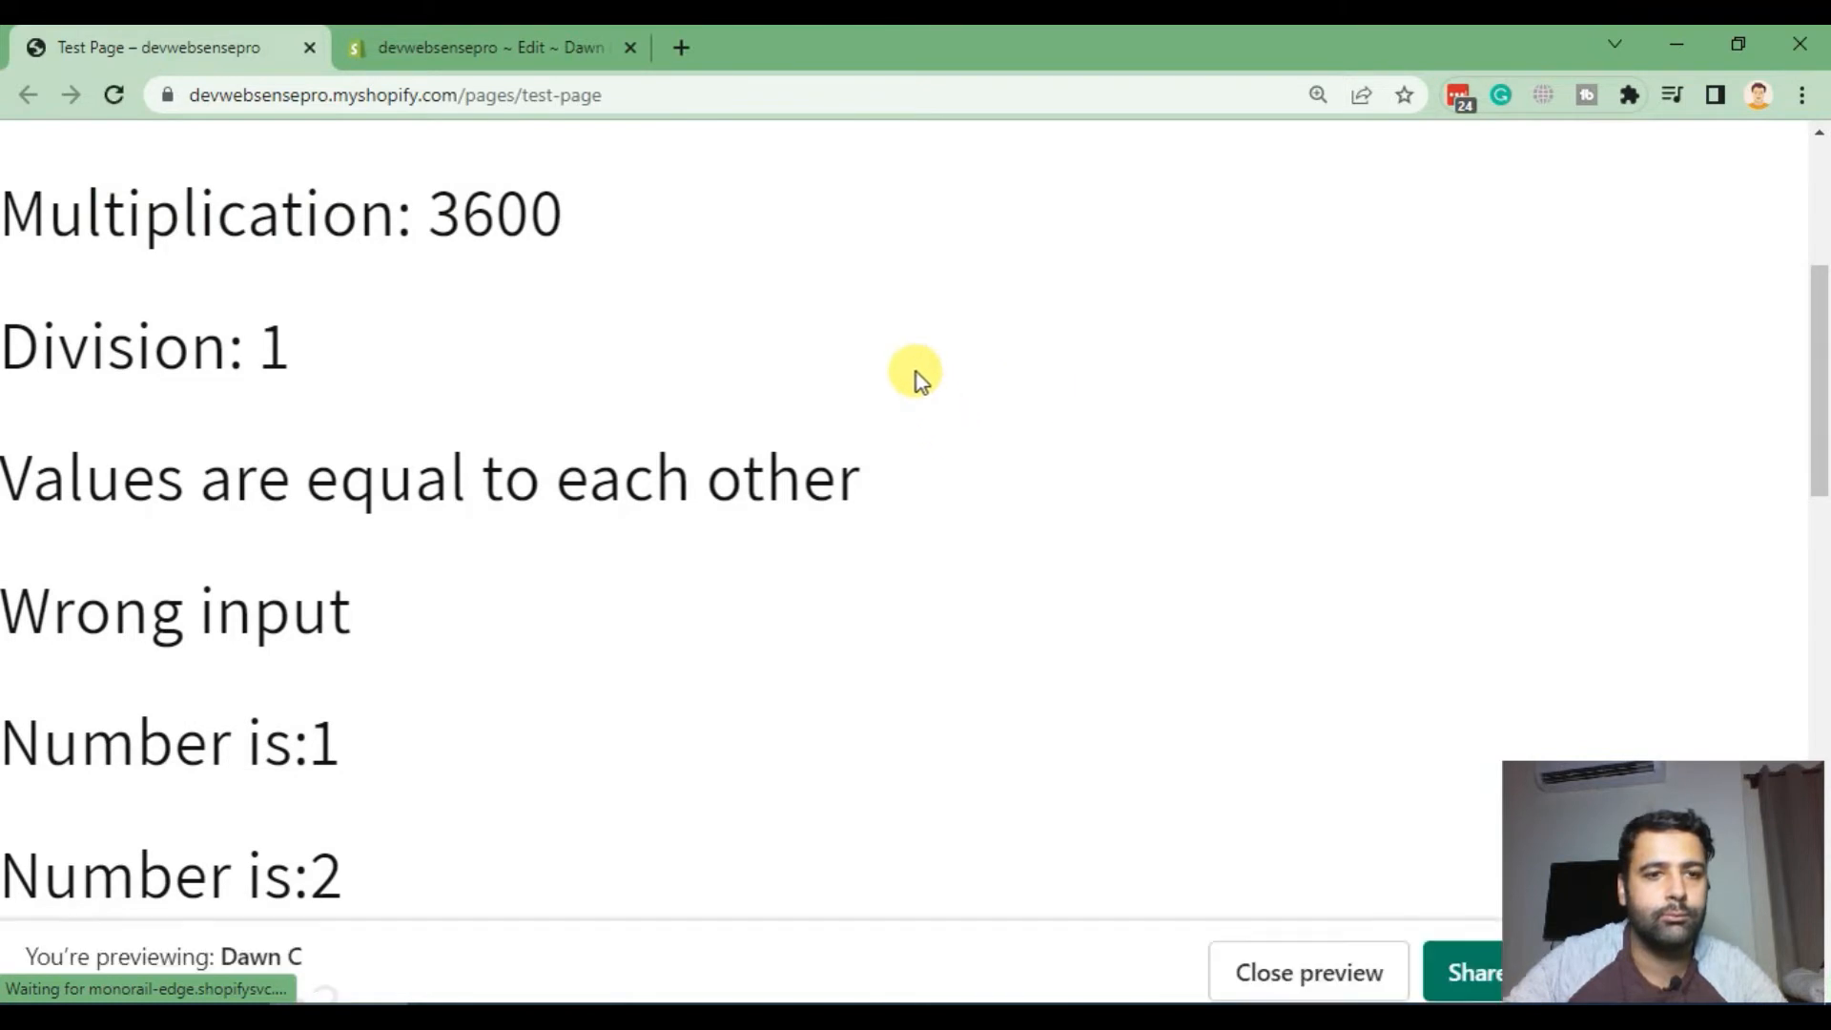
scroll(down, 3)
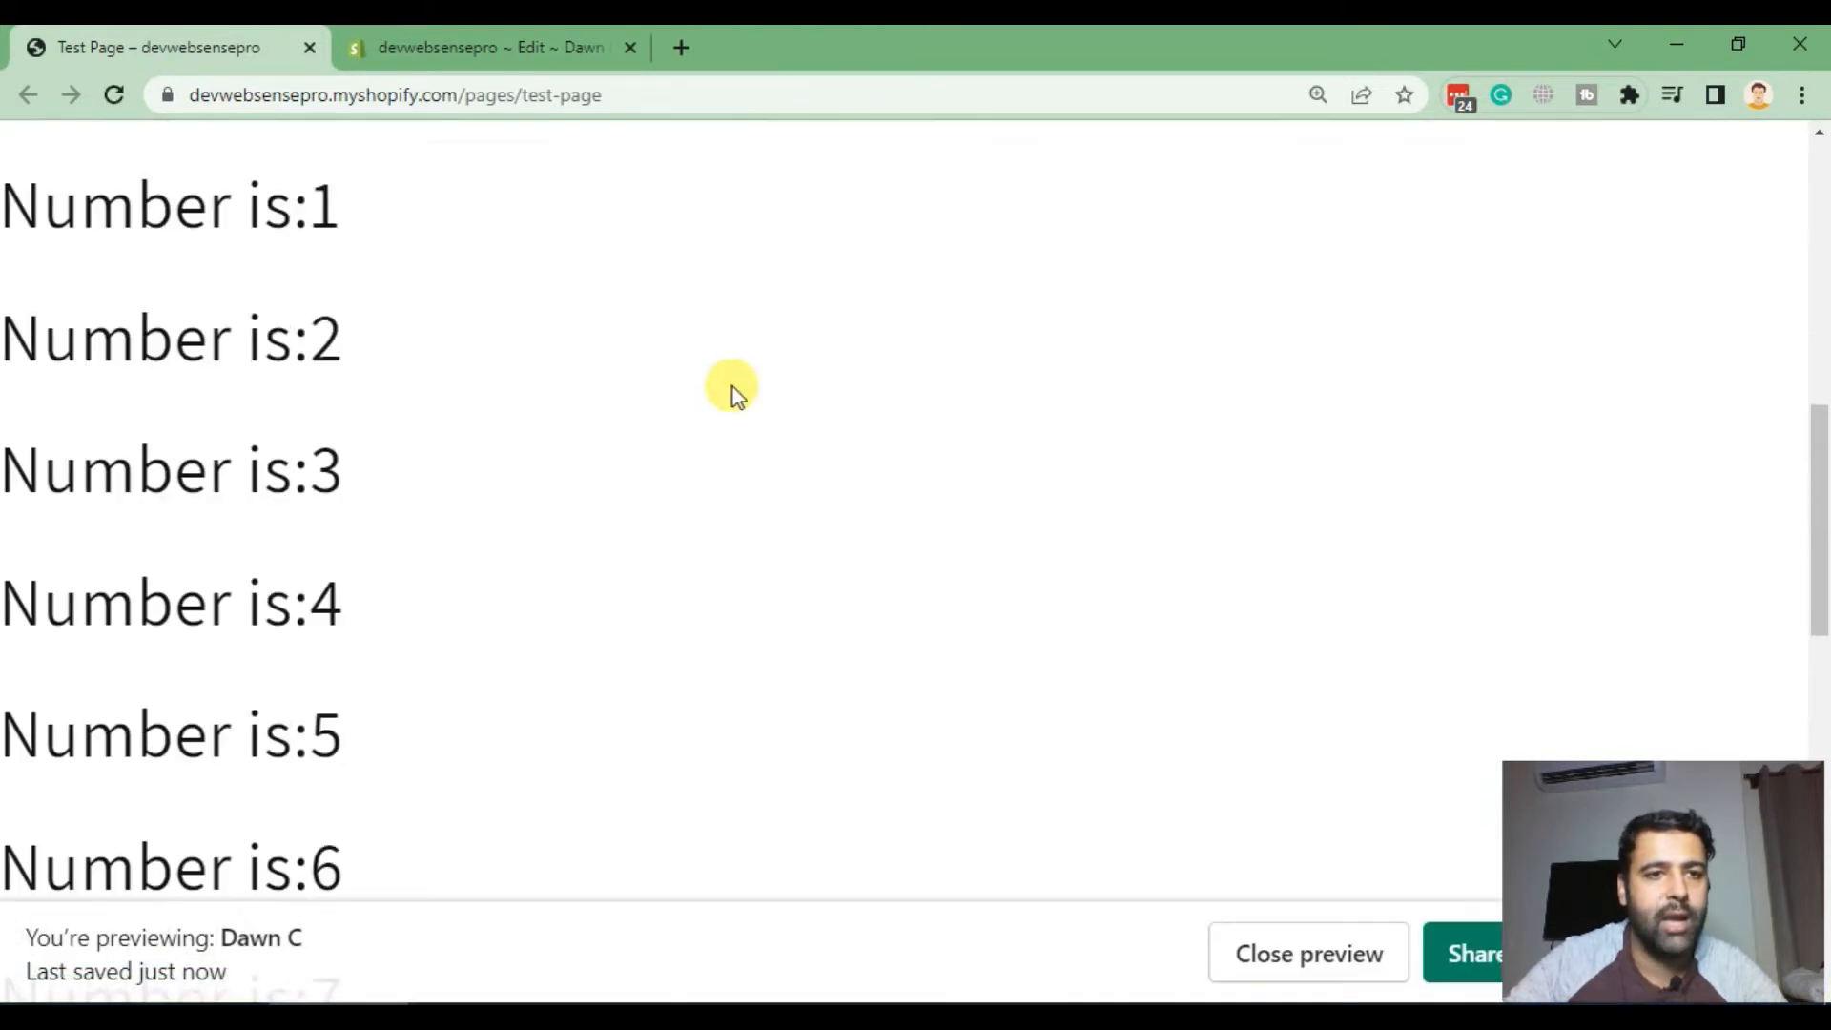
scroll(down, 3)
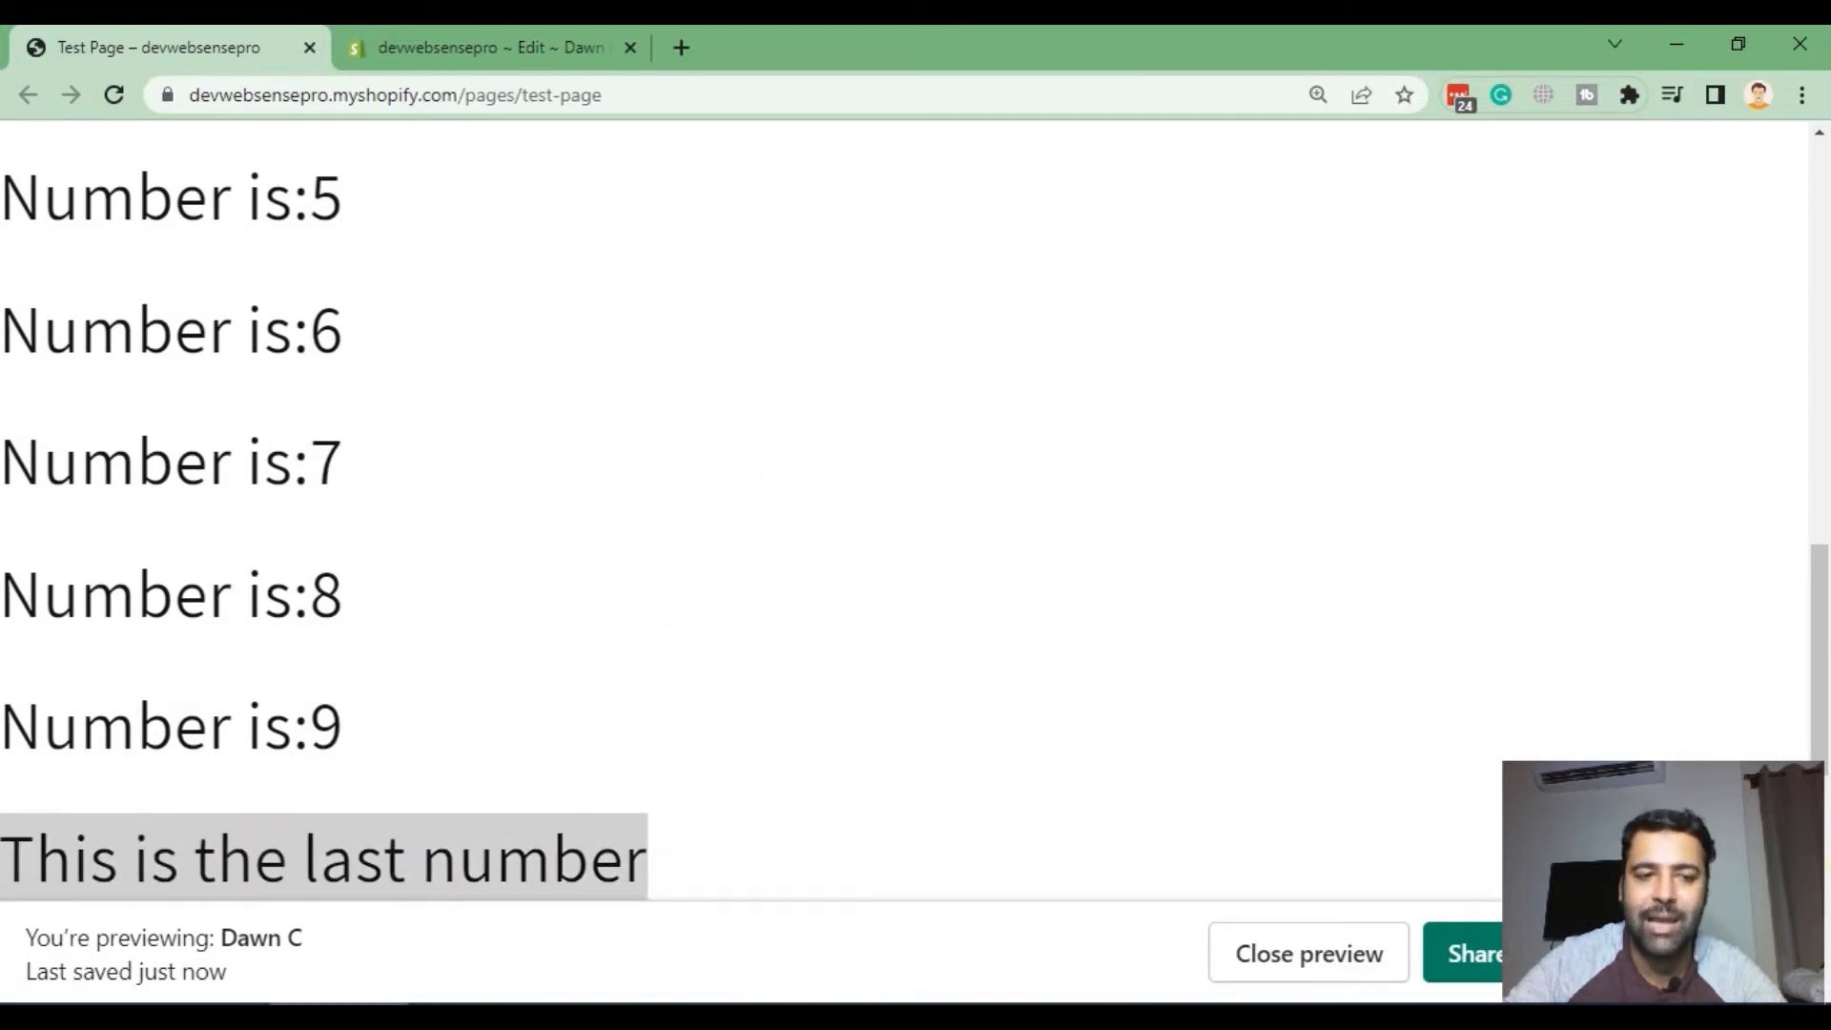
click(490, 48)
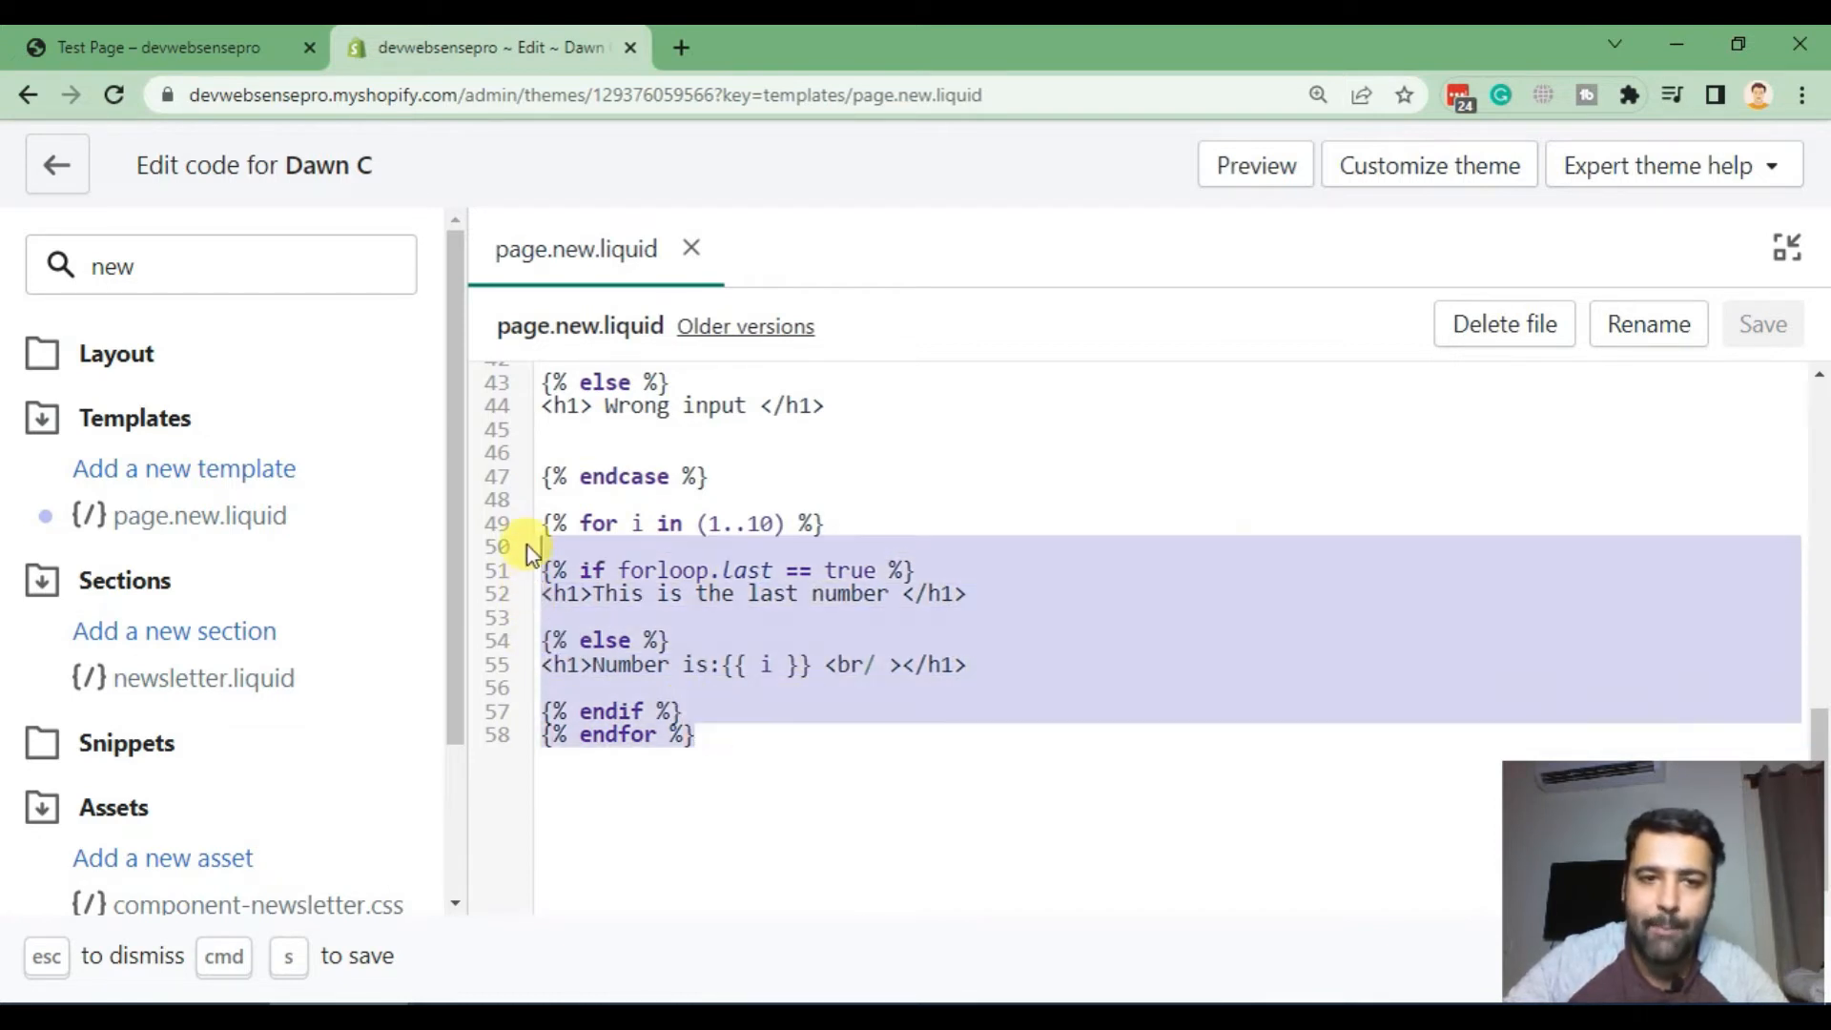
Step: Add blank lines after {% endfor %}, glance at the test page, then return to the Themes page
click(946, 771)
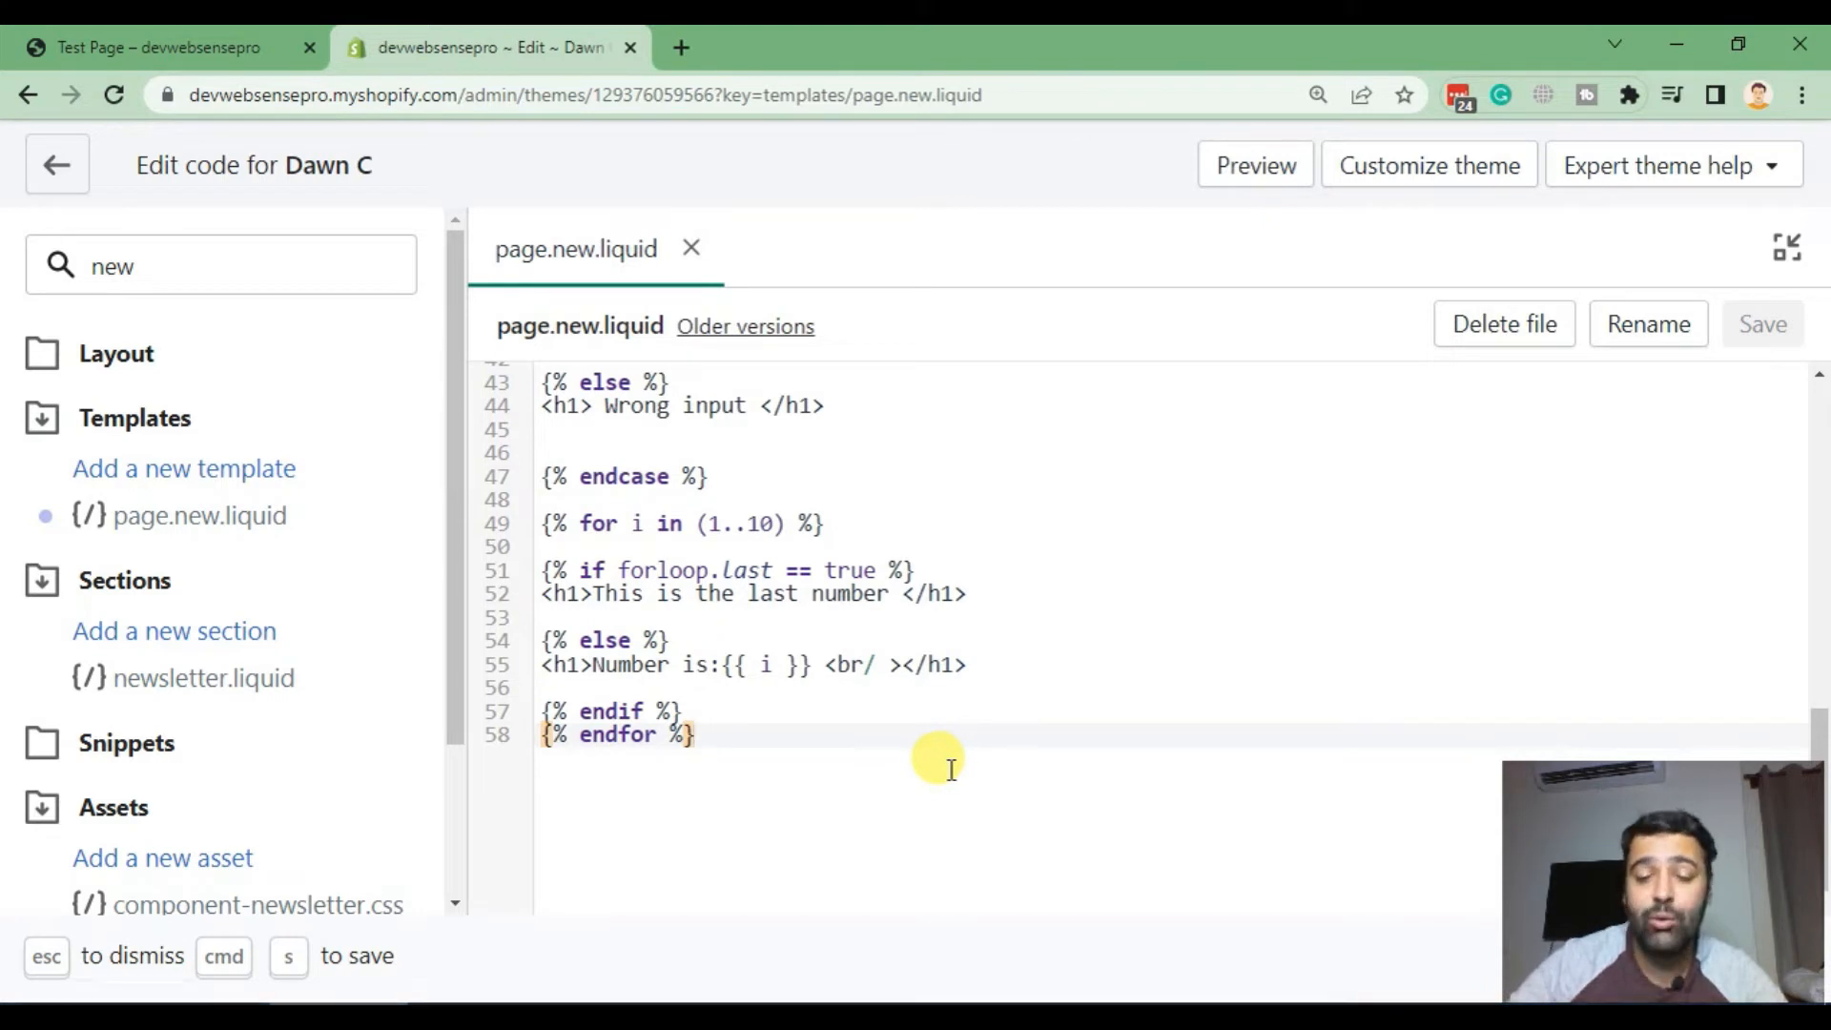
key(enter)
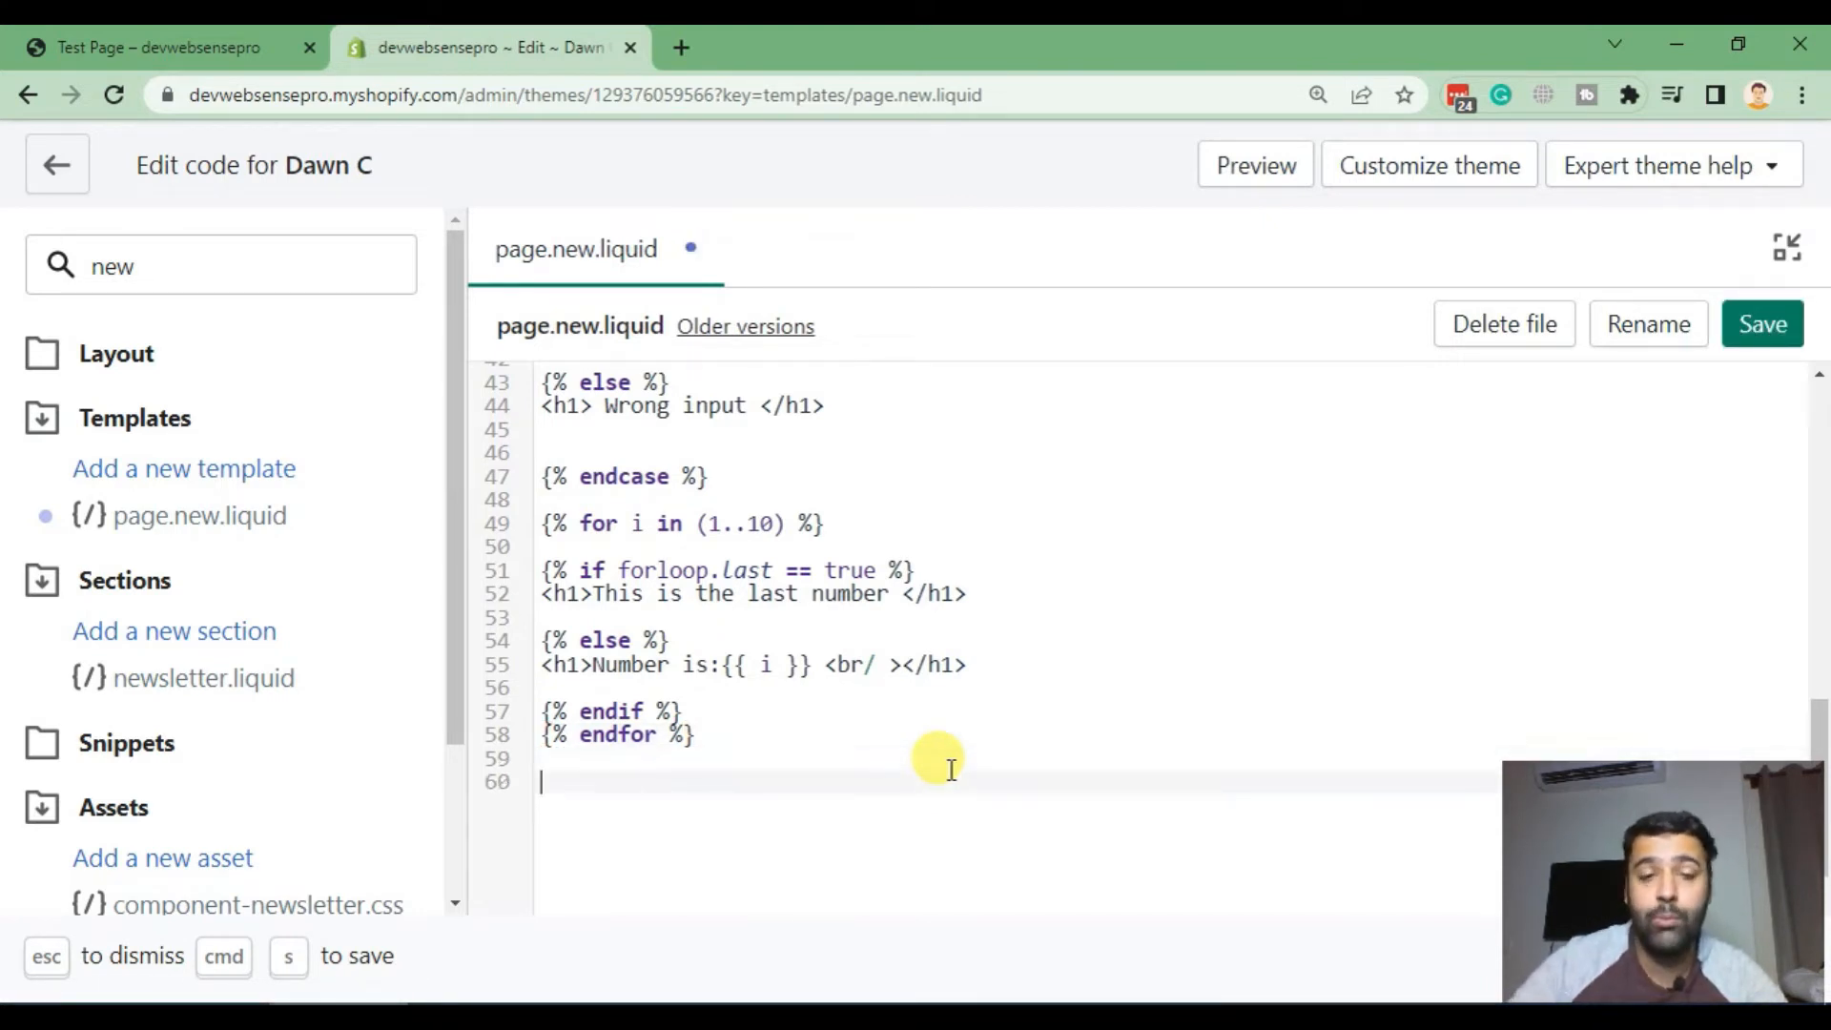
mouse_move(1119, 698)
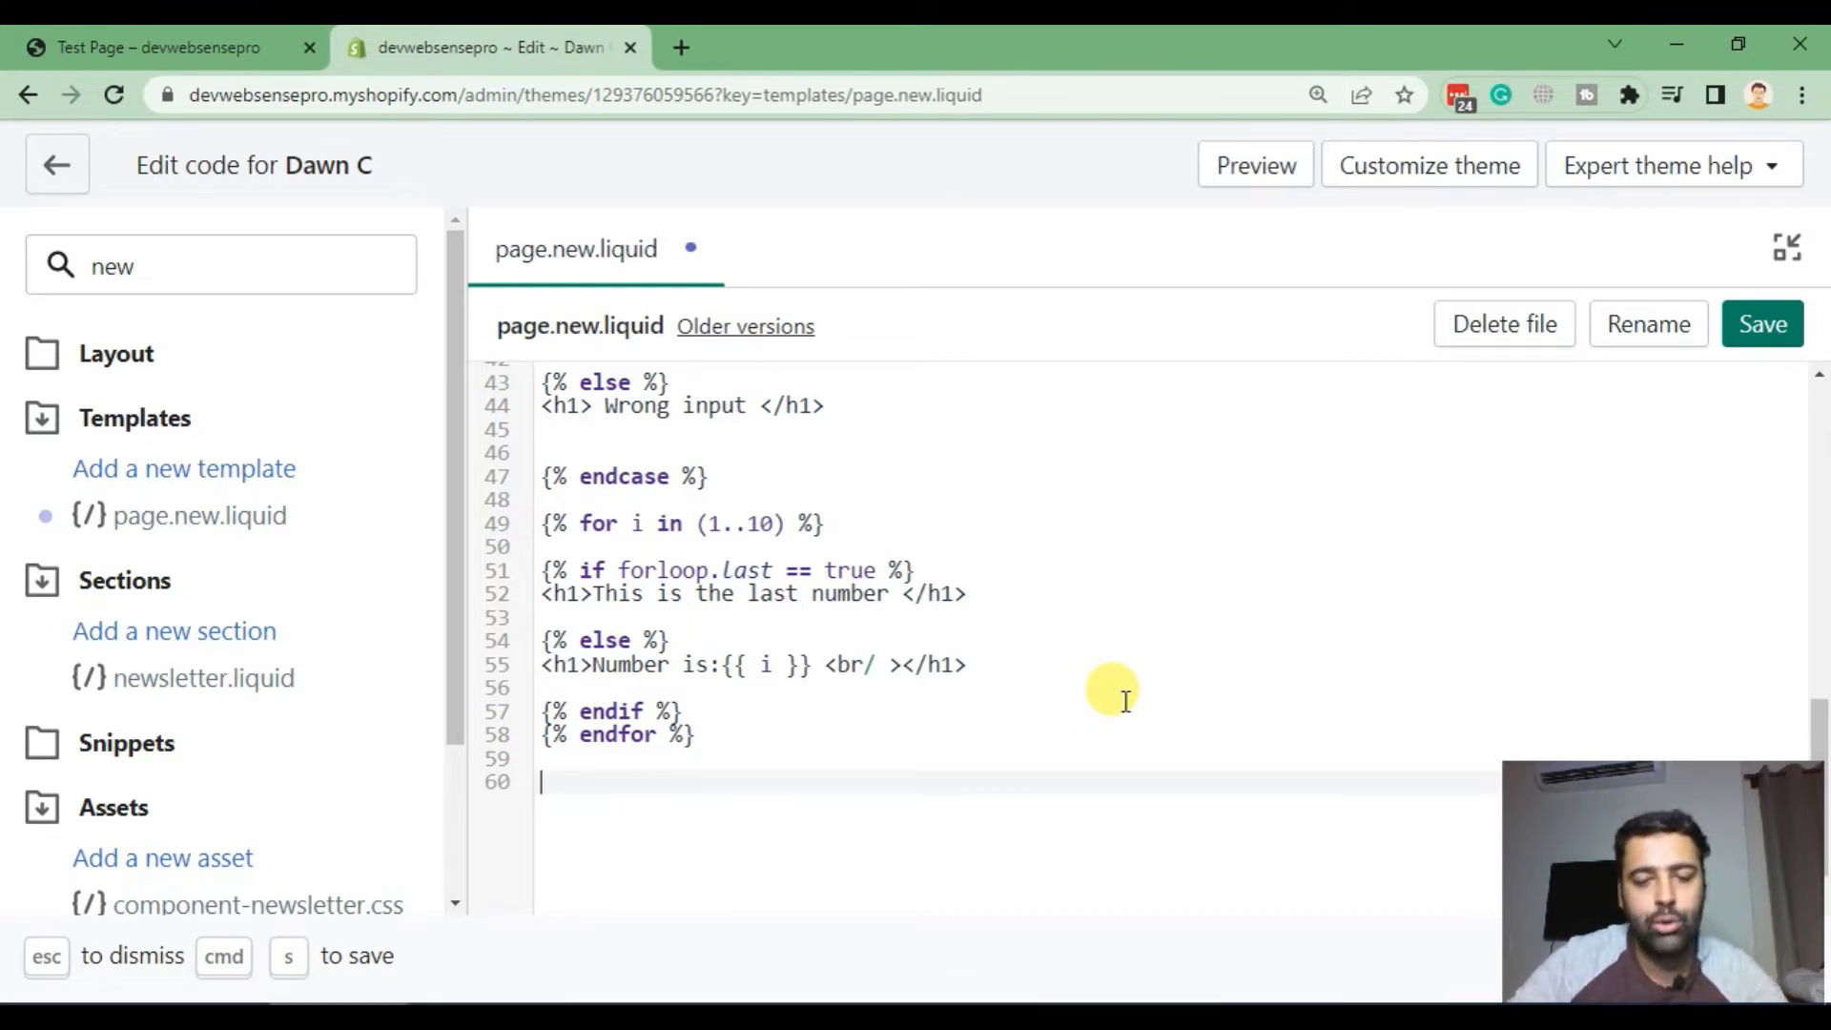
mouse_move(1174, 683)
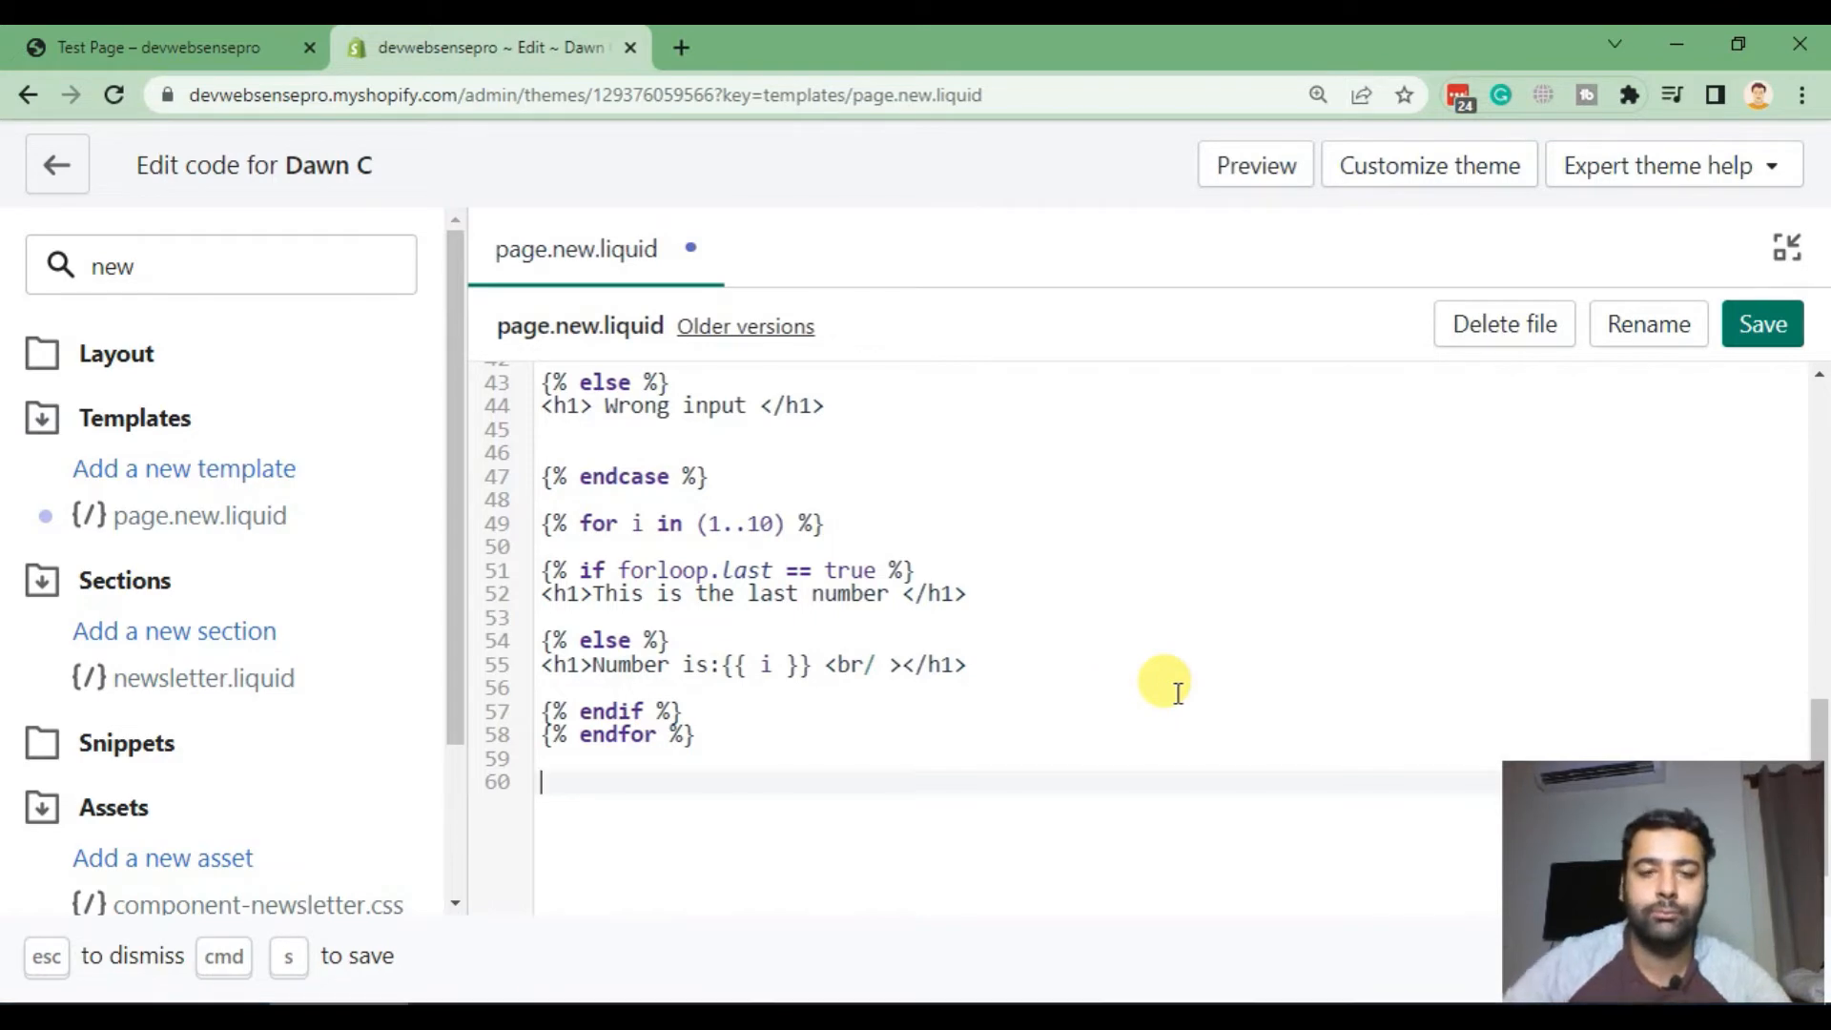
mouse_move(368, 333)
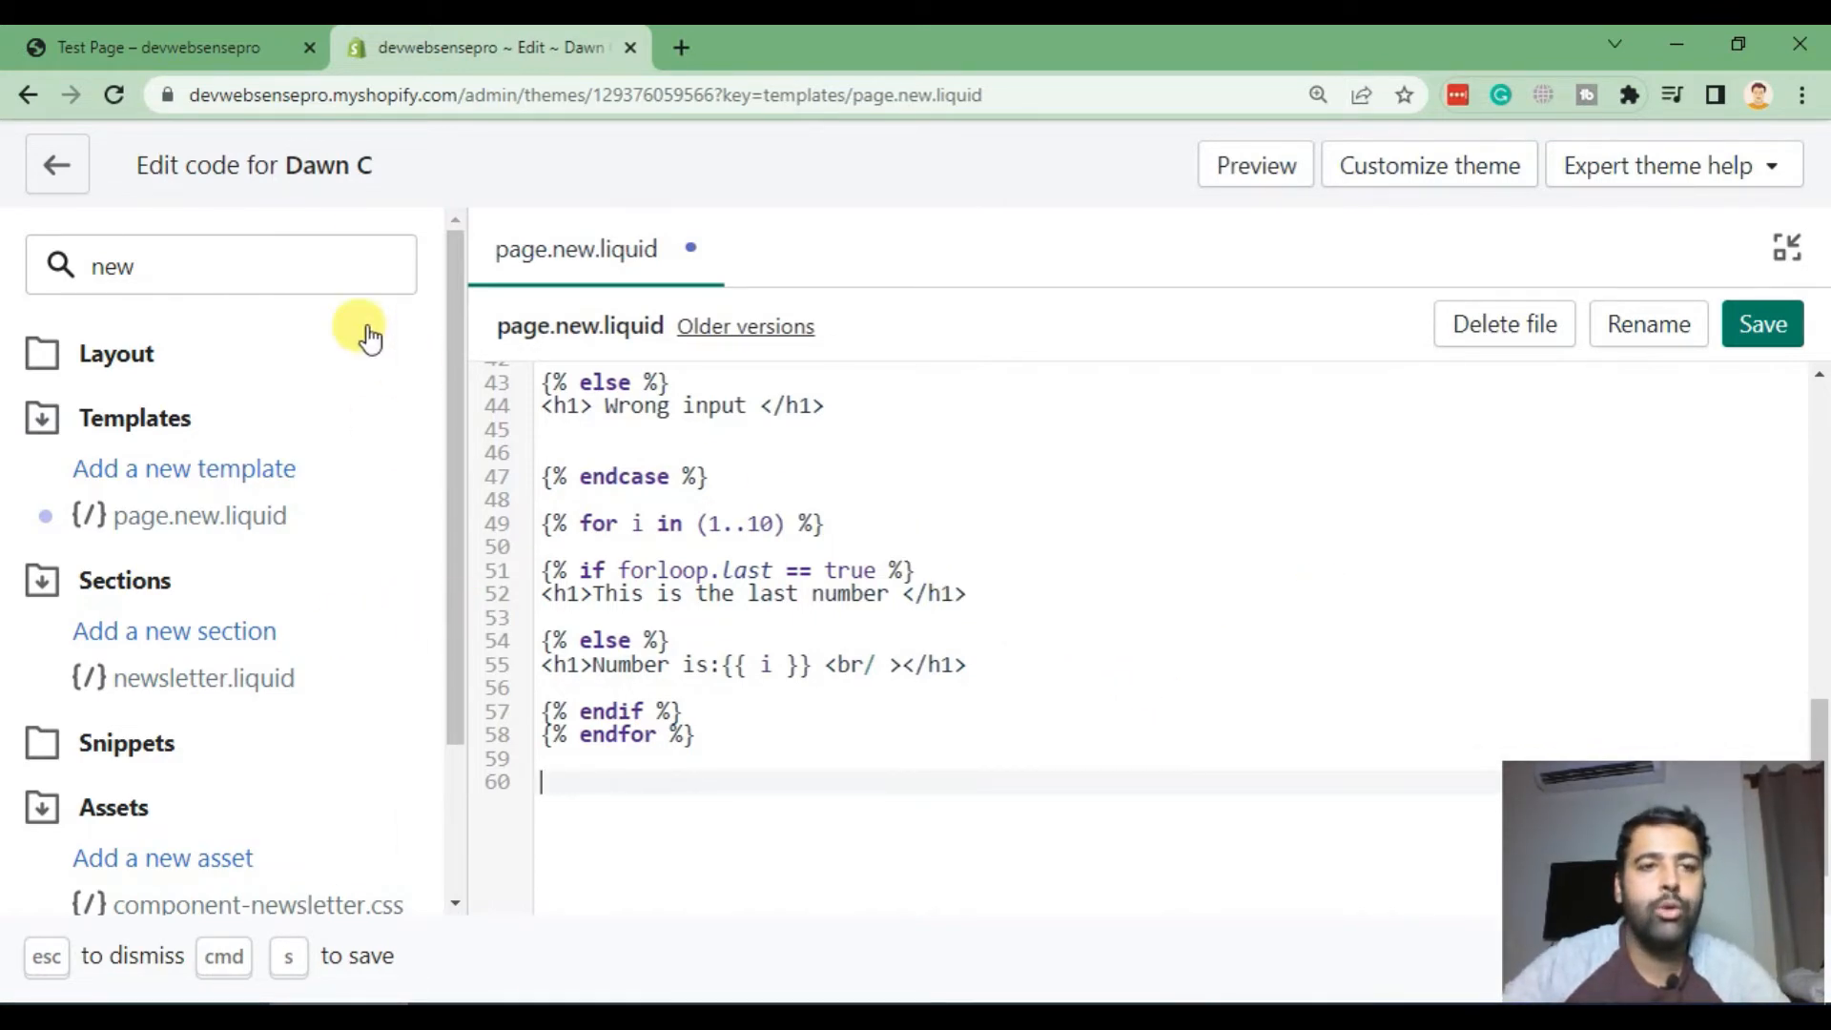
click(157, 48)
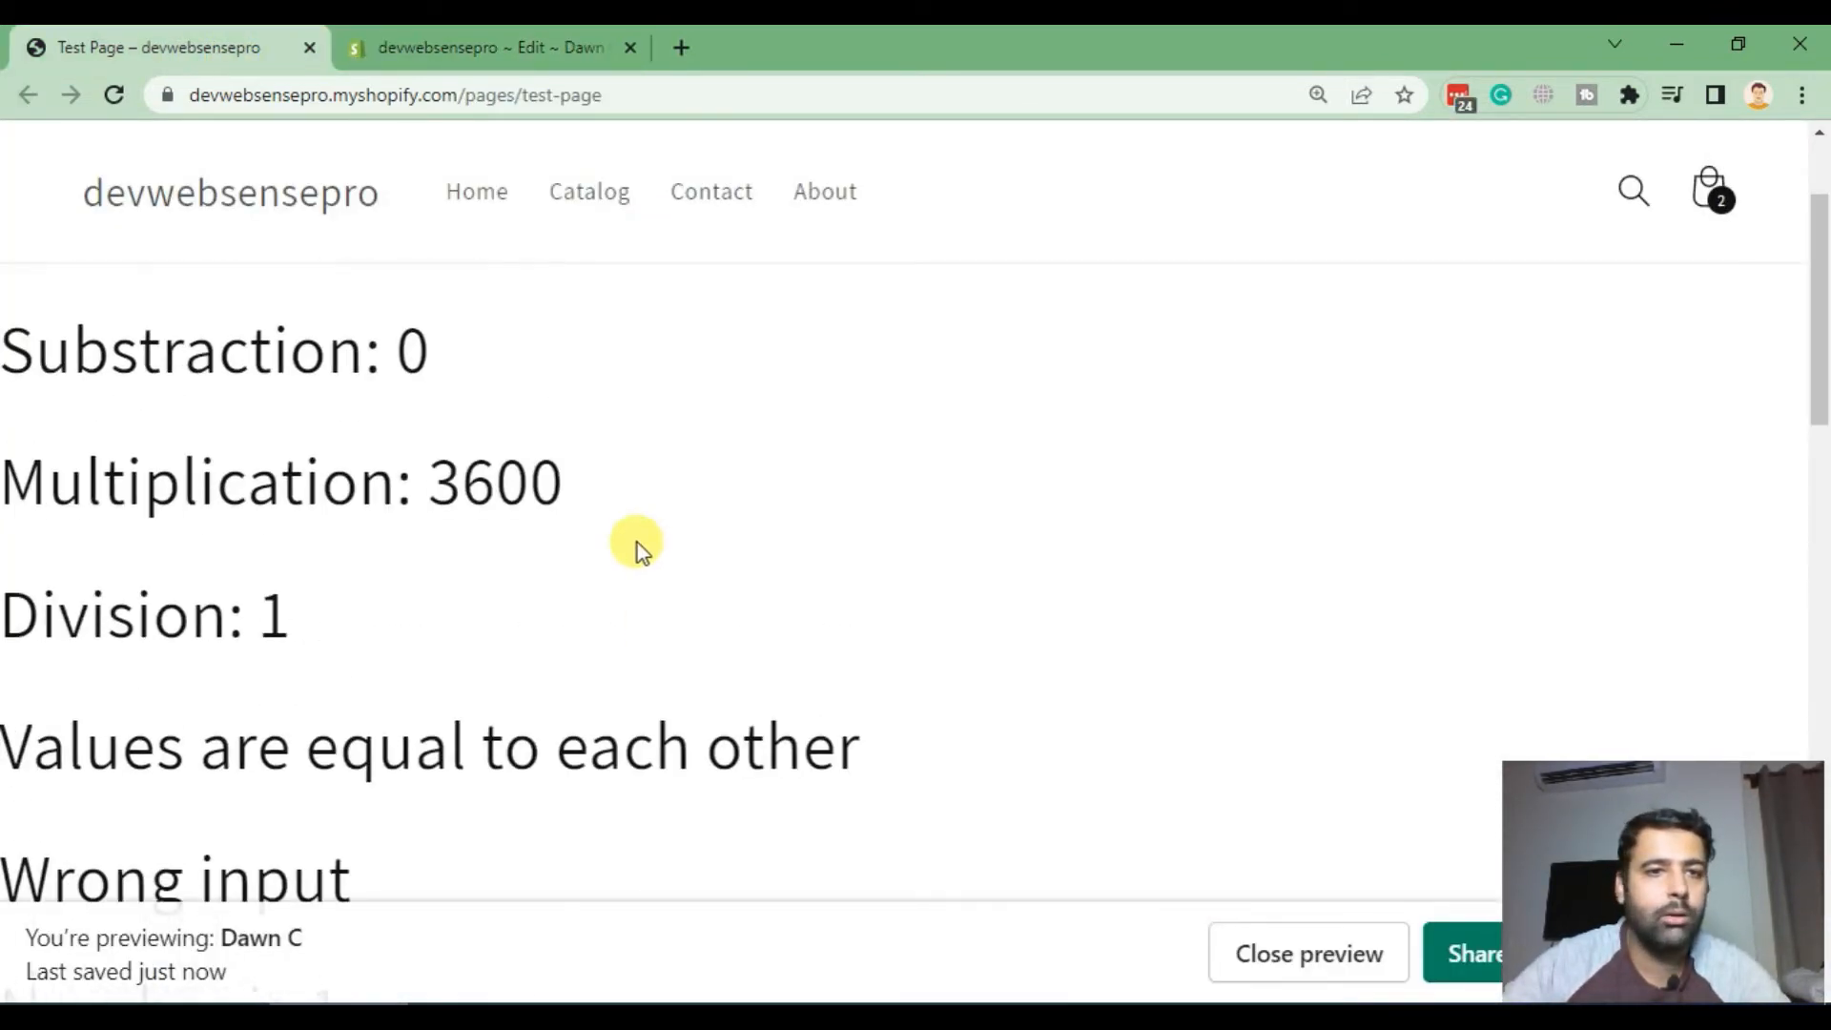
click(484, 47)
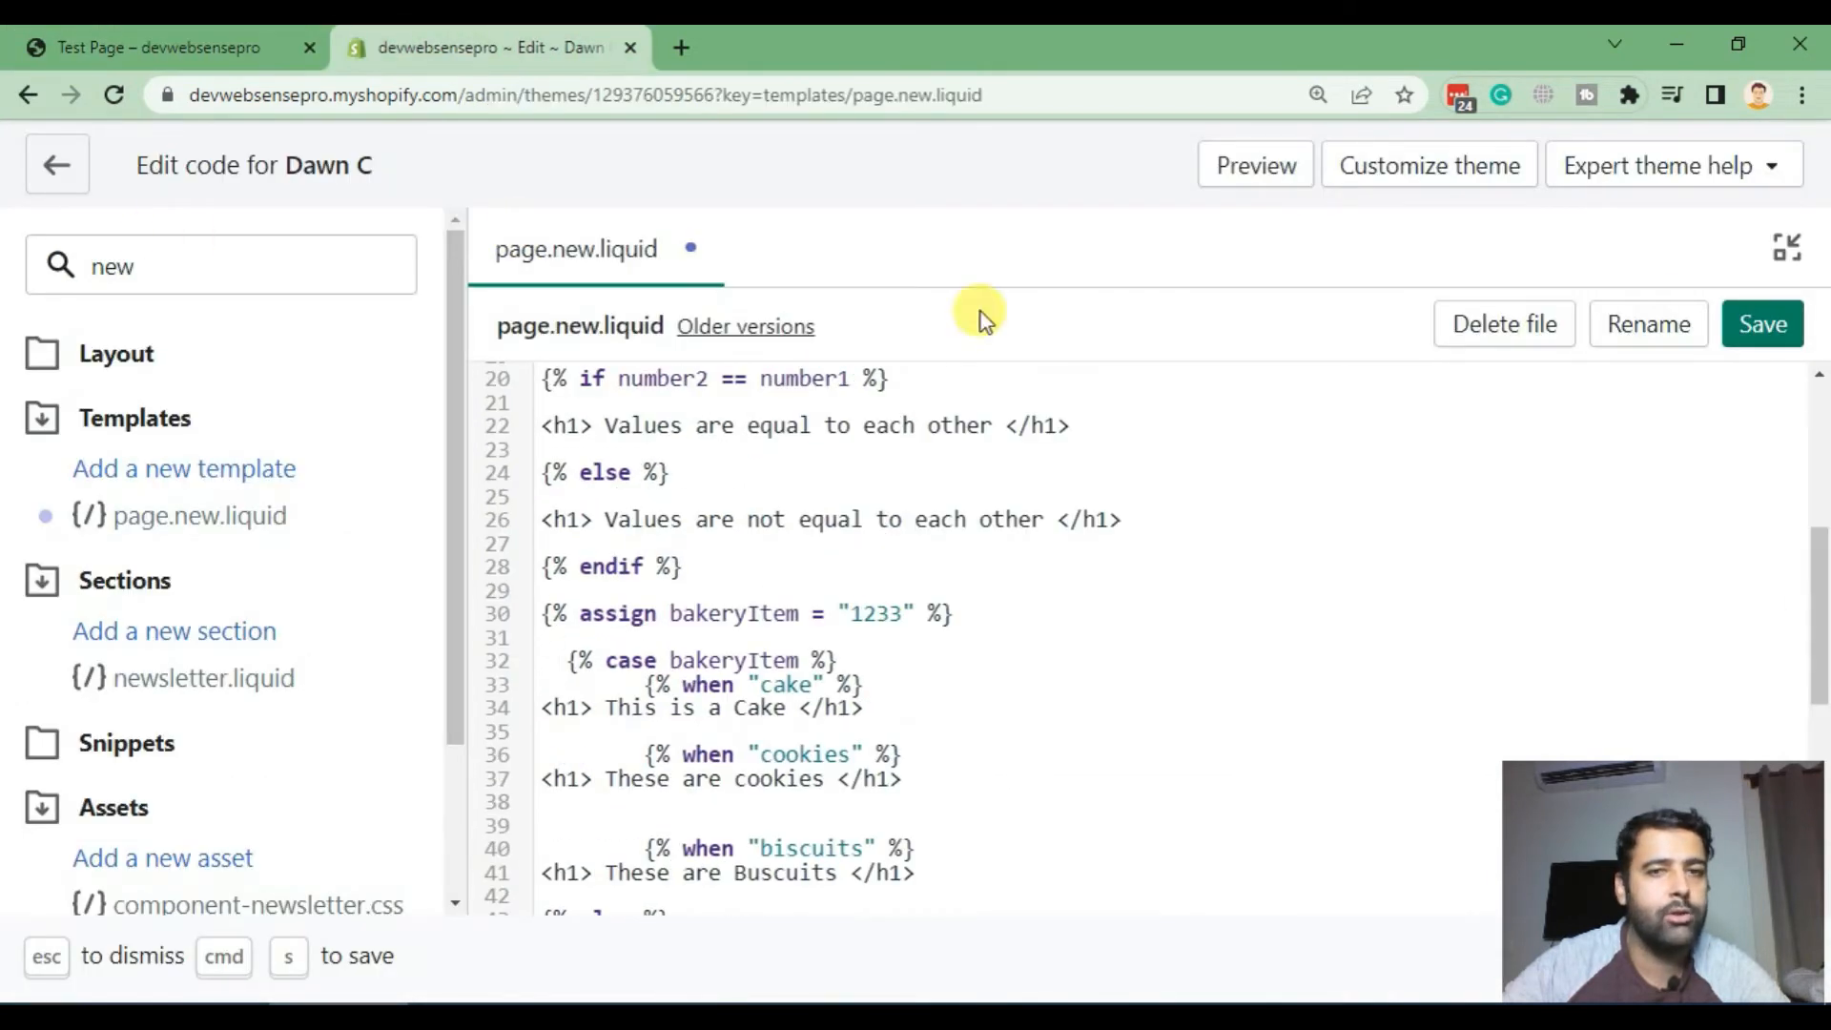
click(57, 165)
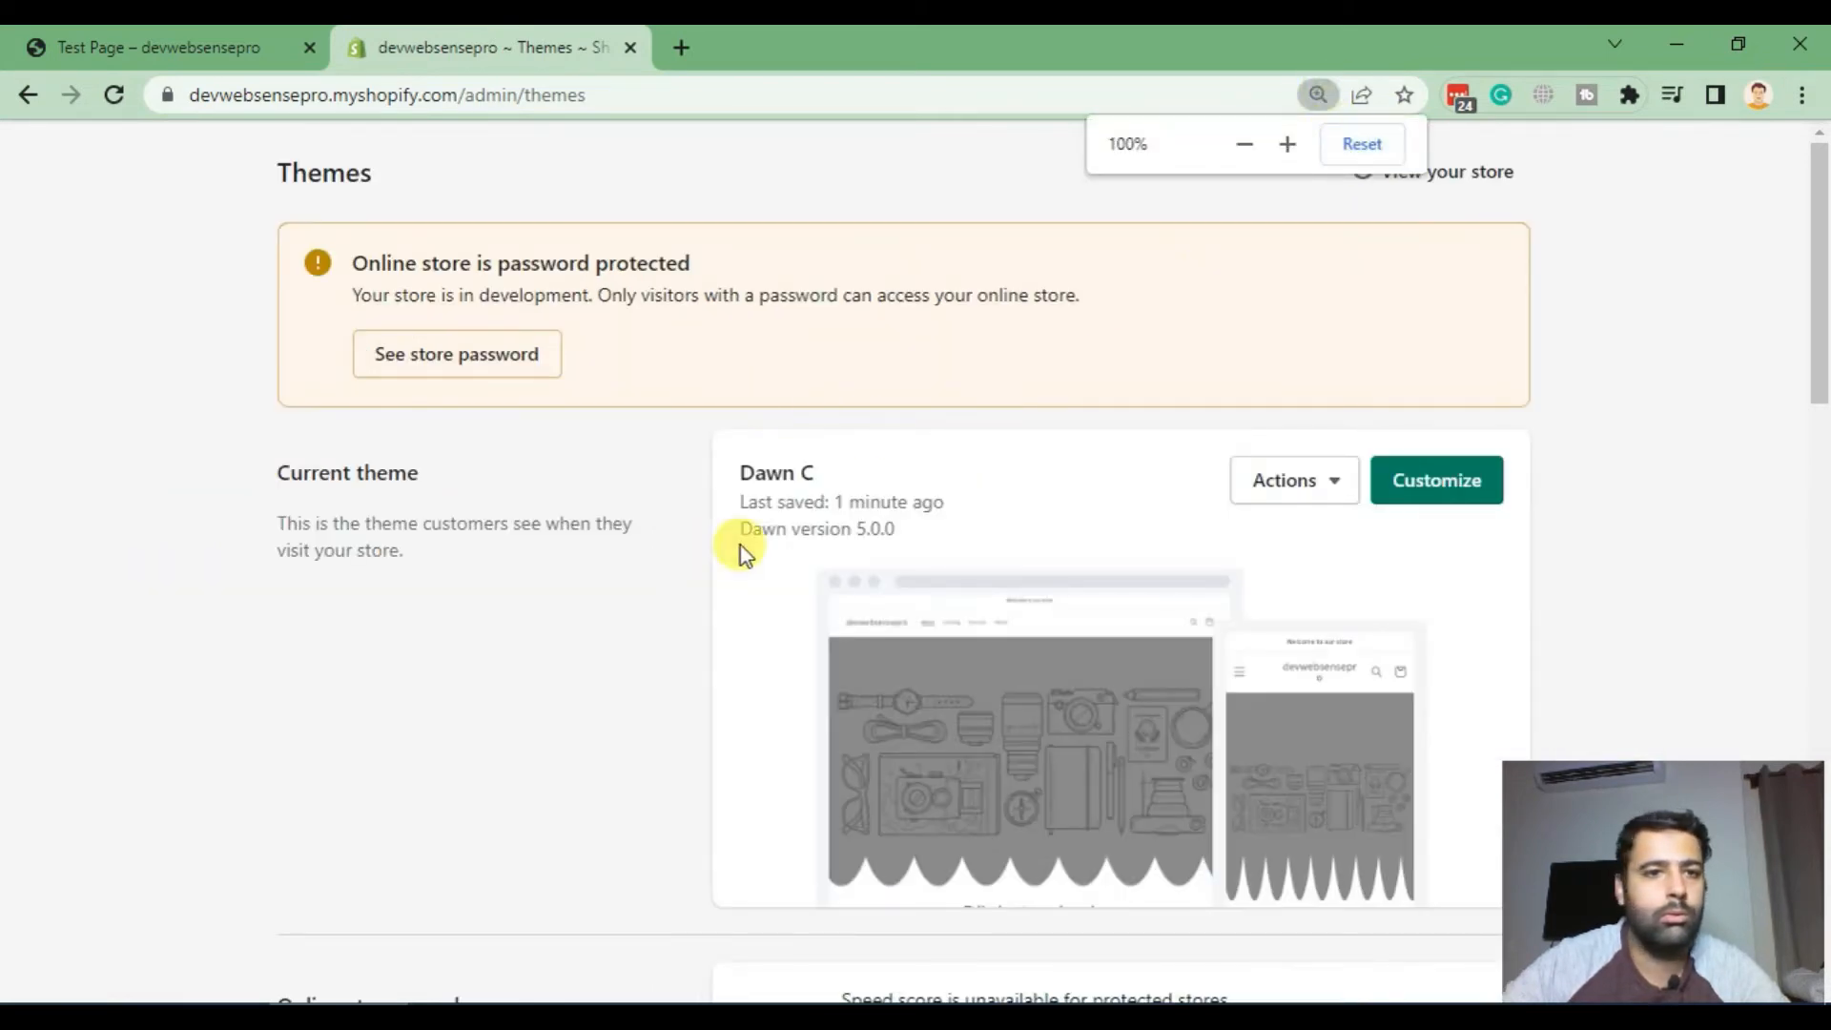
Step: Reload Themes, review the six-item Products list, then return to Online Store Themes
scroll(down, 3)
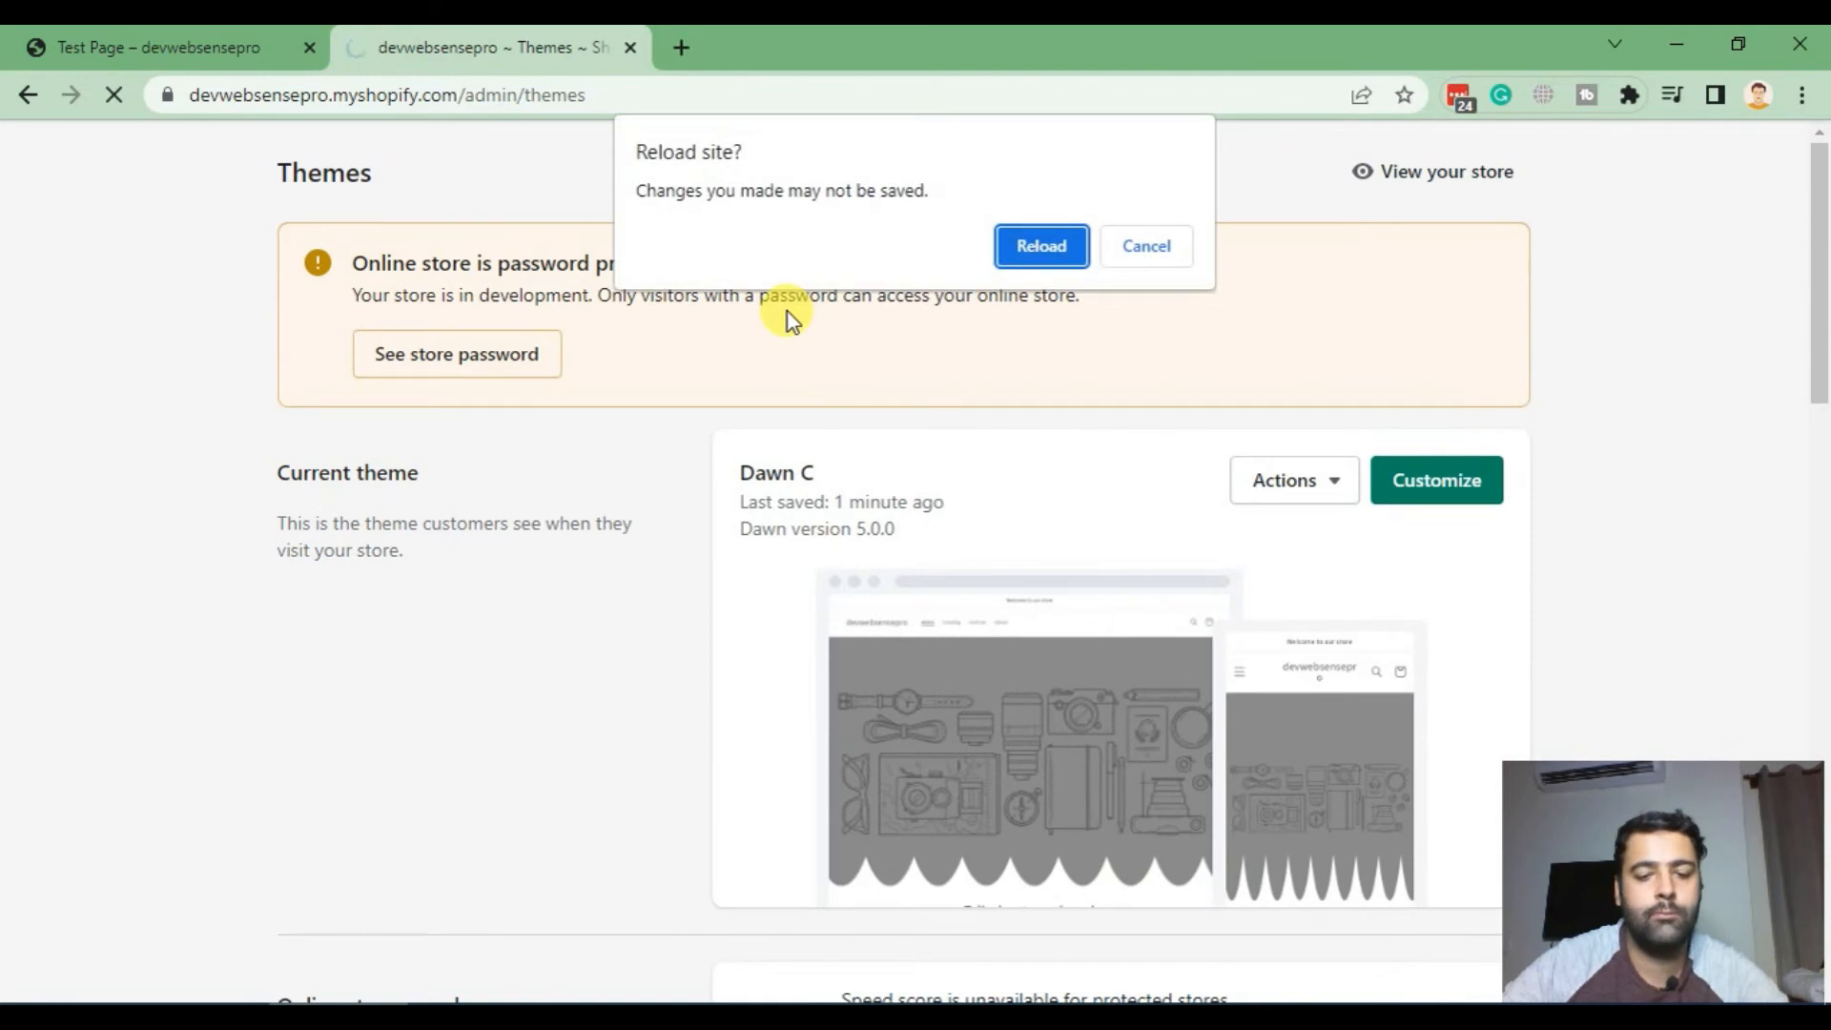
click(1039, 245)
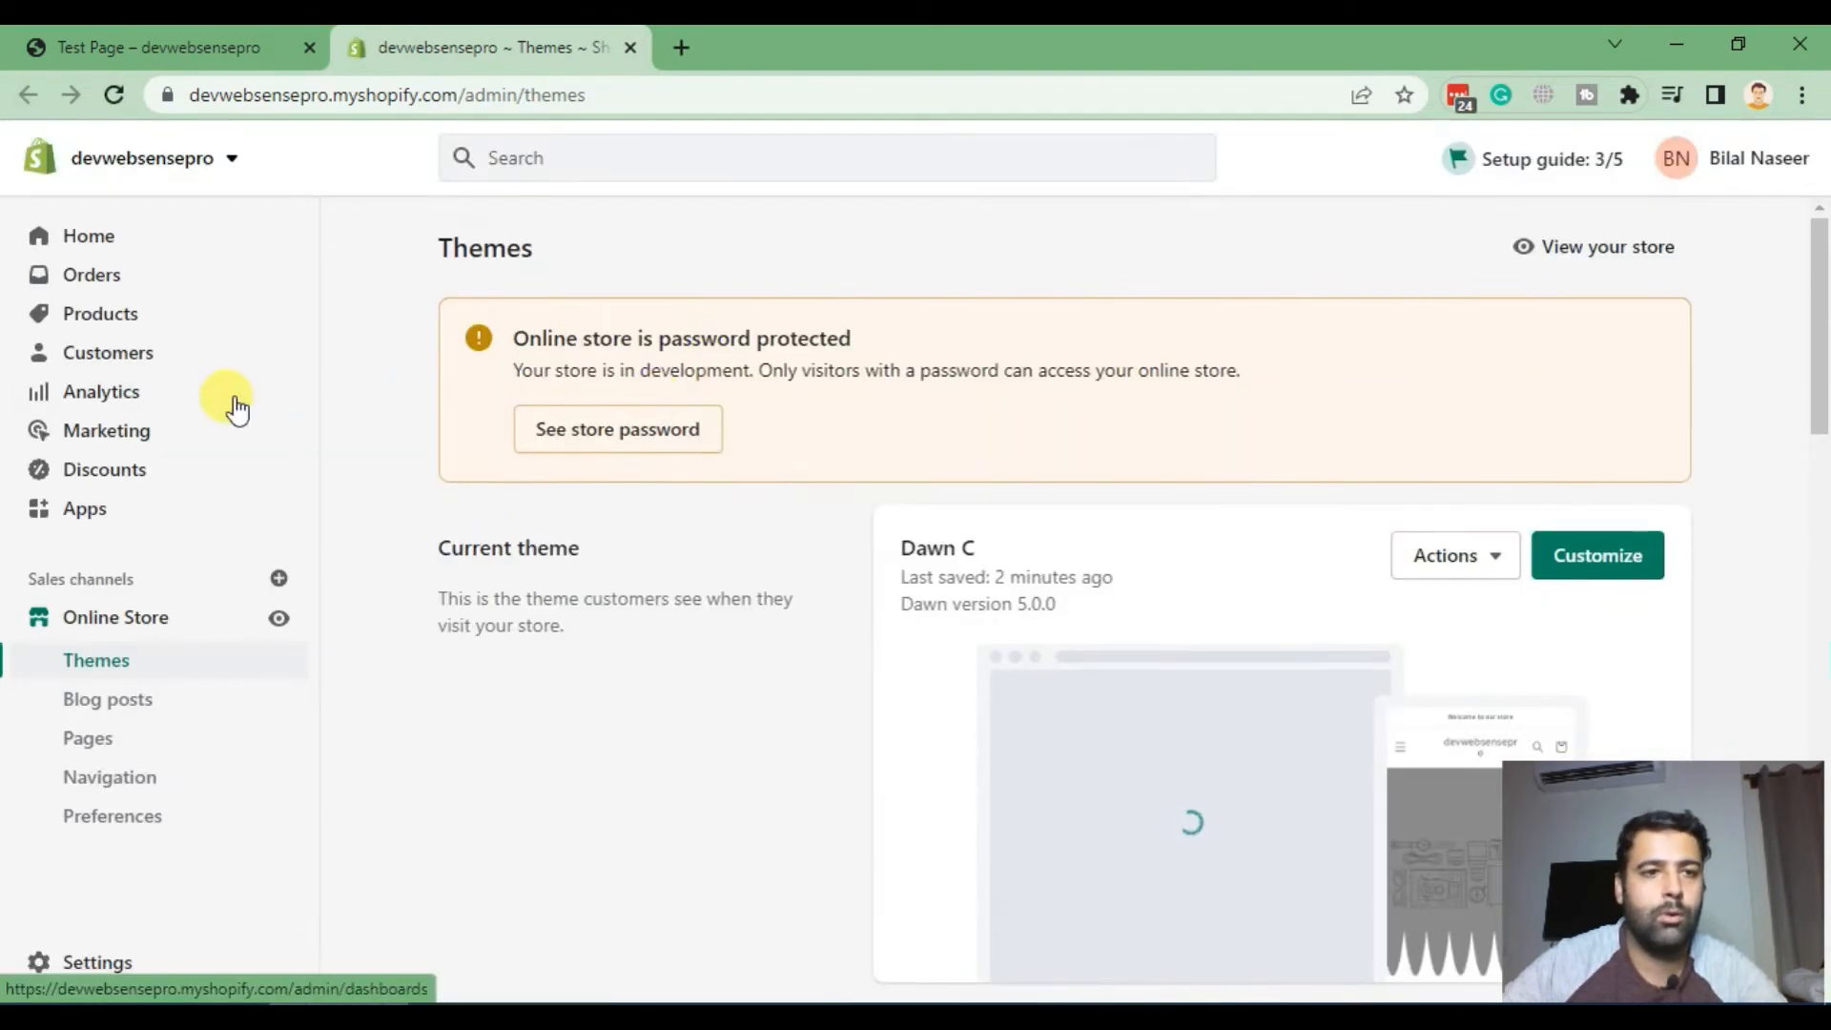
click(100, 312)
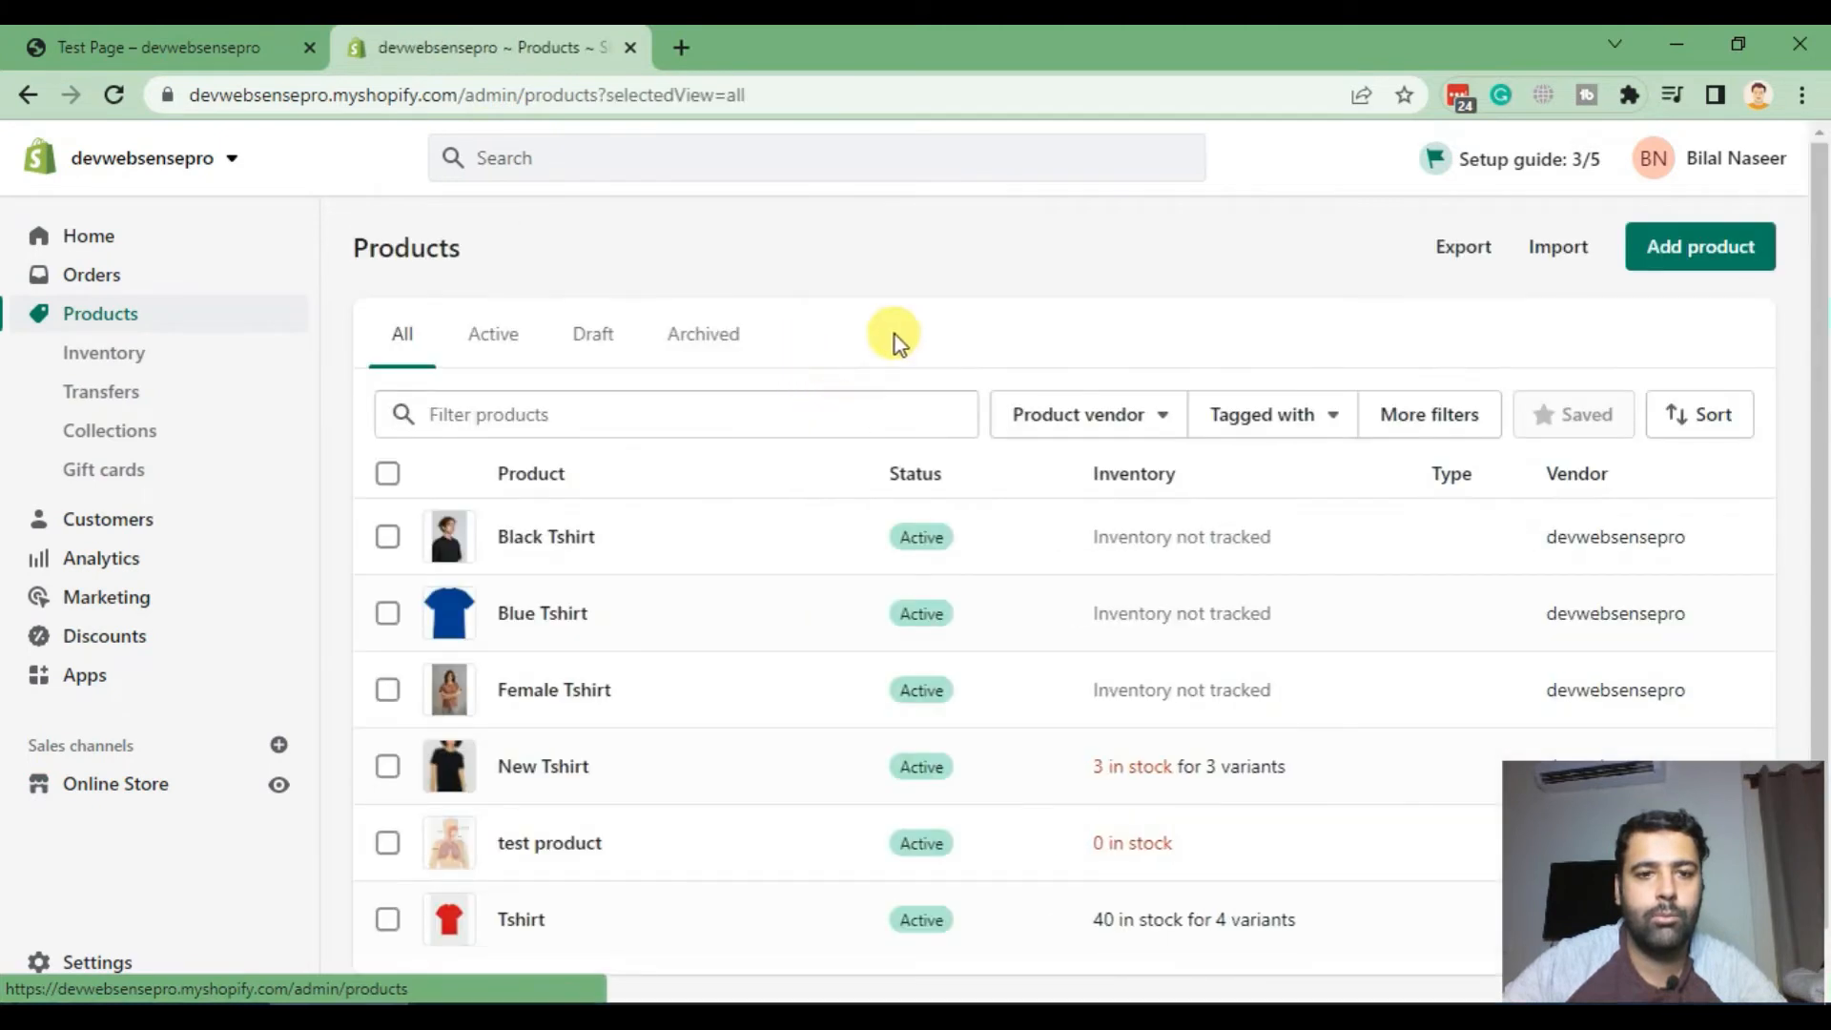
scroll(down, 3)
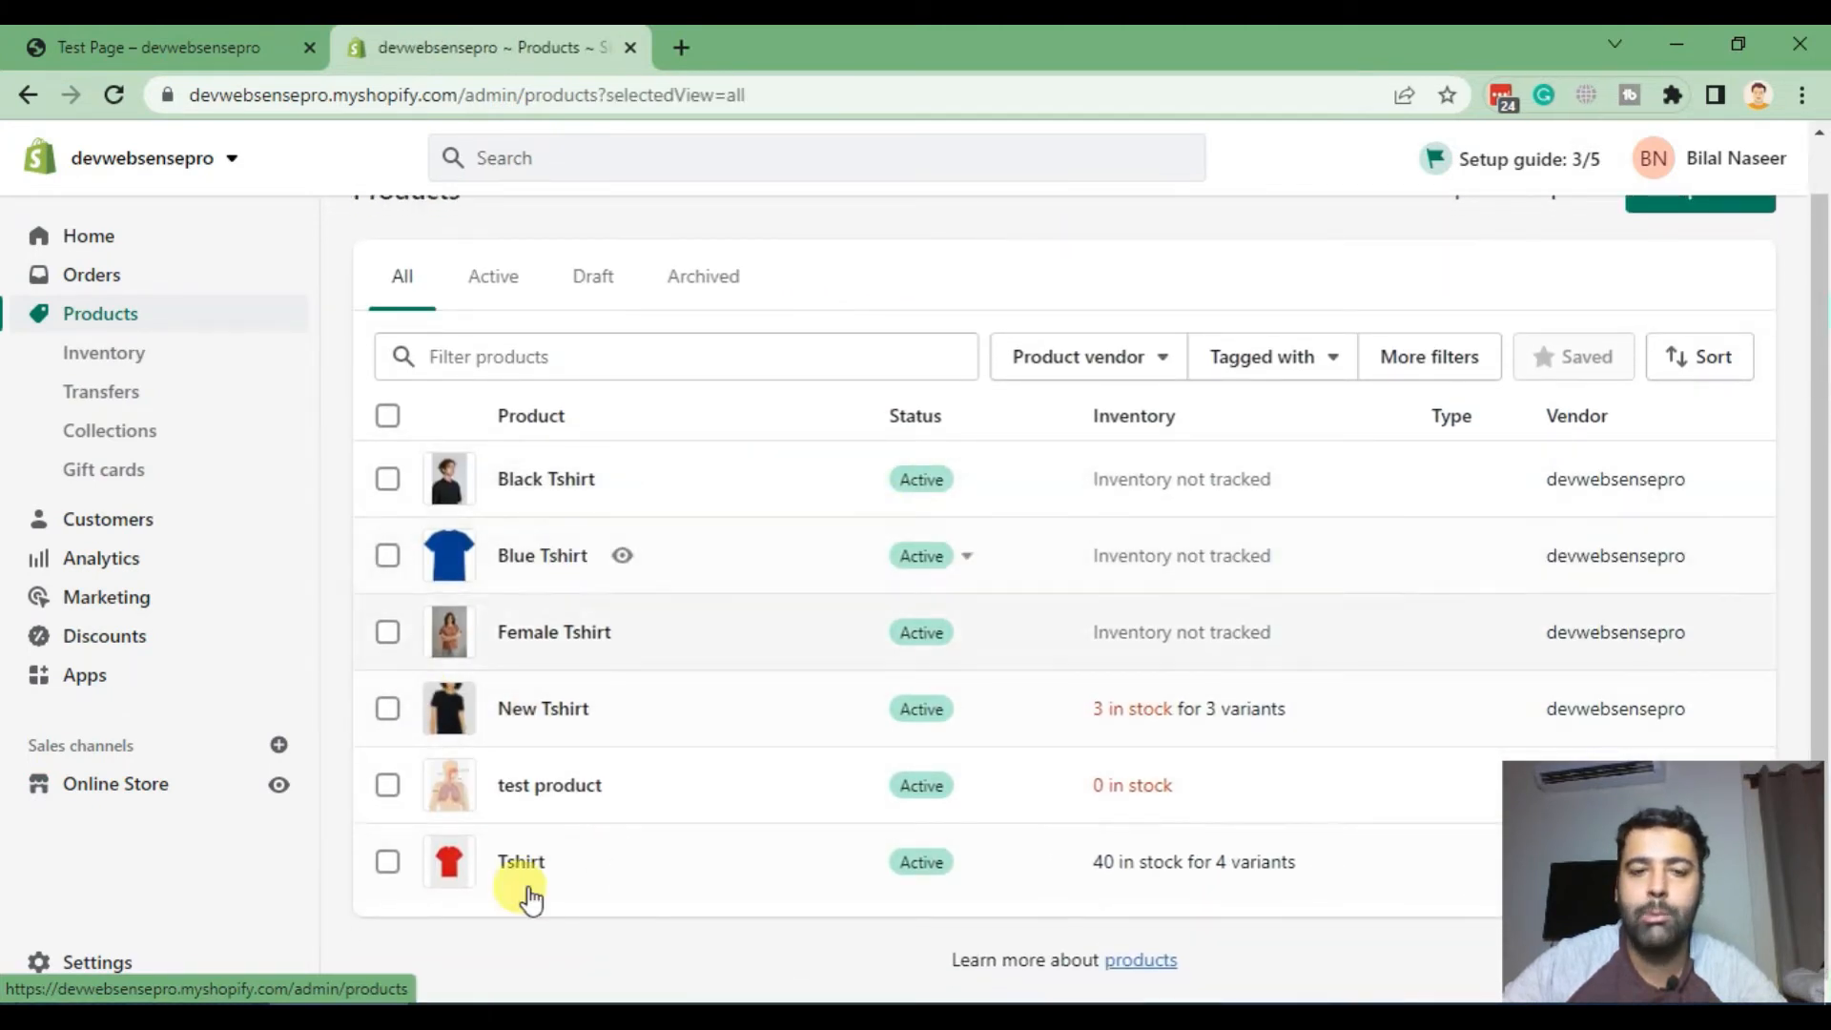
mouse_move(742, 875)
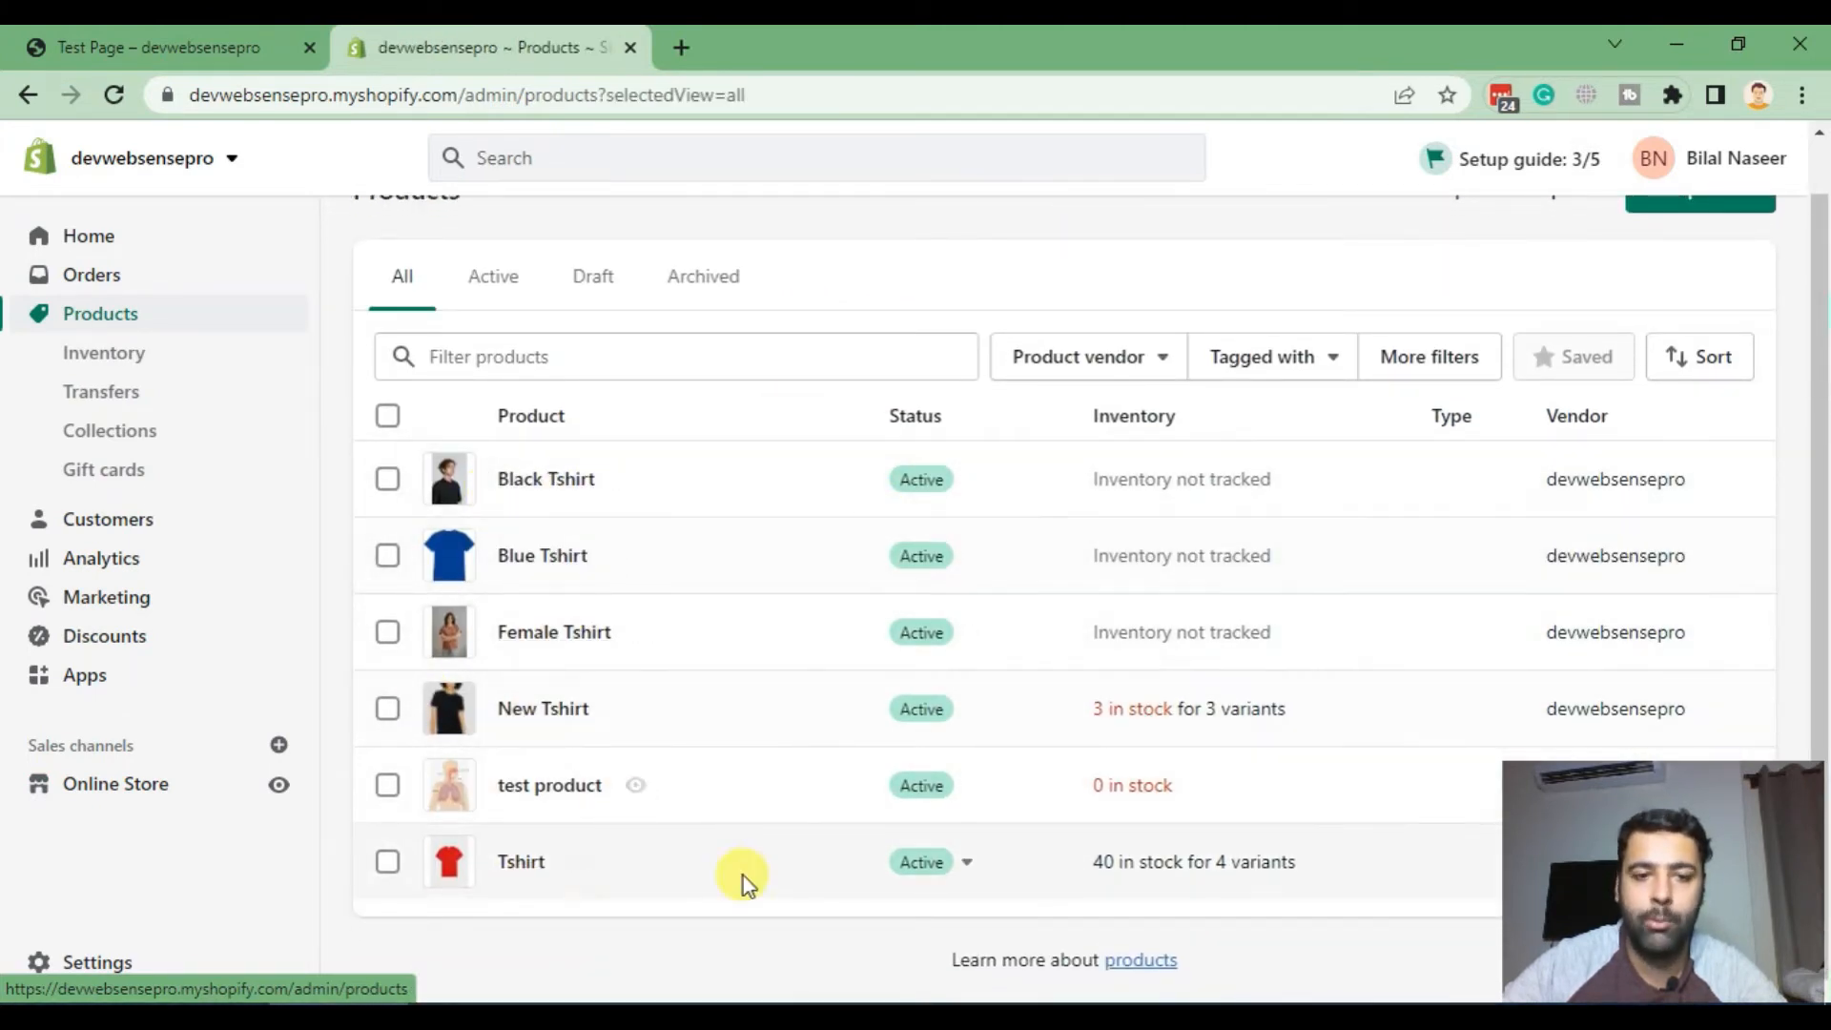
click(115, 781)
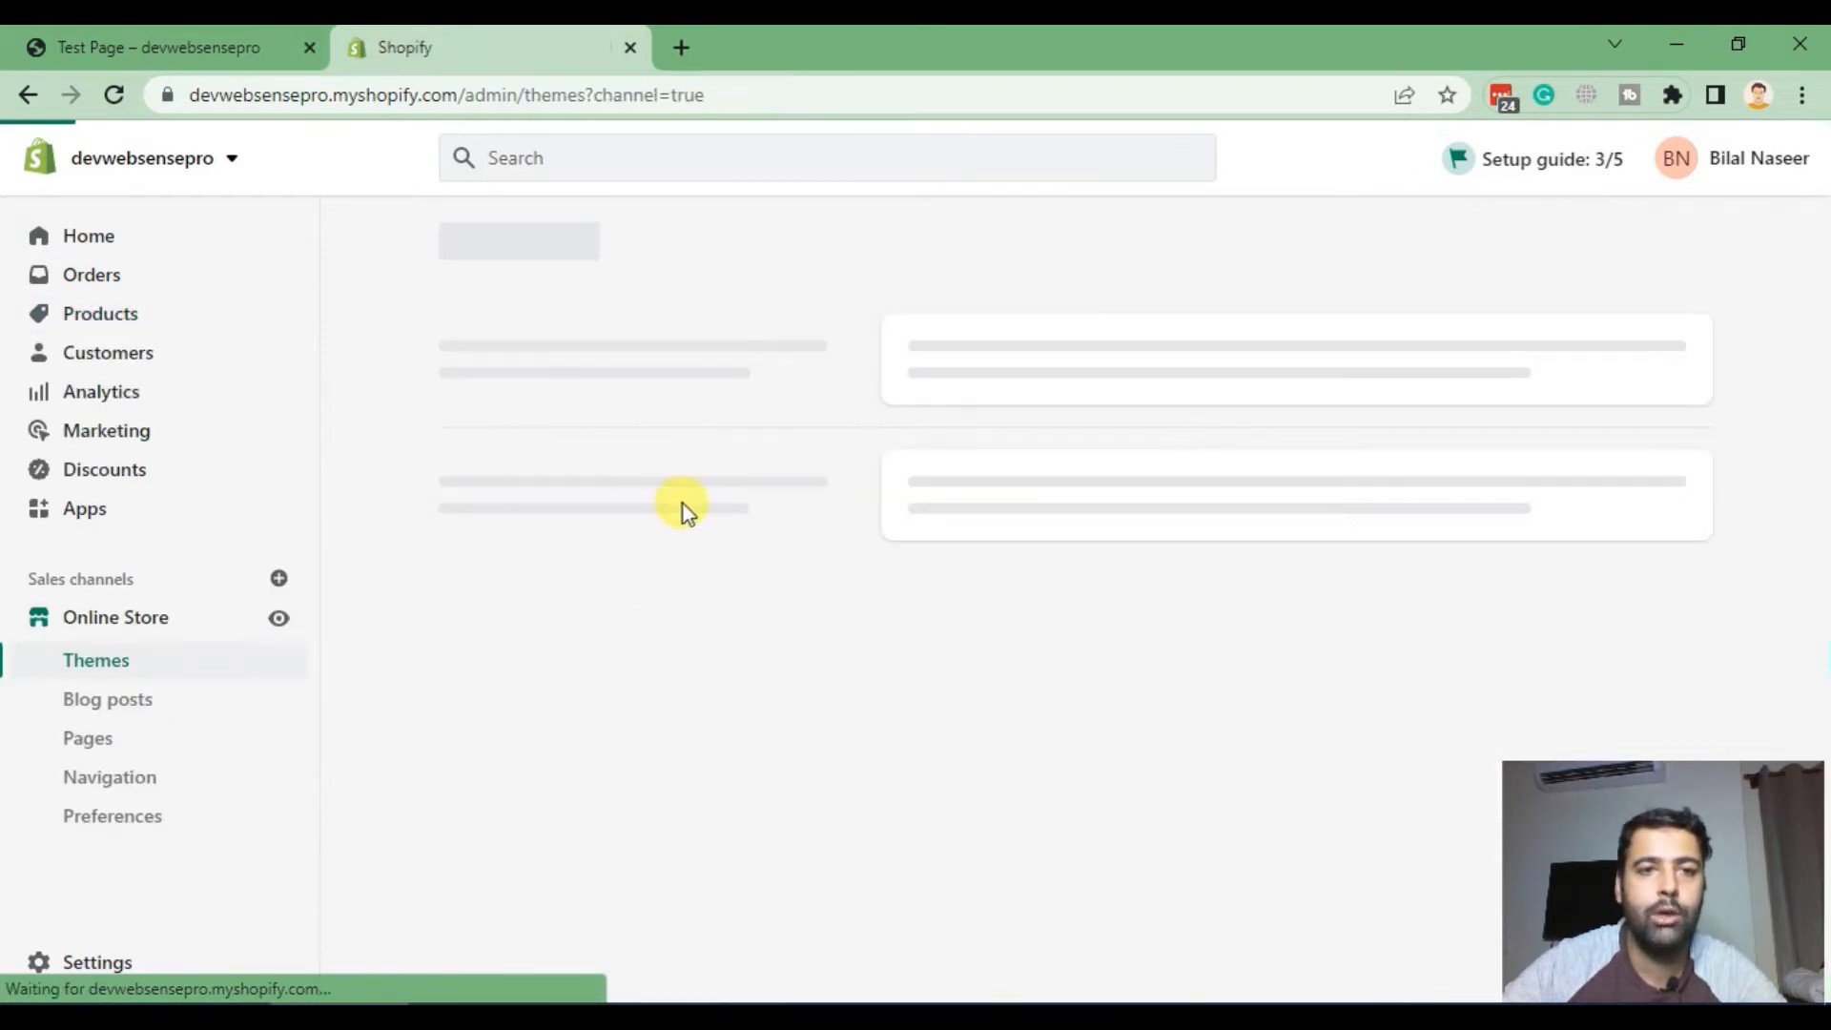
mouse_move(669, 390)
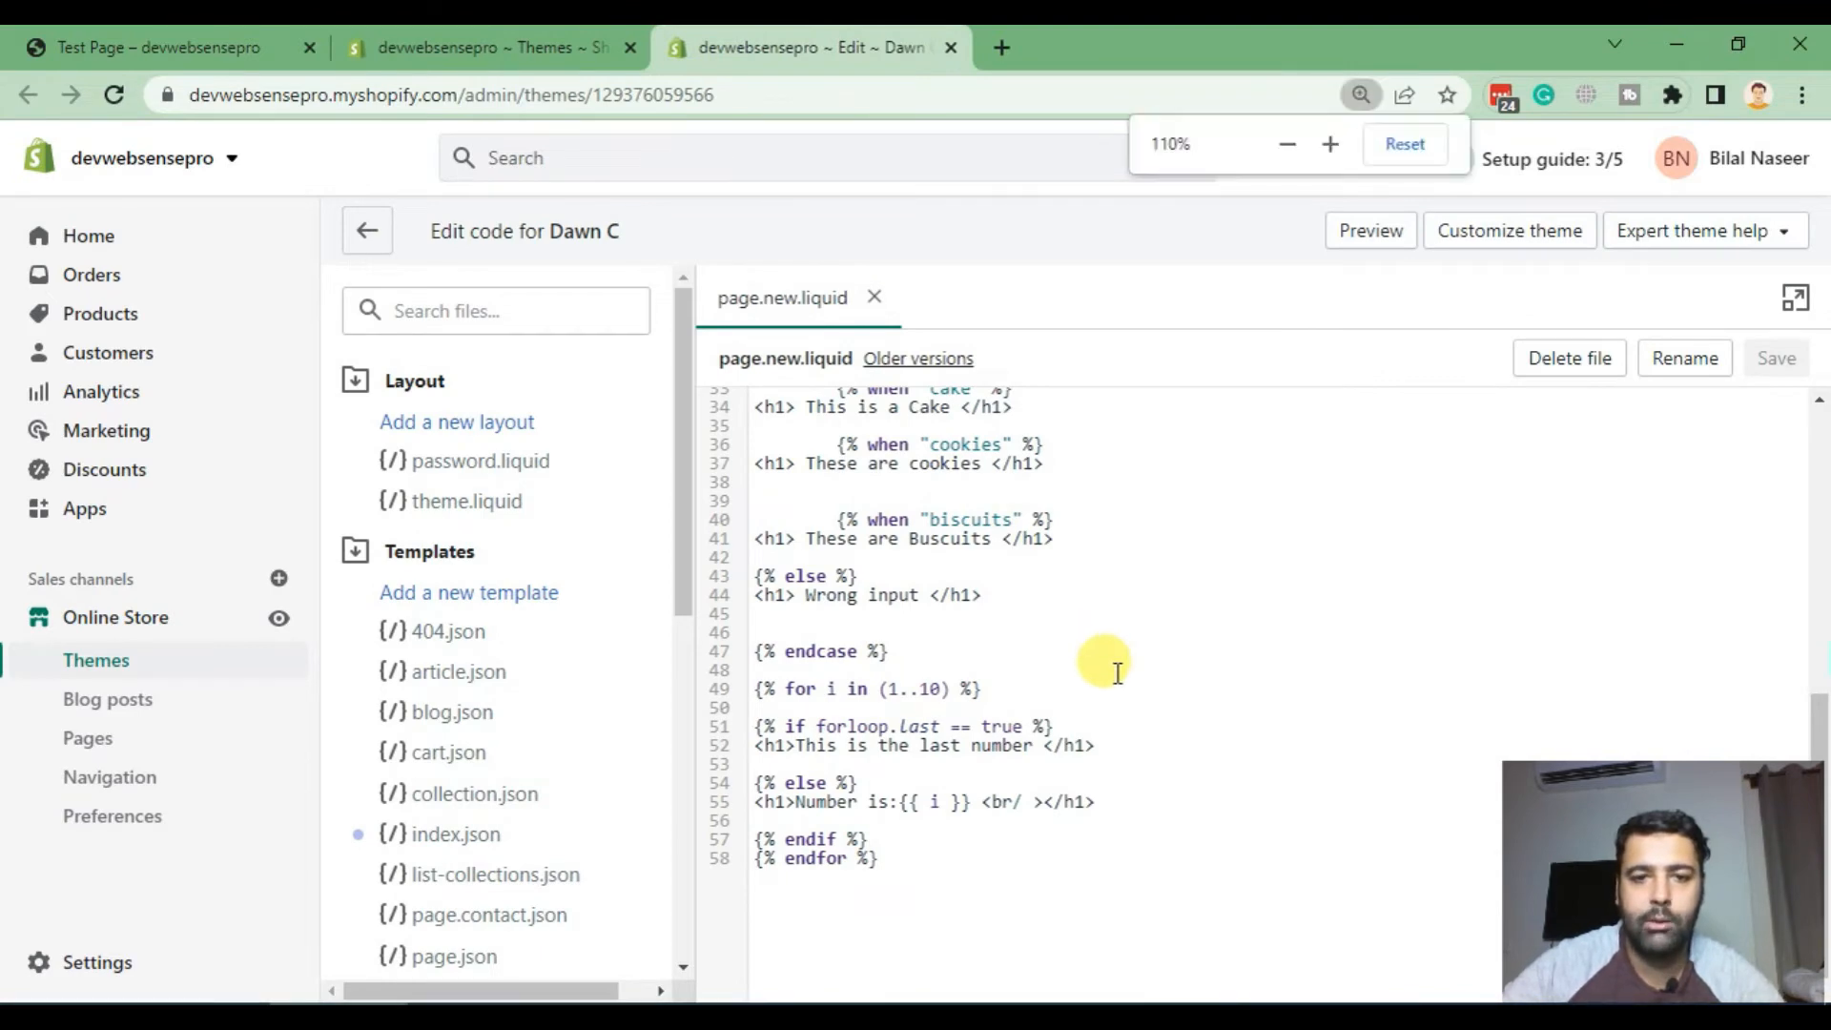
Step: In the expanded editor, begin line 60 with '{% for product in collections.'
click(1328, 144)
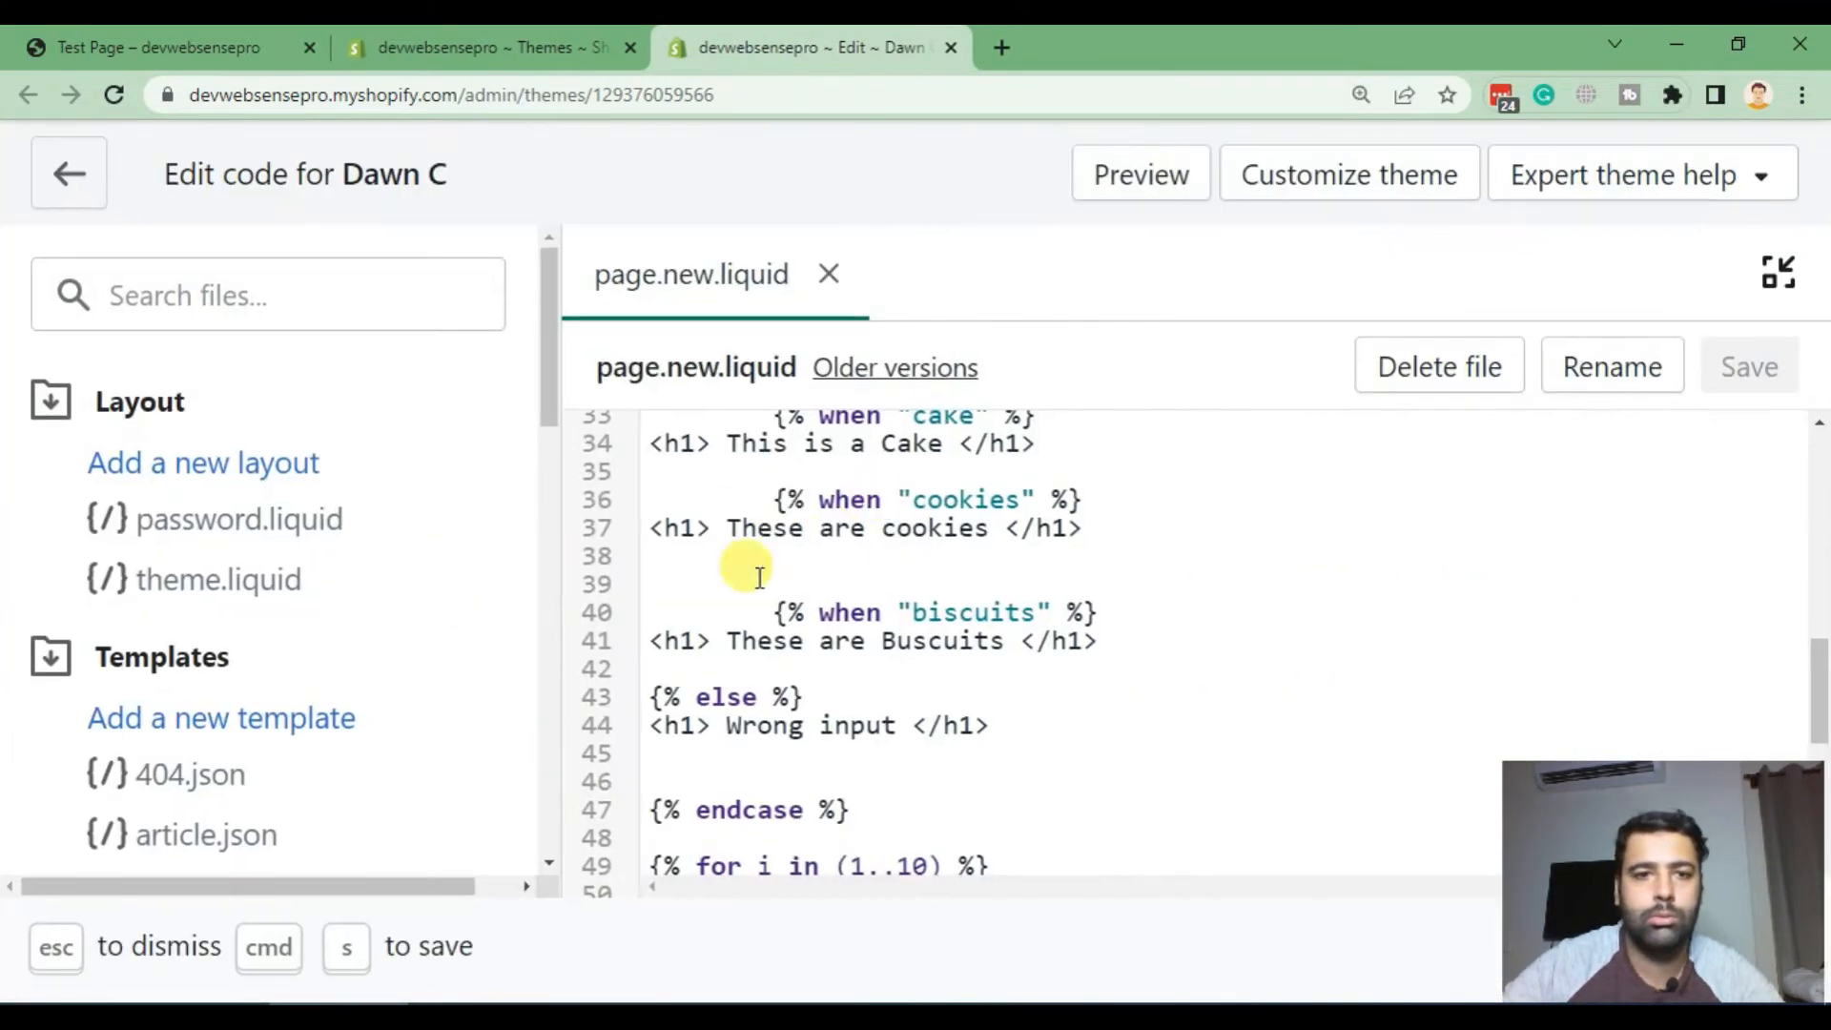
scroll(down, 3)
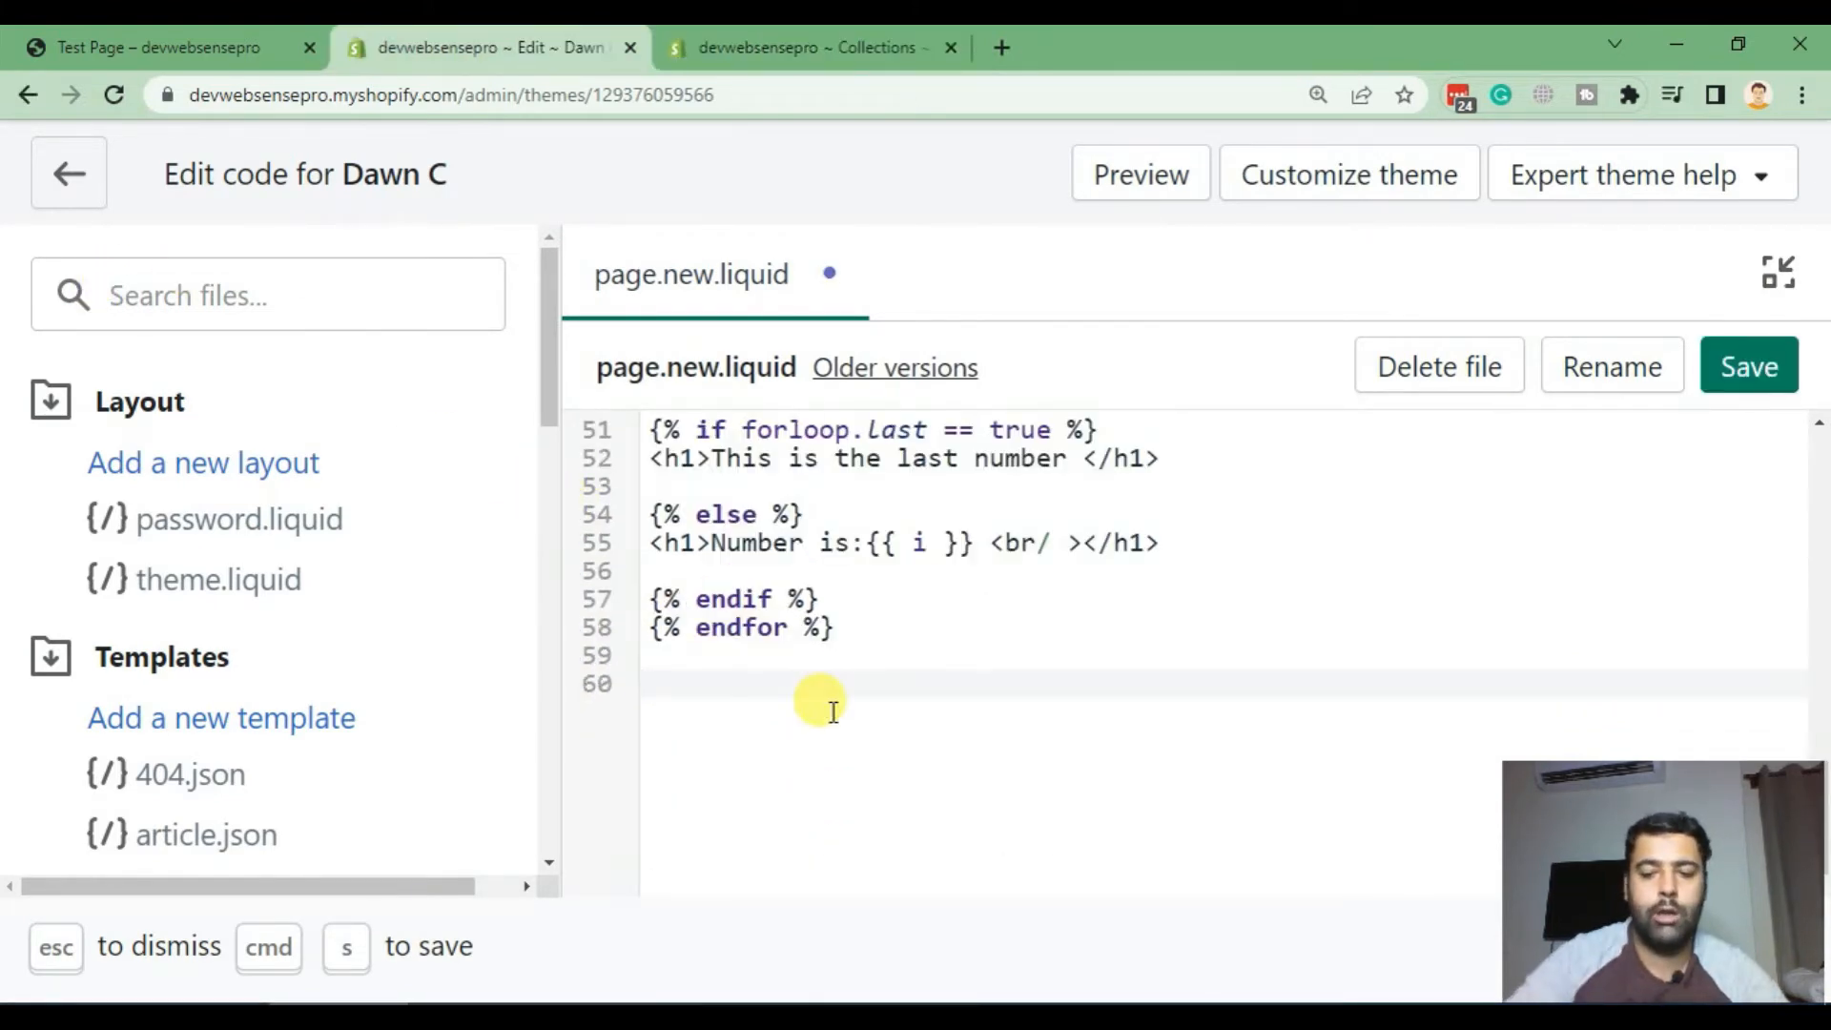
text({)
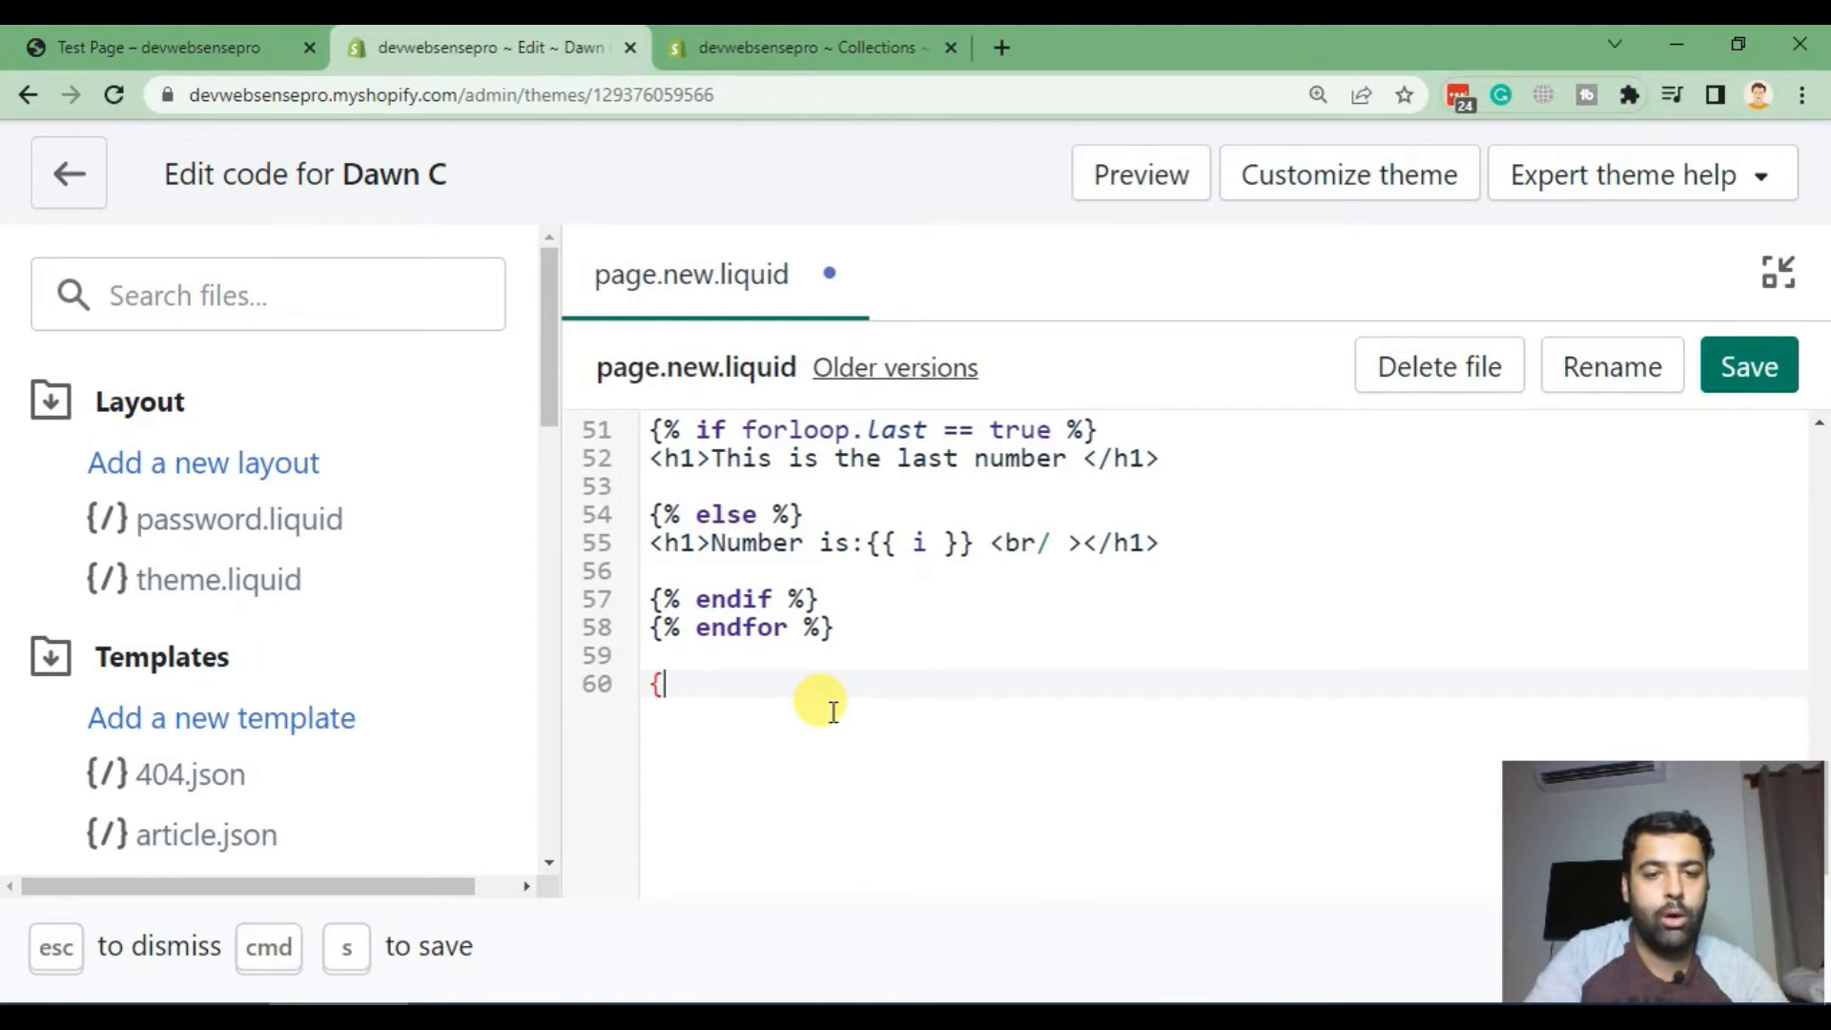
text(% for)
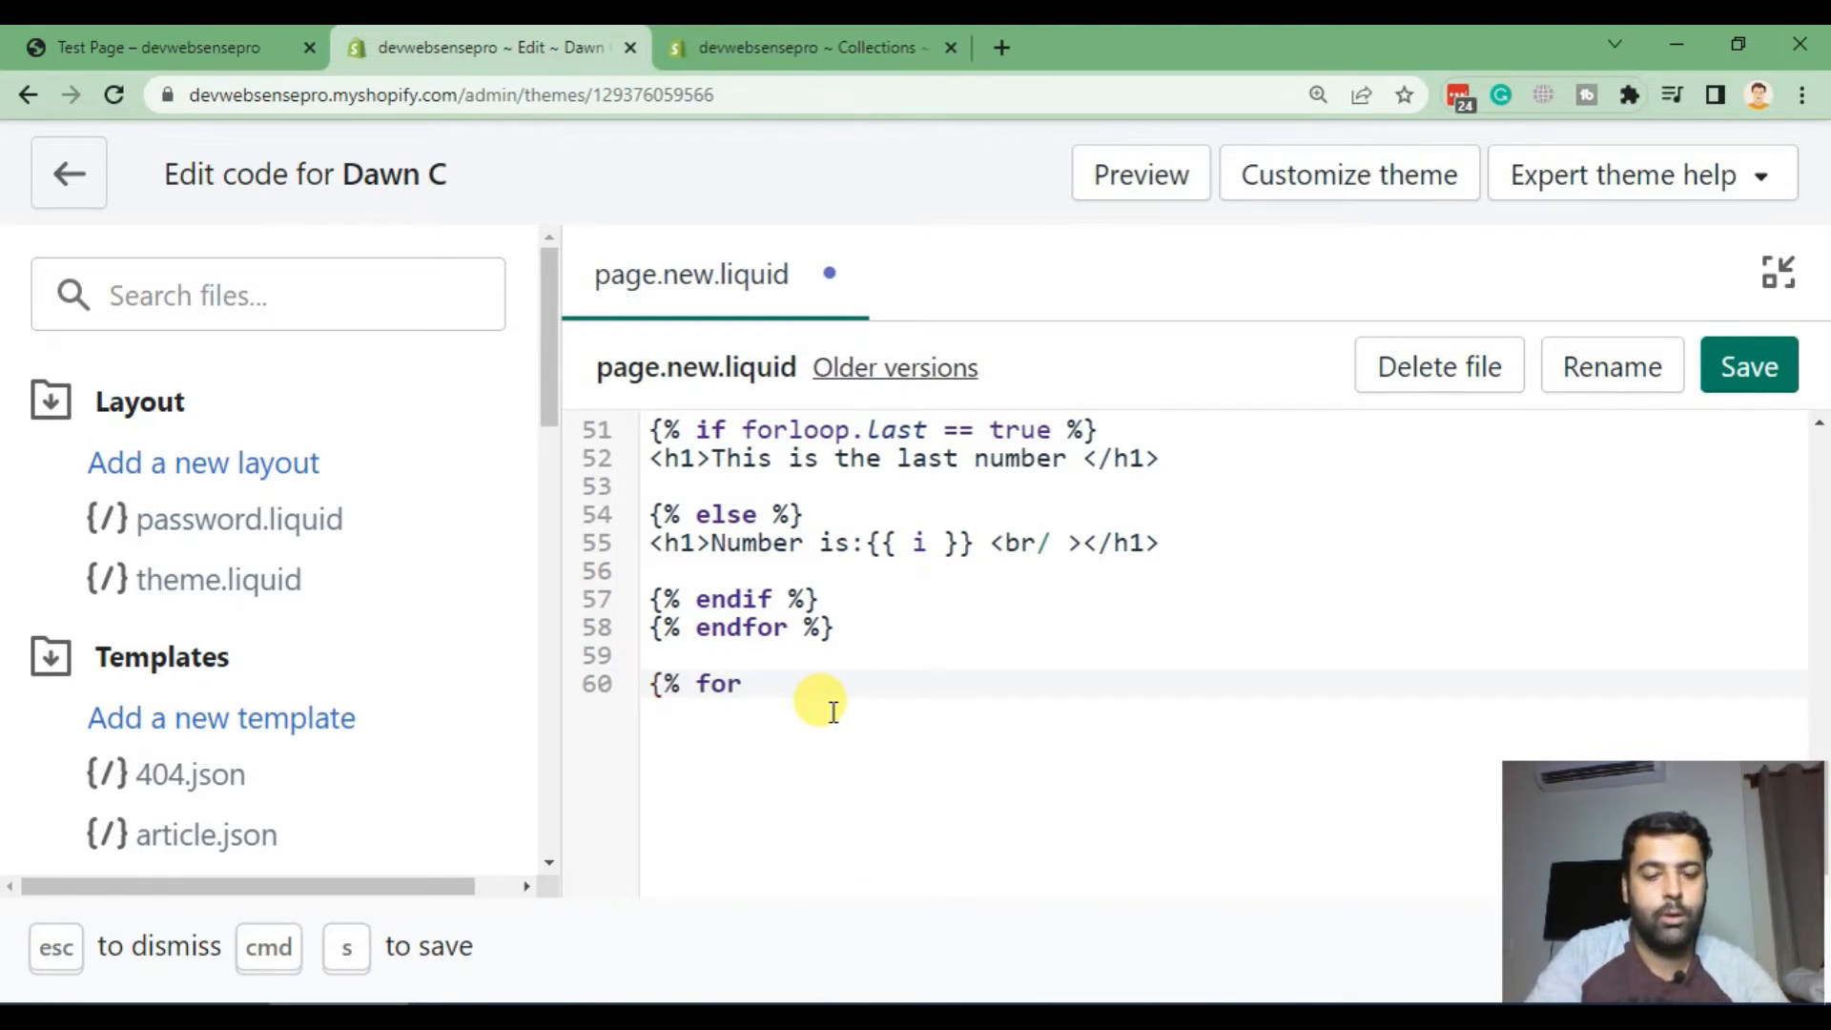
text(product)
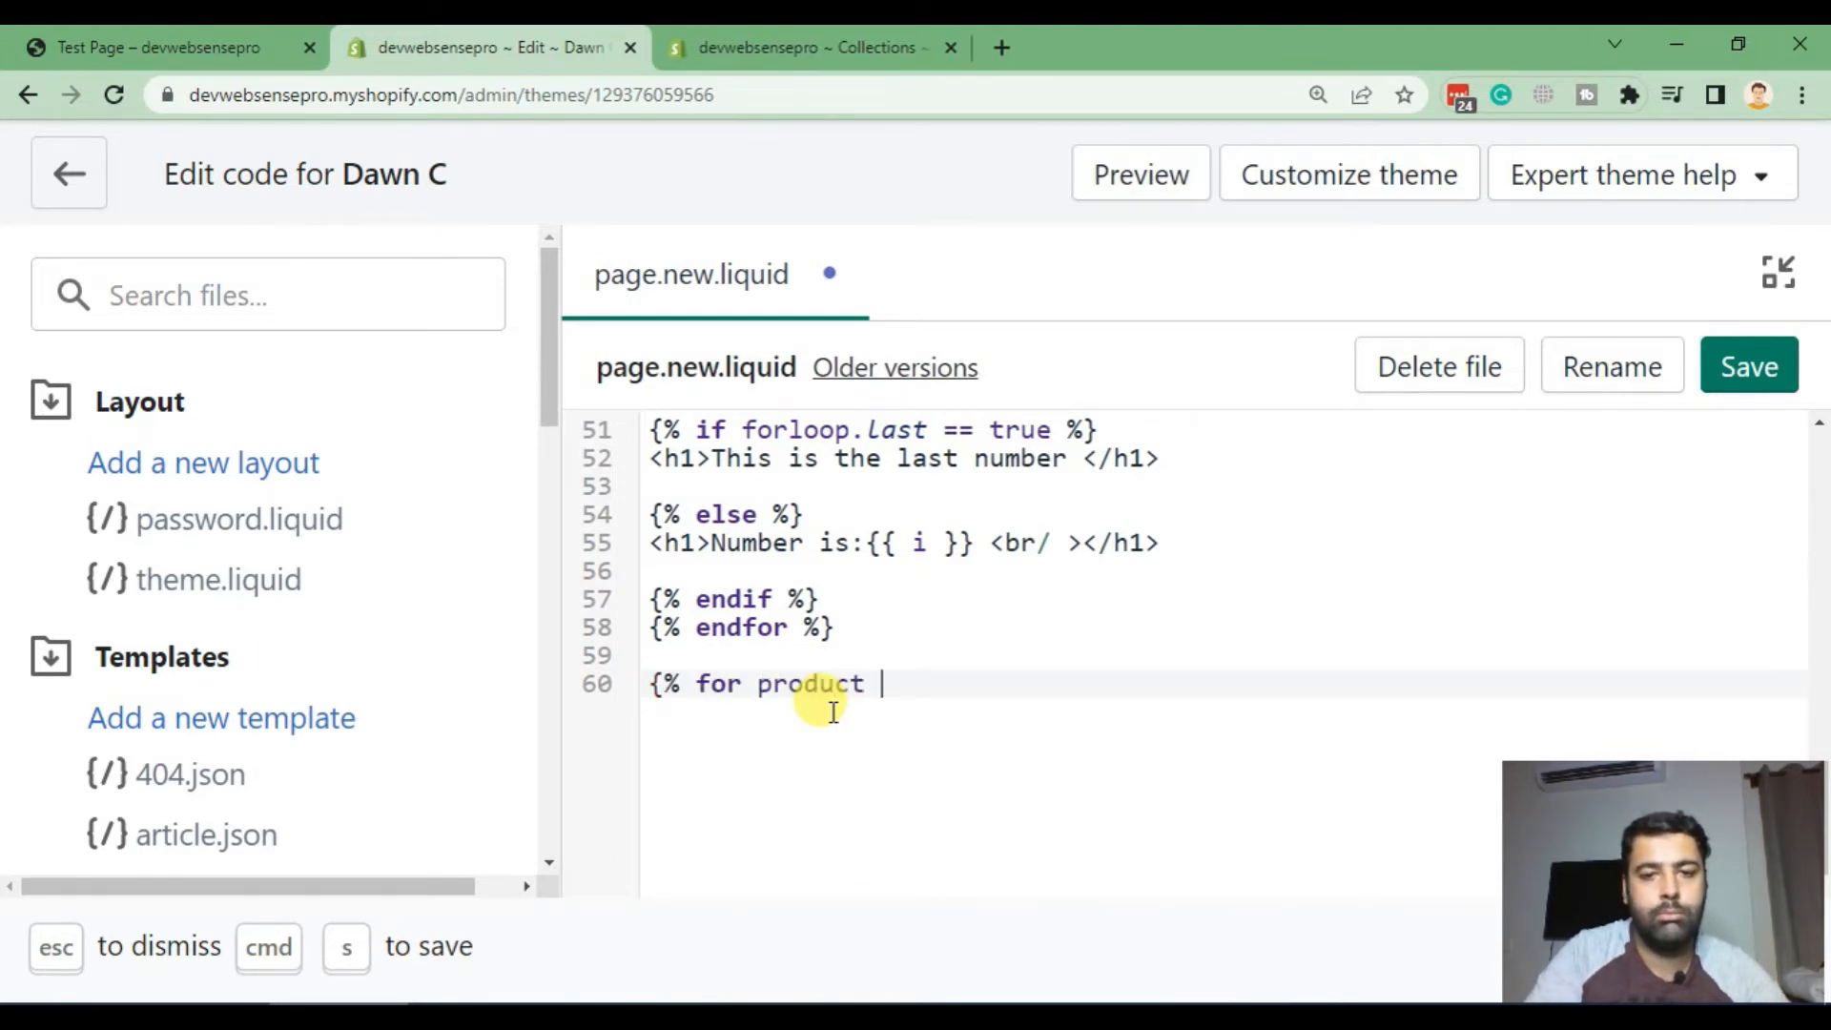
text(in coll)
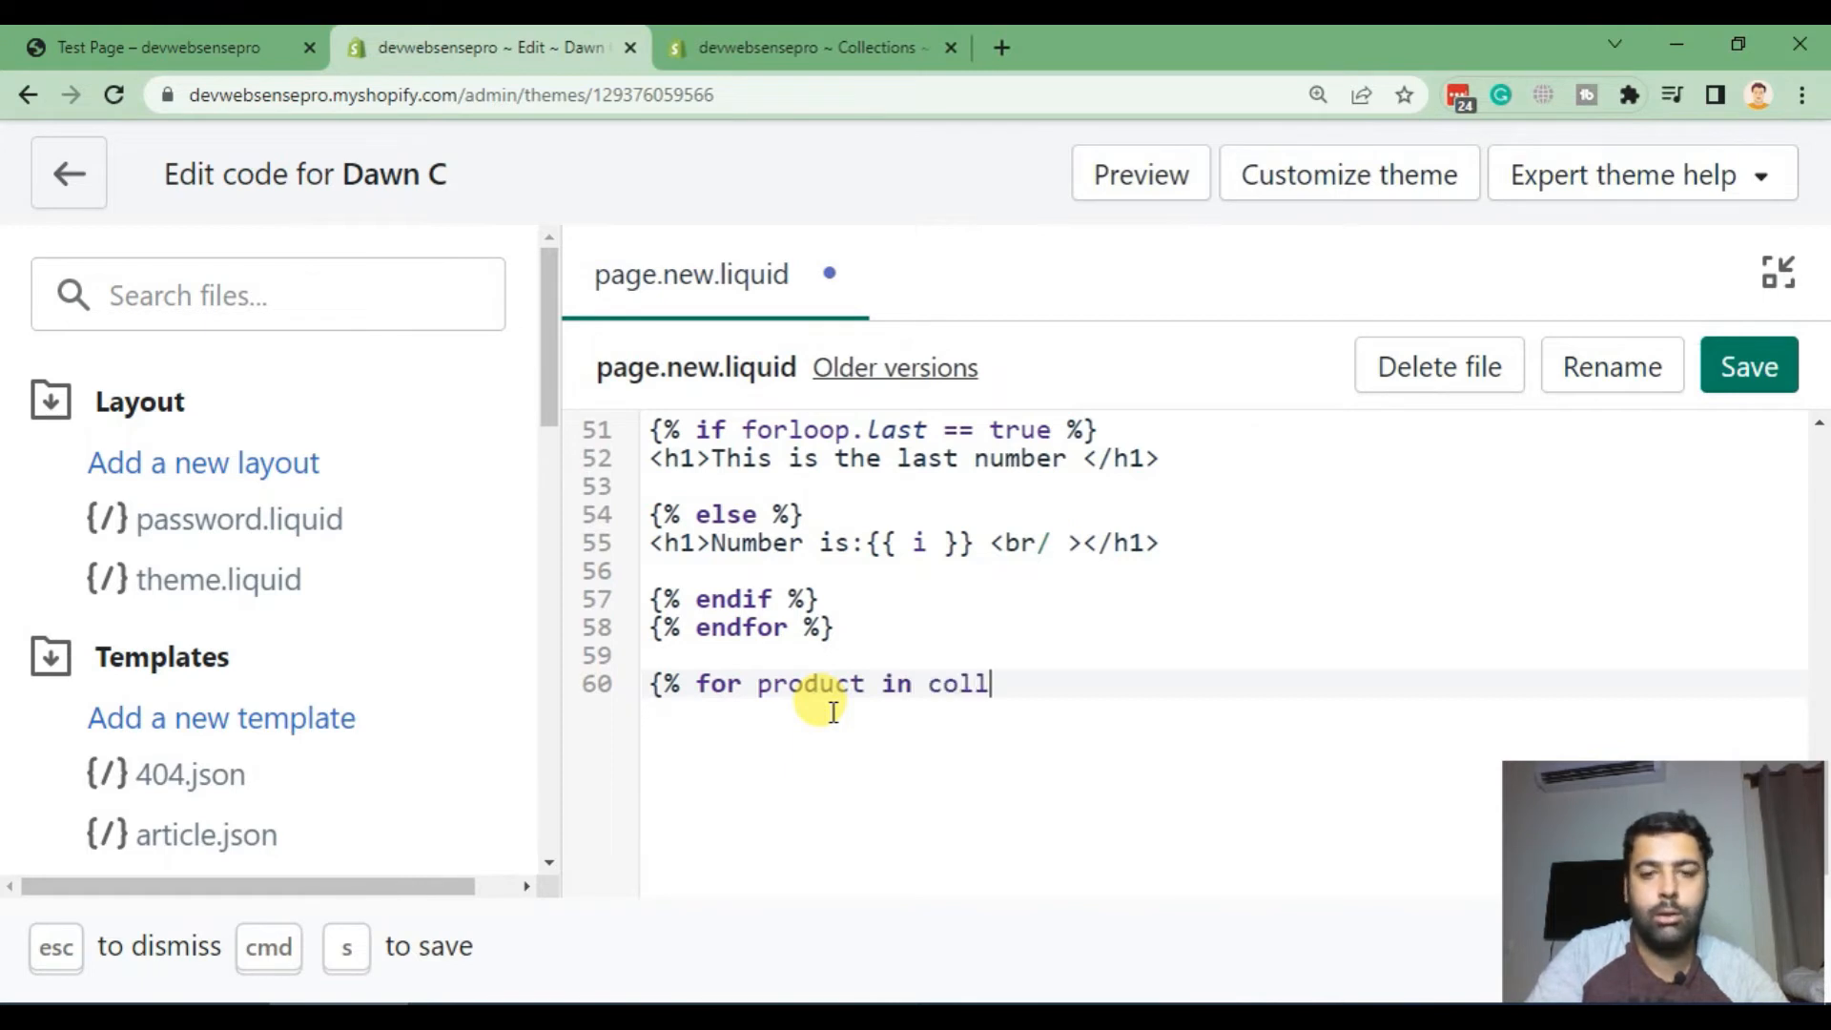
text(ections.)
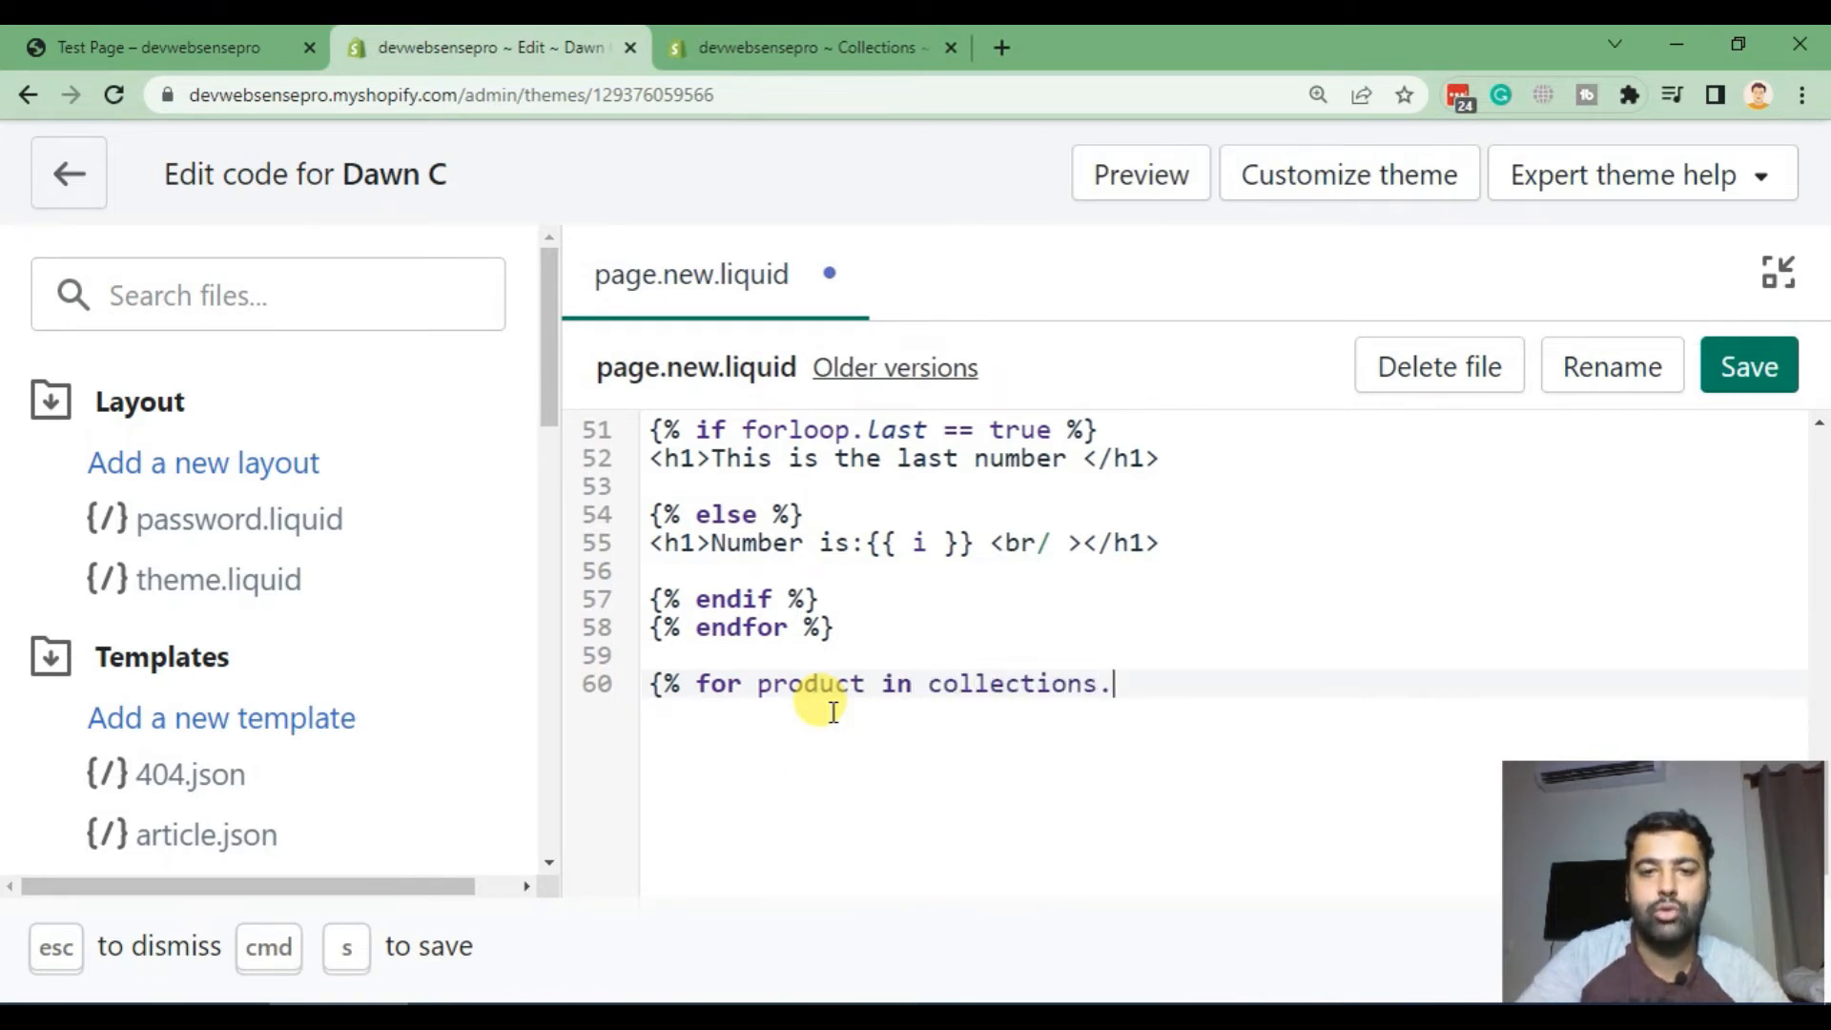
mouse_move(820, 88)
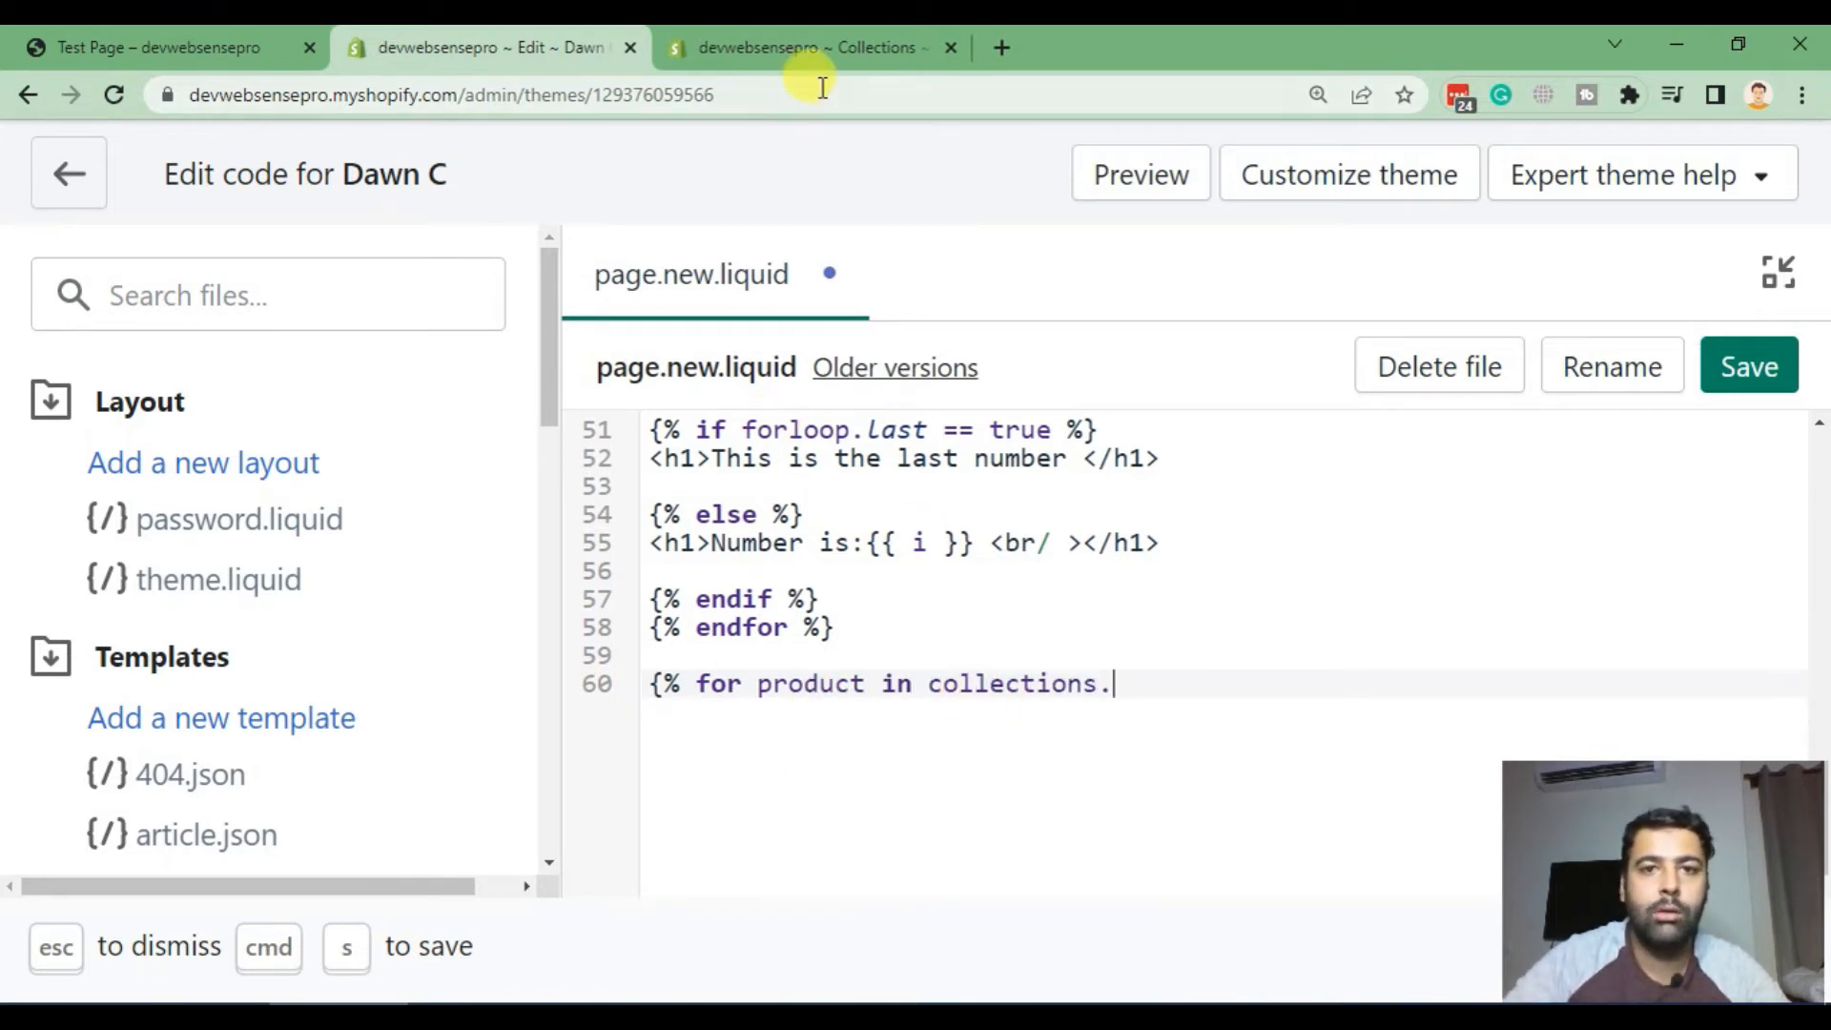
Step: From Collections, find the Newest Products handle newest-products in its search engine listing
click(811, 48)
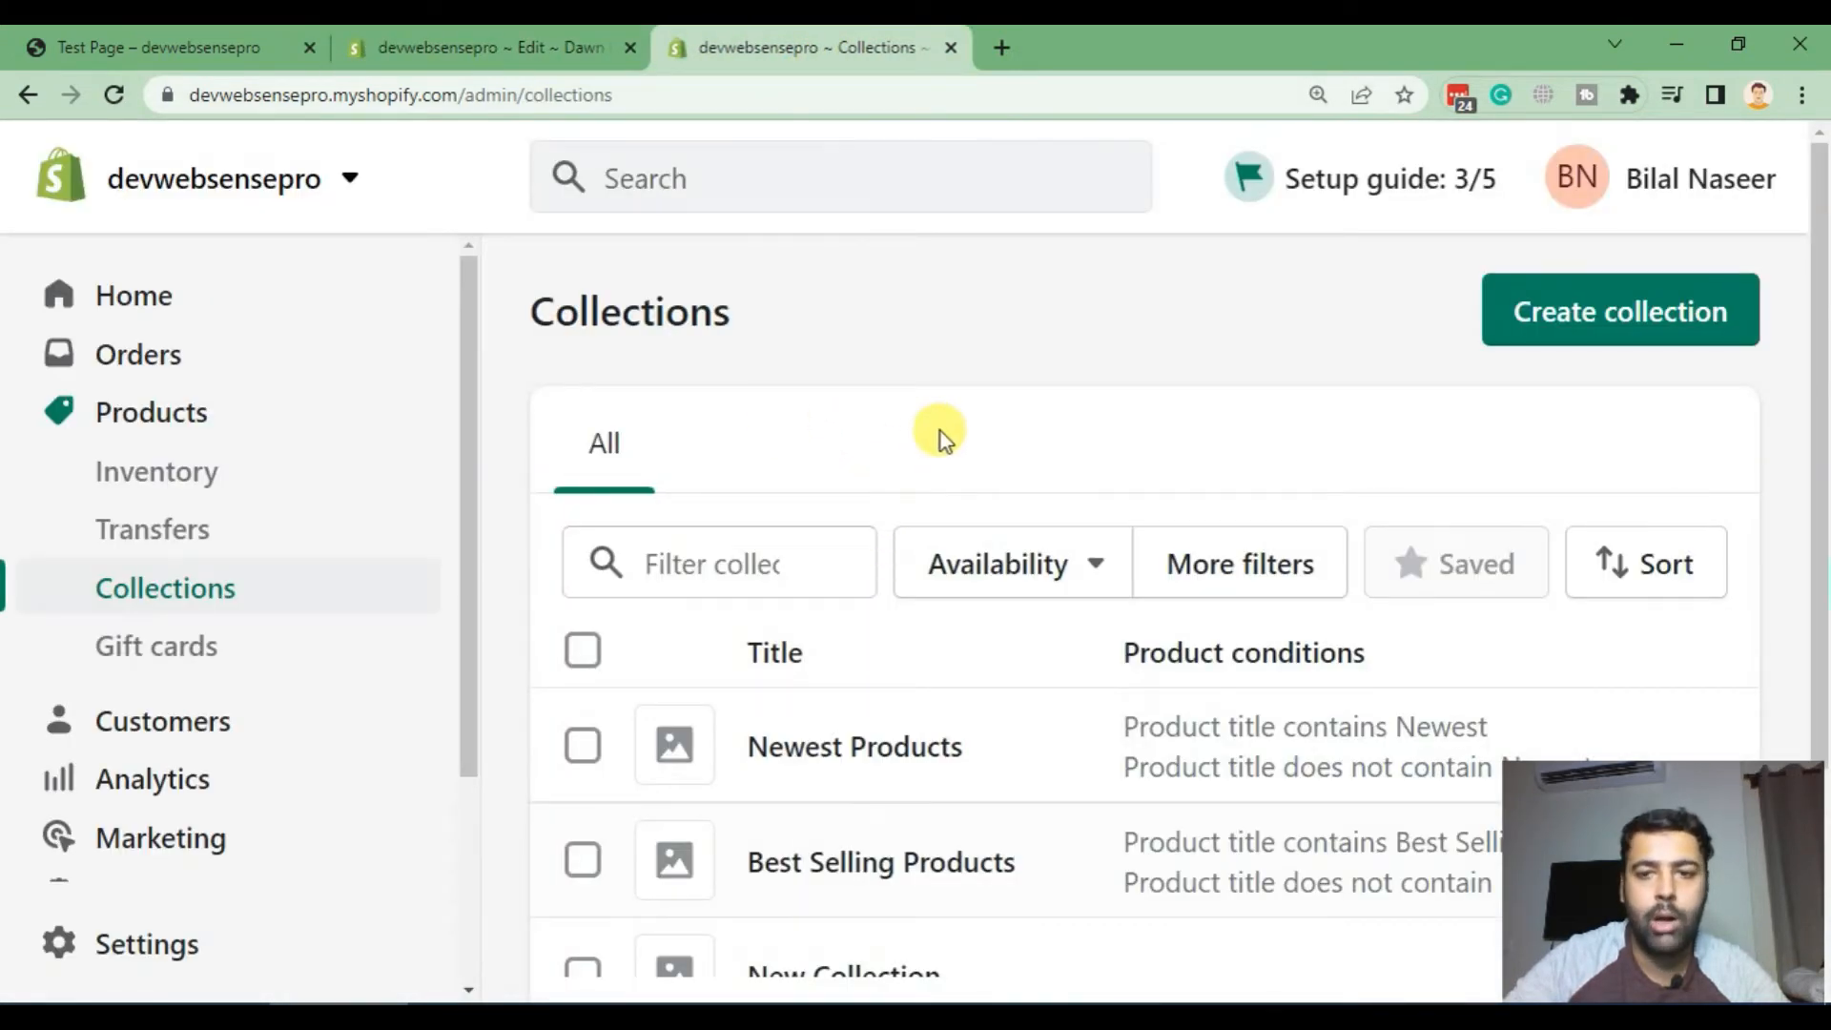
scroll(down, 3)
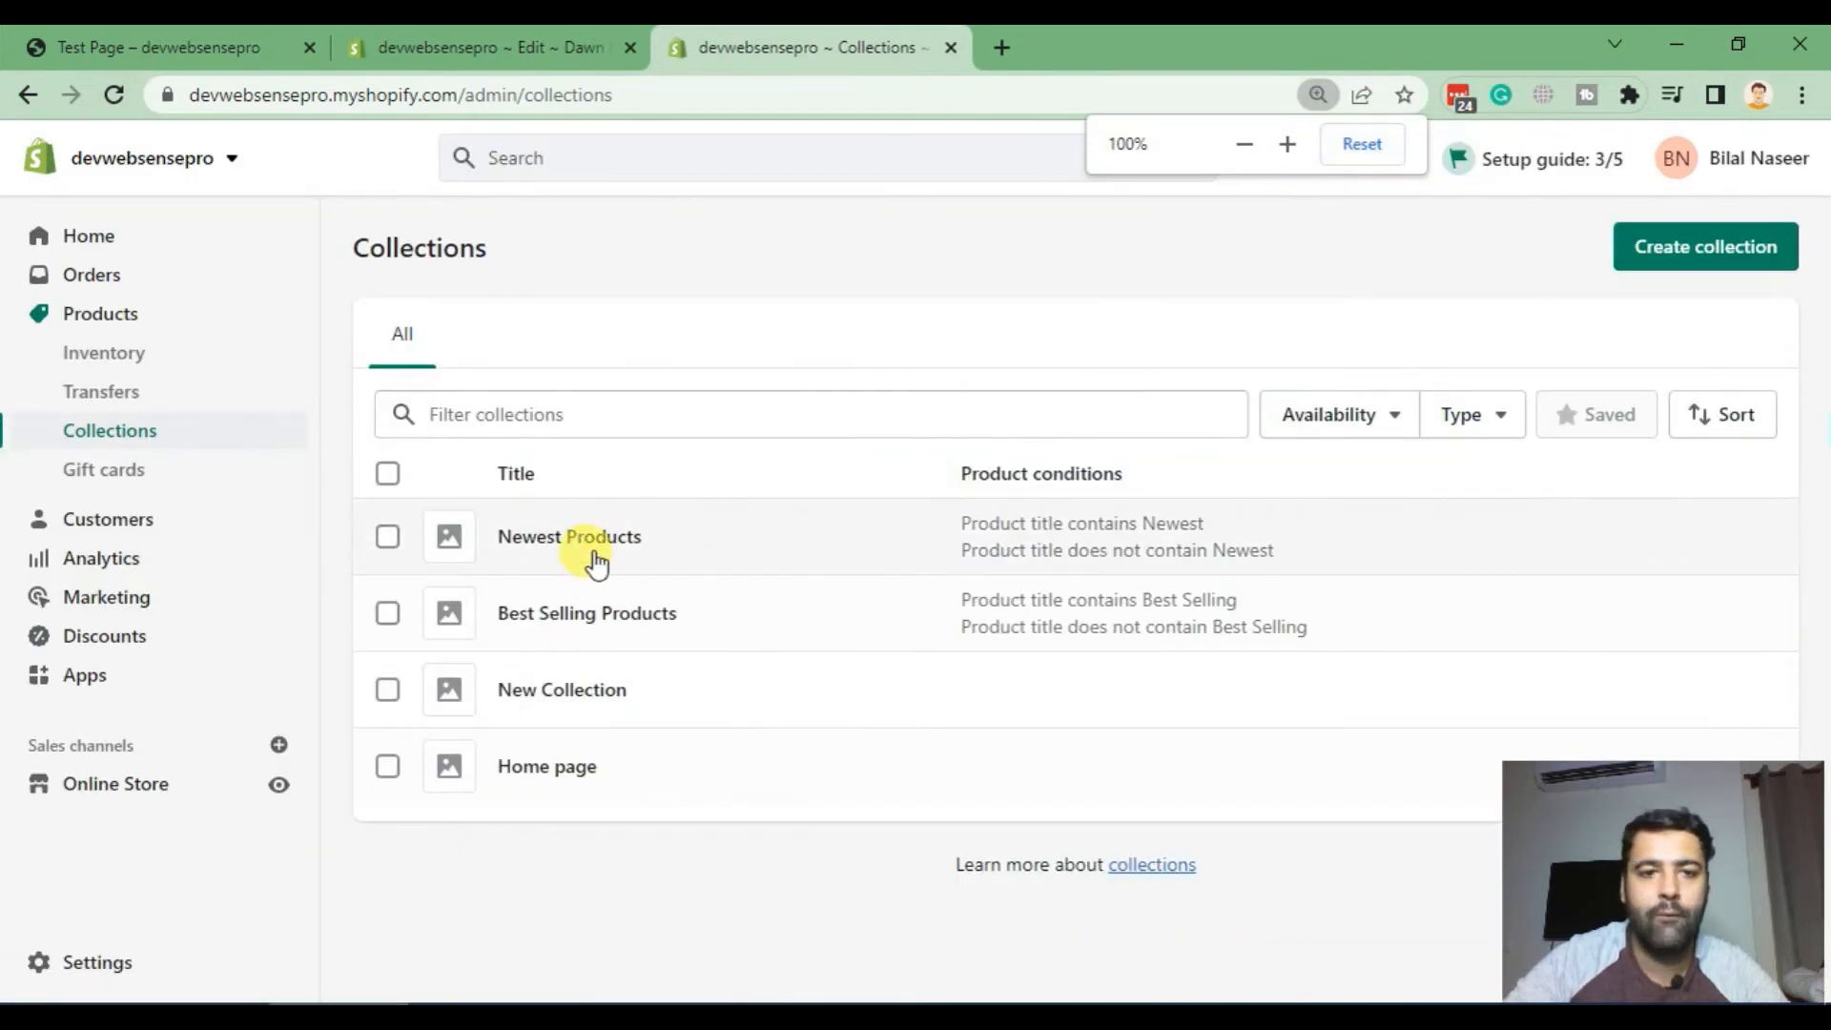
click(569, 536)
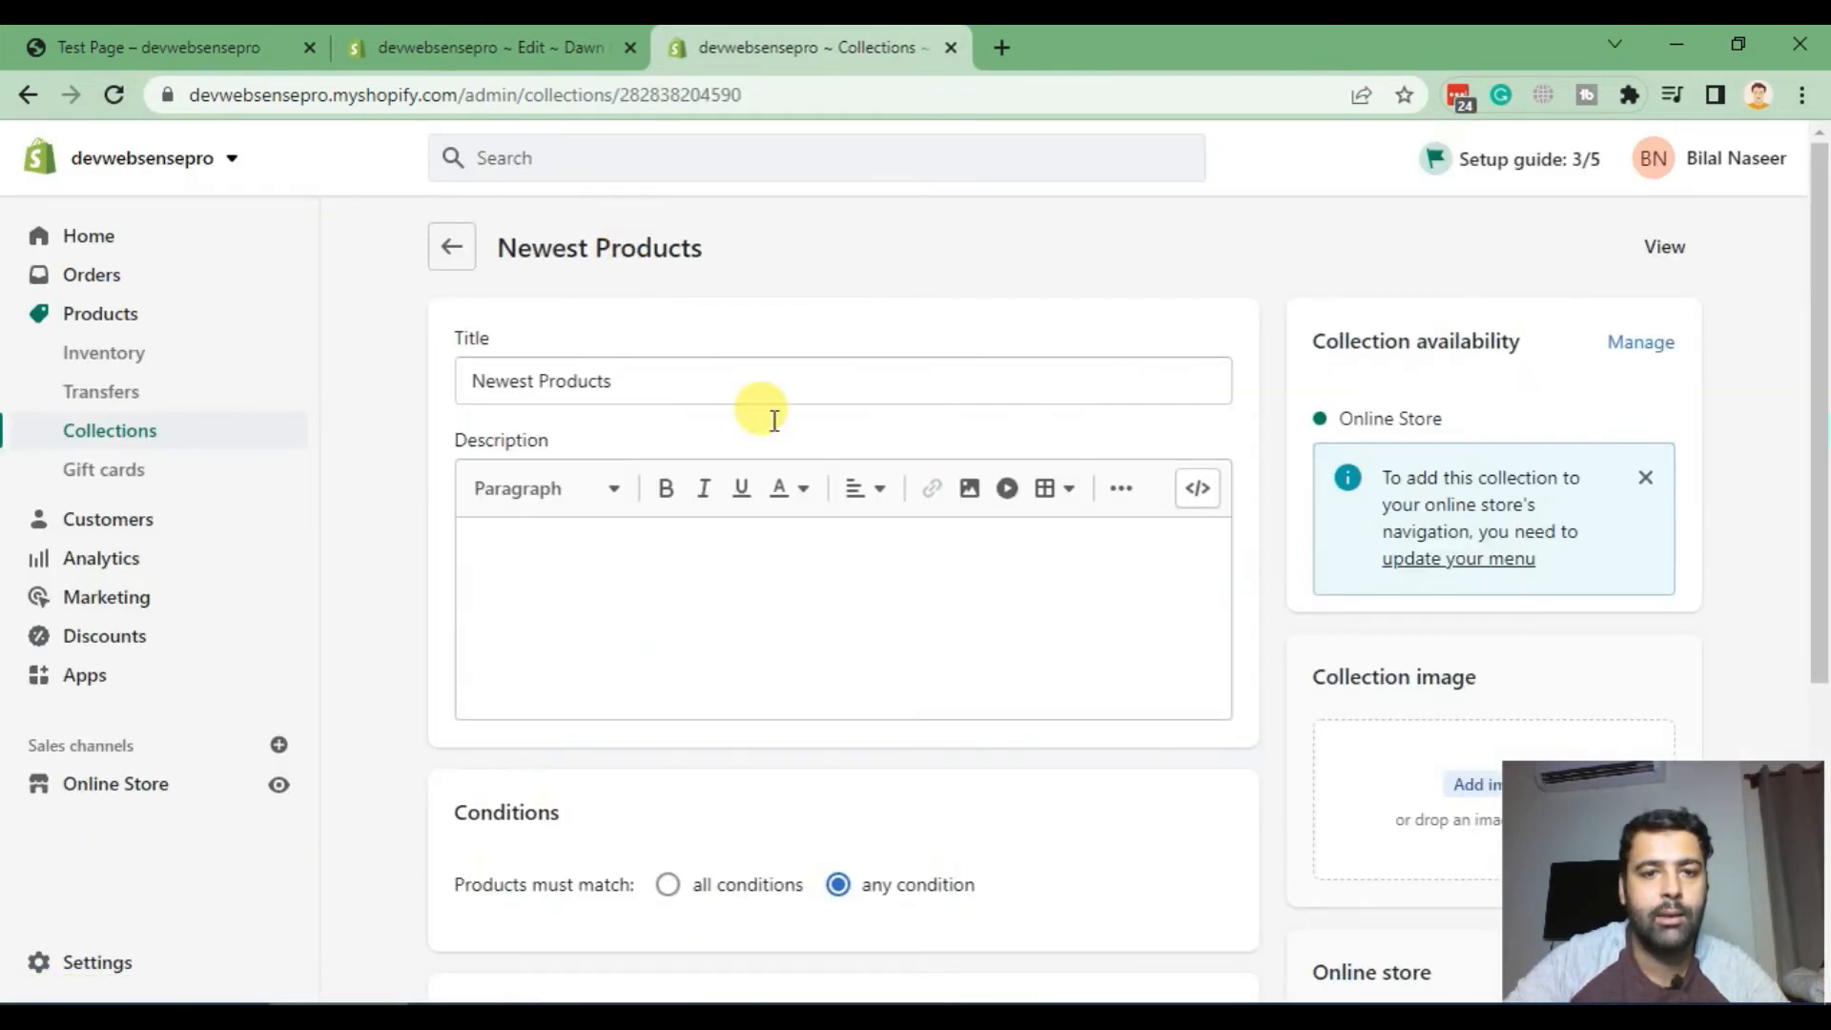
scroll(down, 3)
text(Newest Products)
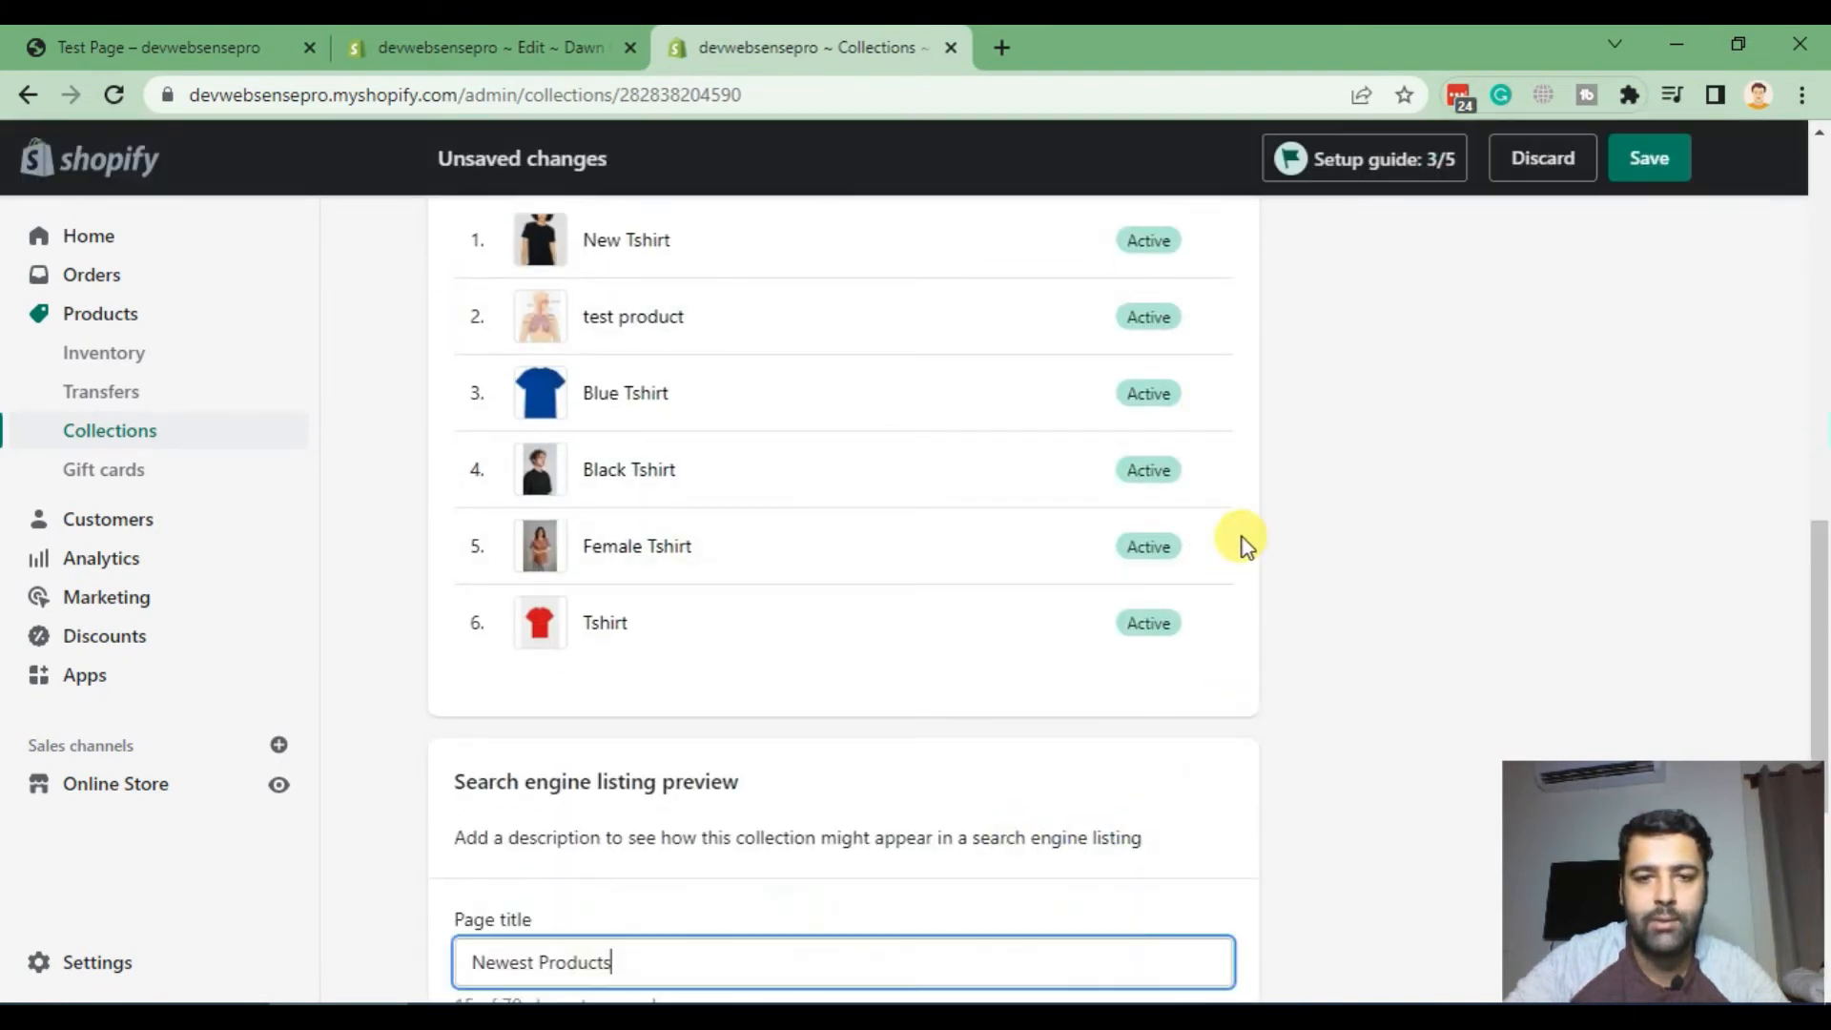
scroll(down, 3)
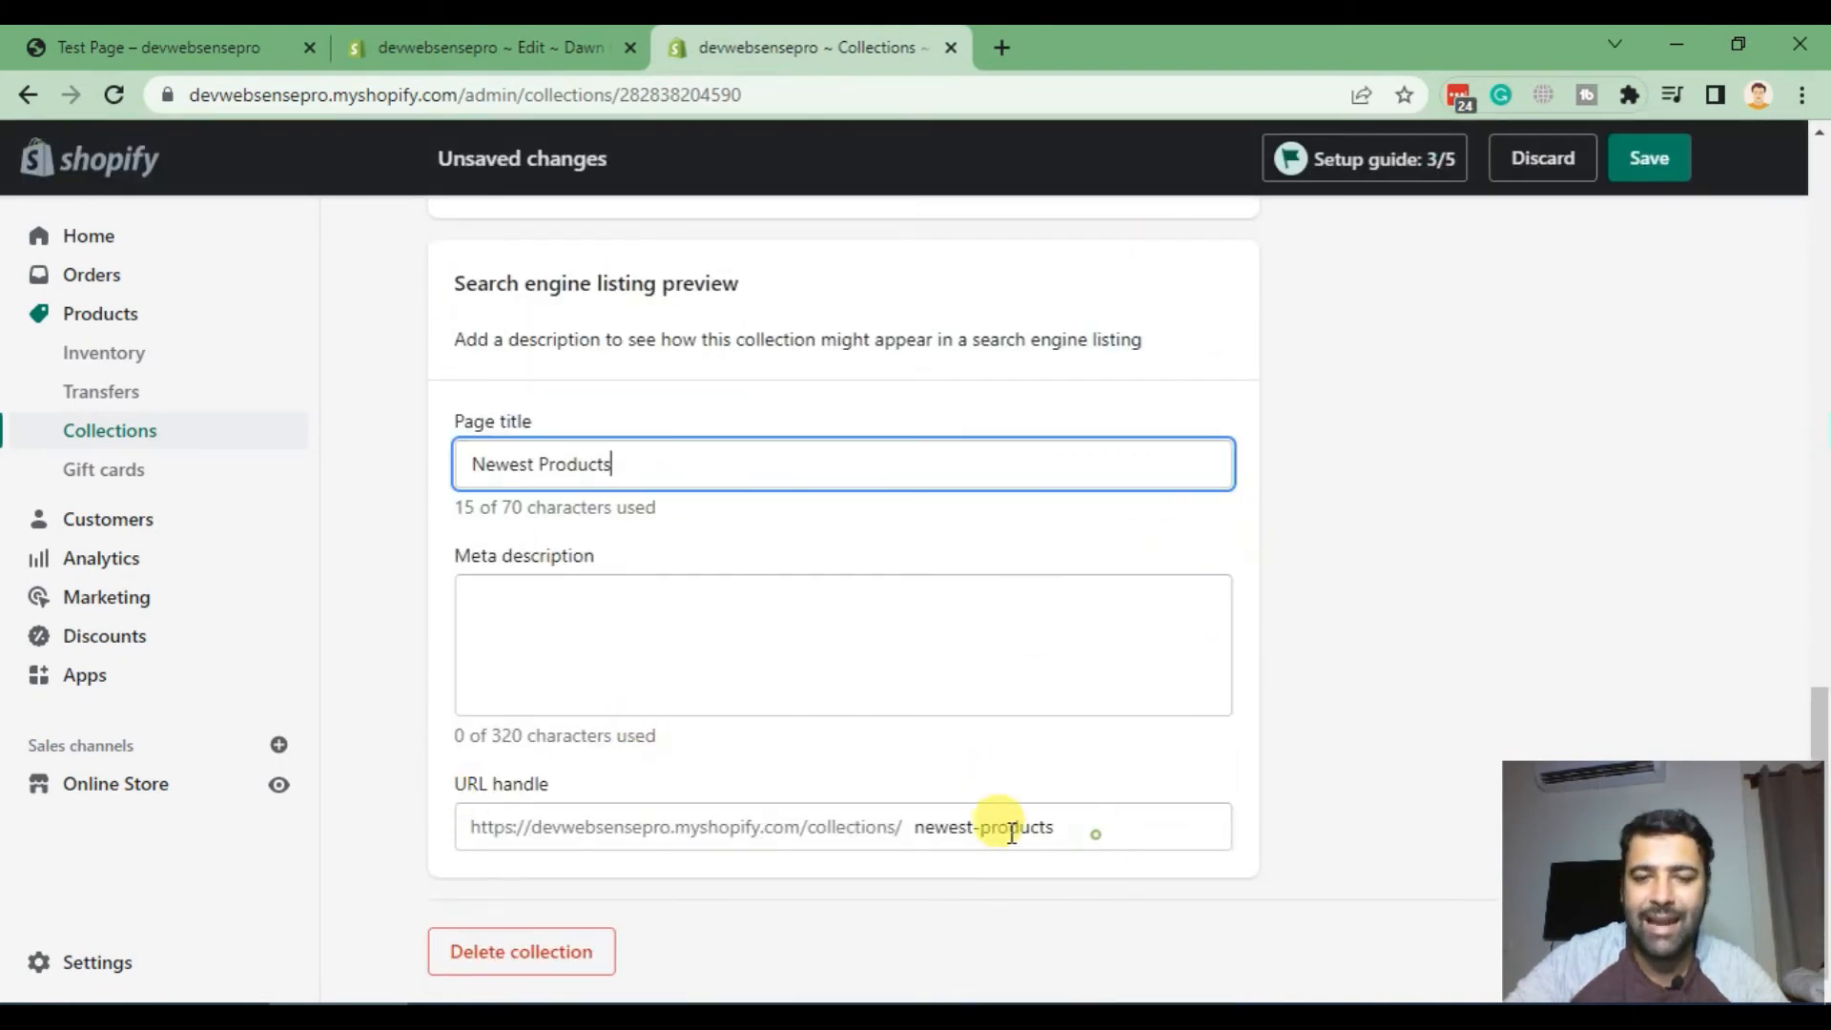
double_click(983, 827)
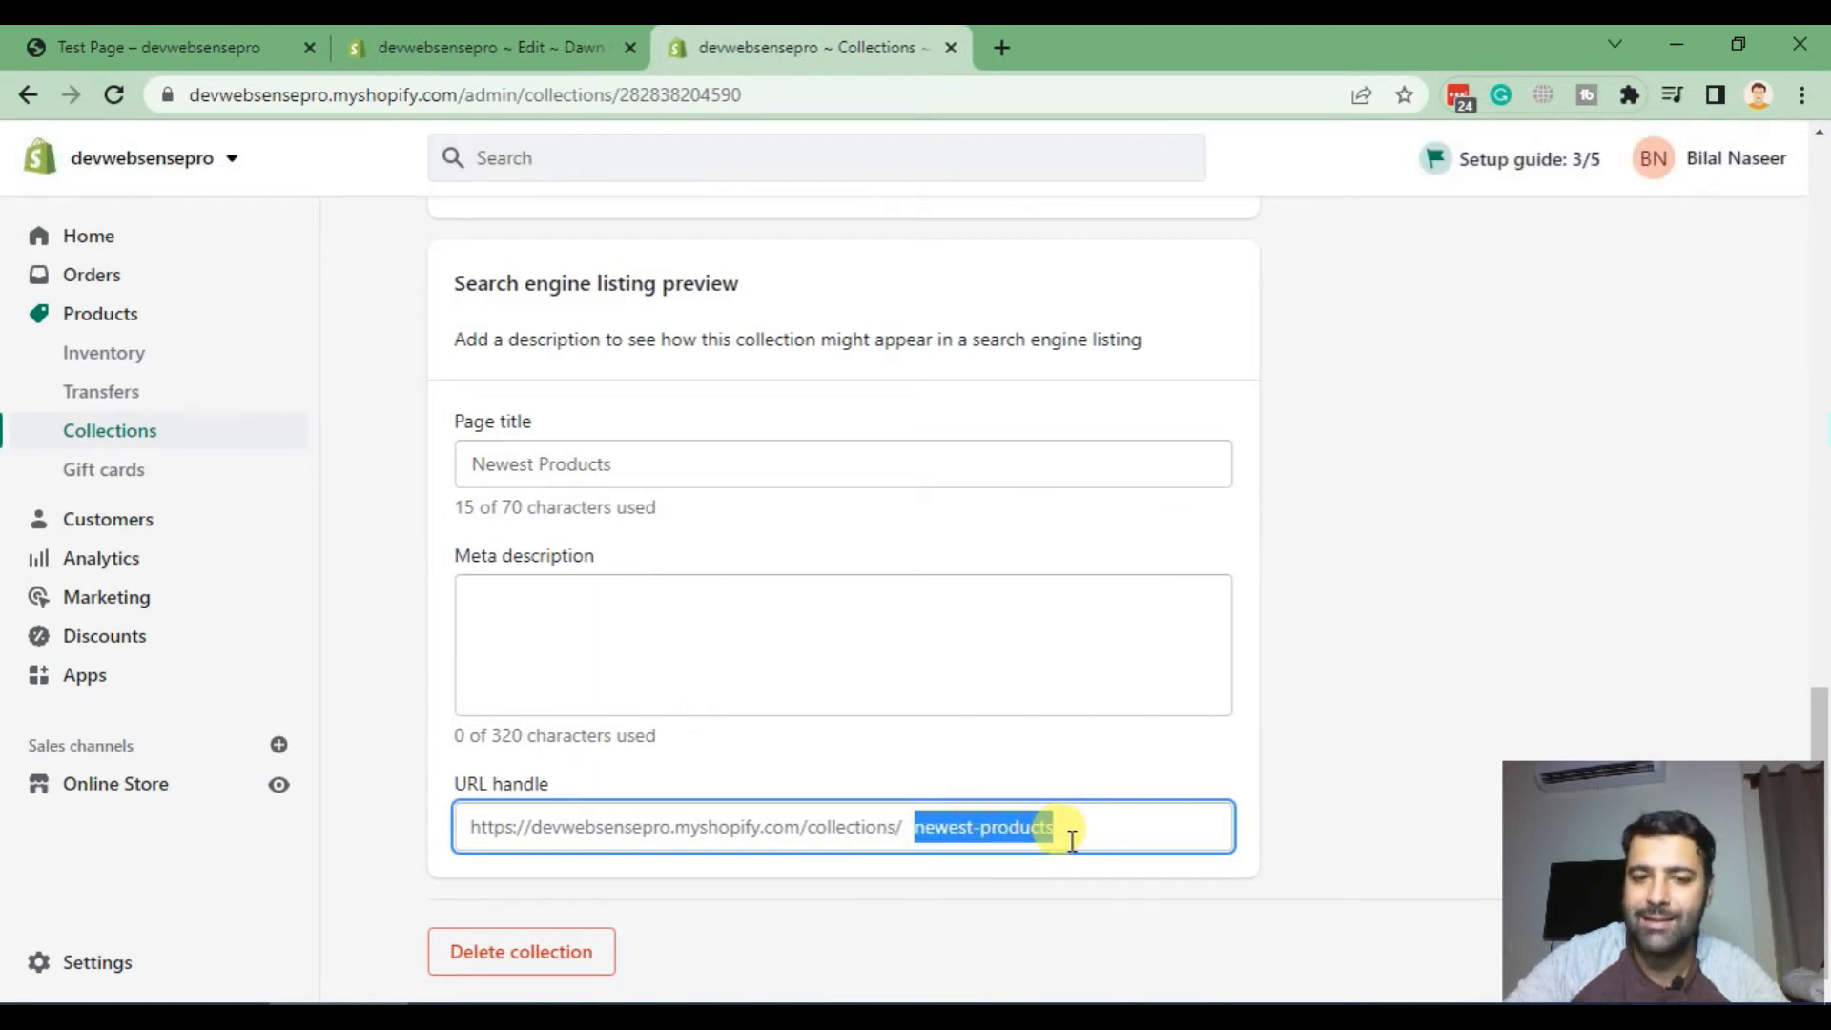
scroll(up, 3)
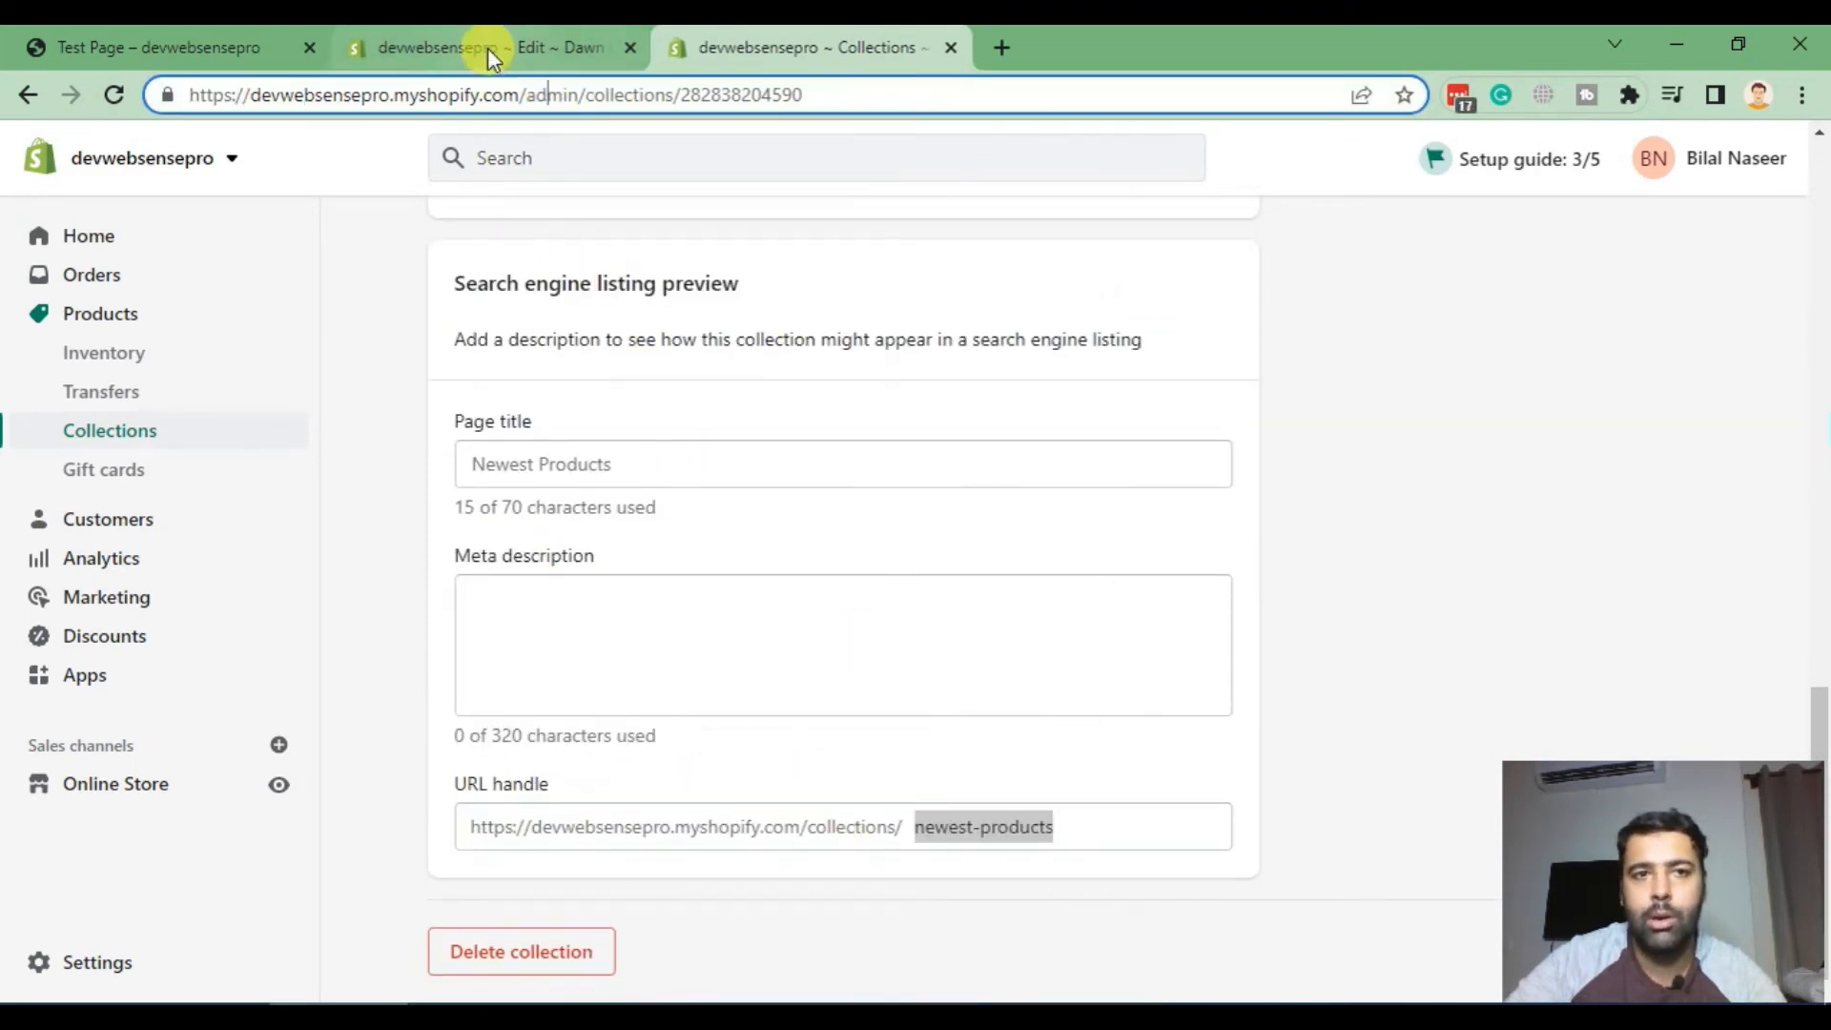
Step: Complete the loop header as collections.newest-products.products %} in the code editor
click(490, 48)
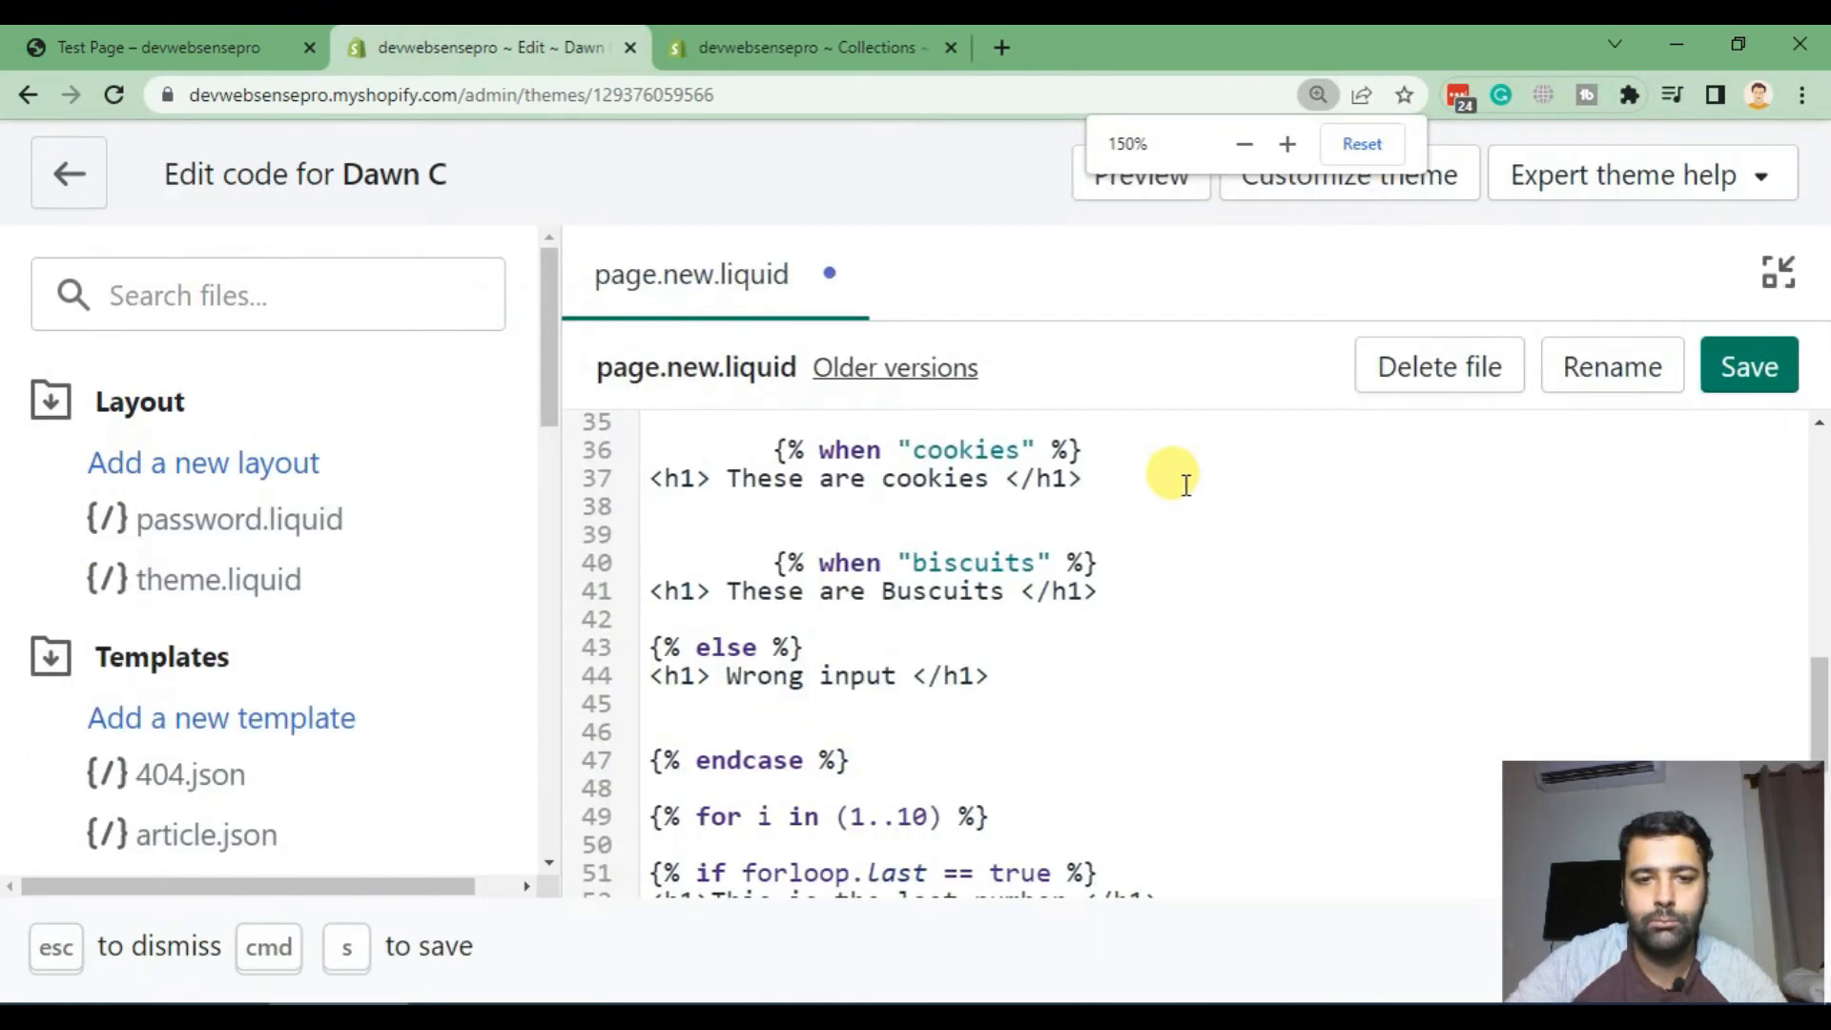
scroll(down, 3)
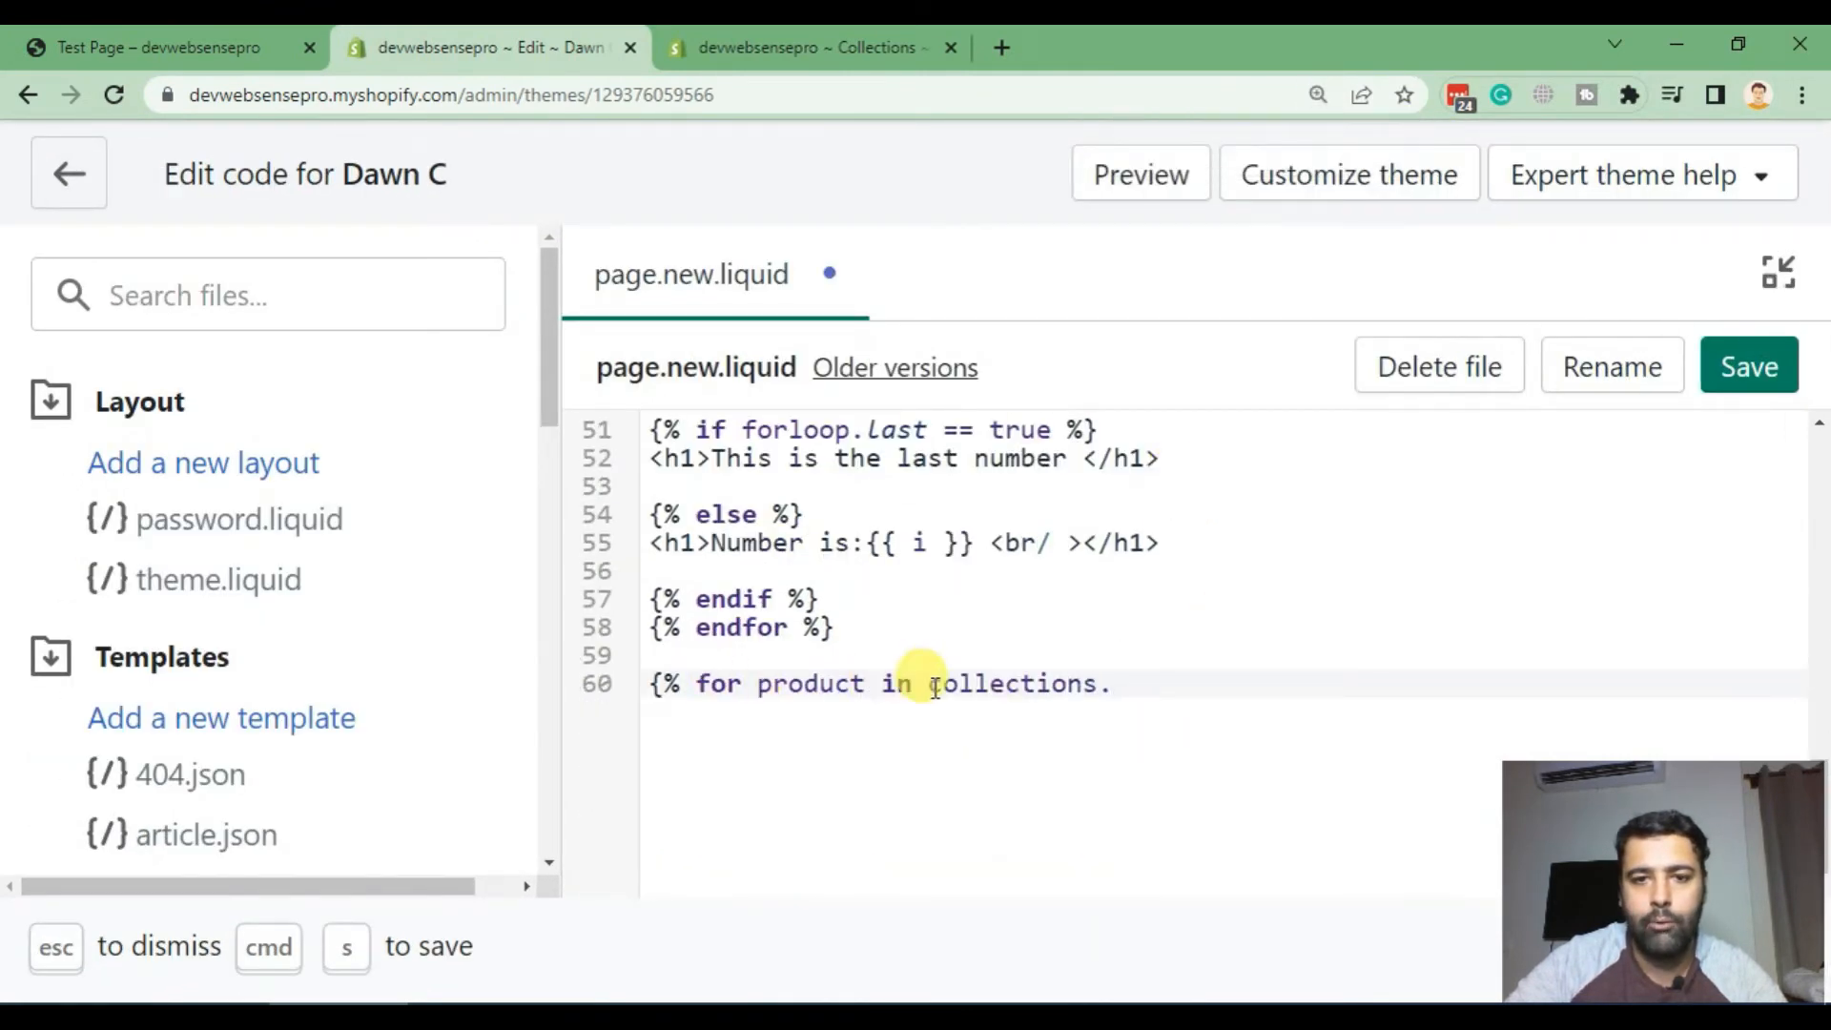
text(newest-products)
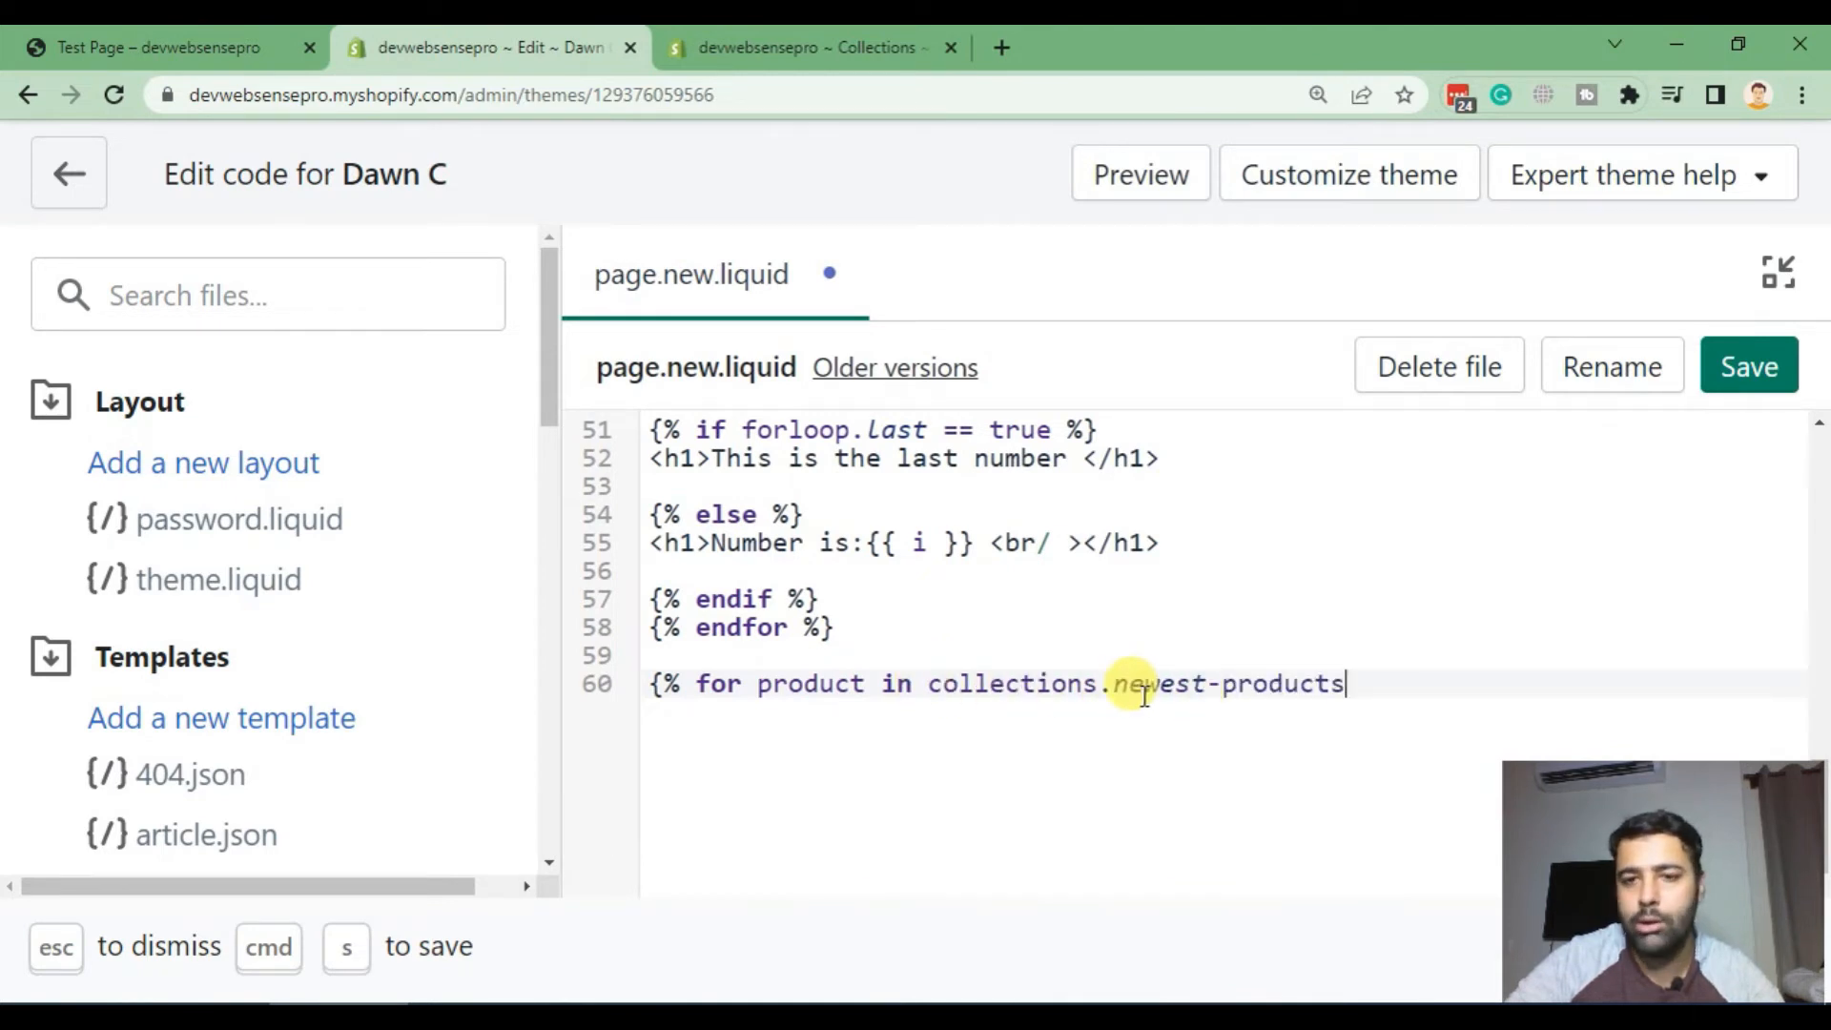
text(.)
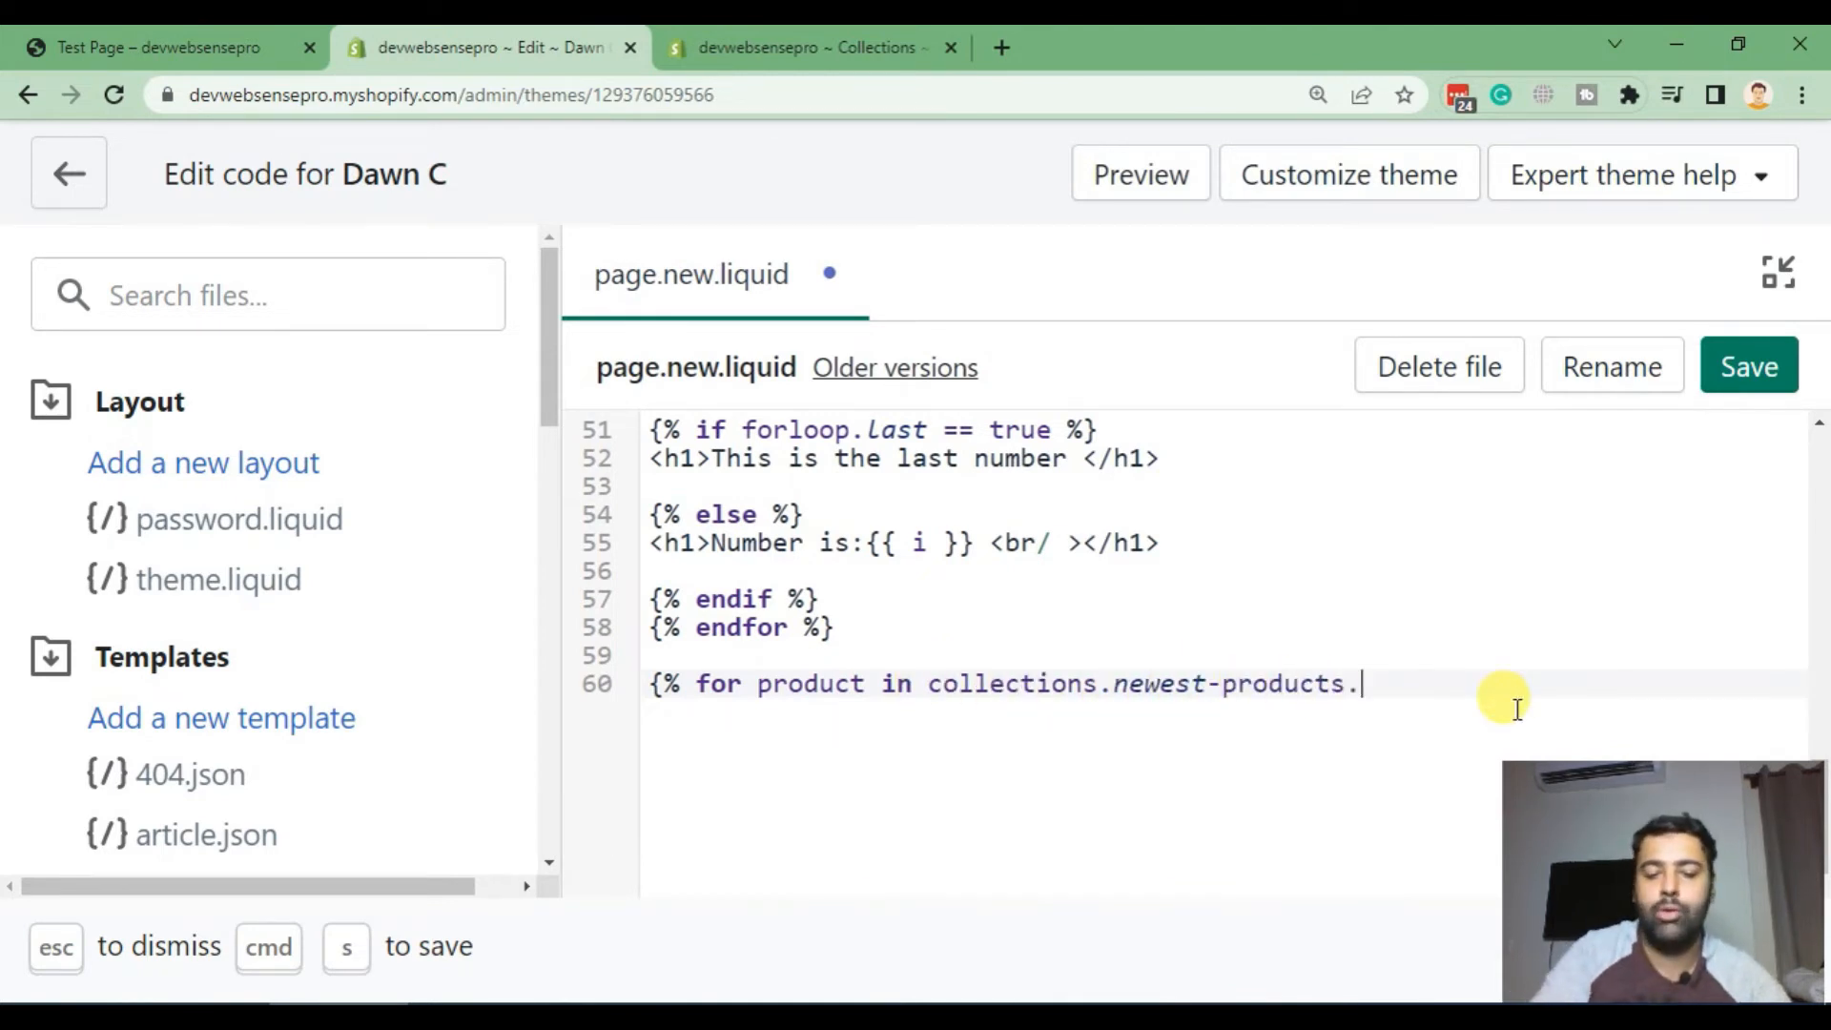
text(prod)
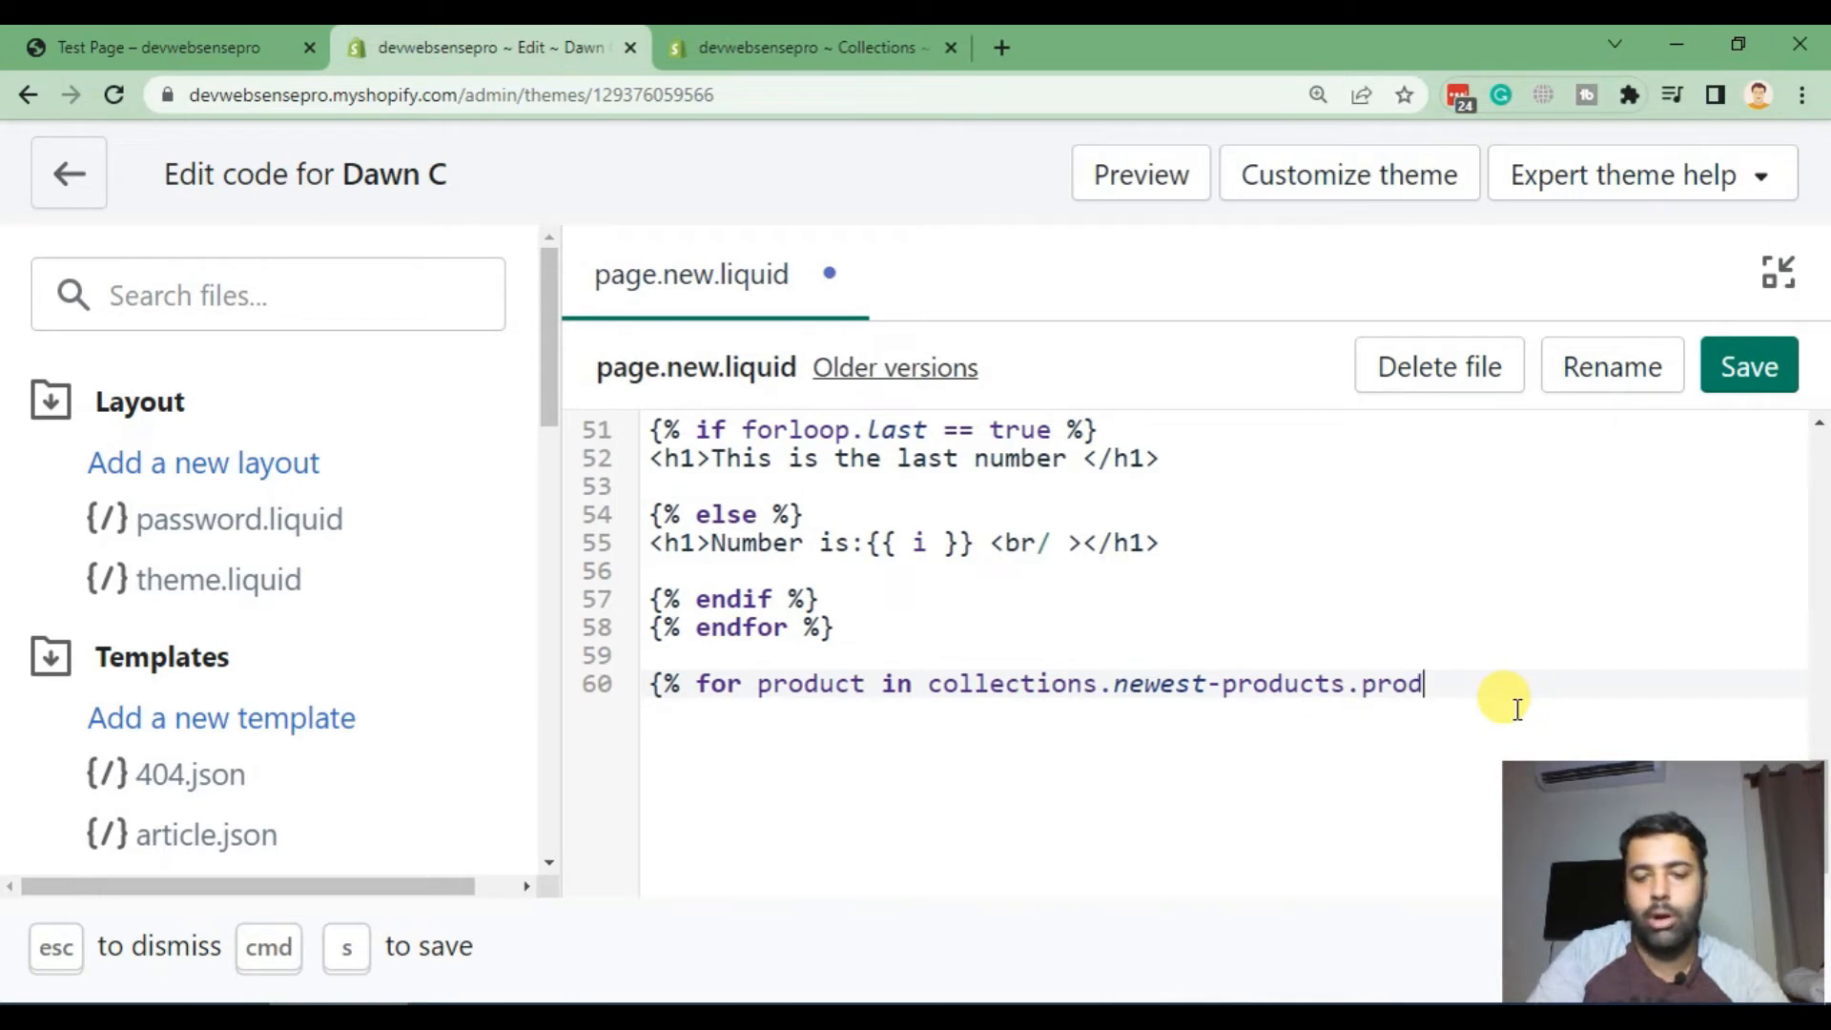
text(ucts)
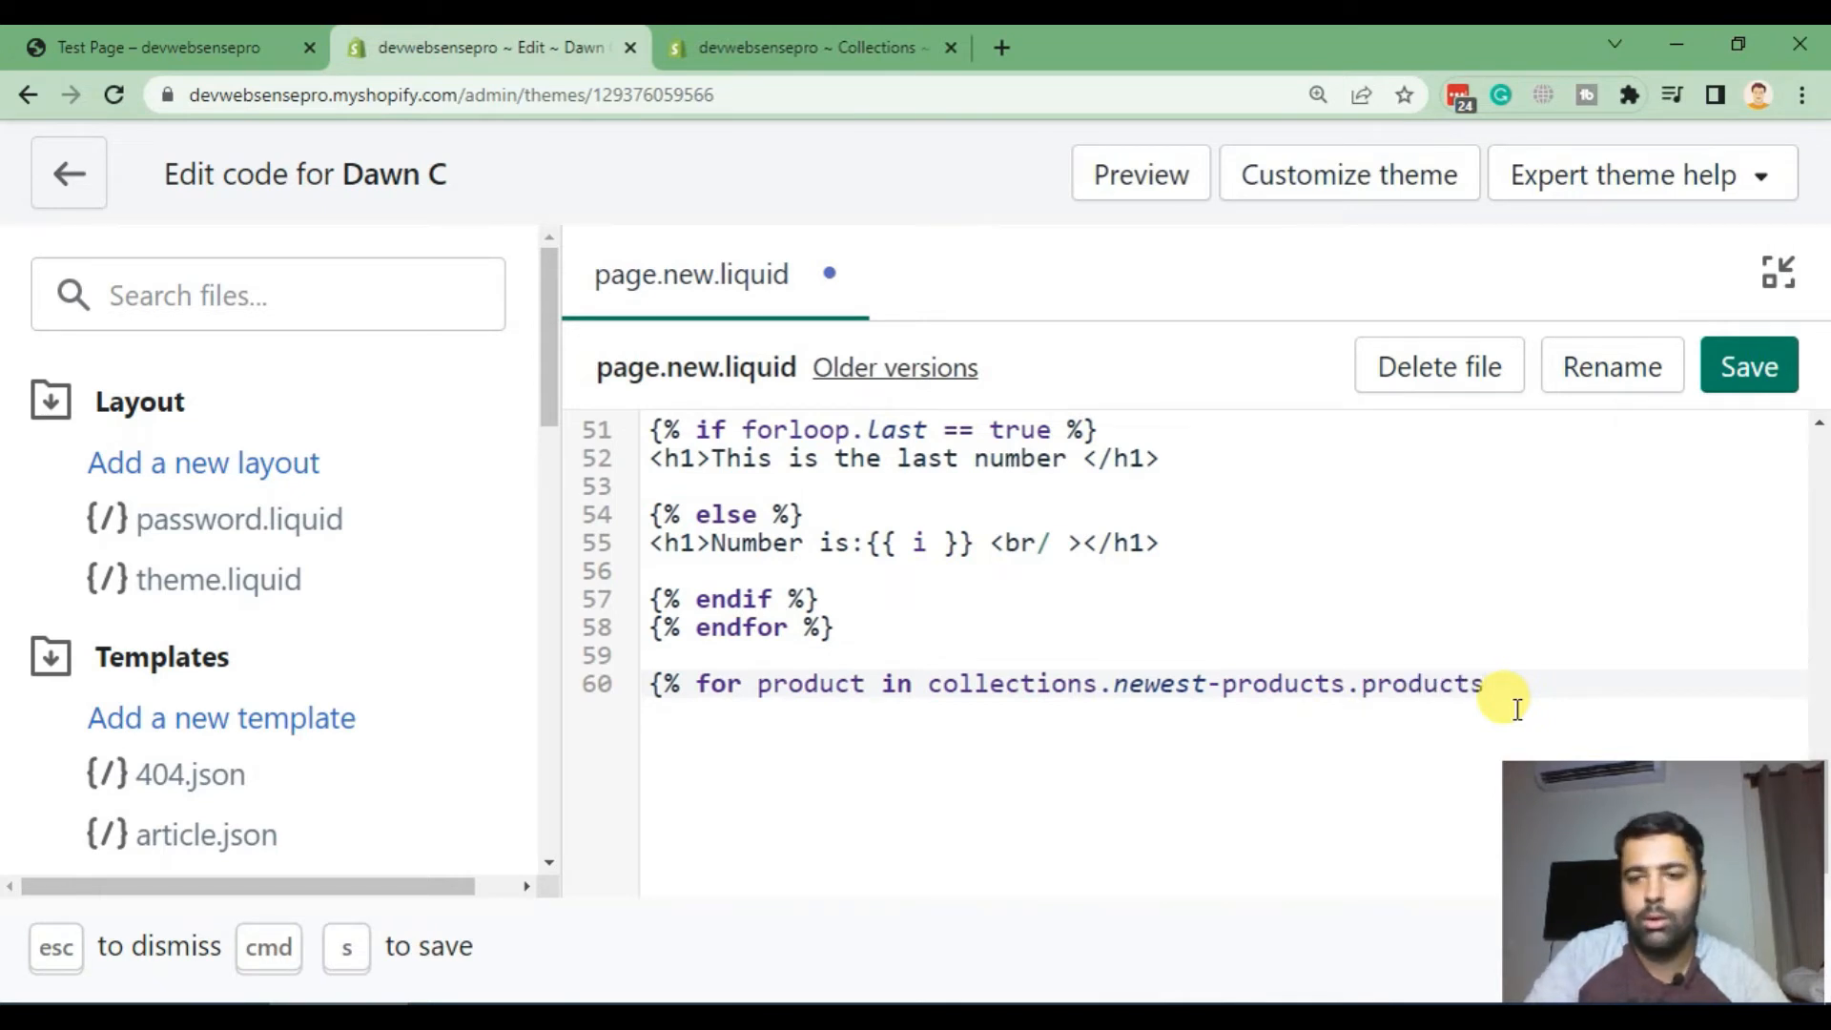
text(%})
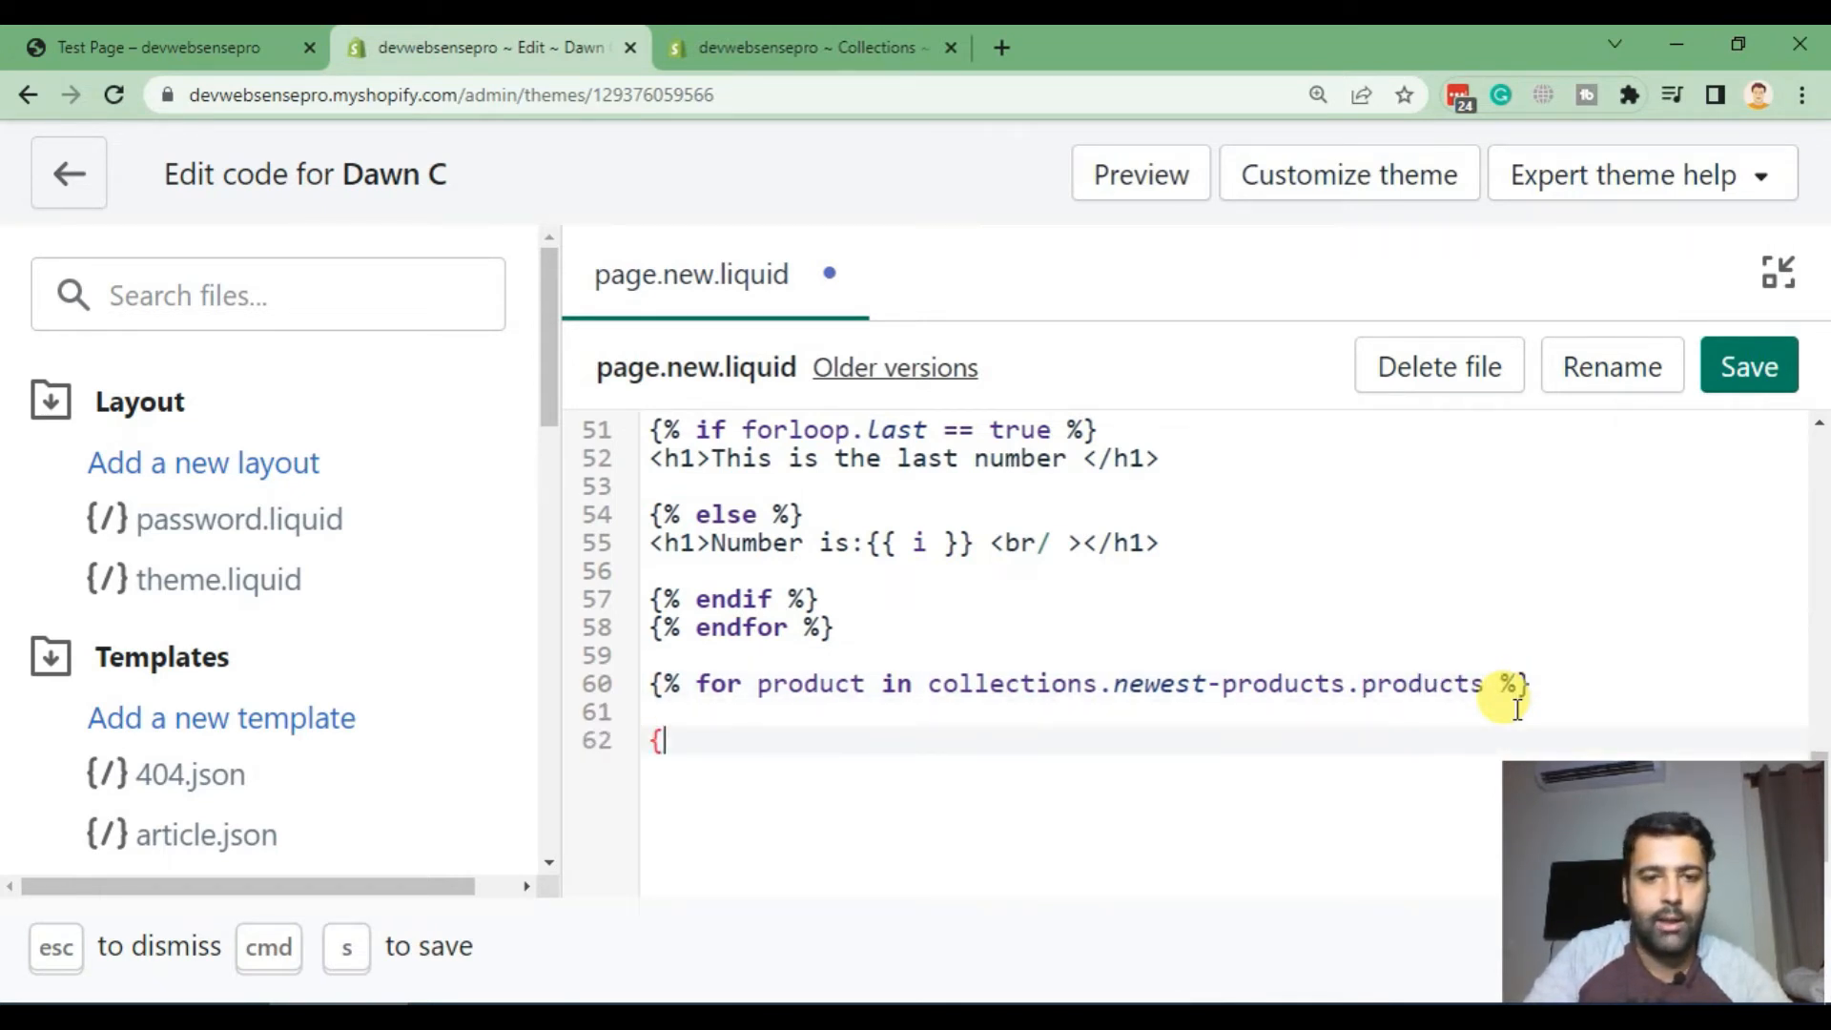
Step: Add {{ product.title }} and endfor, attempt a save and dismiss the error
text({ prod)
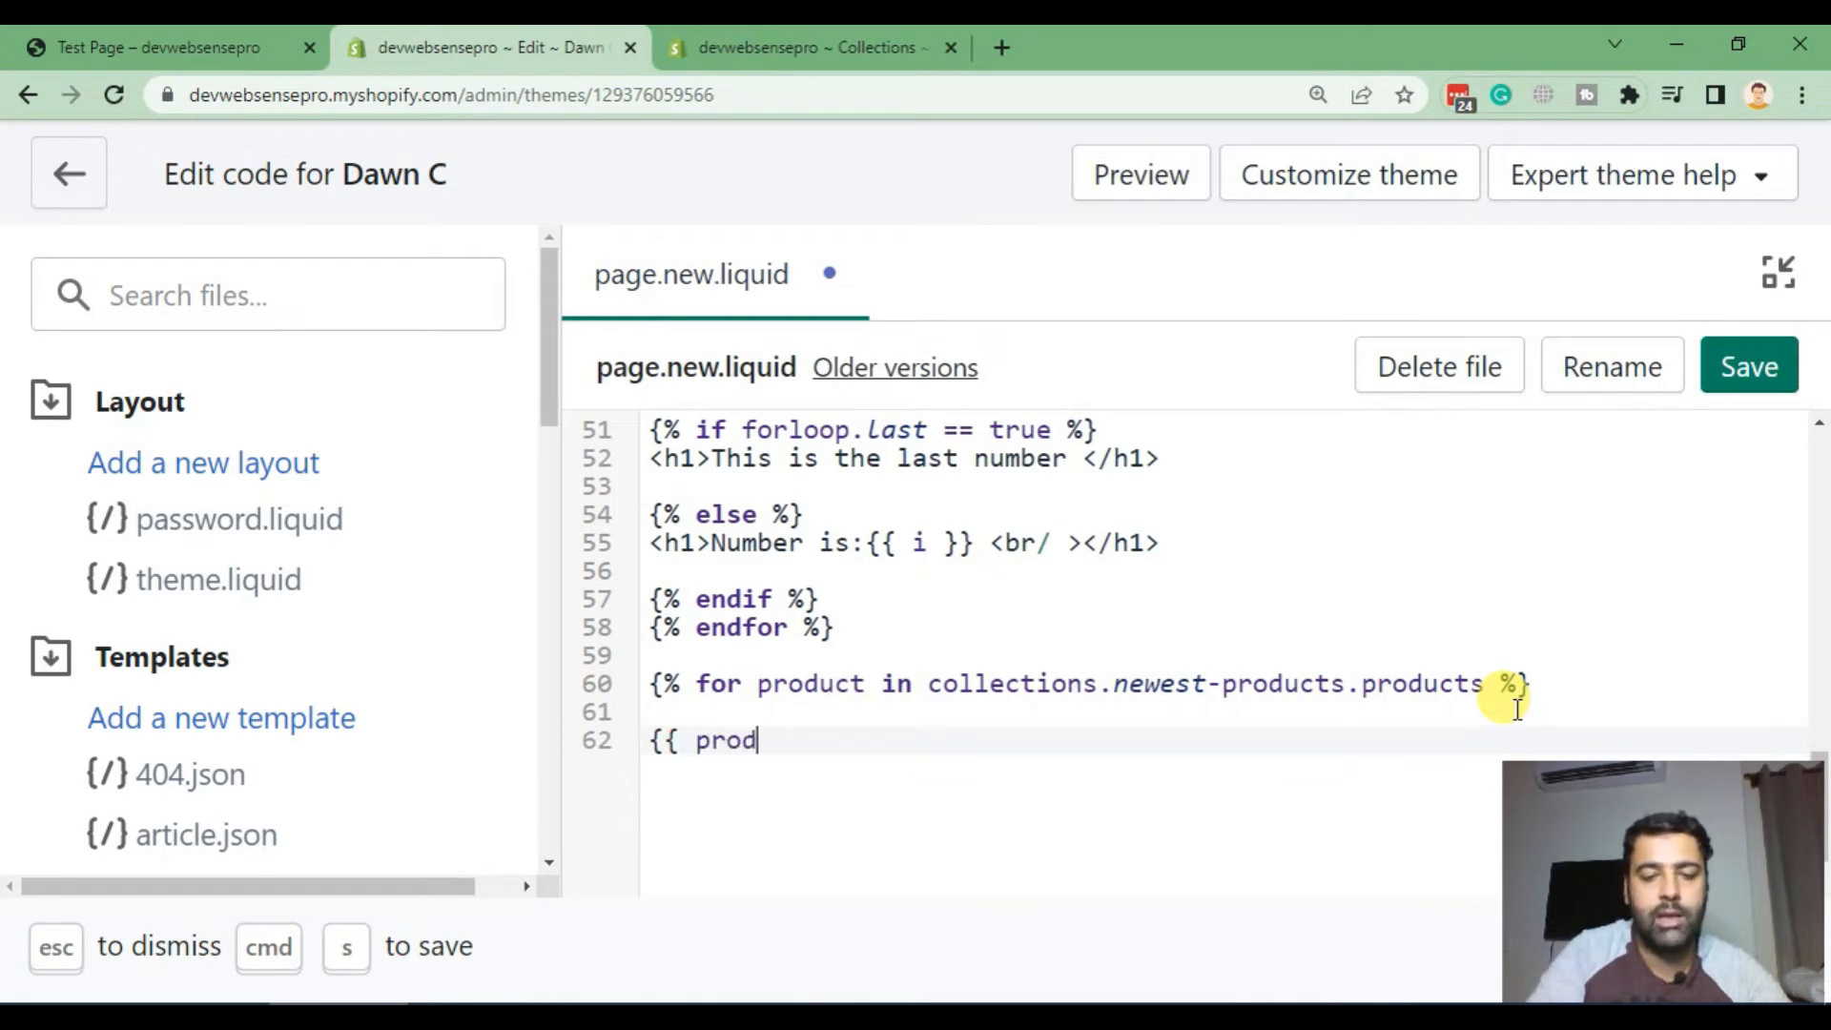
text(uct.ti)
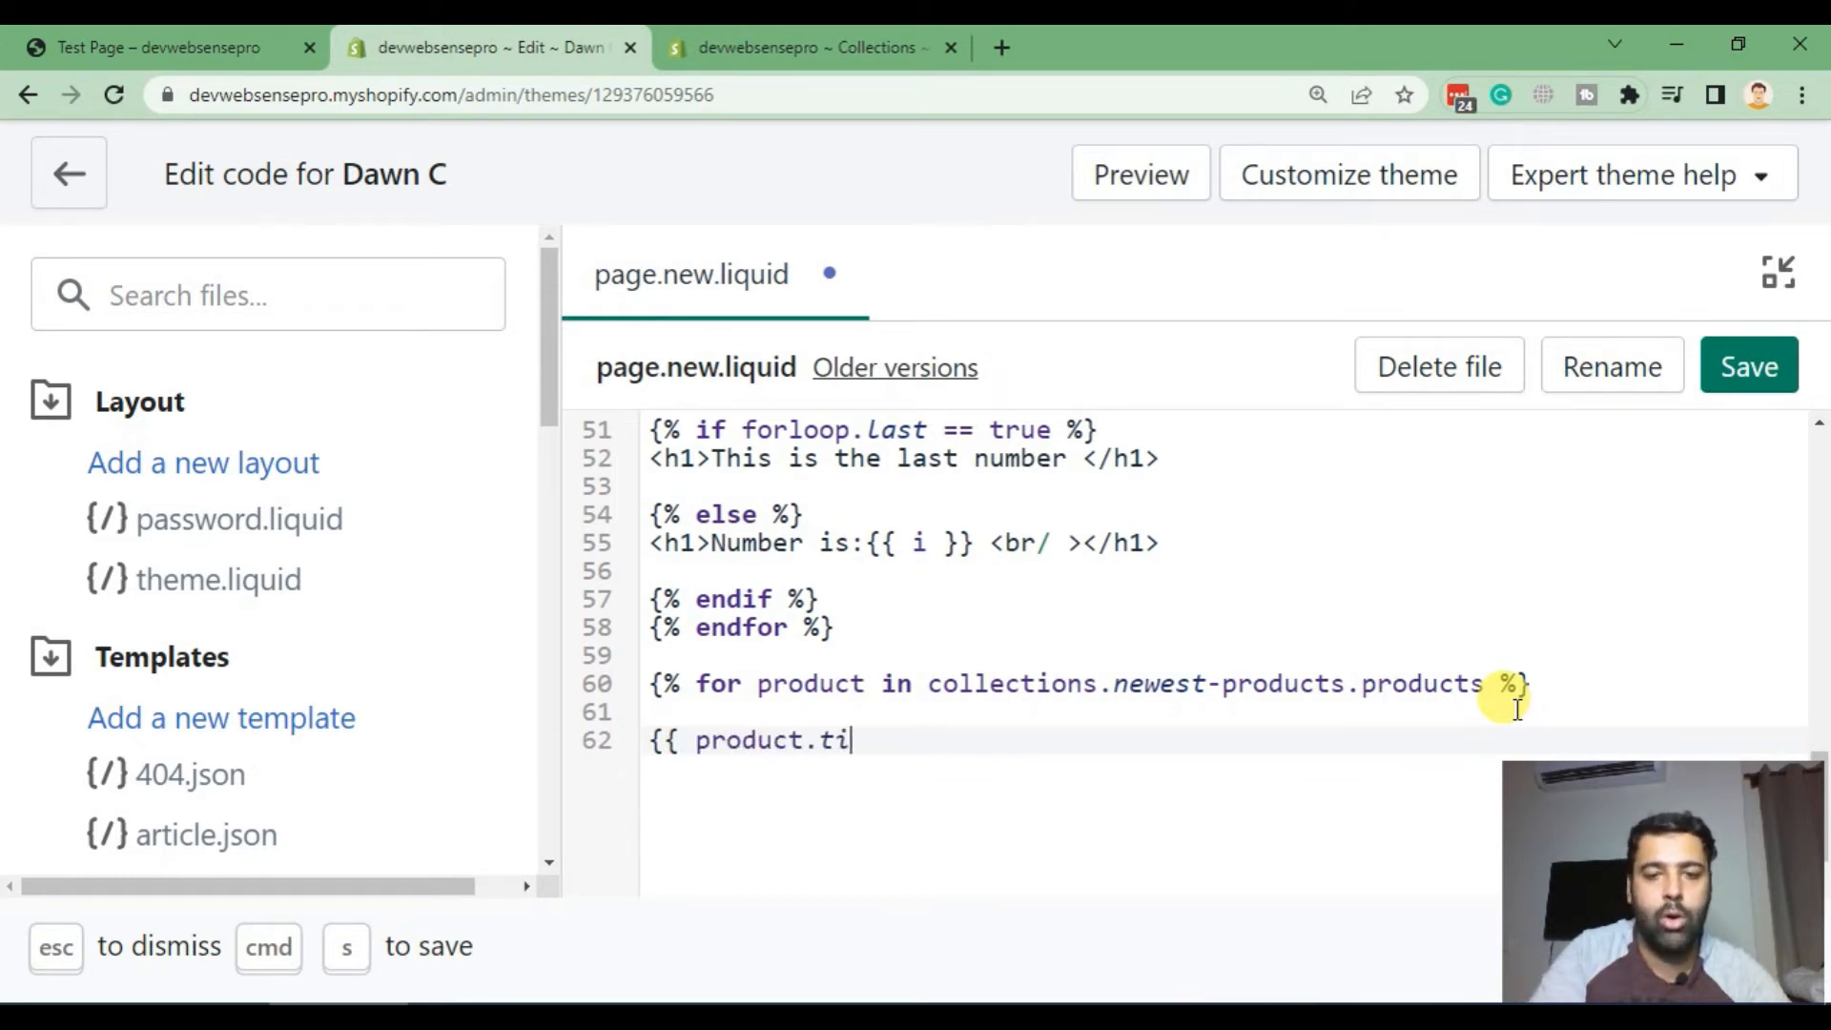
text(tle })
text({{)
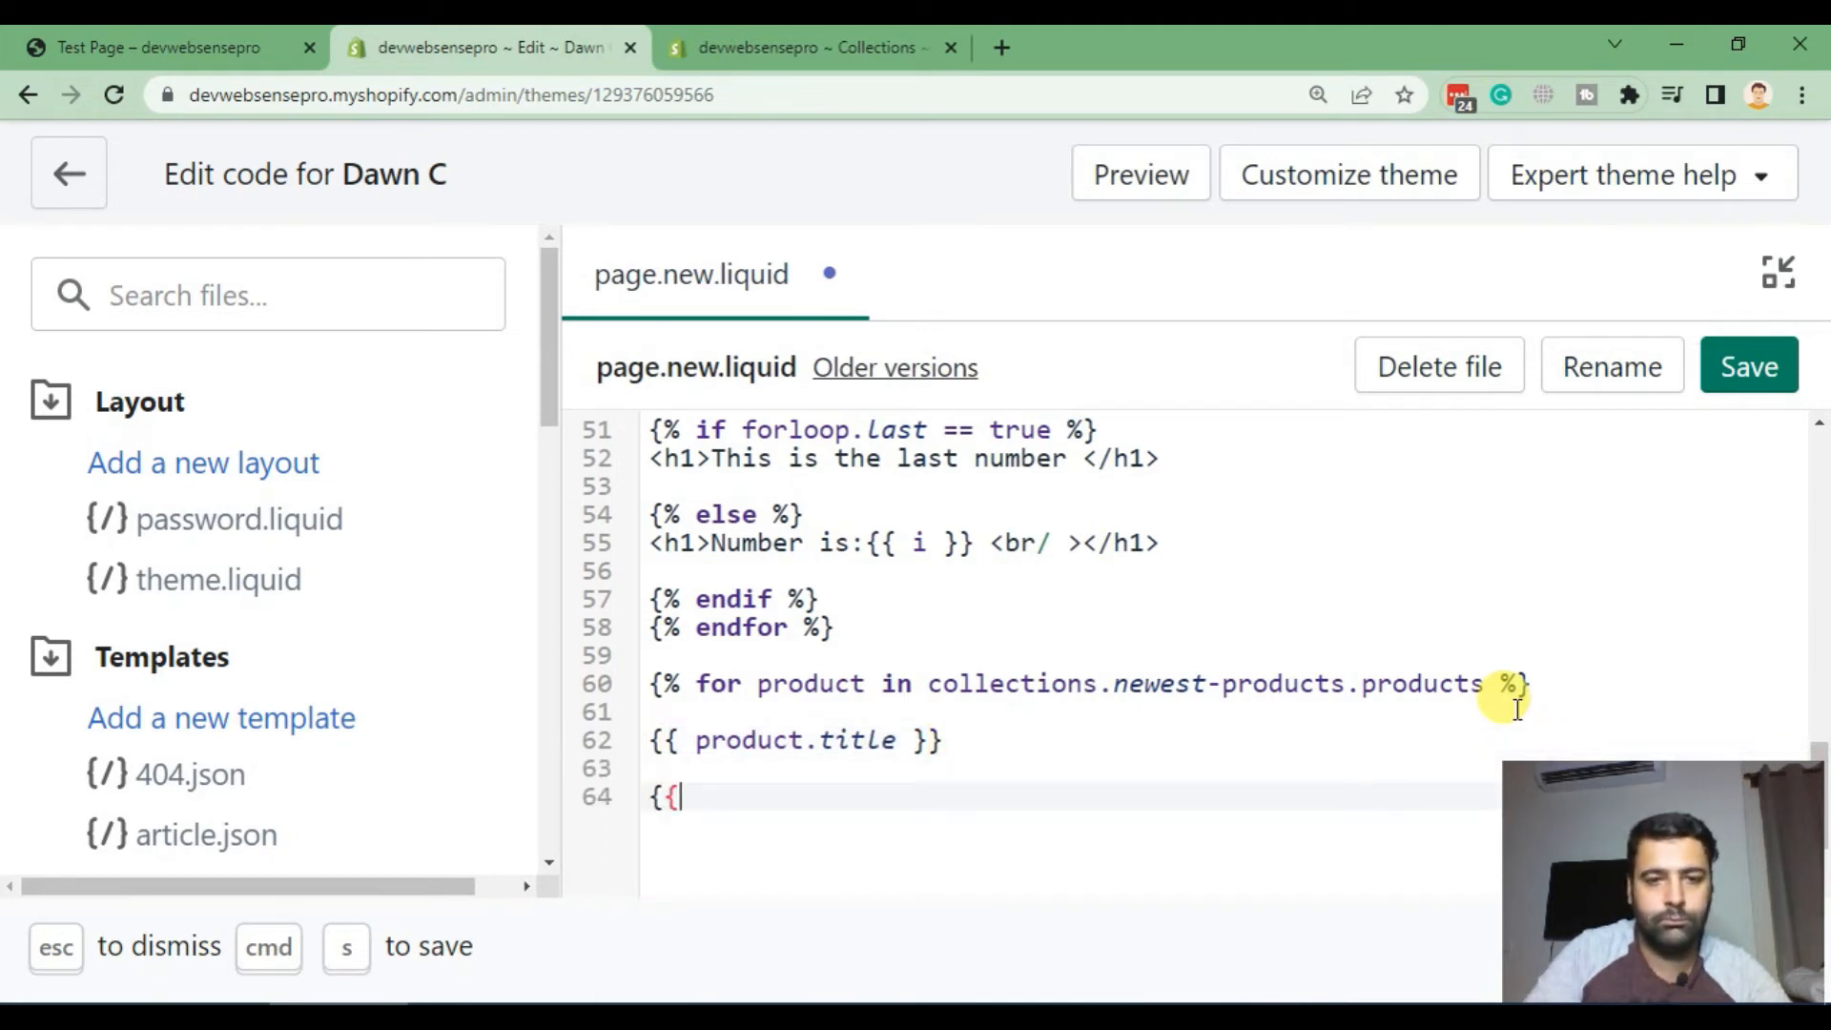
text(}})
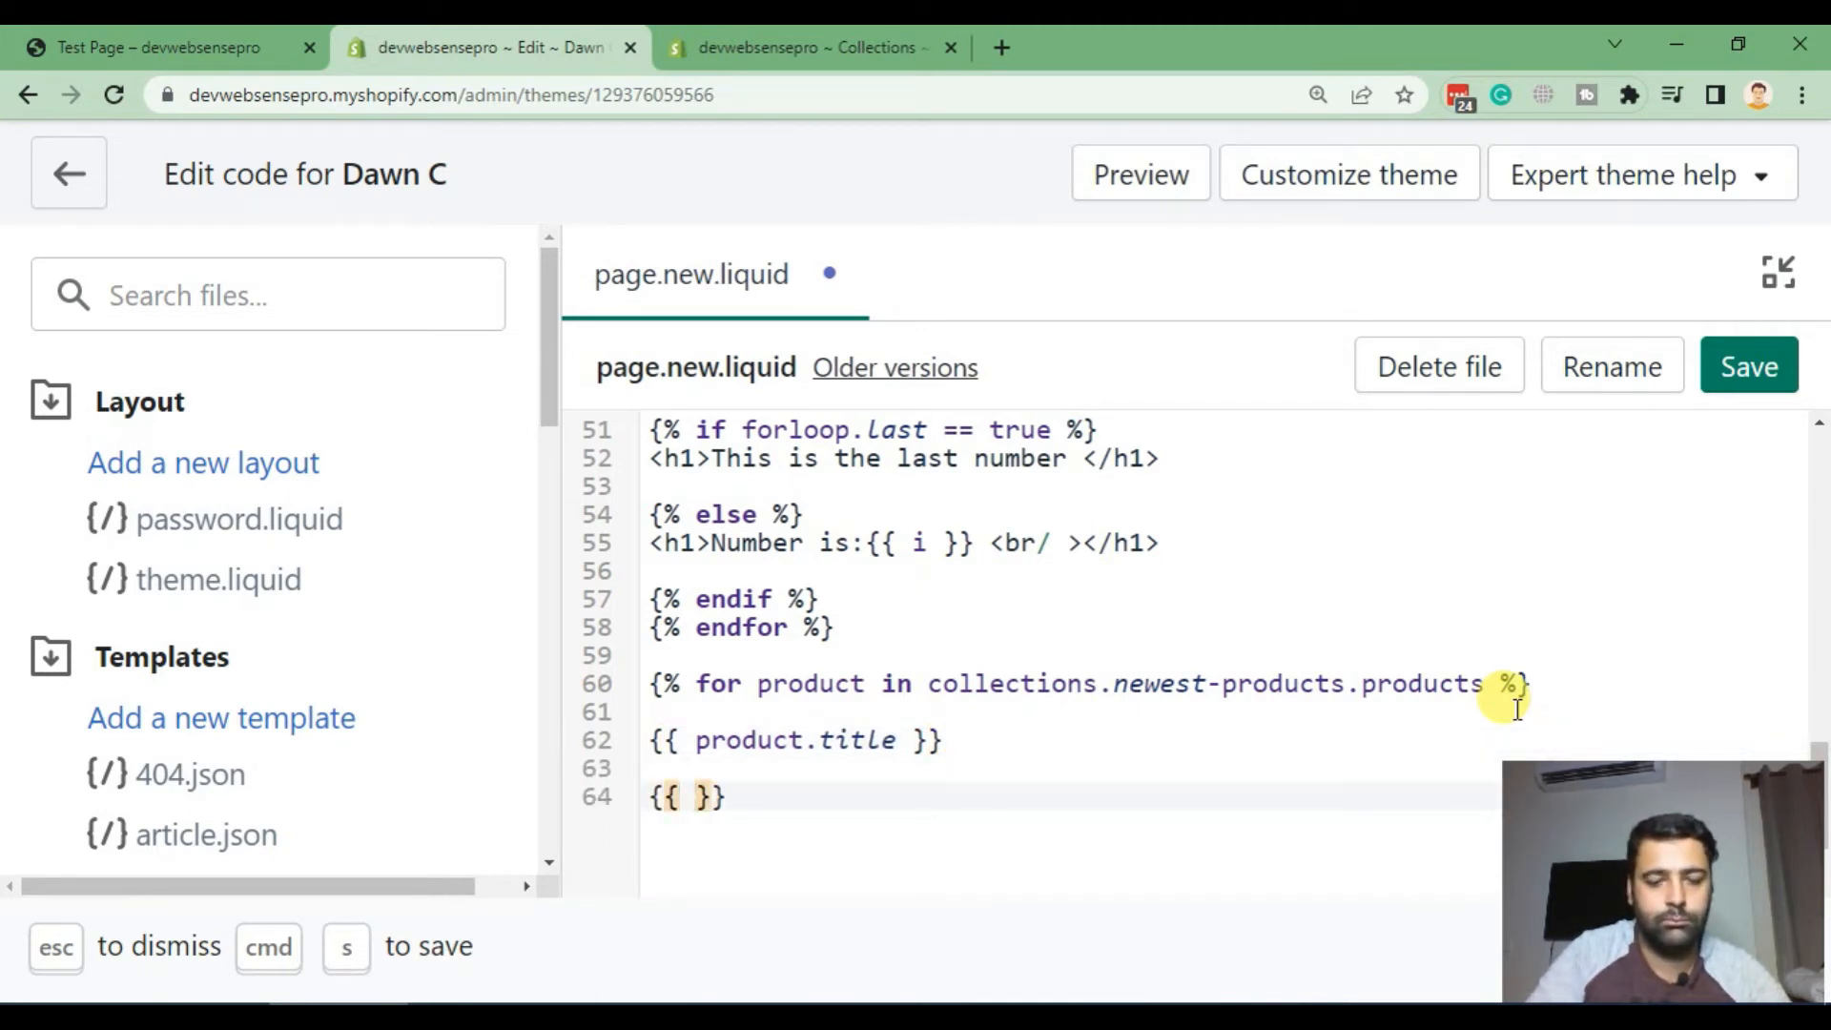
text(endfor)
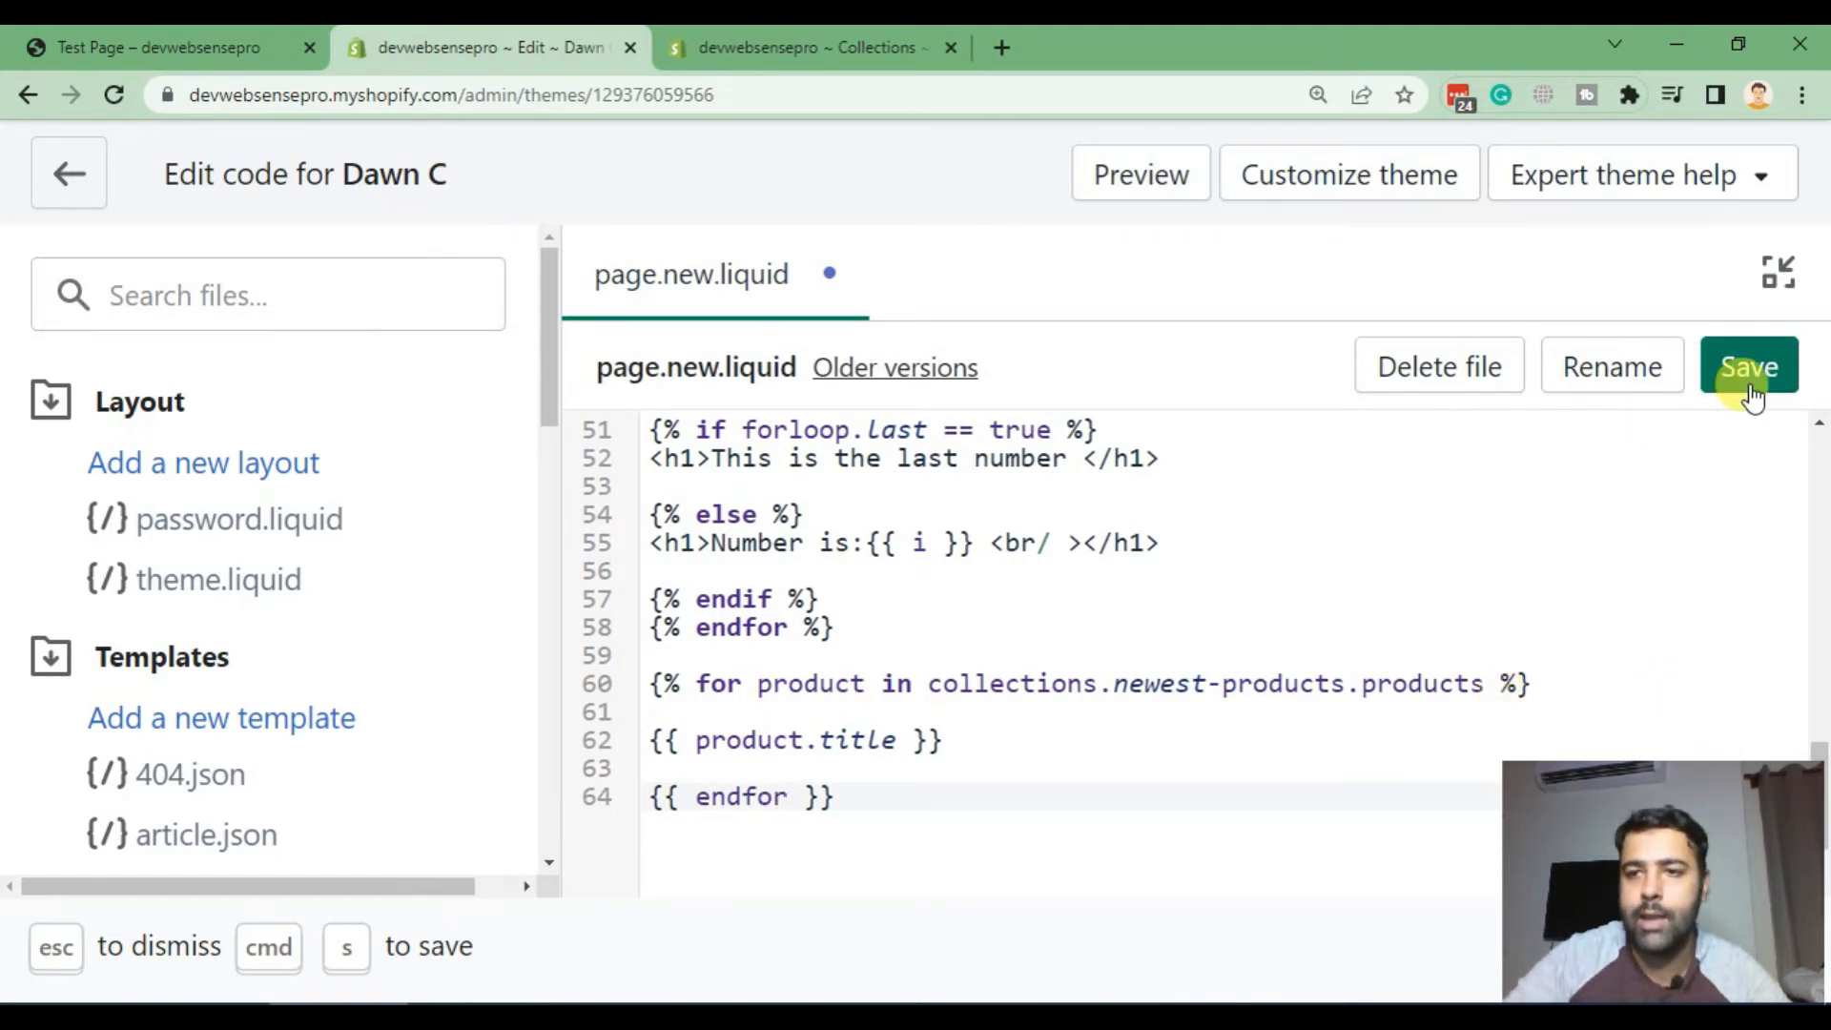
click(1748, 366)
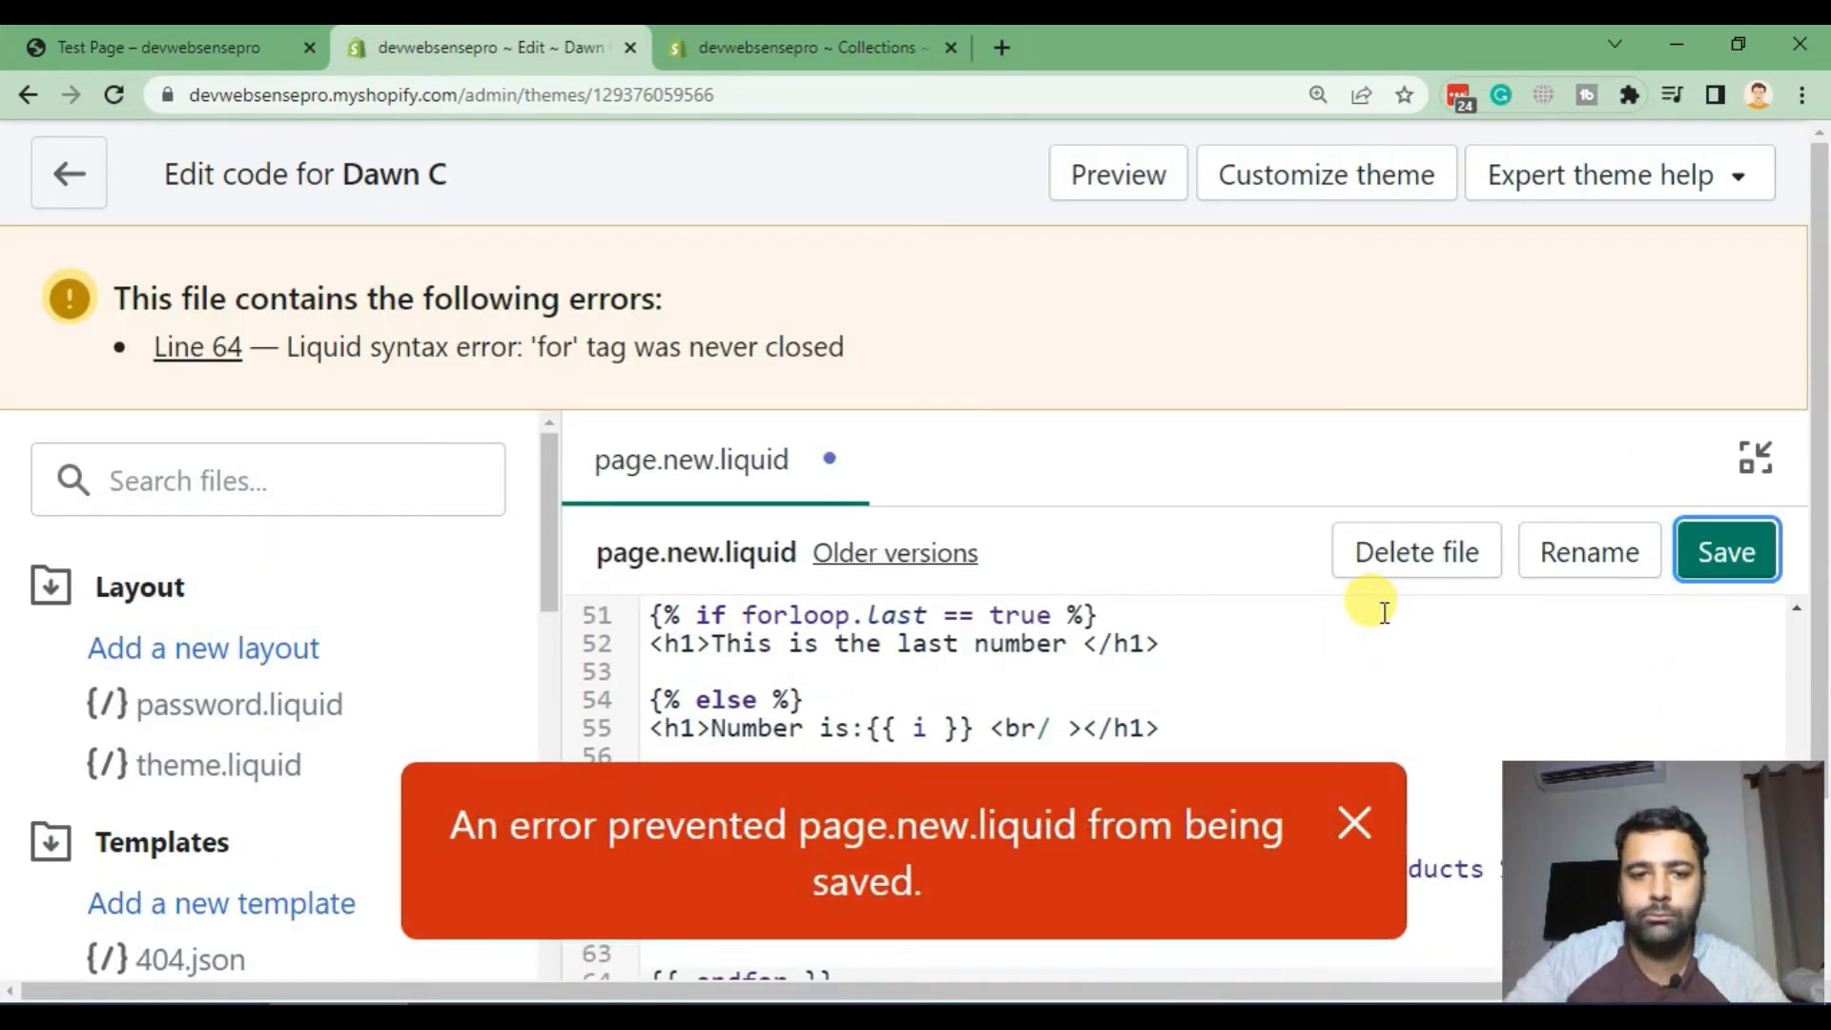
click(1353, 823)
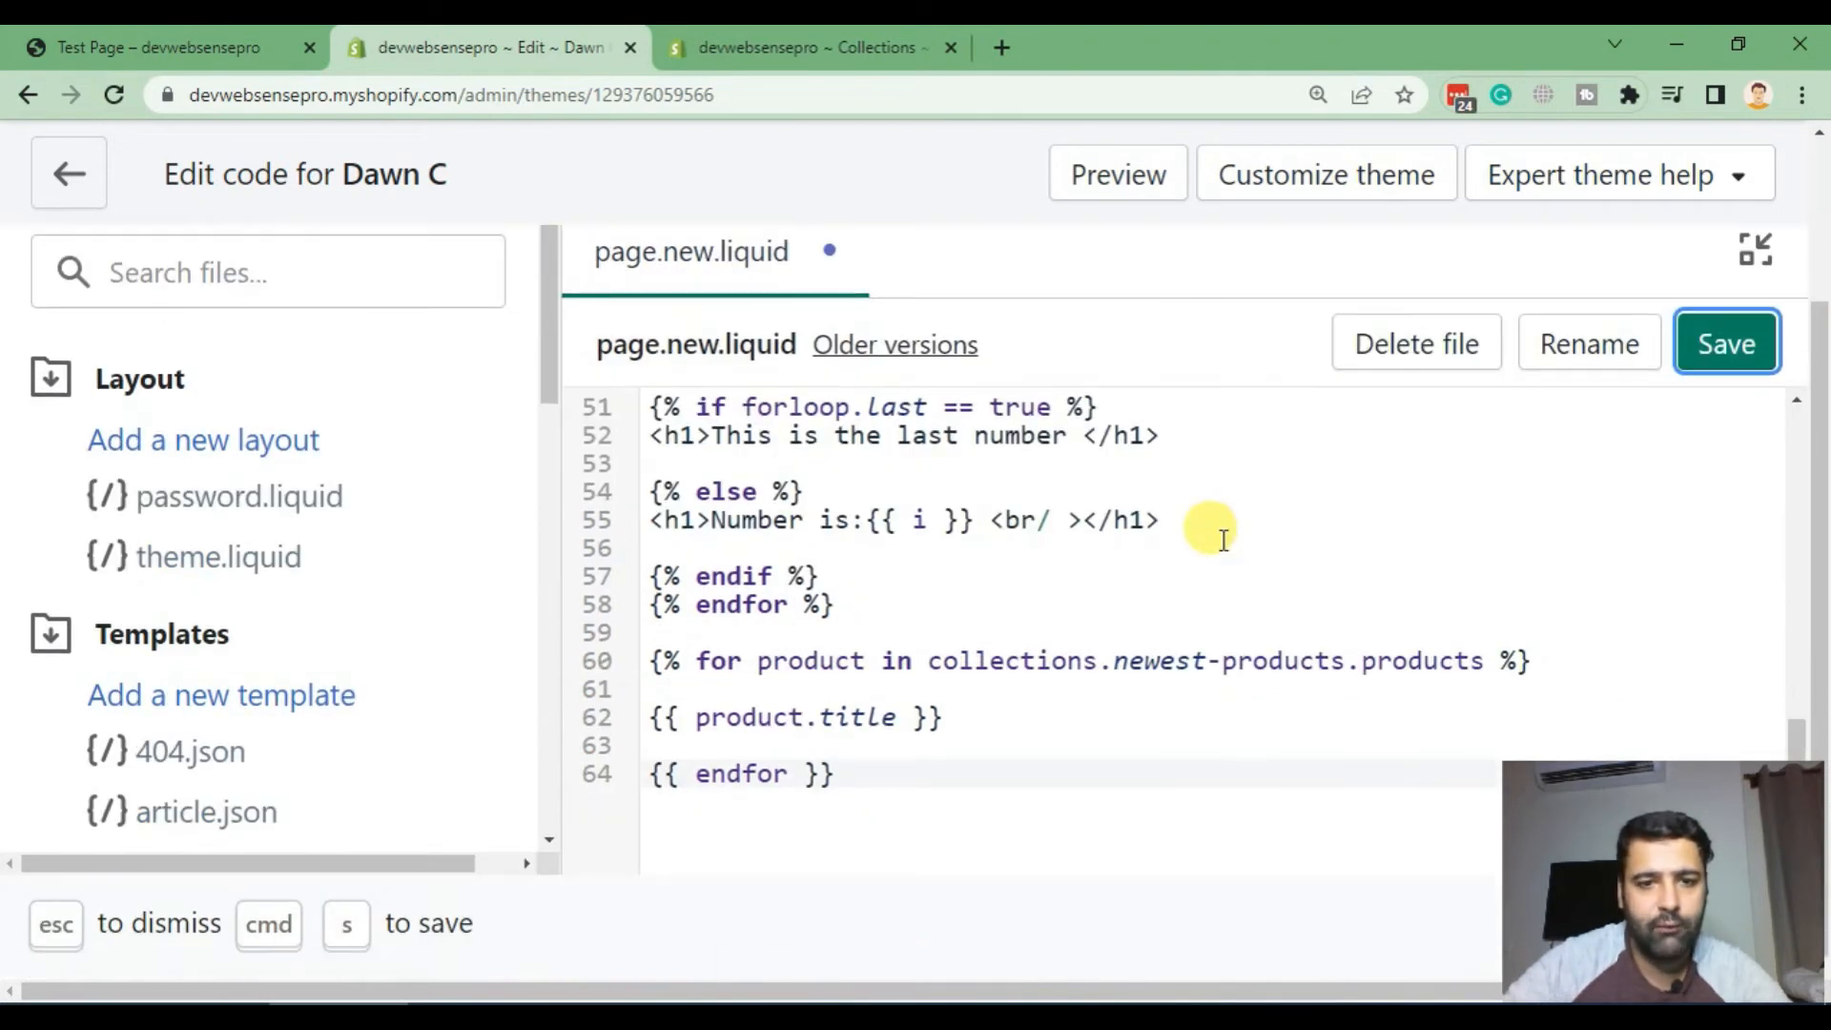
mouse_move(815, 753)
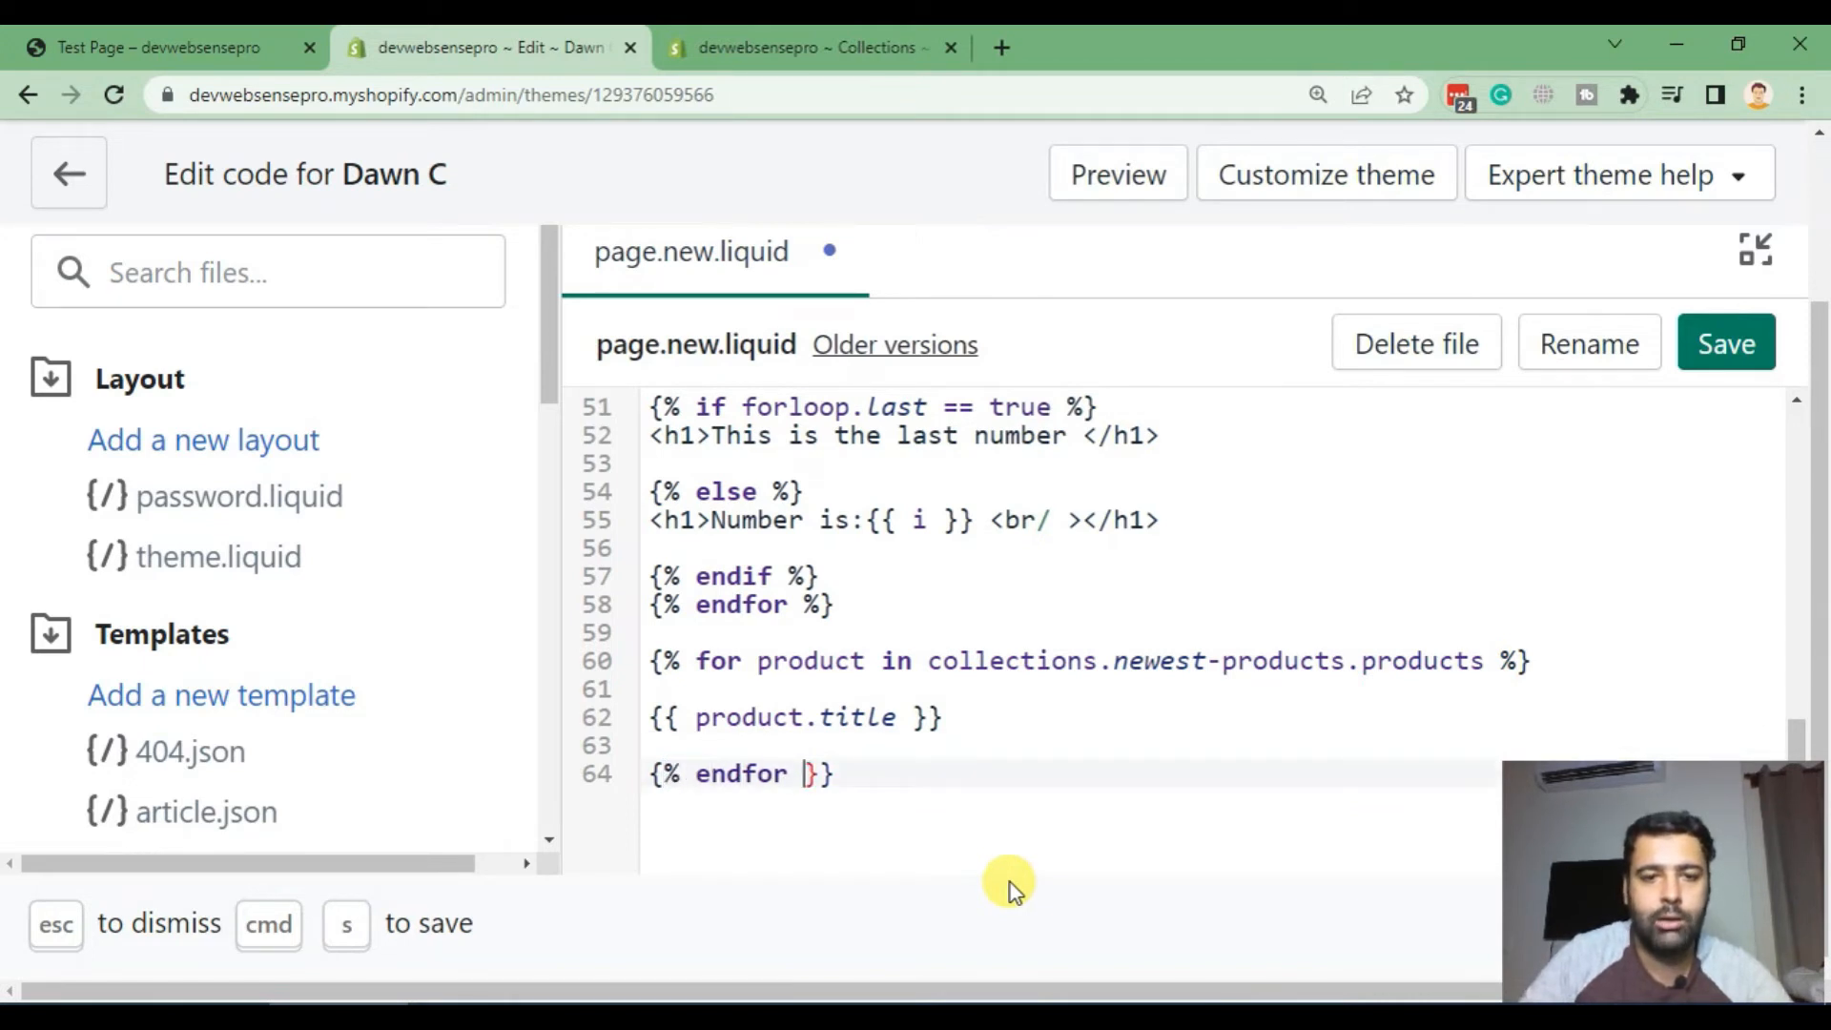
Step: Correct the tag to {% endfor %}, save the template and go to the test page
text(%)
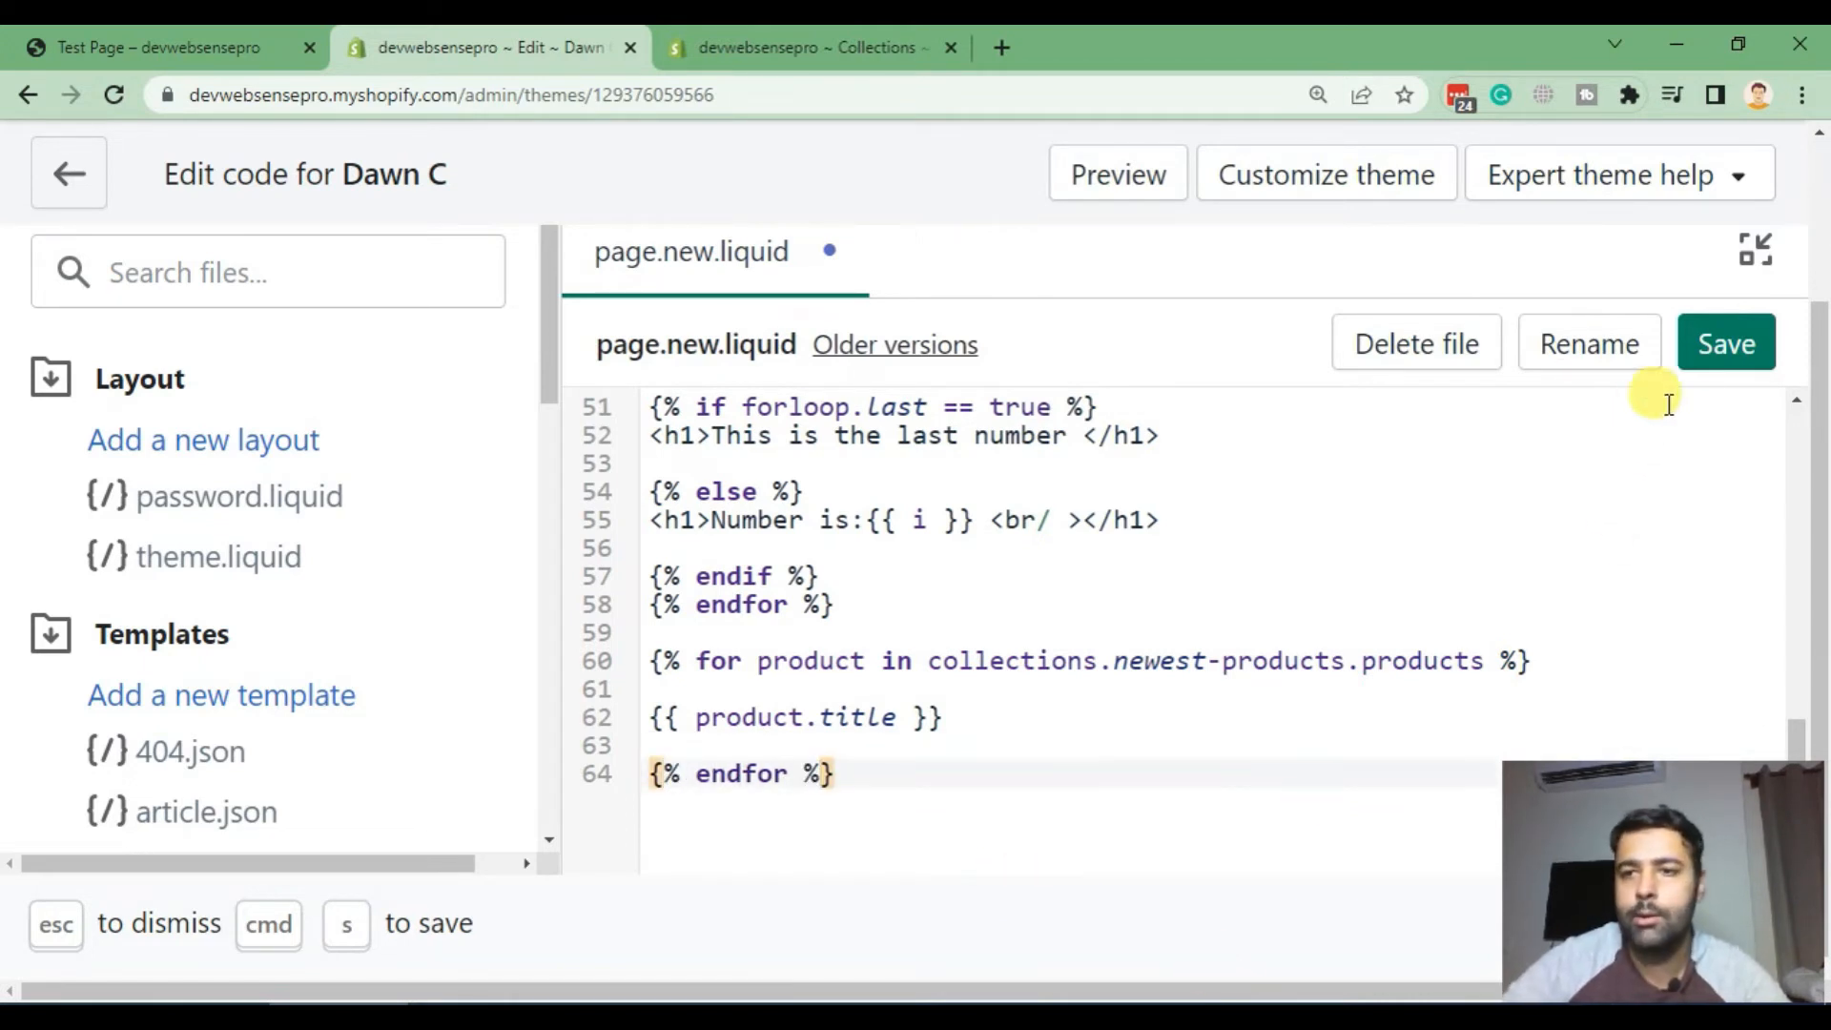
click(1726, 343)
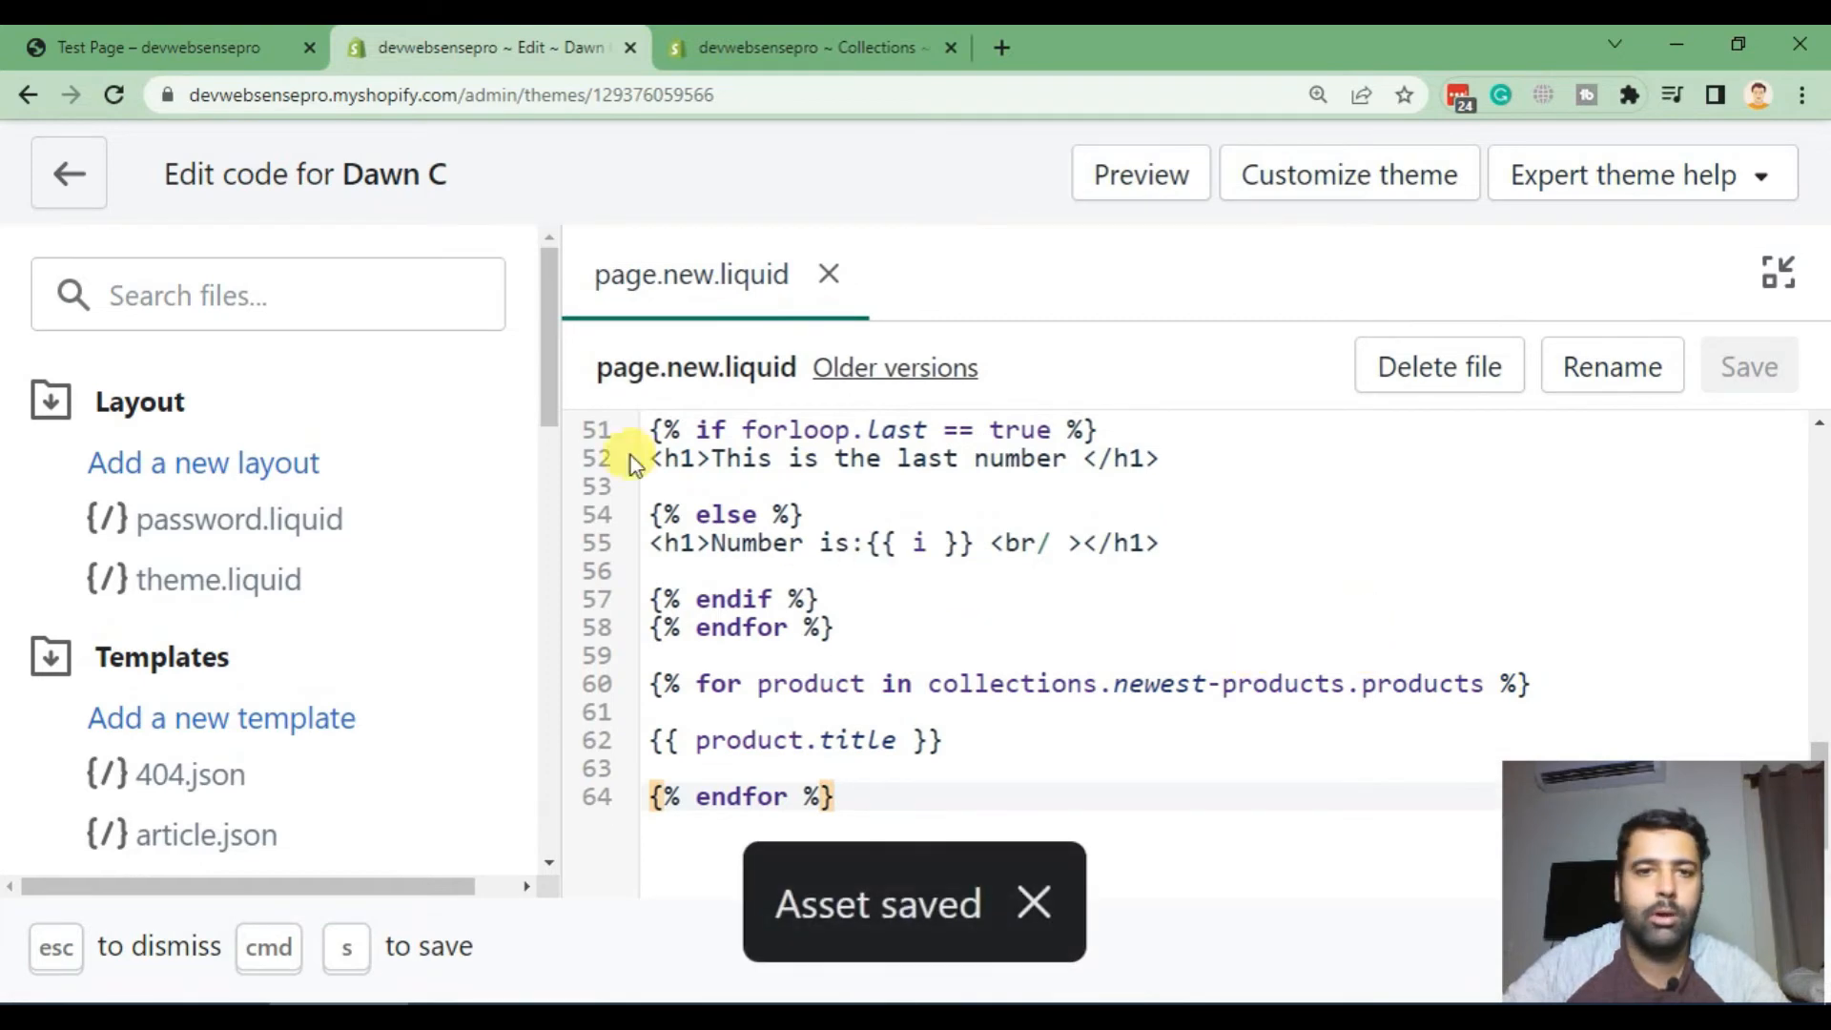
click(158, 48)
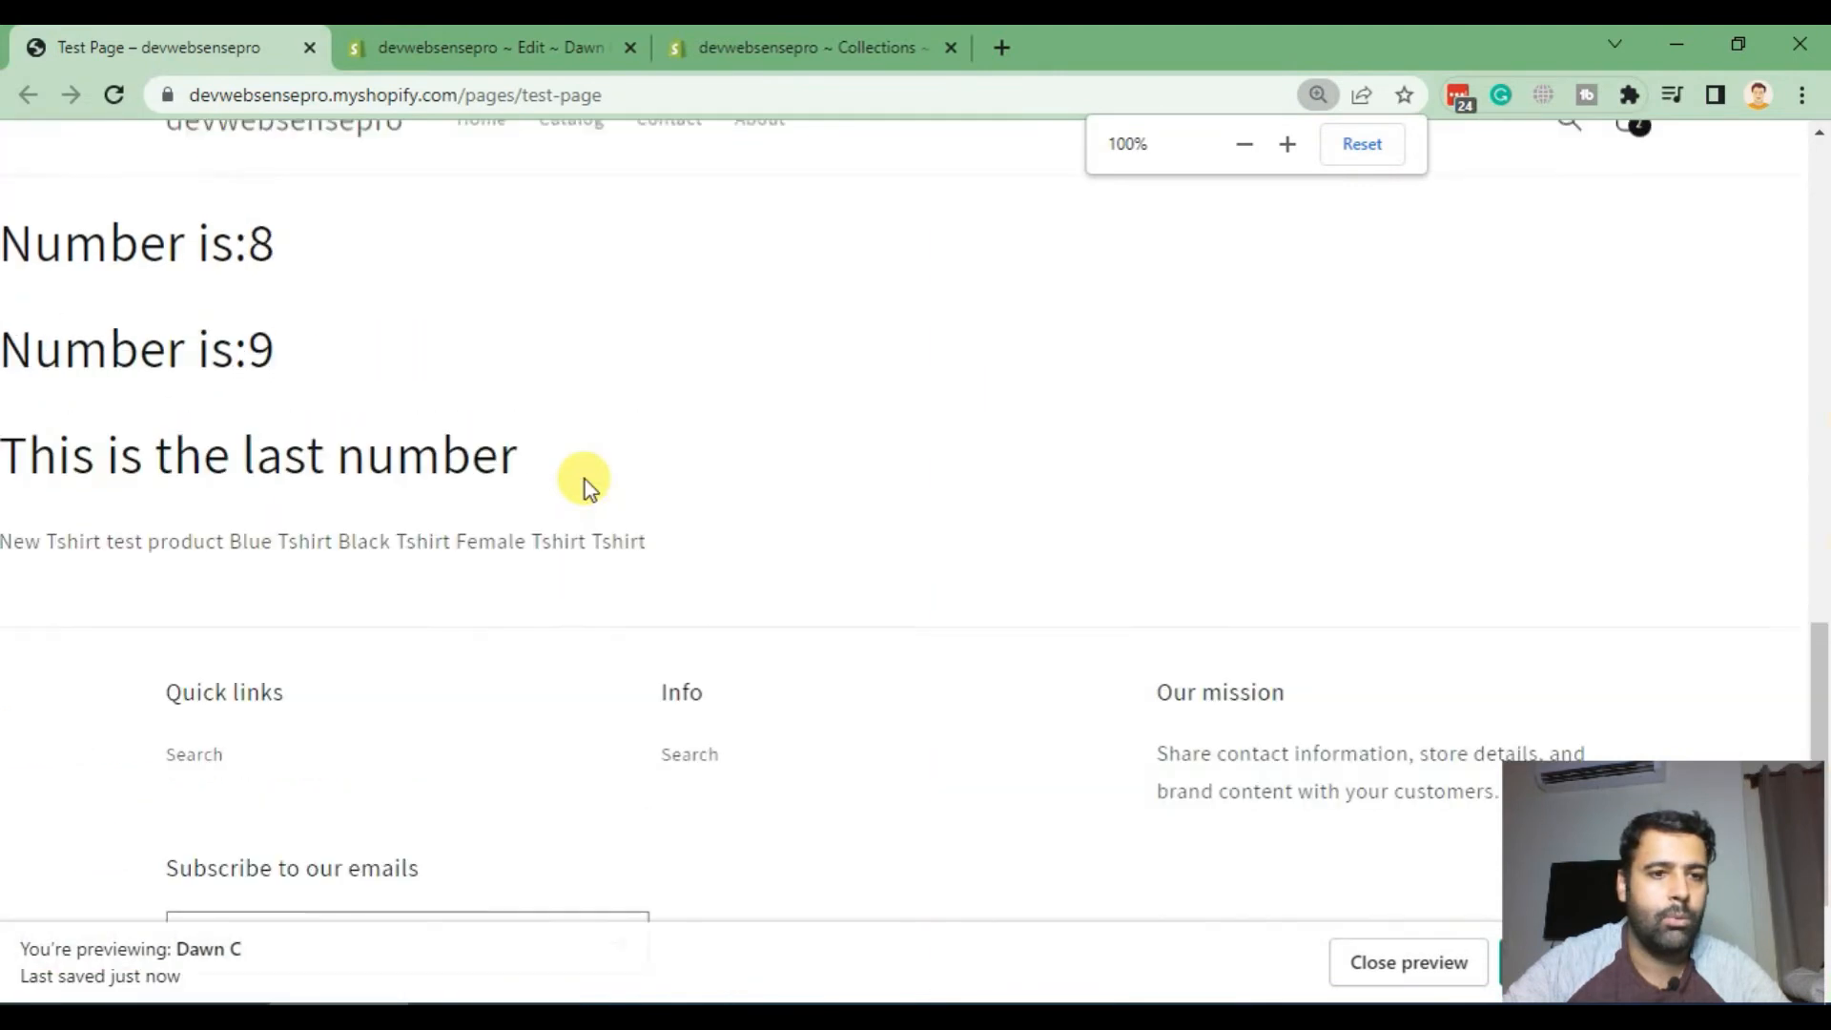
Step: View the run-together product titles on the test page and return to the code editor
scroll(up, 3)
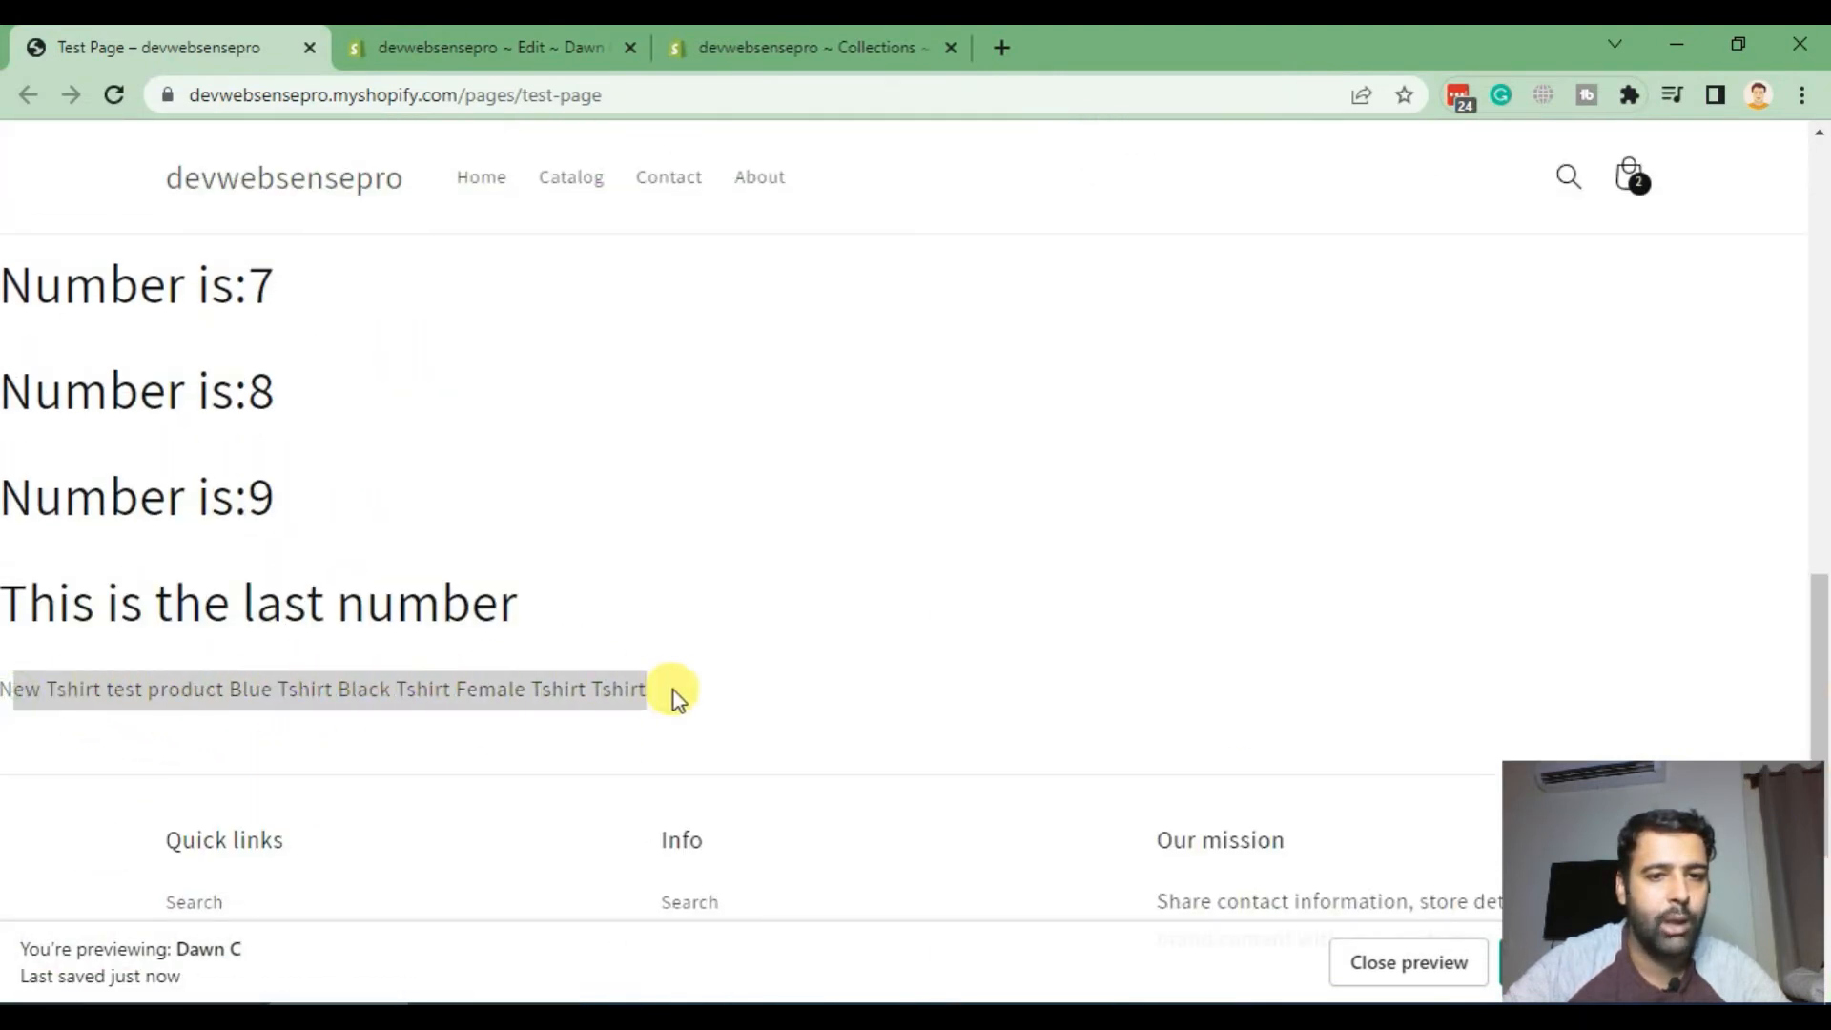
click(485, 47)
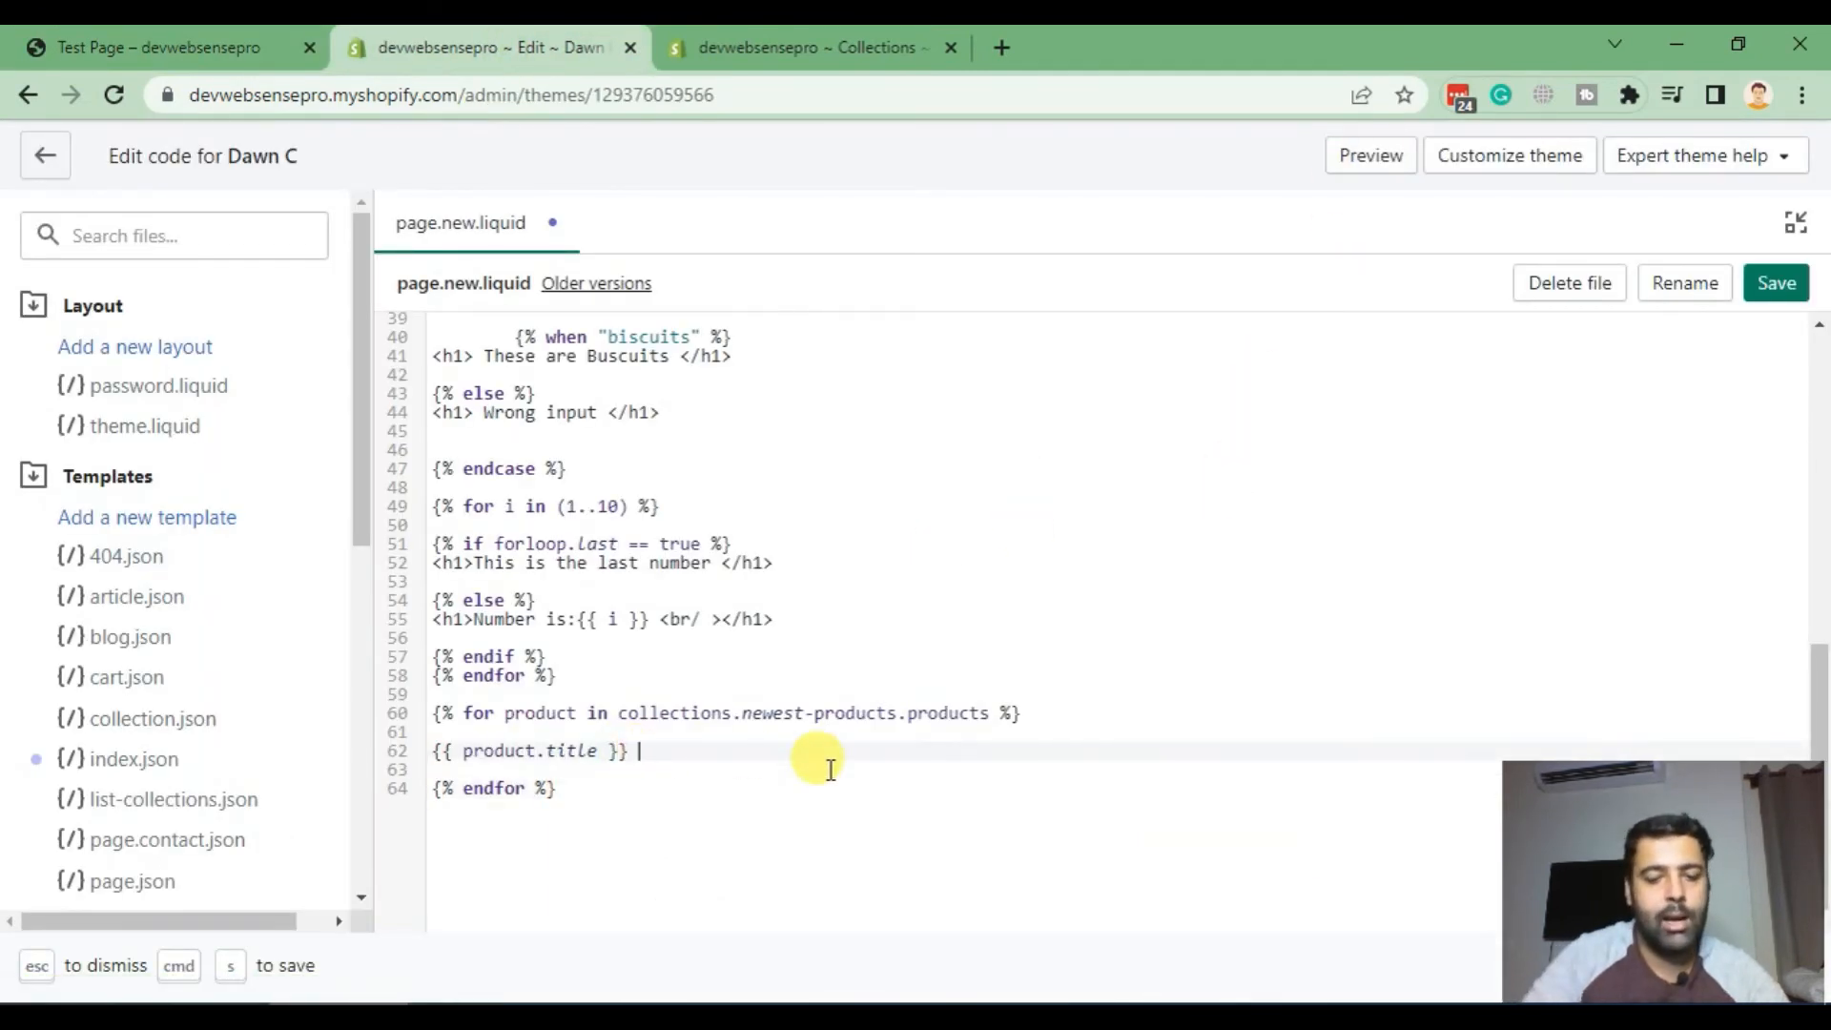
Step: Wrap each title in <h1> with a 'Product name is:' label and a <br>, then save
text(<br>)
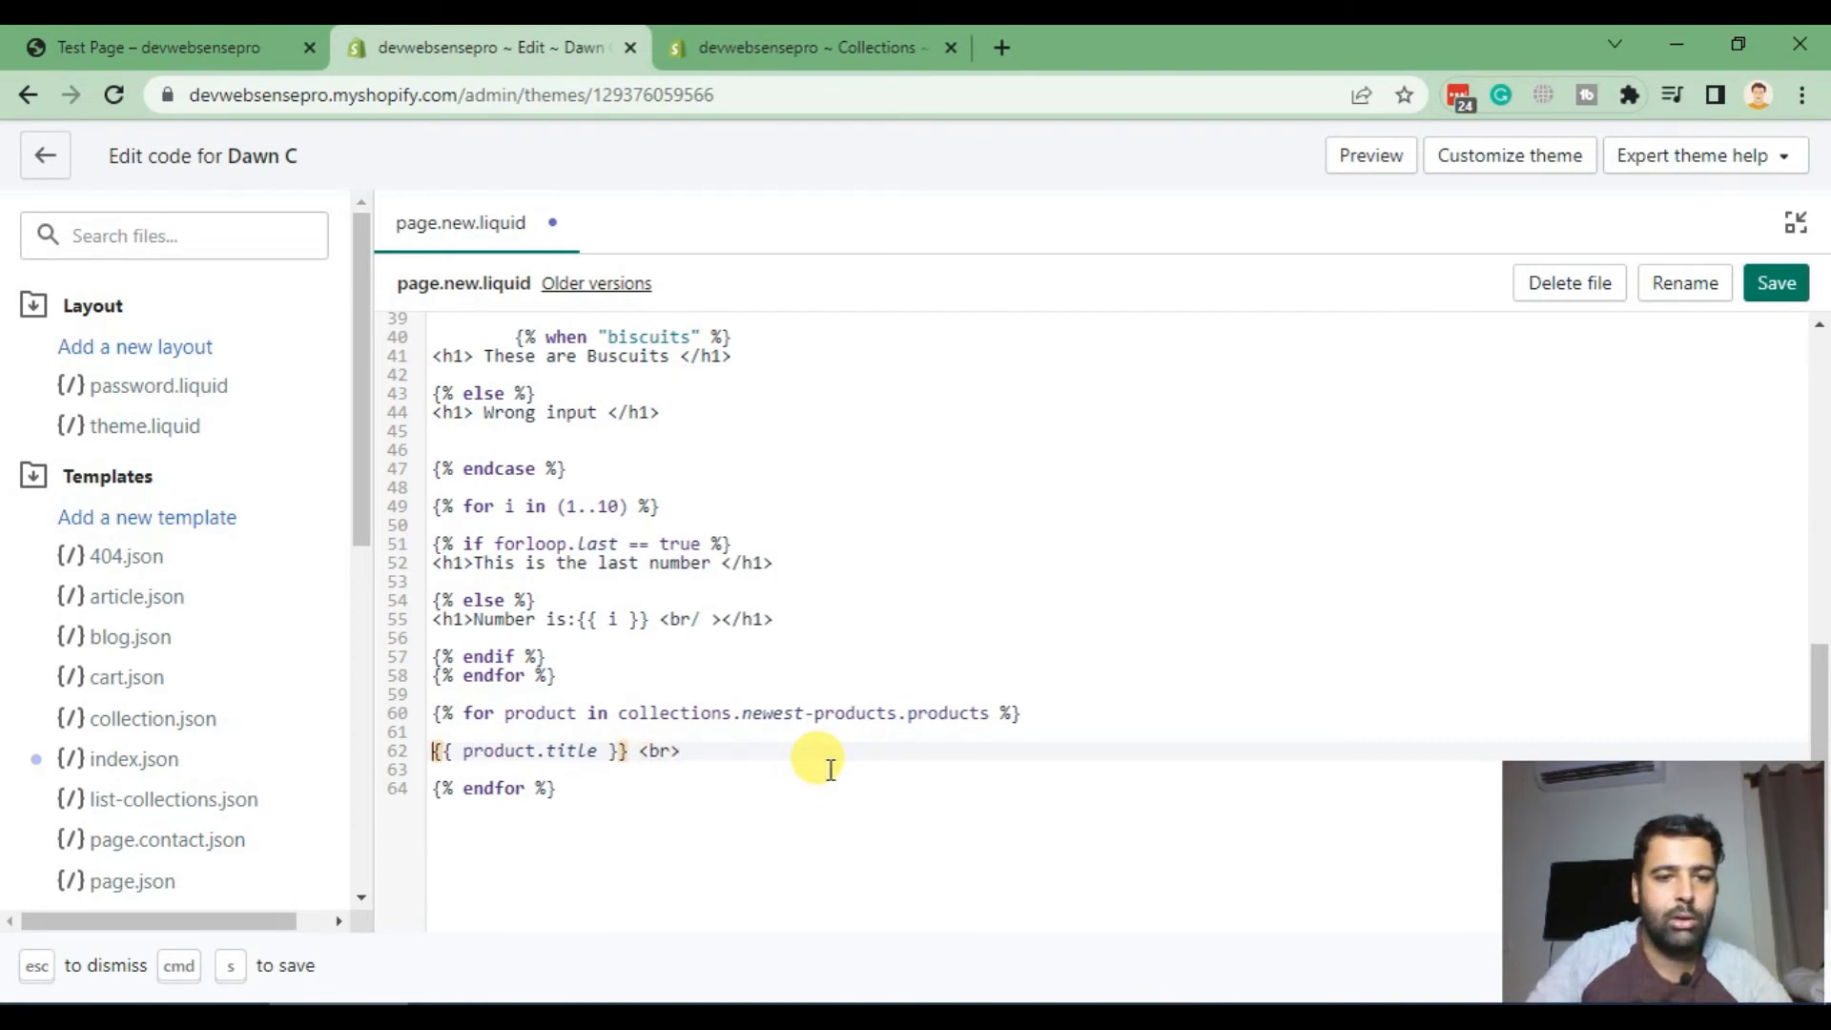
text(Product name is:)
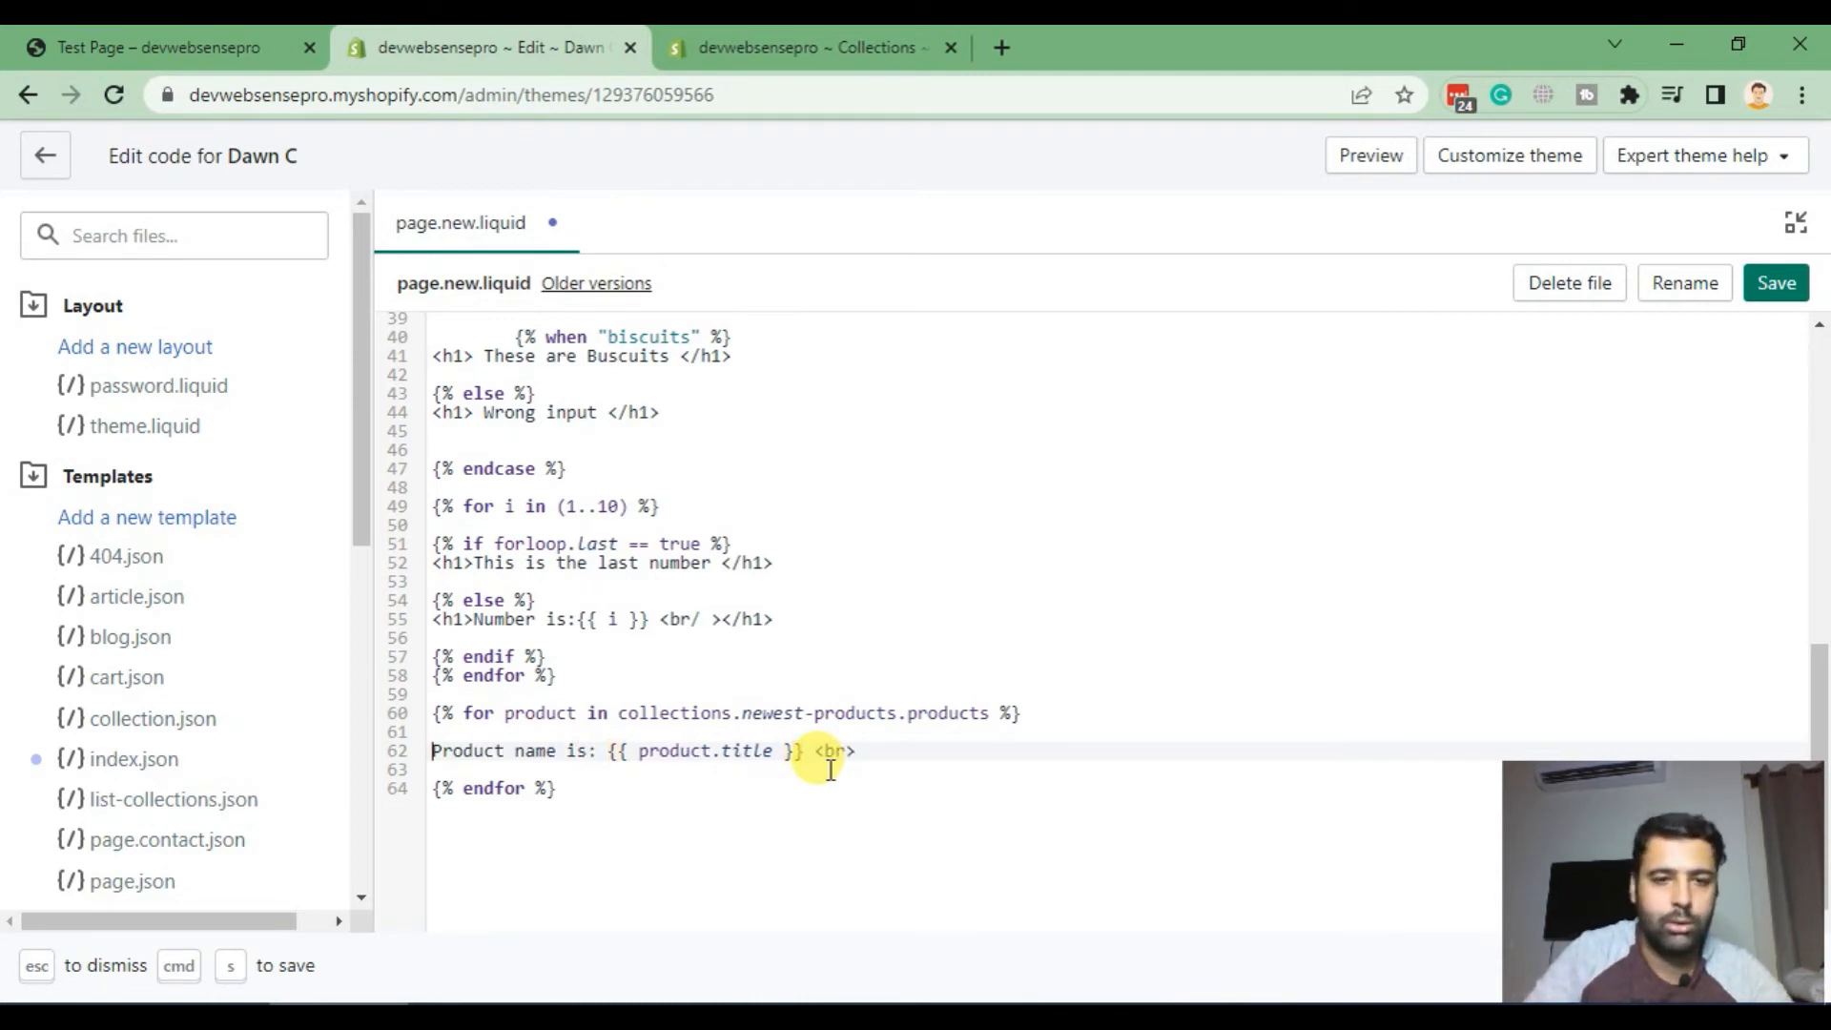
text(<h1>)
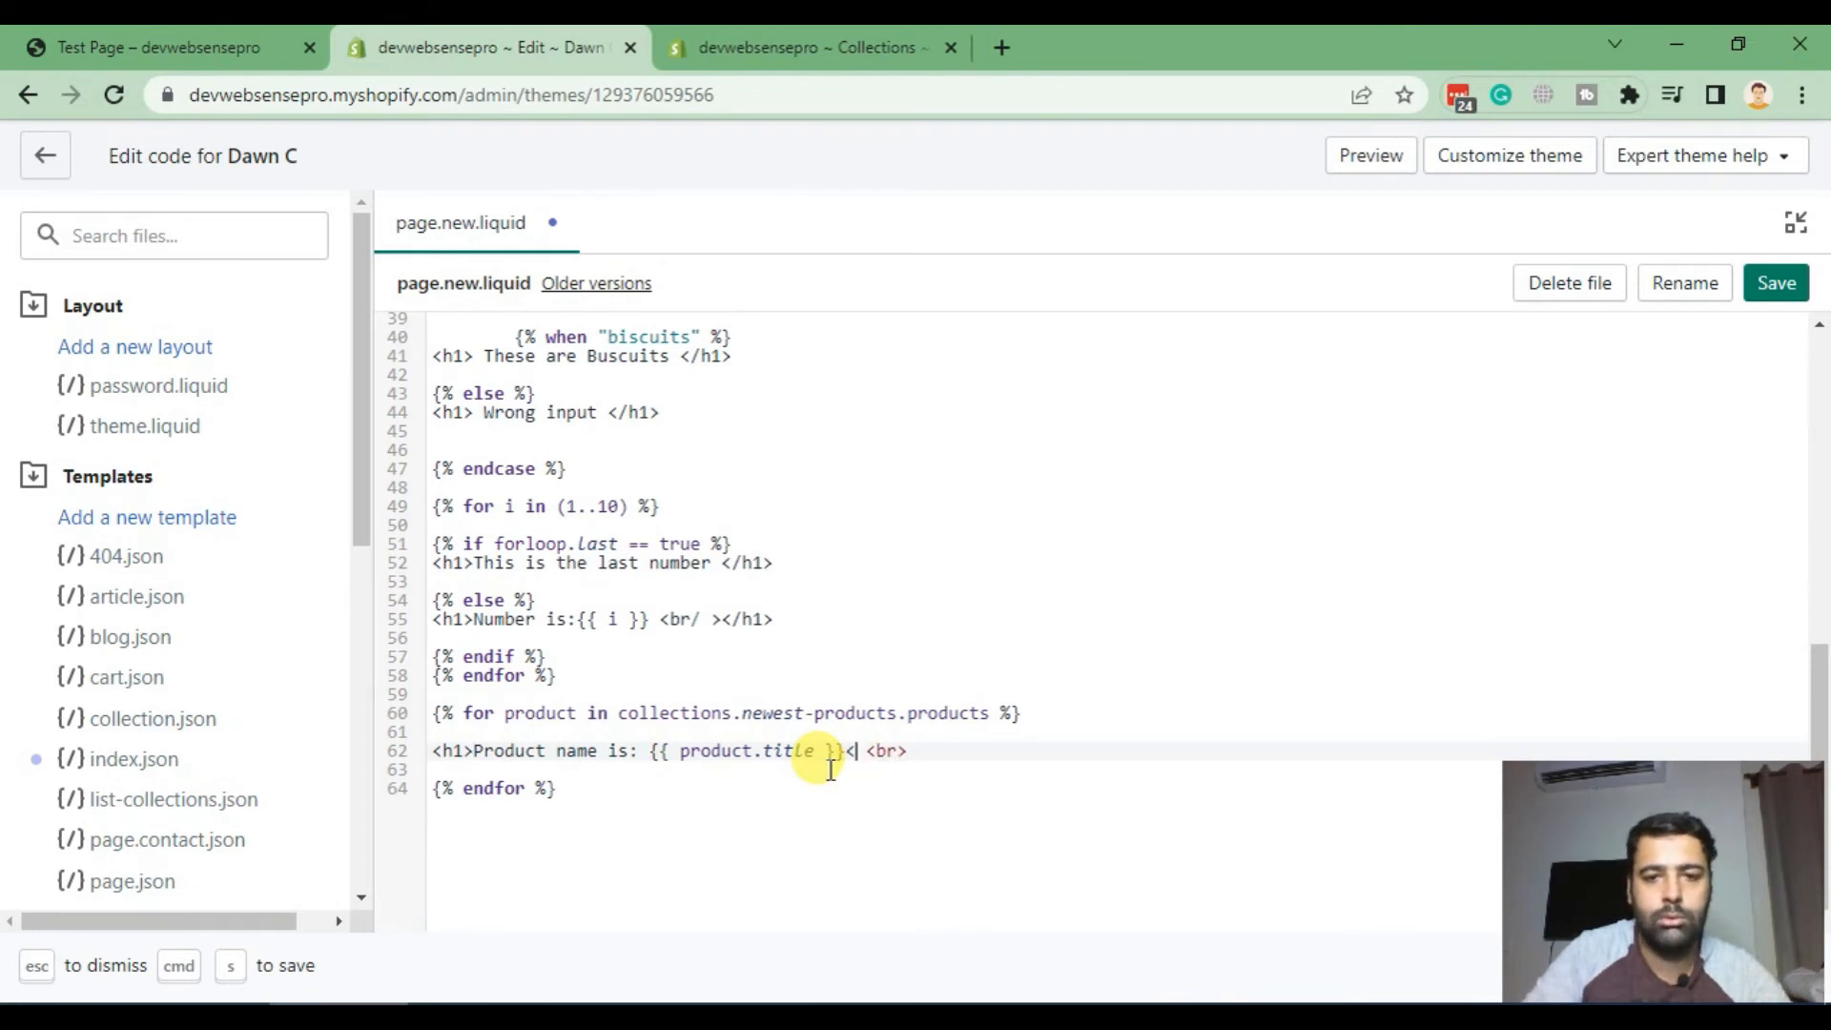
text(/h1>)
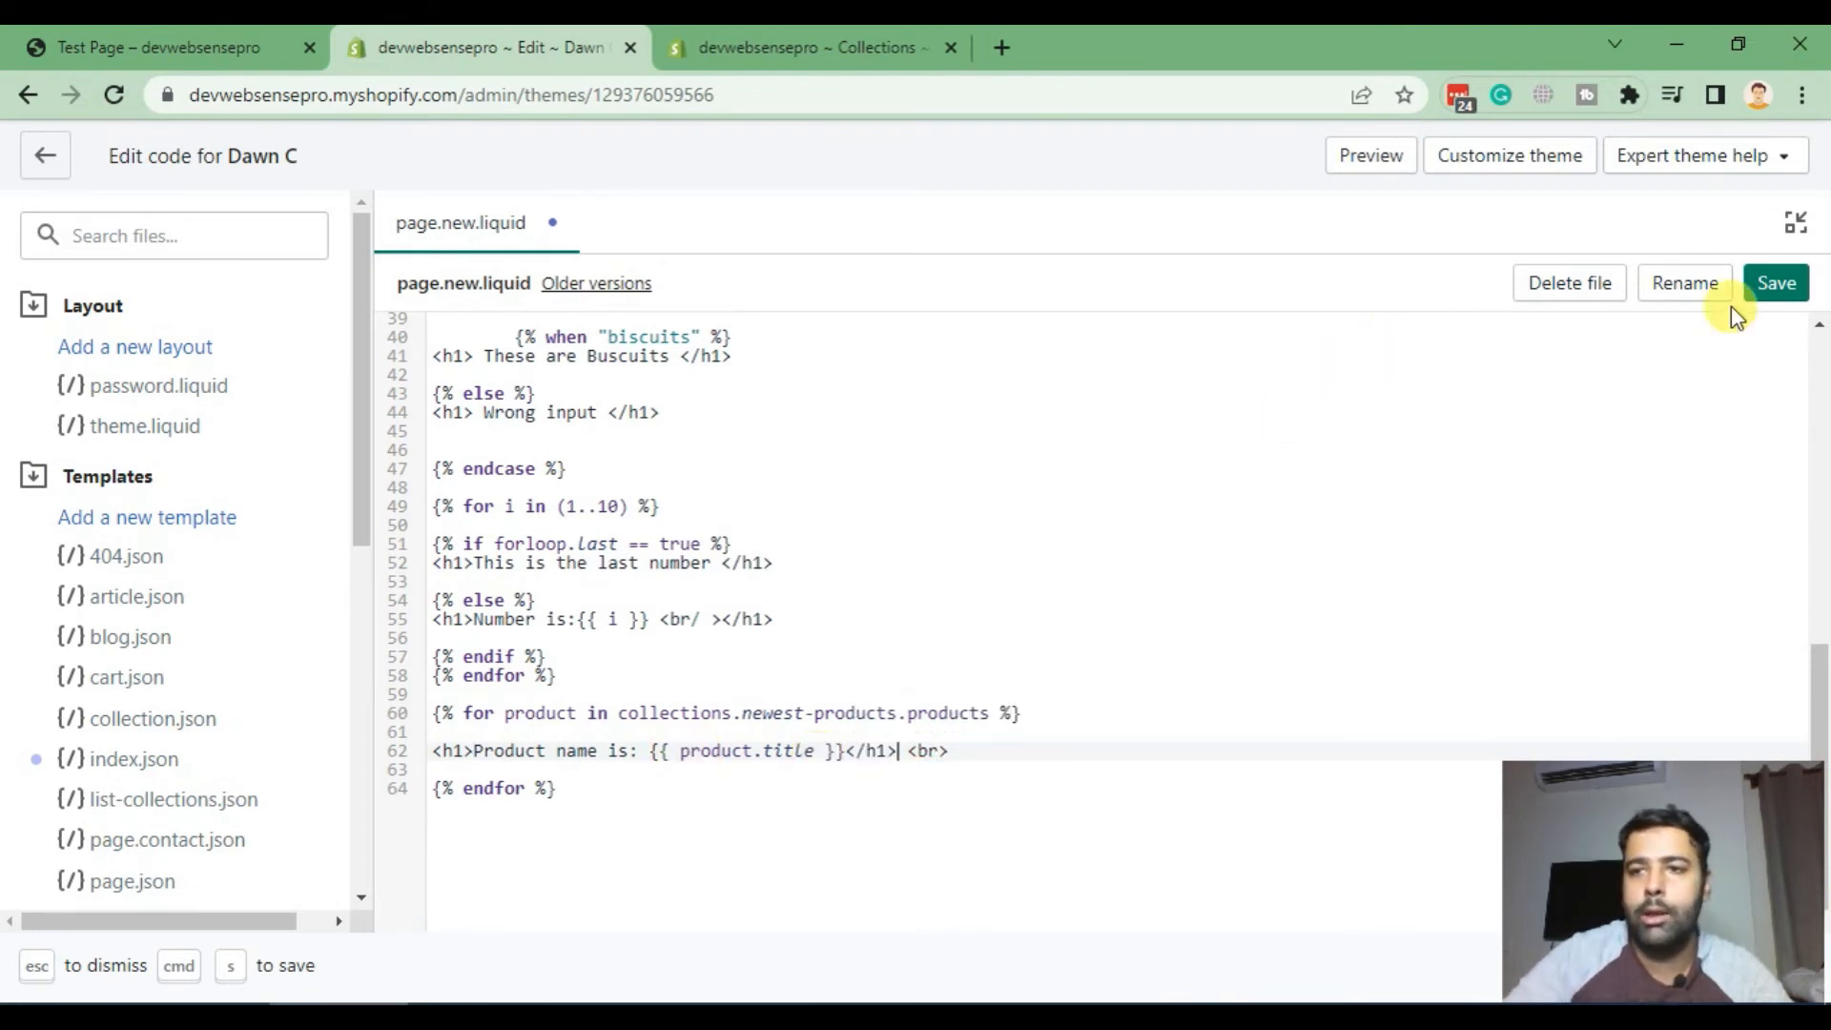
click(157, 48)
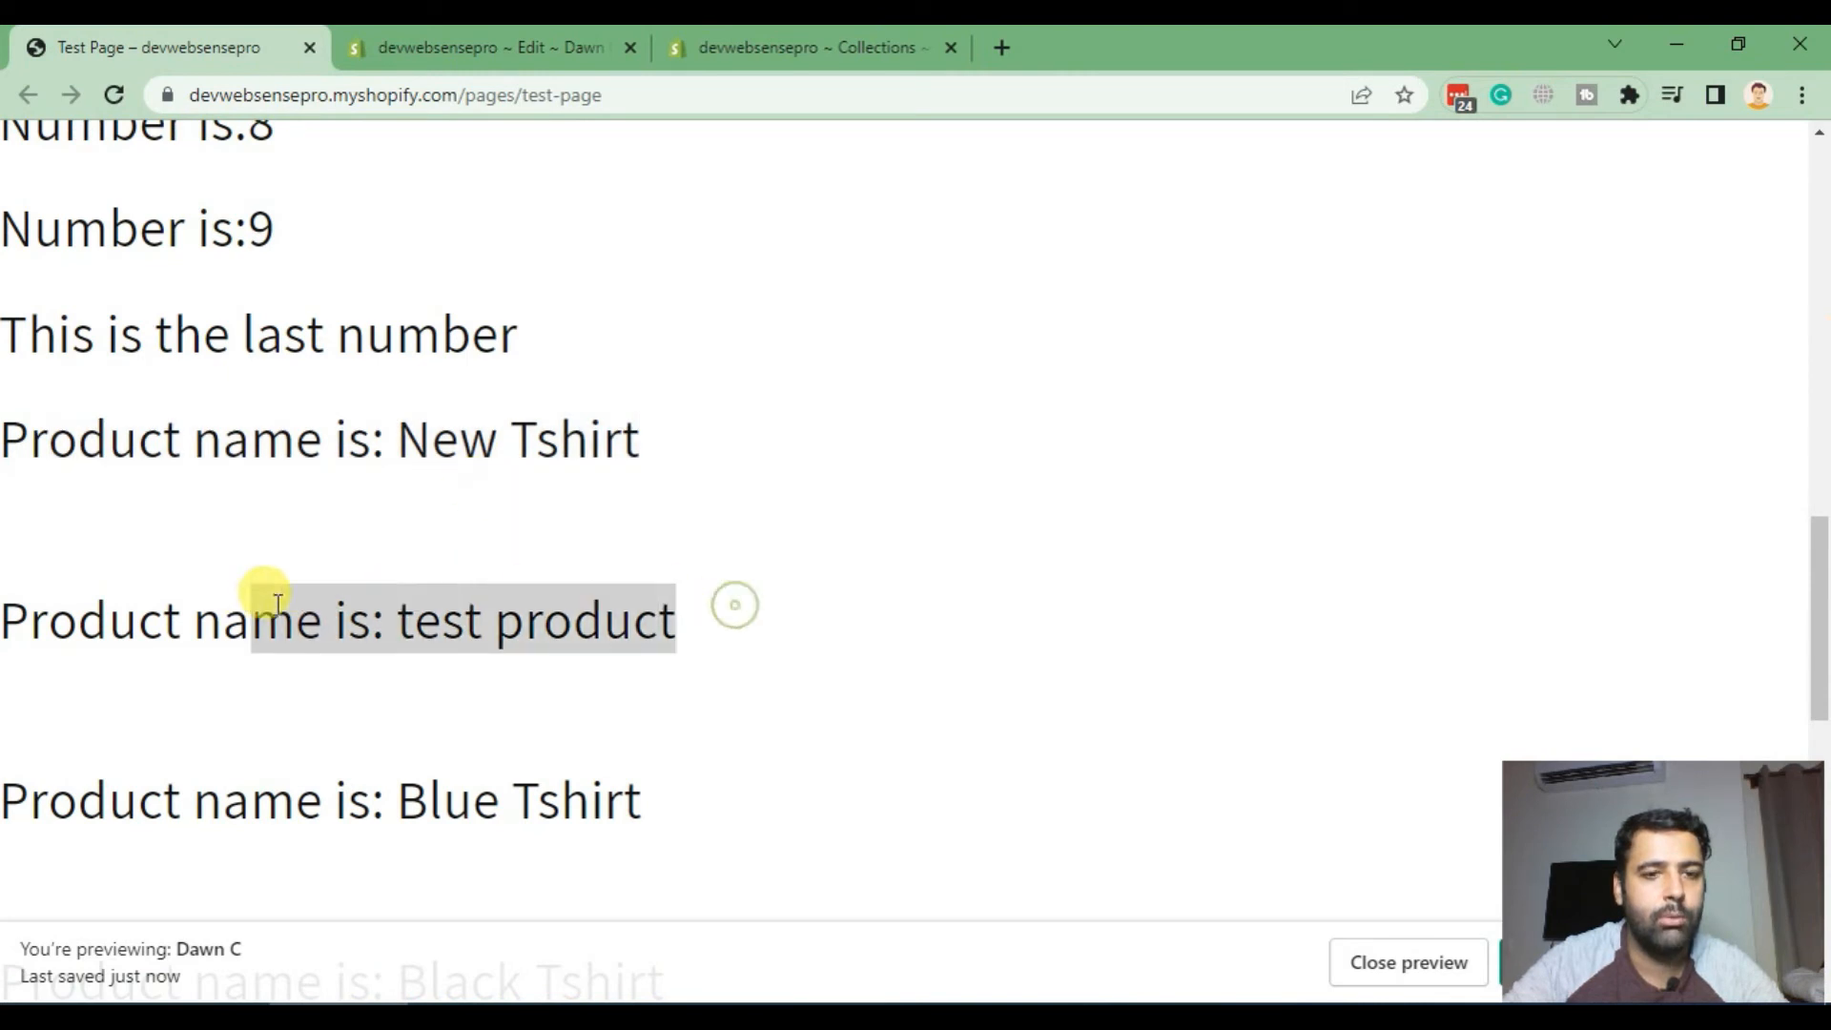
Step: Scroll the test page's six 'Product name is:' headings, then return to the template code
scroll(down, 3)
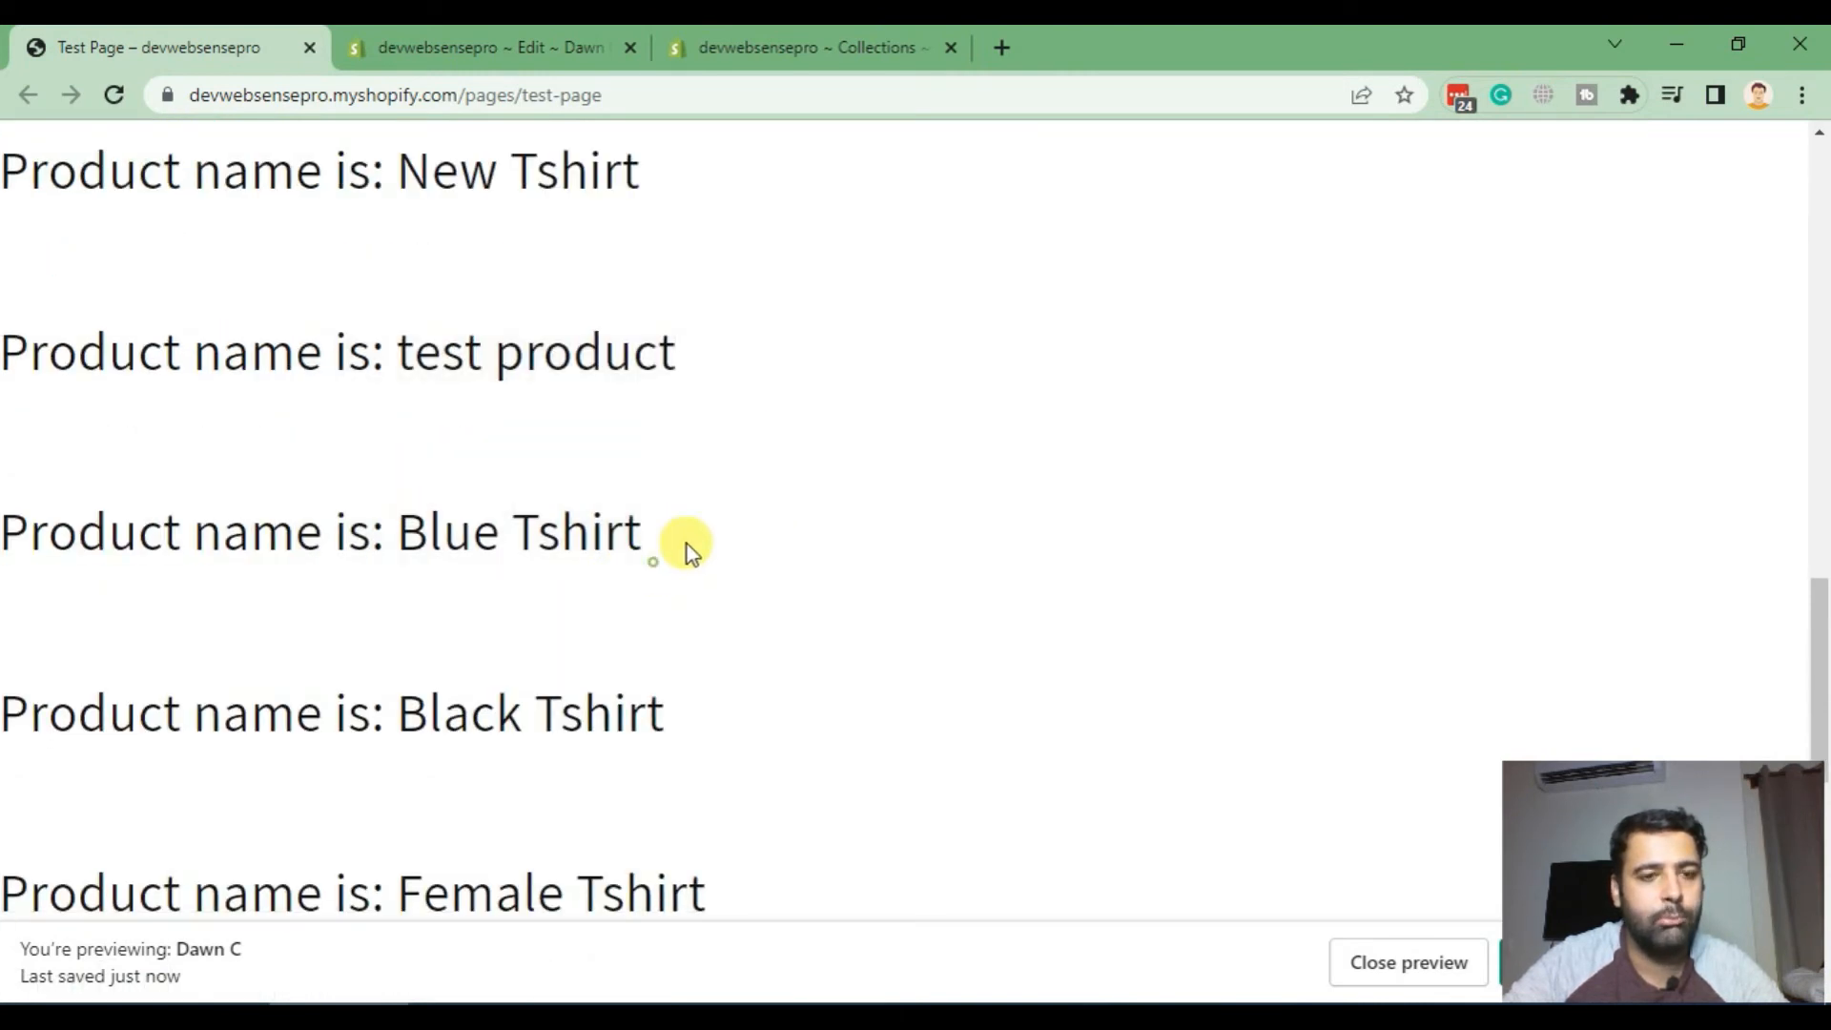
scroll(down, 3)
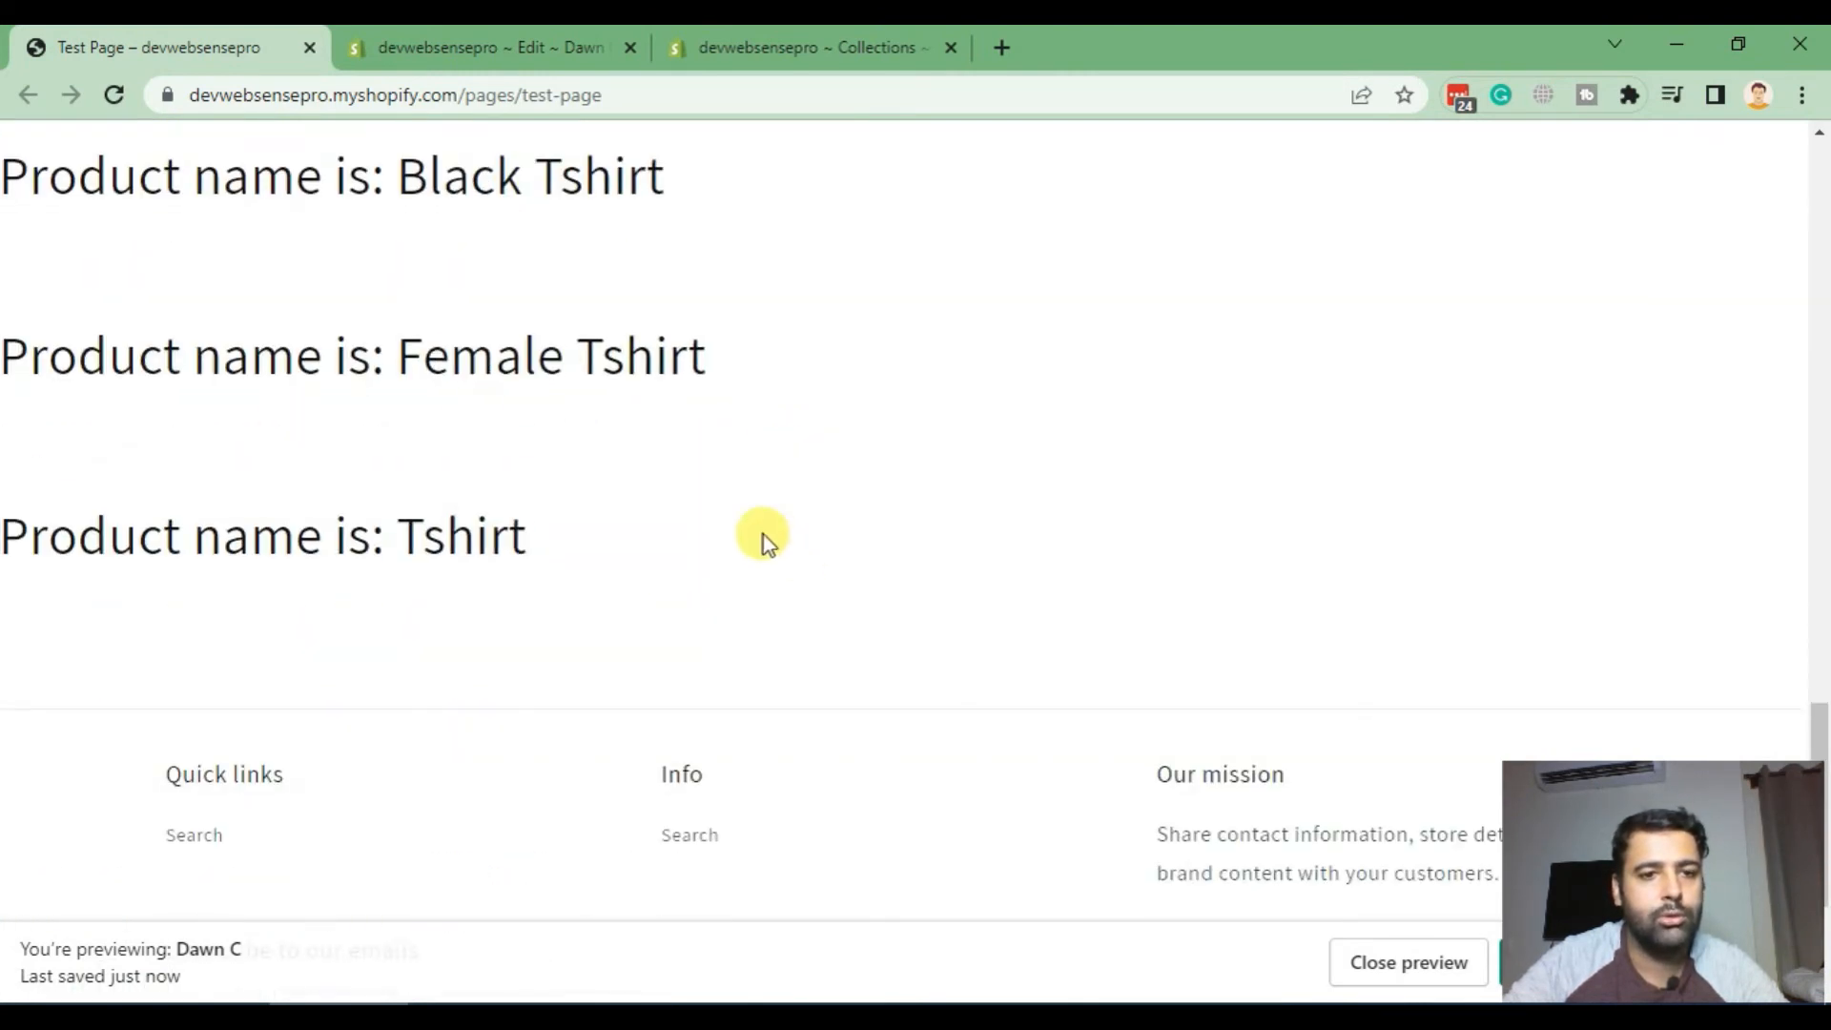
scroll(up, 3)
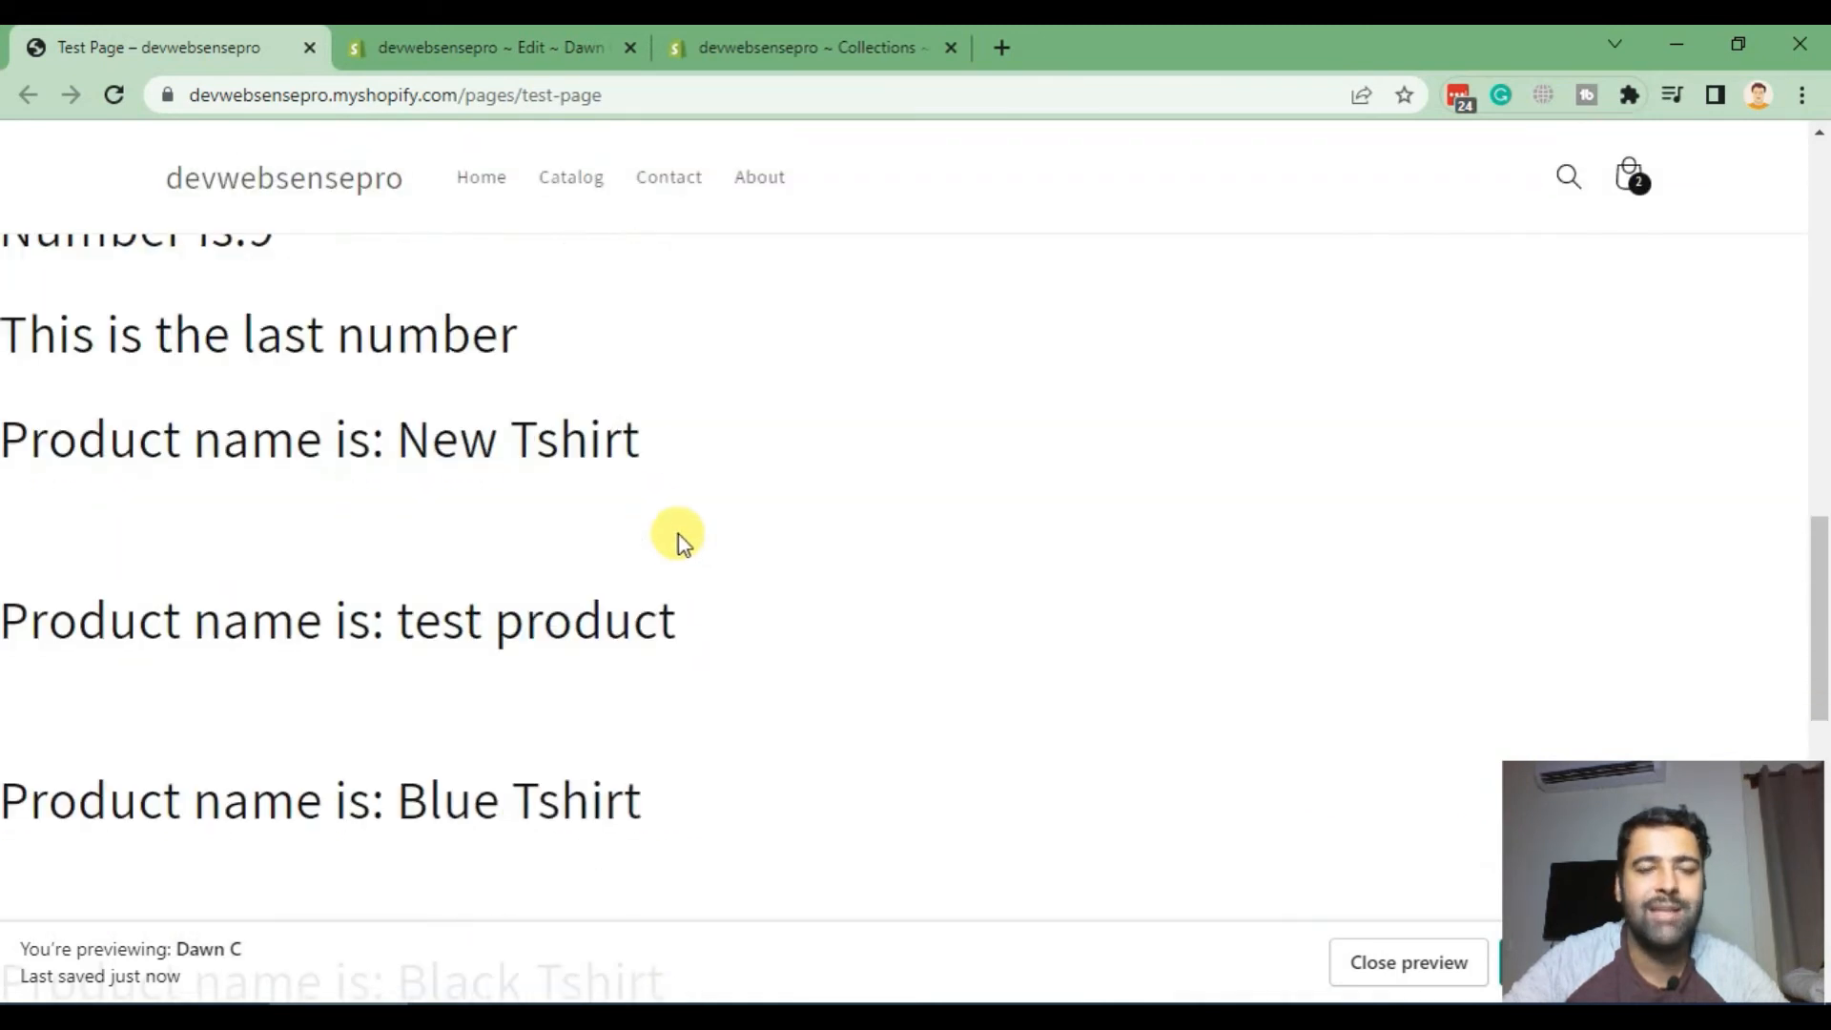
scroll(down, 3)
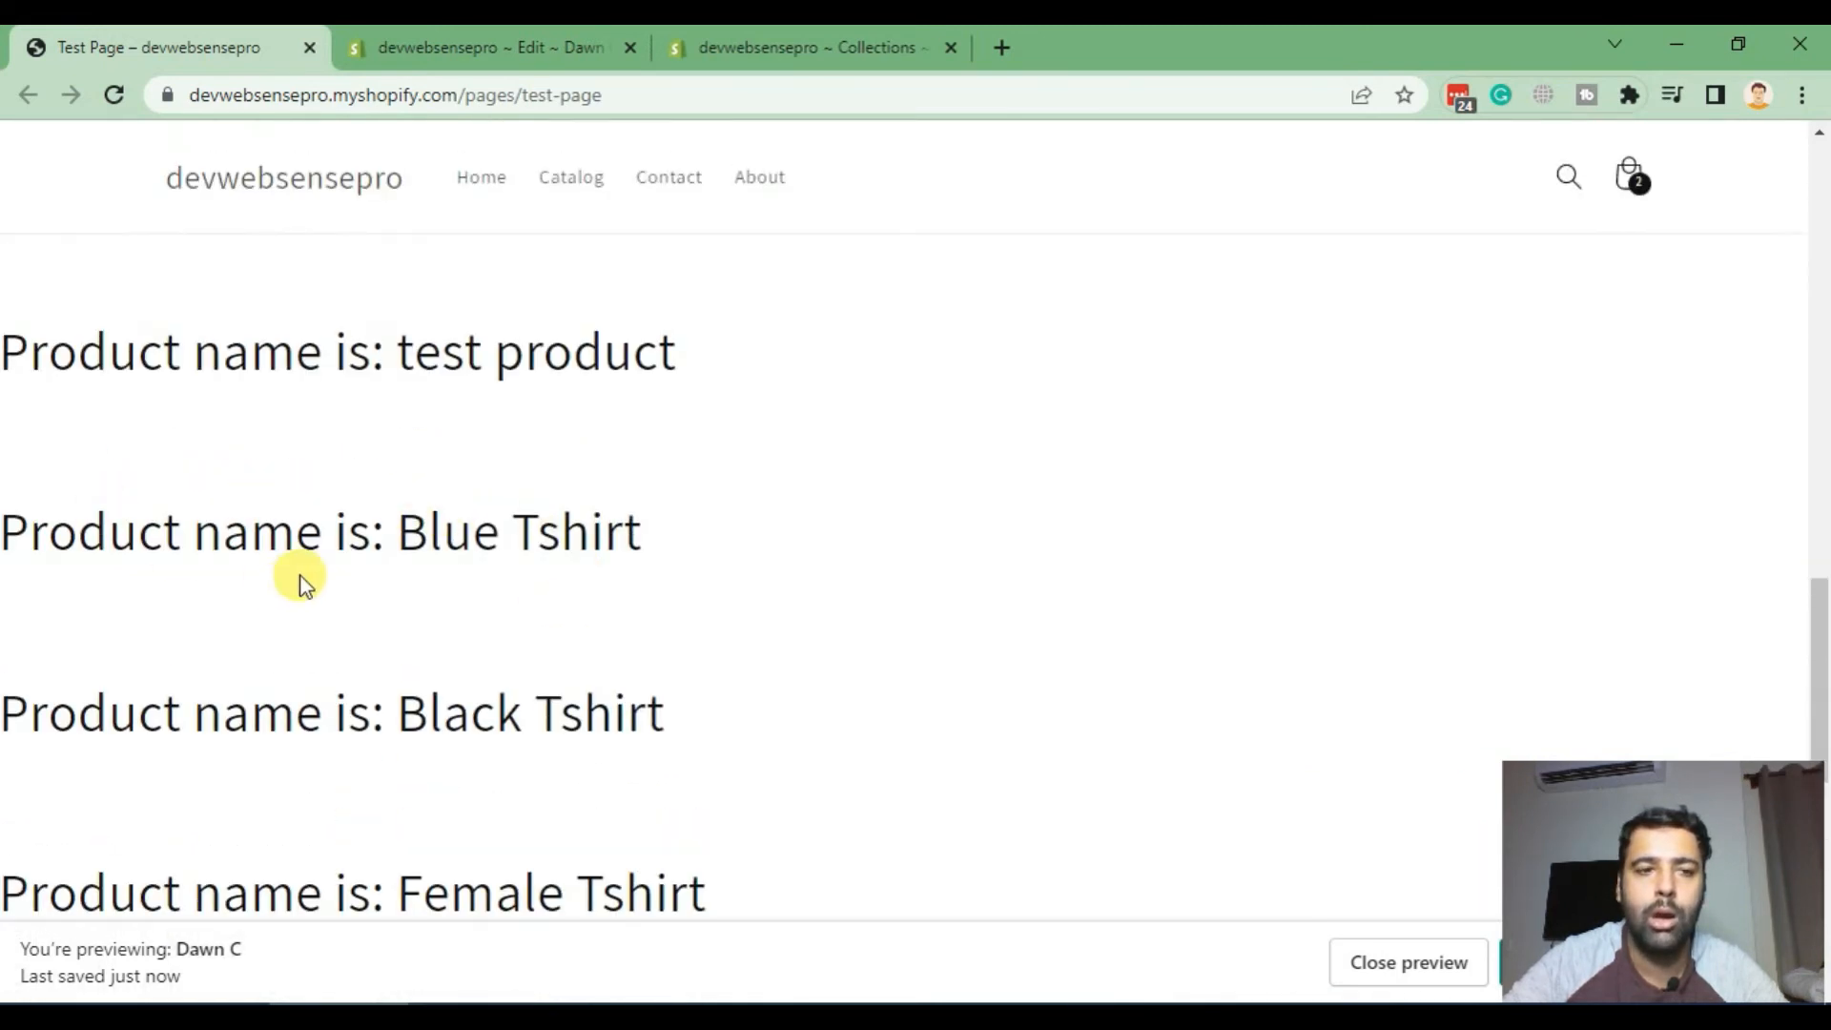
scroll(up, 3)
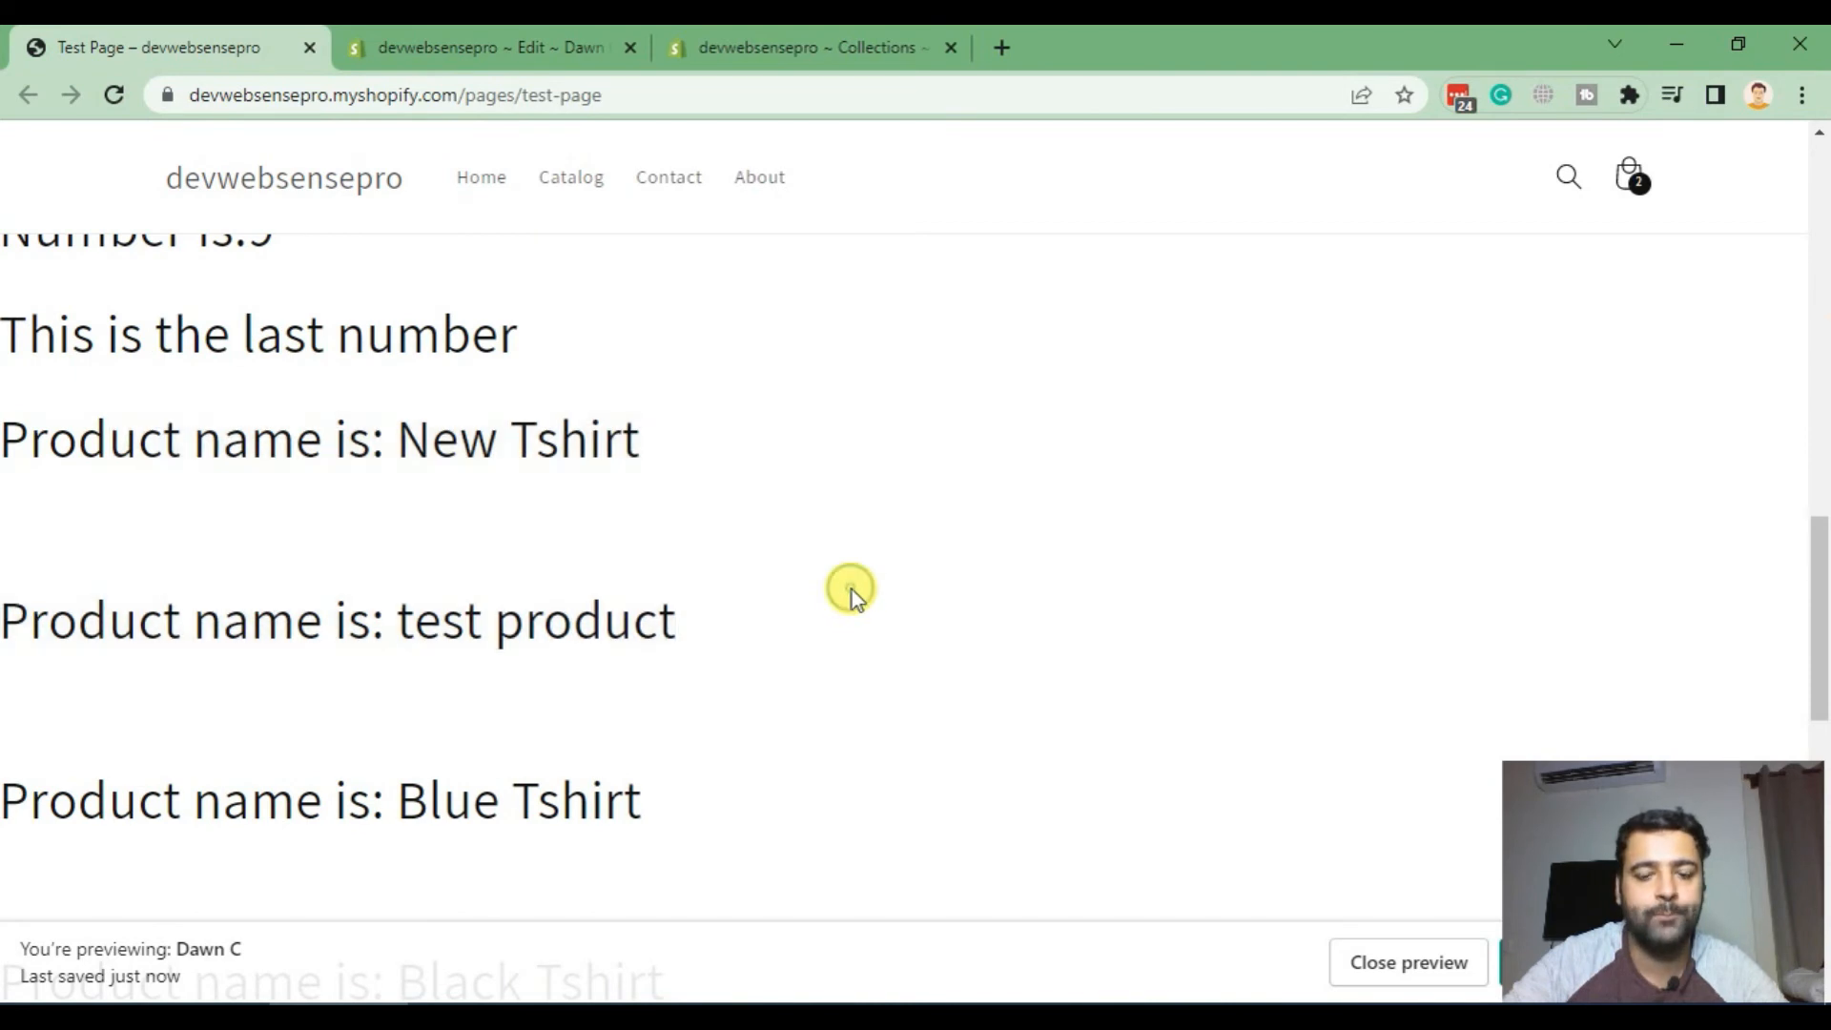
click(478, 48)
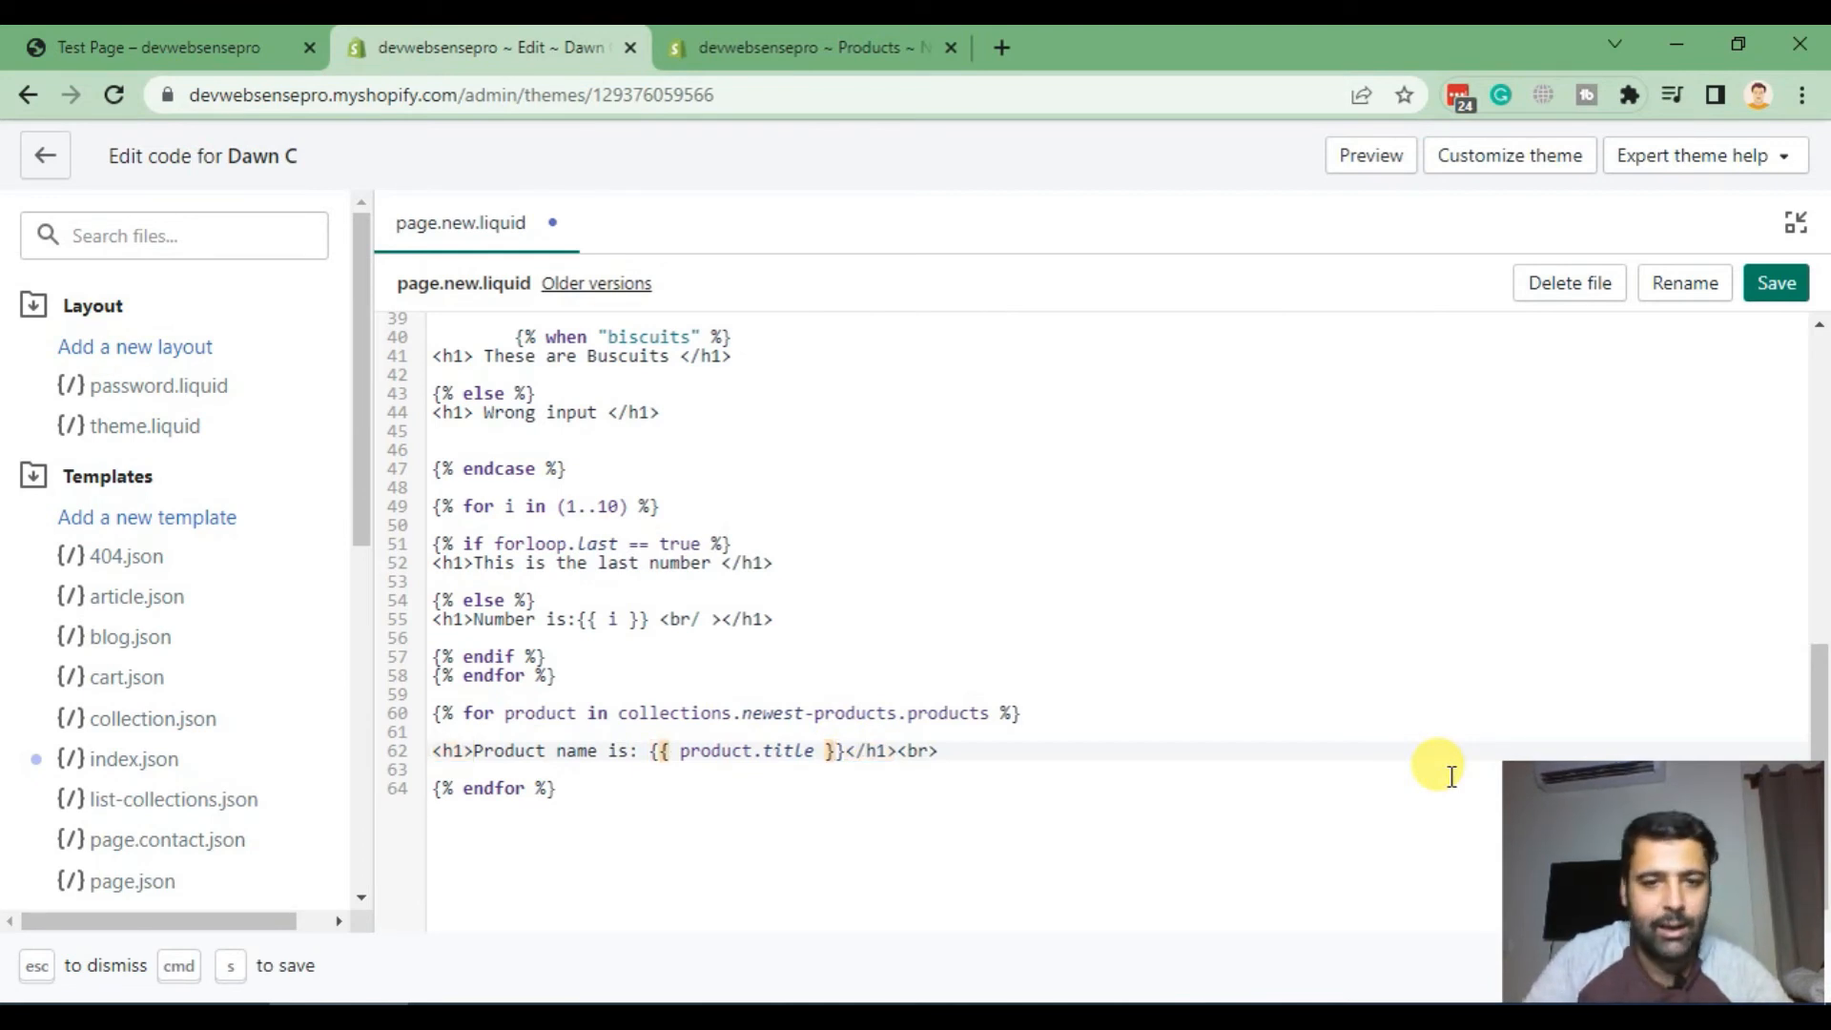
Step: Add an h3 line 'Product was created at: {{ product.created_at }}' with a <br> after the name
click(936, 750)
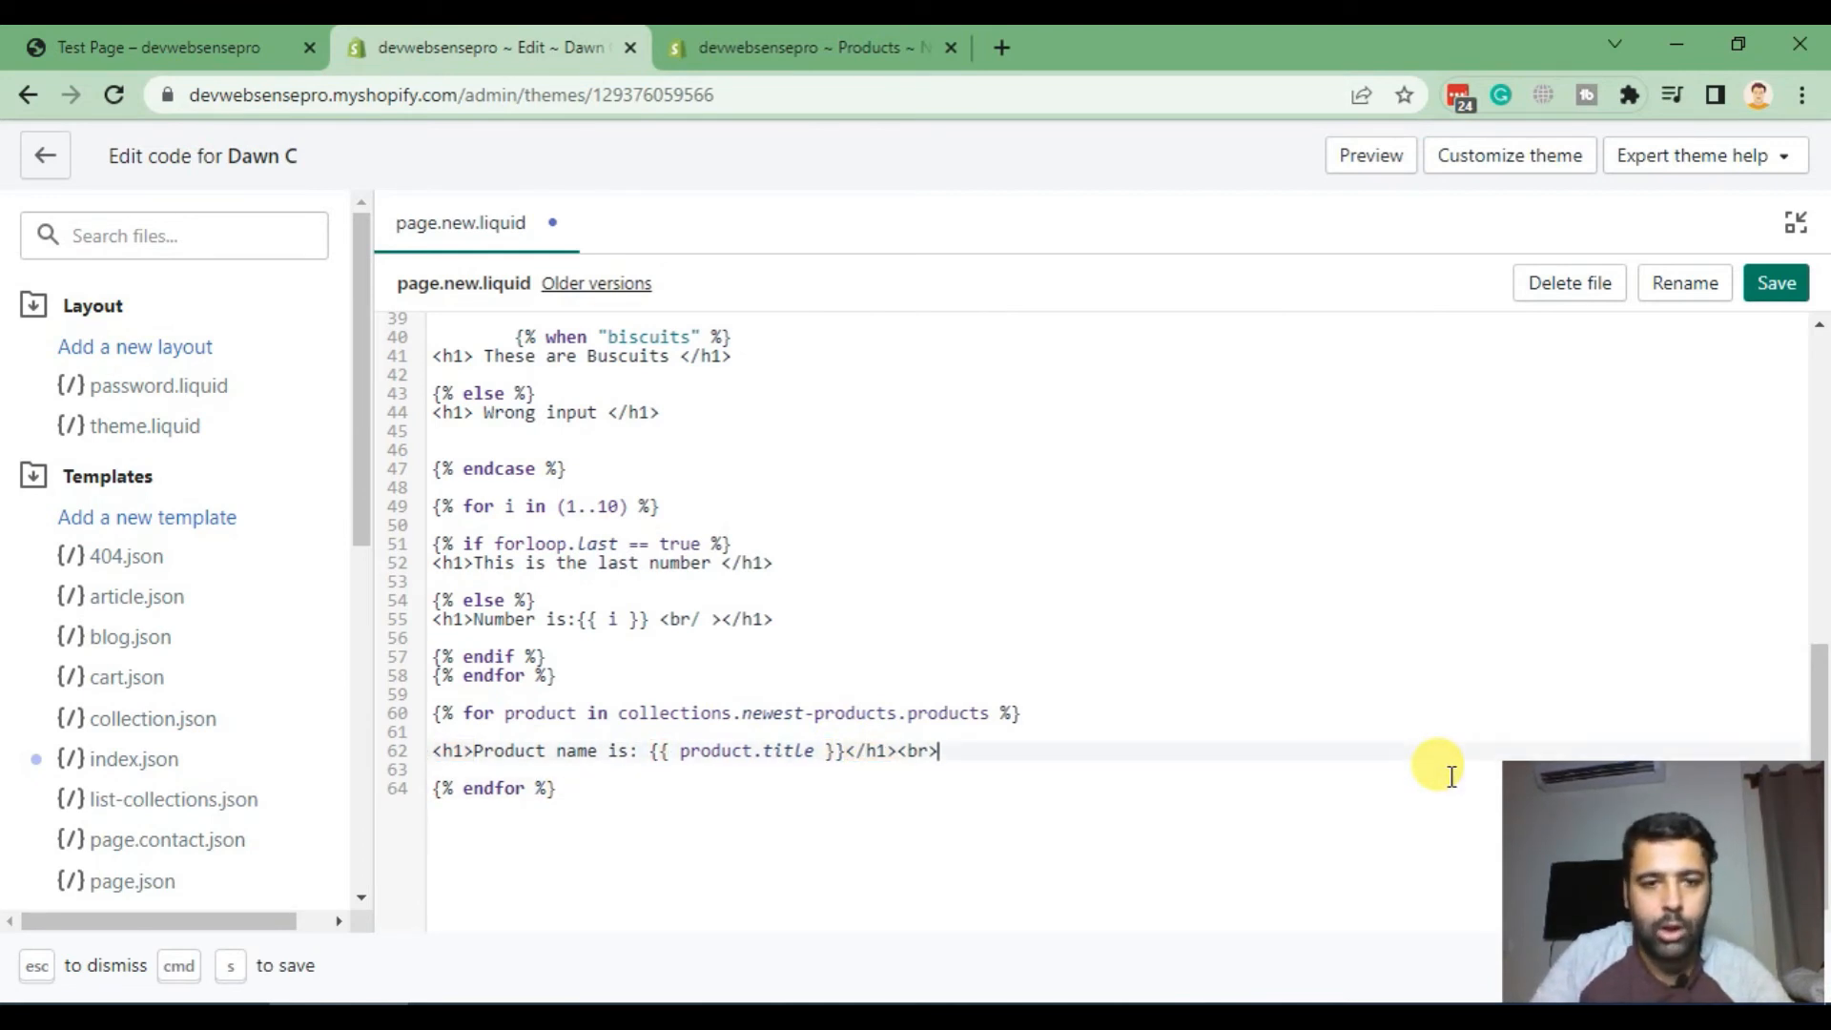
text(<)
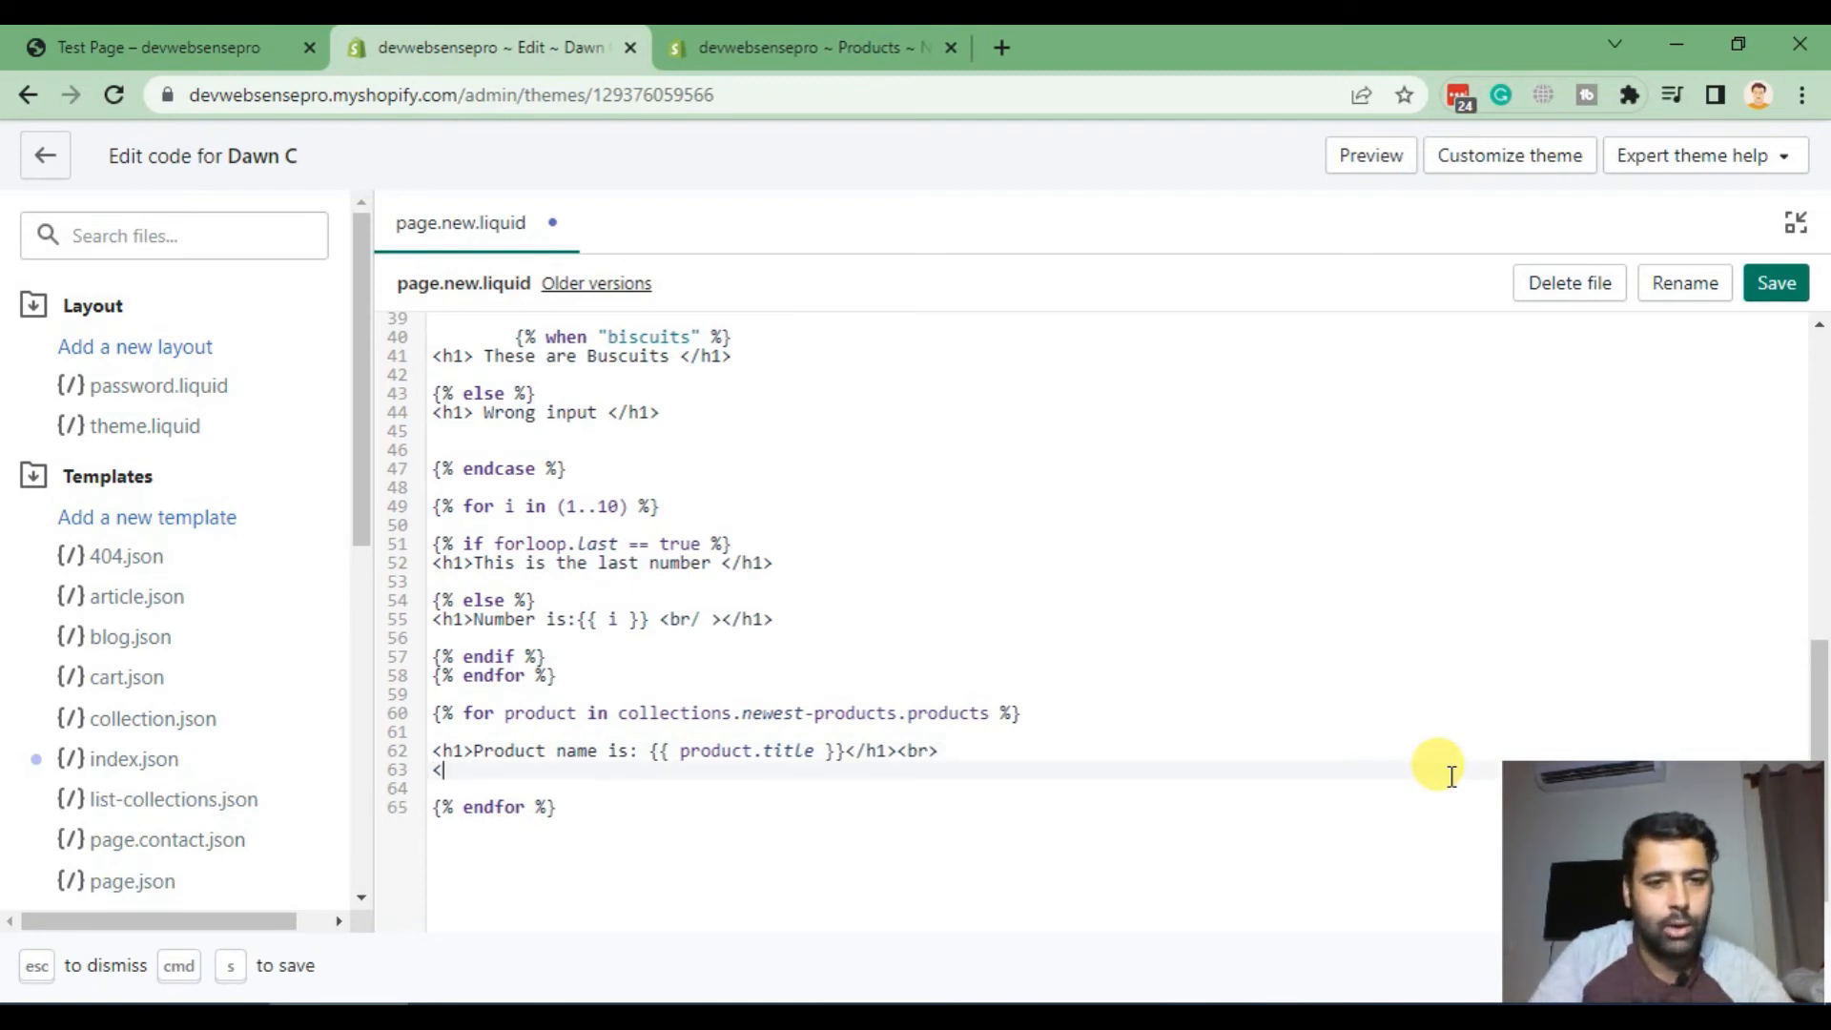
text(<)
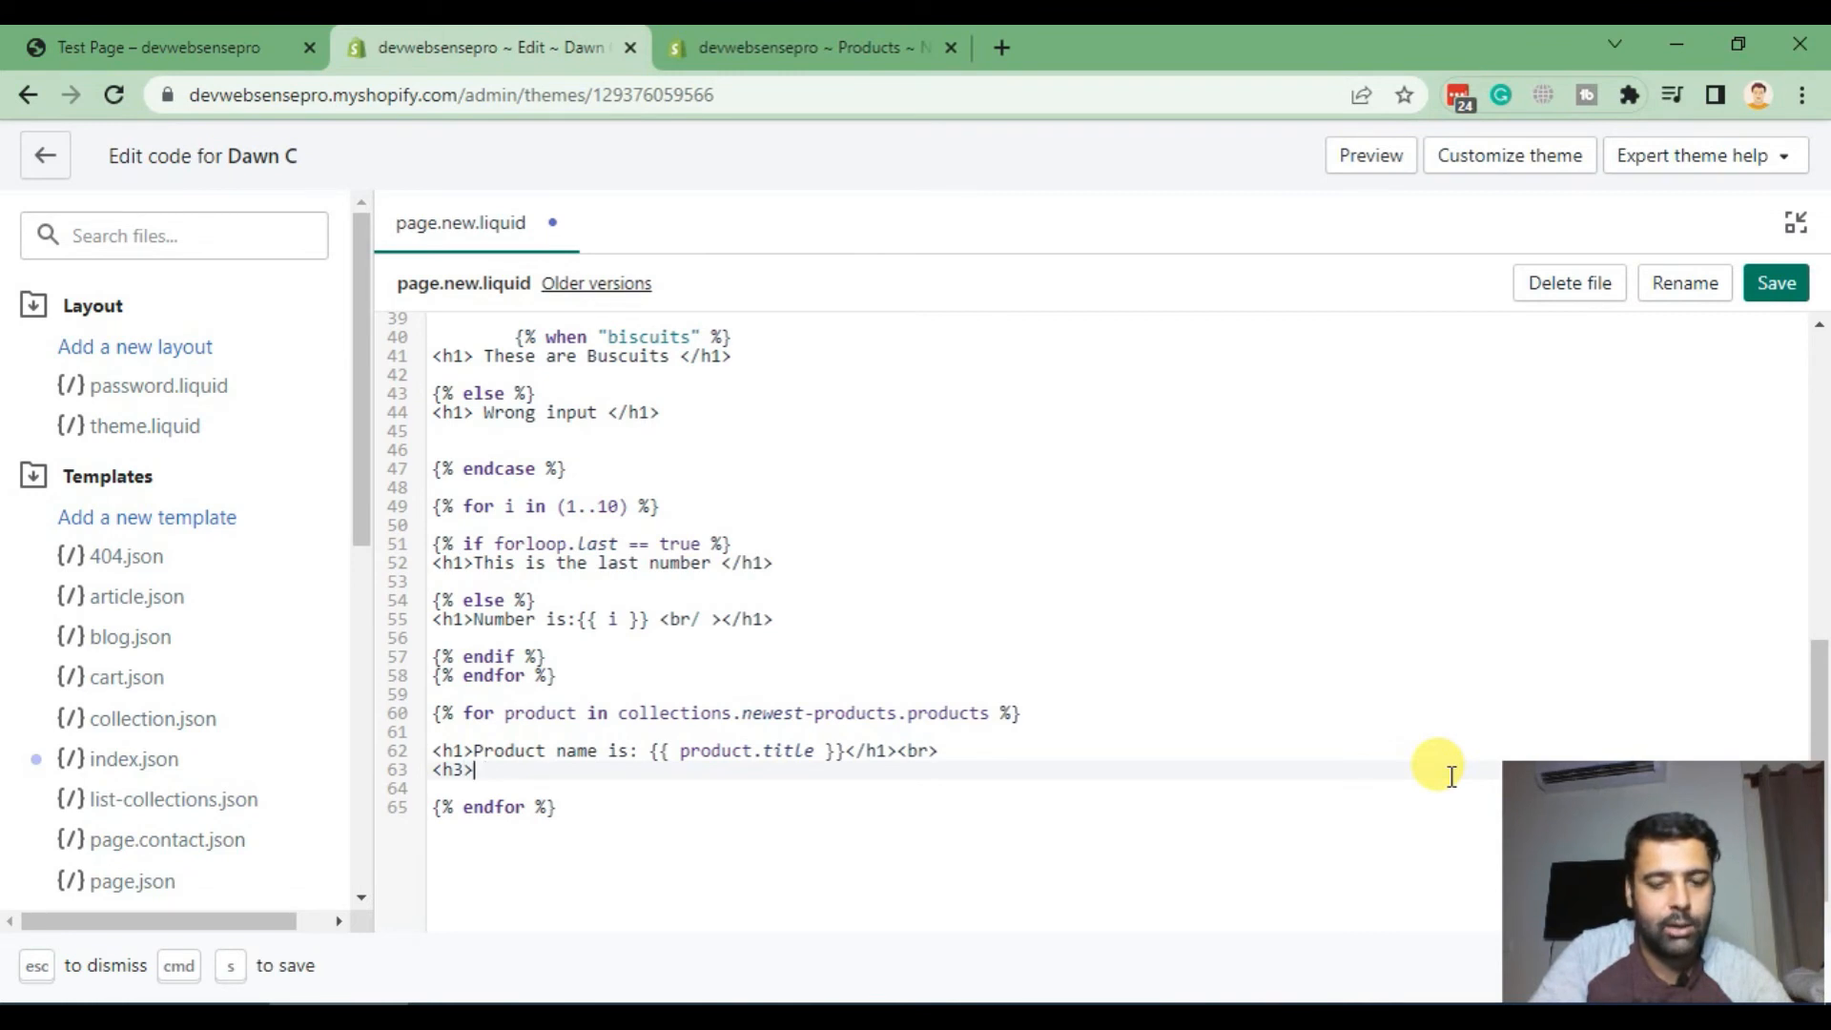
text(Product was c)
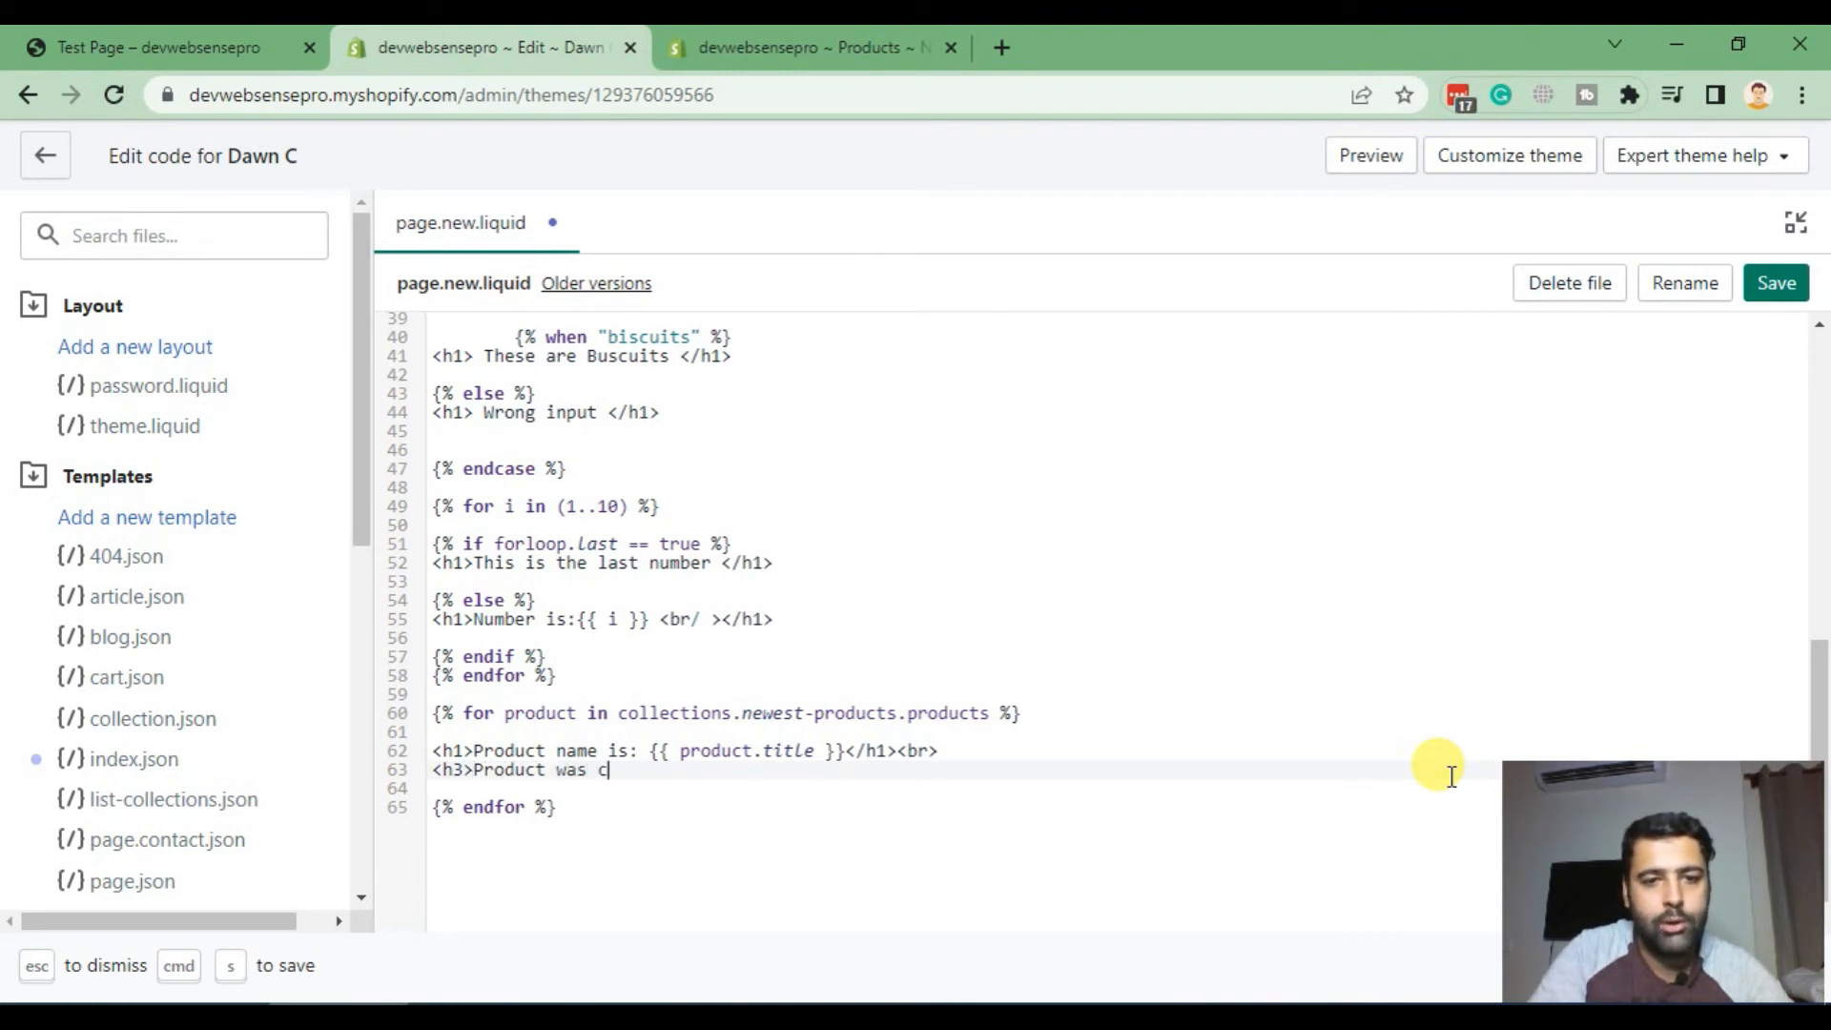
text(reated at)
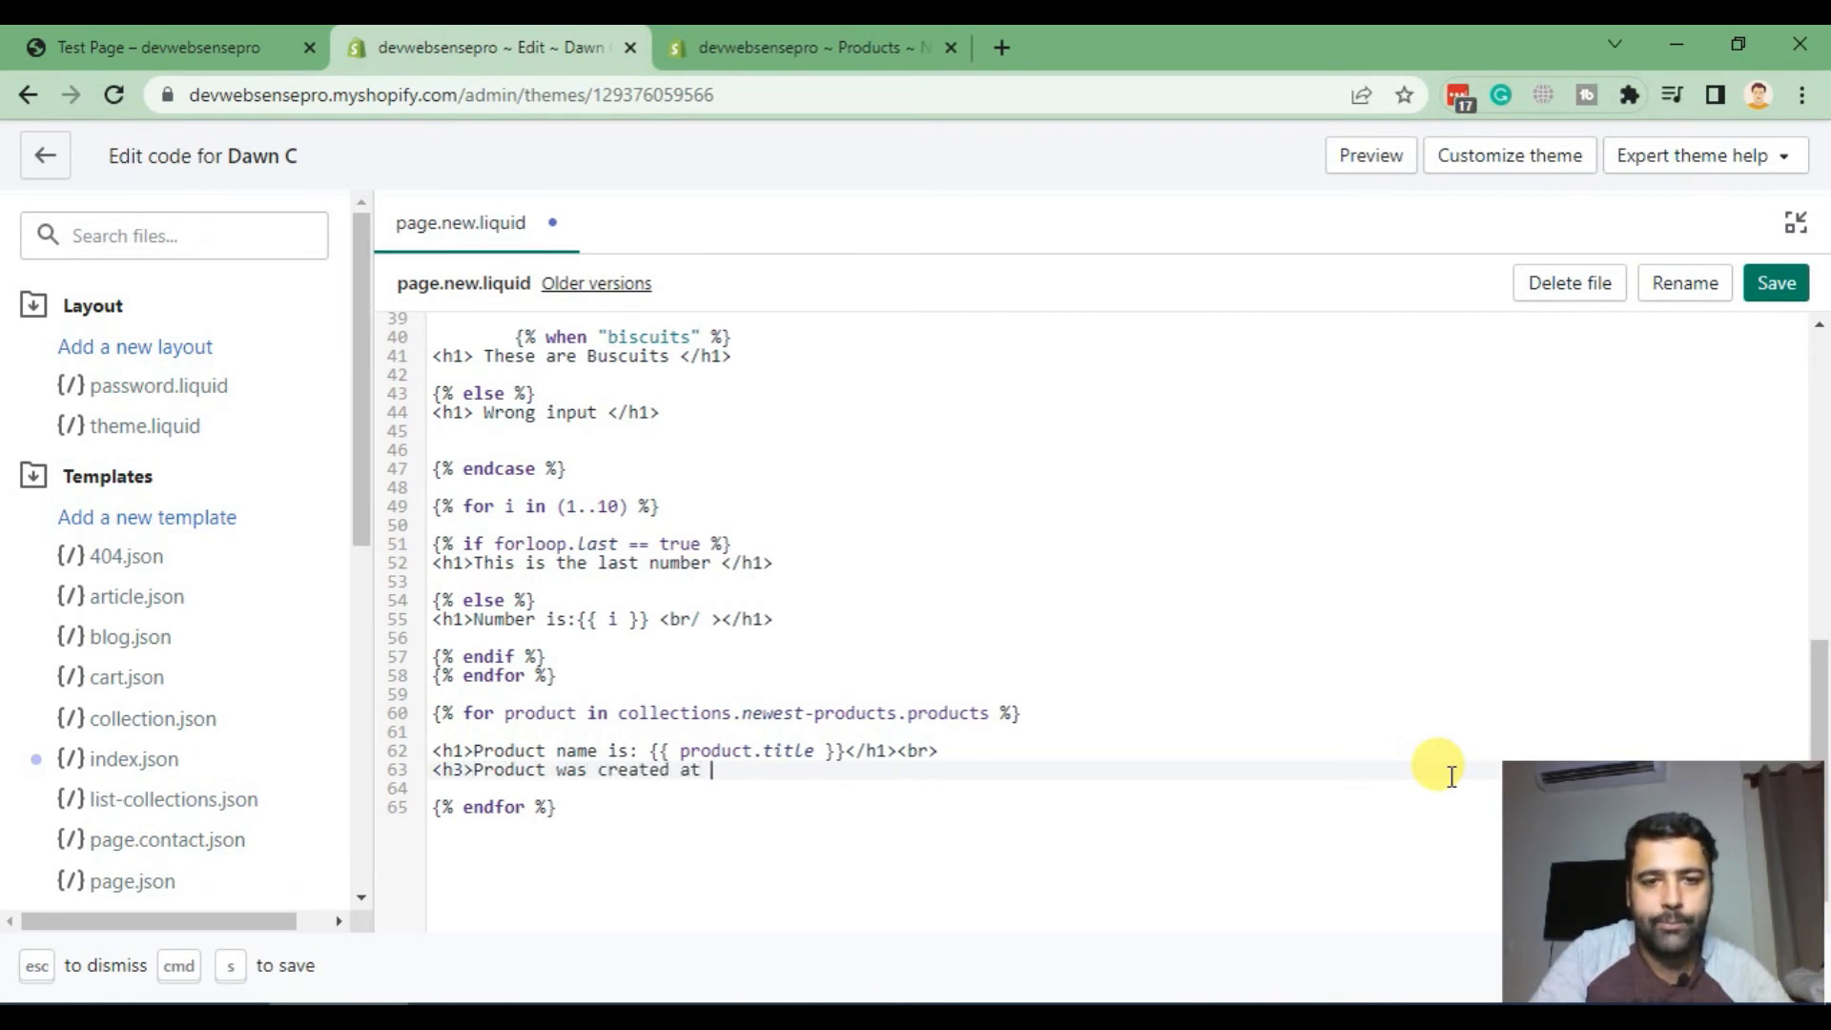
text(: {{)
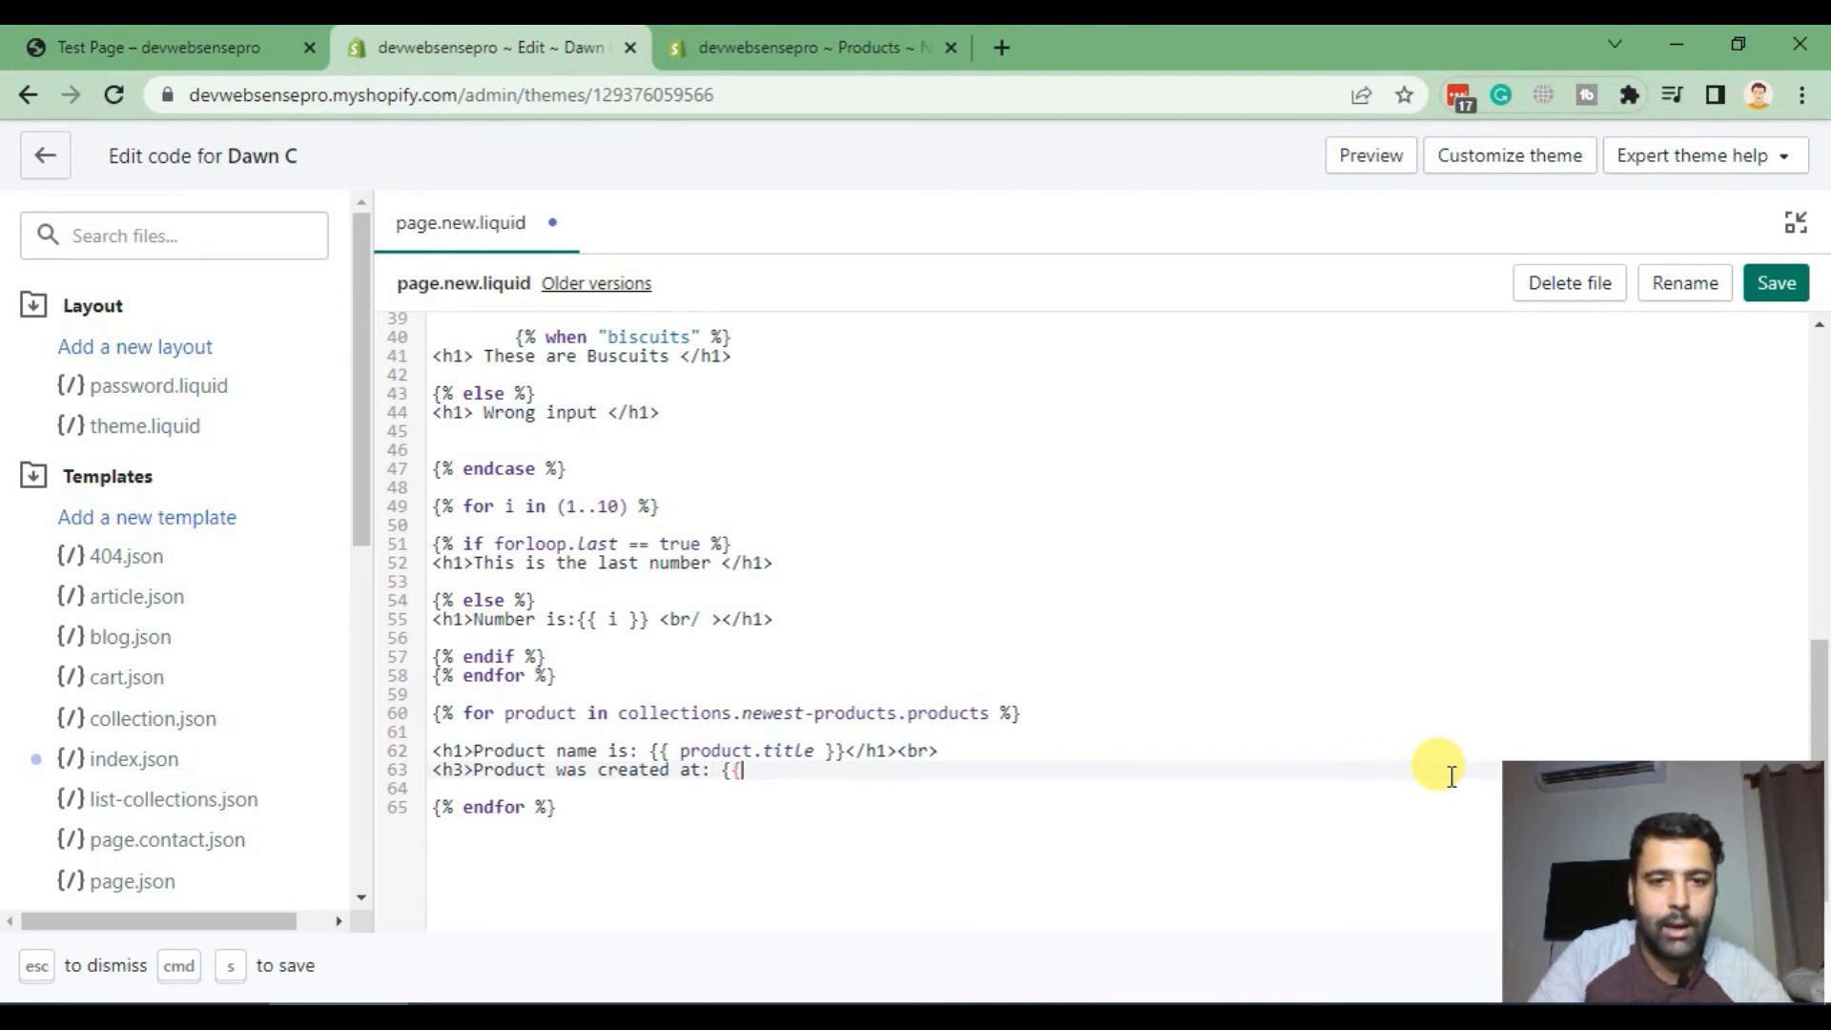
text(product)
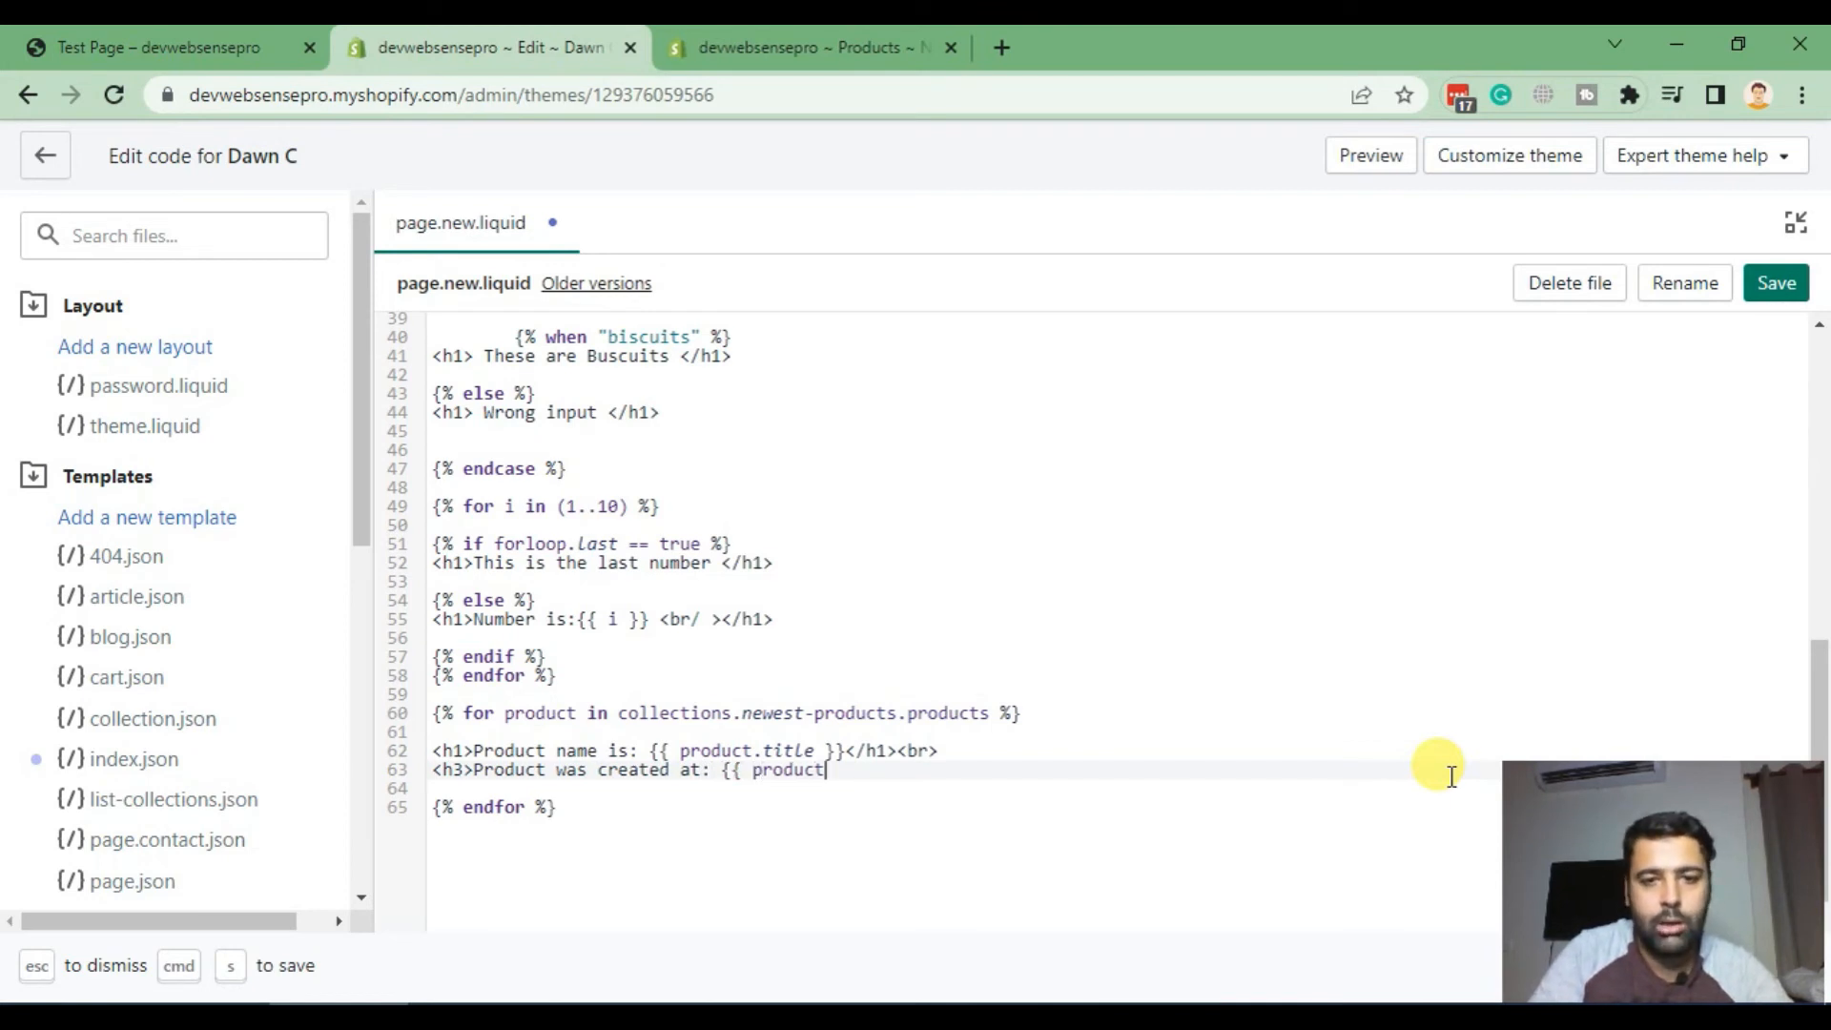
text(.create)
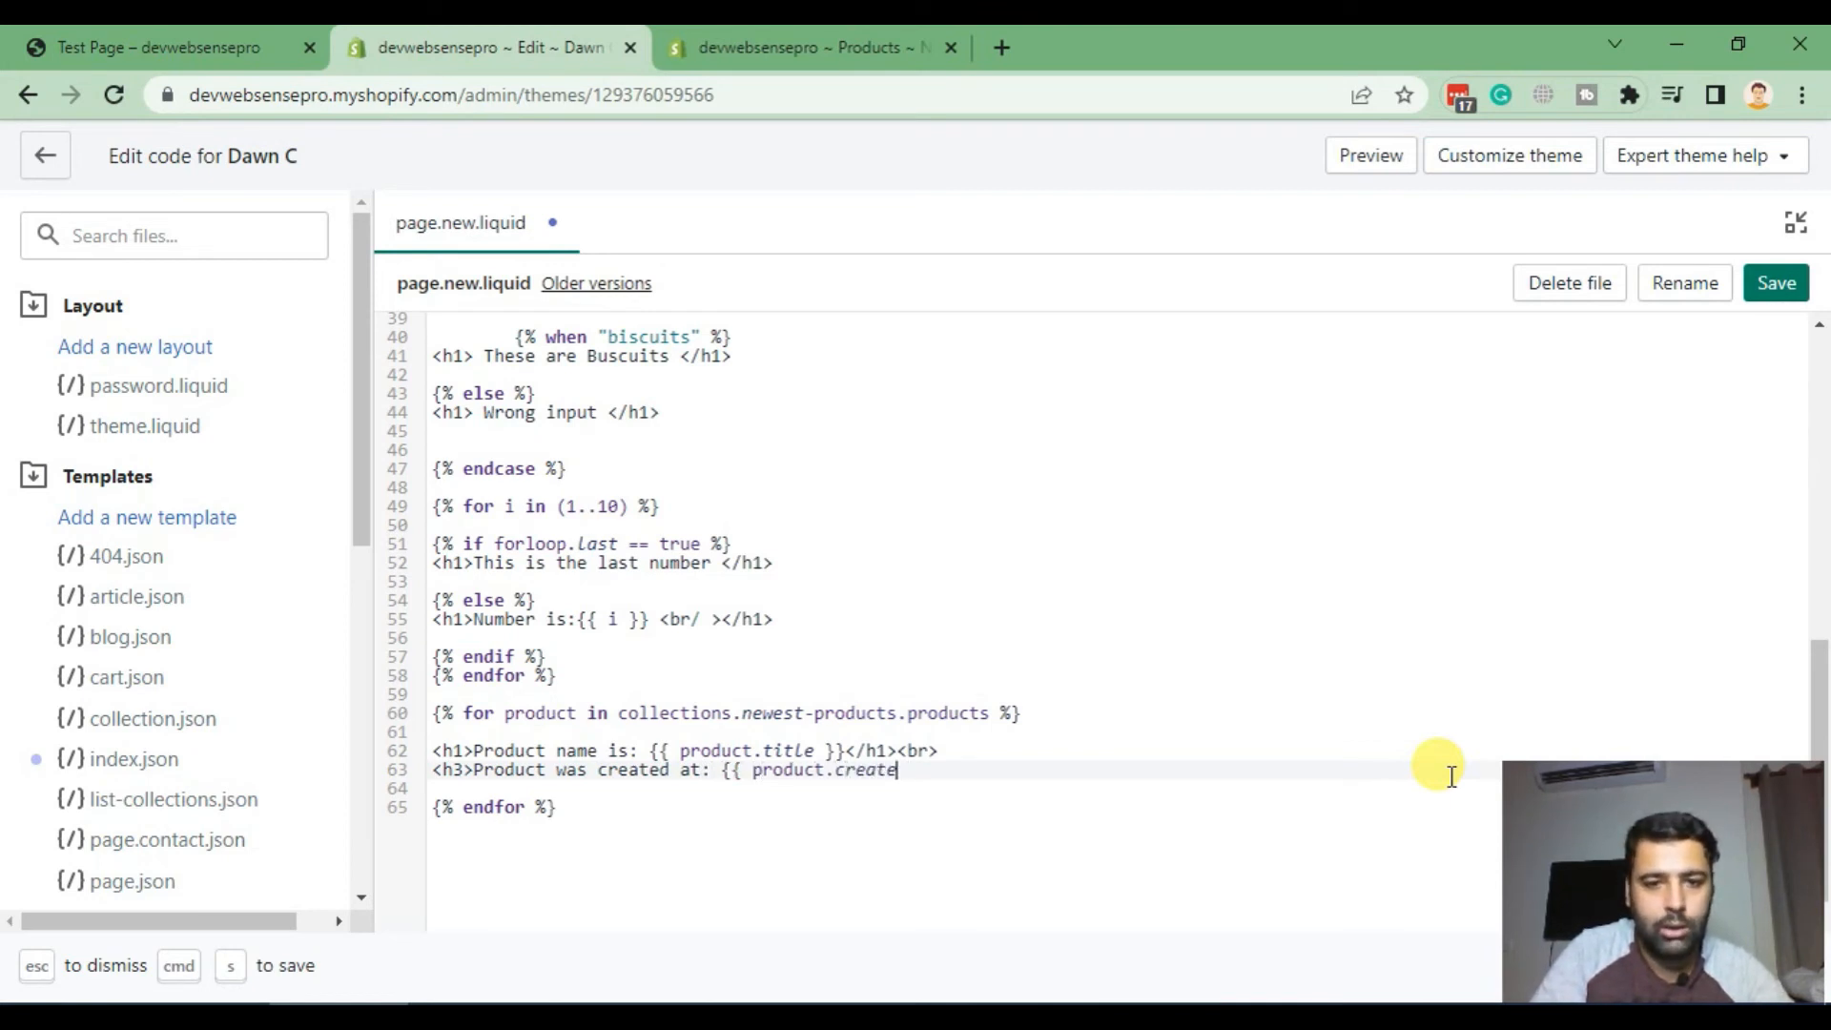
text(d_at)
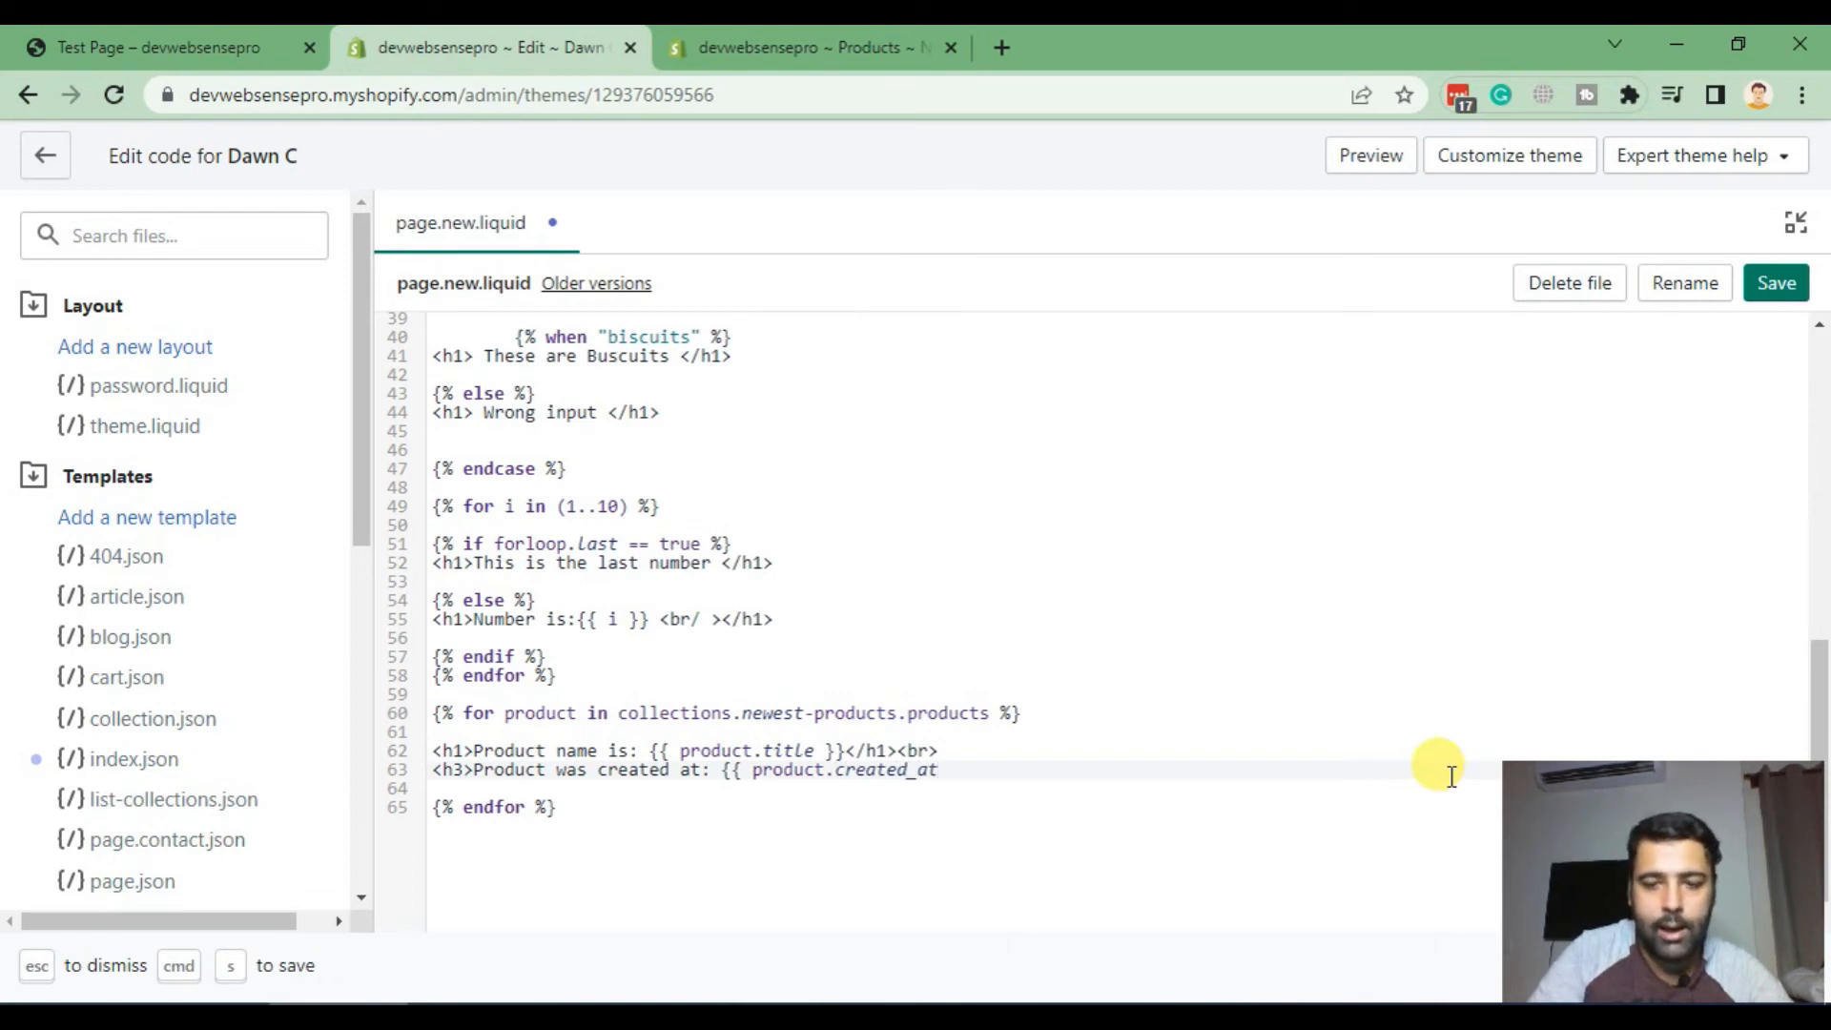
text(}} </h3>)
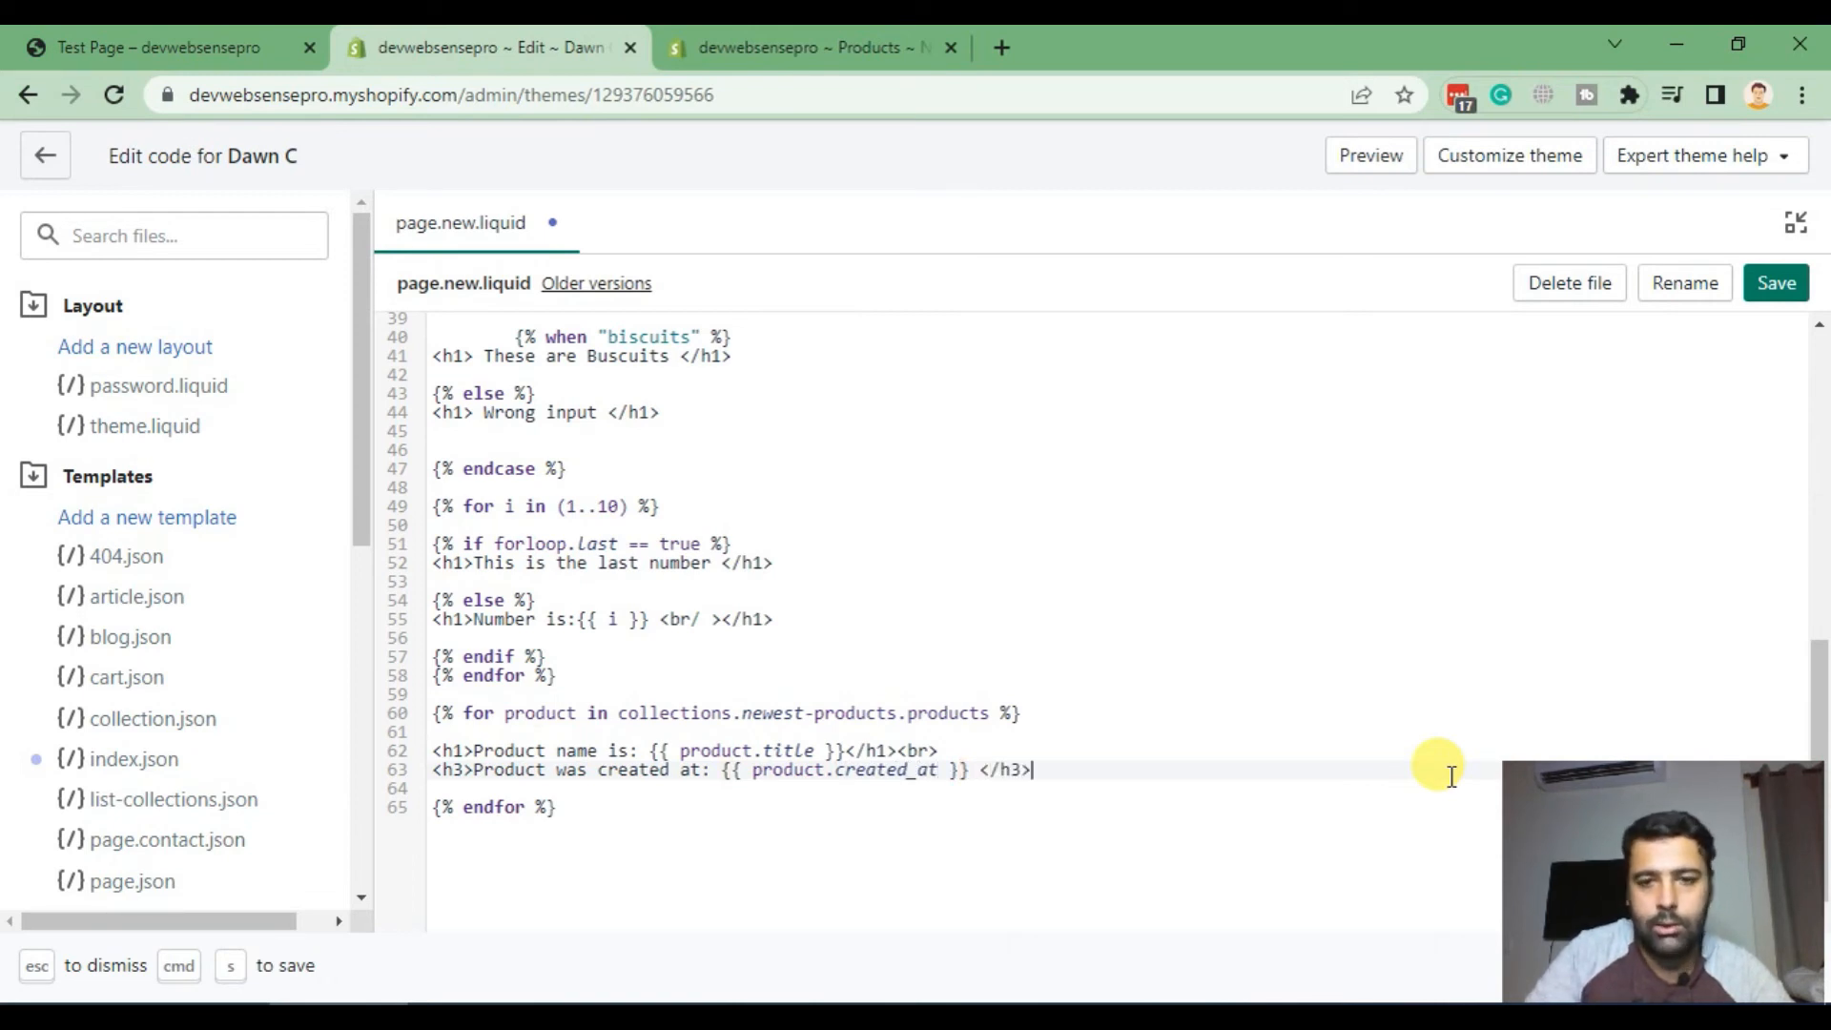
text(<br>)
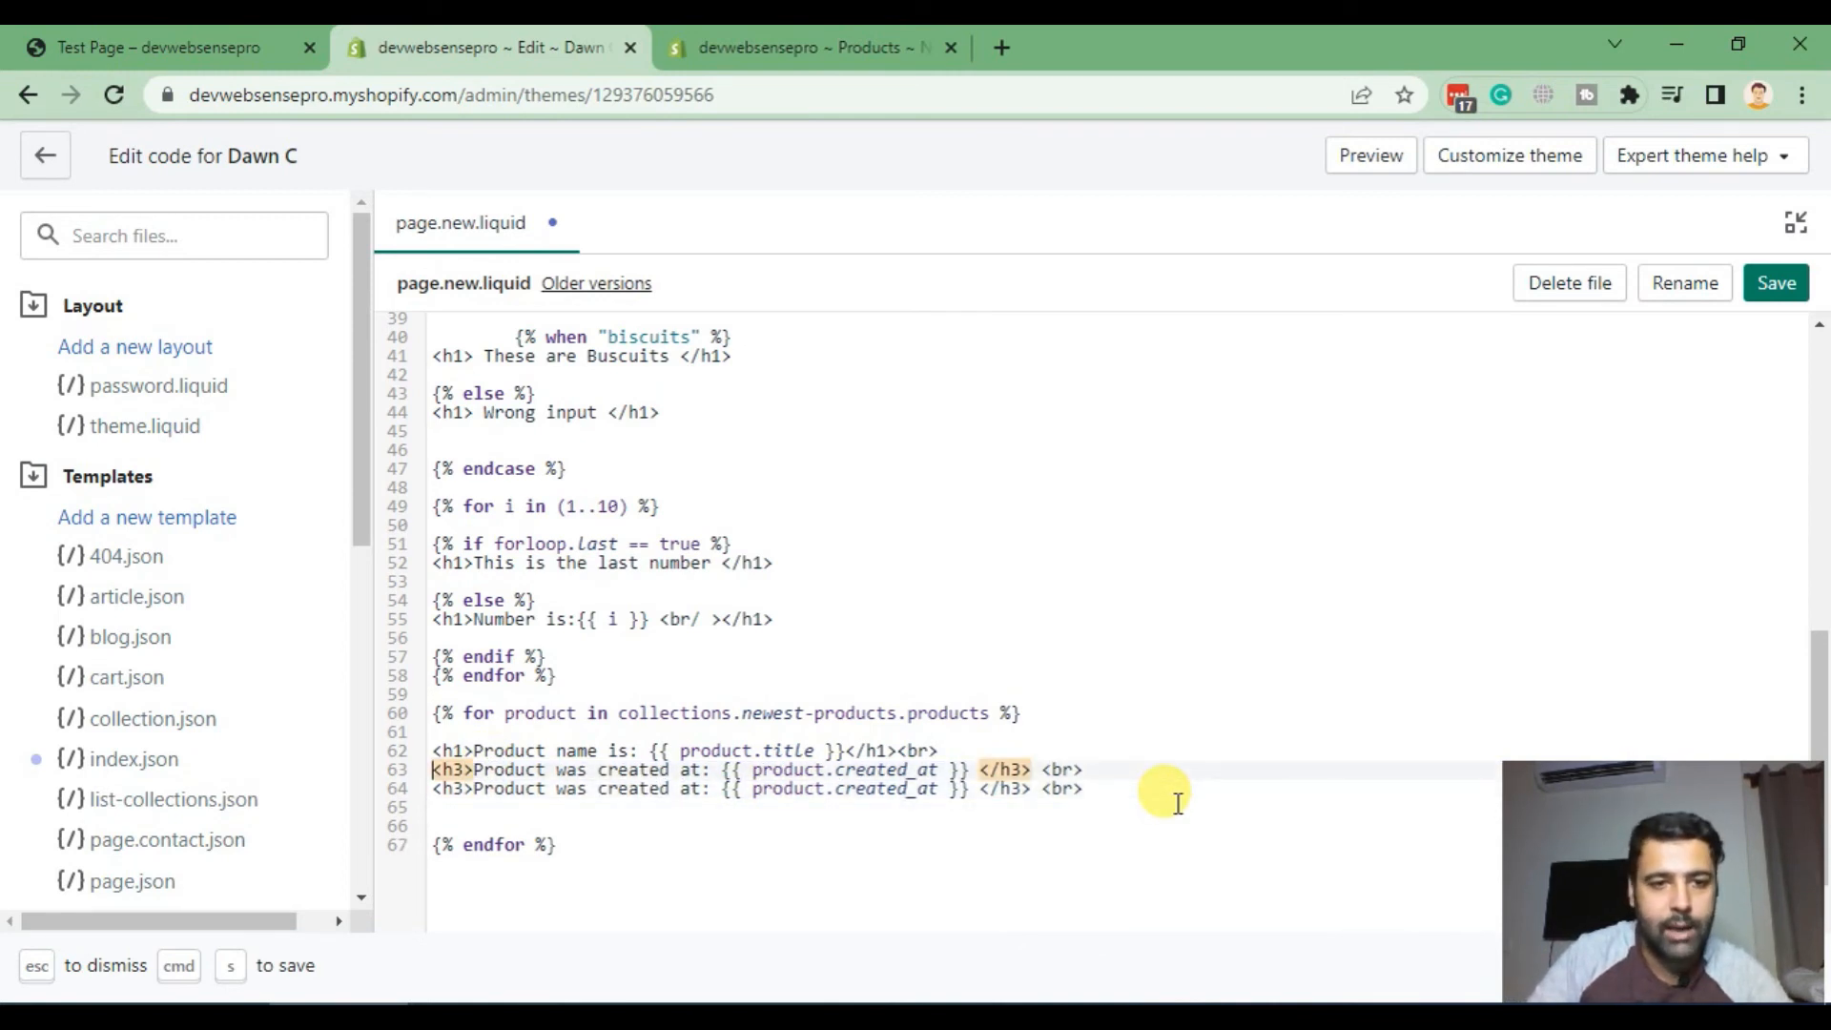
Step: Turn the duplicated line into product.published_at, save, and go to the test page
click(669, 789)
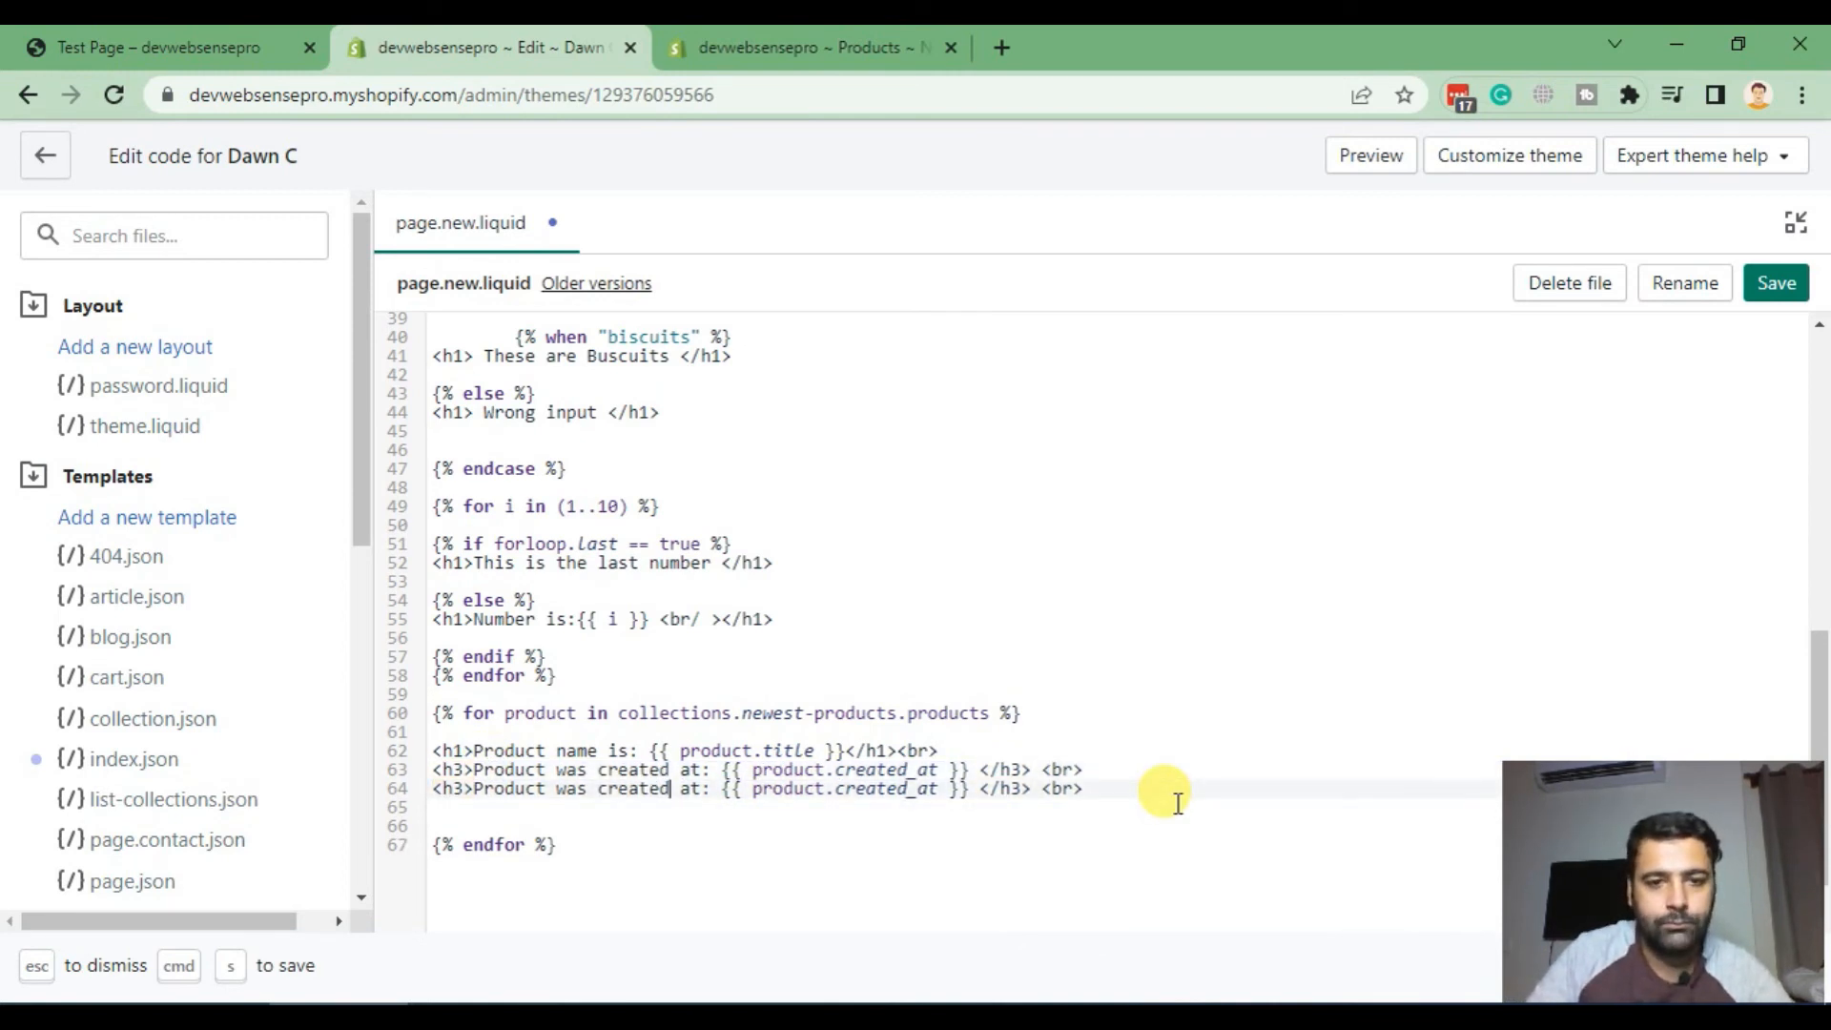
double_click(631, 789)
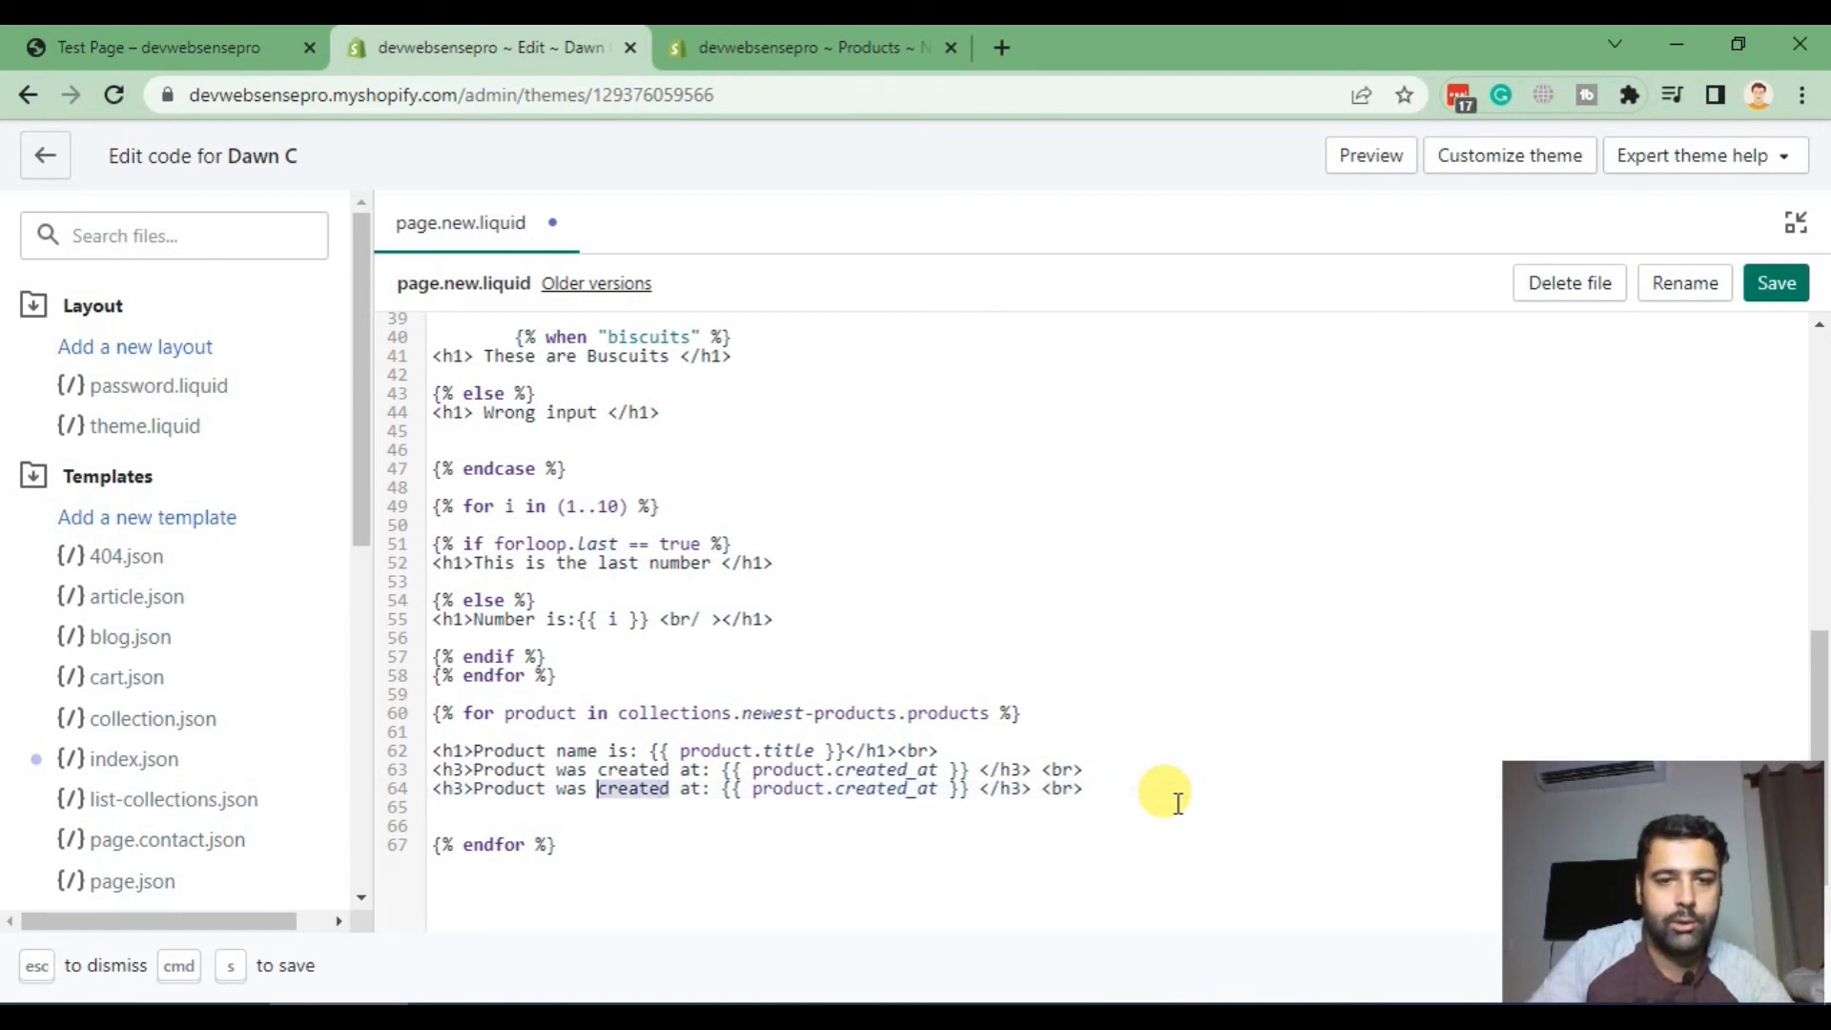
text(publish)
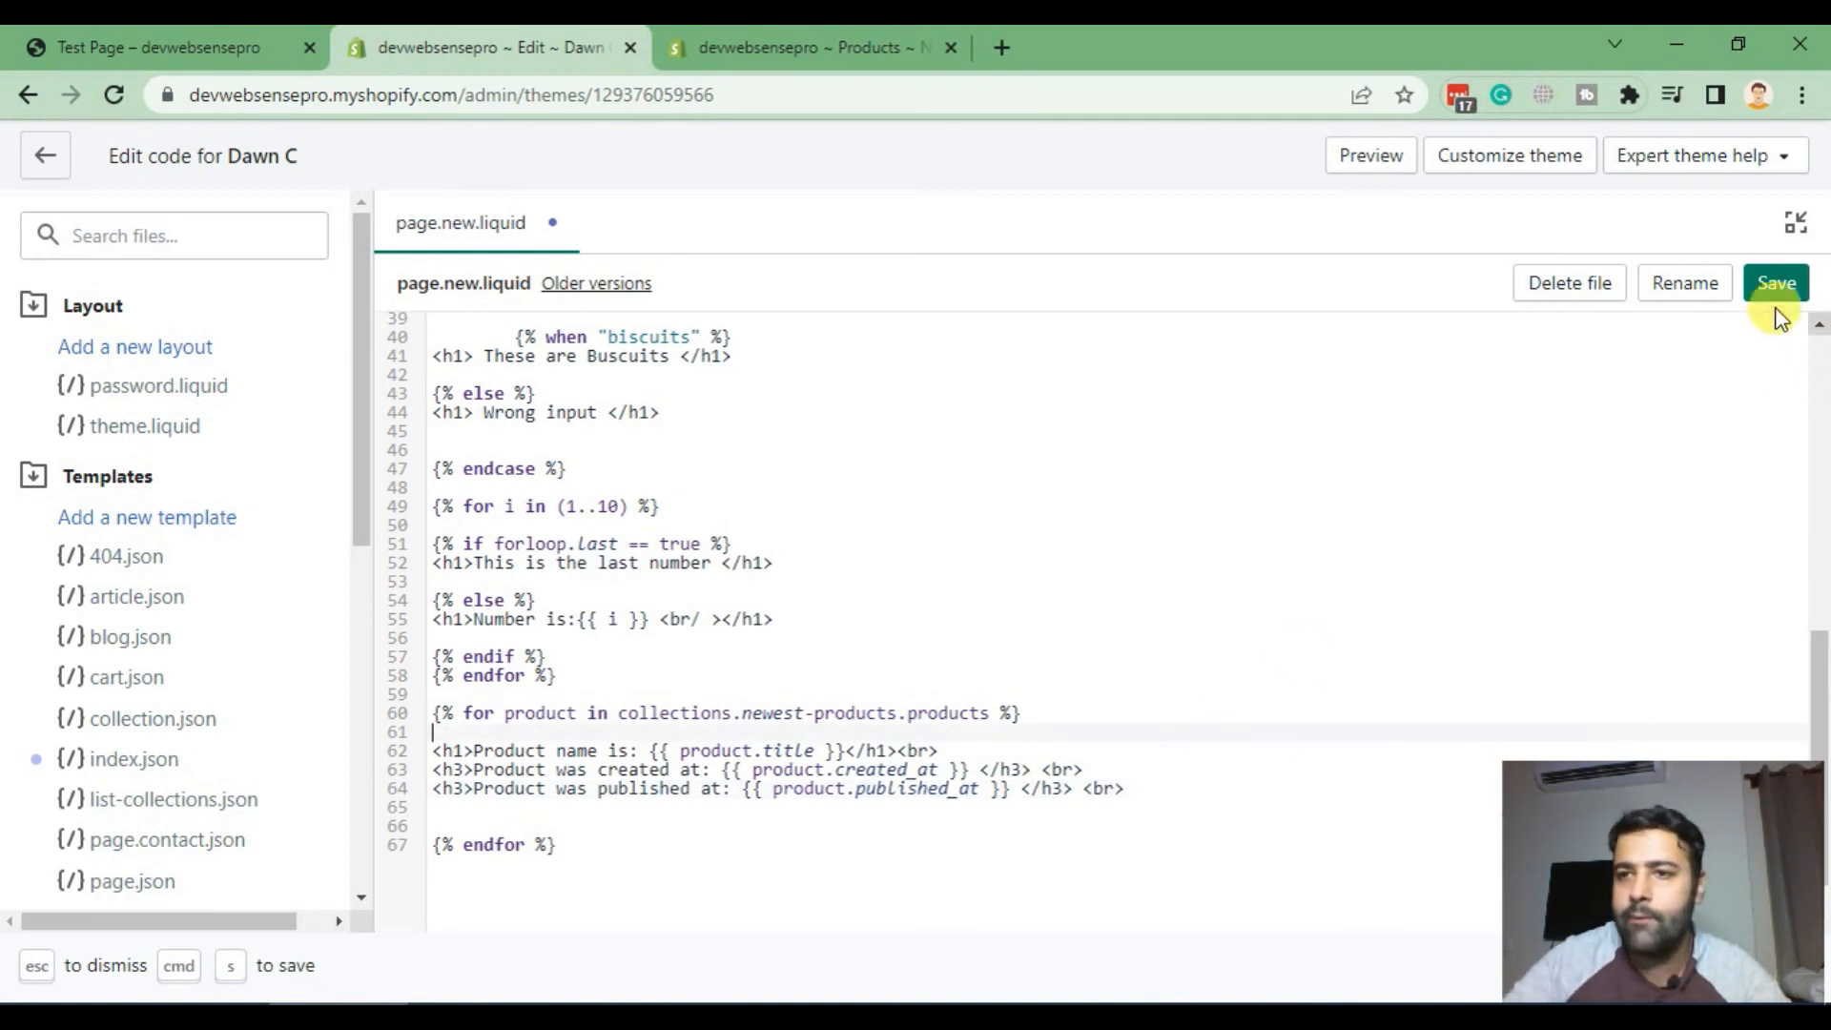
click(1774, 282)
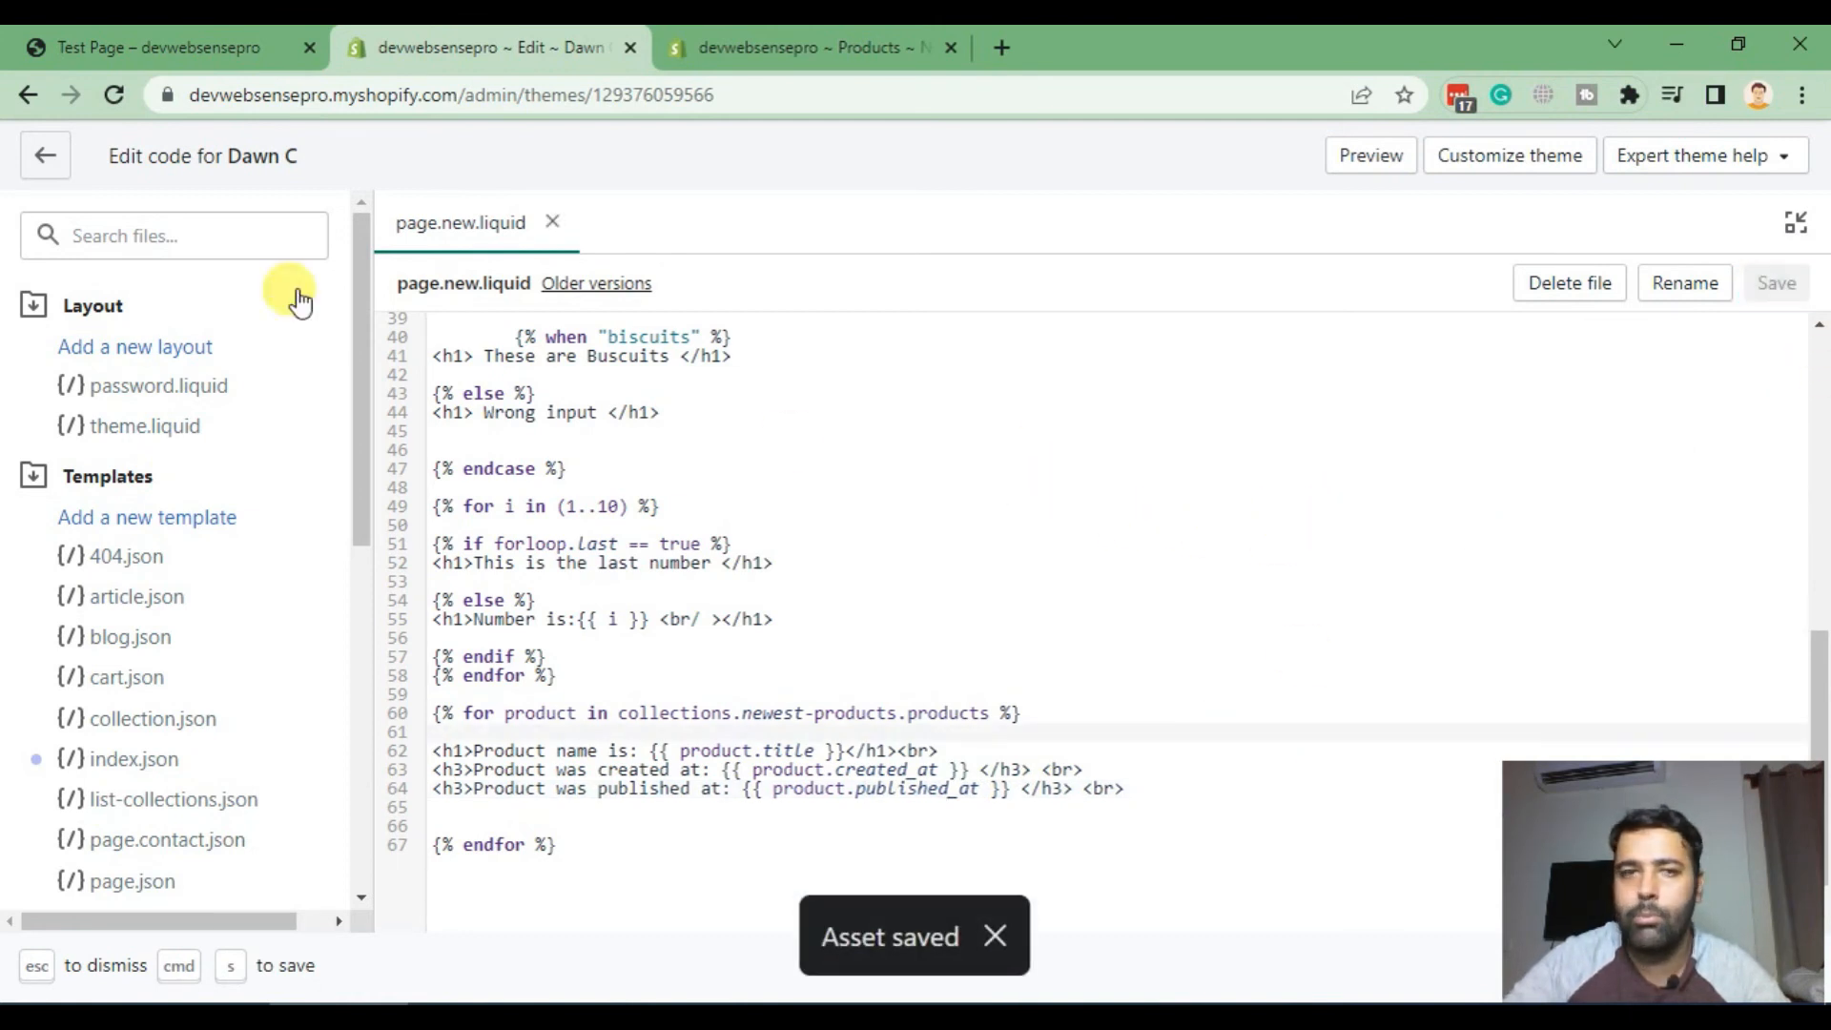
click(158, 48)
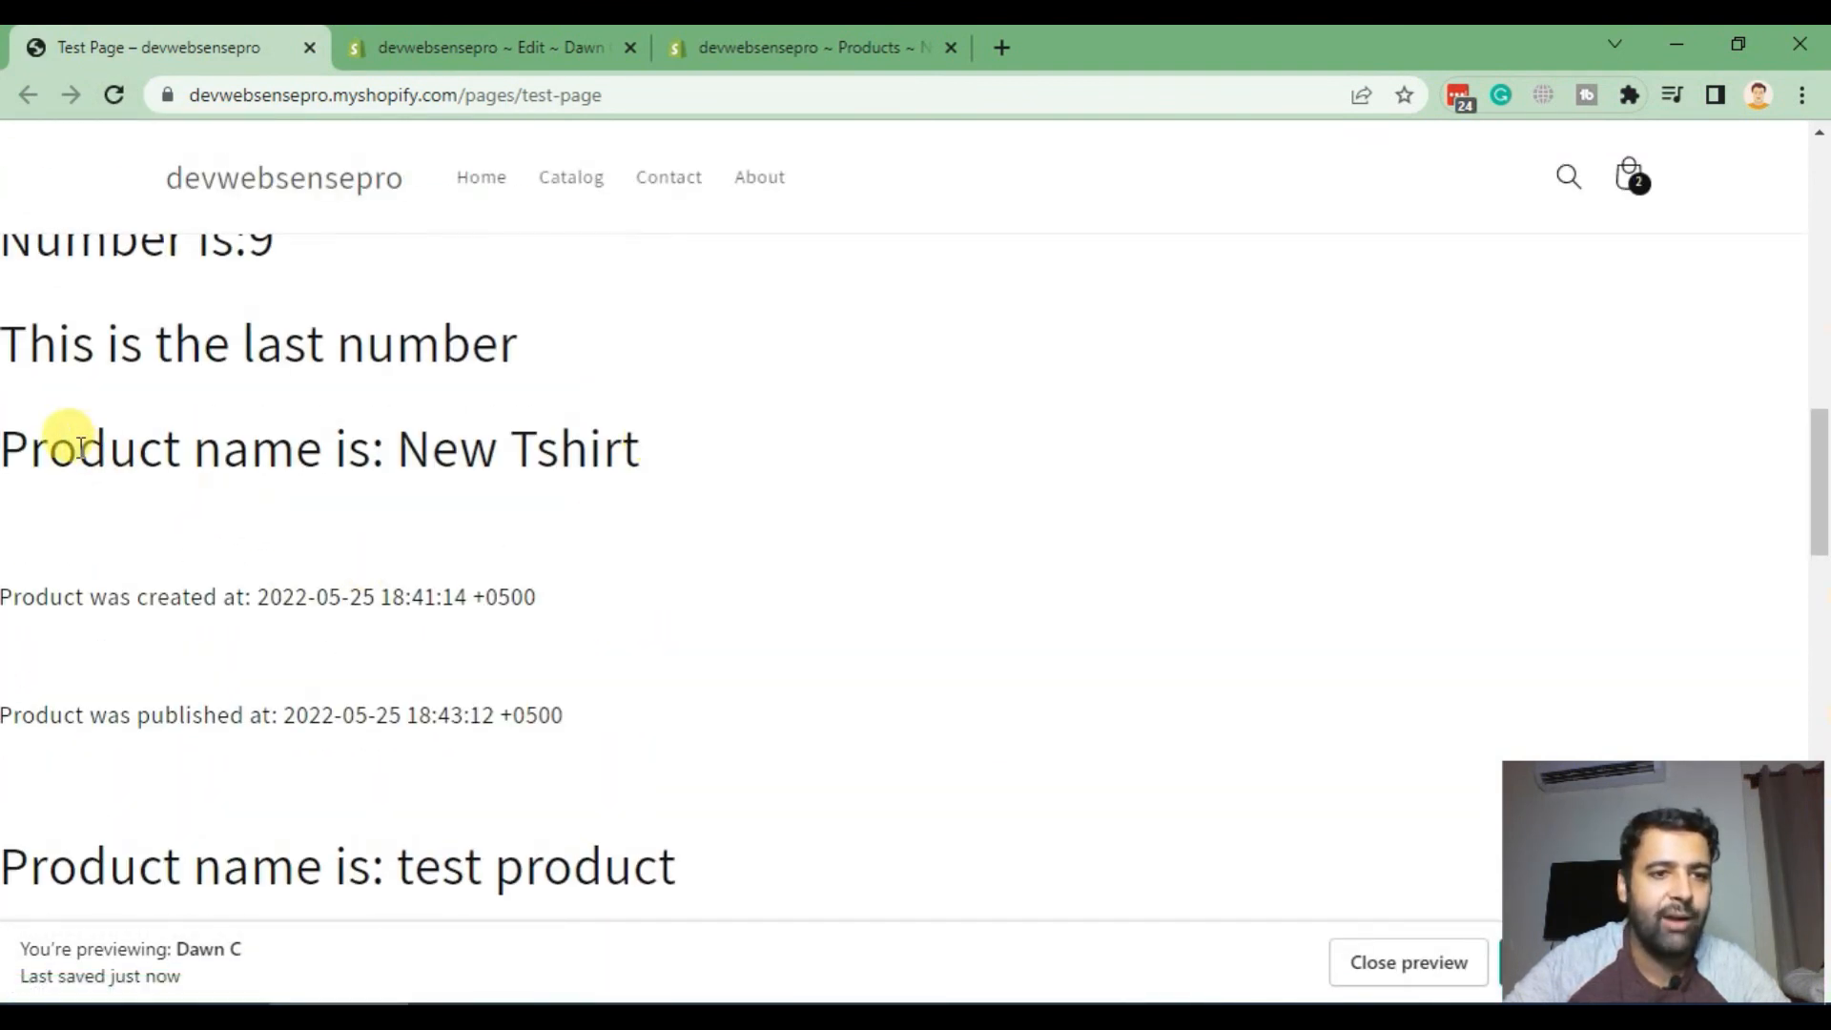
mouse_move(558, 597)
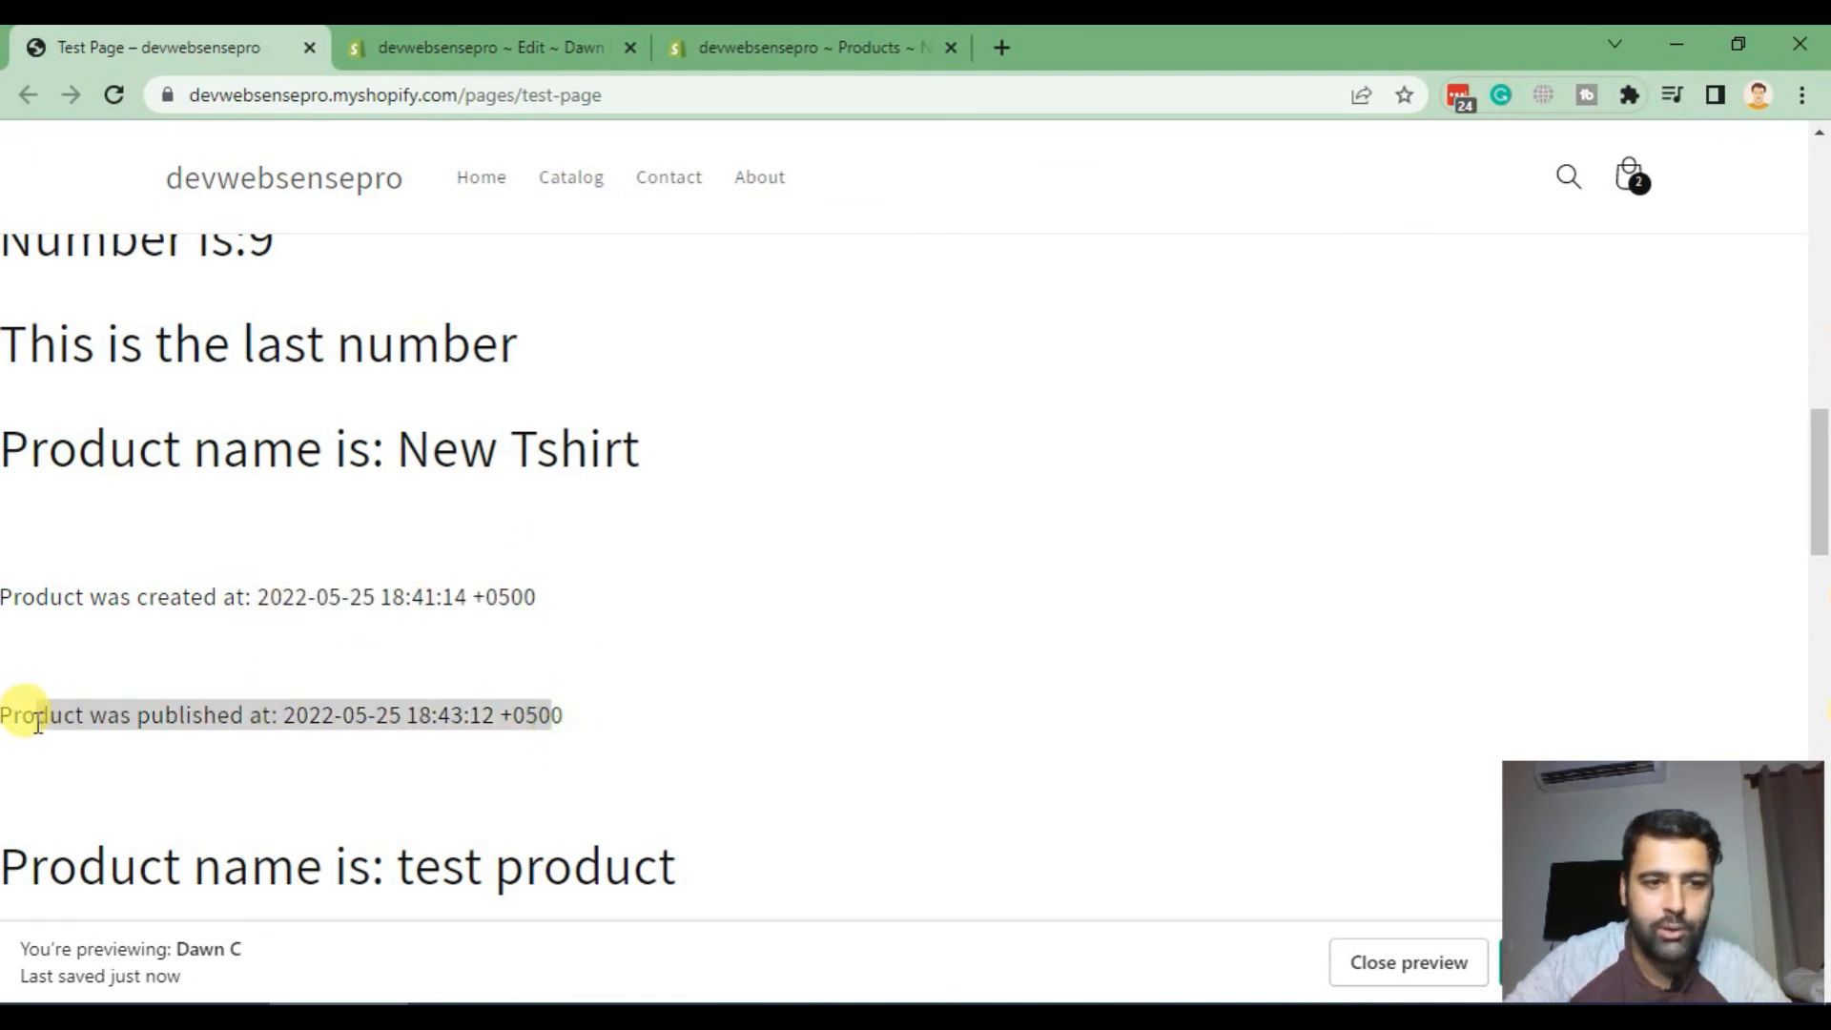
Step: Return from the test page's date lines to the template code editor
click(478, 48)
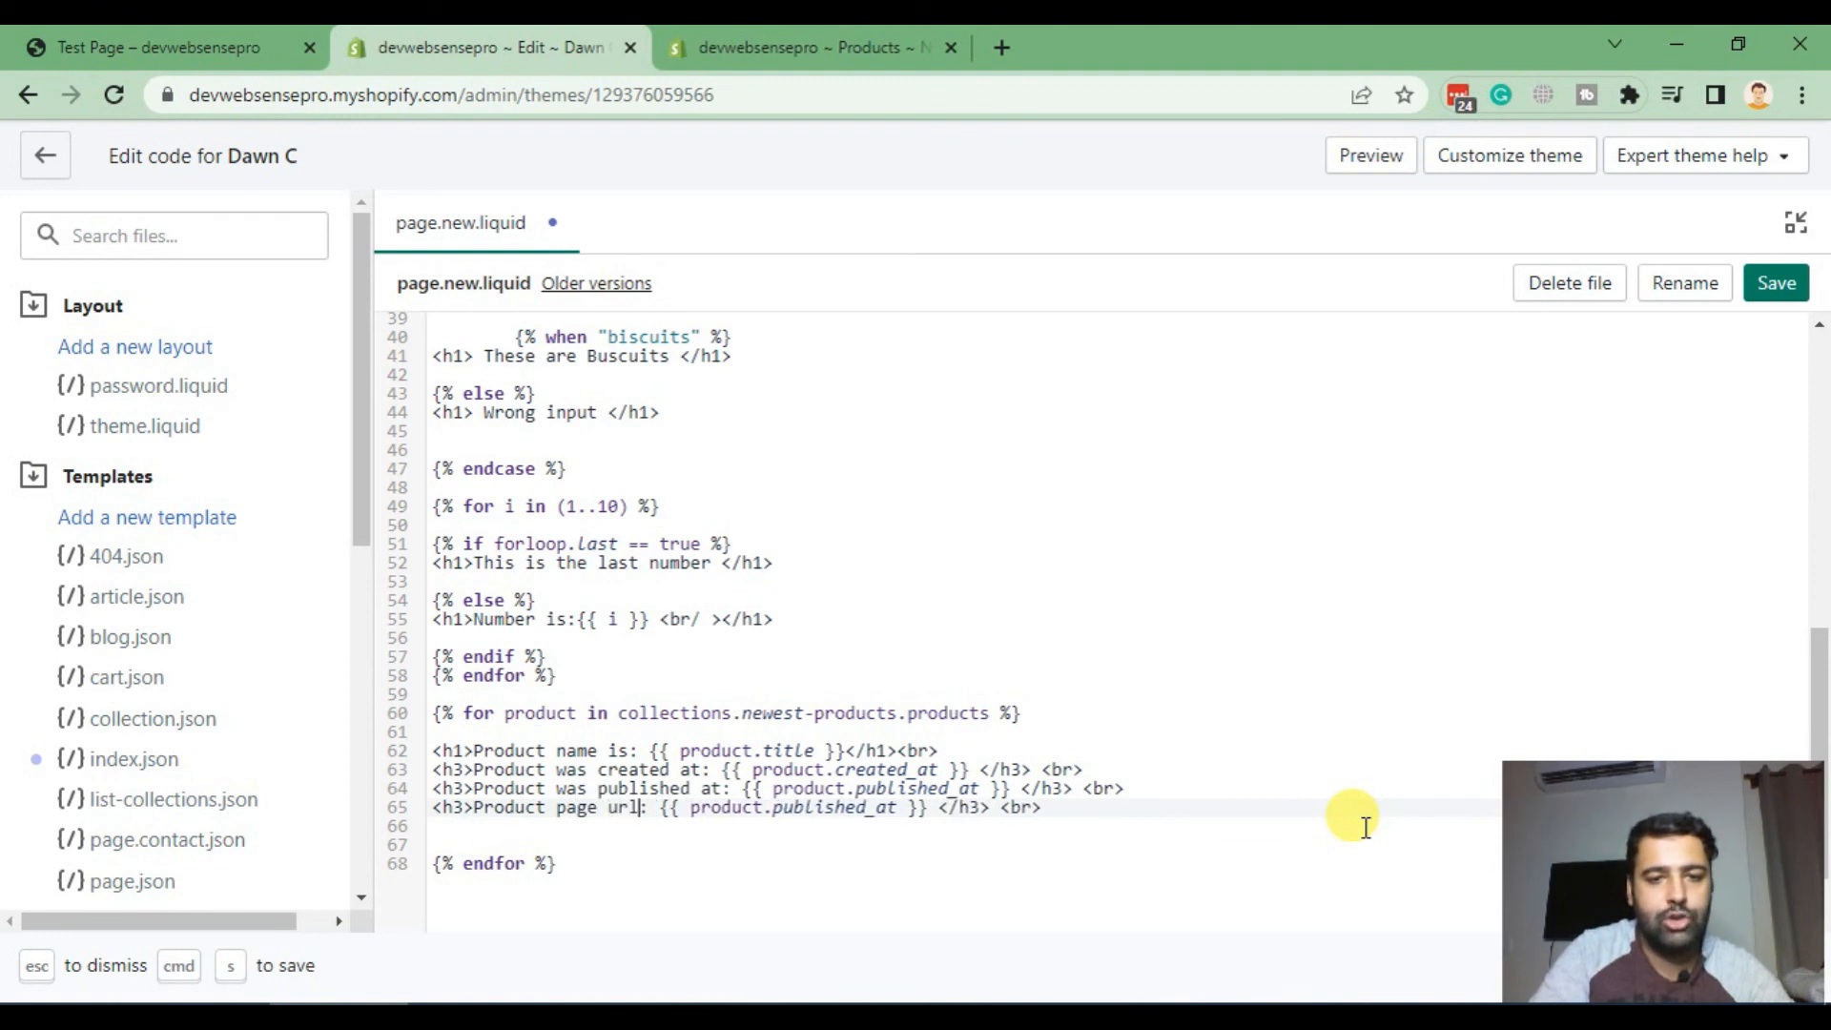
Step: Label the copied line 'Product page url is:' and select published_at to replace with url
text(is)
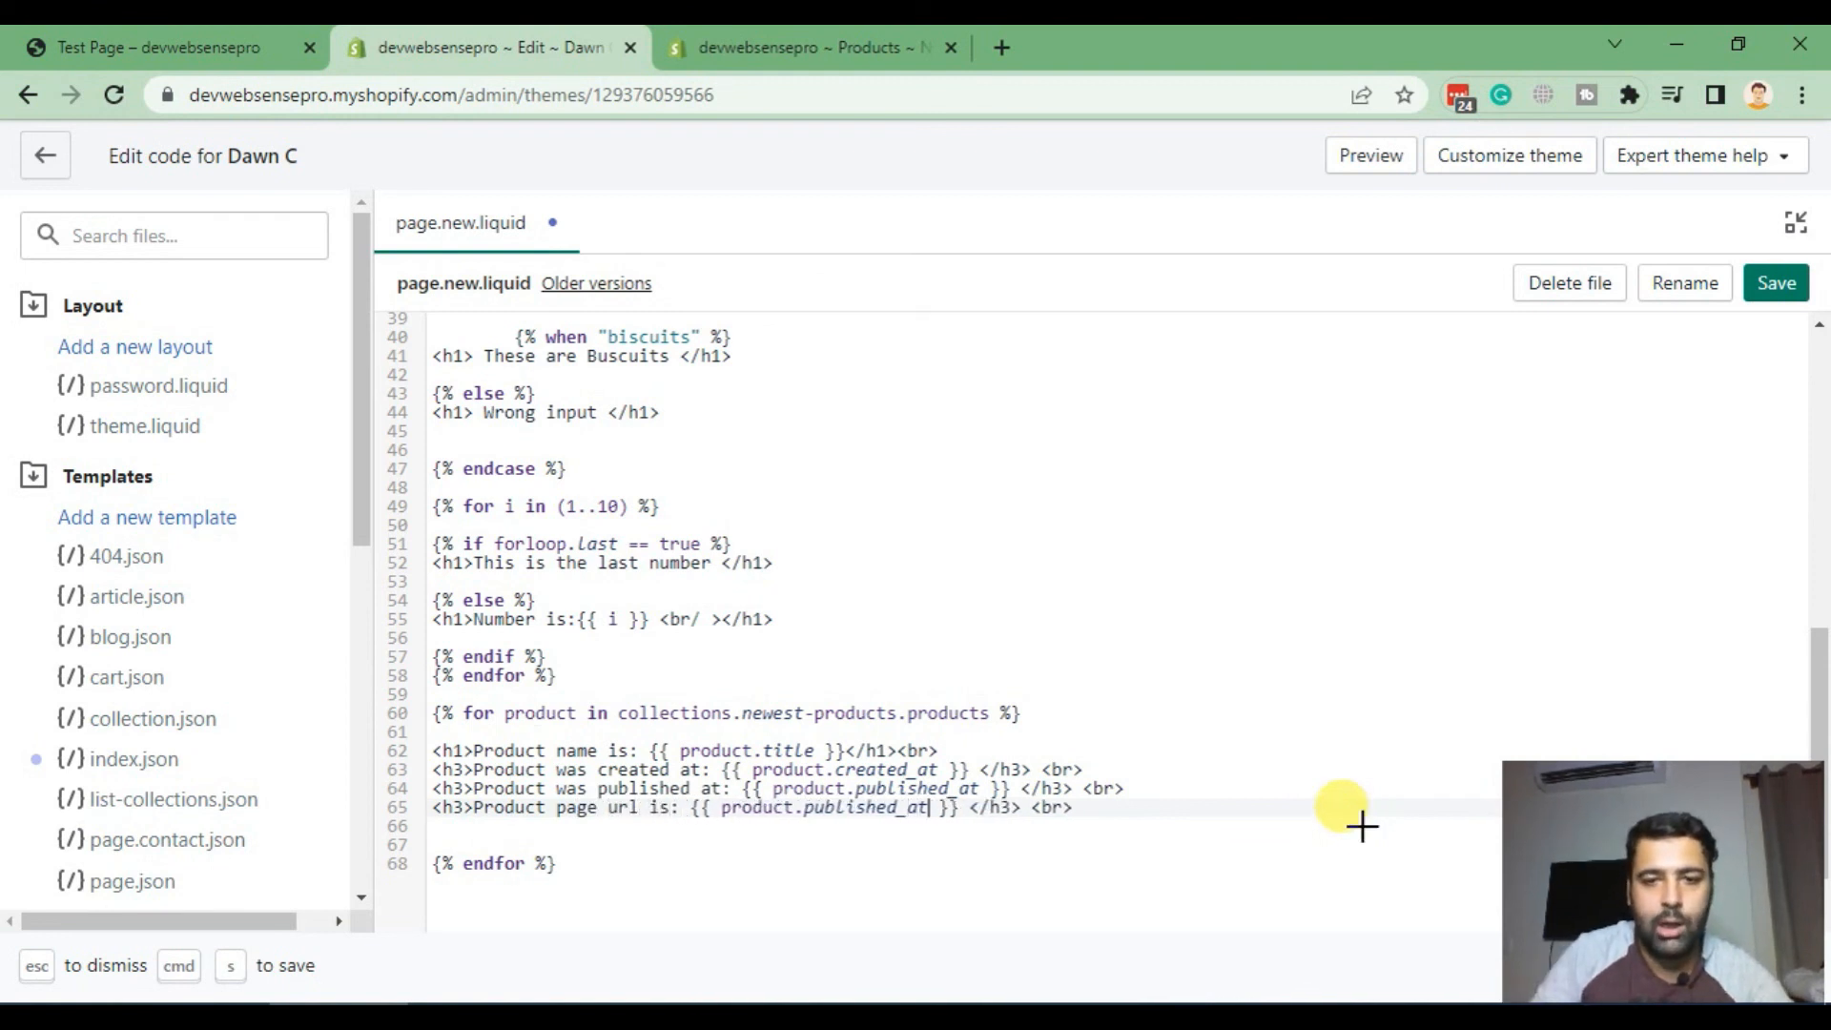
double_click(864, 807)
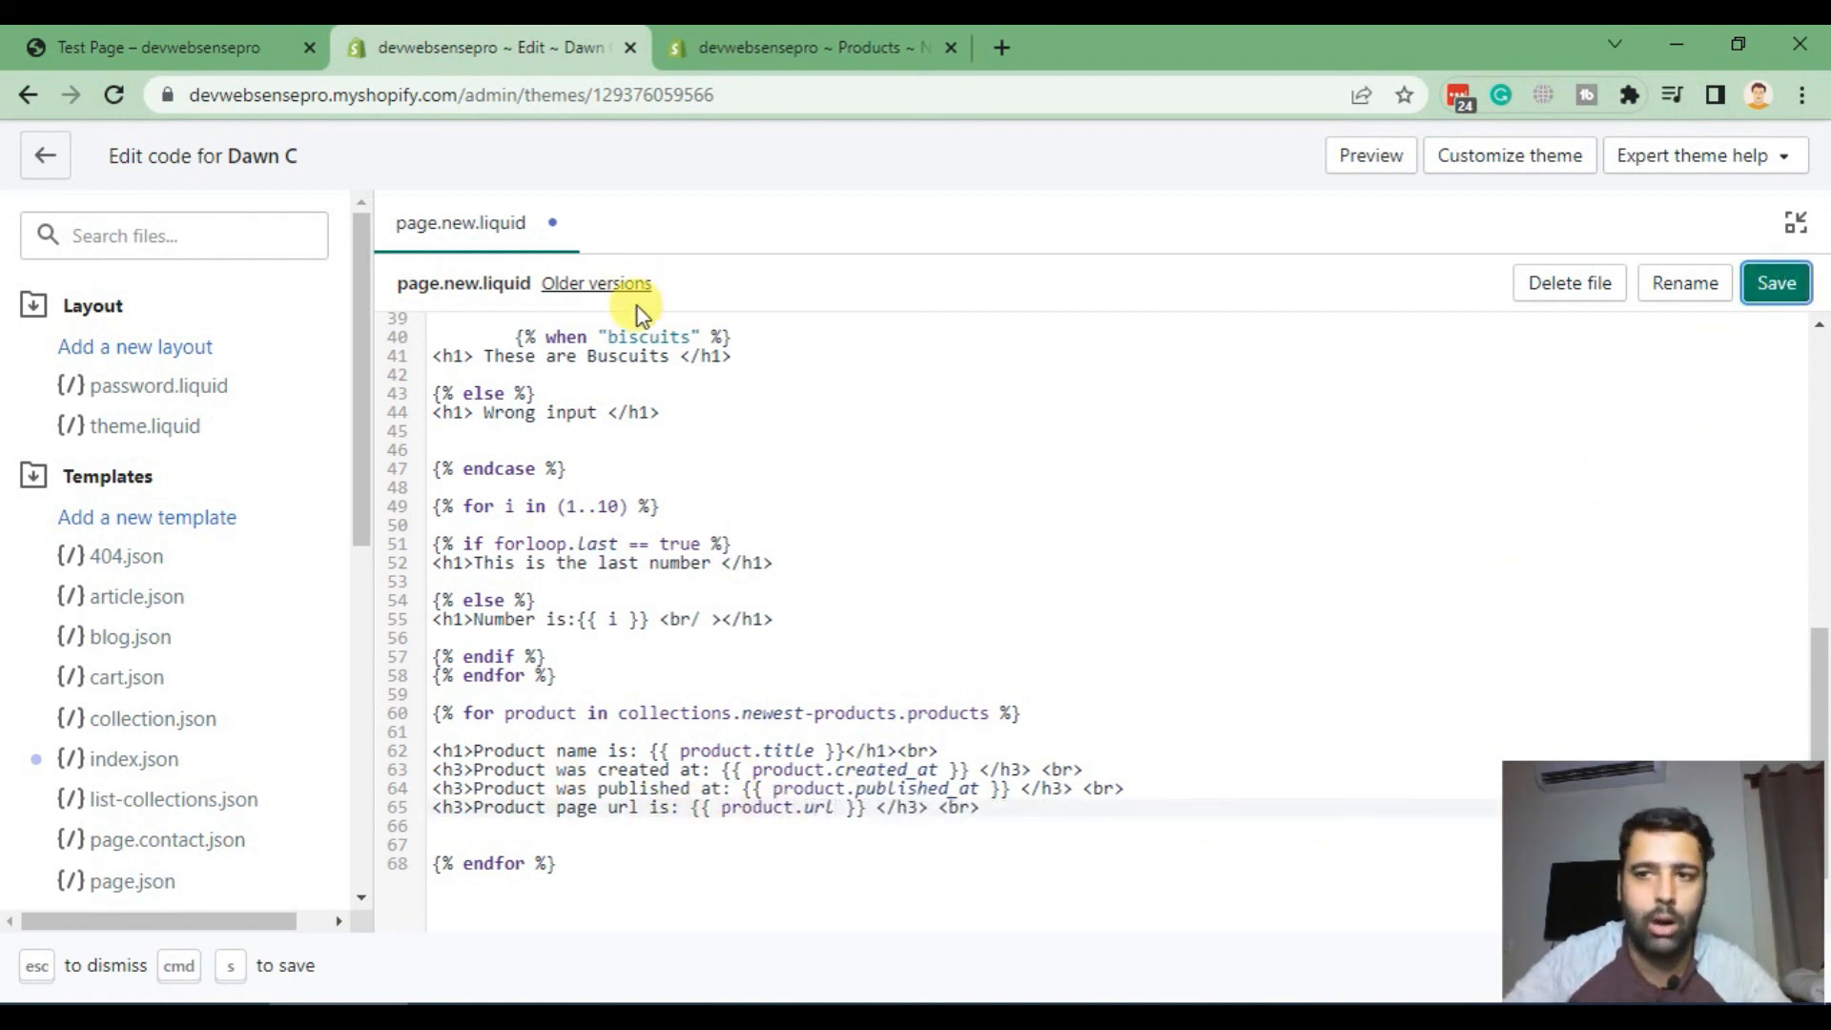
Step: Confirm the test page shows /products/new-tshirt under New Tshirt, then return to the code
click(158, 48)
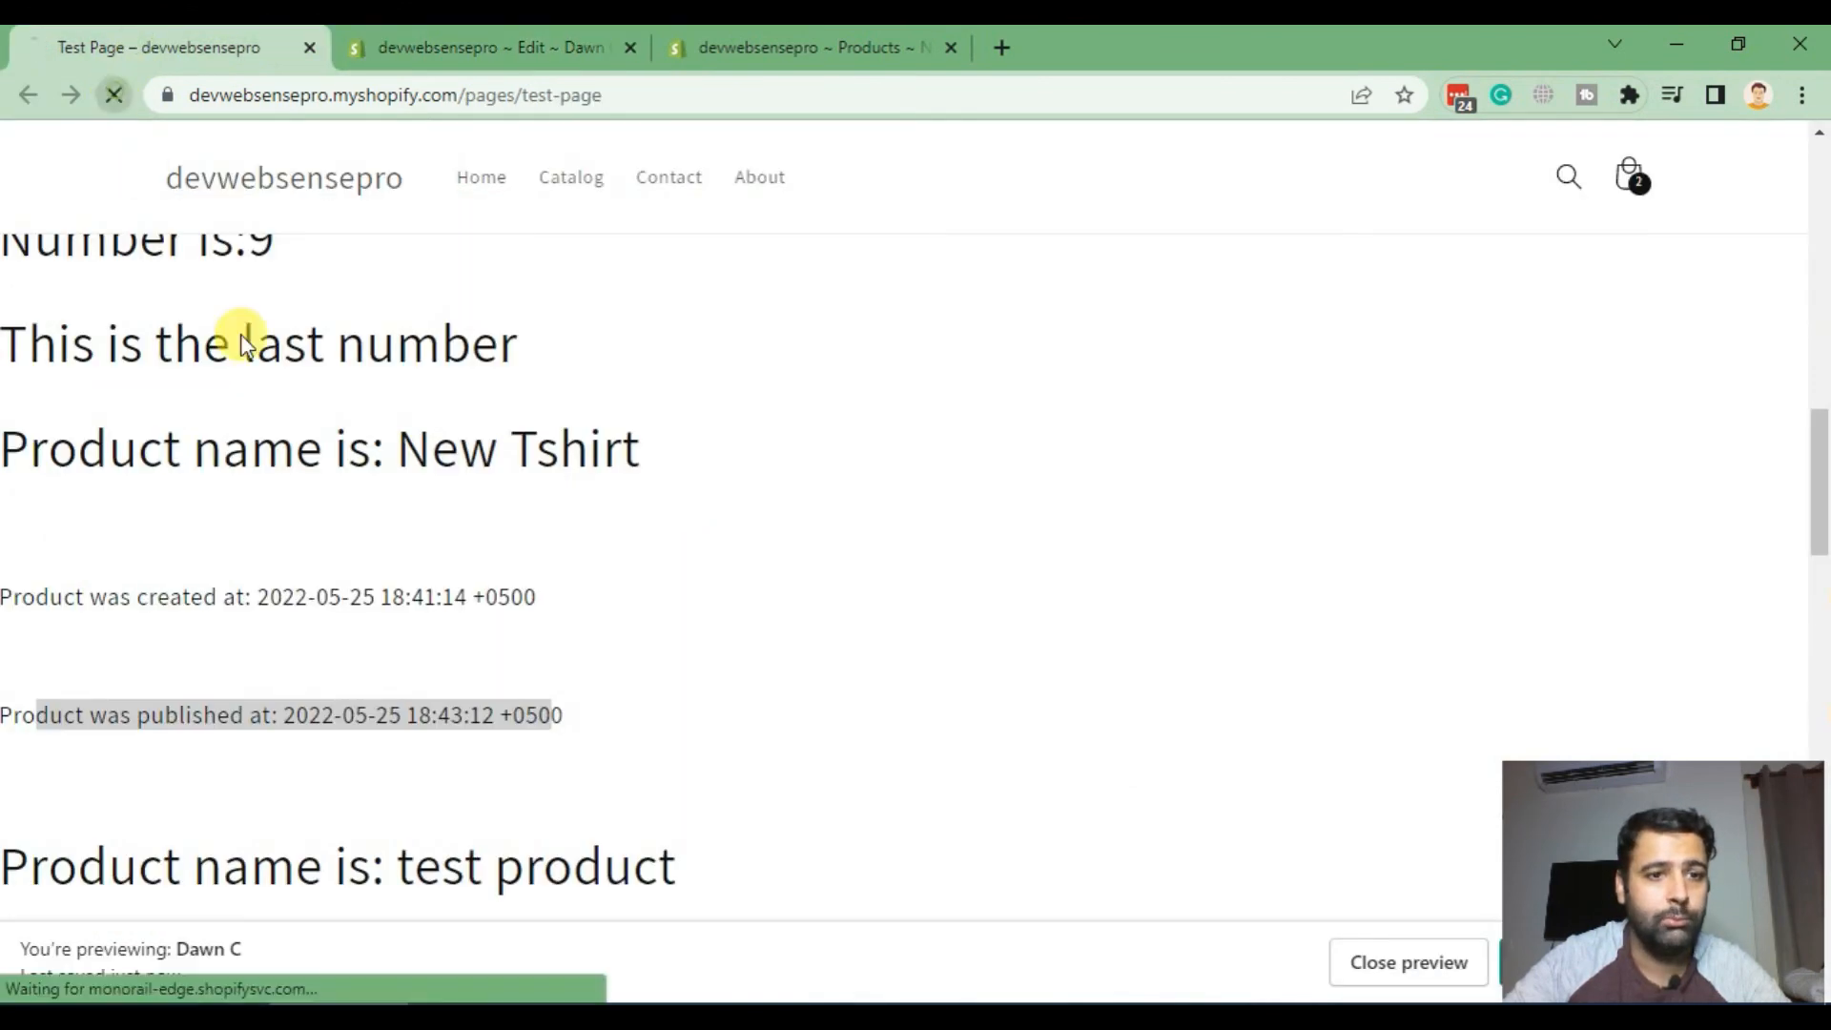
scroll(down, 3)
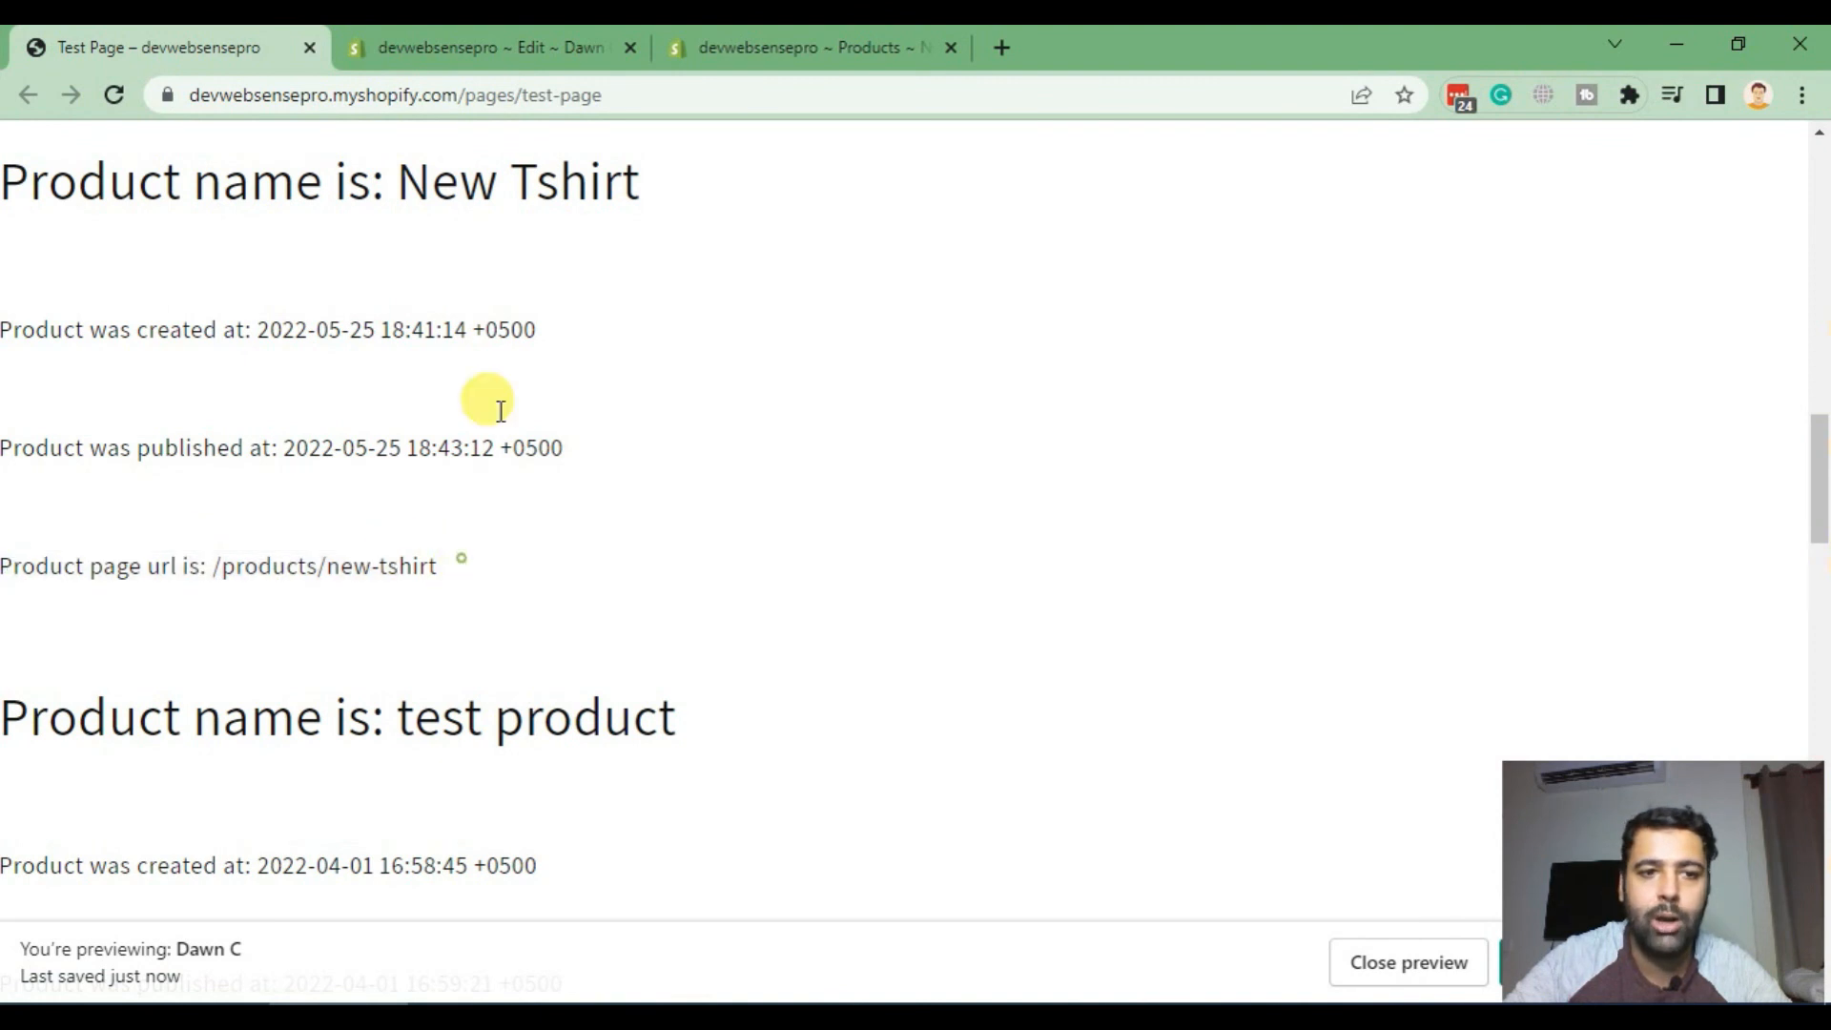
click(488, 48)
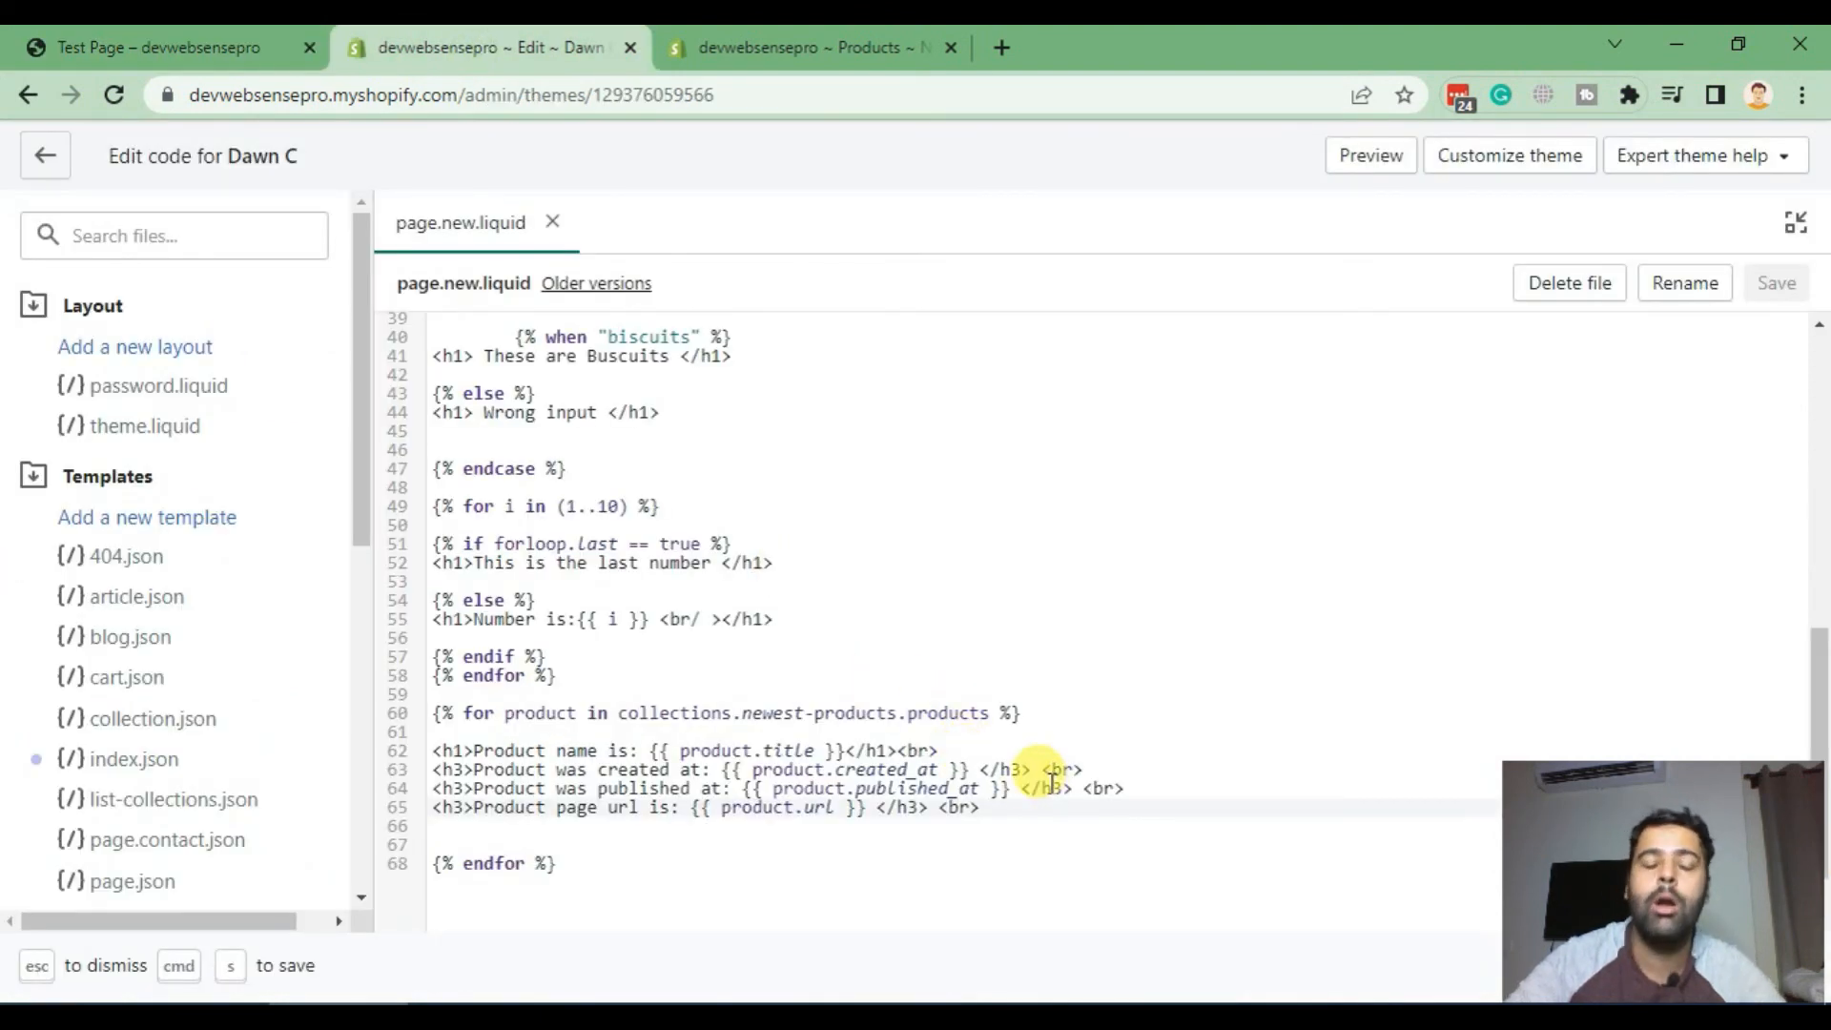